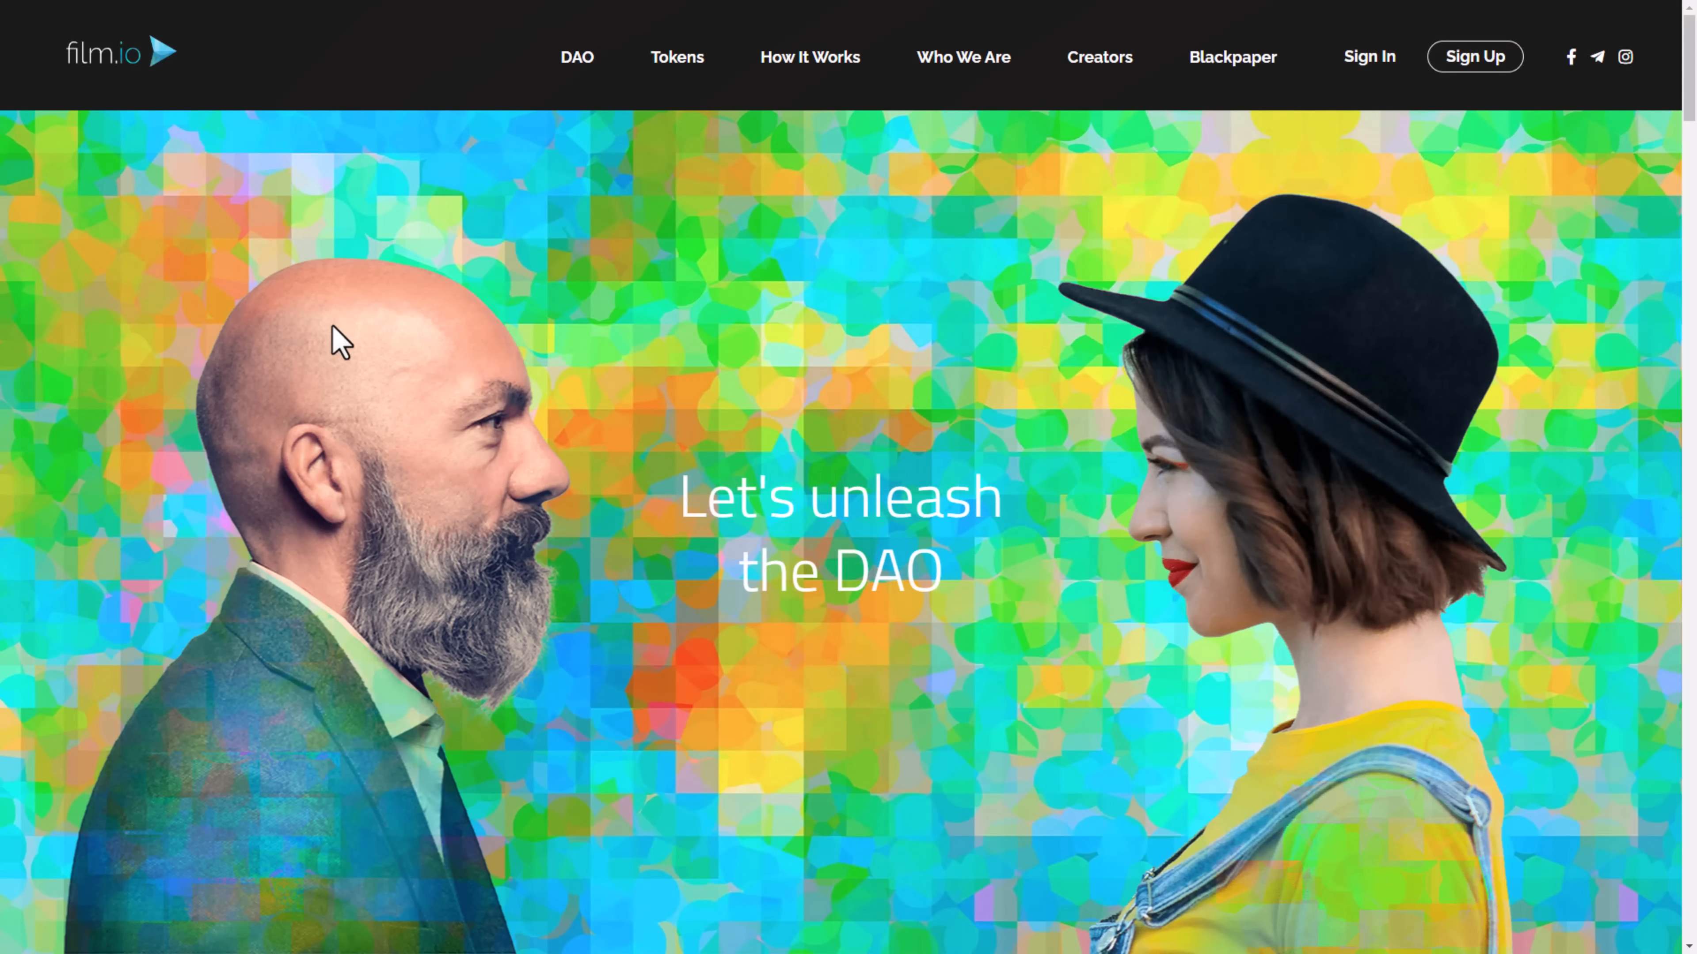
Step: Scroll down through the Film.io homepage content before switching pages
scroll("down", 3)
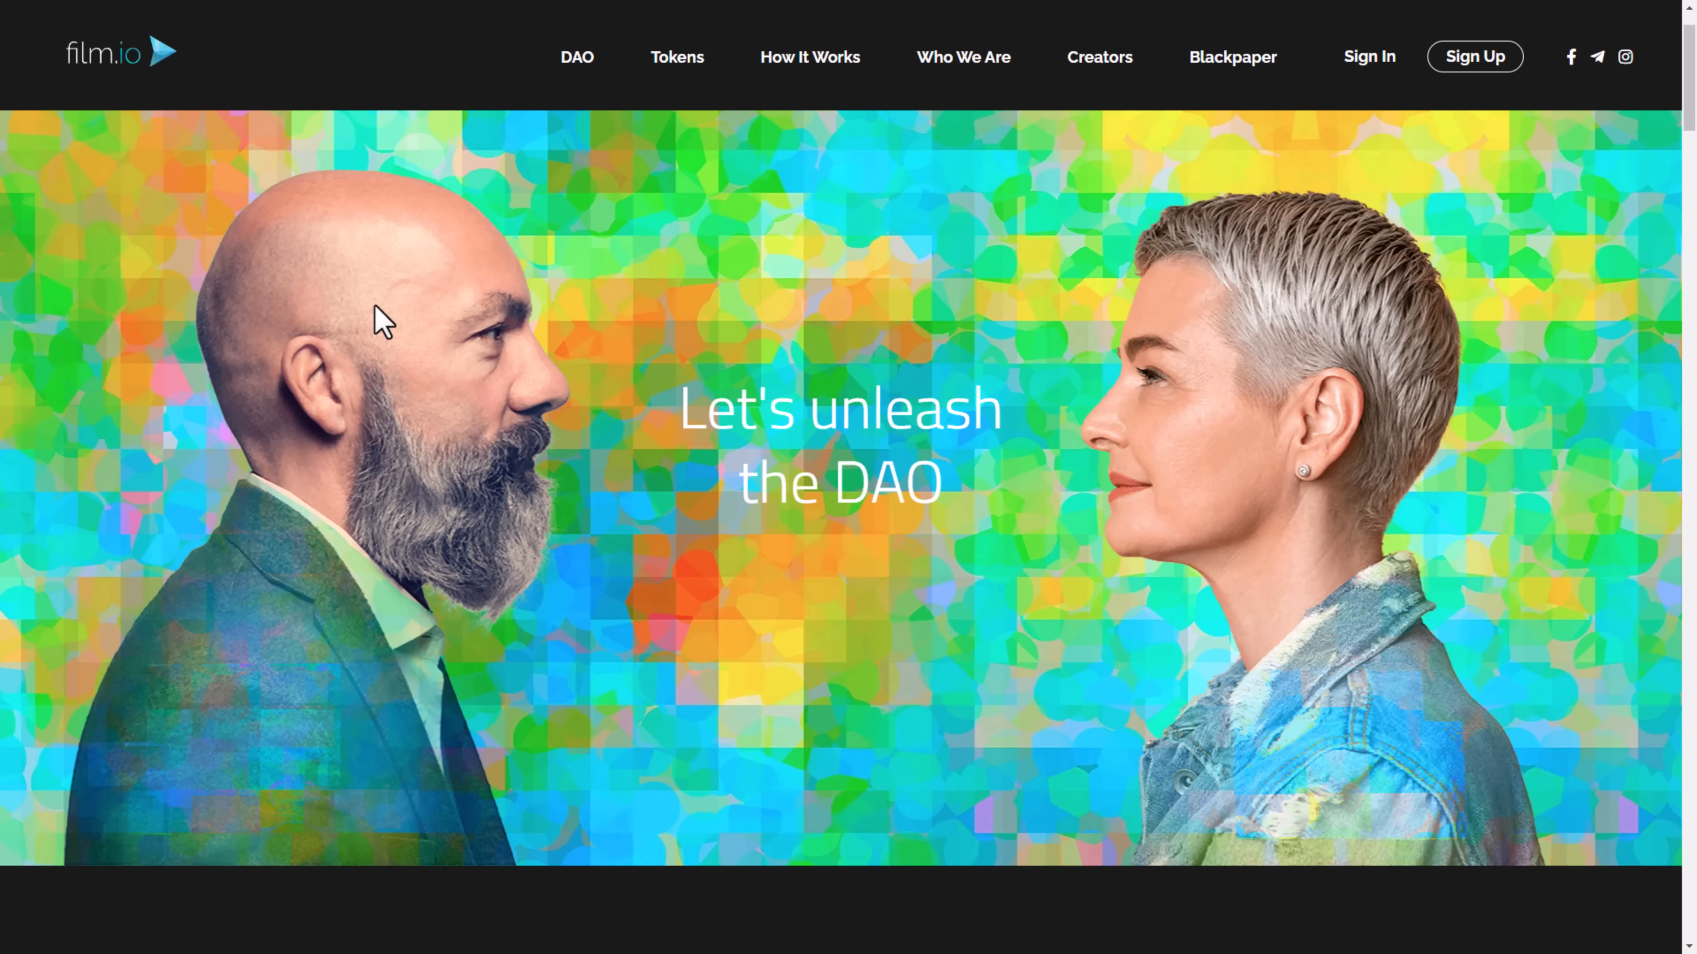
scroll("down", 3)
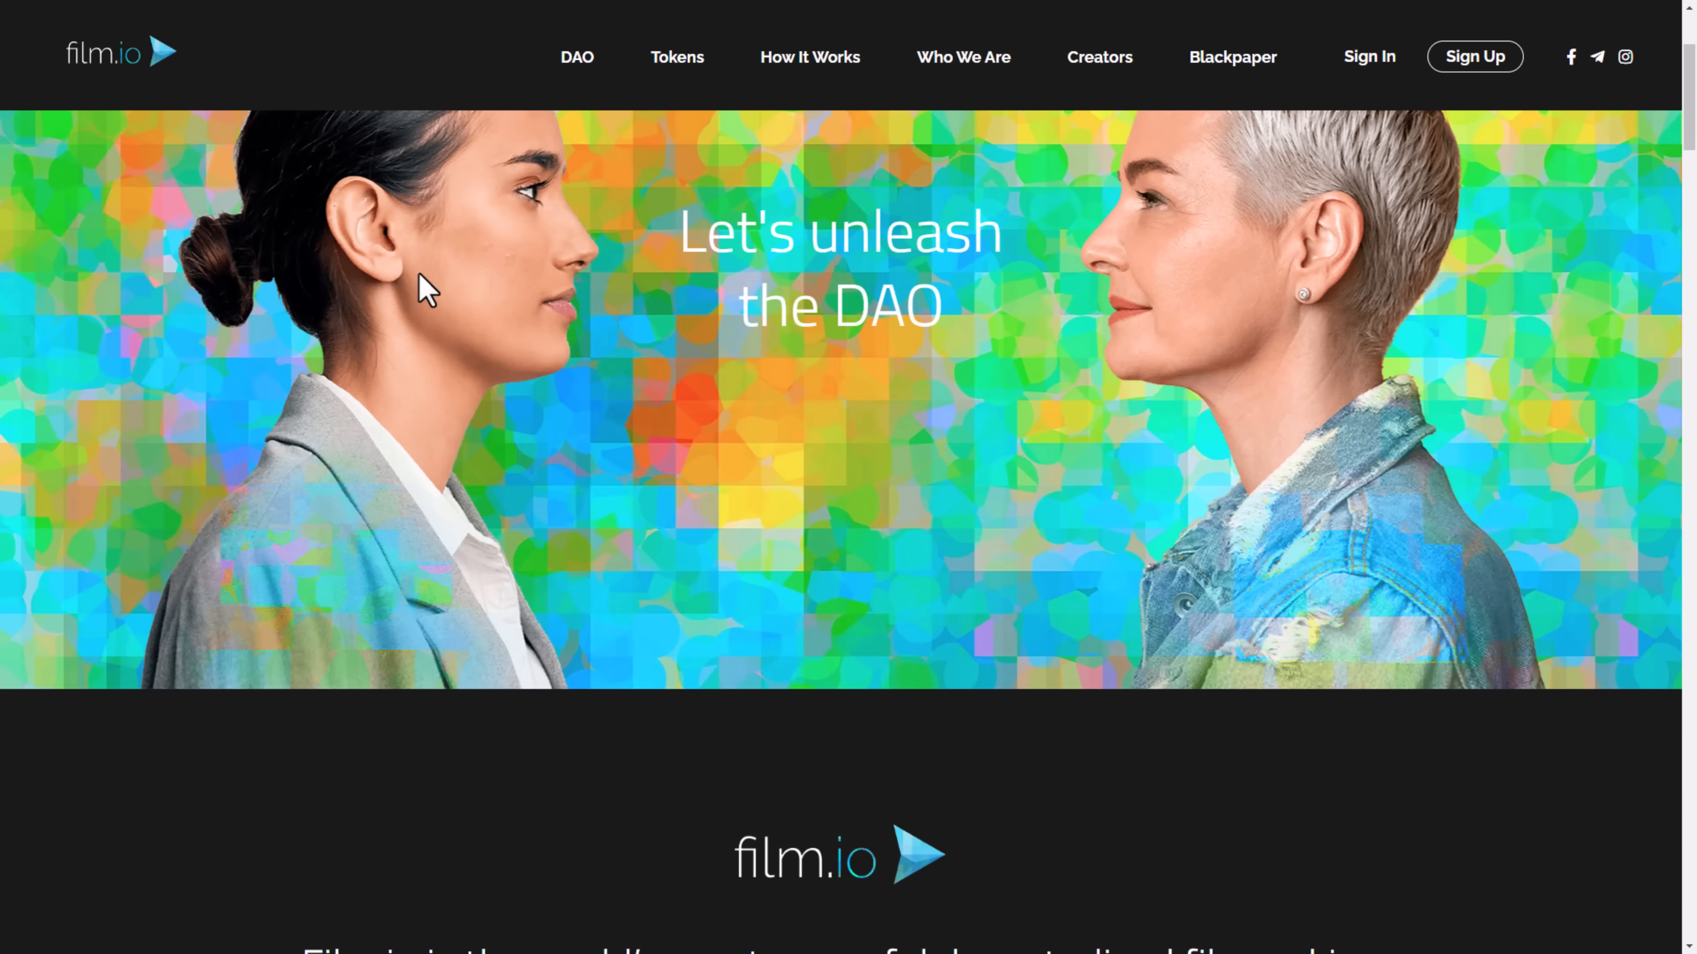
scroll("down", 3)
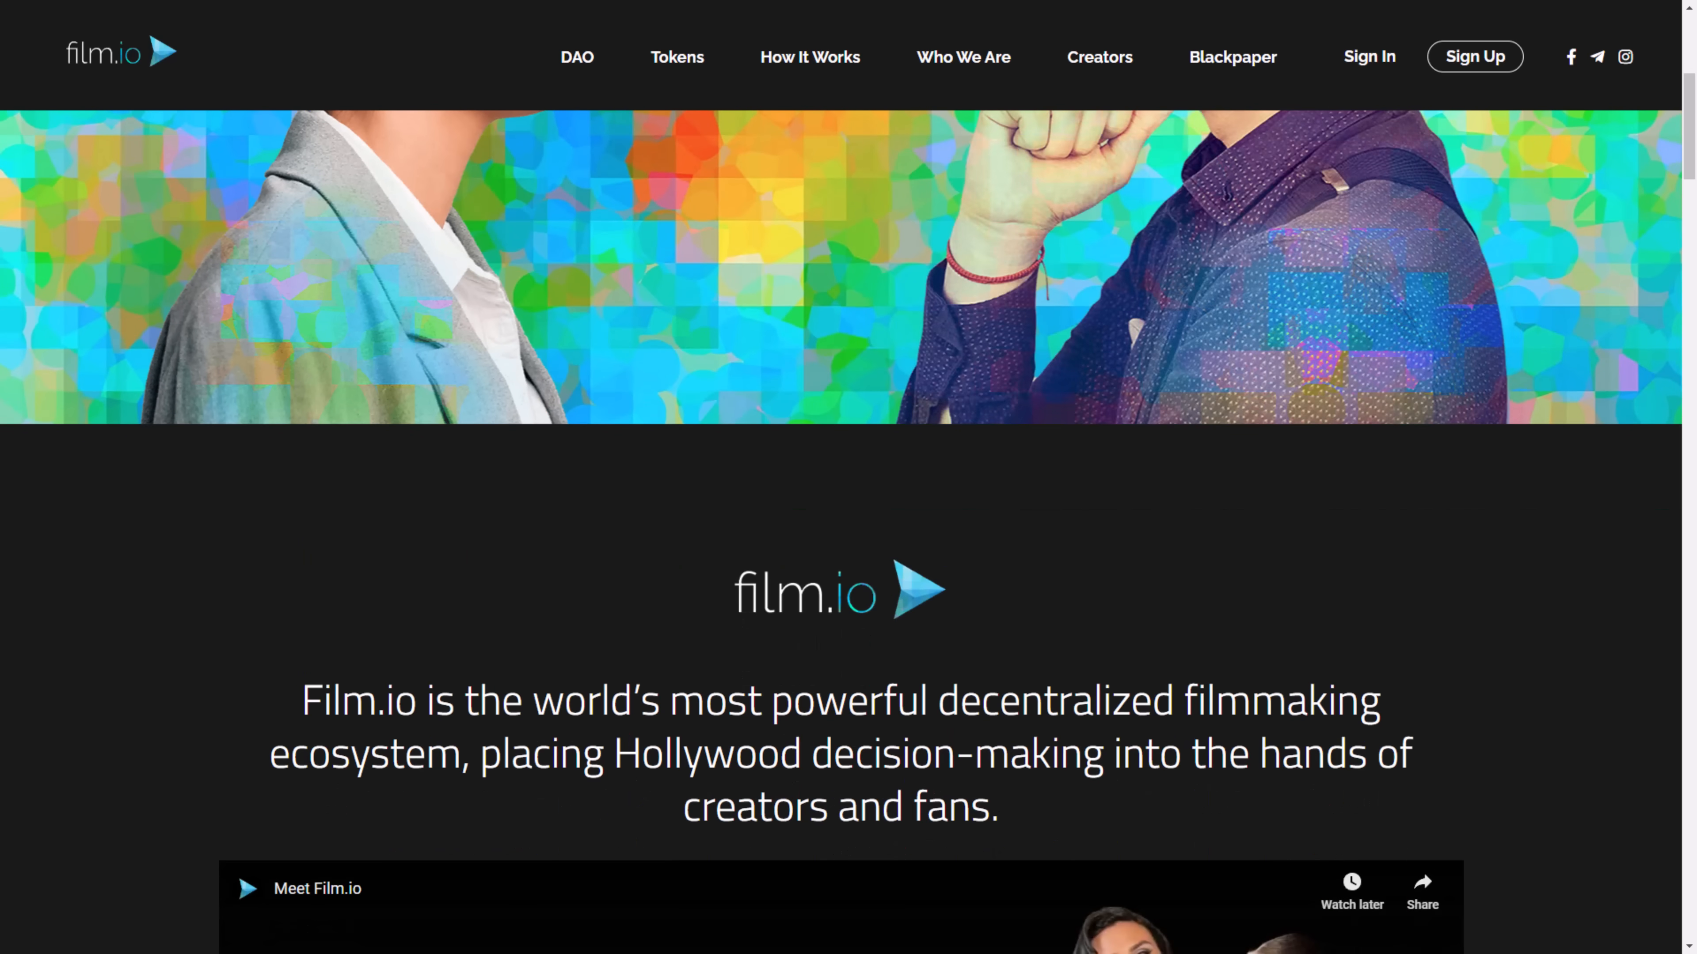
mouse_move(124, 450)
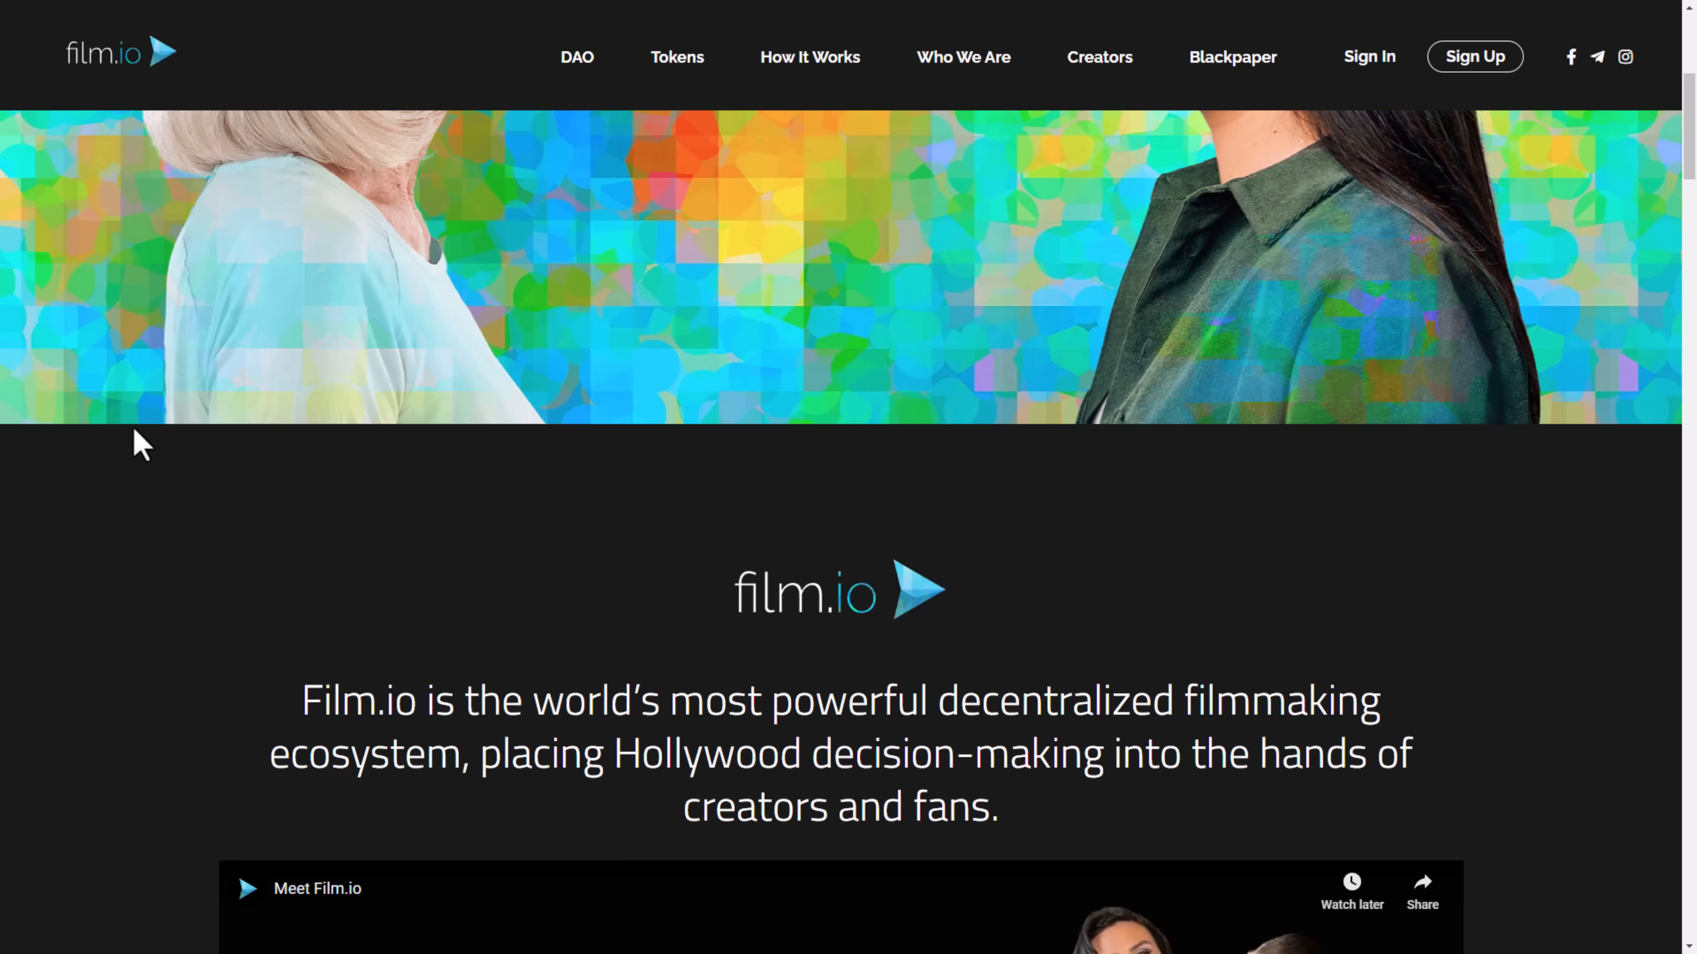
scroll("down", 3)
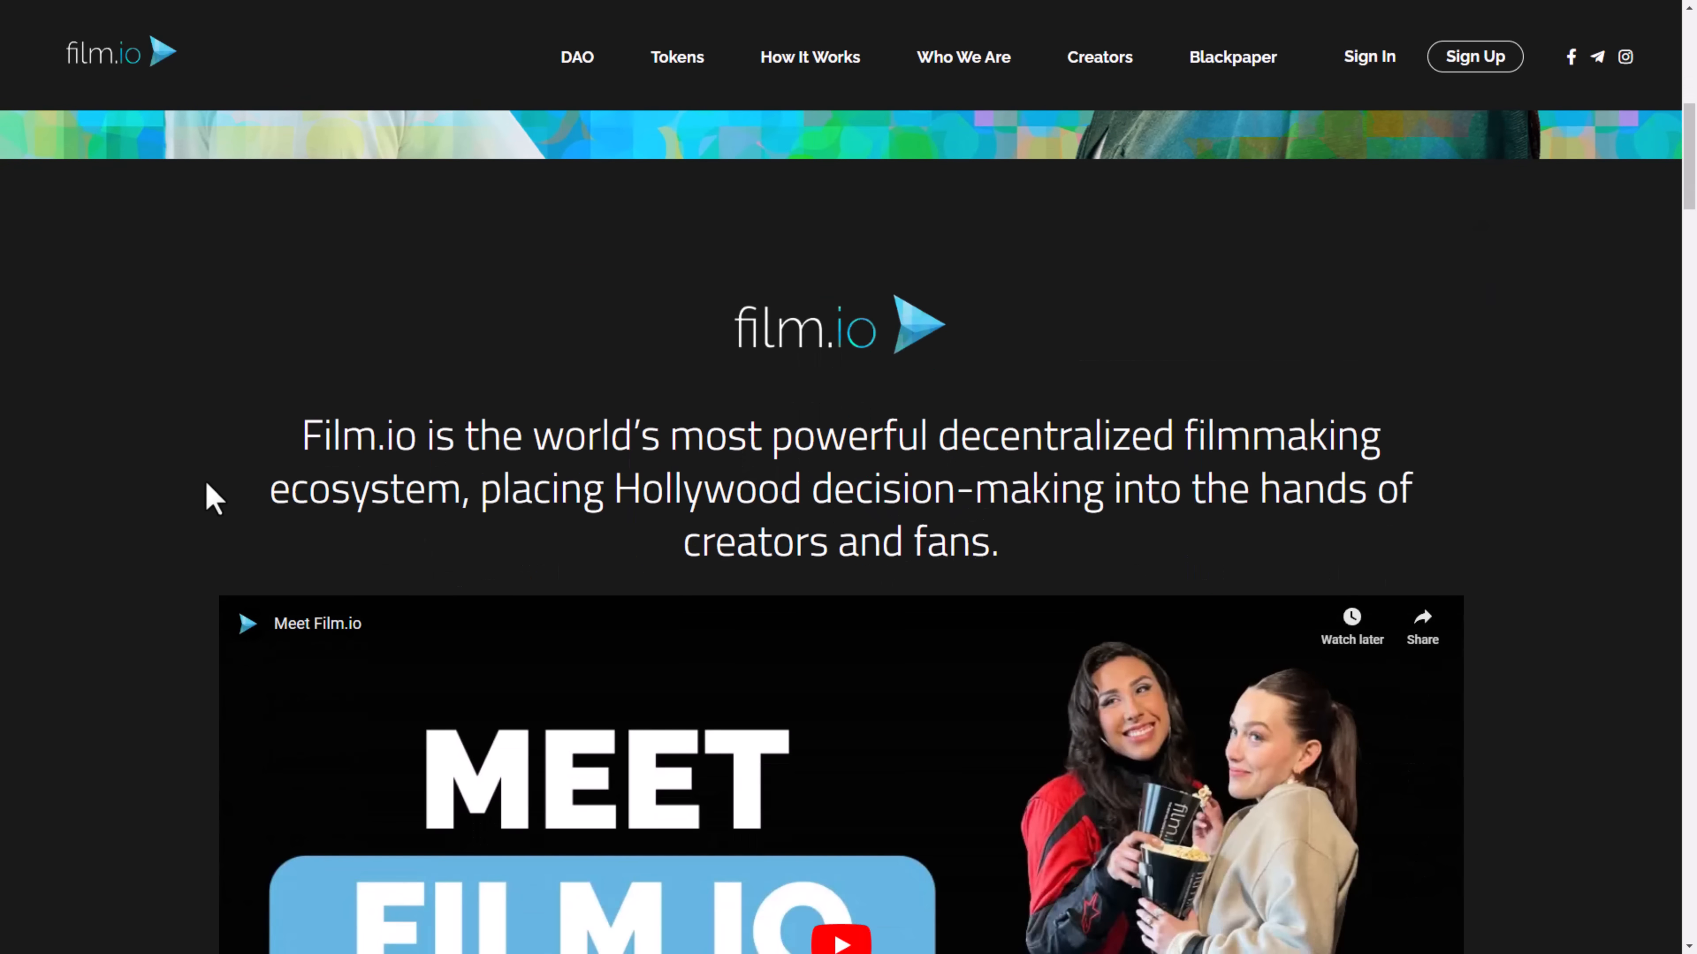
mouse_move(237, 459)
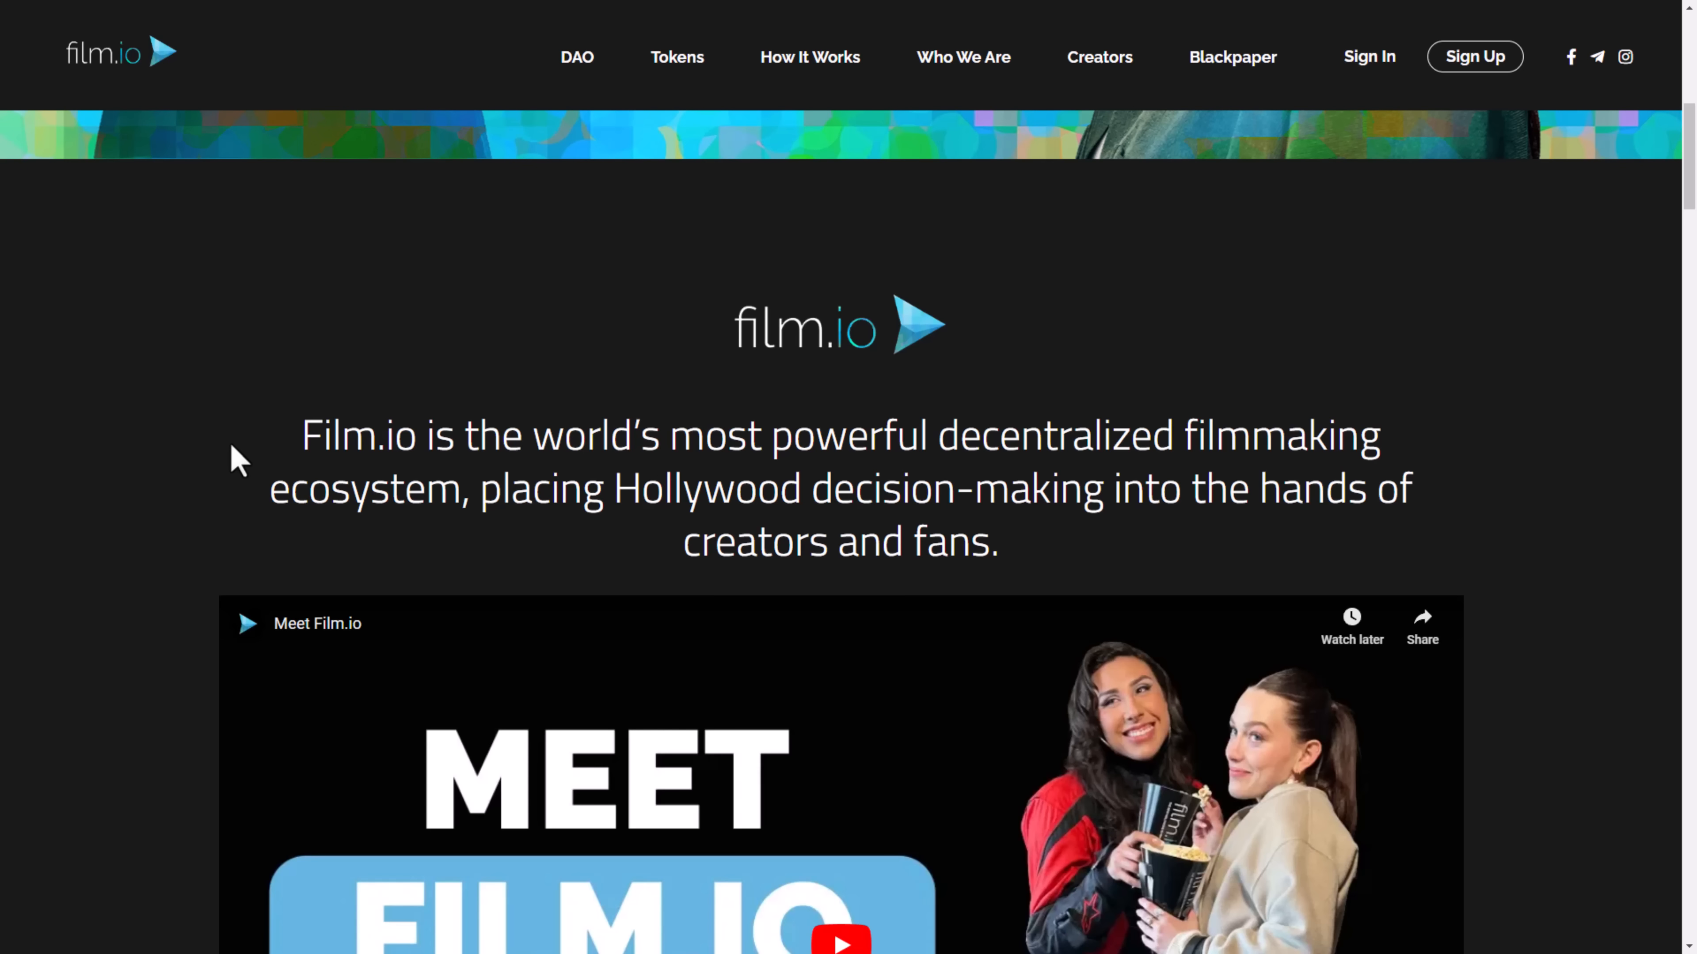
scroll("down", 3)
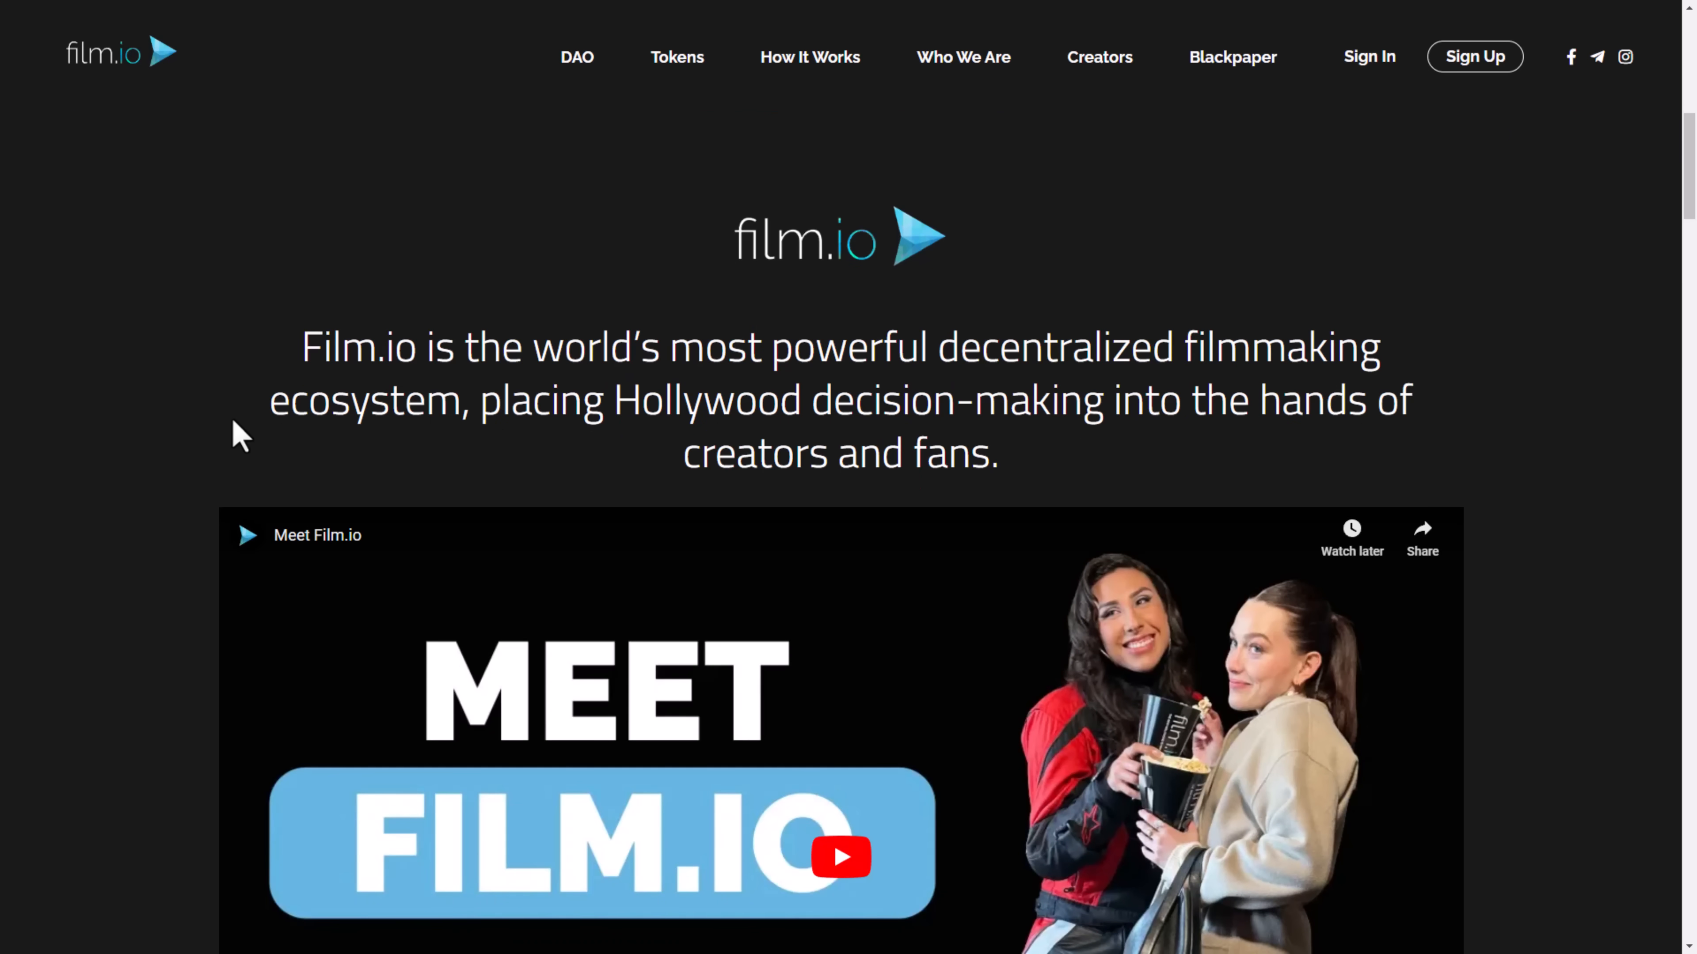
scroll("down", 3)
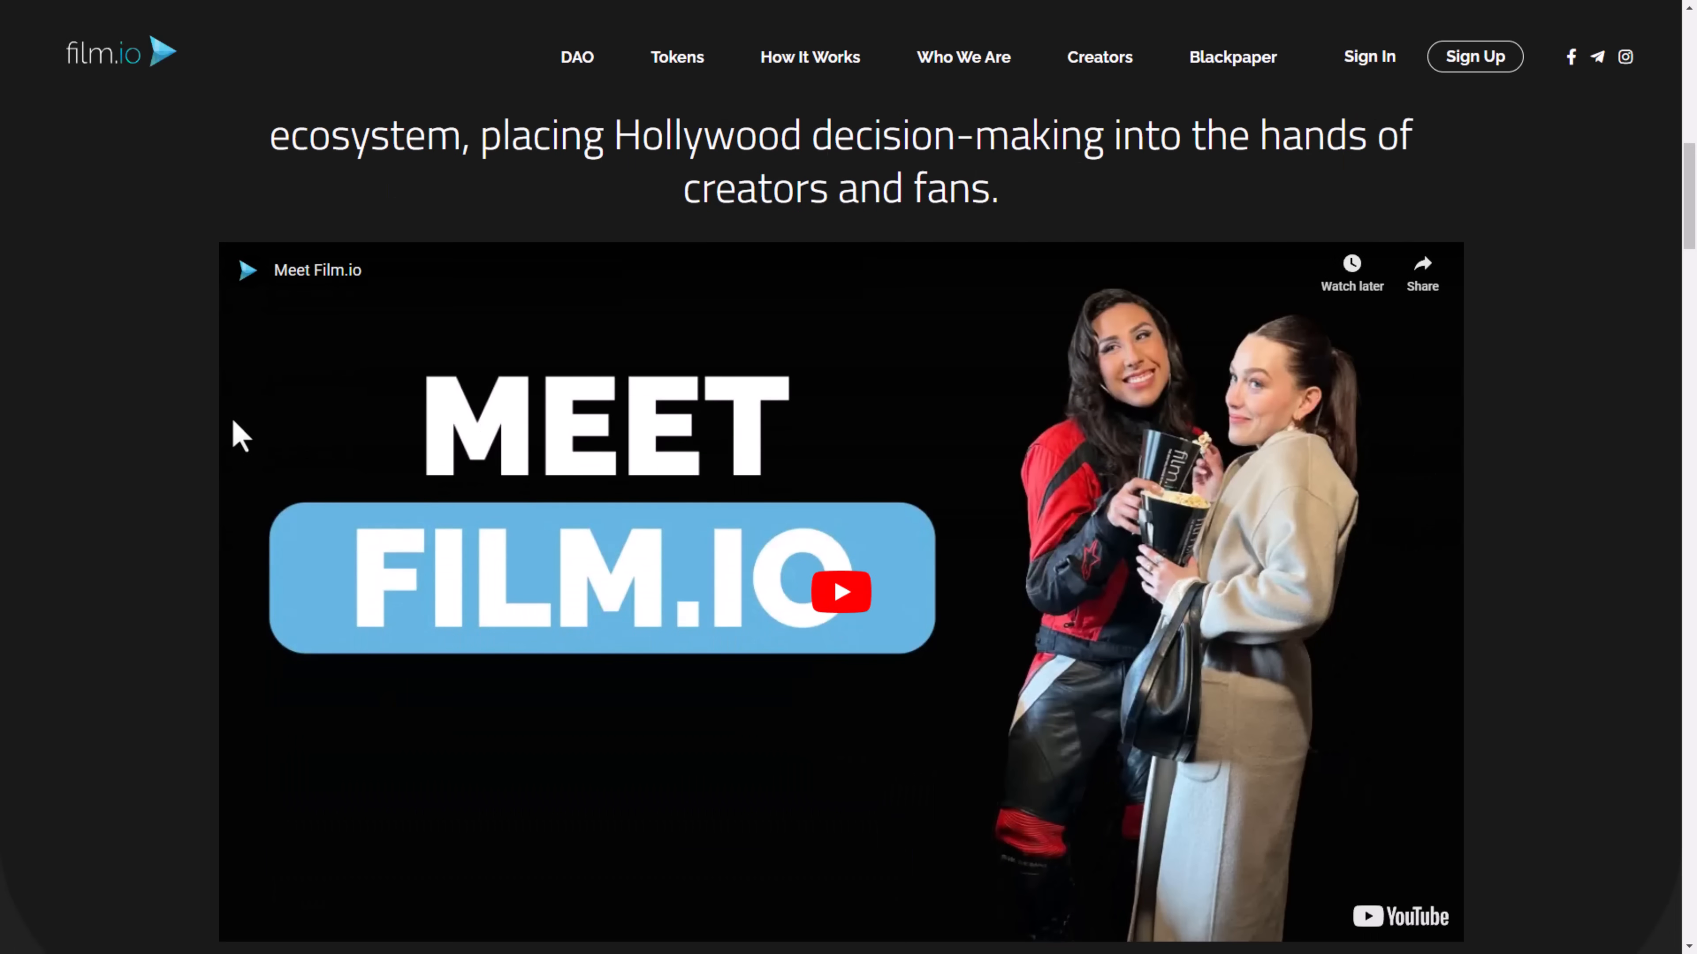
scroll("down", 3)
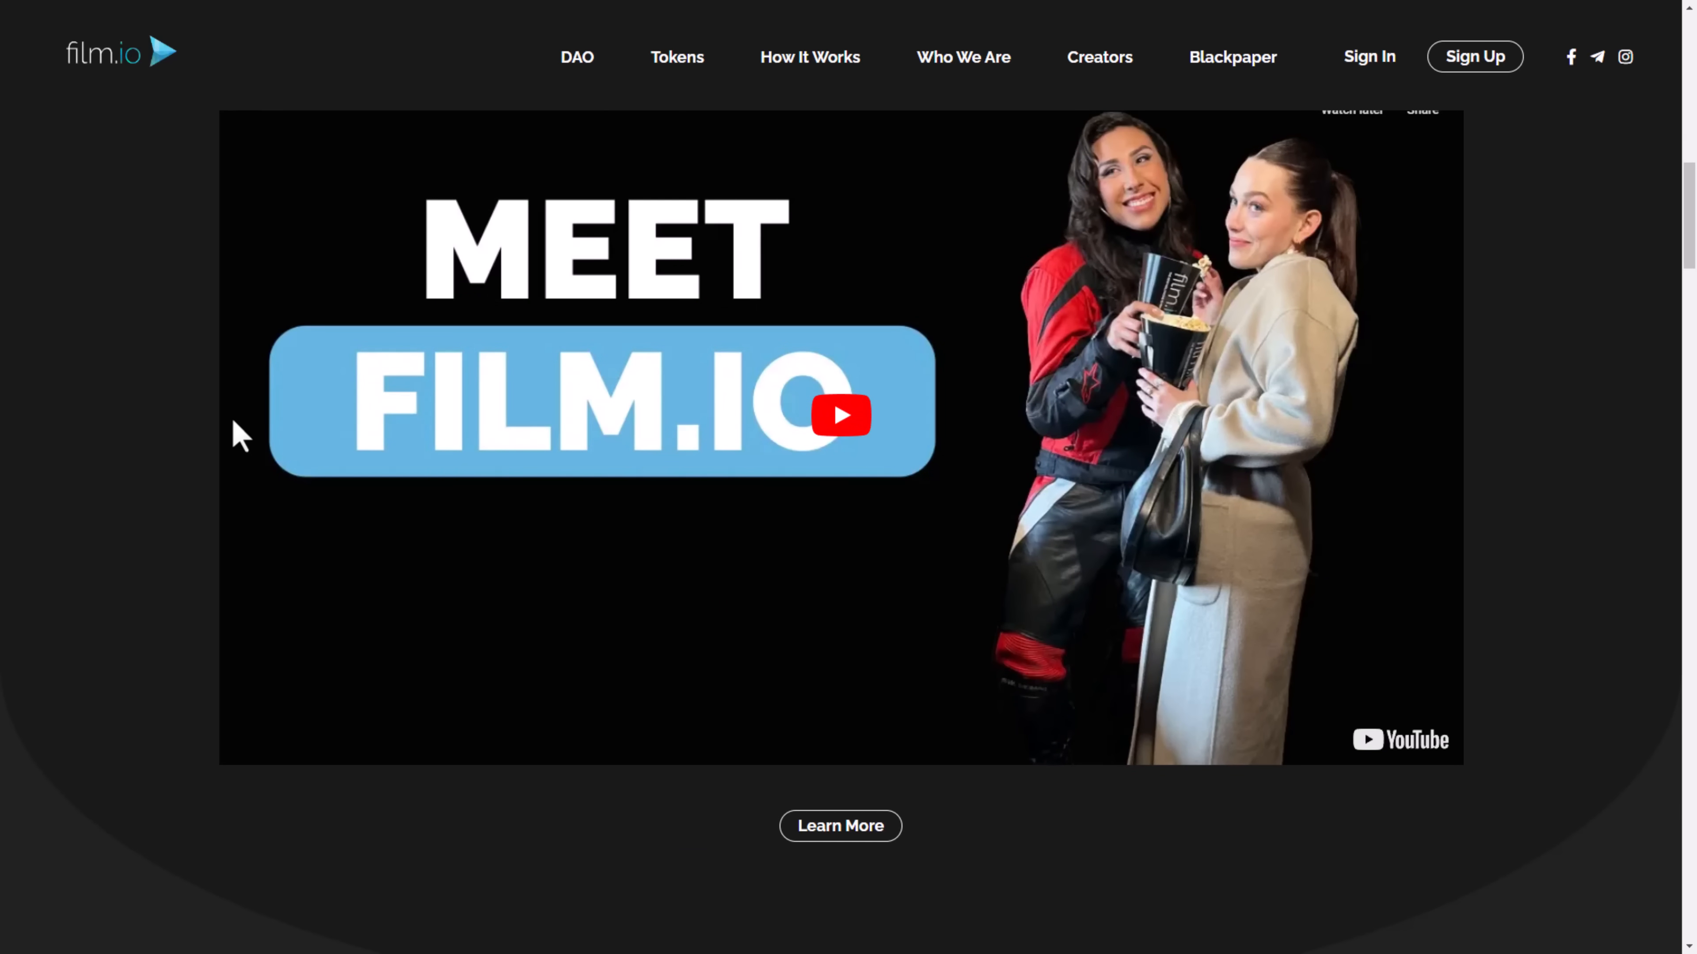
scroll("down", 3)
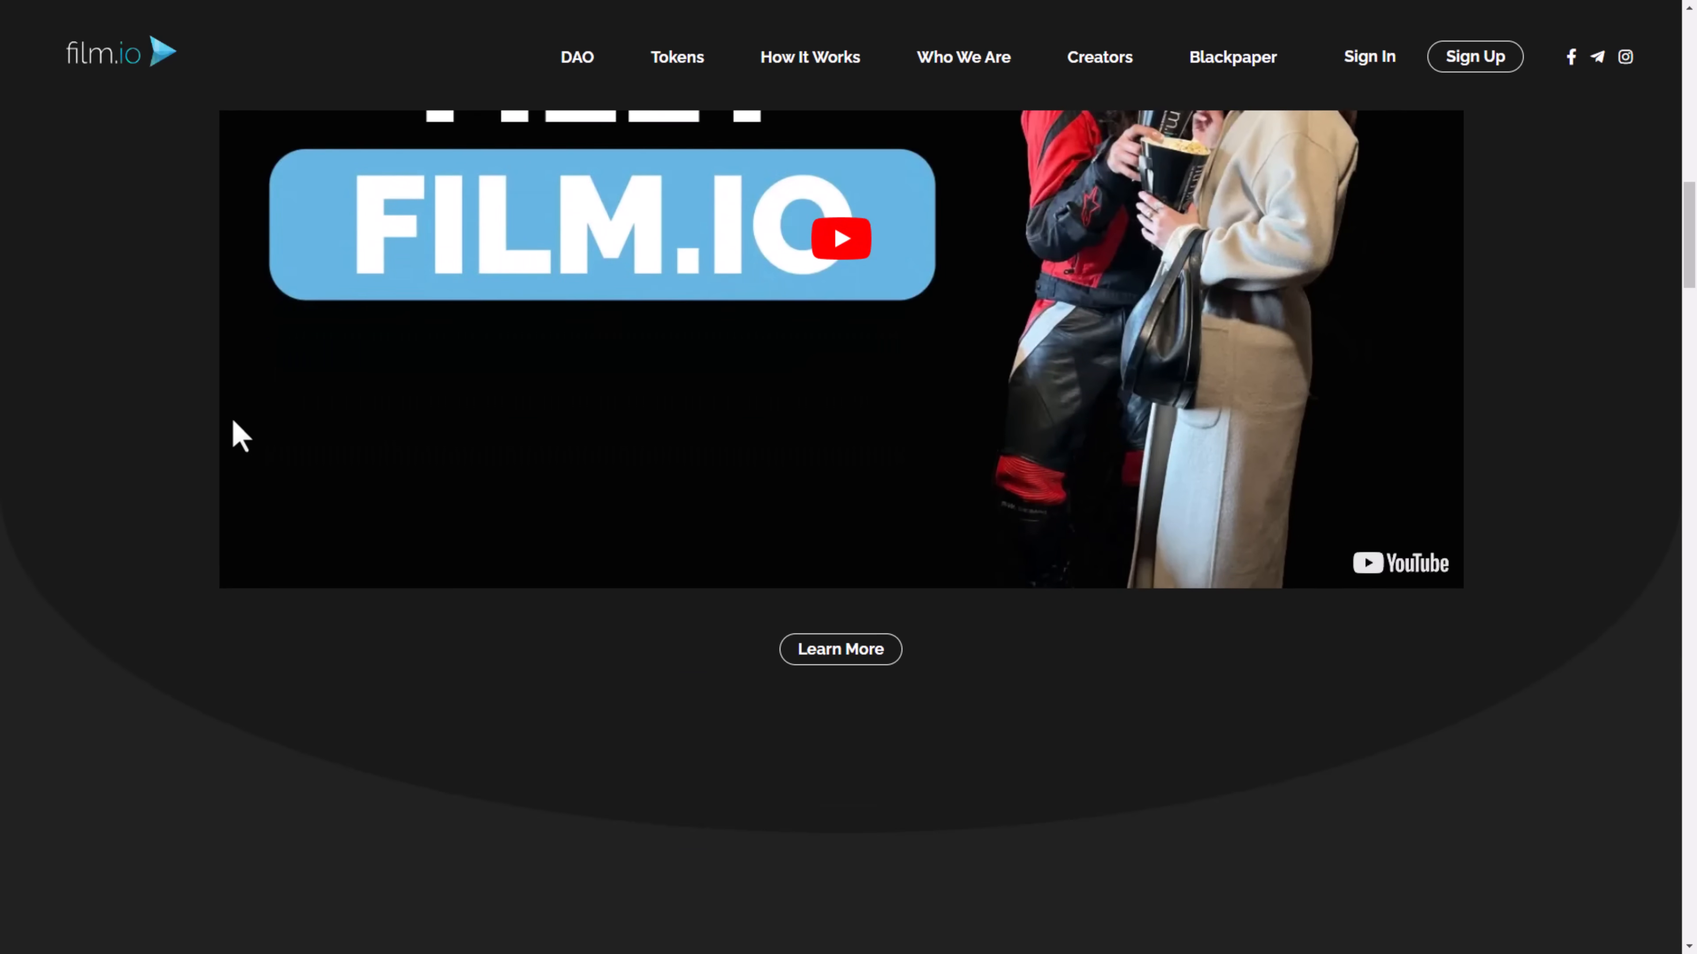
scroll("down", 3)
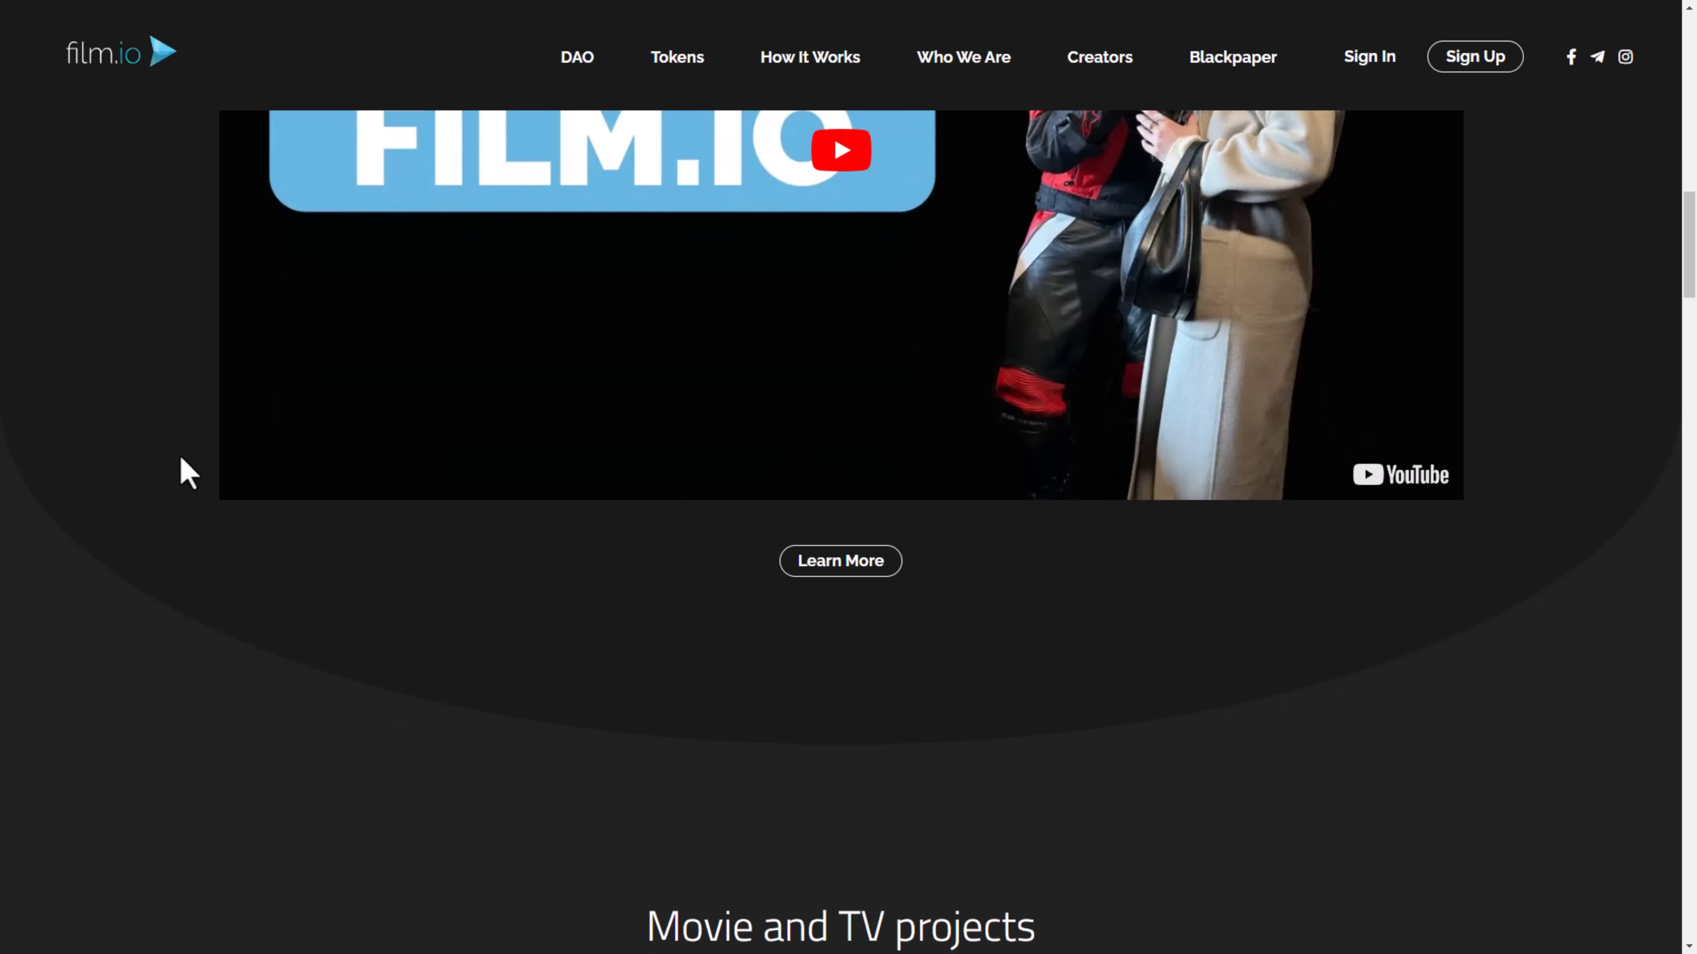
scroll("down", 3)
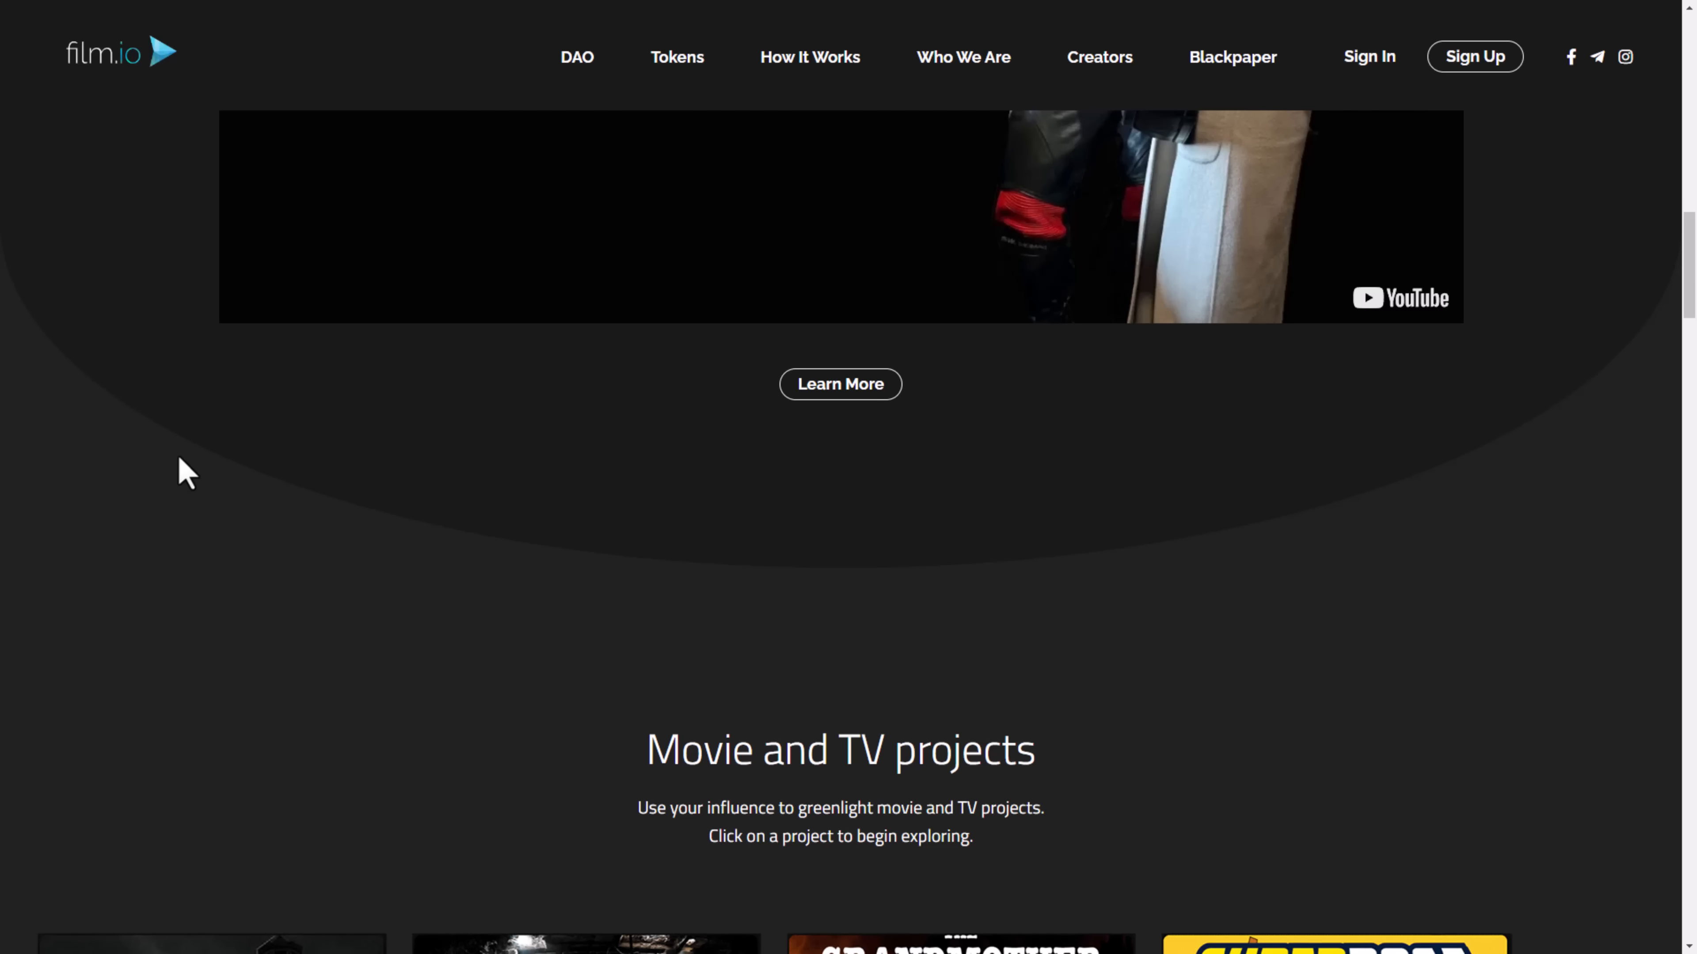
scroll("down", 3)
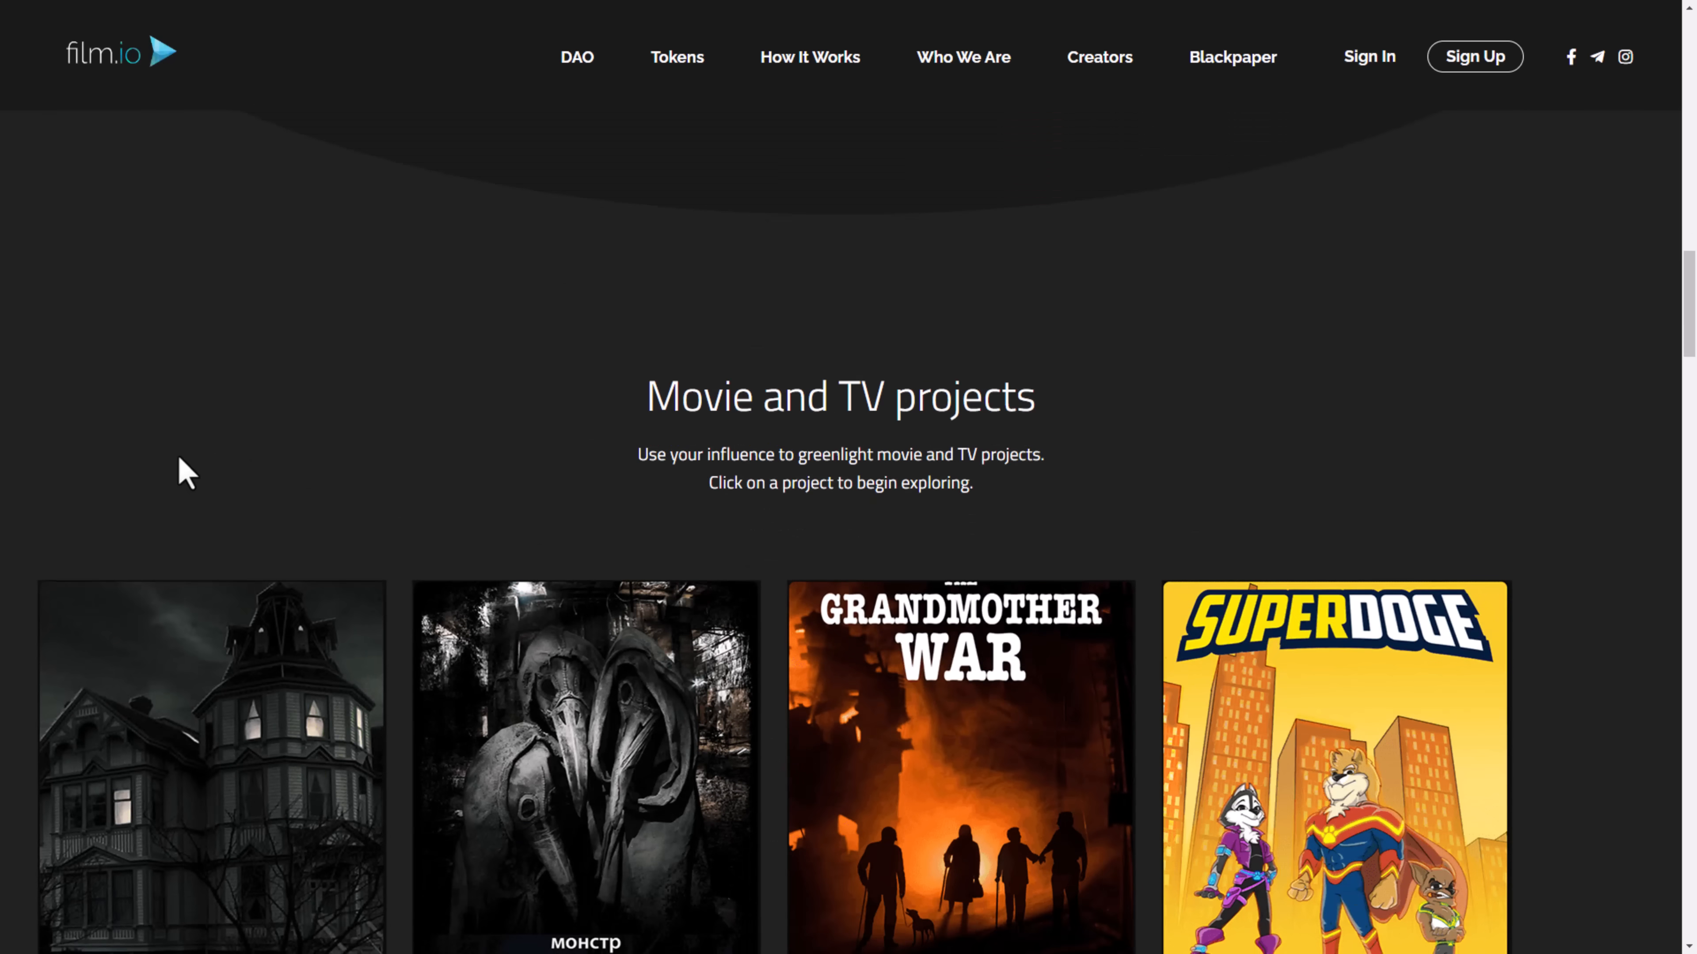
scroll("down", 3)
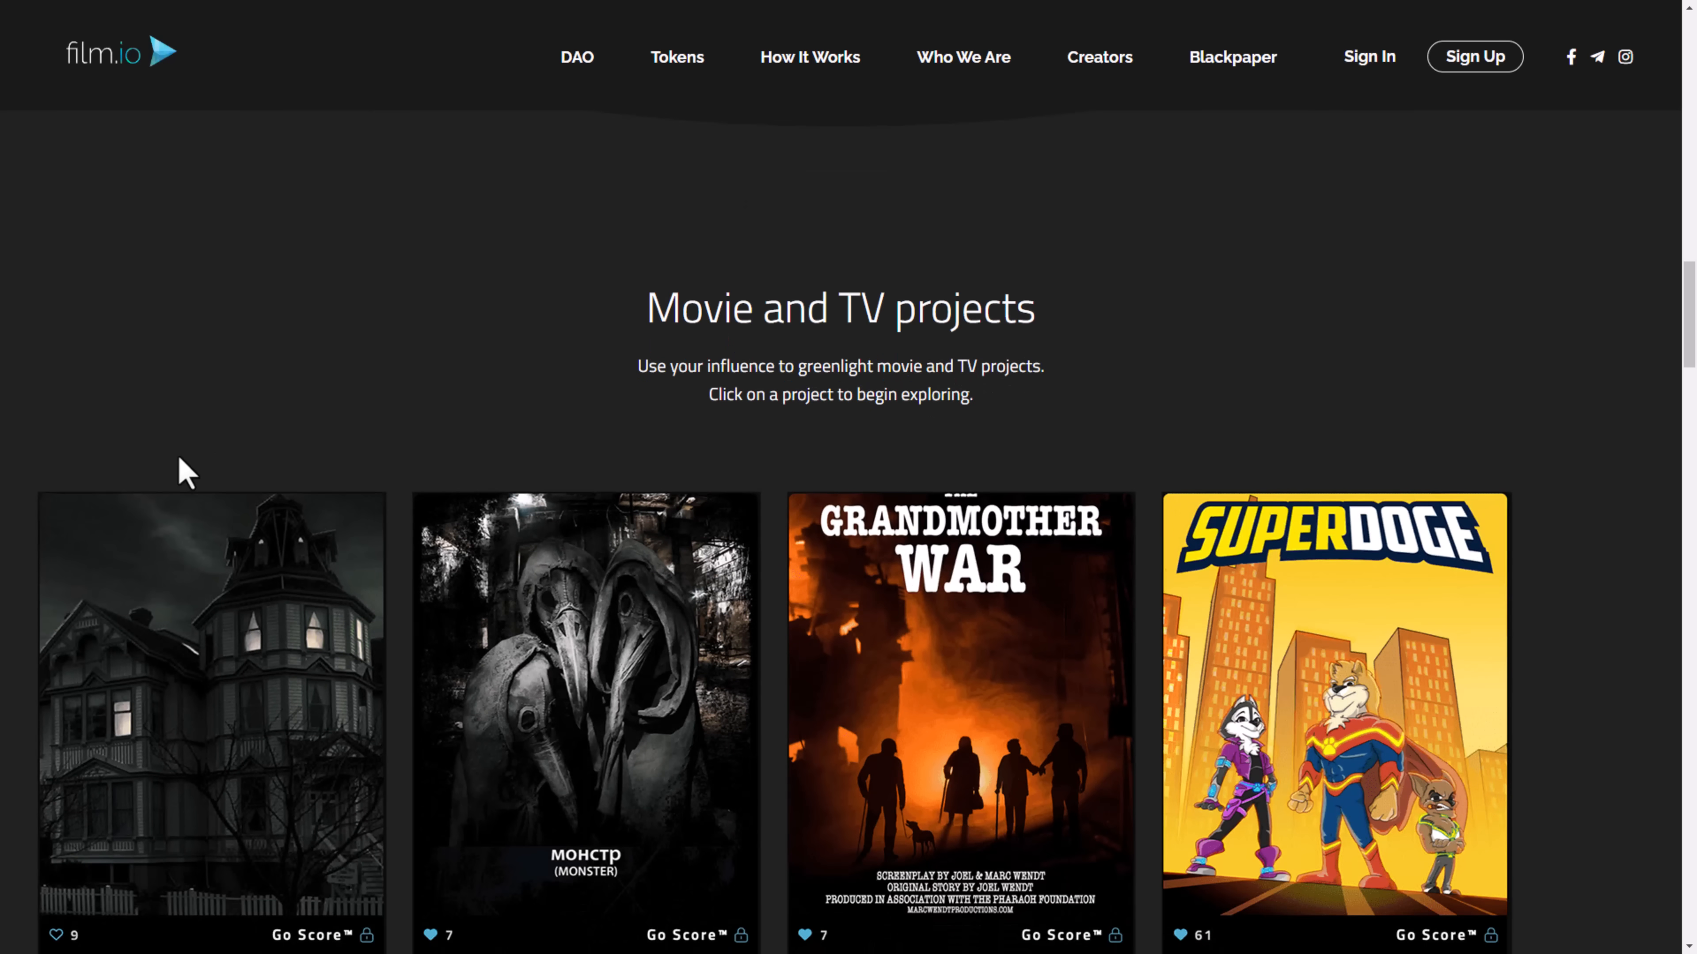
mouse_move(308, 420)
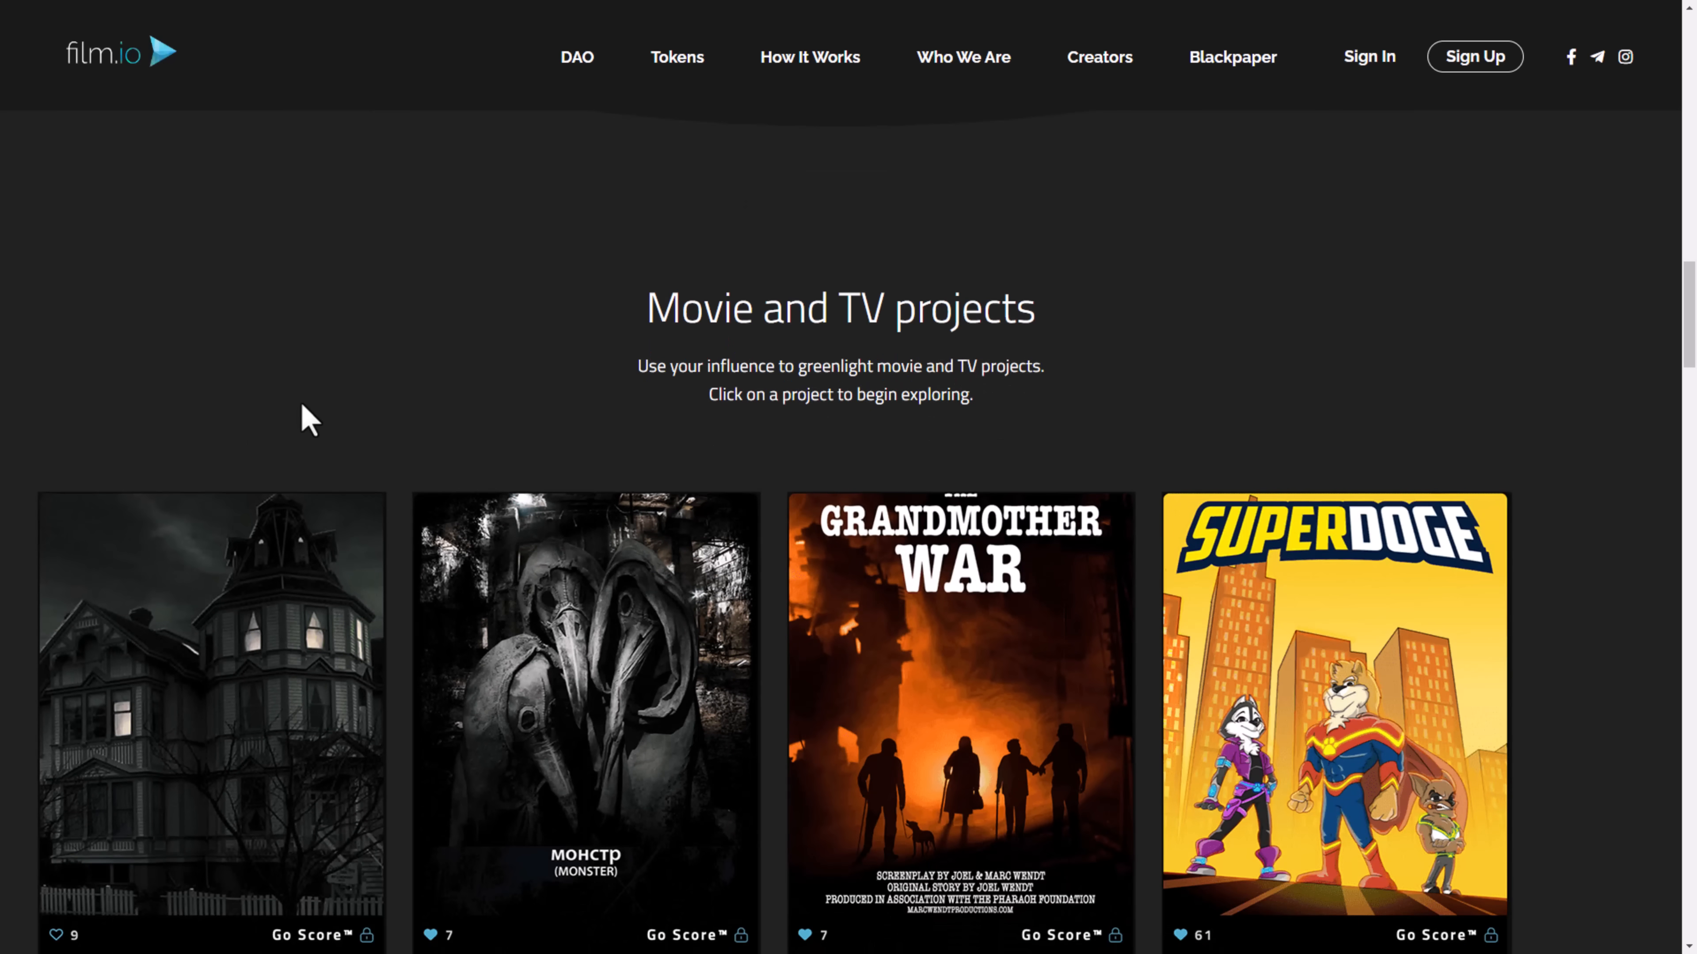
mouse_move(321, 410)
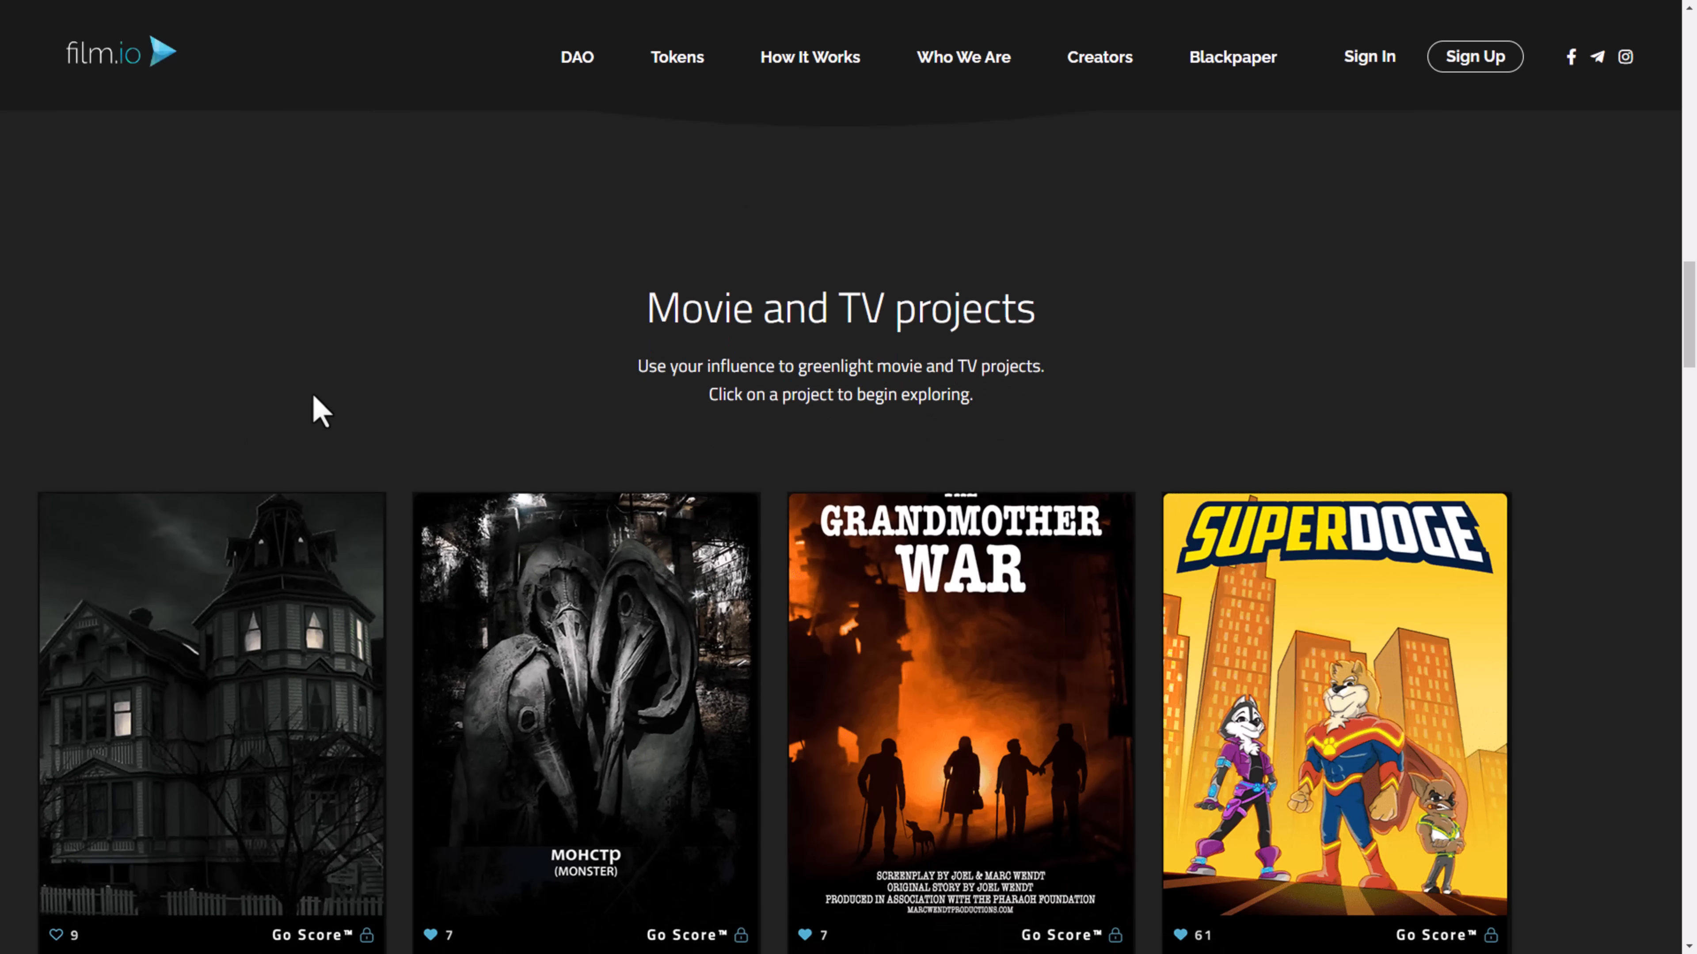
mouse_move(1172, 85)
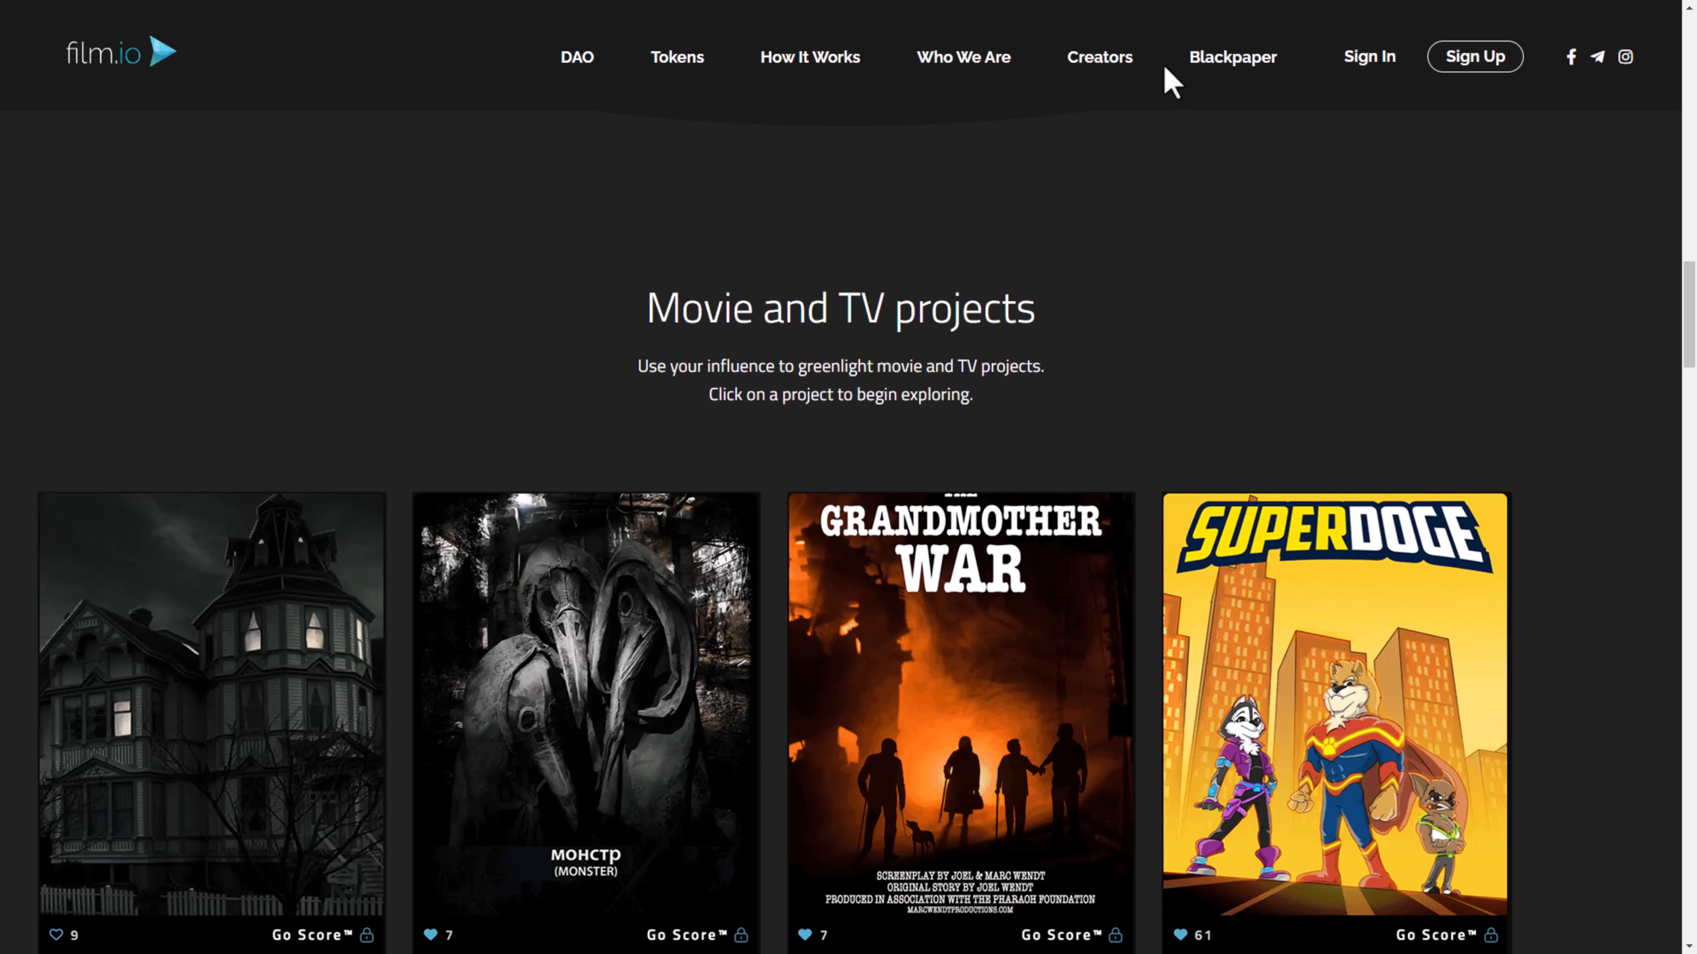
Step: Go to the Tokens page and browse the FAN and FILM token benefit descriptions
left_click(676, 56)
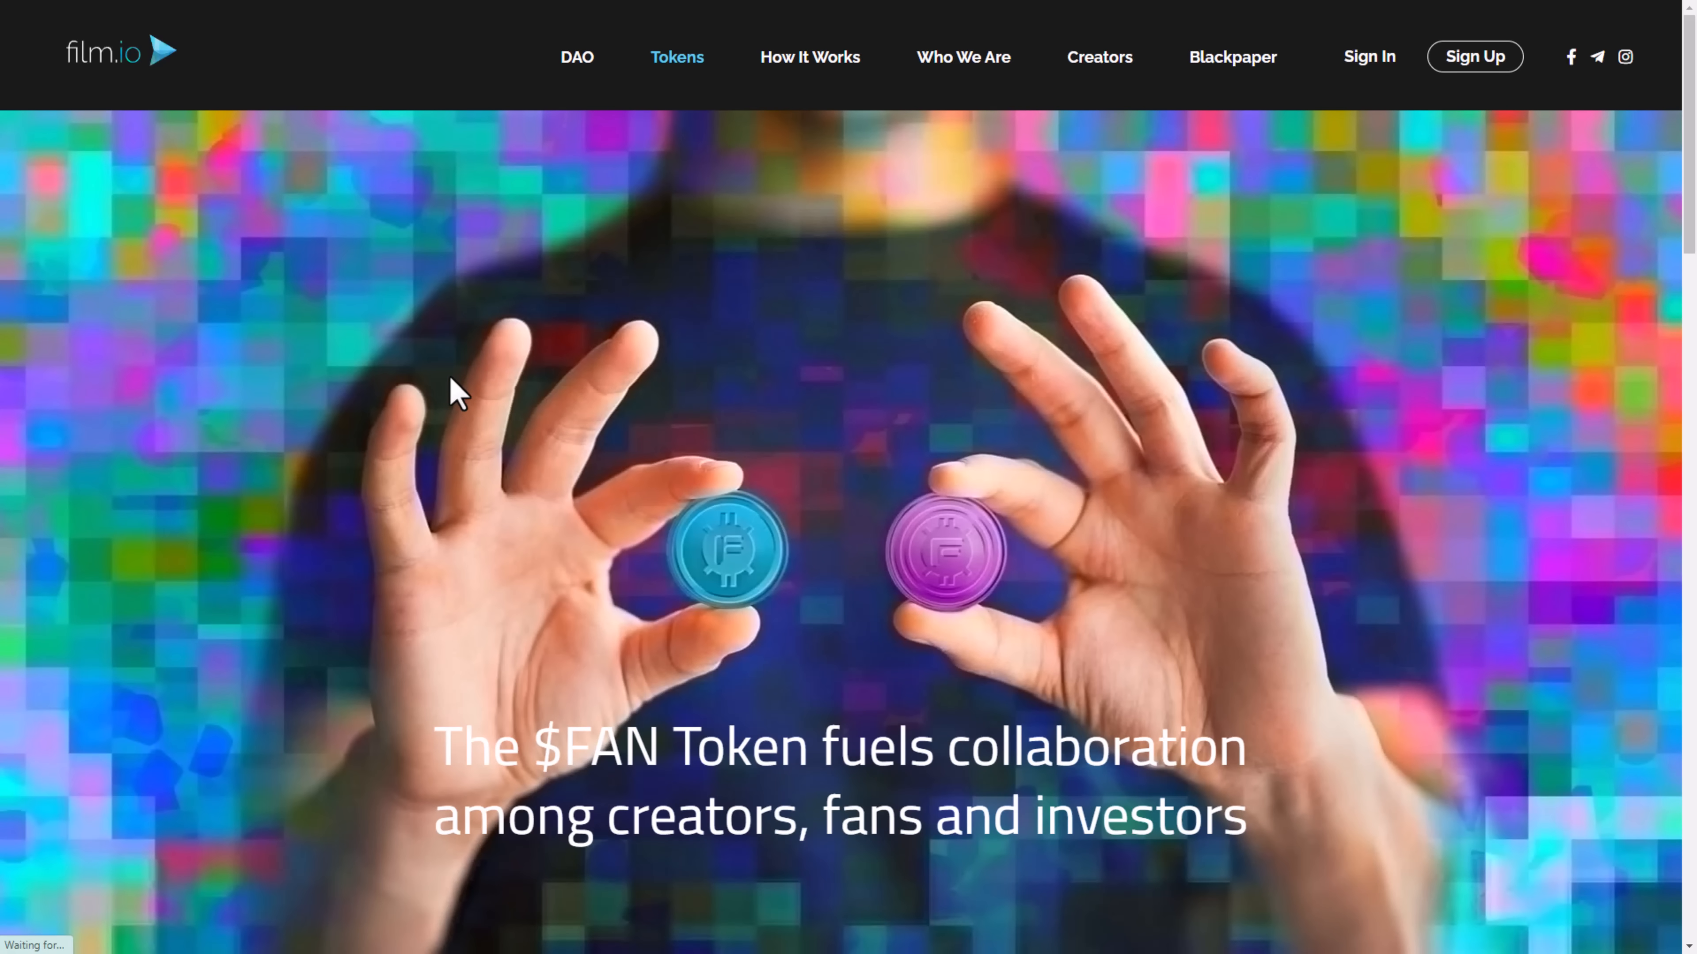
scroll("down", 3)
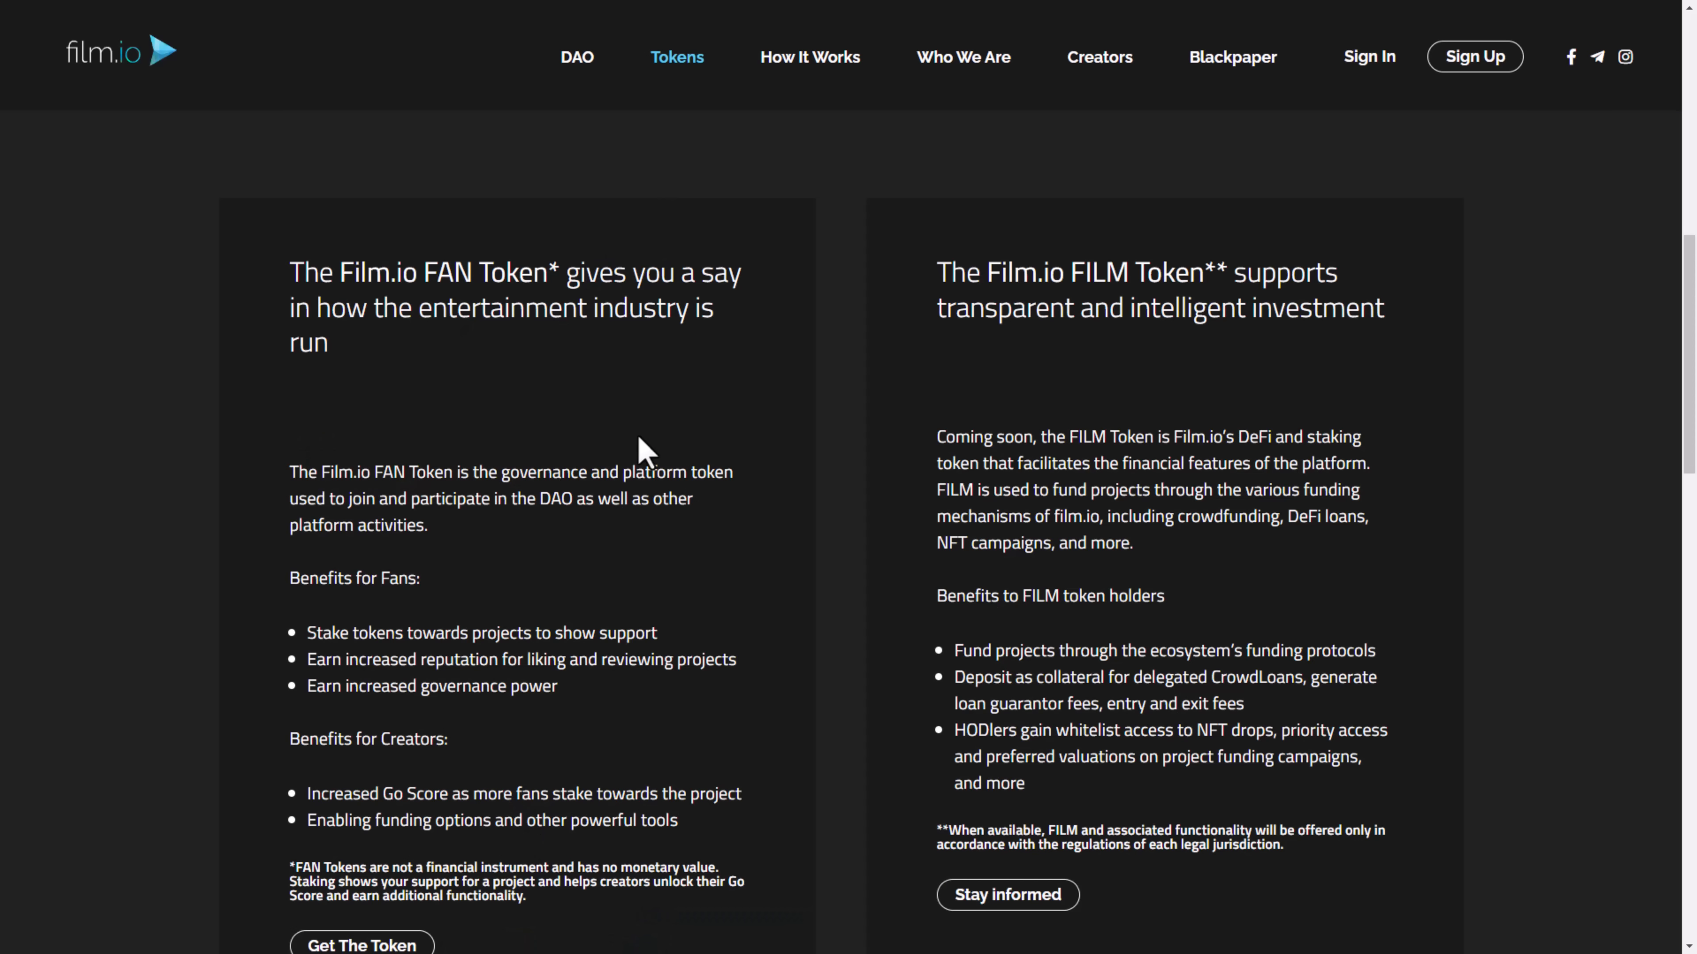
scroll("down", 3)
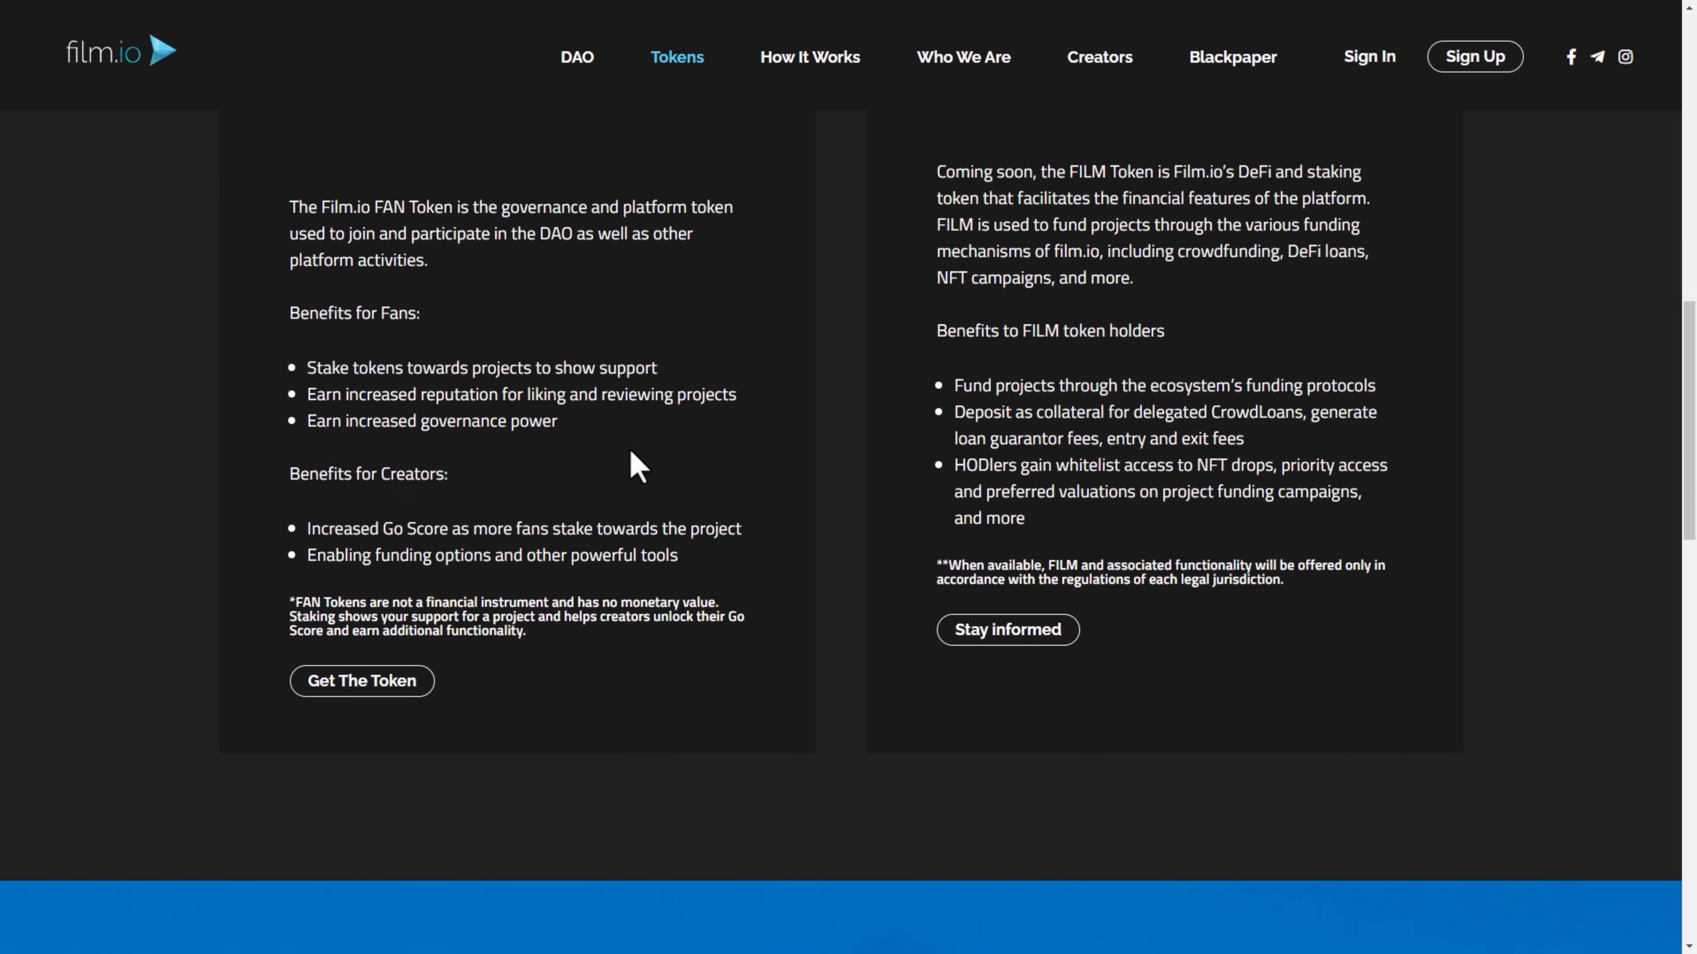
mouse_move(568, 509)
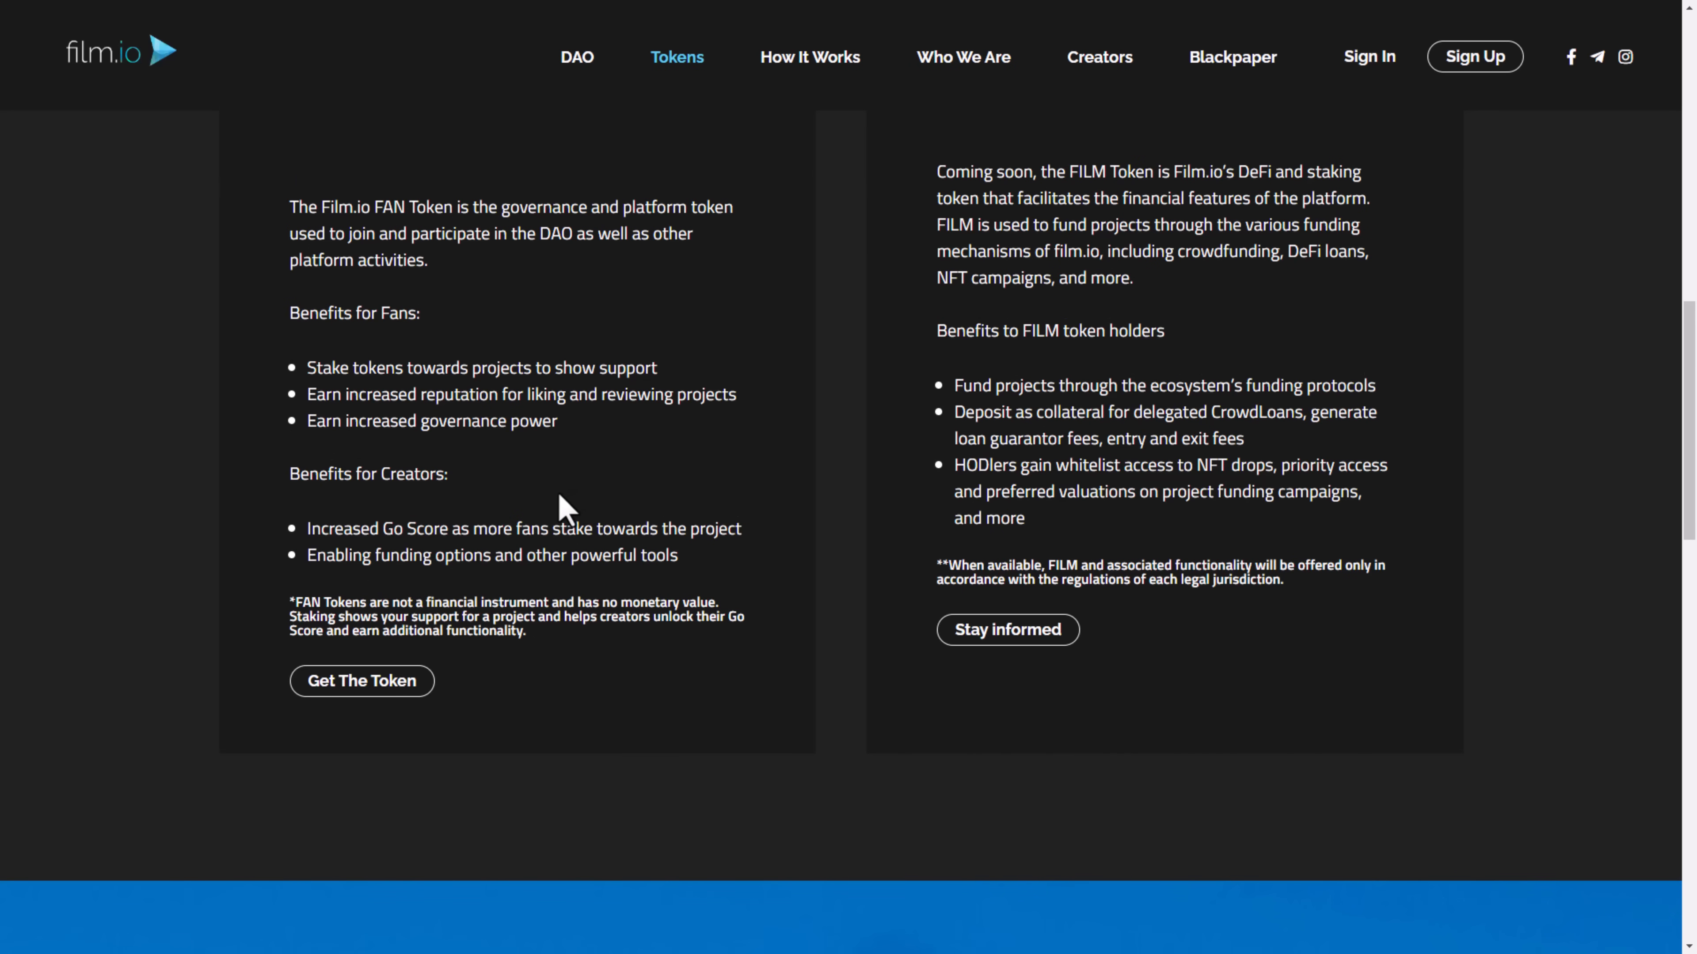
mouse_move(362, 681)
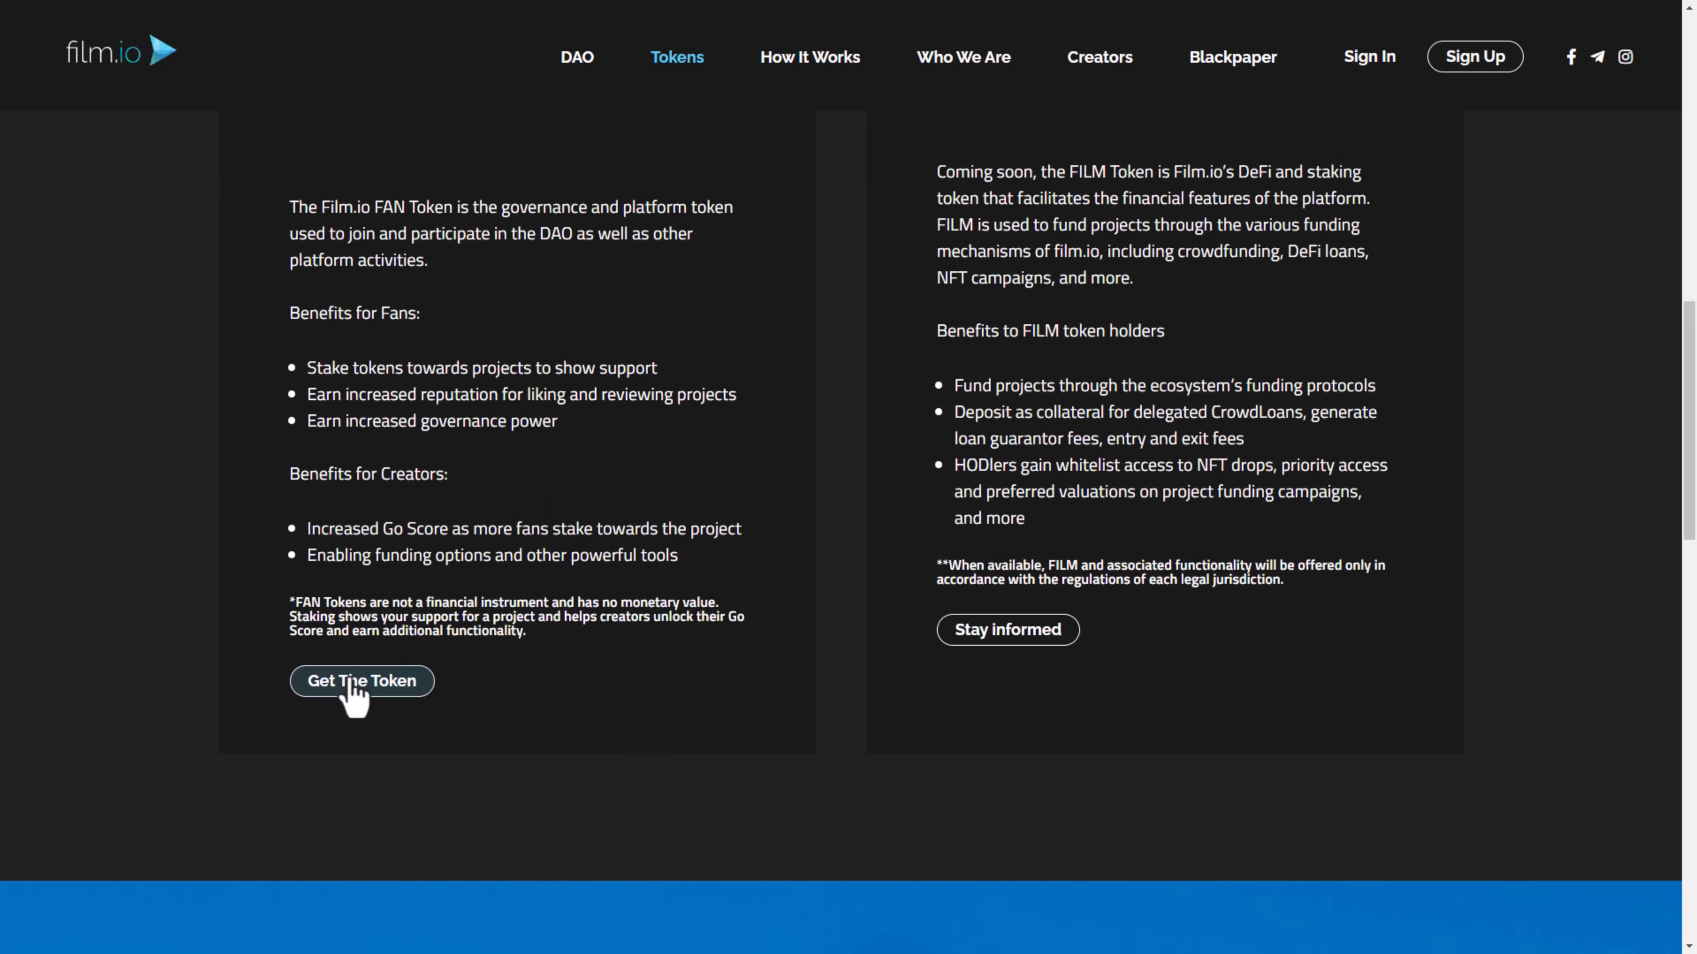
scroll("down", 3)
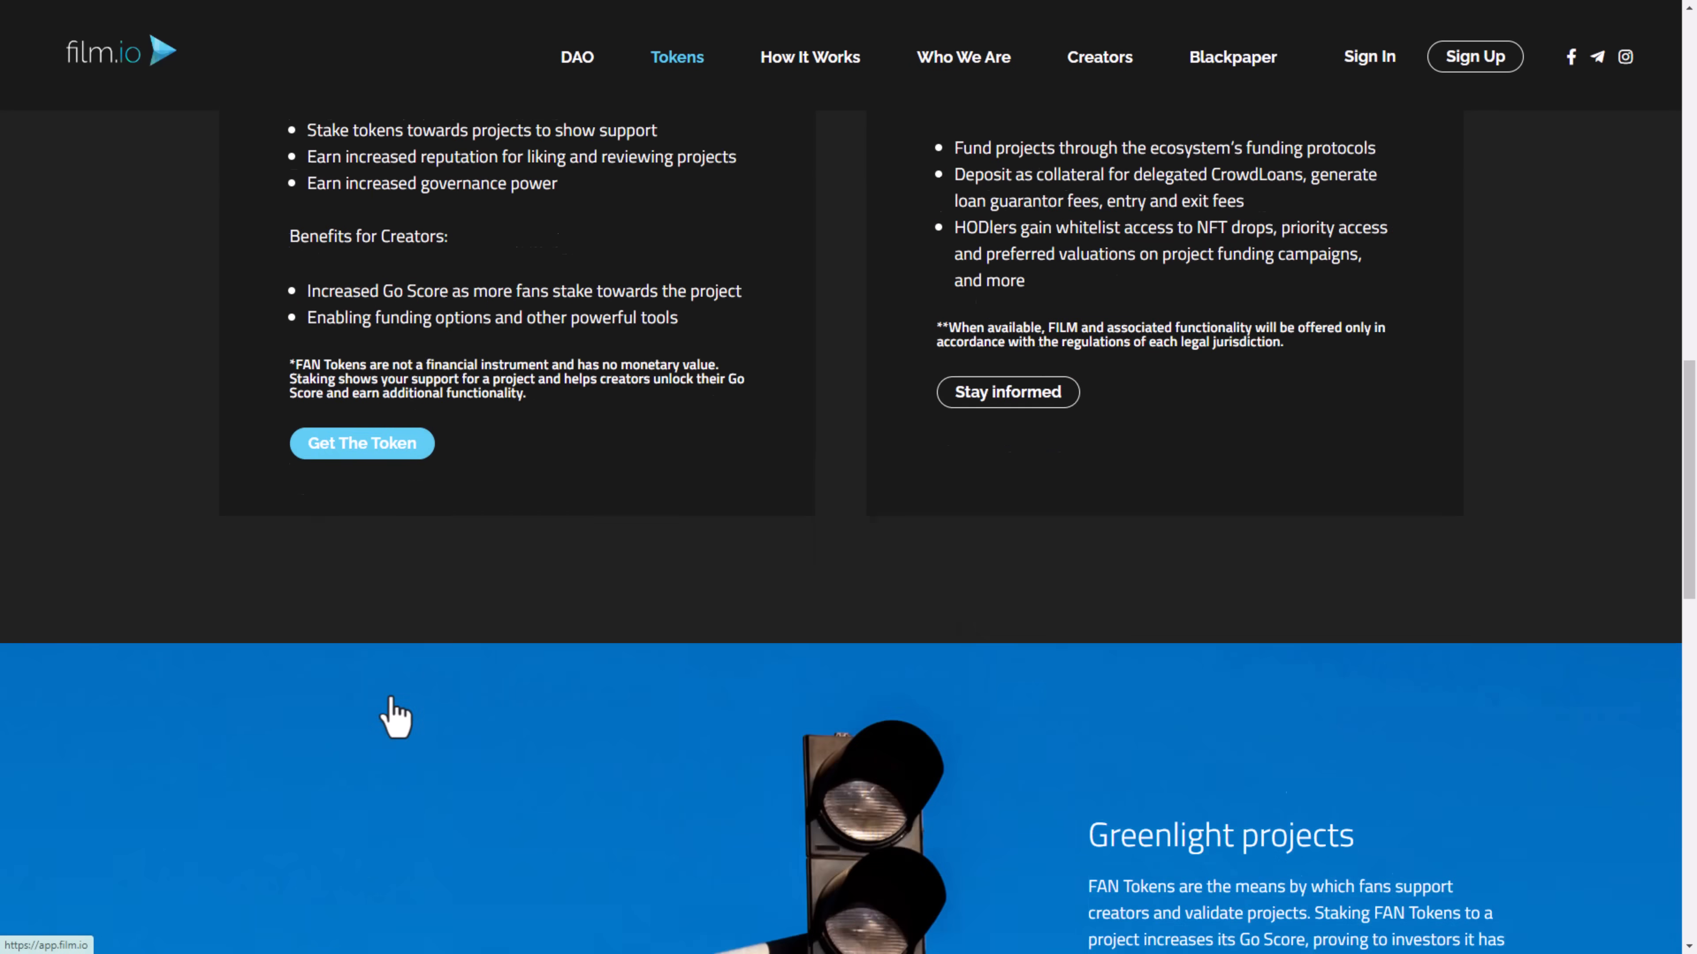
scroll("down", 3)
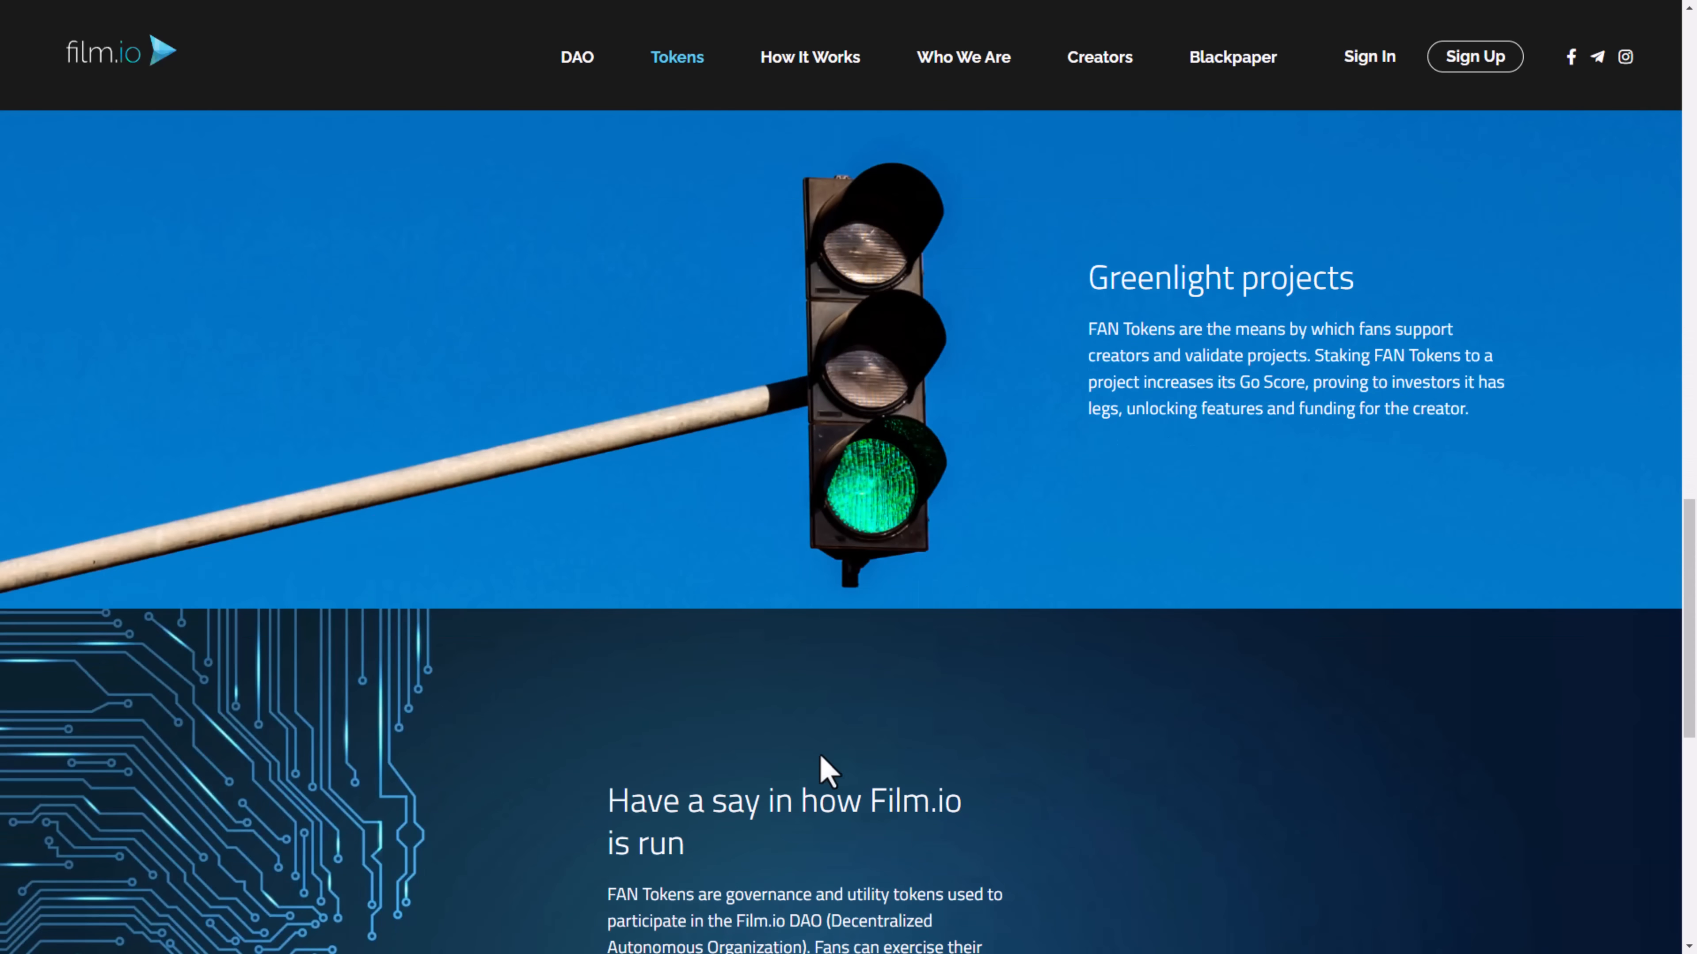
scroll("down", 3)
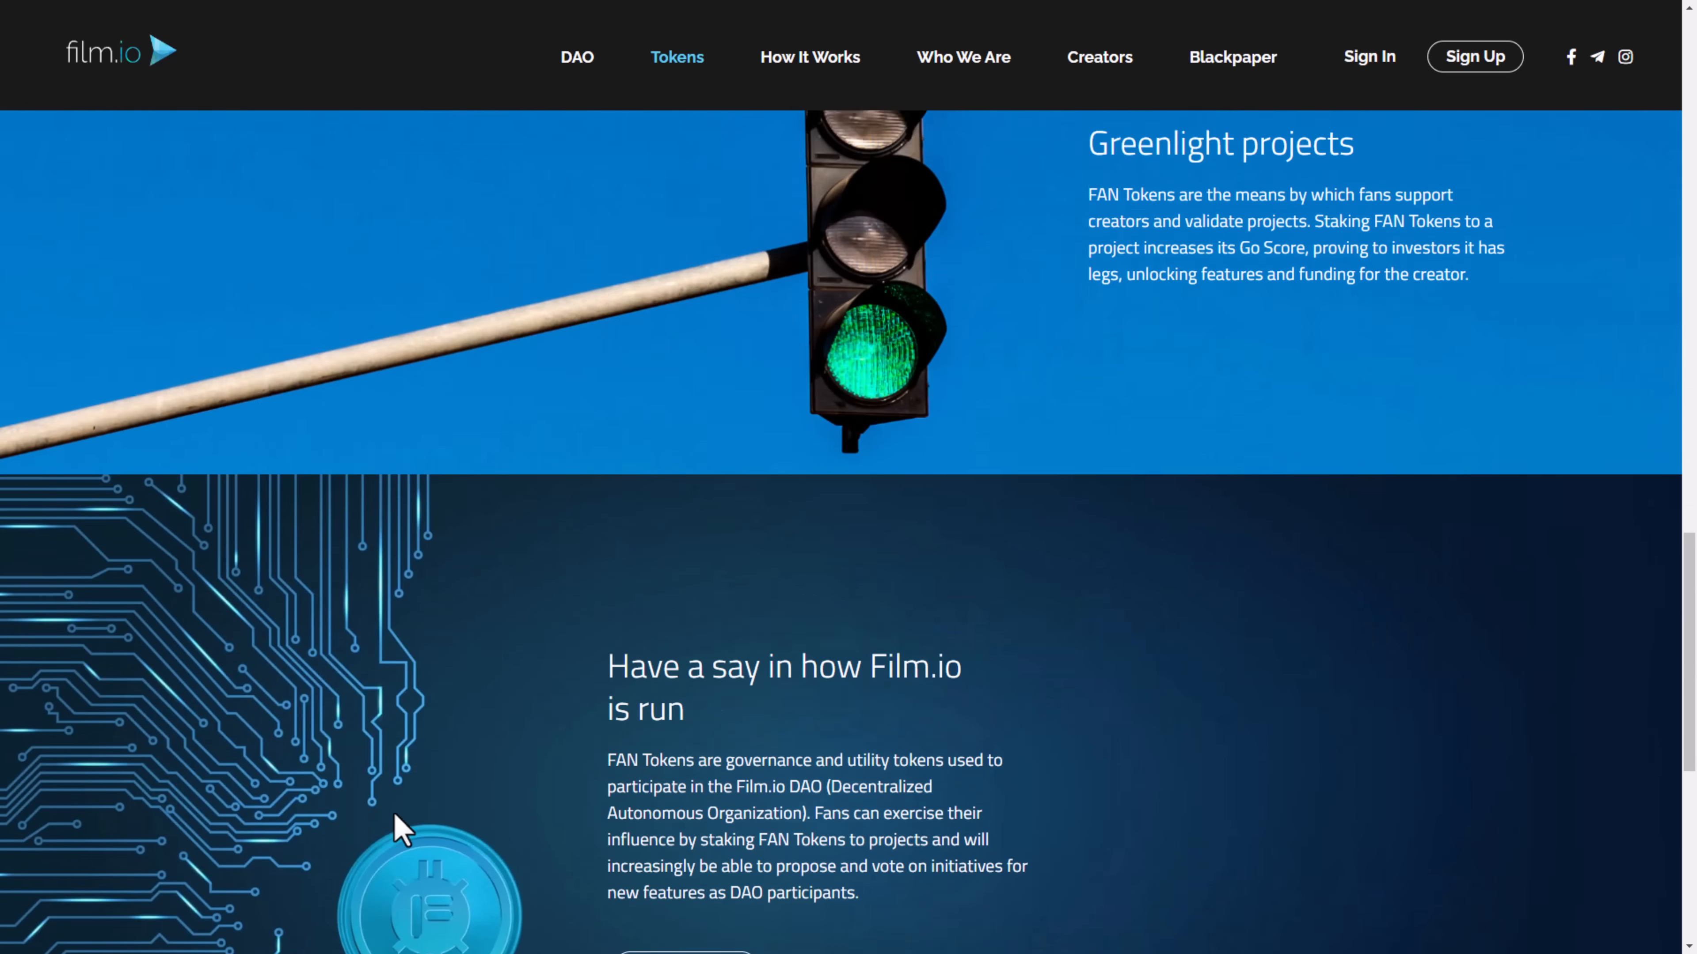
scroll("up", 3)
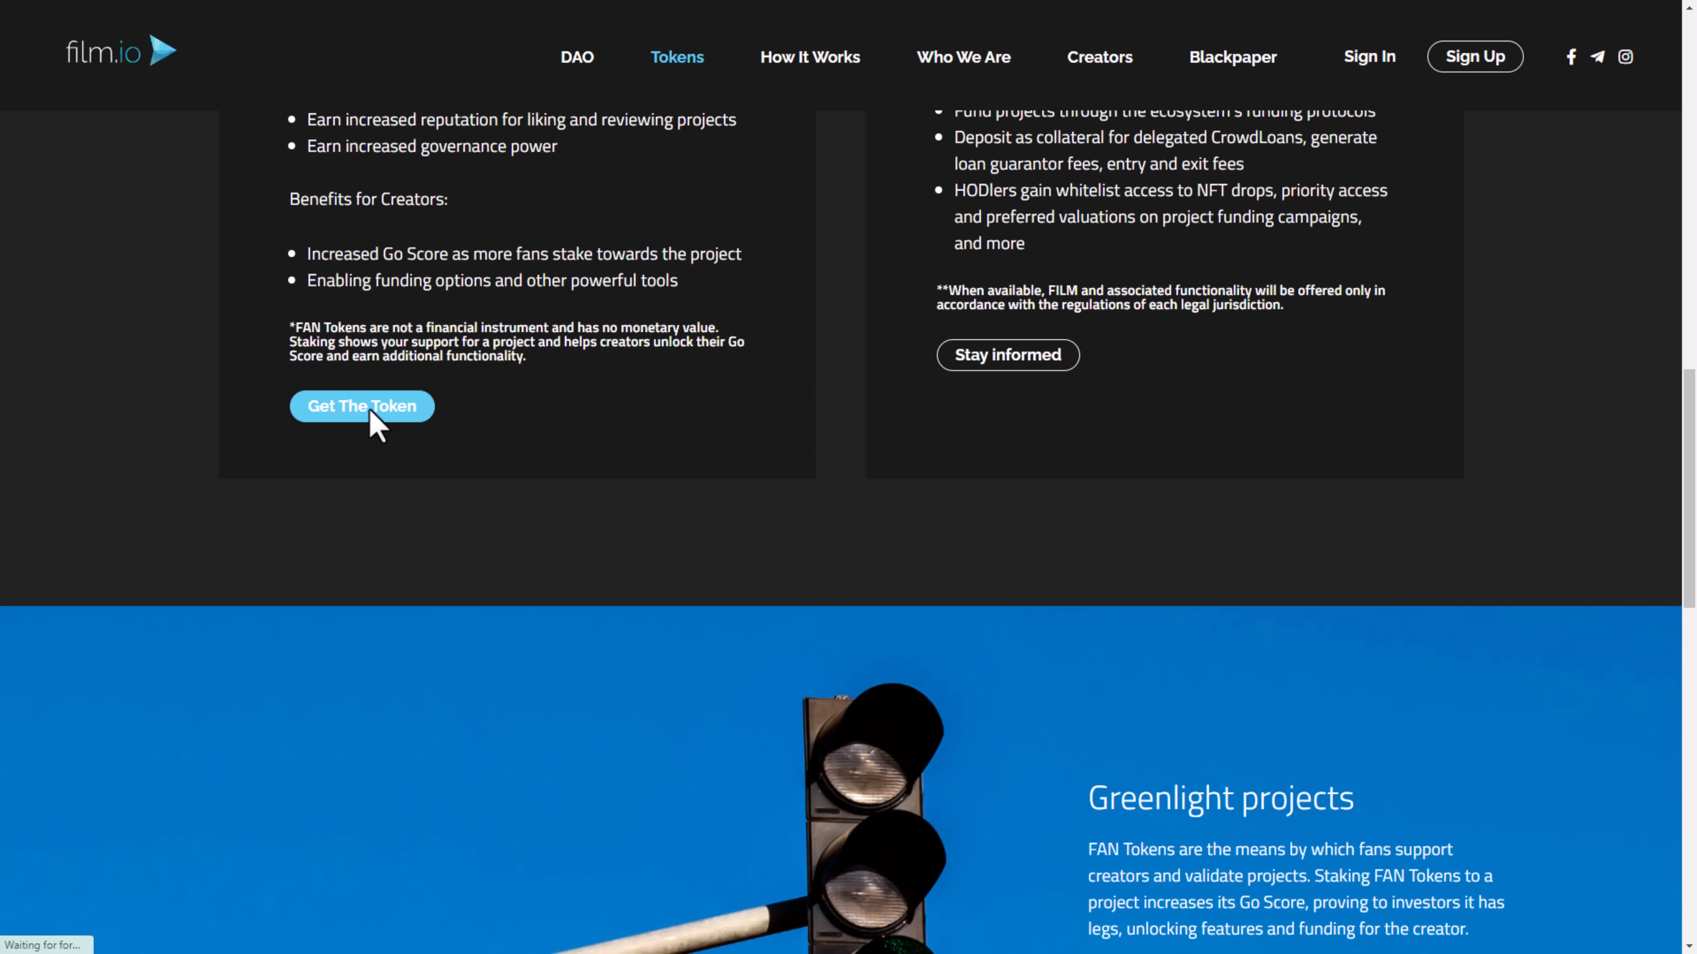
Step: Jump to where the FAN token can be obtained and look over the popular projects grid
left_click(361, 405)
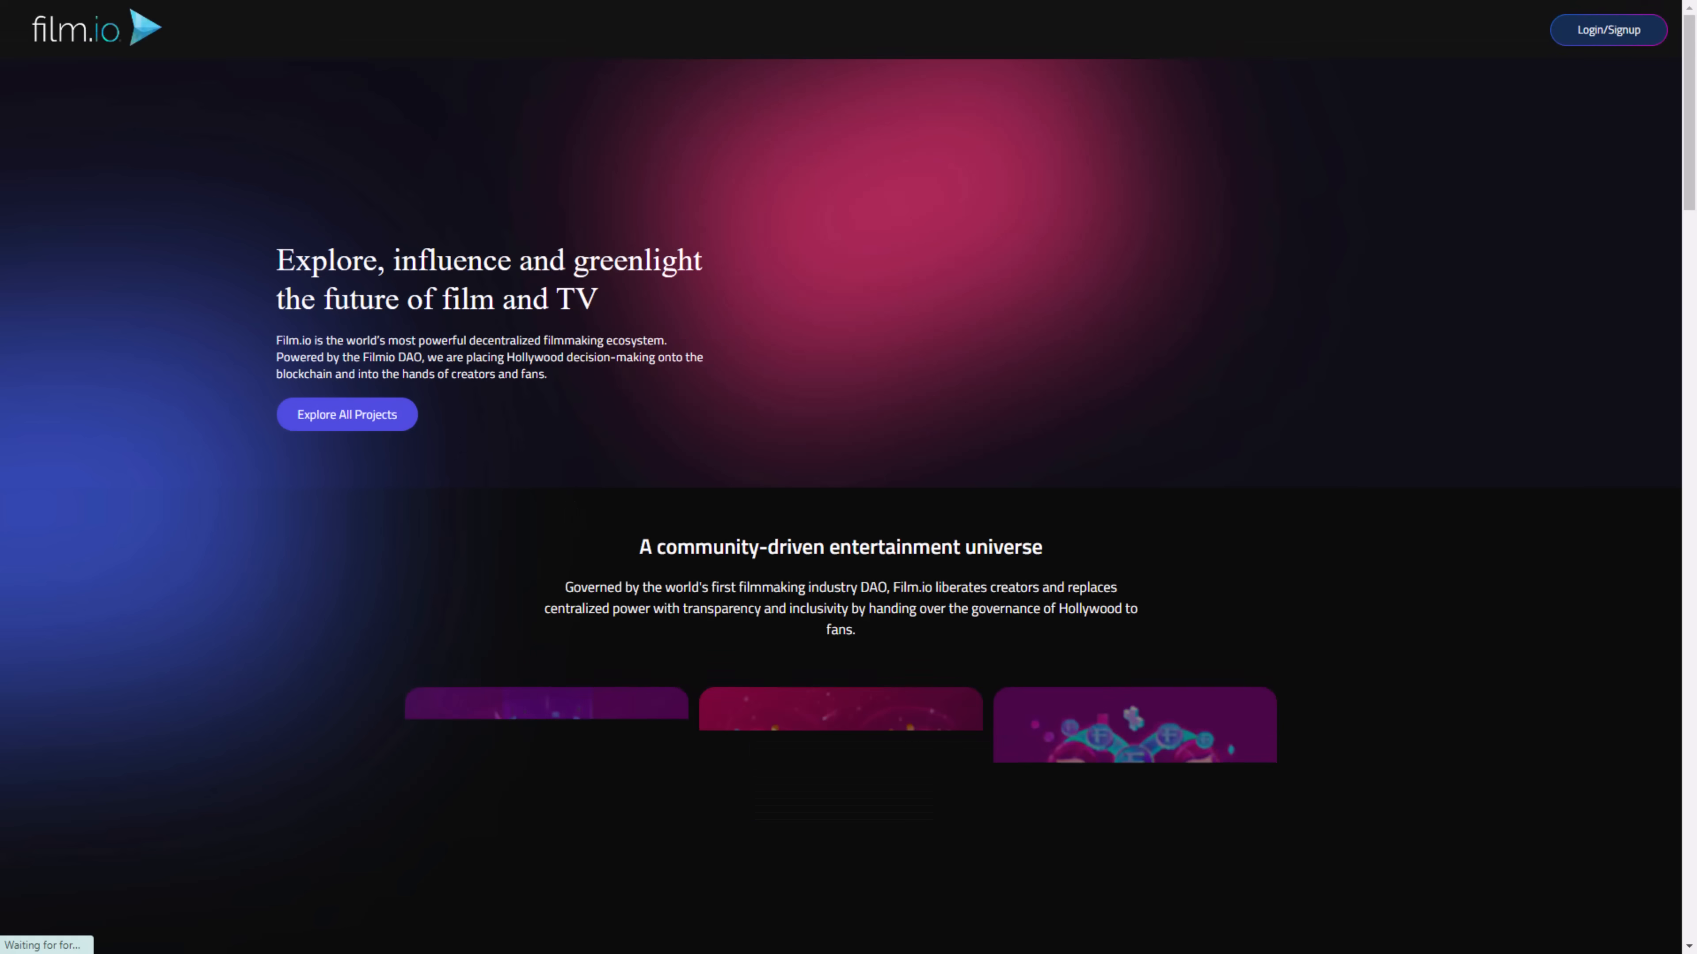
scroll("down", 3)
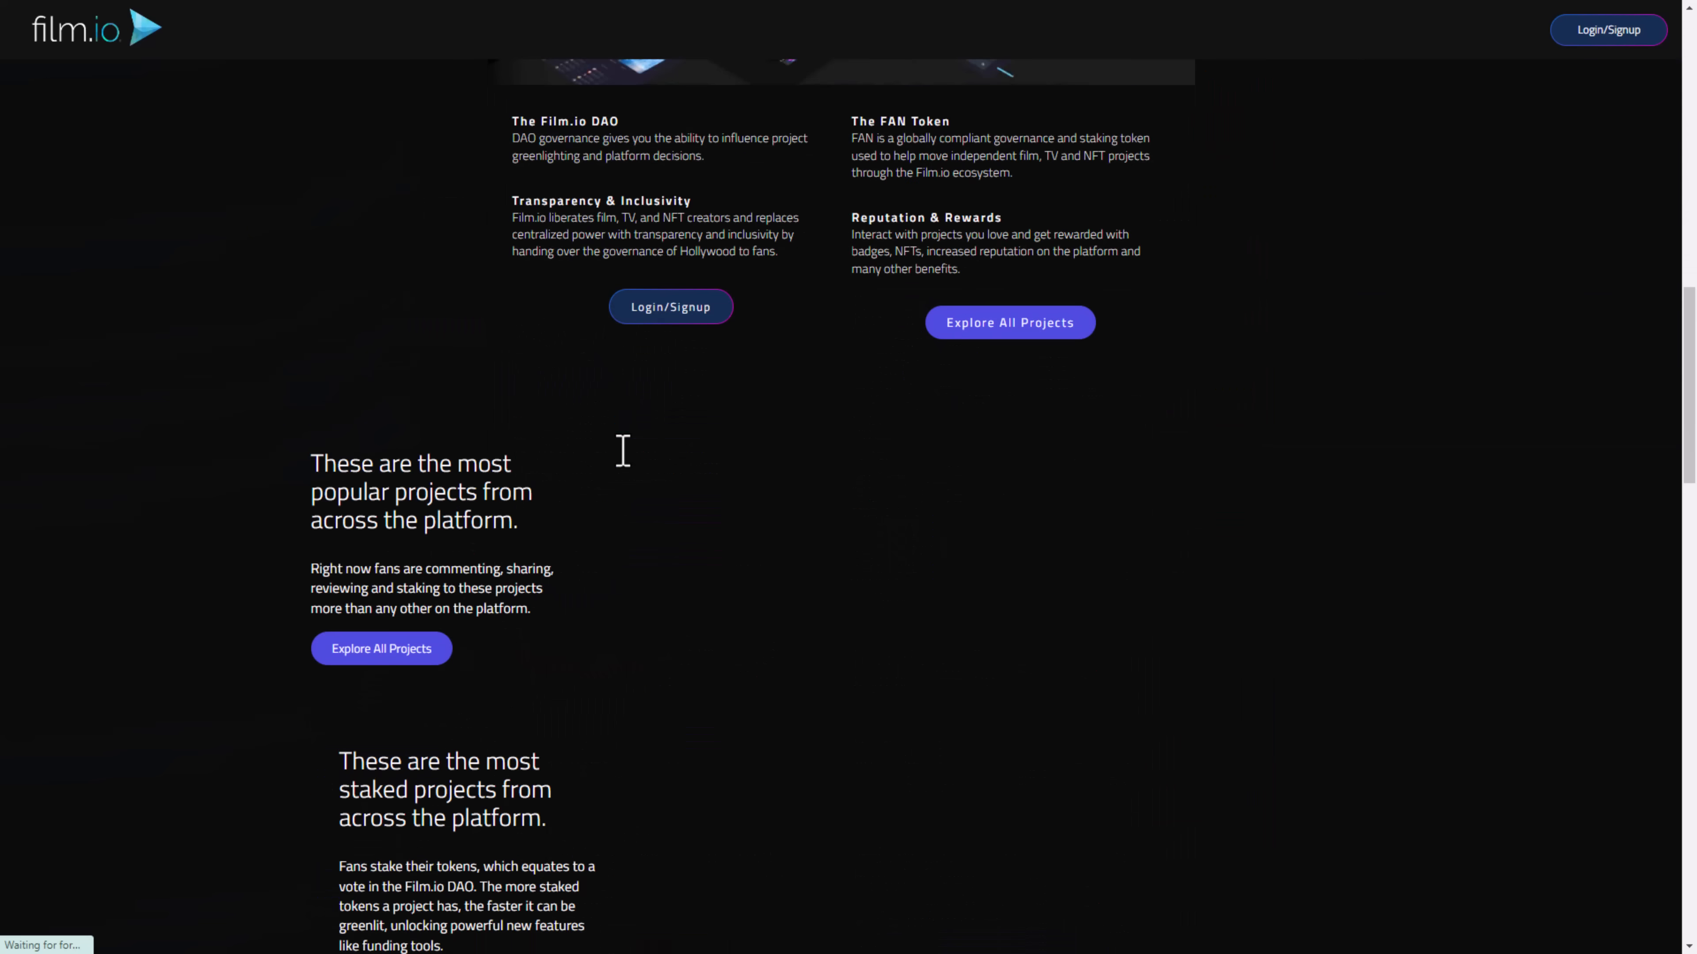
scroll("down", 3)
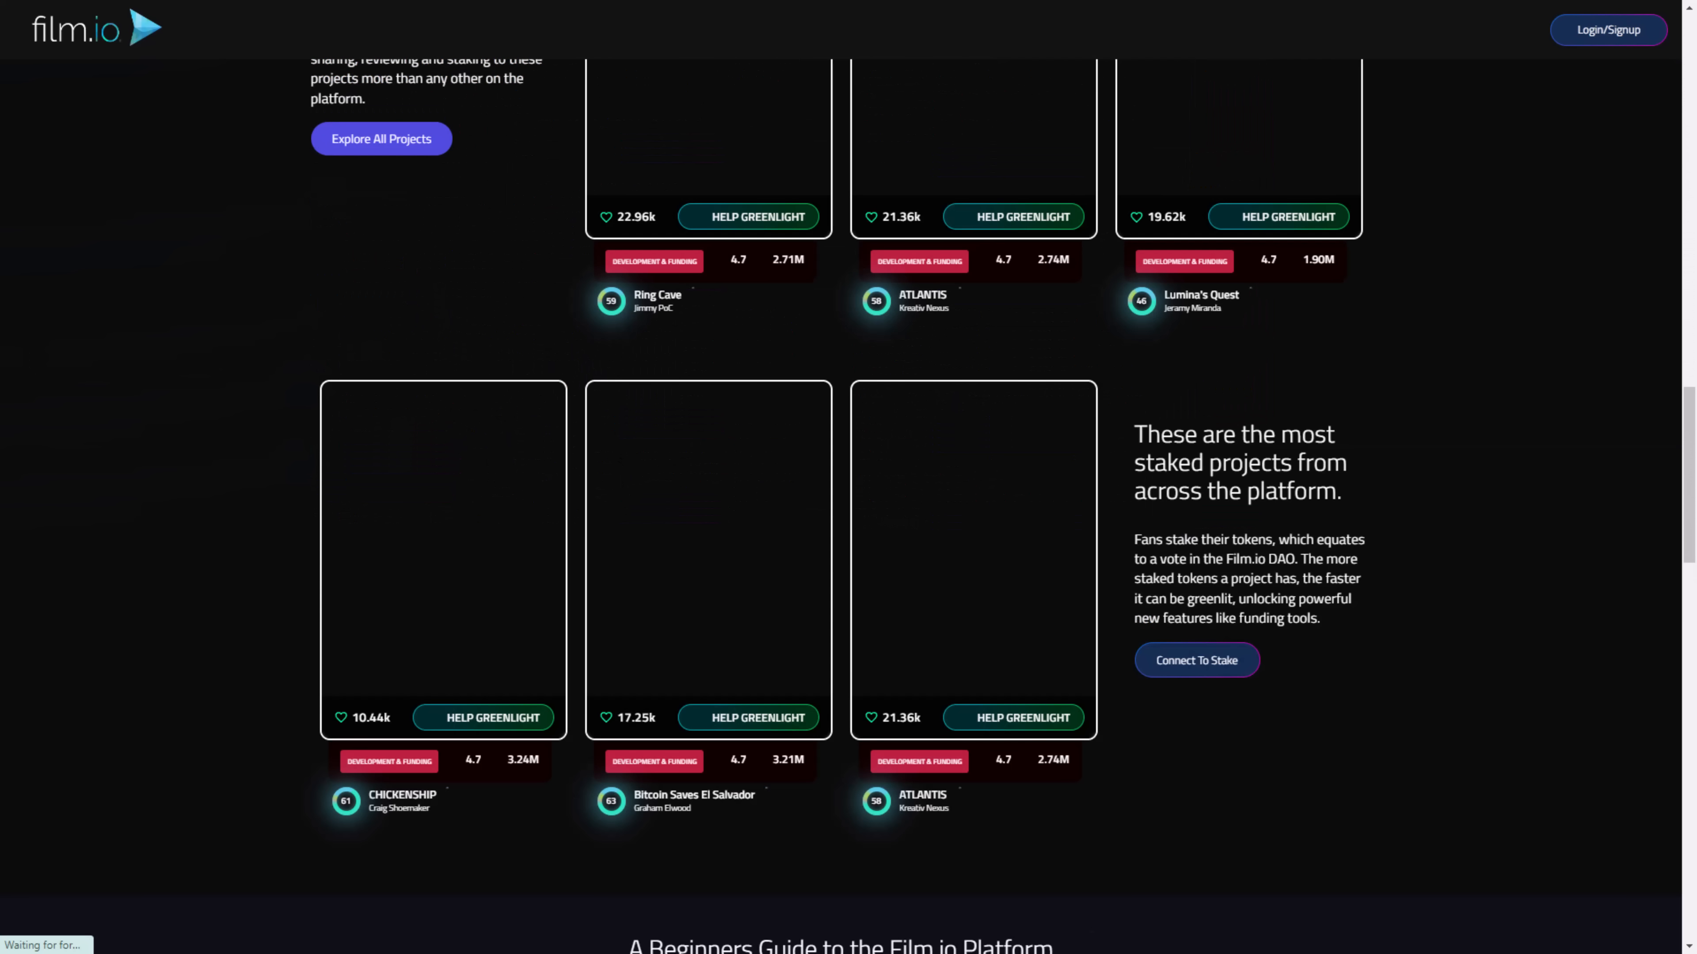
scroll("up", 3)
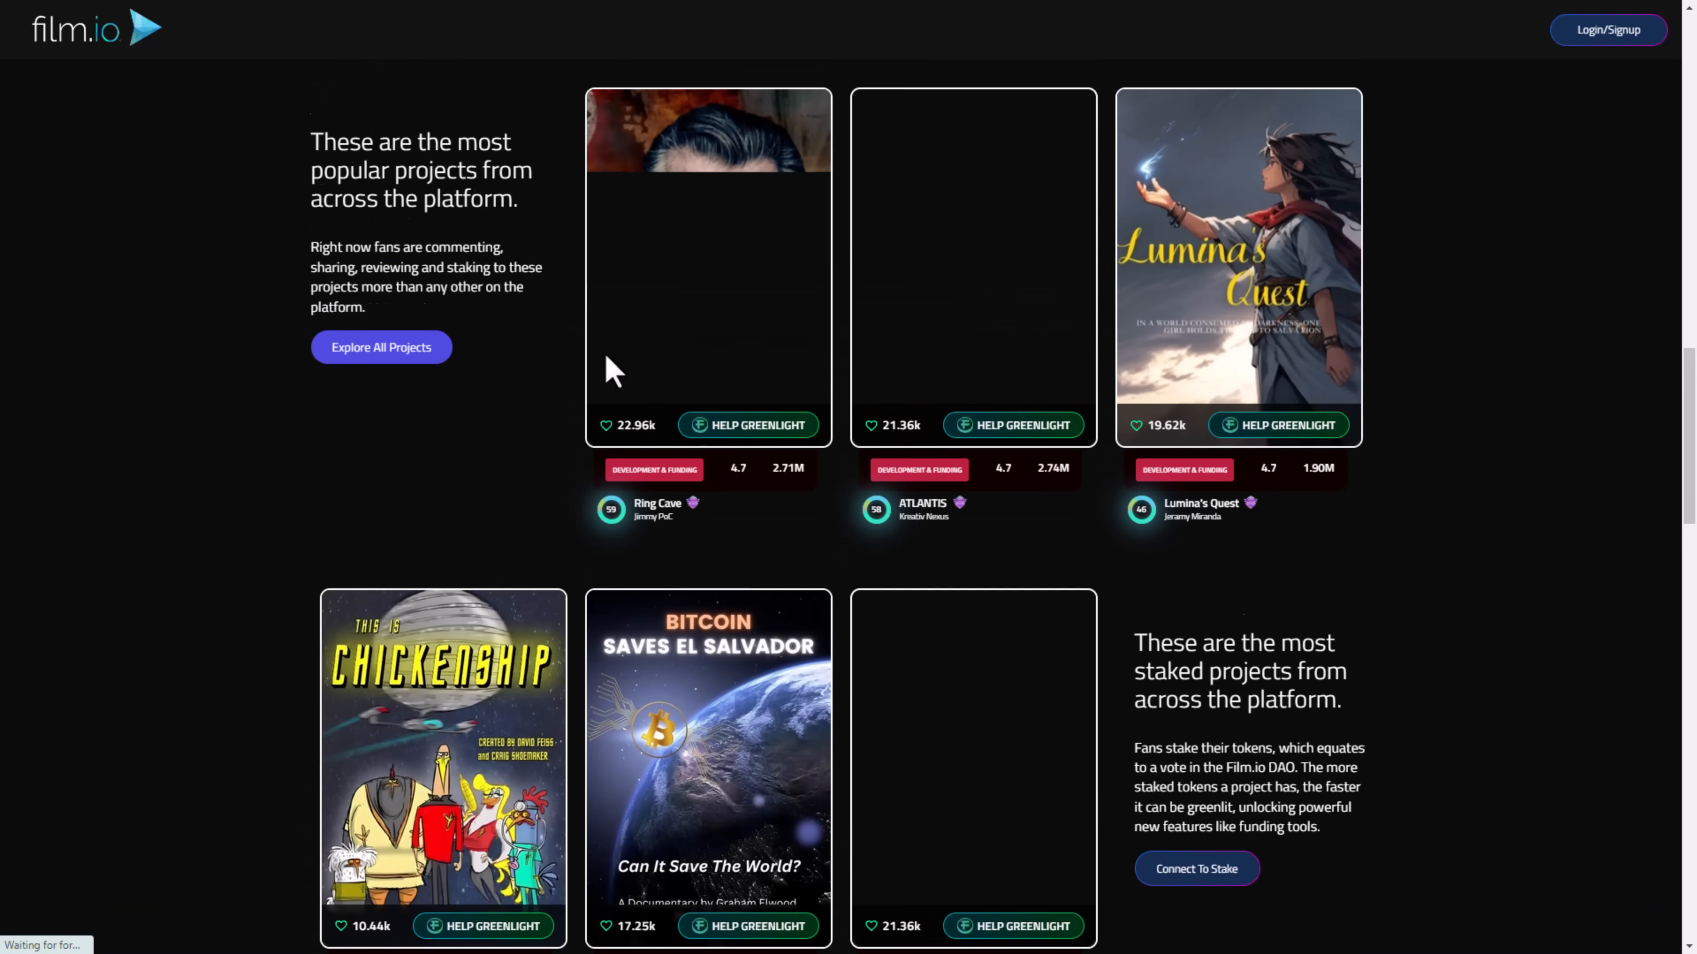
scroll("up", 3)
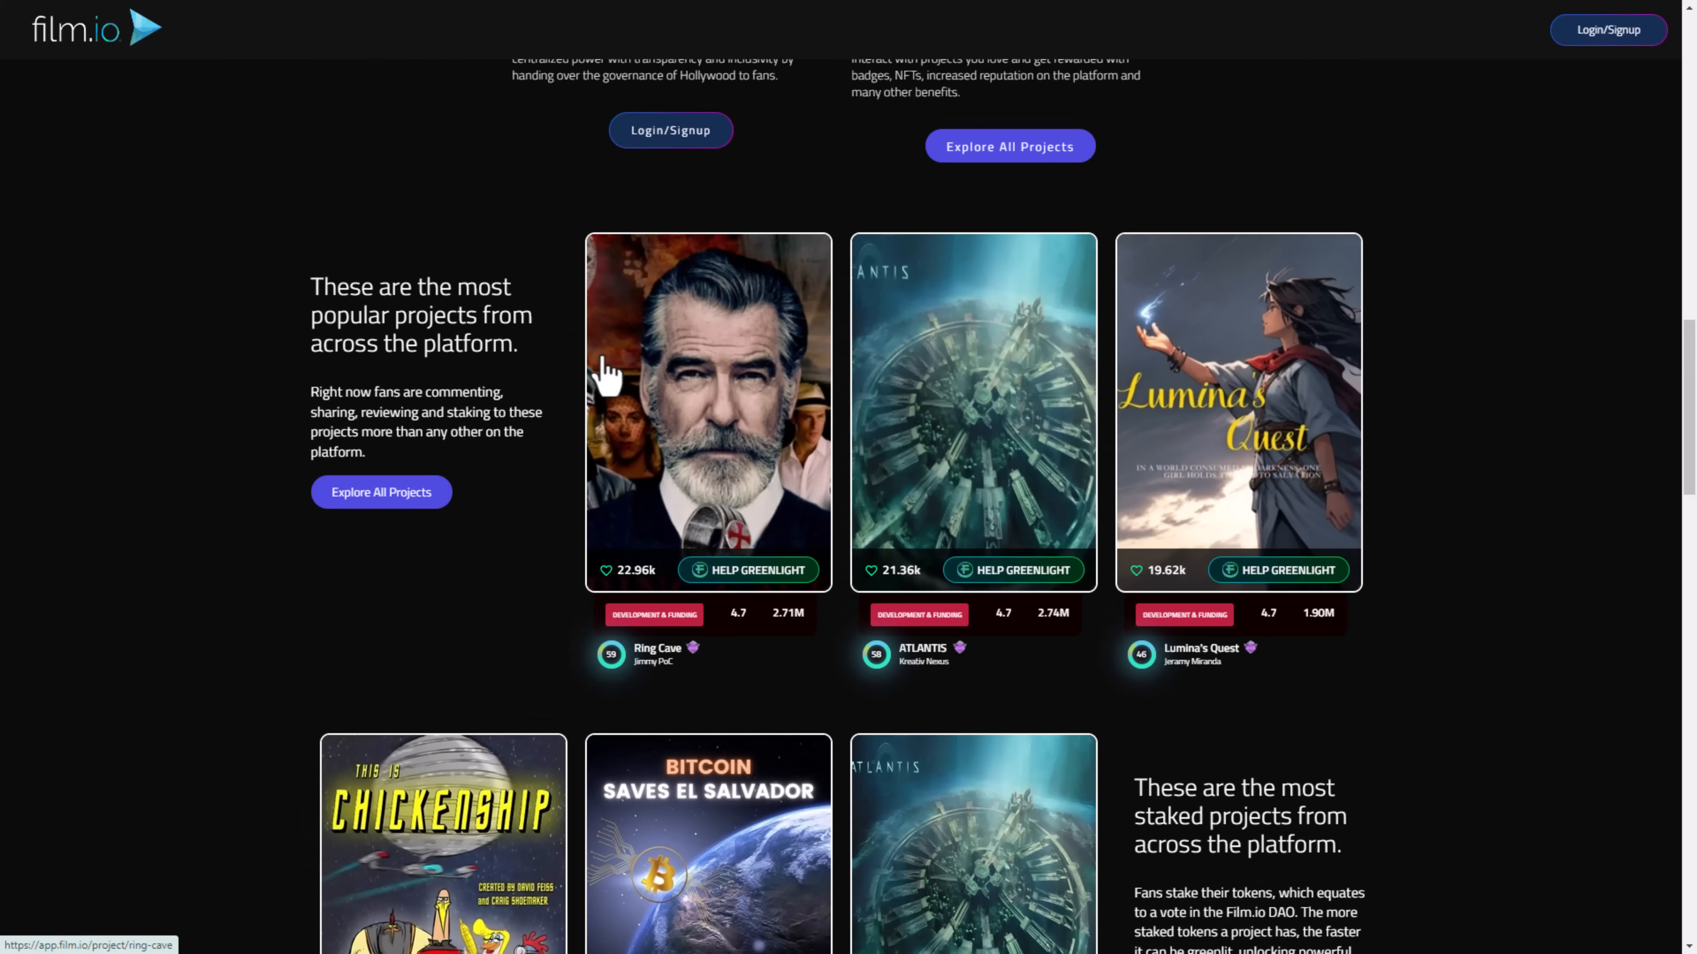
scroll("up", 3)
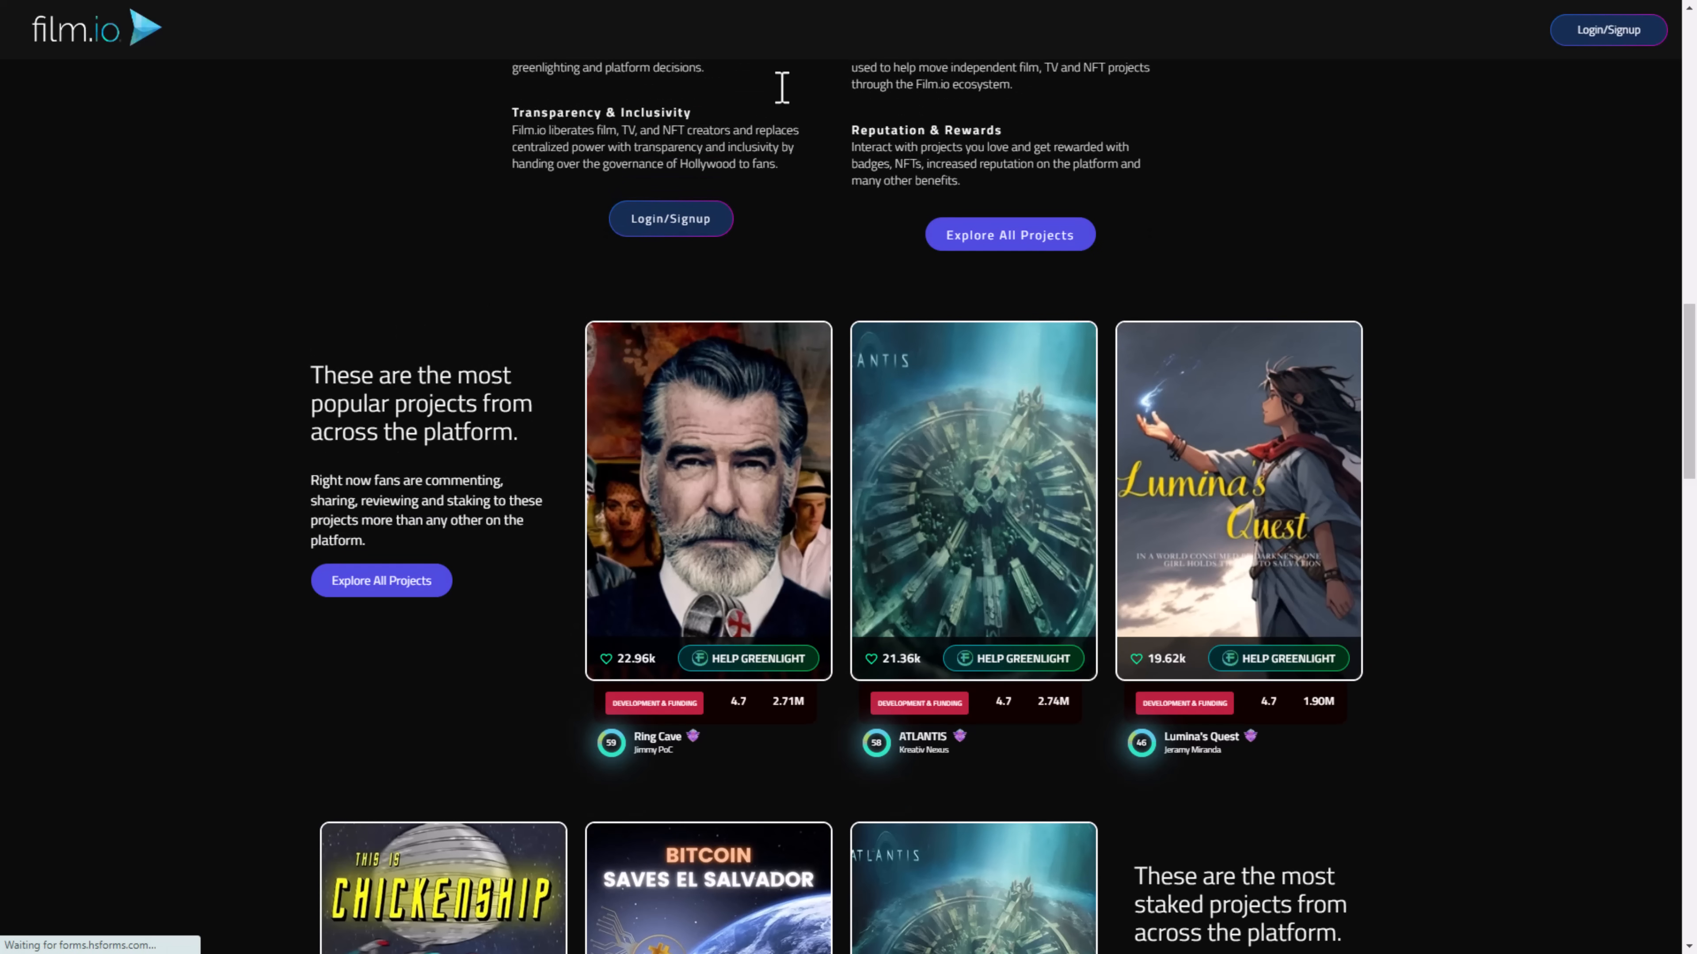
Step: Browse the most staked projects down to the newsletter signup and In the Press logos
scroll("down", 3)
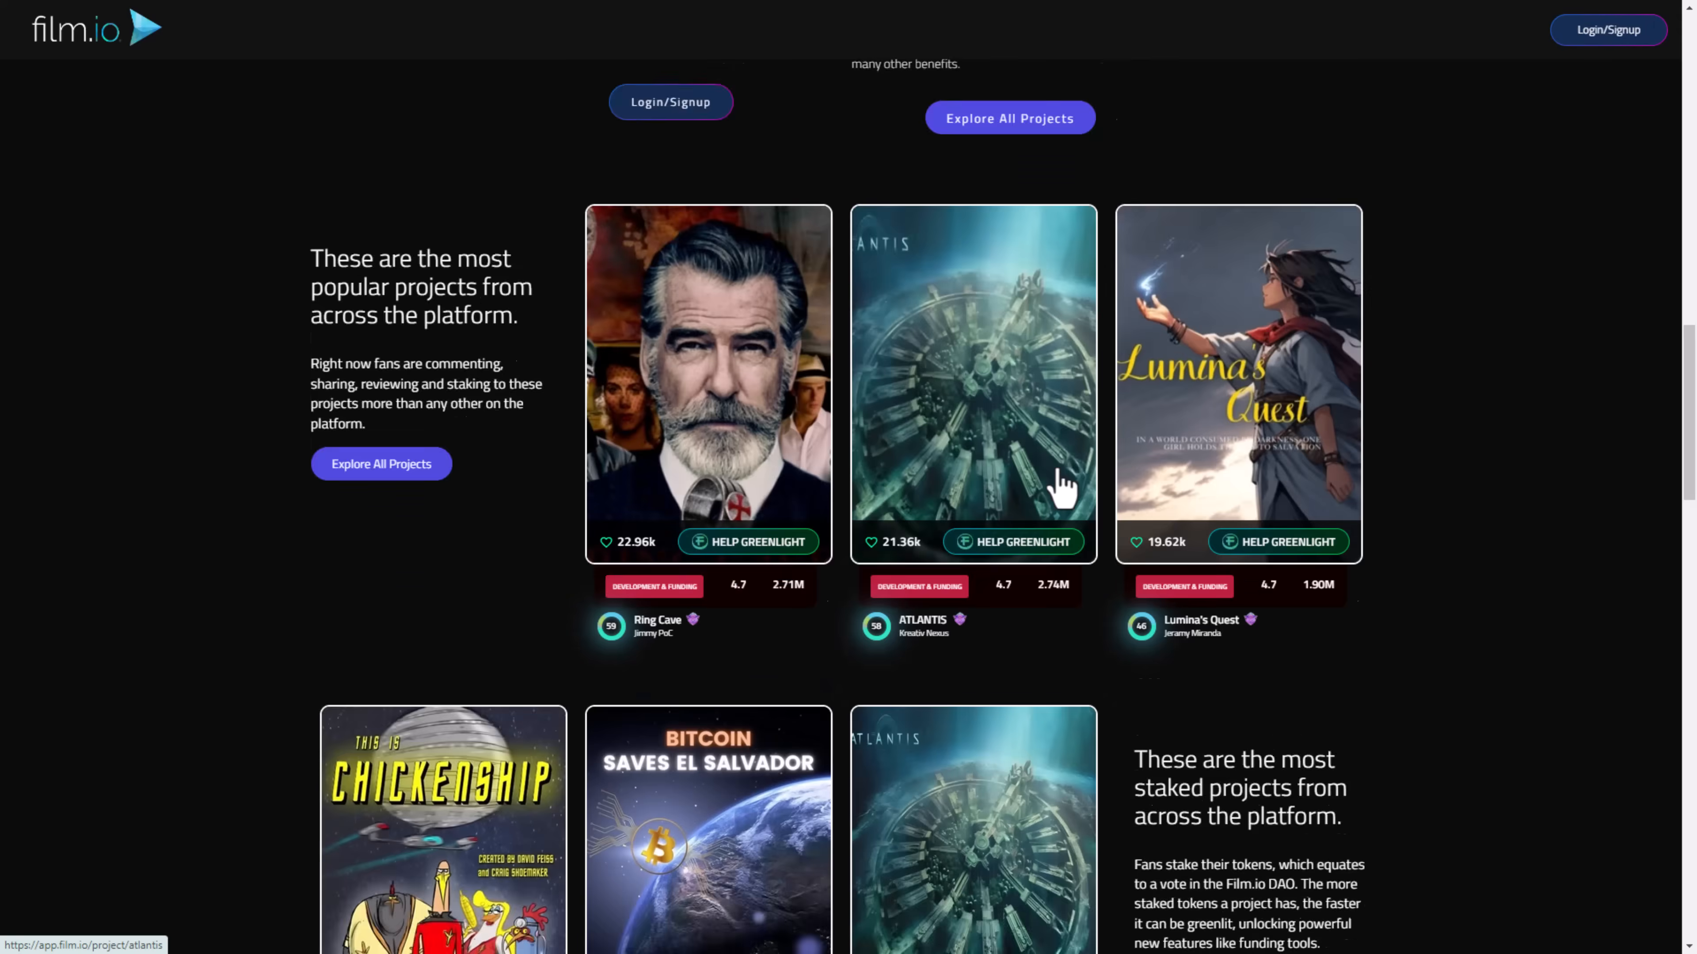
scroll("down", 3)
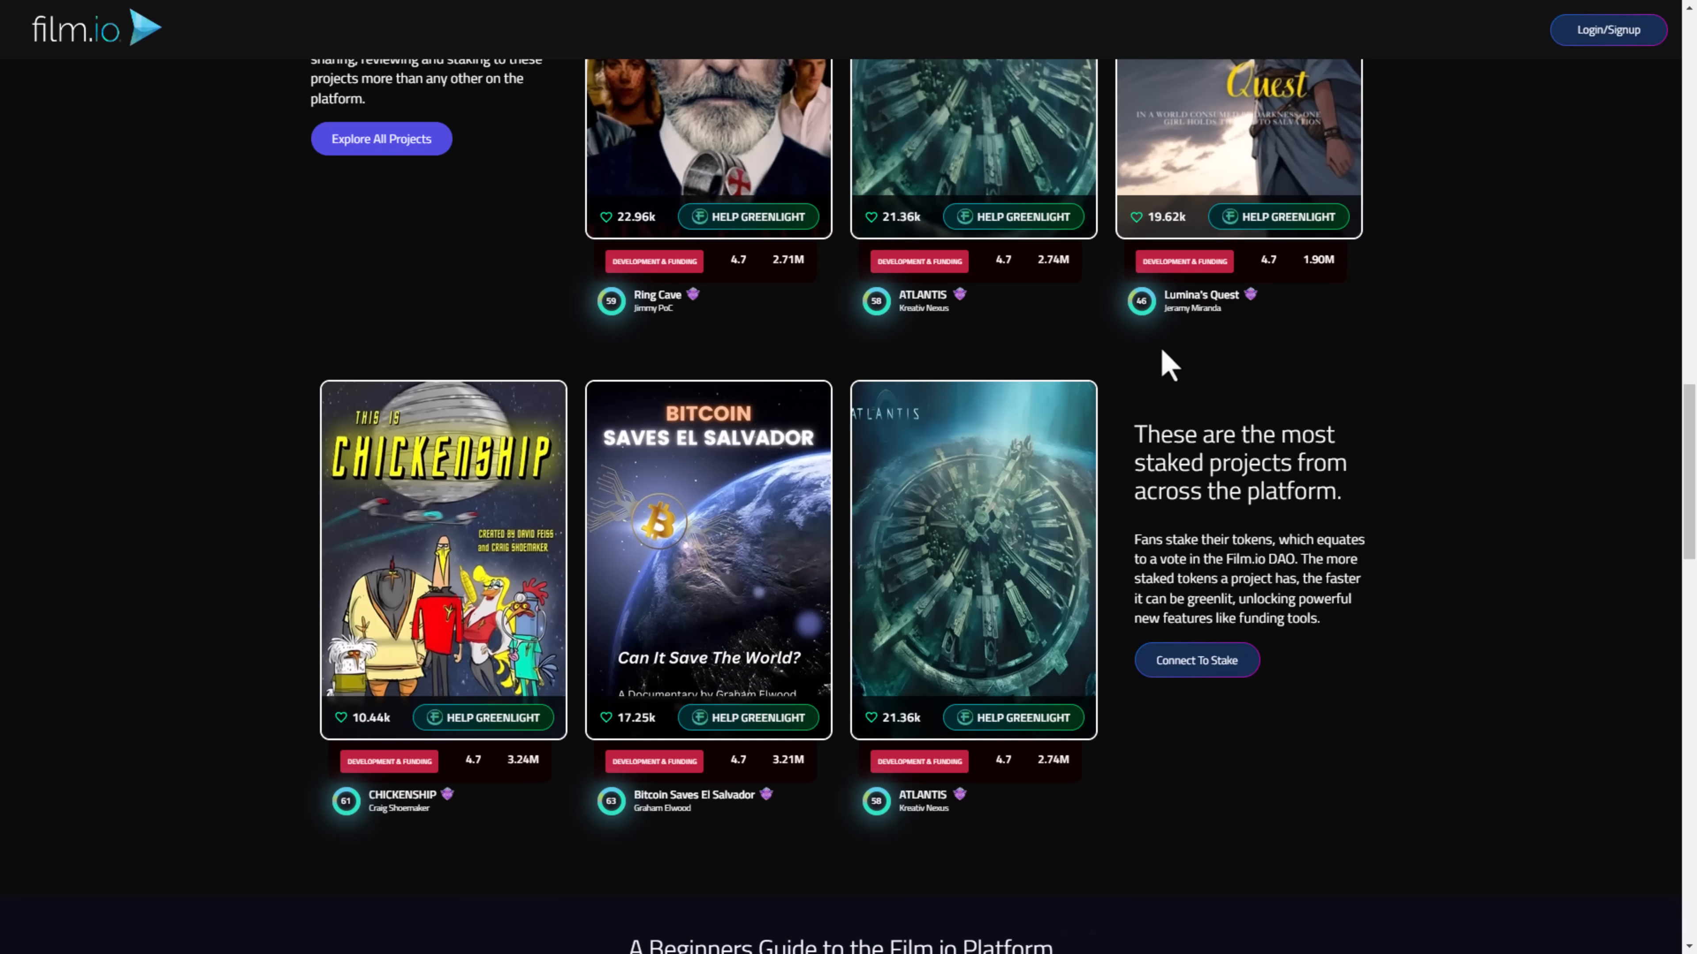
scroll("up", 3)
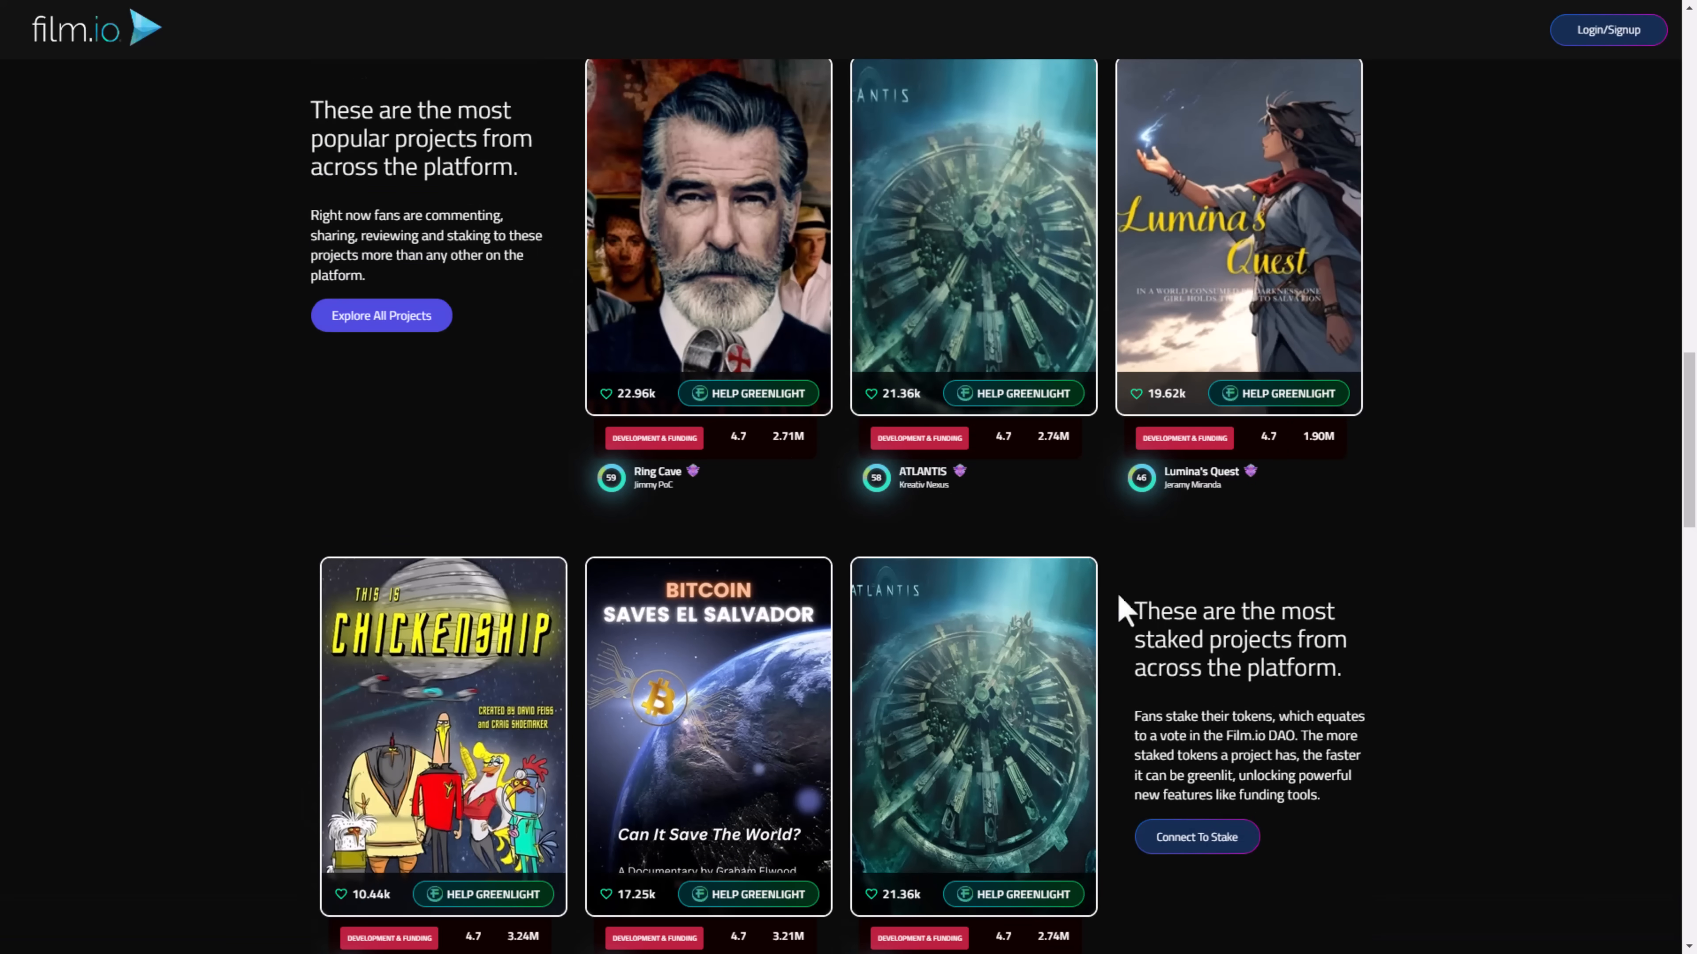
scroll("down", 3)
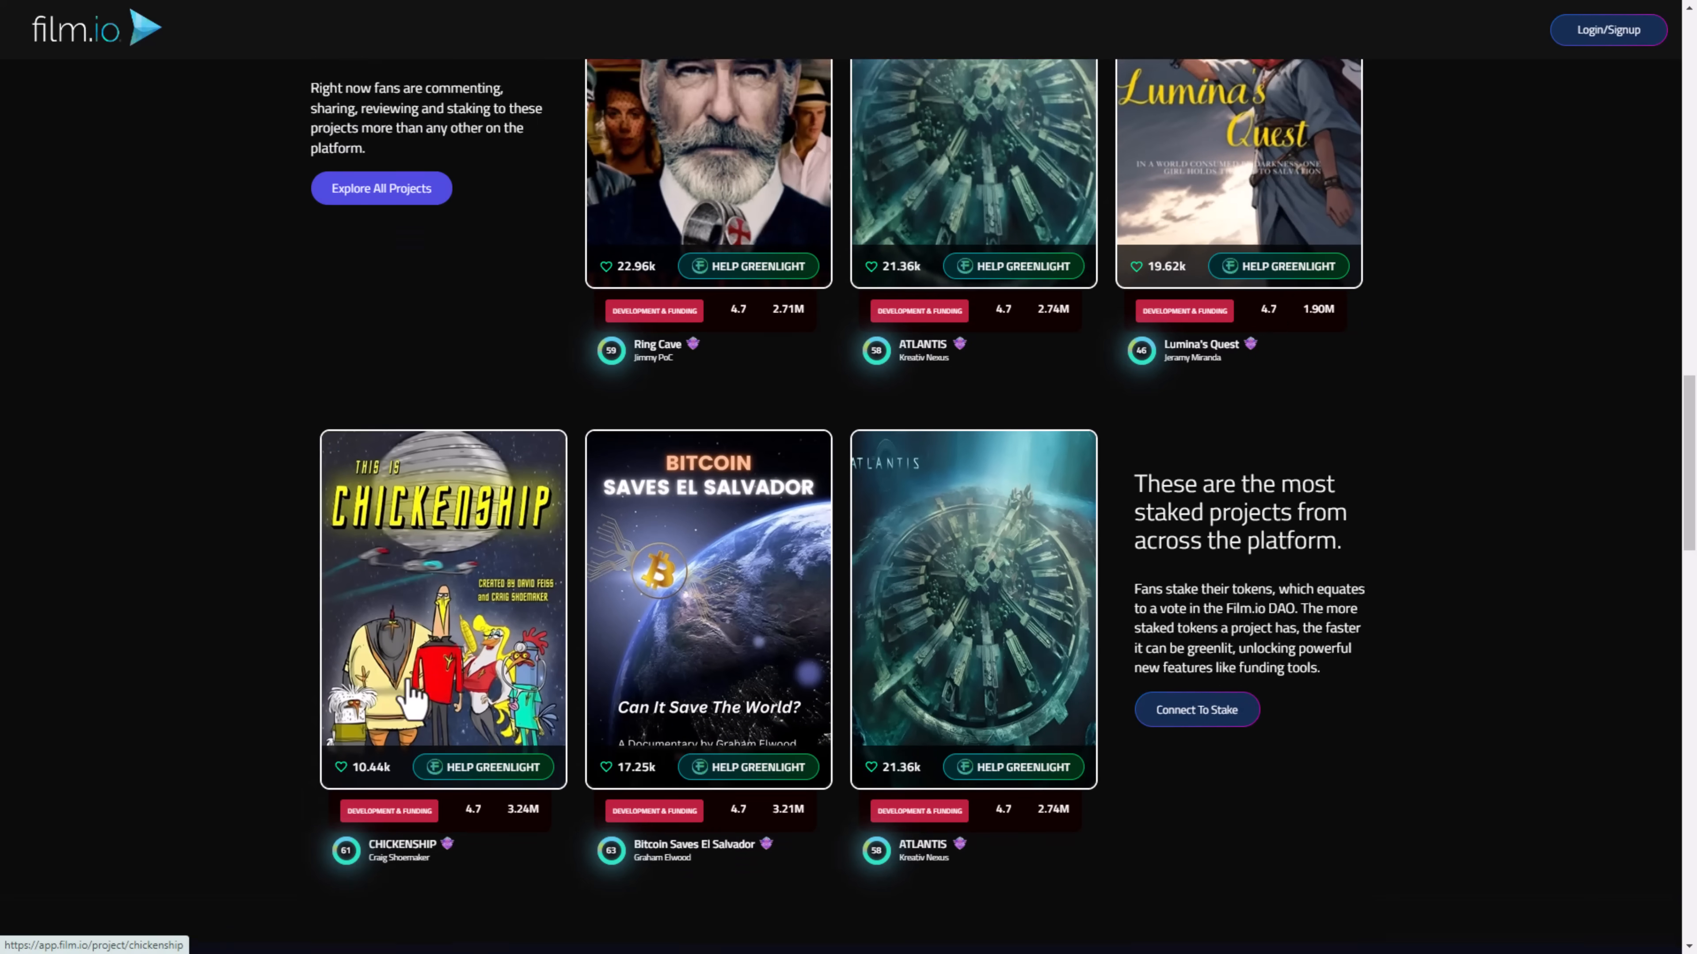
scroll("down", 3)
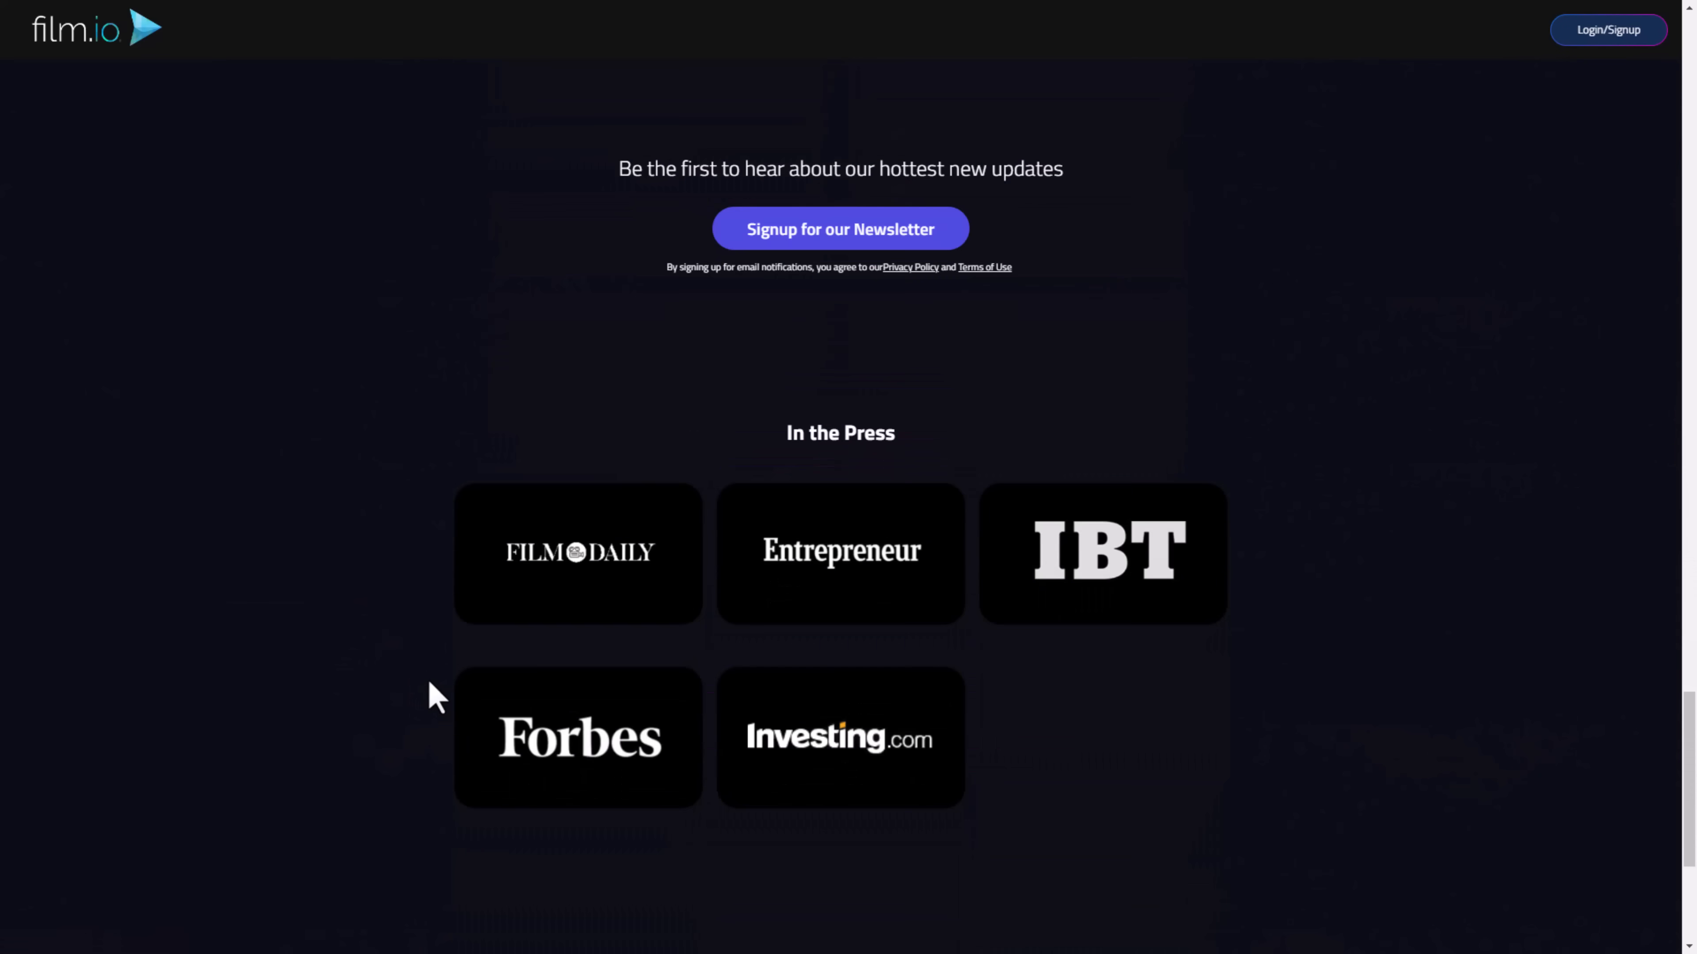
scroll("up", 3)
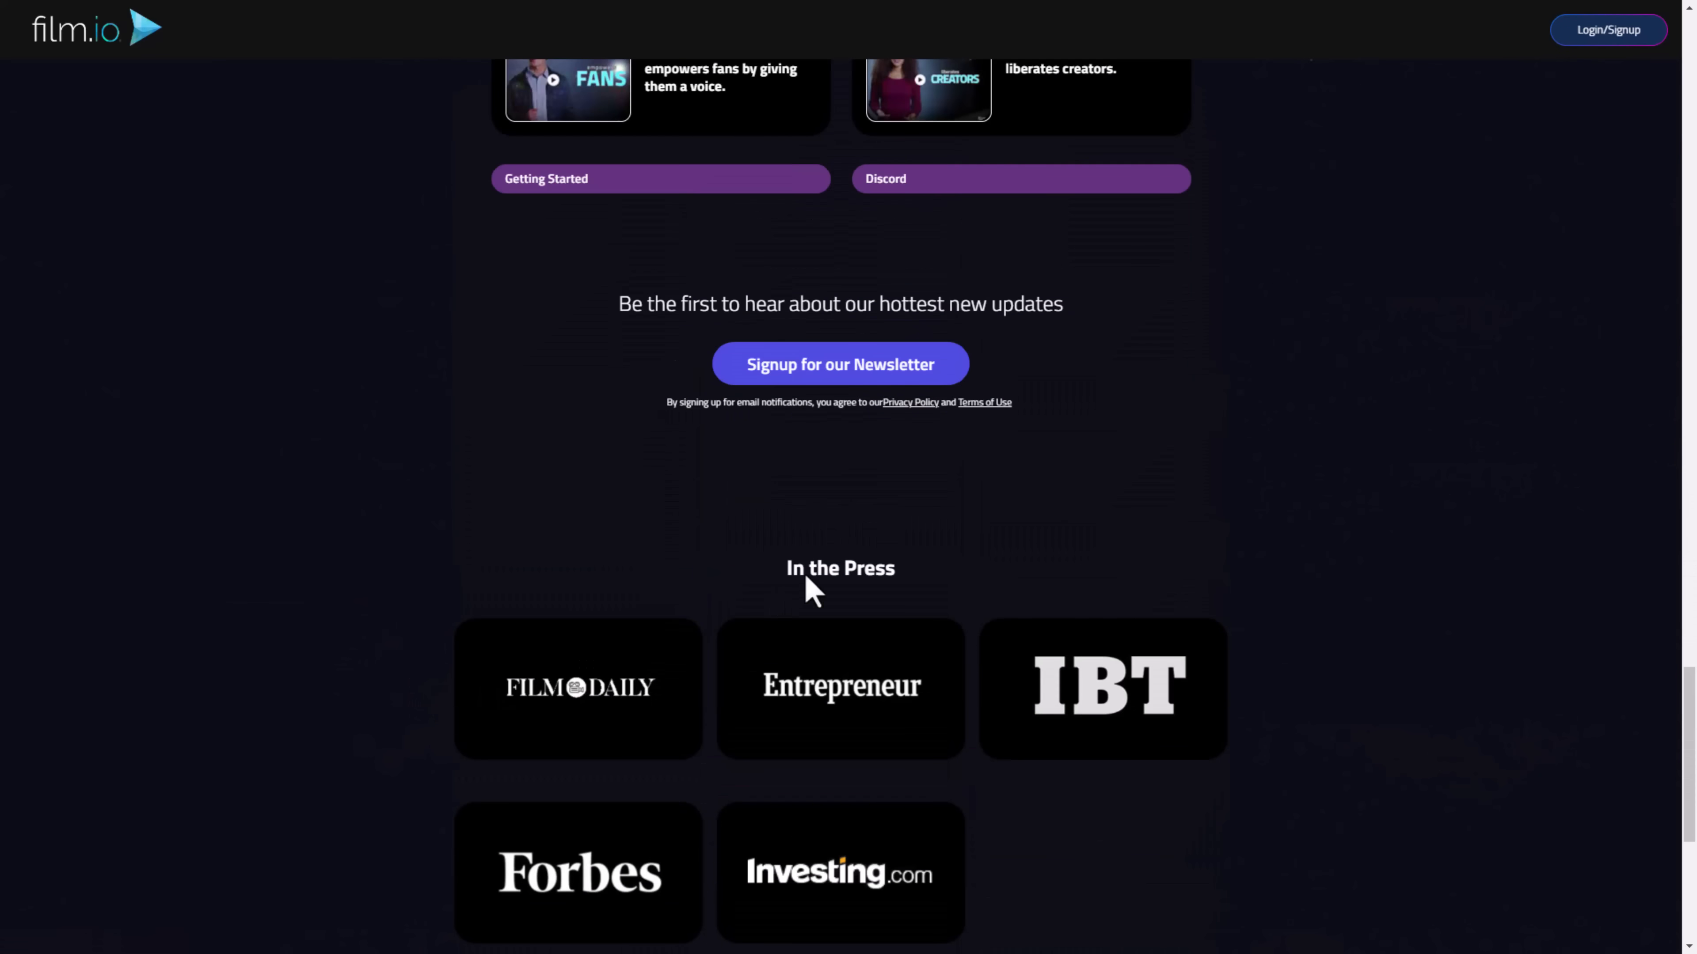
left_click(1607, 29)
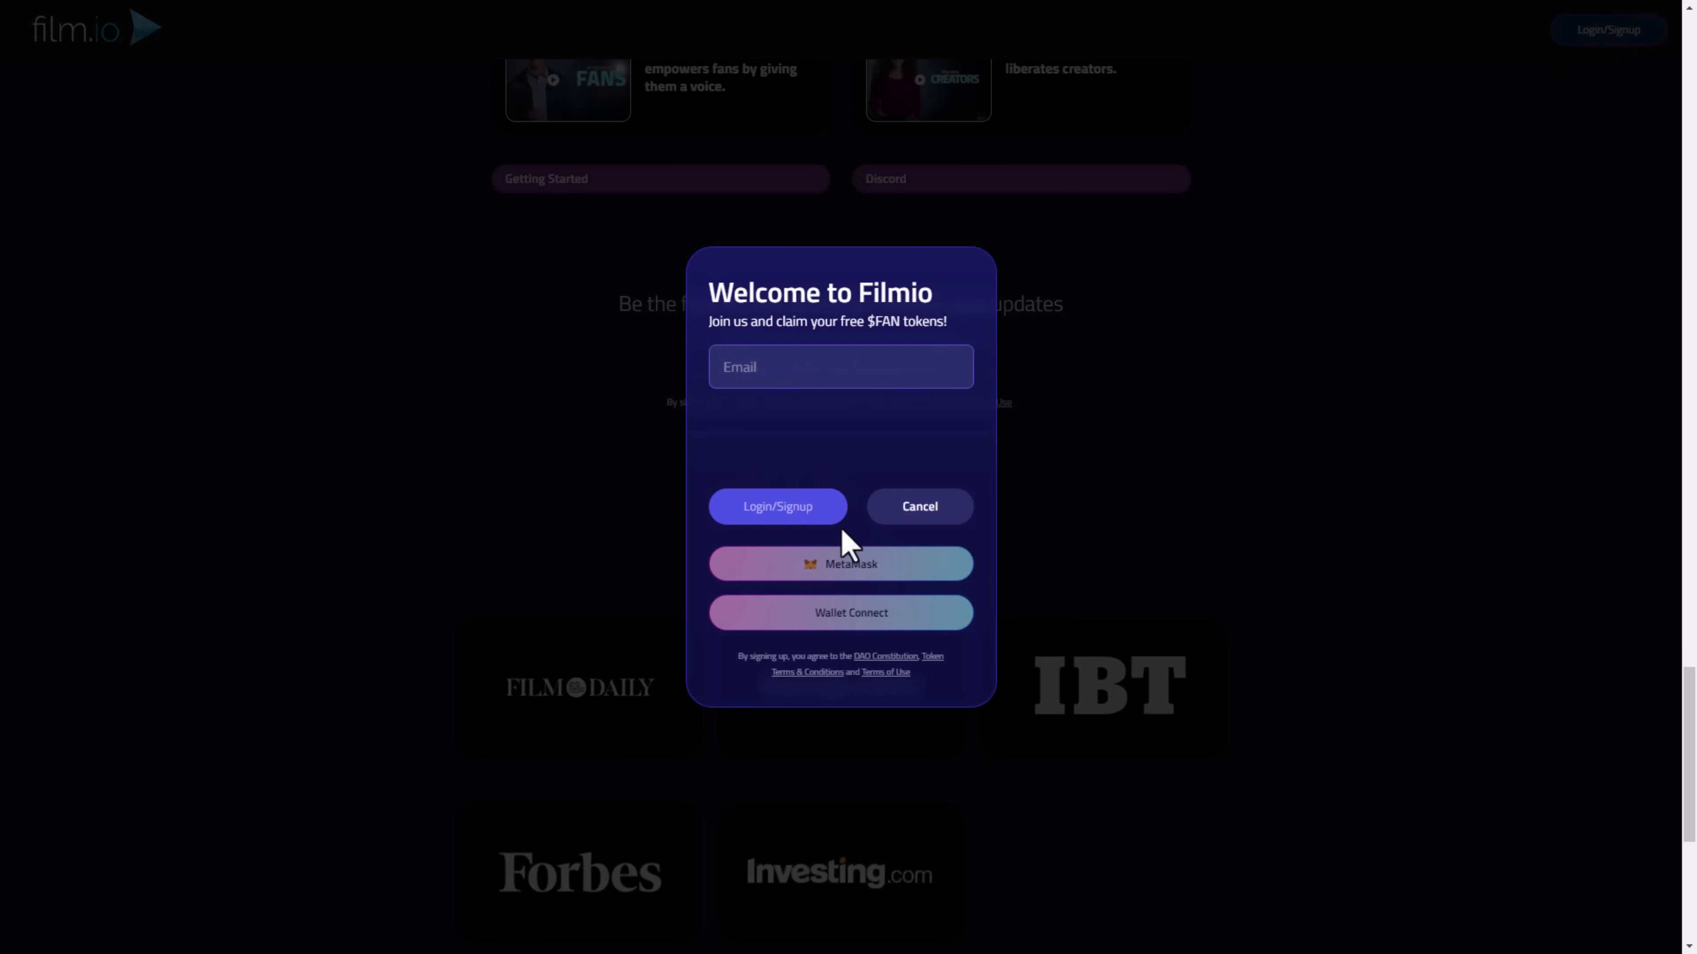
mouse_move(877, 487)
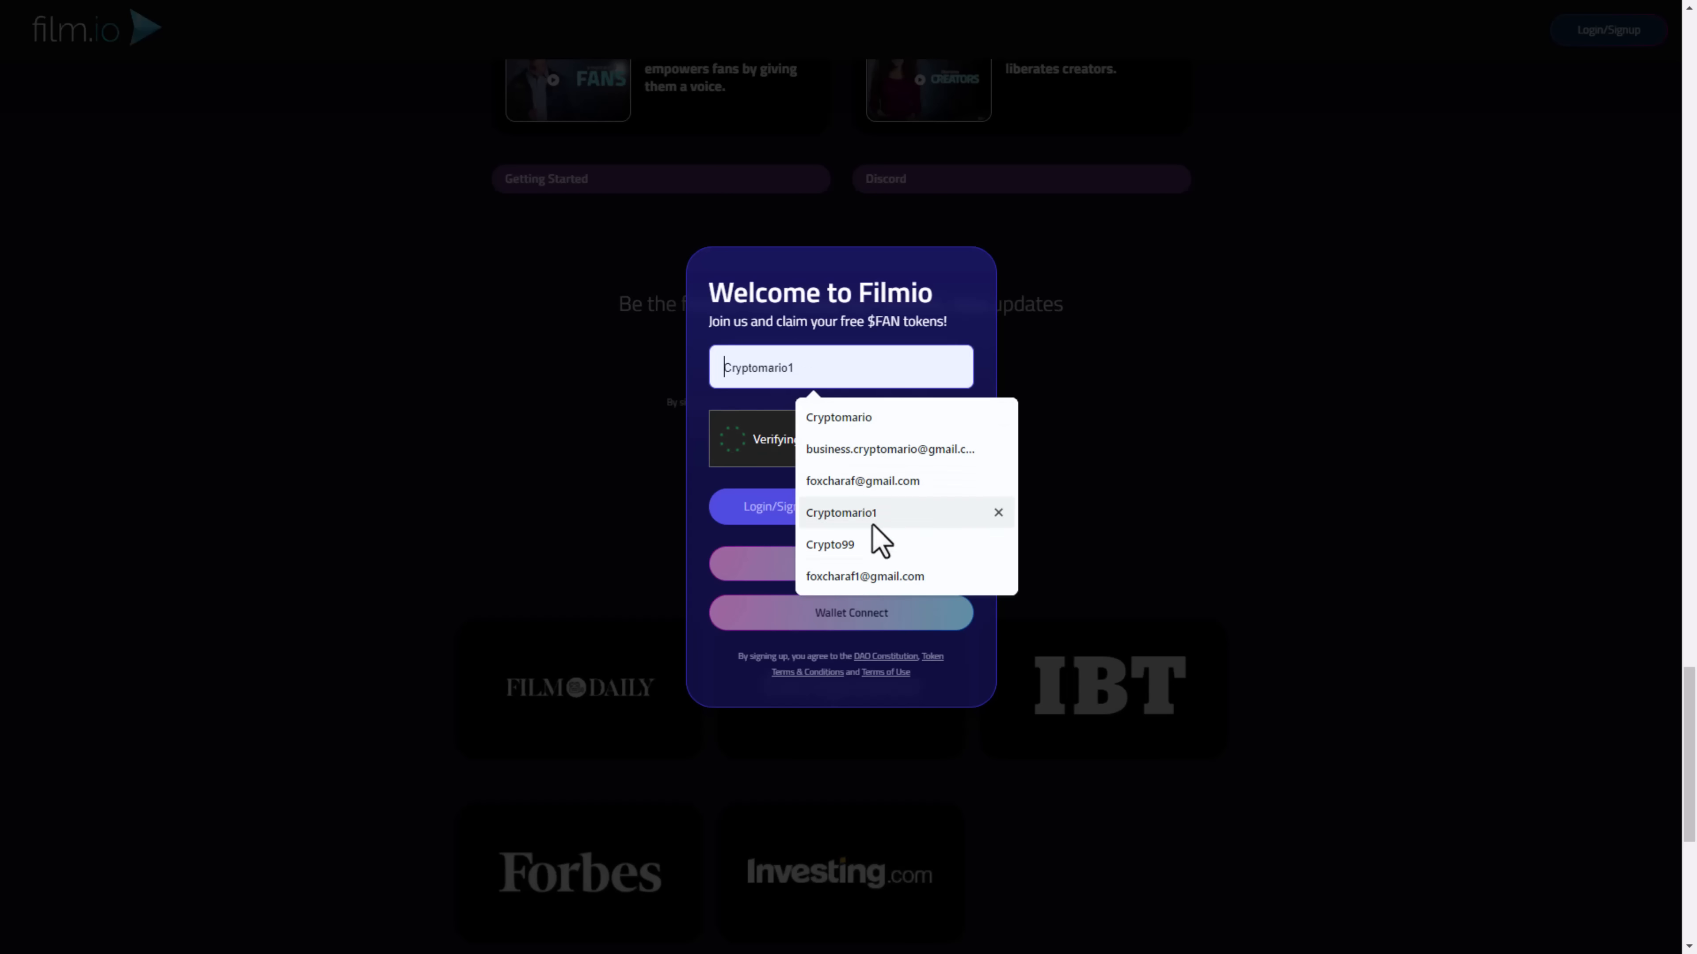
left_click(997, 512)
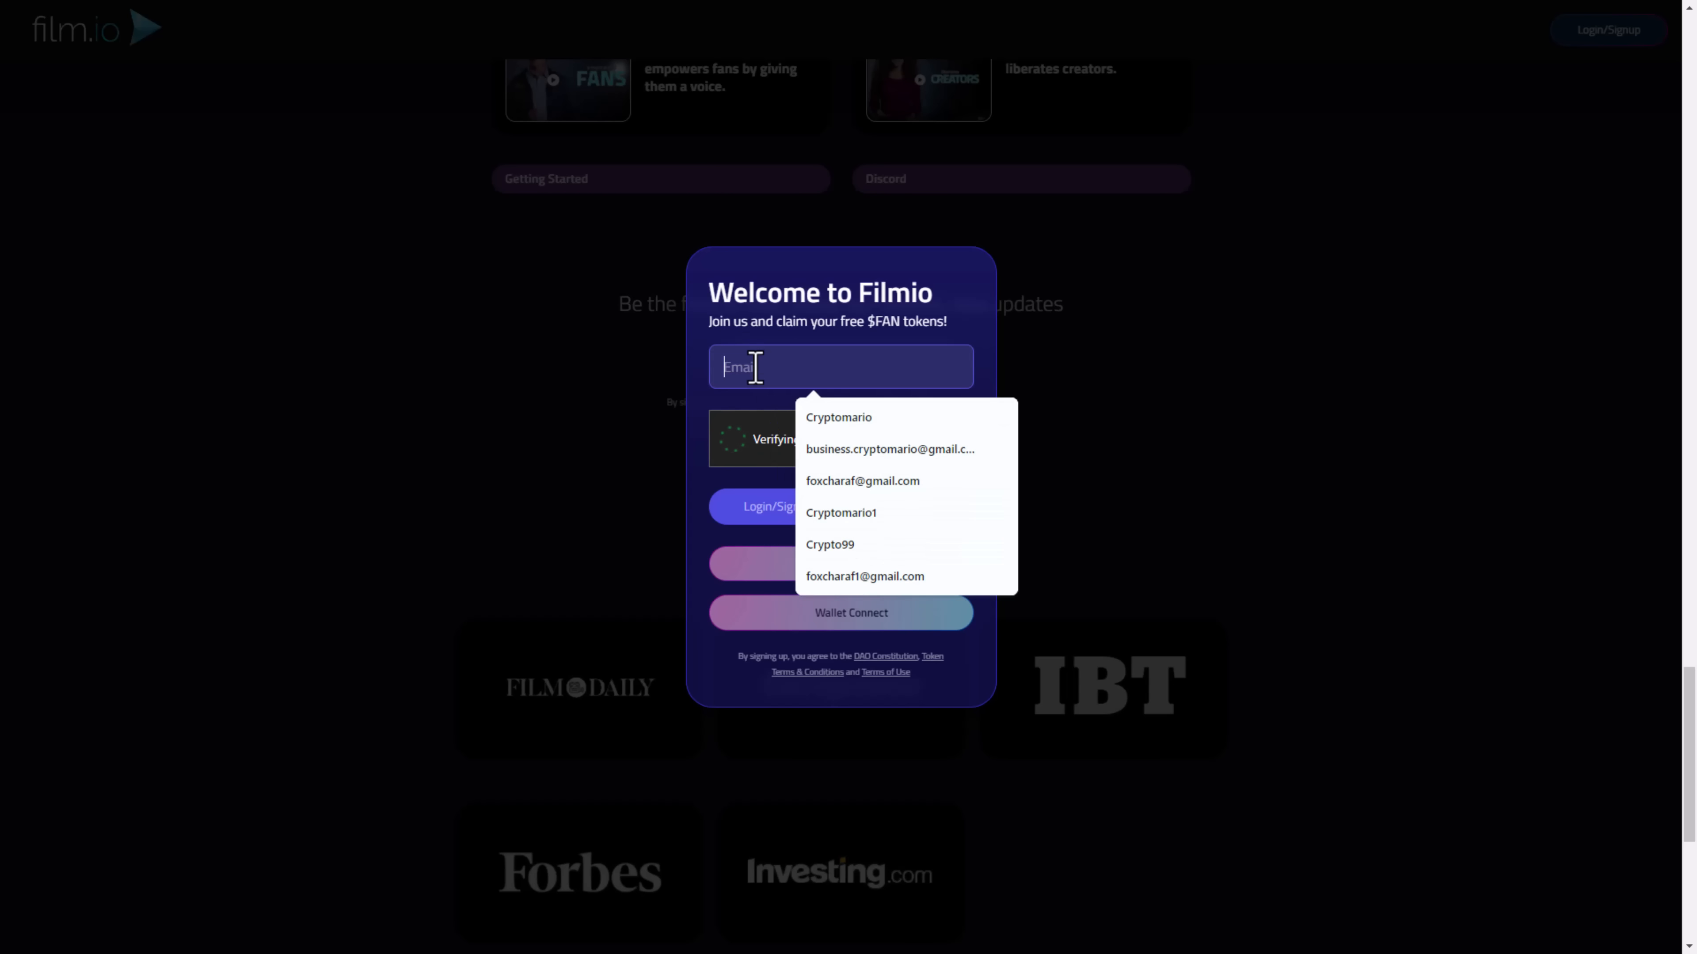
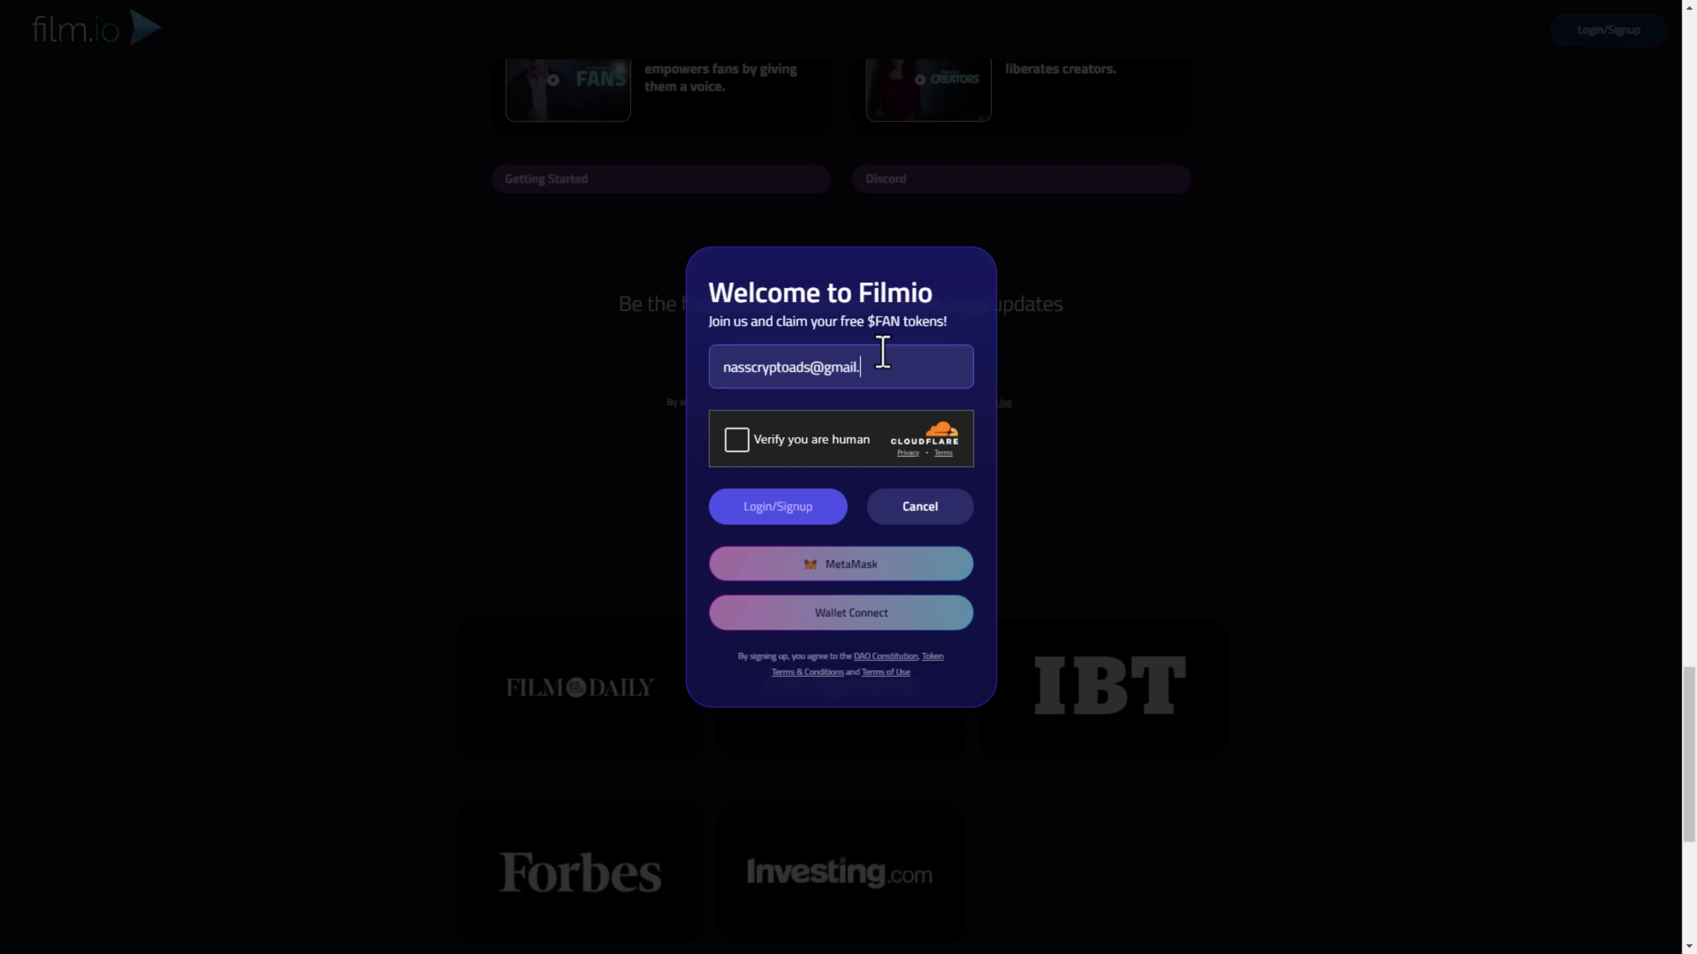
Step: Pass the 'Verify you are human' check and choose MetaMask as the login method
left_click(736, 439)
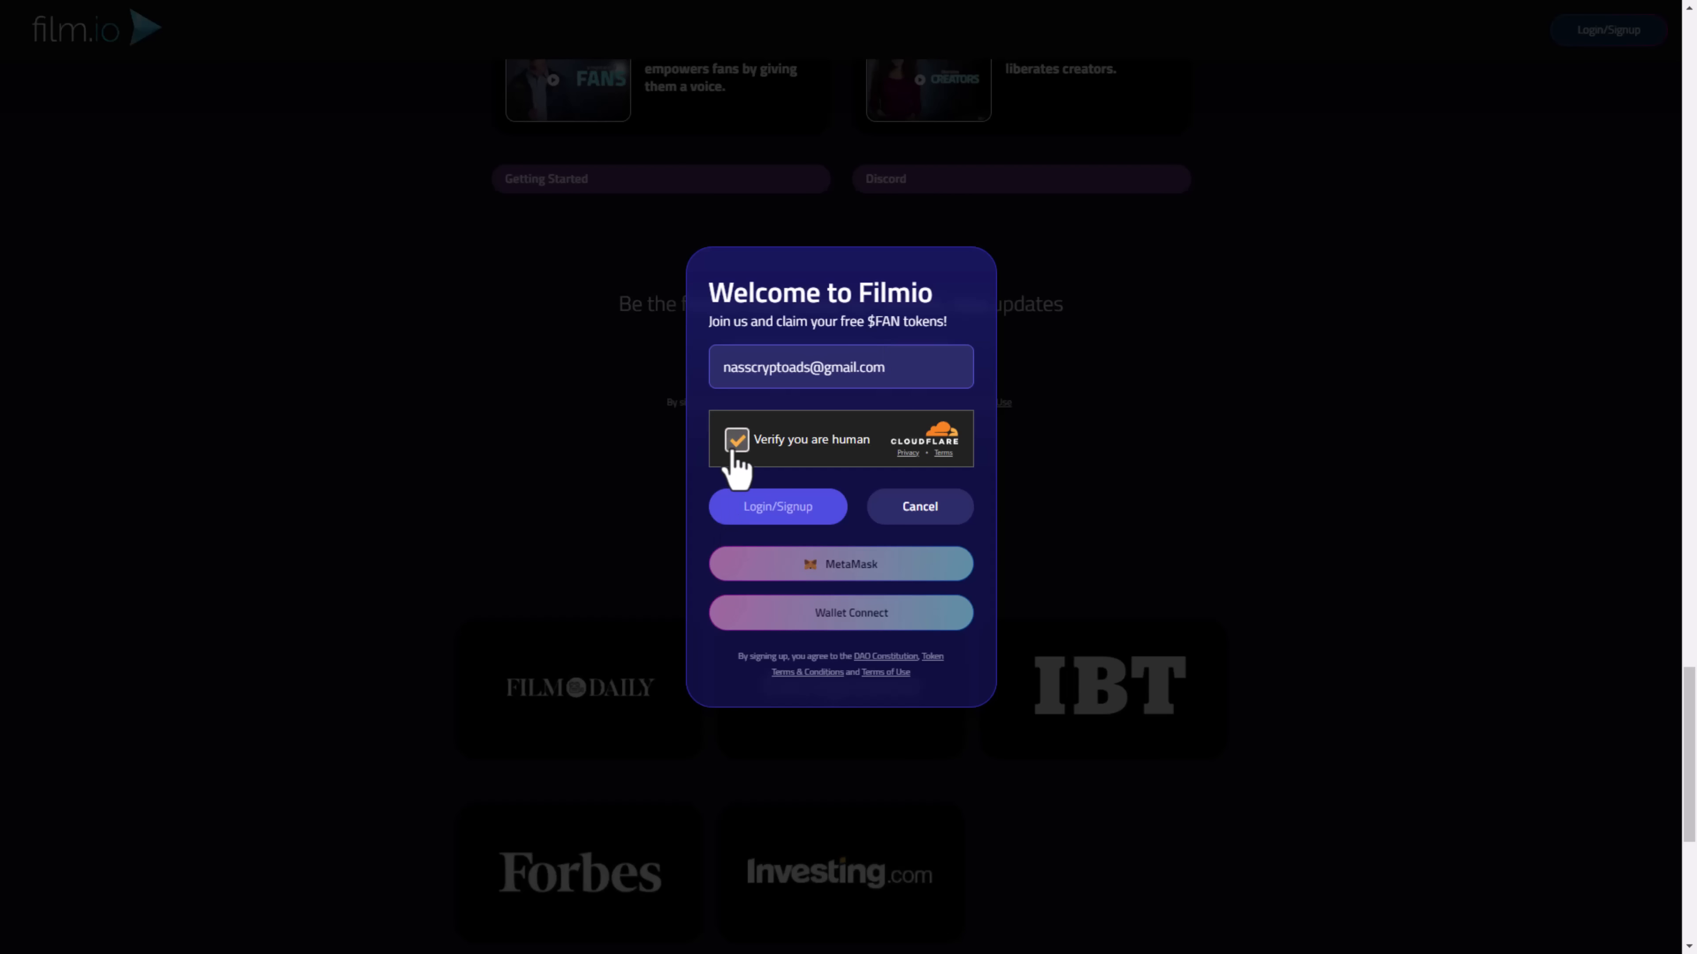
left_click(736, 439)
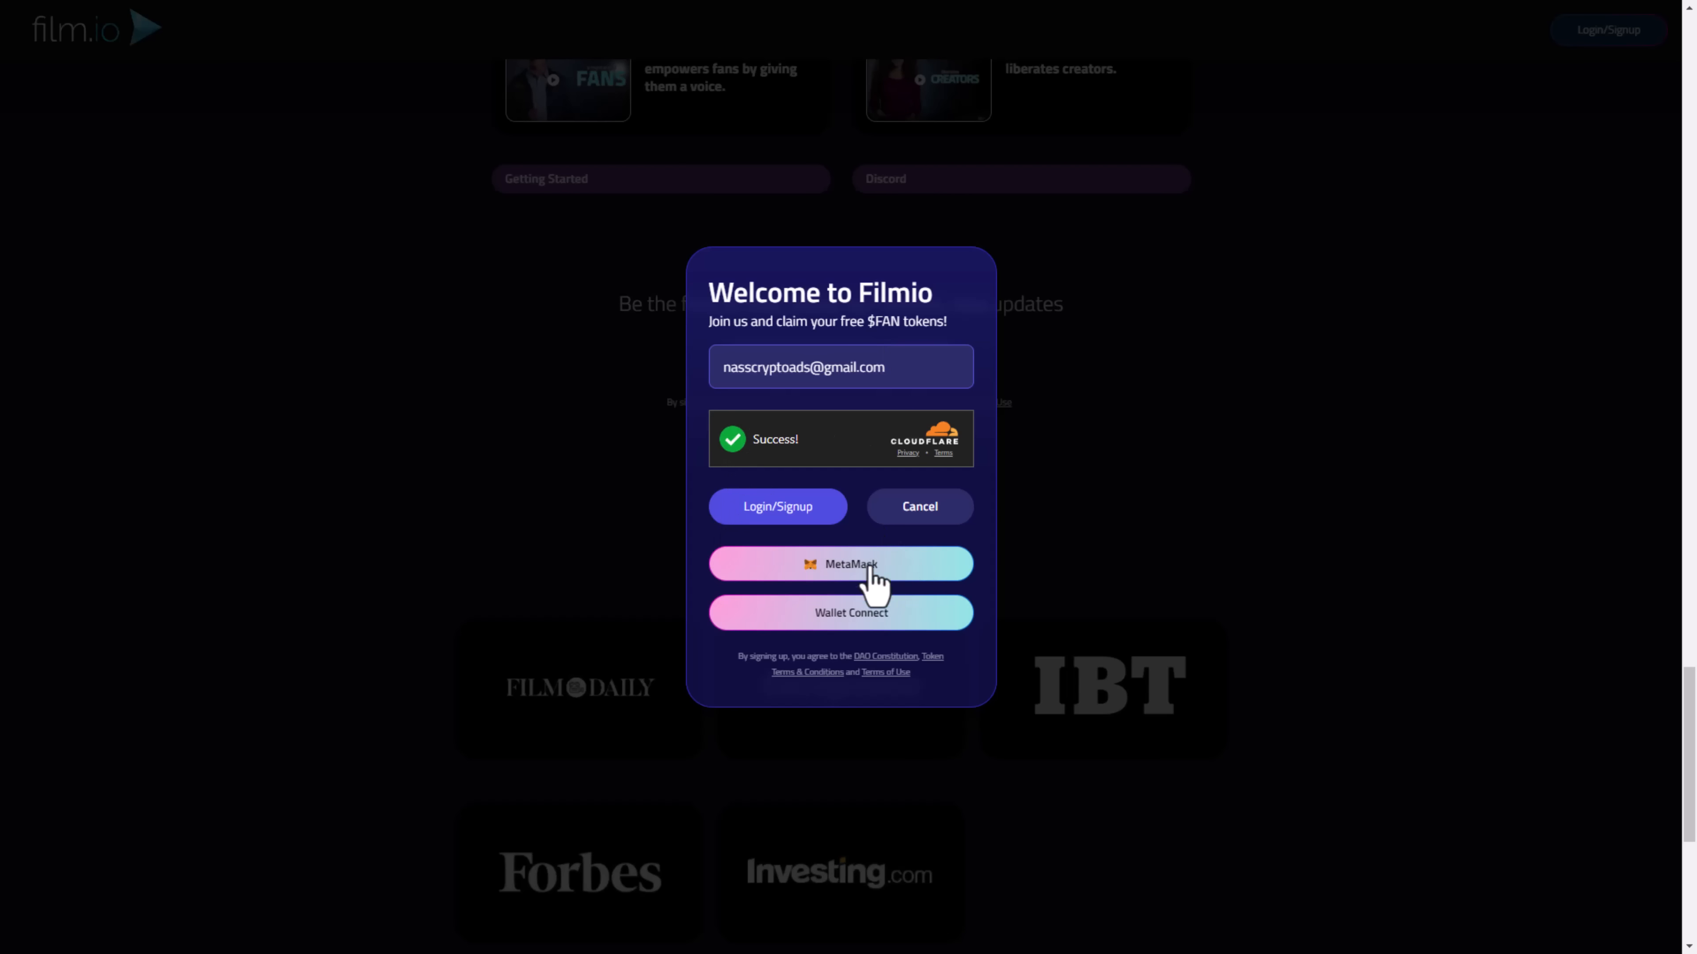
Step: Connect Account 2 to film.io in MetaMask, confirm permissions and sign the ownership message
left_click(840, 563)
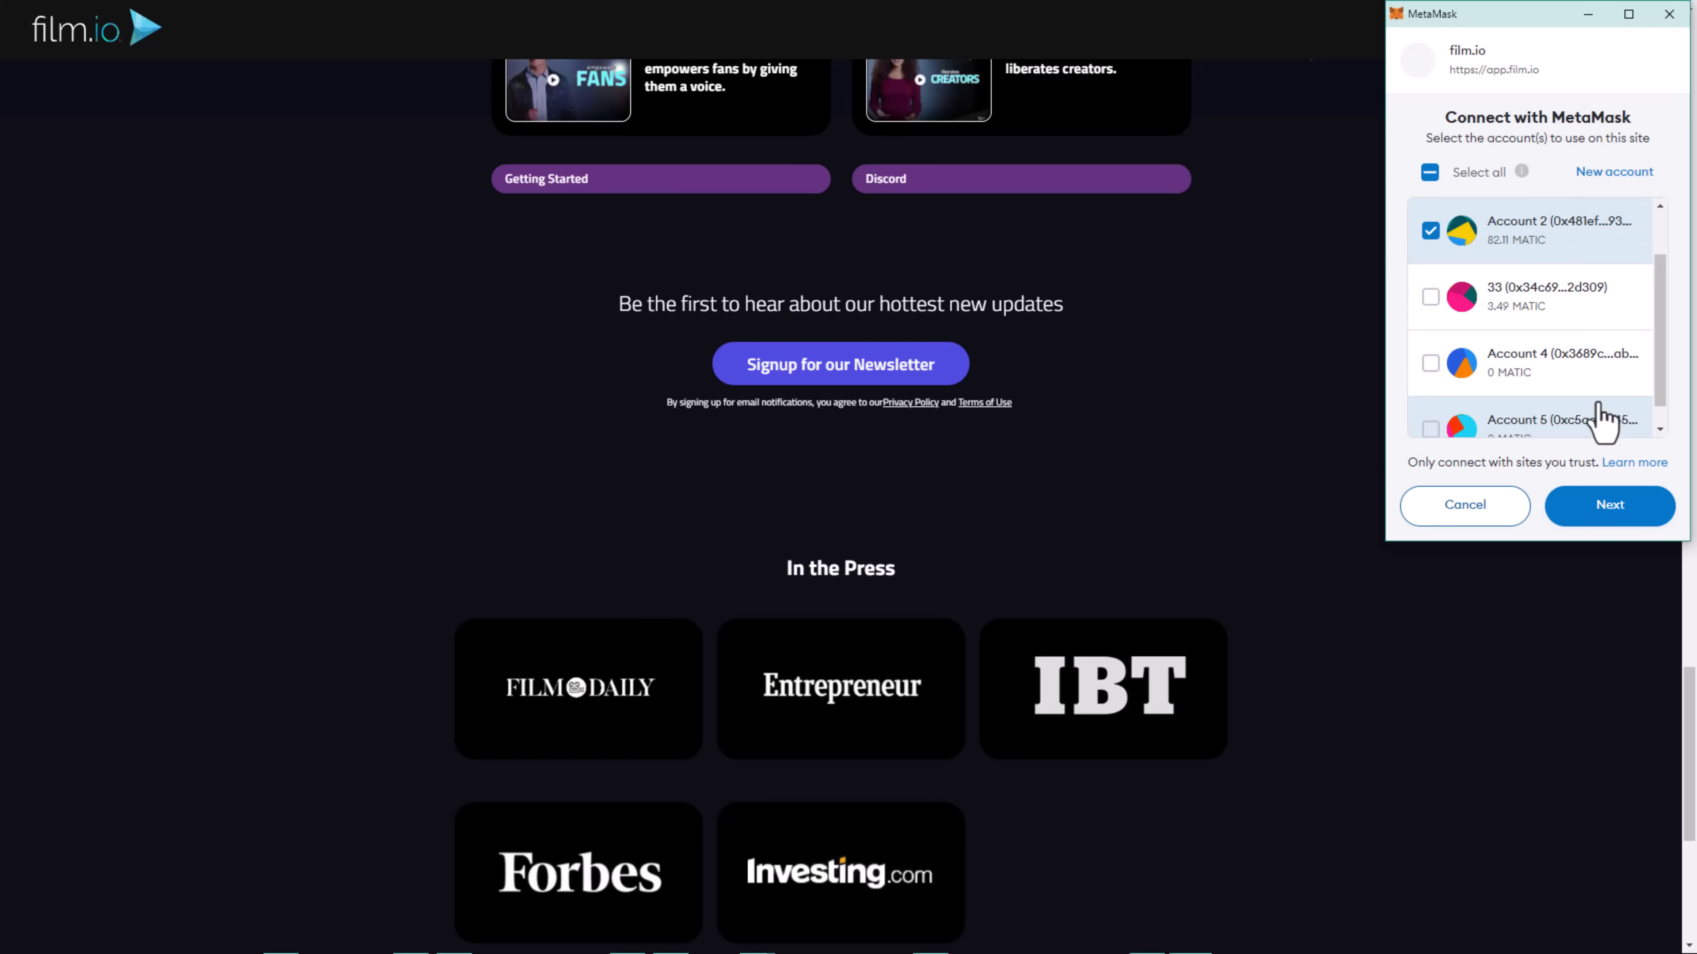
left_click(1608, 506)
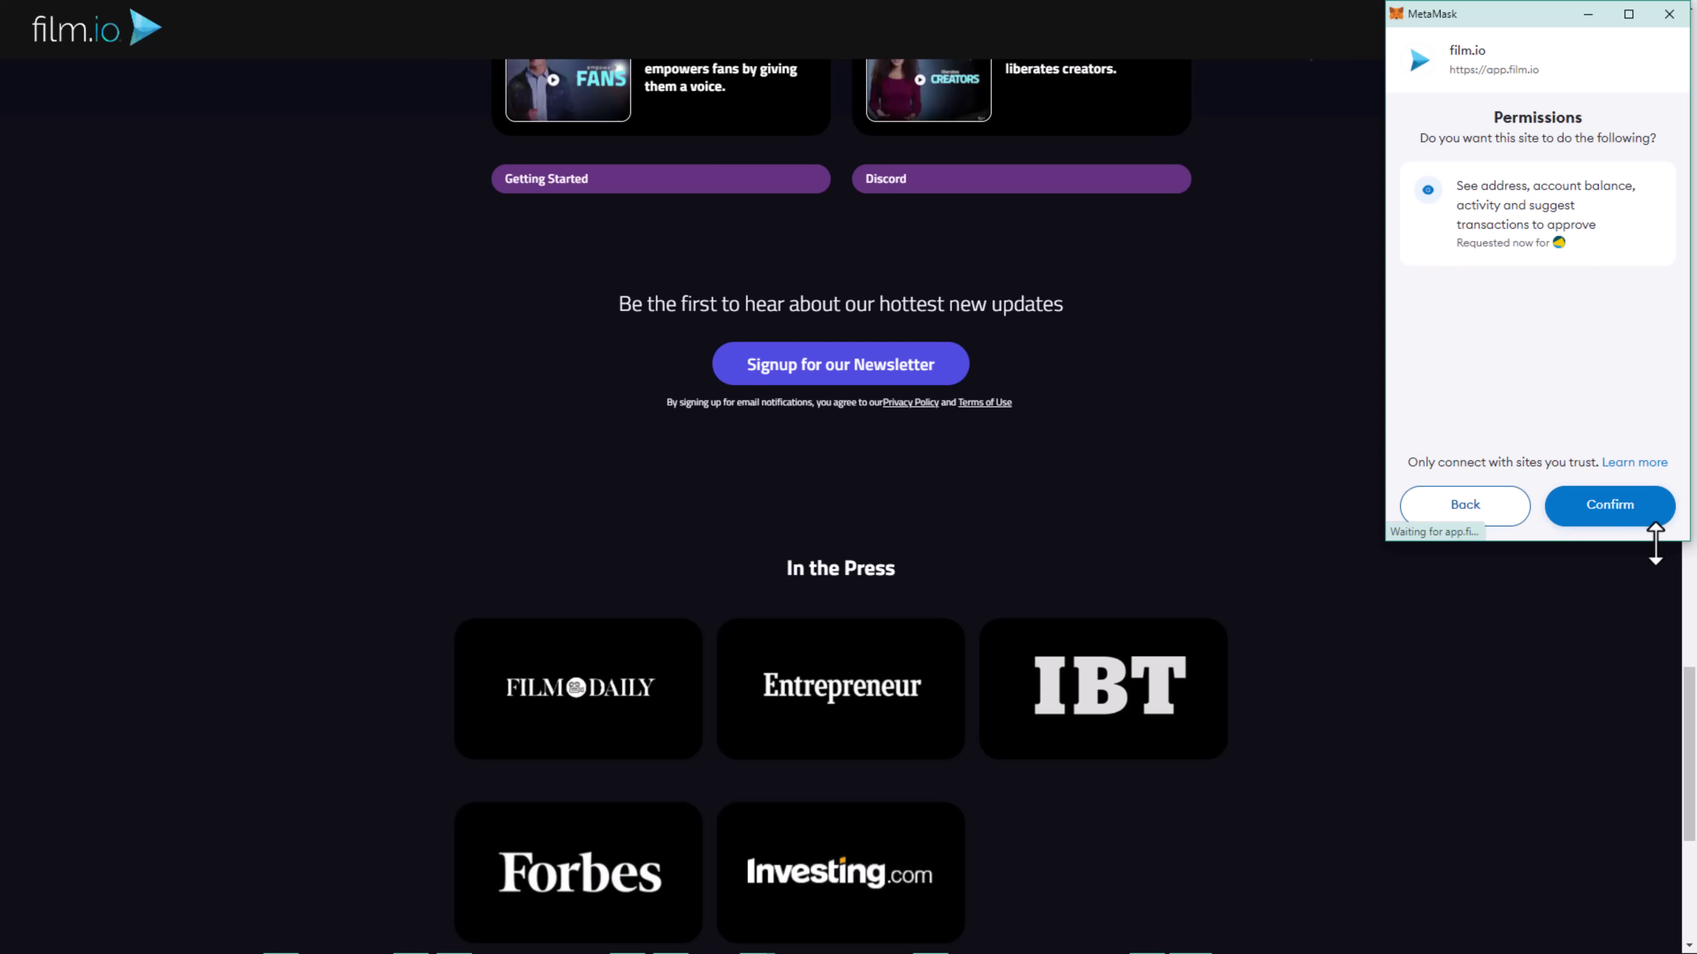
left_click(1608, 506)
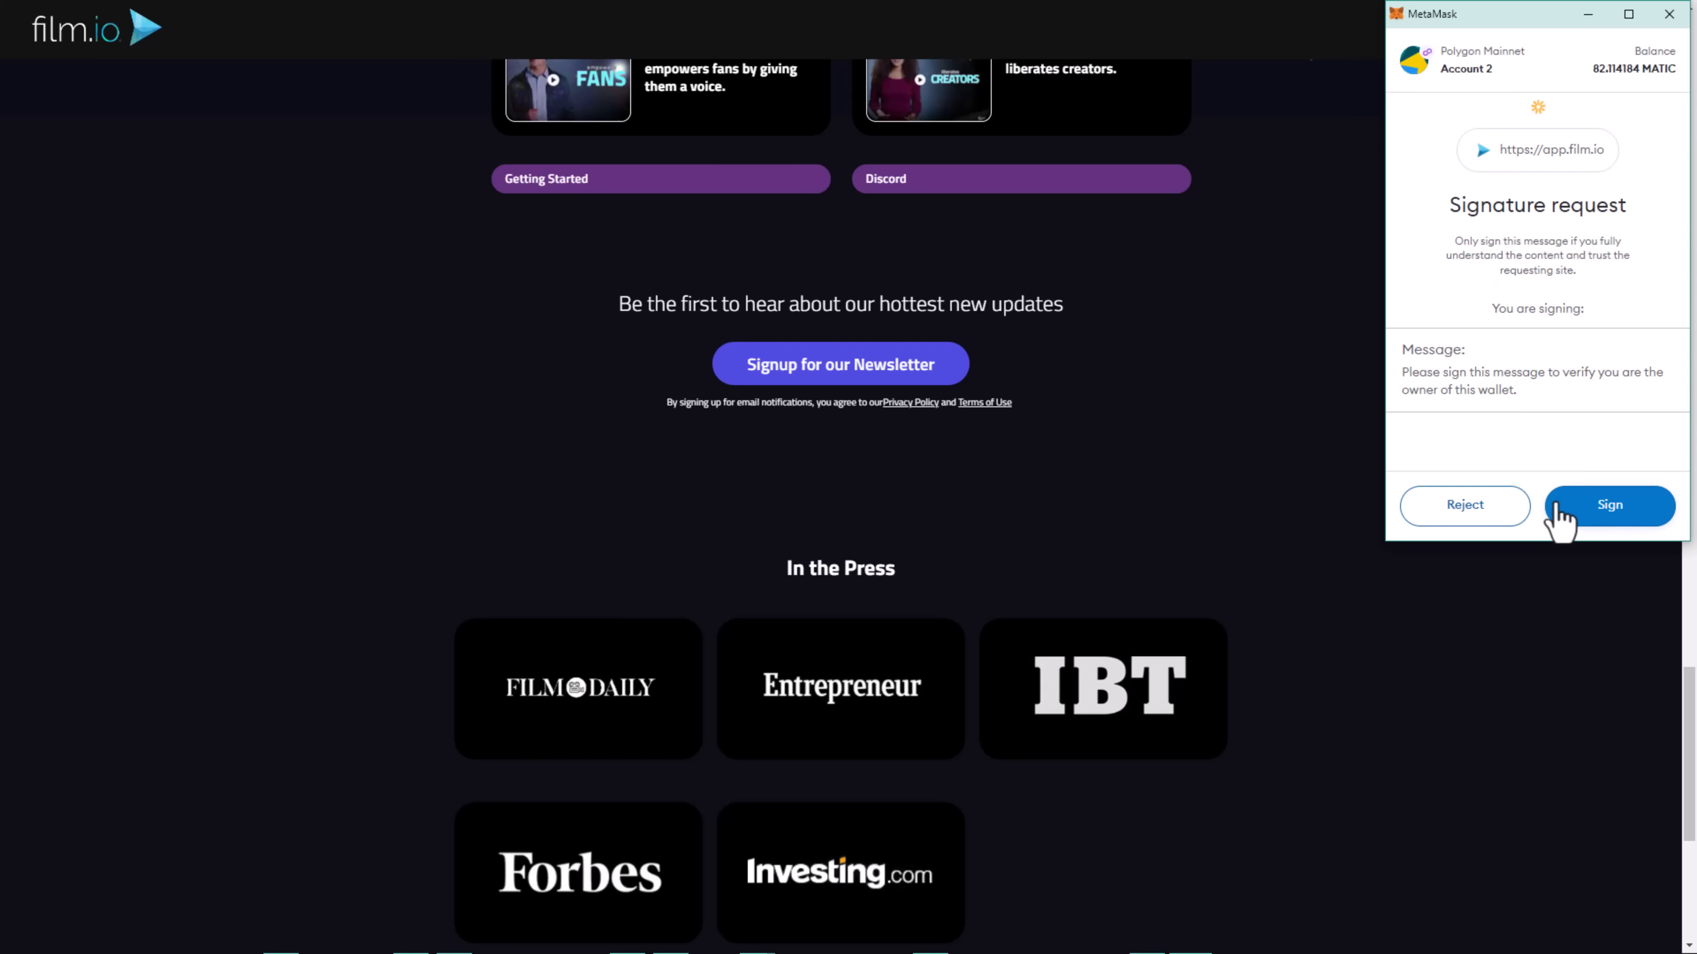
left_click(1608, 506)
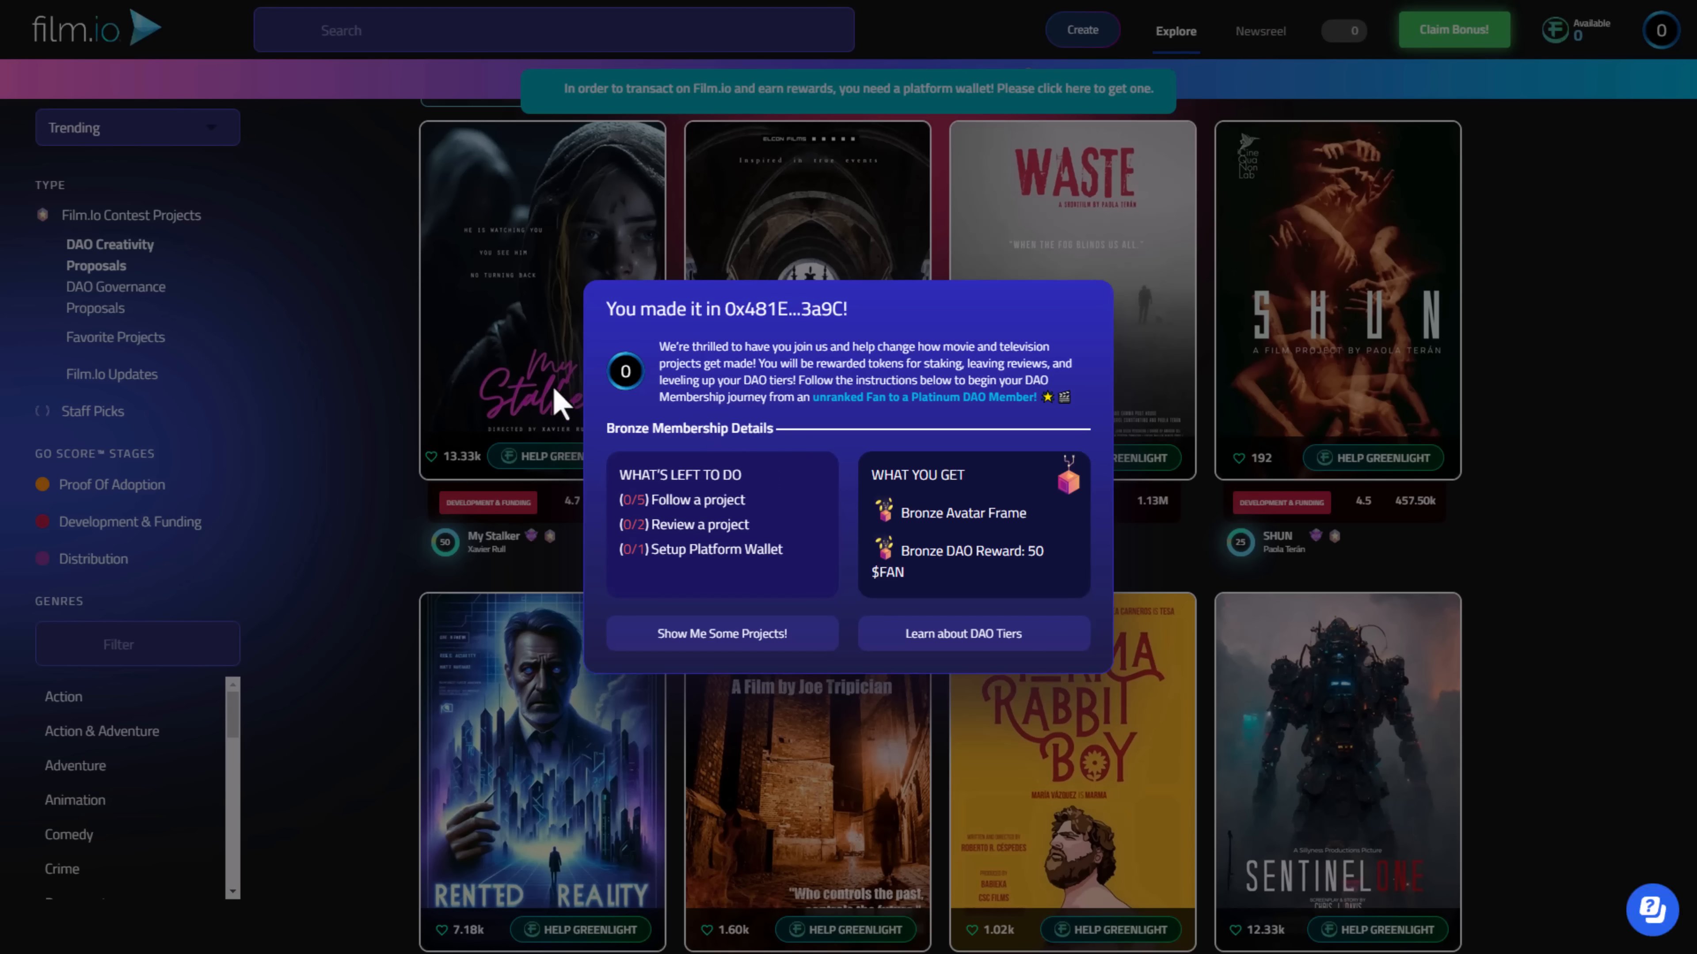
mouse_move(676, 459)
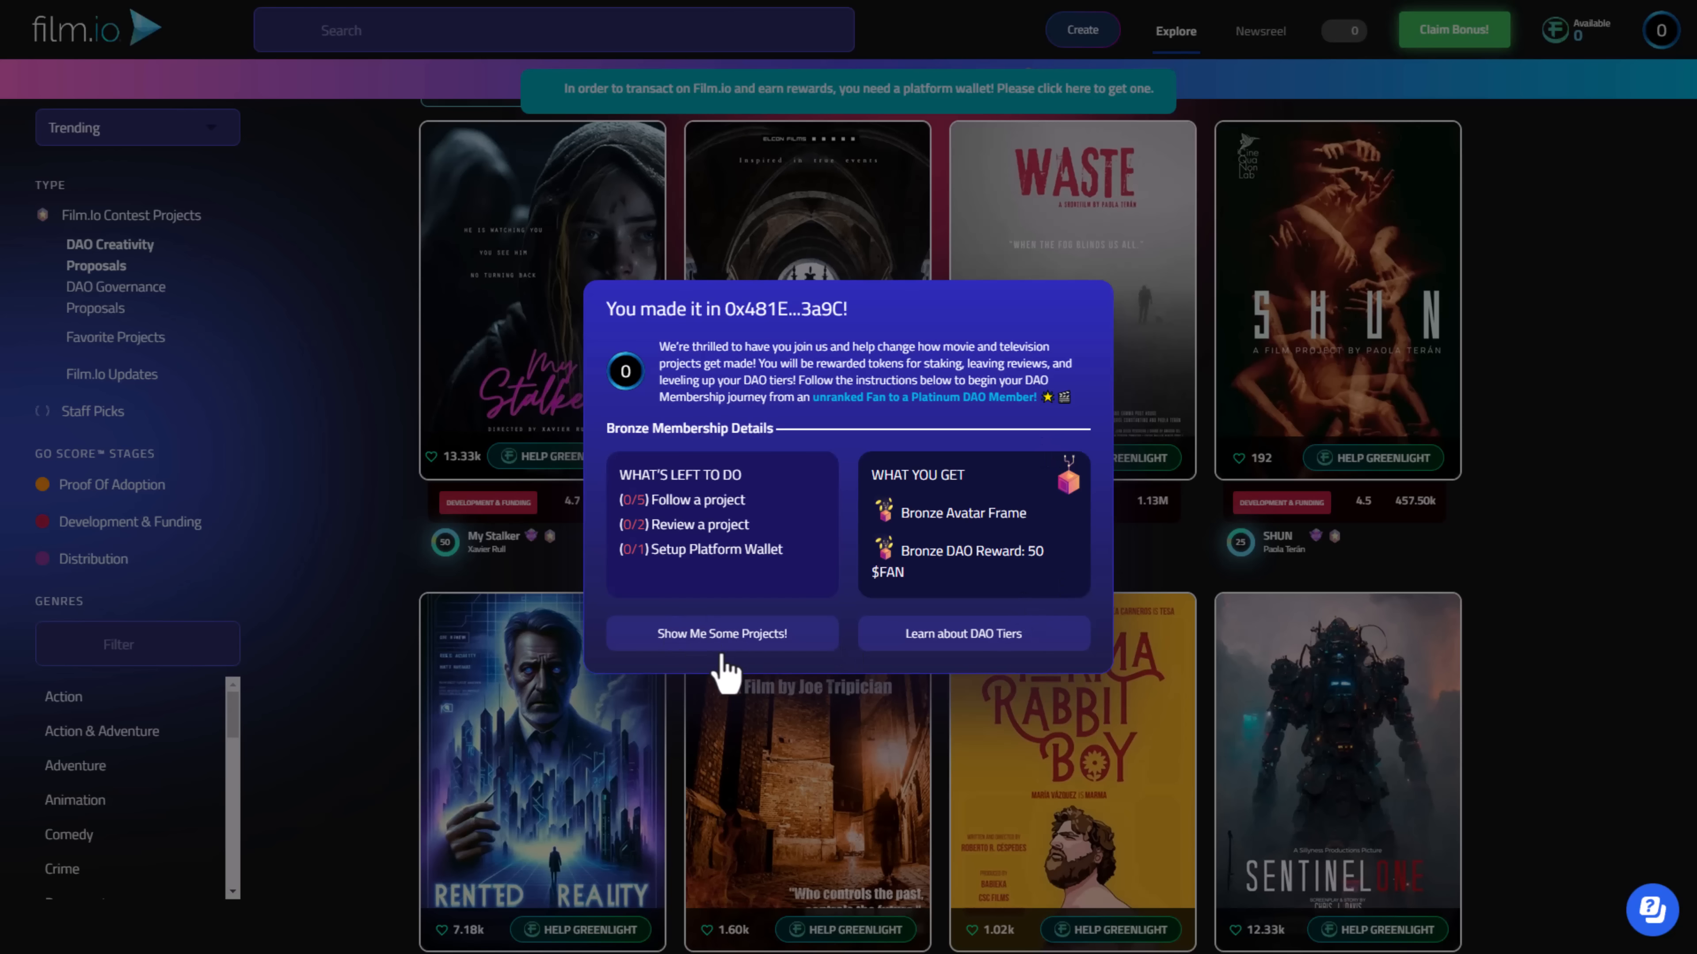
mouse_move(753, 300)
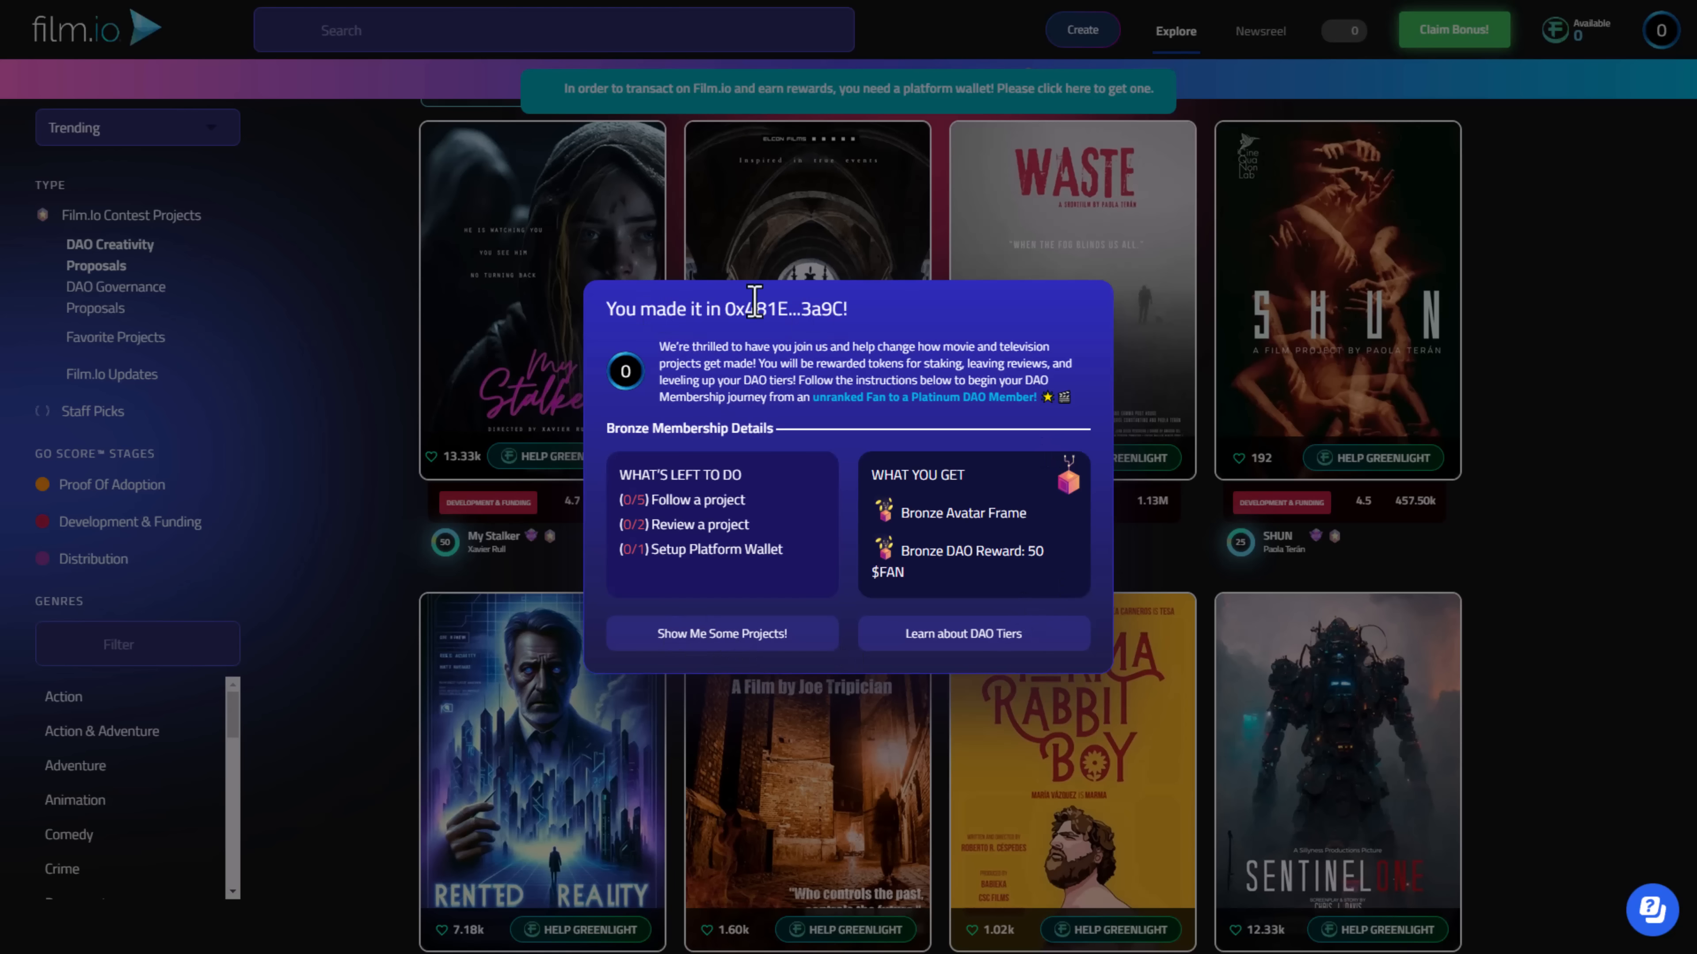
mouse_move(433, 344)
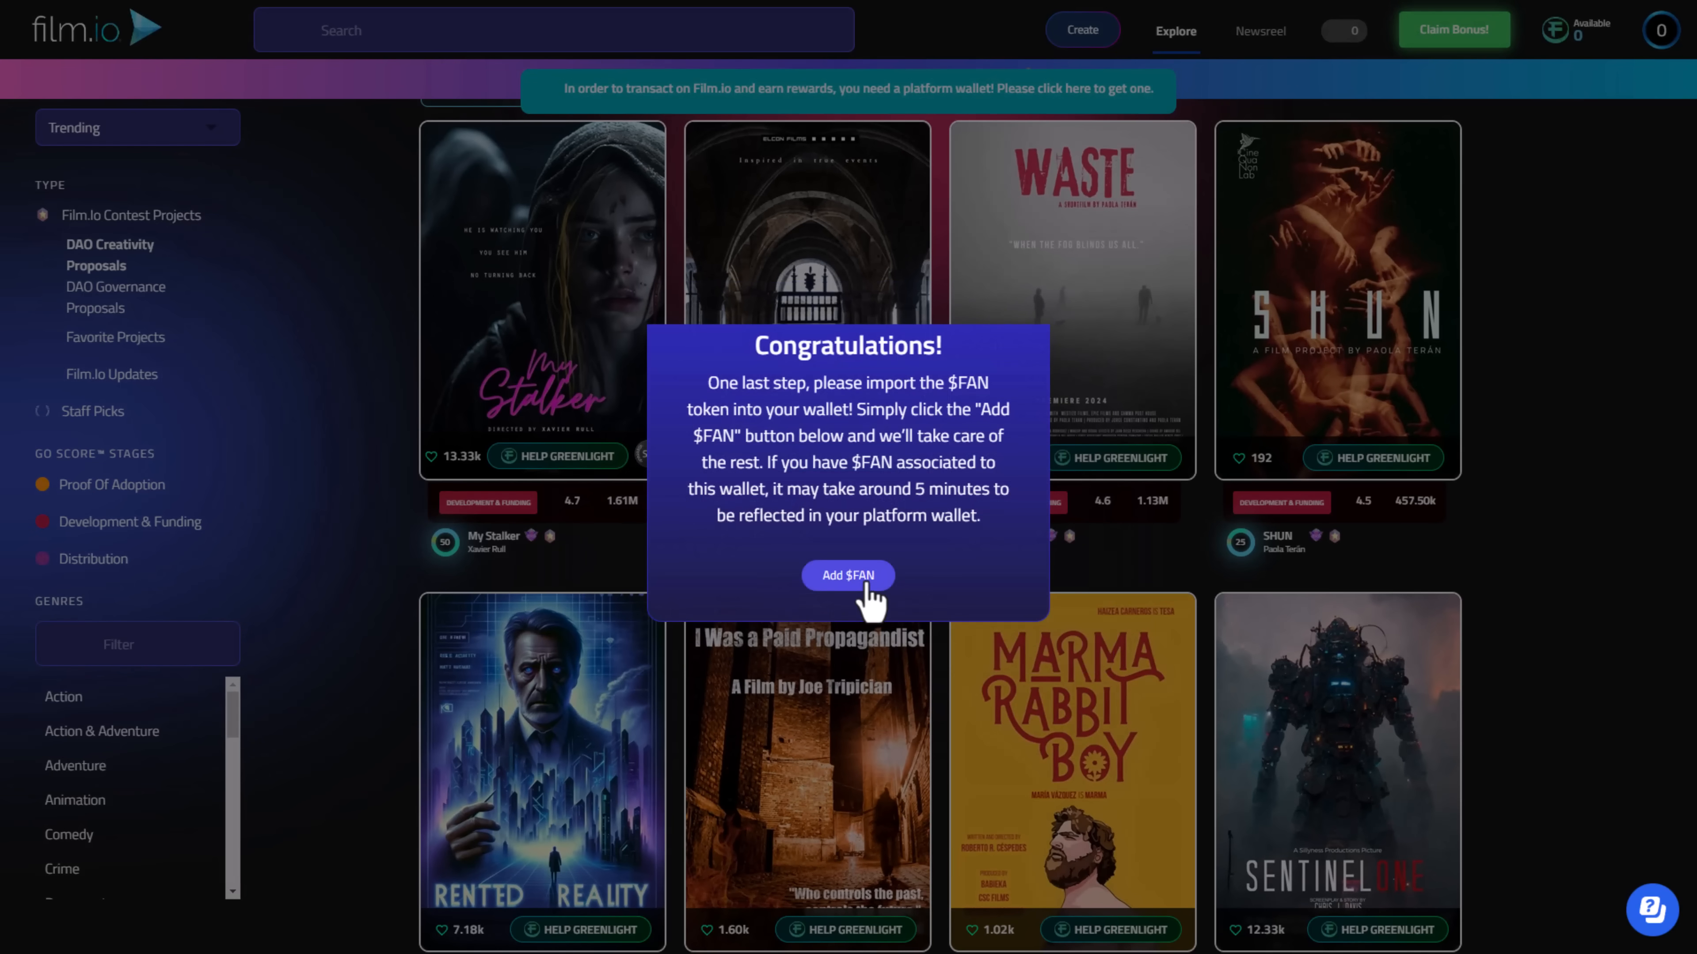
Step: Import the suggested FAN token into the MetaMask wallet and confirm adding it
left_click(847, 574)
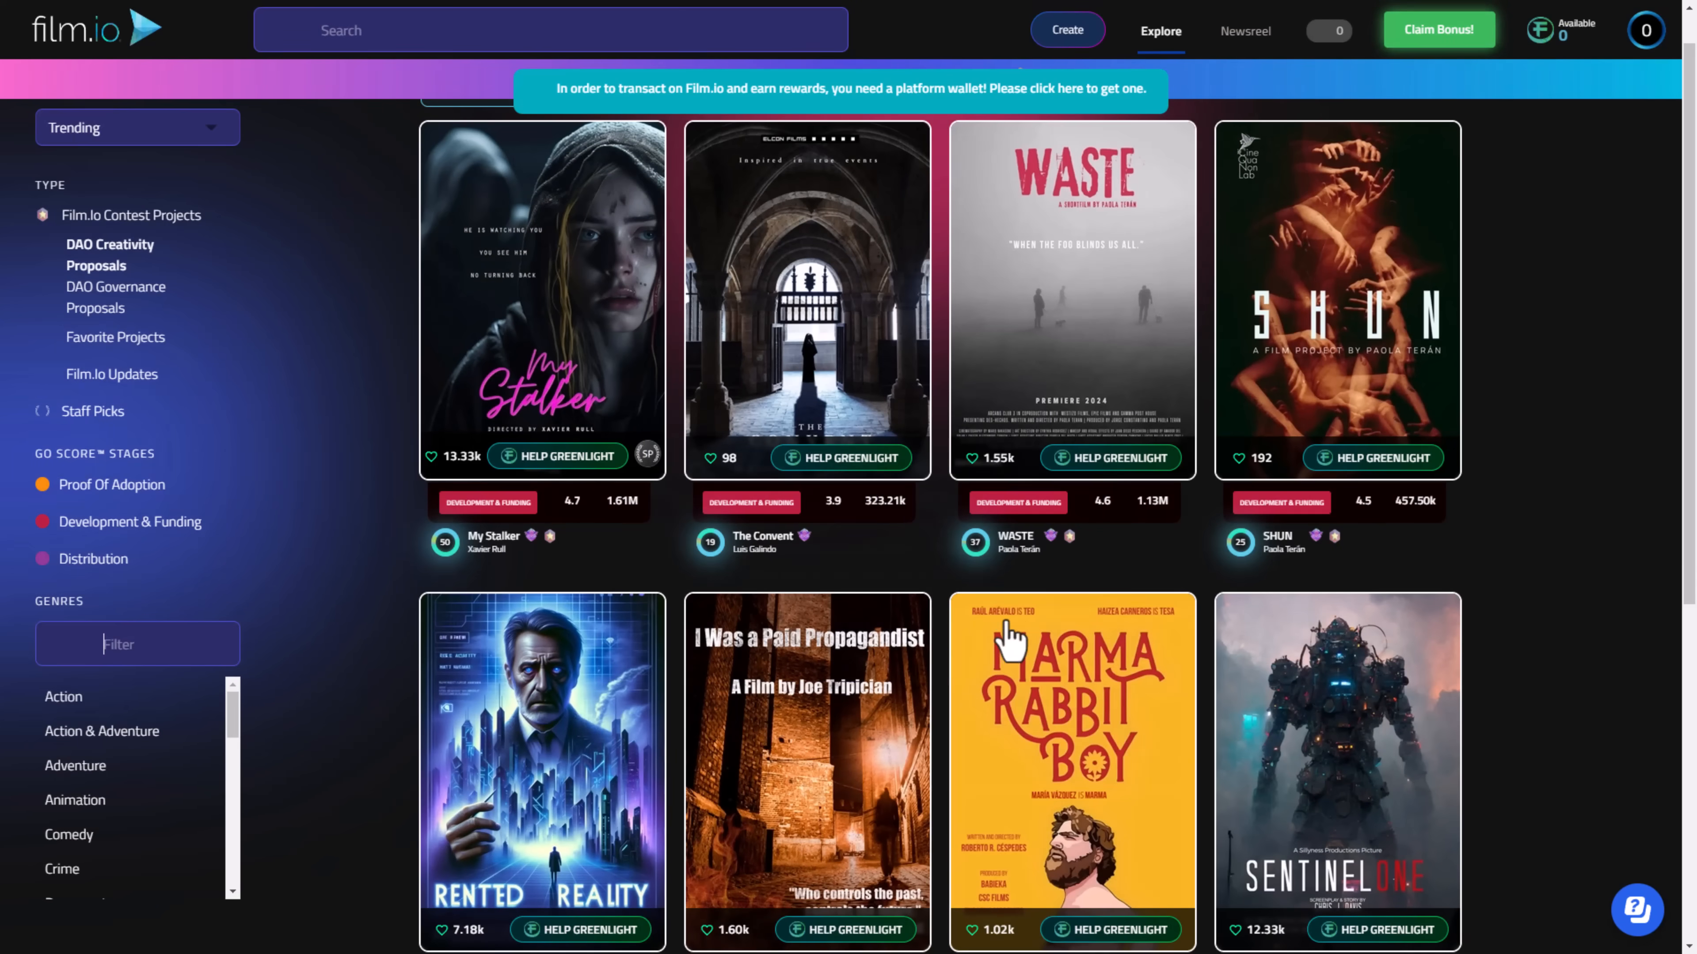
mouse_move(1562, 59)
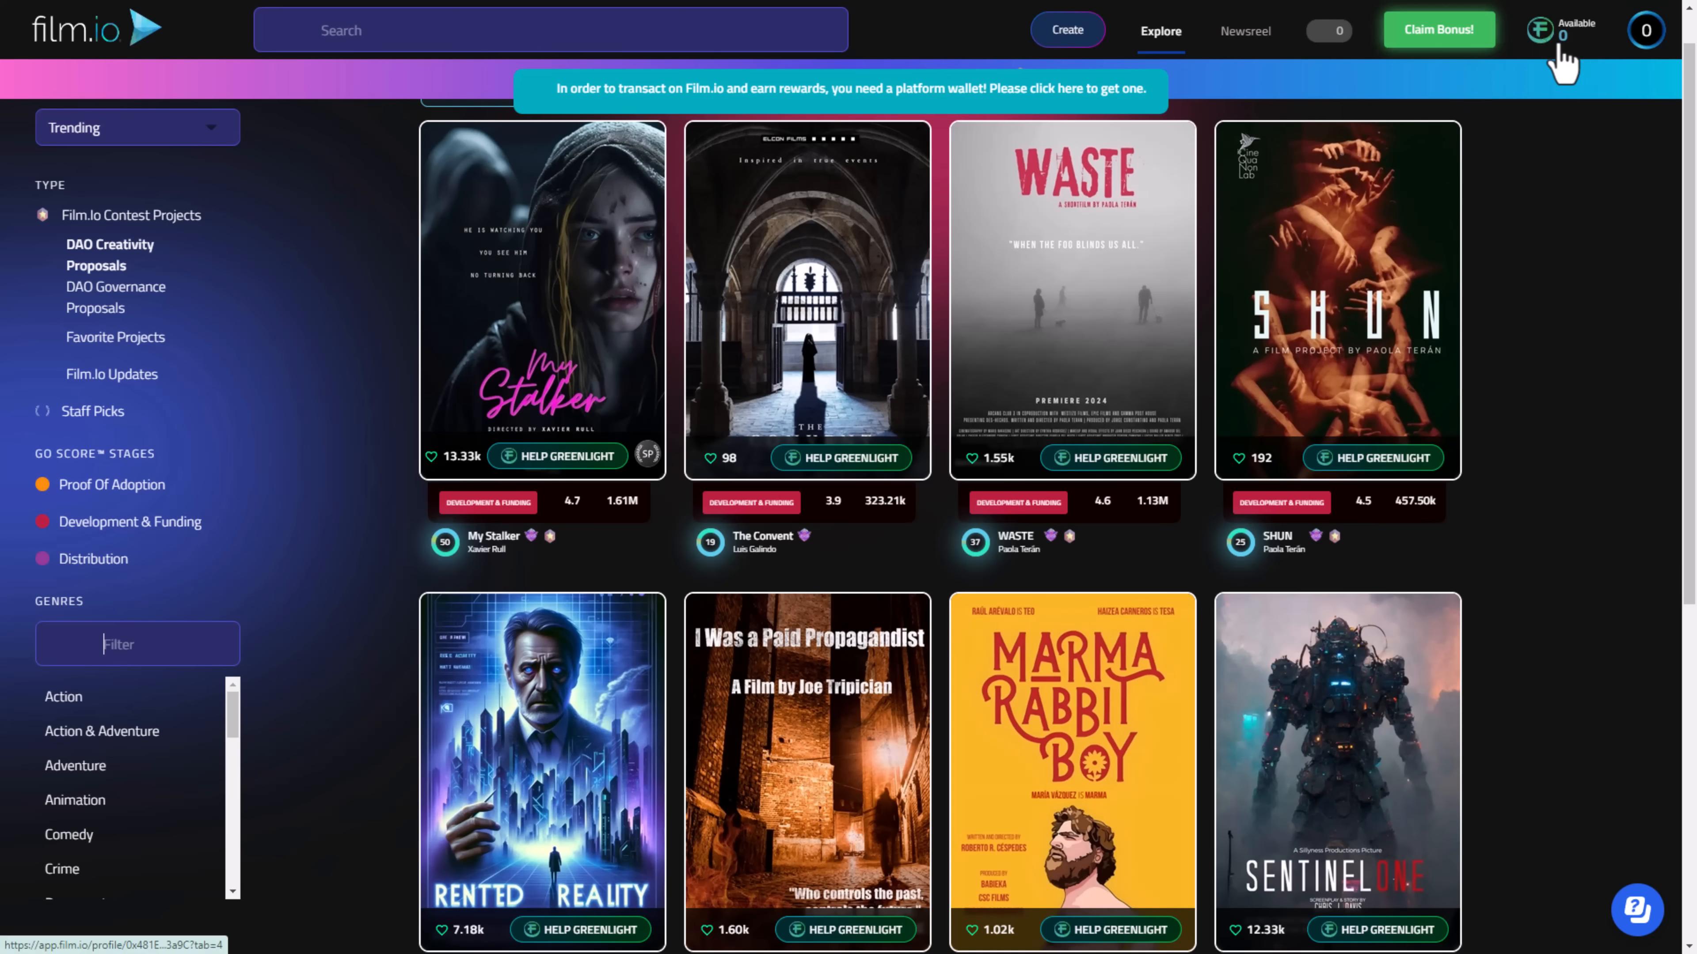
mouse_move(1556, 59)
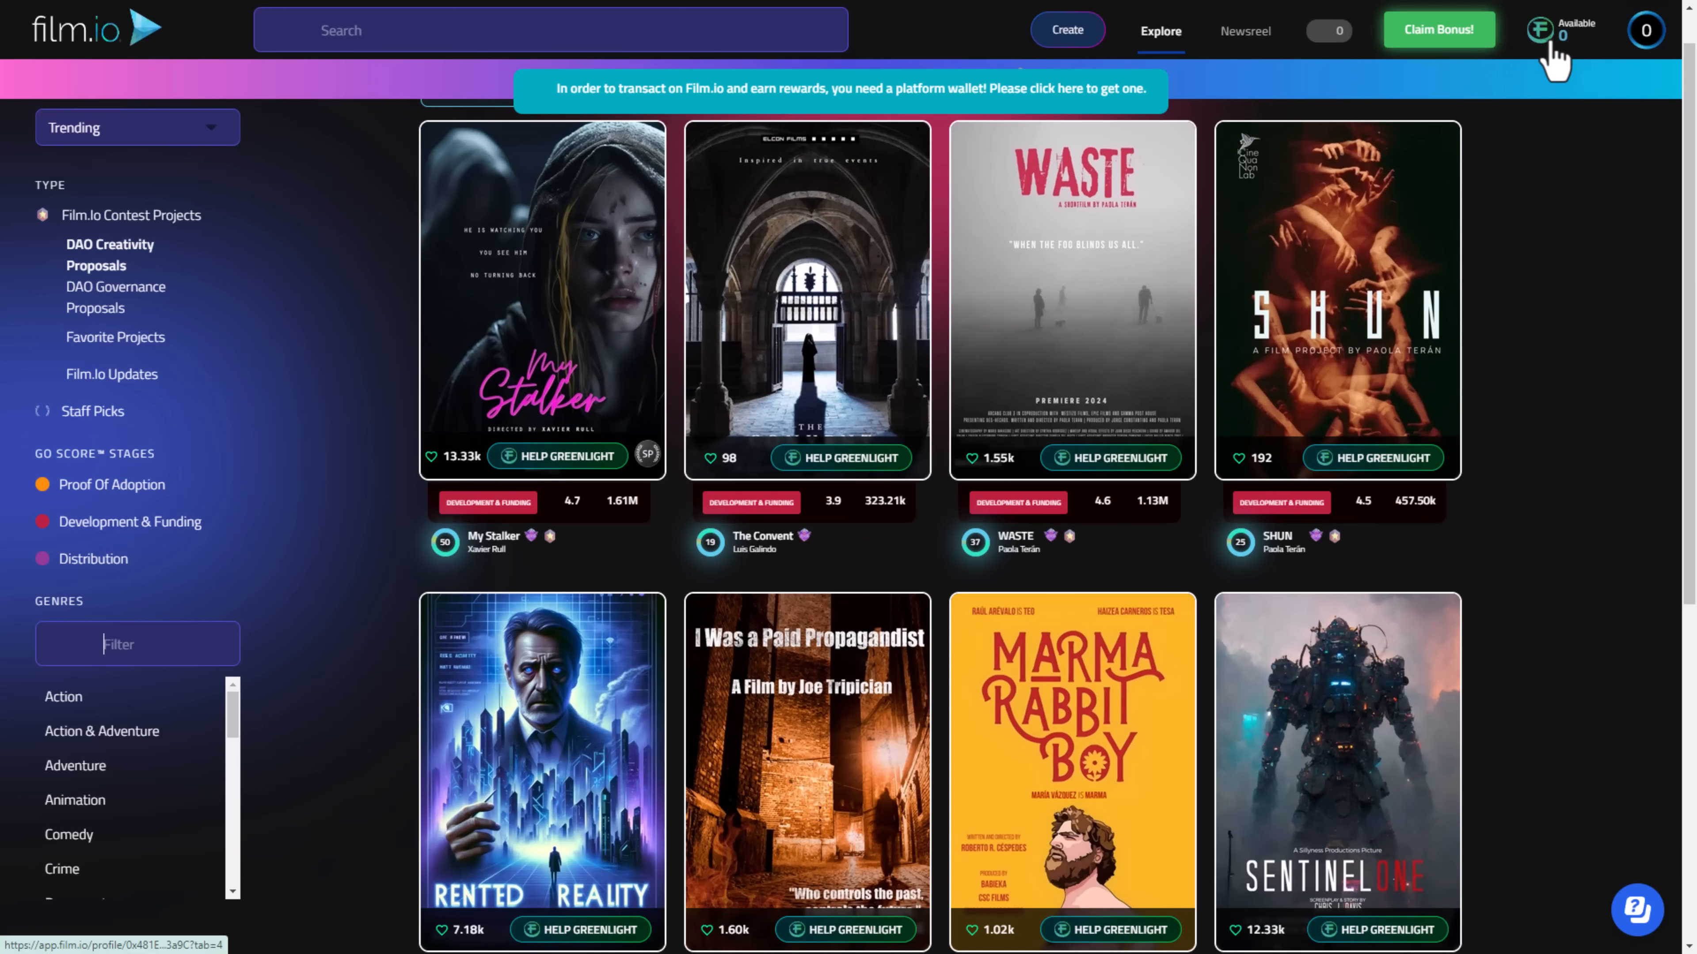
left_click(1538, 30)
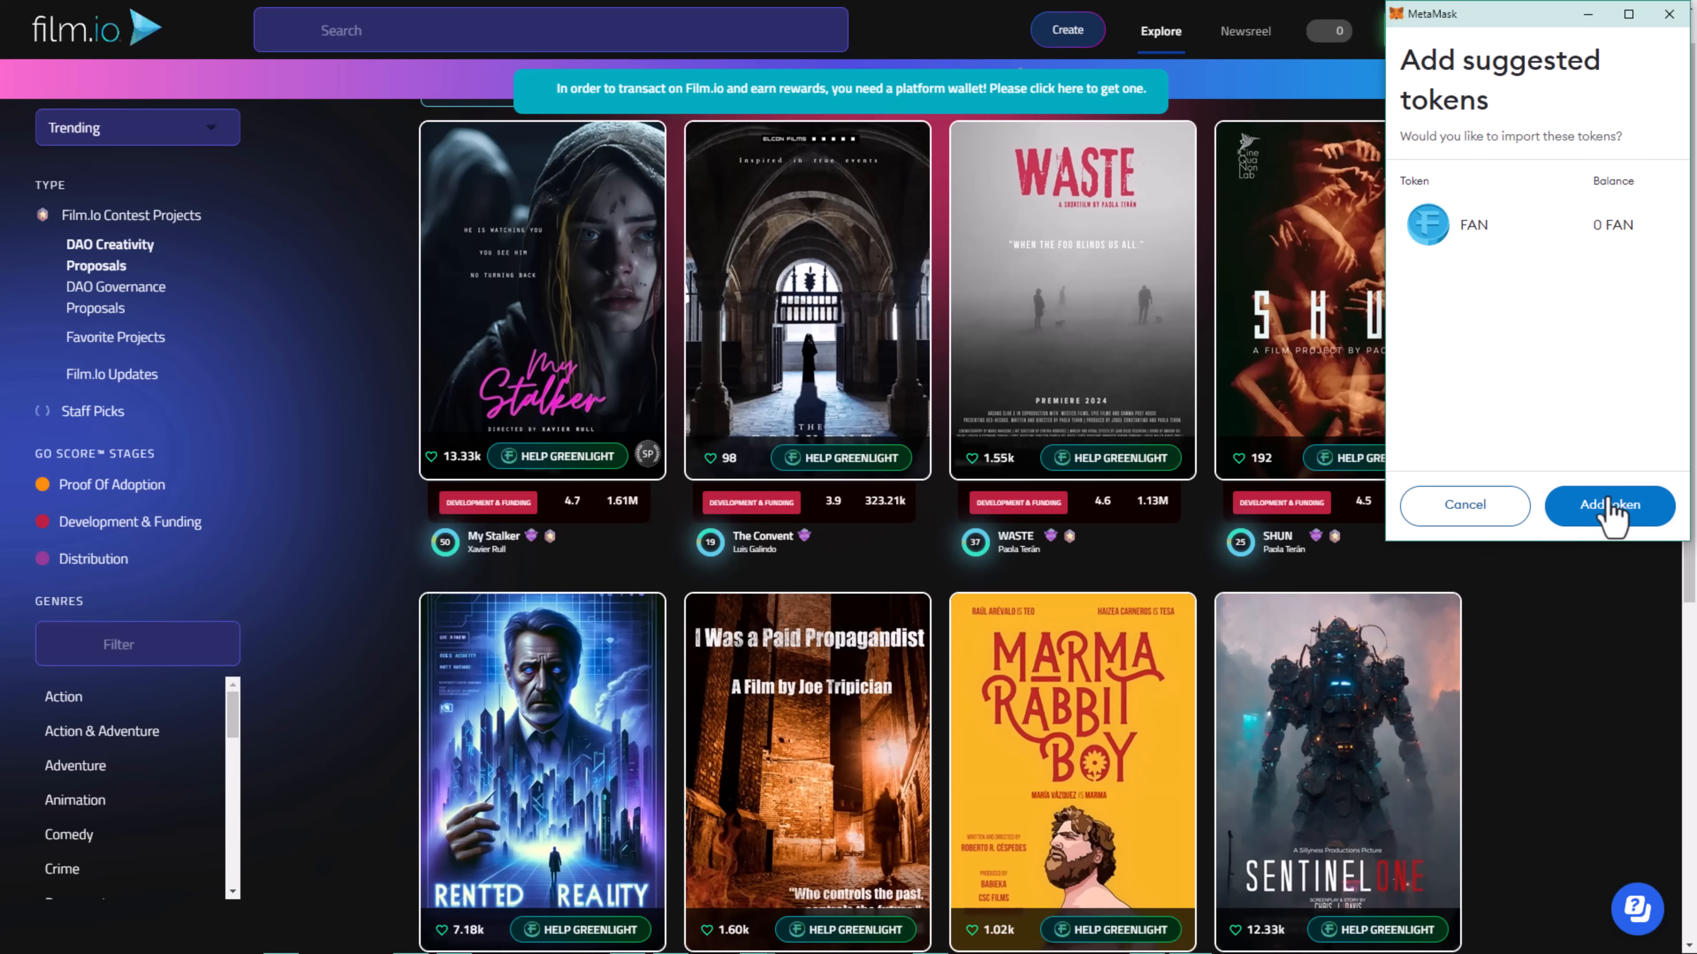
left_click(1609, 505)
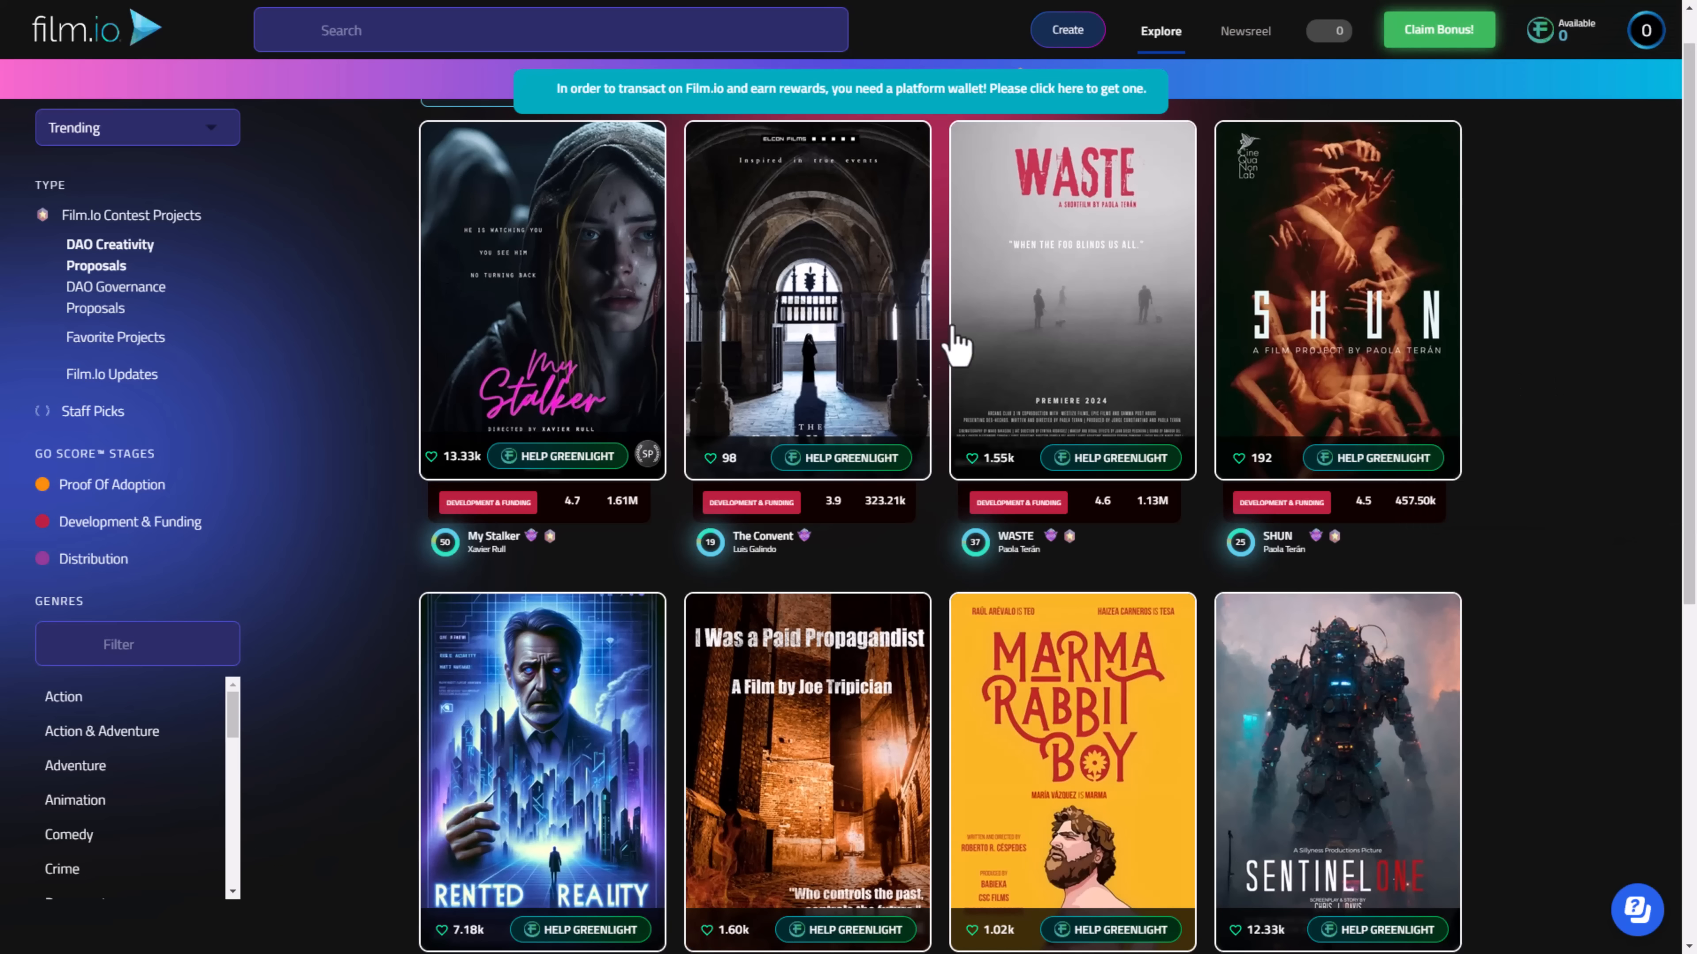
mouse_move(608, 333)
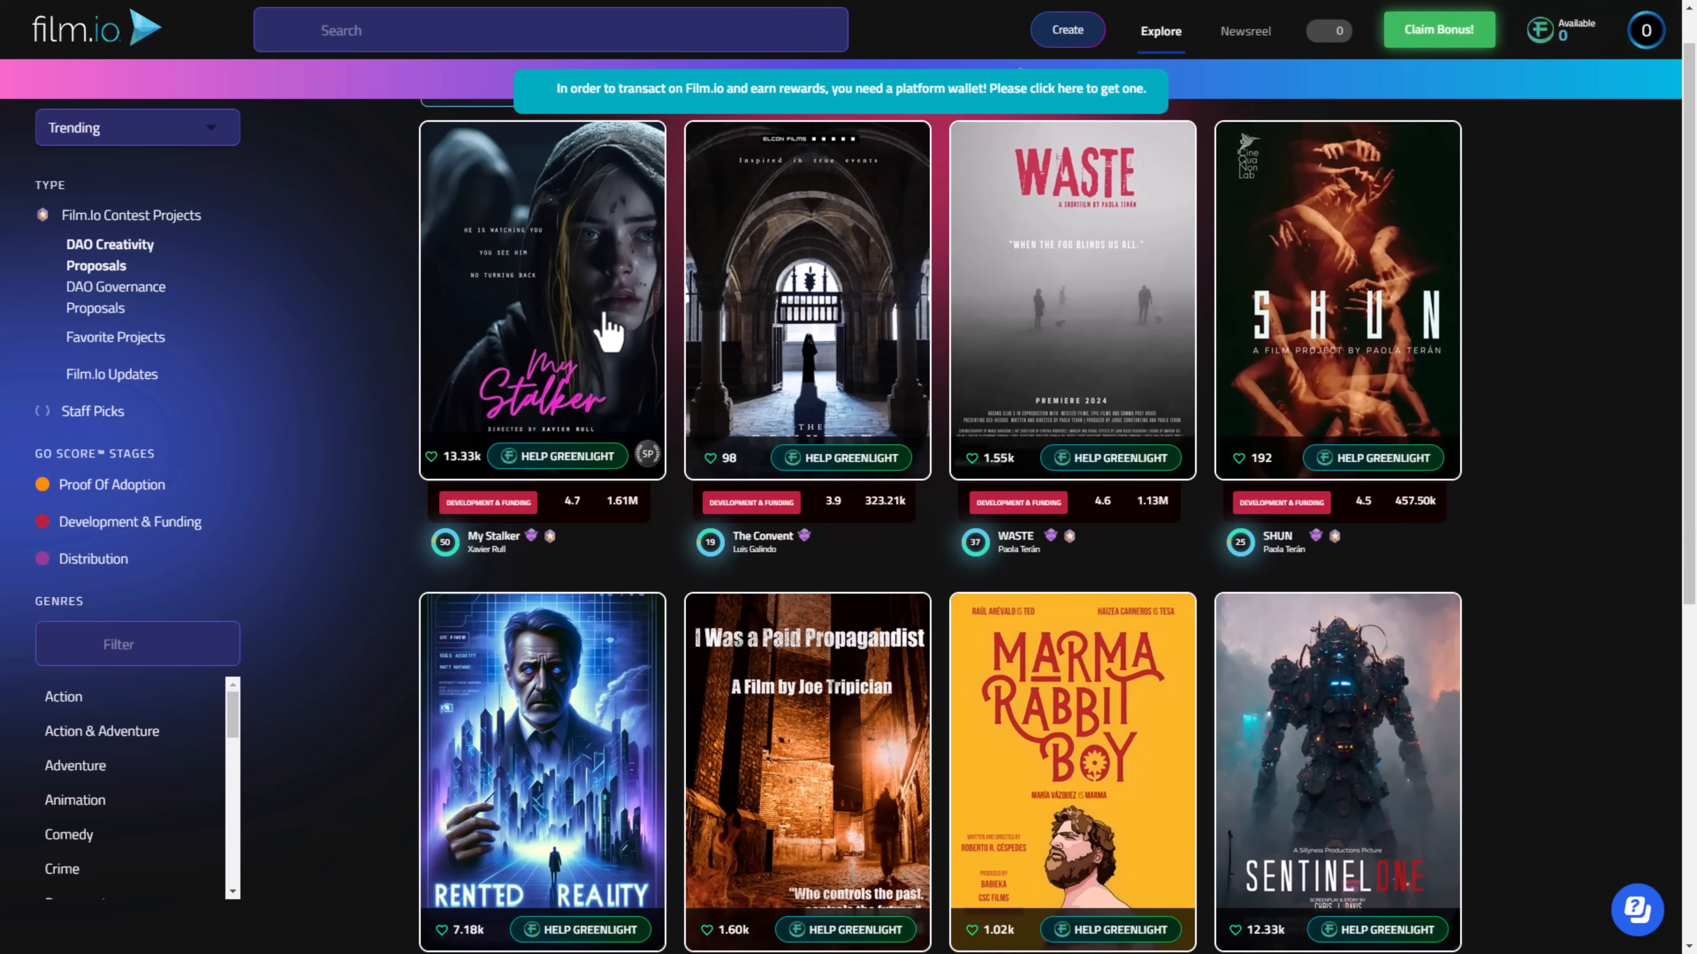
mouse_move(595, 454)
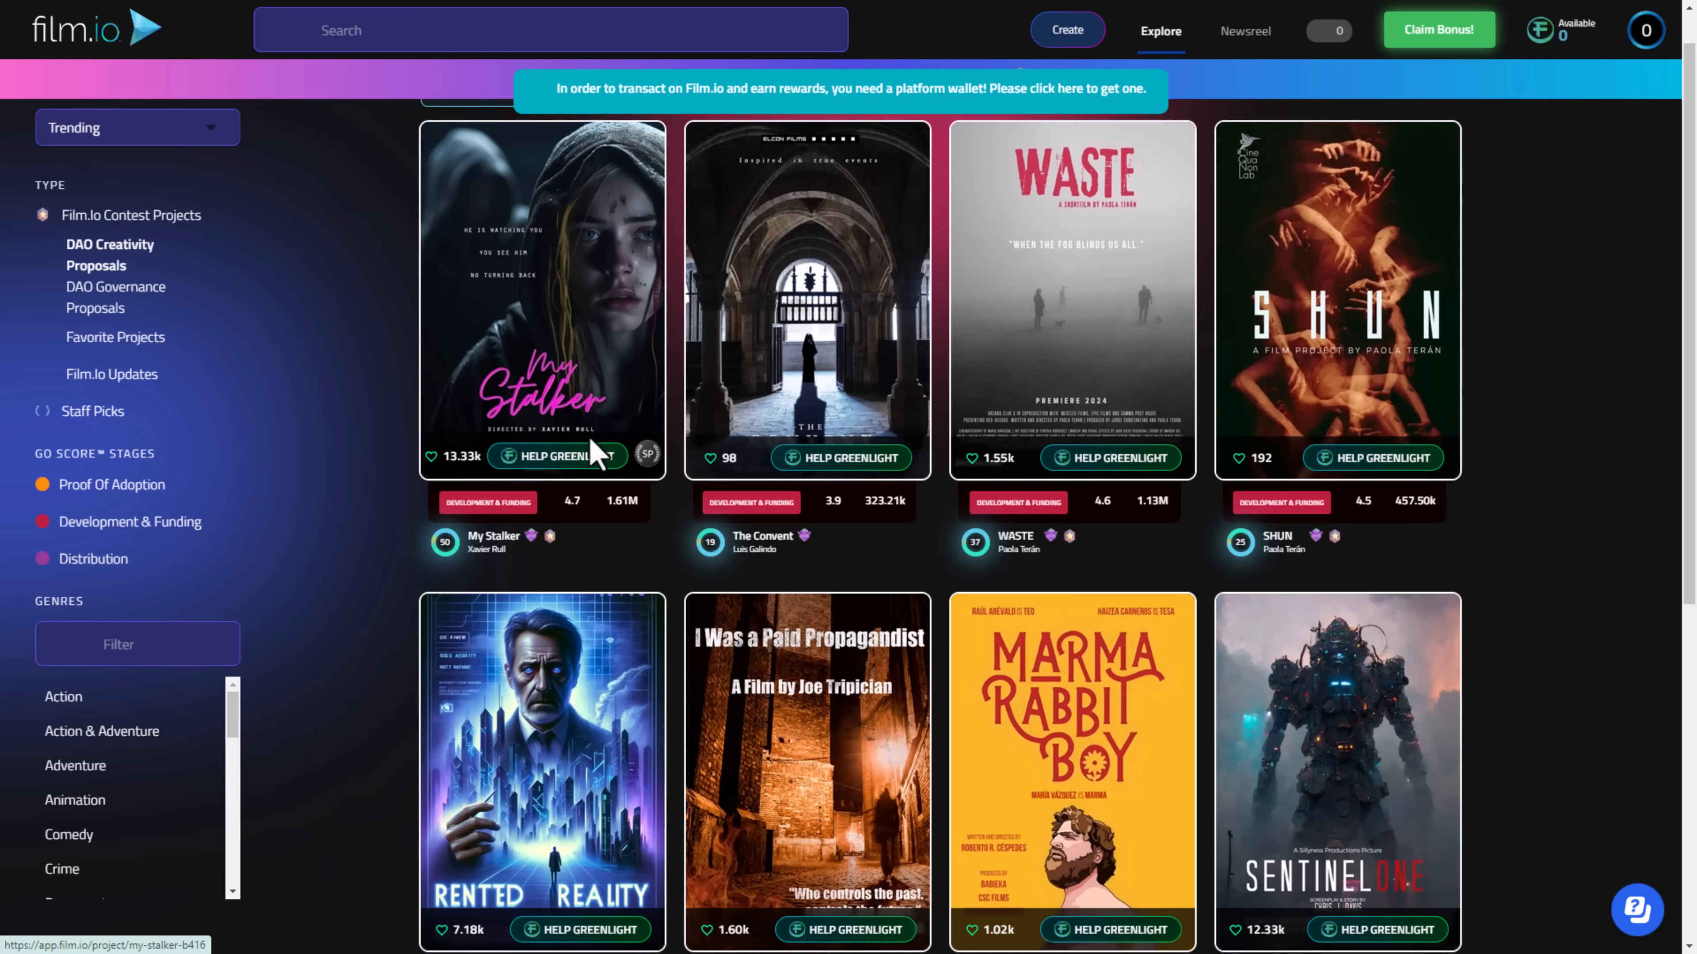
scroll("down", 3)
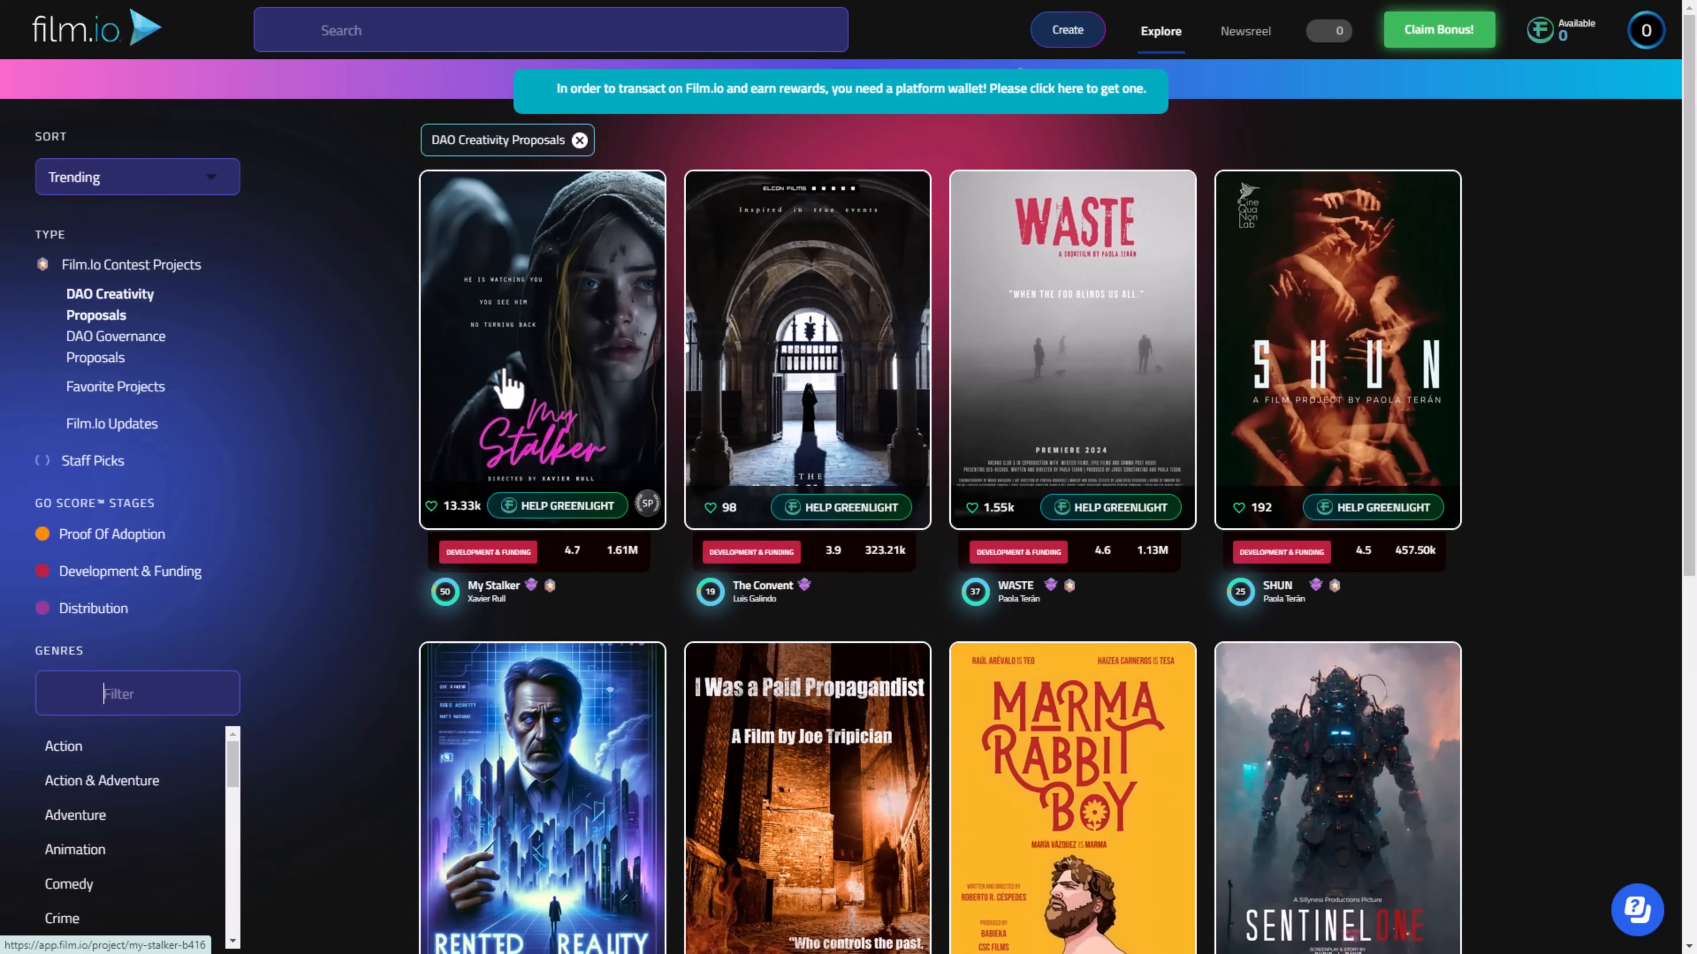
mouse_move(555, 400)
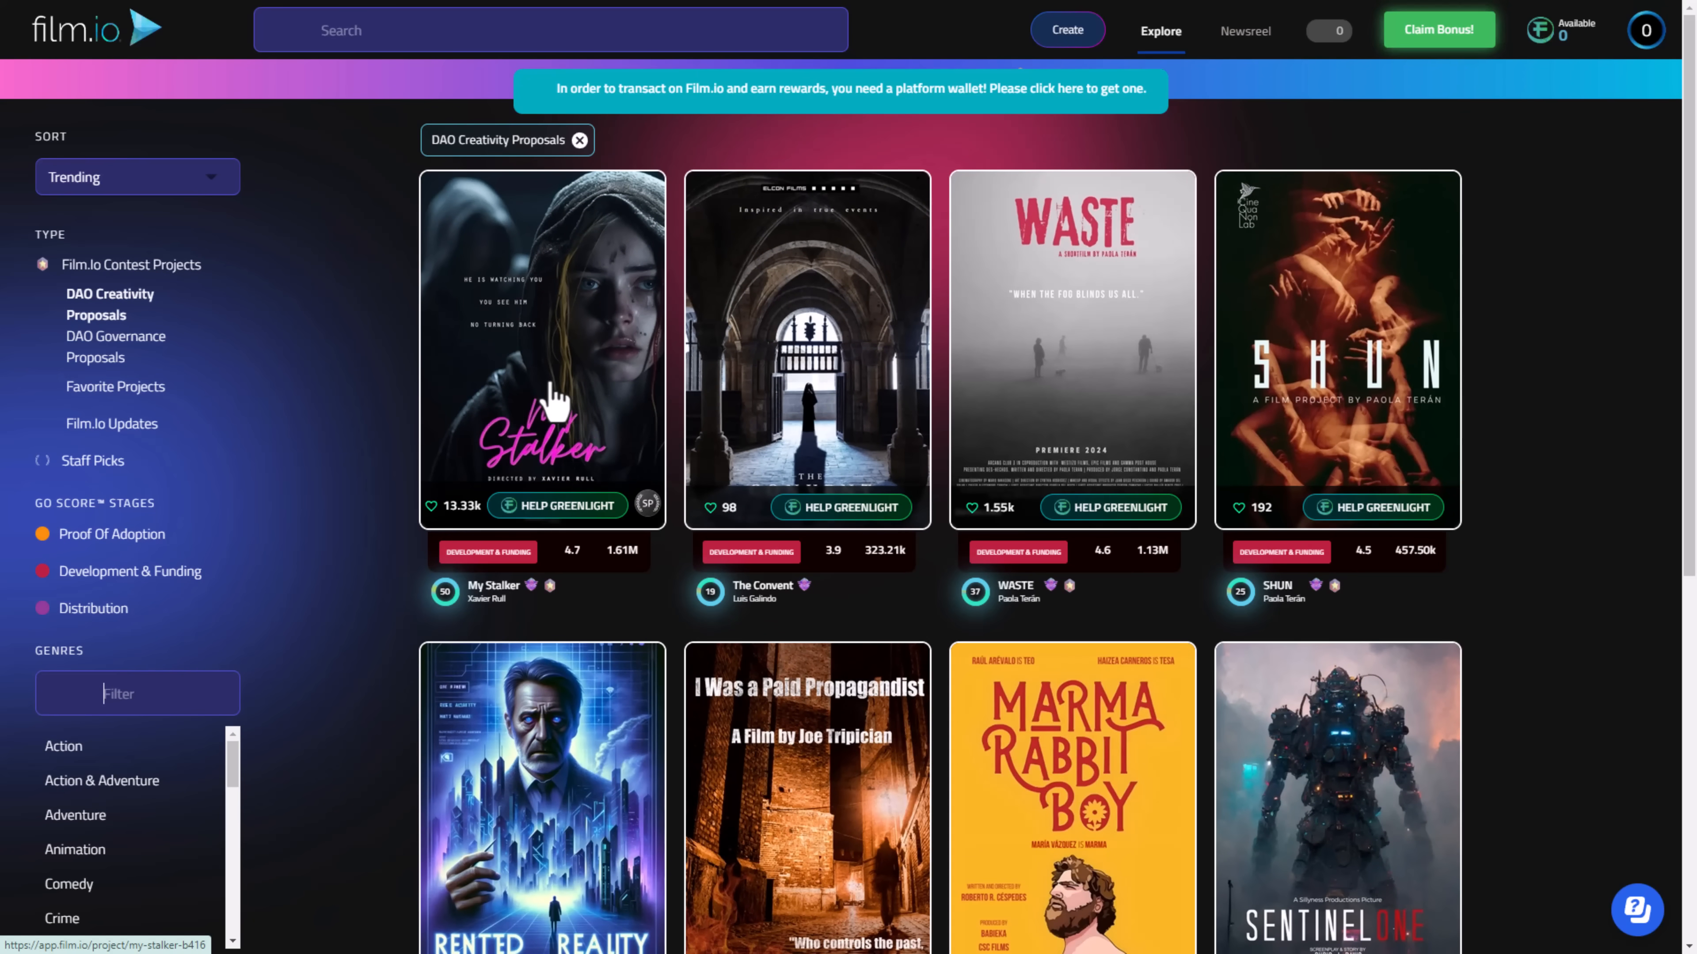
scroll("down", 3)
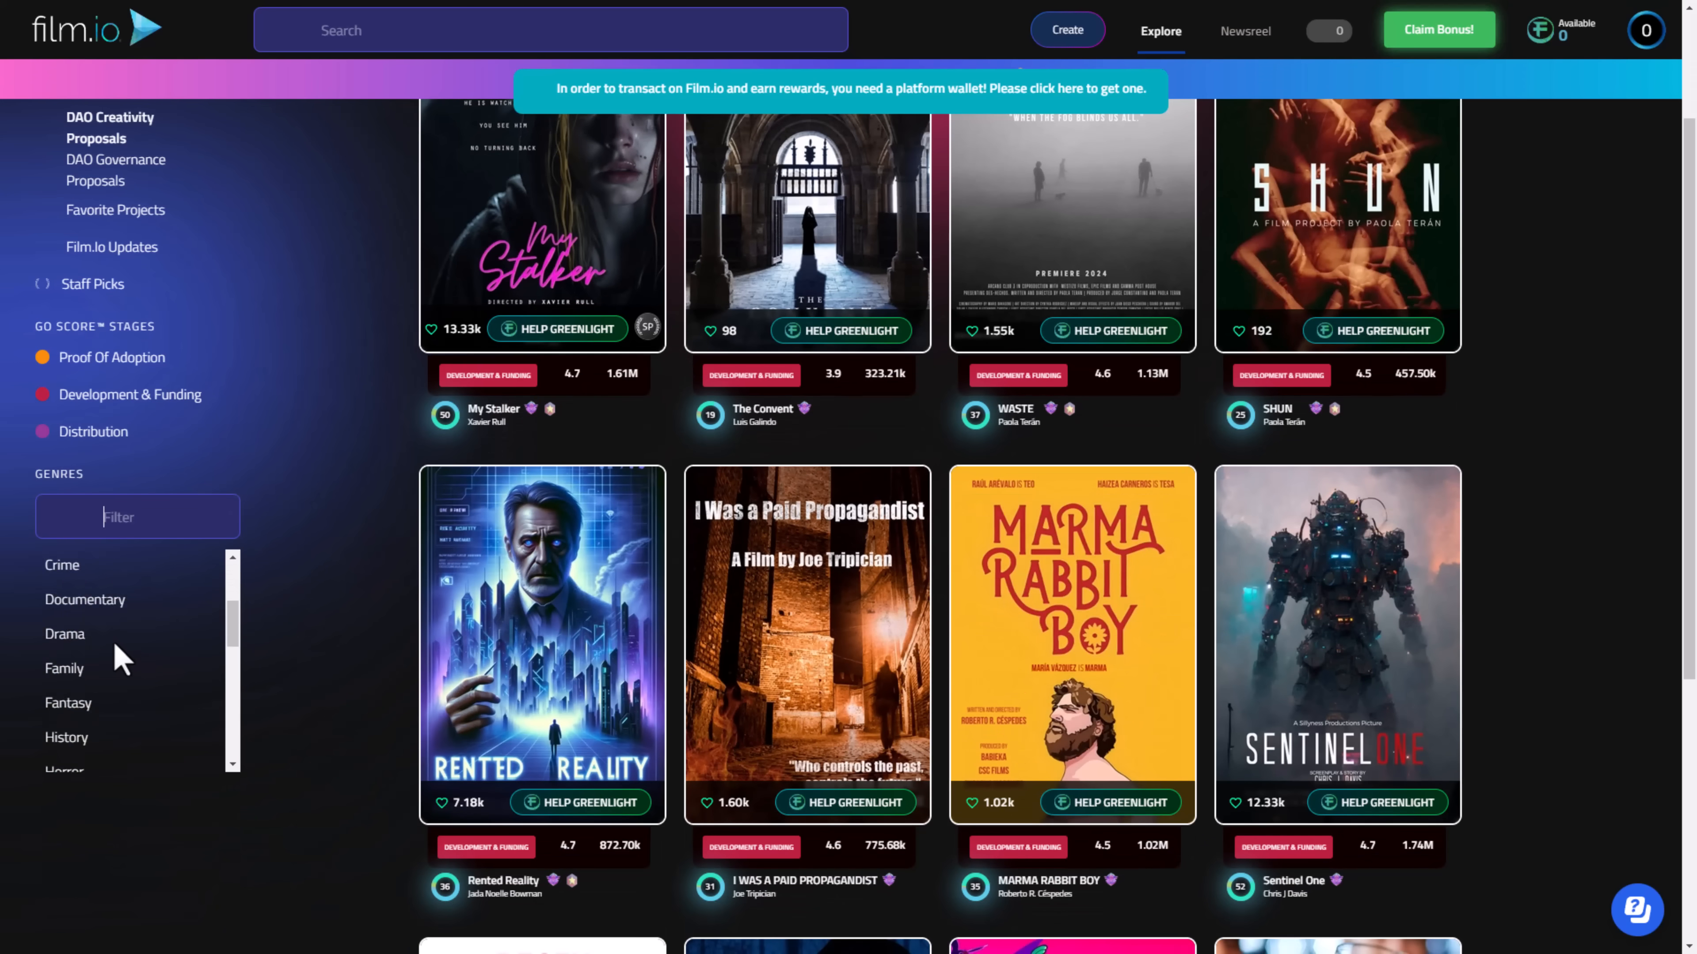
scroll("down", 3)
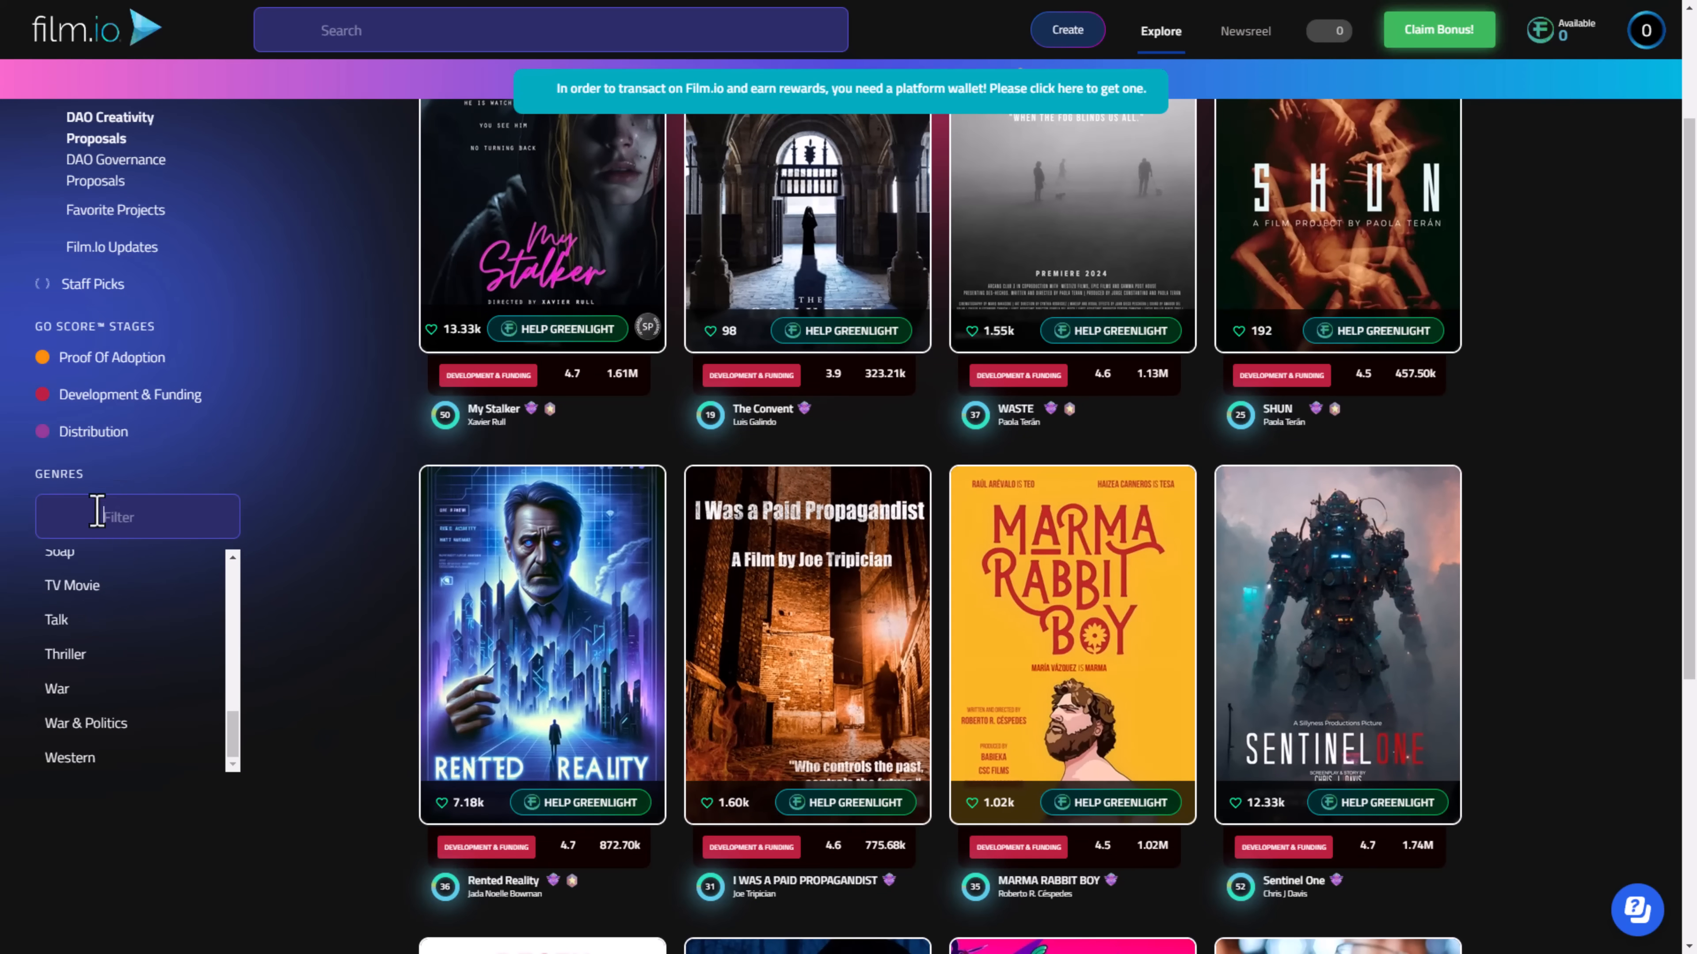
scroll("down", 3)
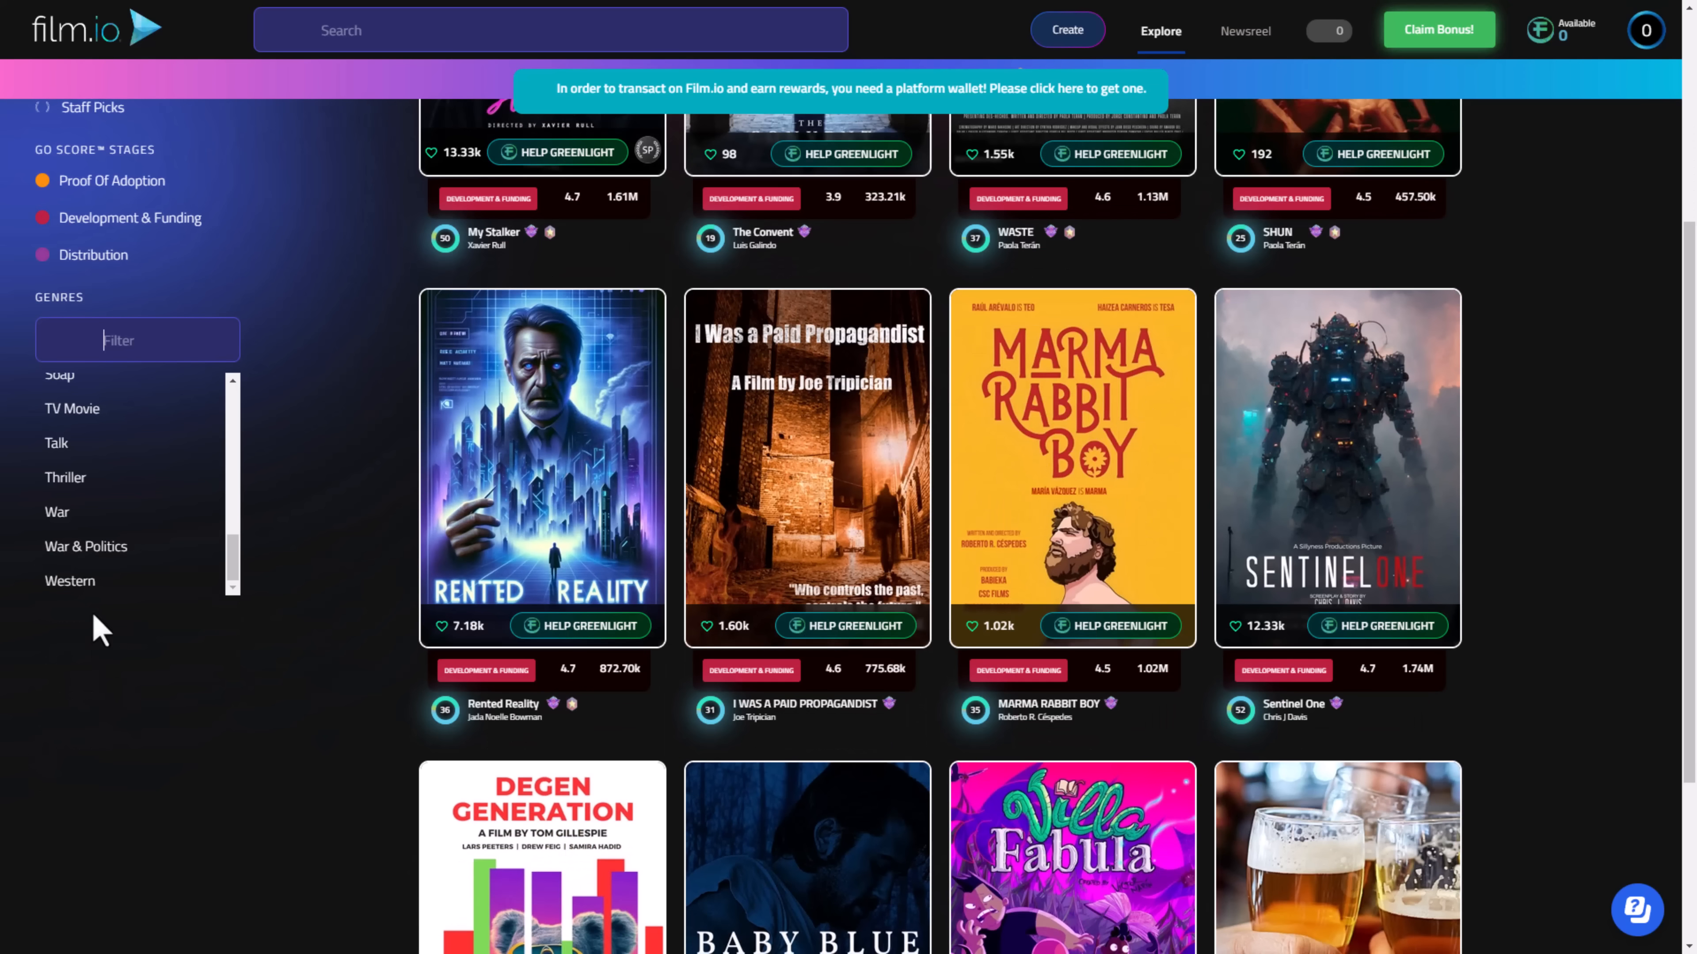
type("d")
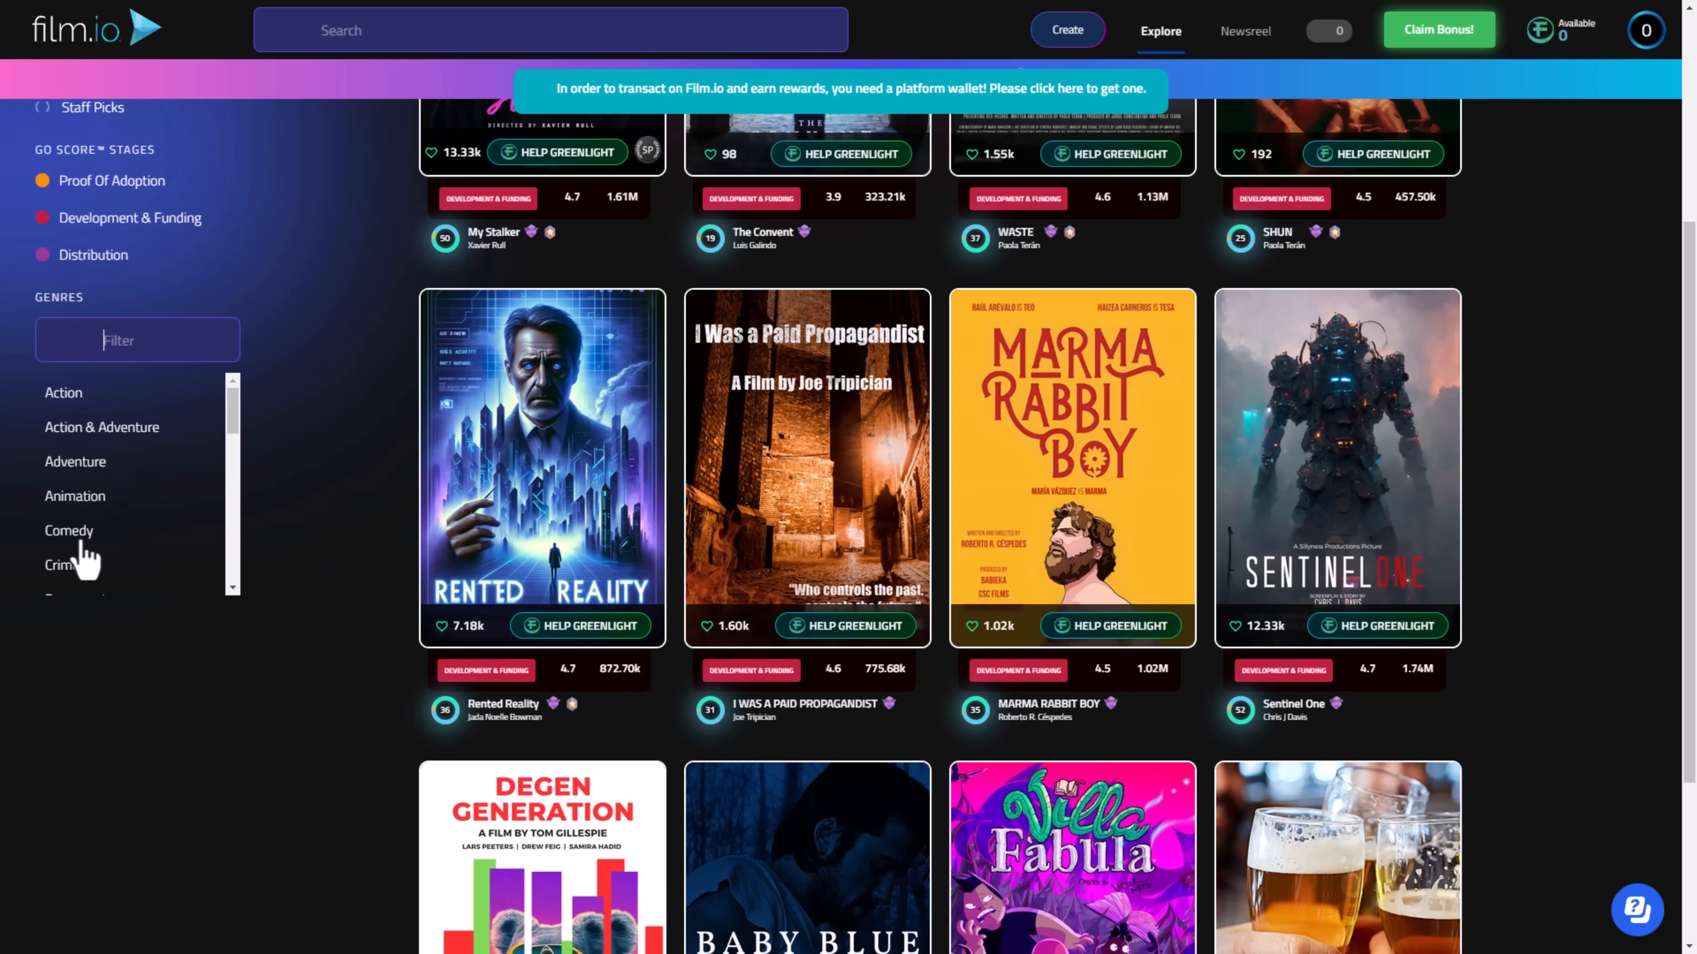
scroll("up", 3)
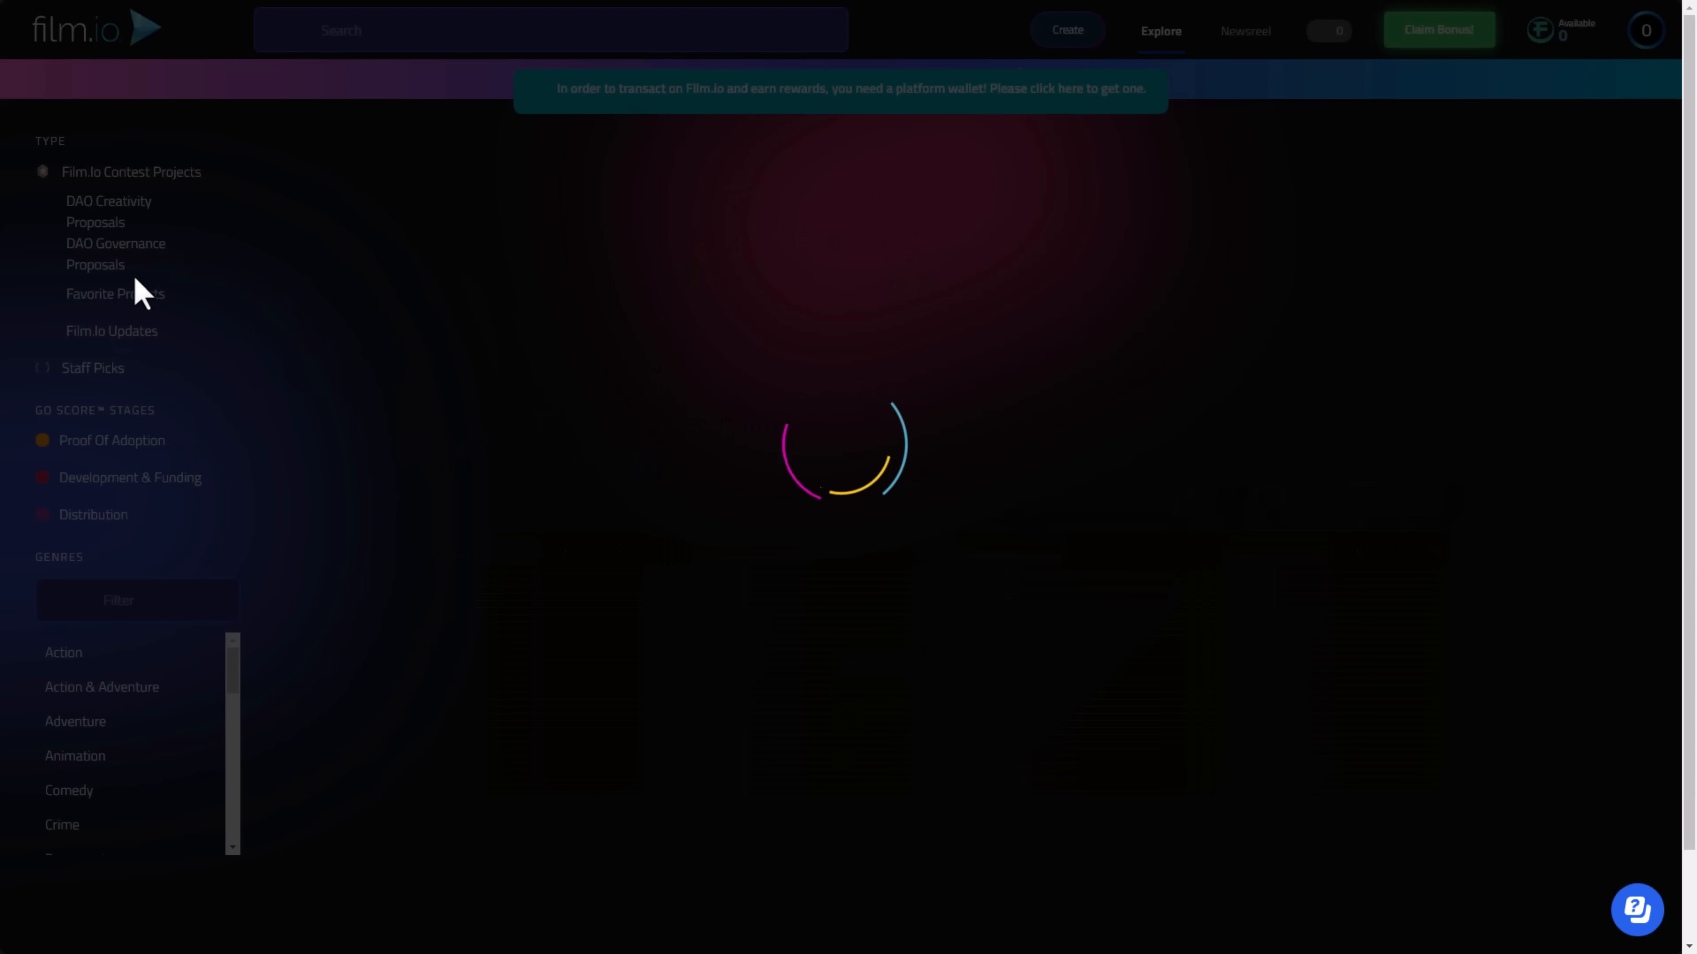
mouse_move(194, 336)
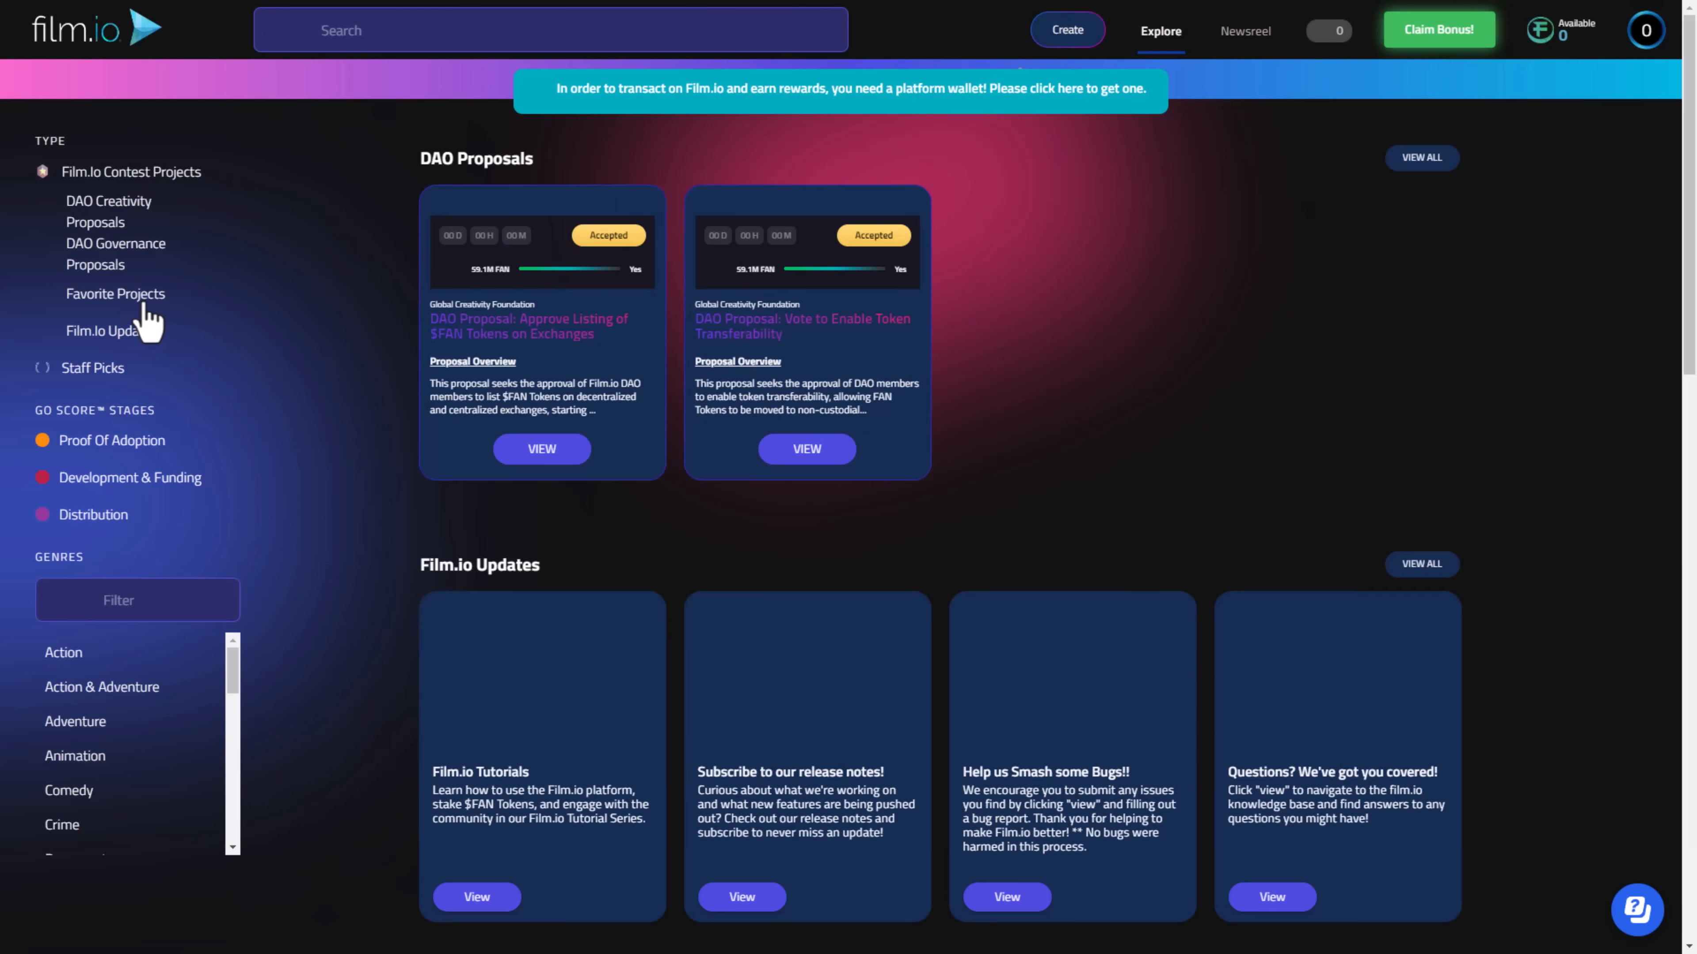
Step: Filter Explore to Favorite Projects (empty) and cancel the 'Create a Platform Wallet' prompt
left_click(115, 293)
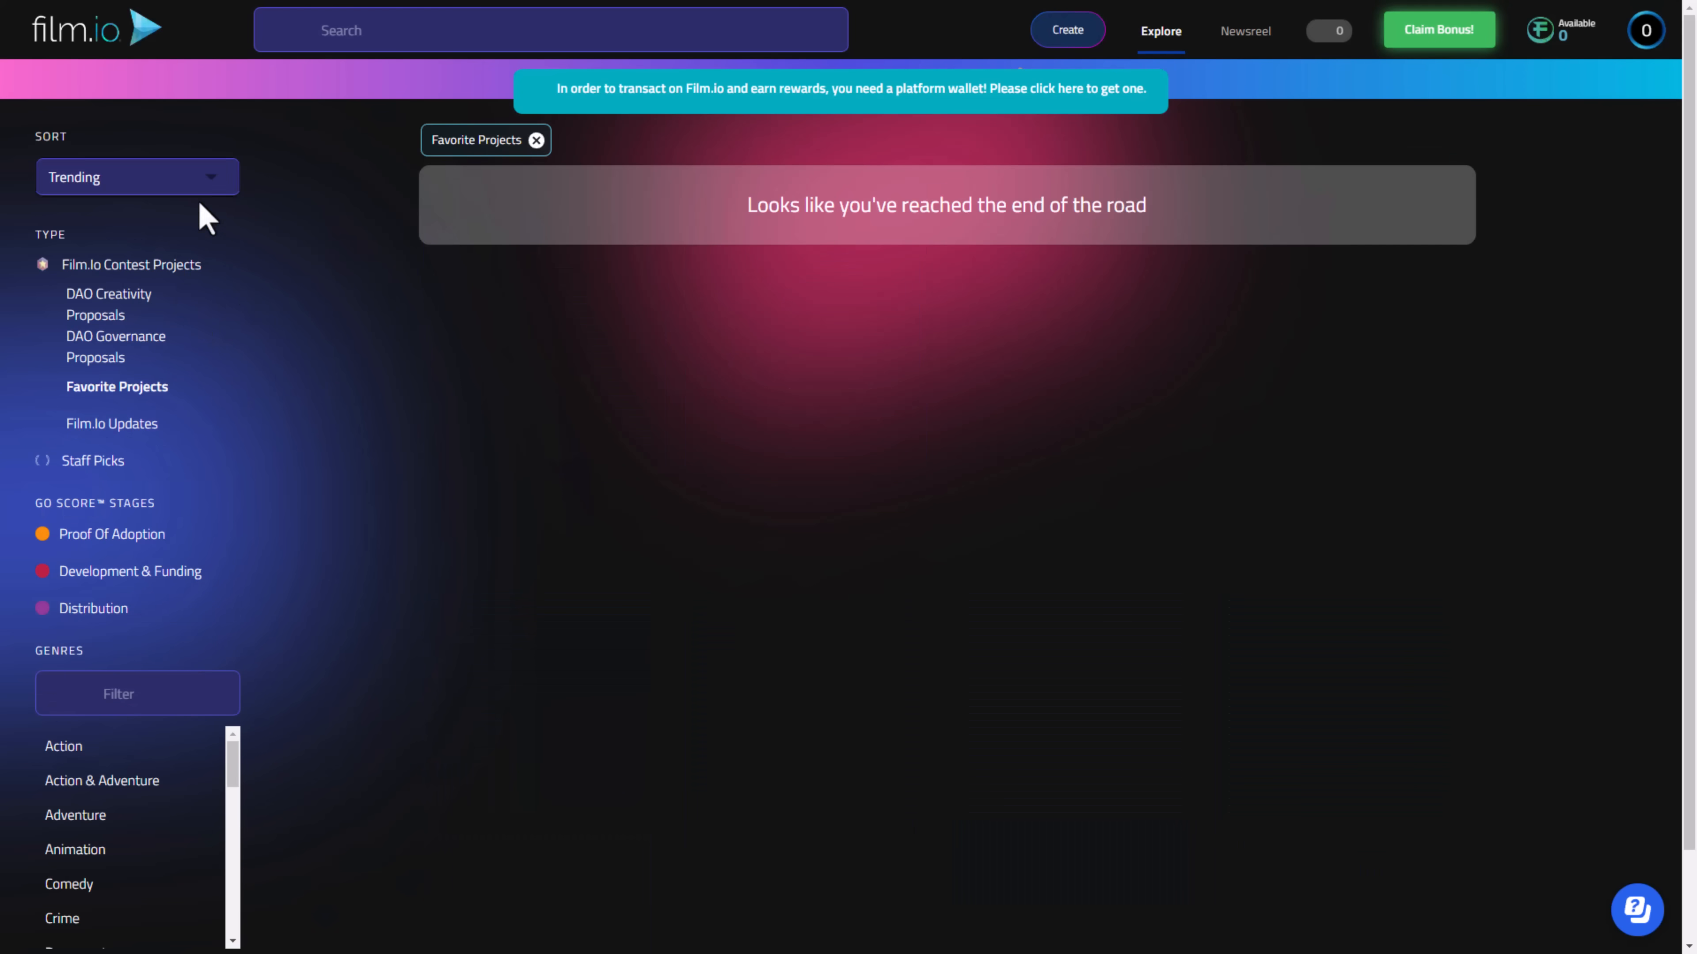
mouse_move(781, 356)
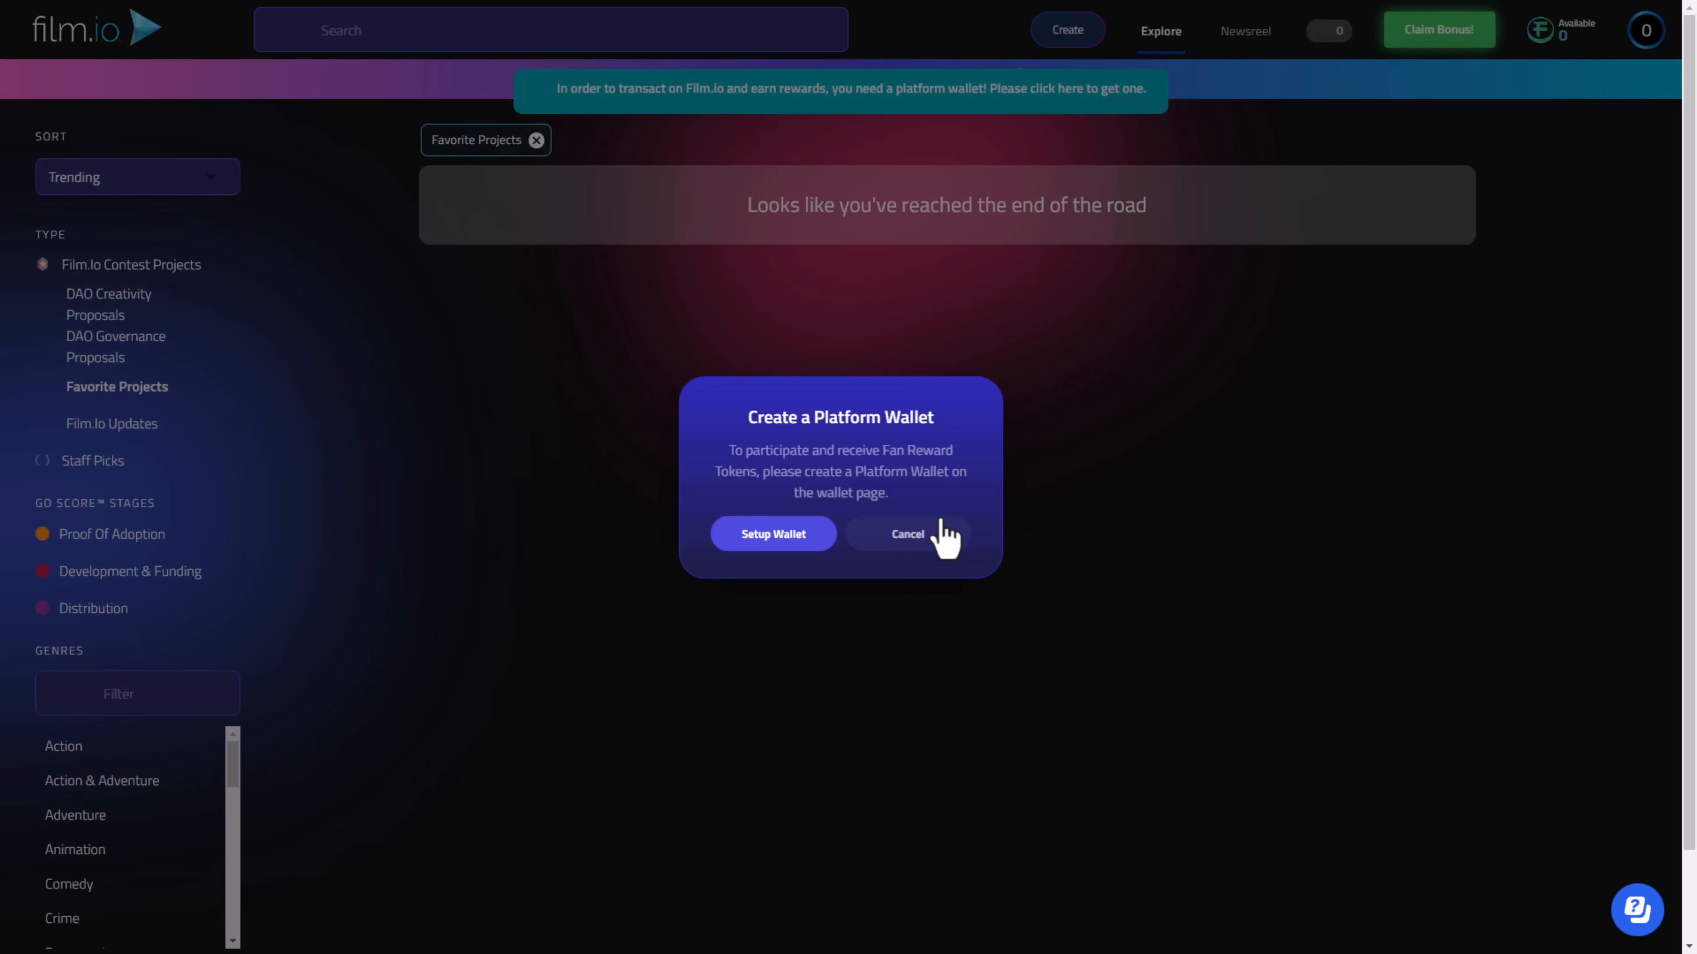
mouse_move(877, 389)
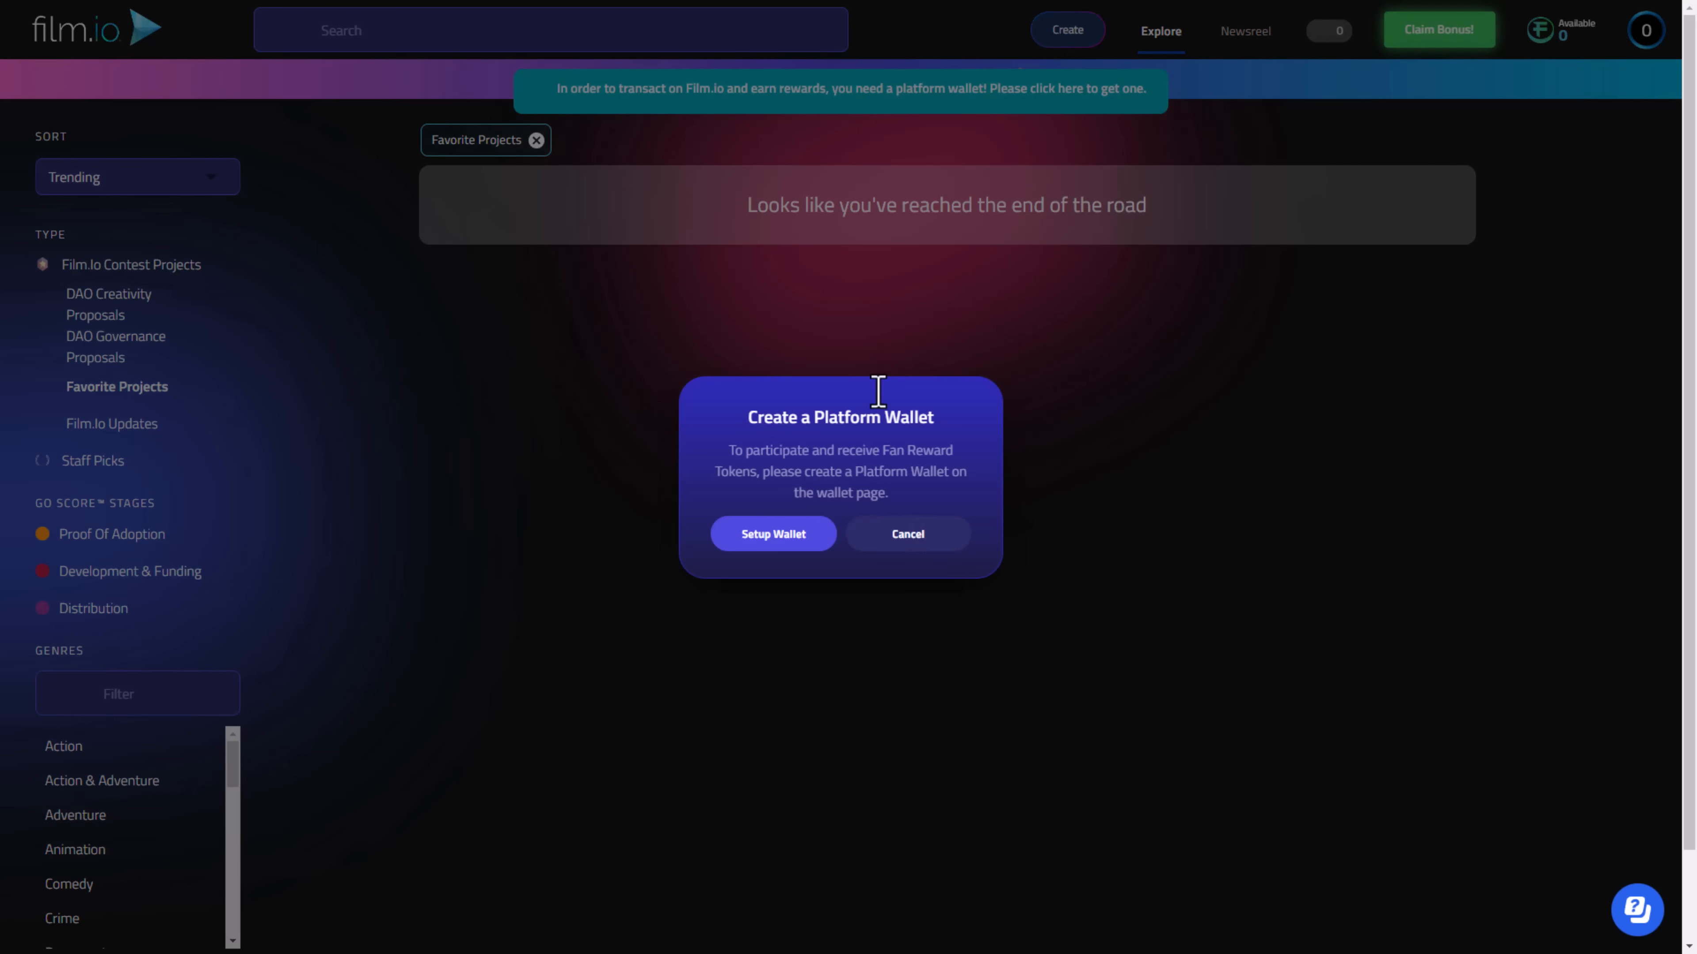
mouse_move(937, 516)
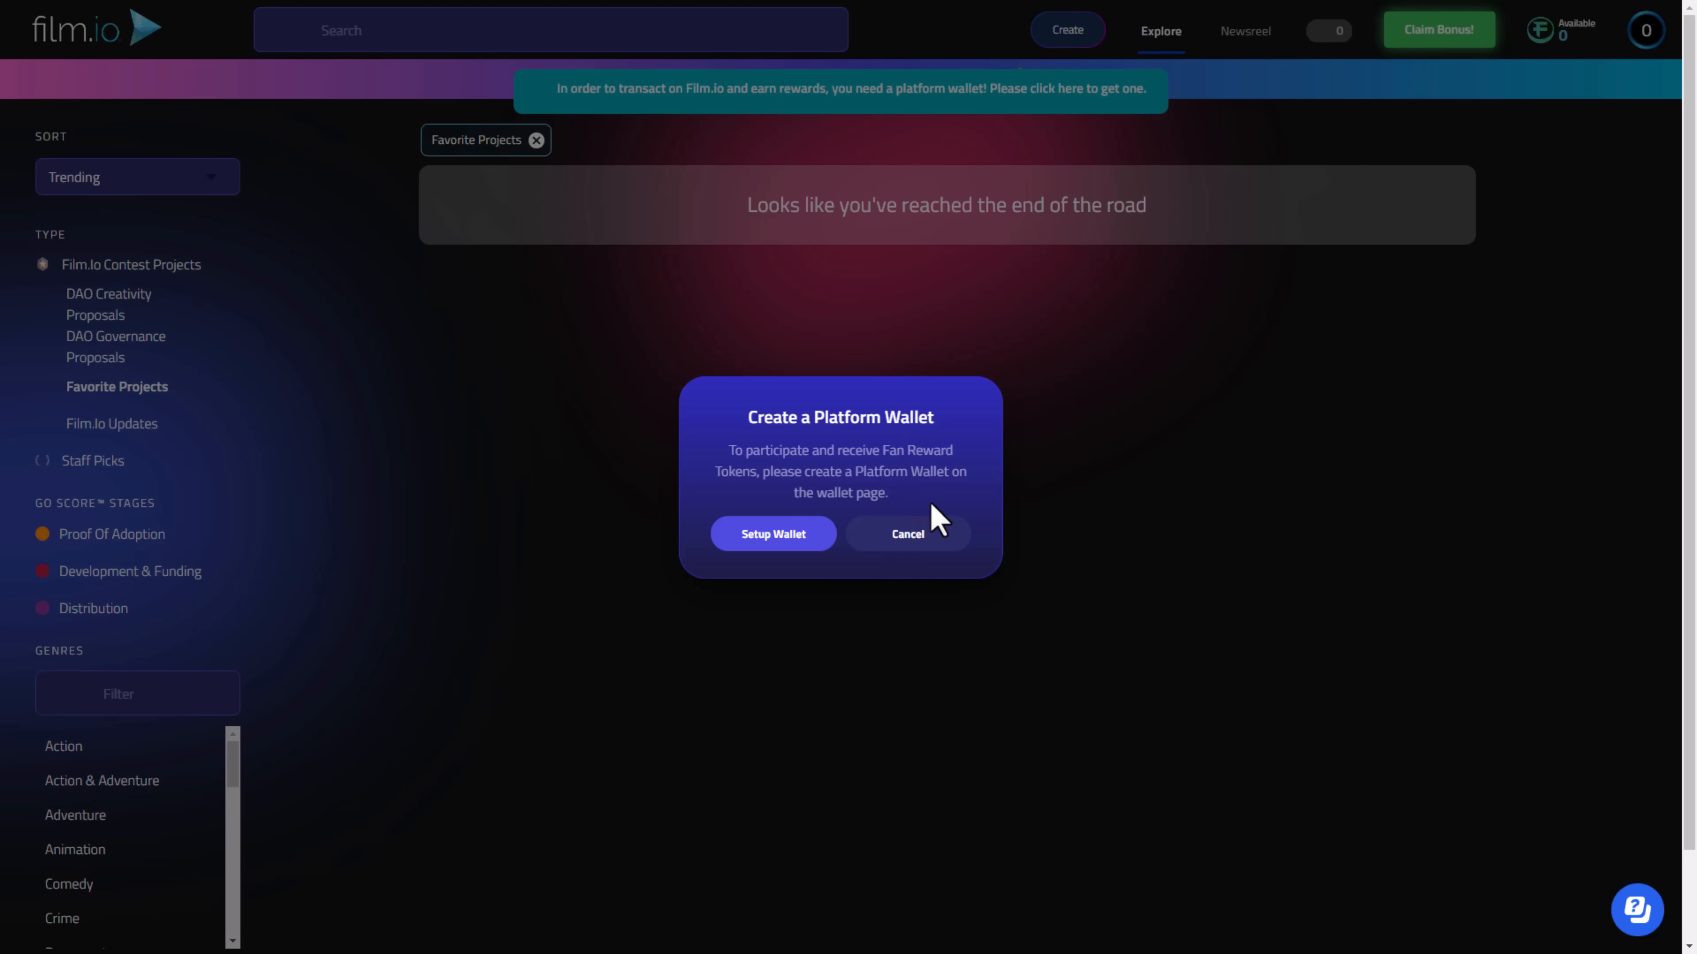
mouse_move(906, 534)
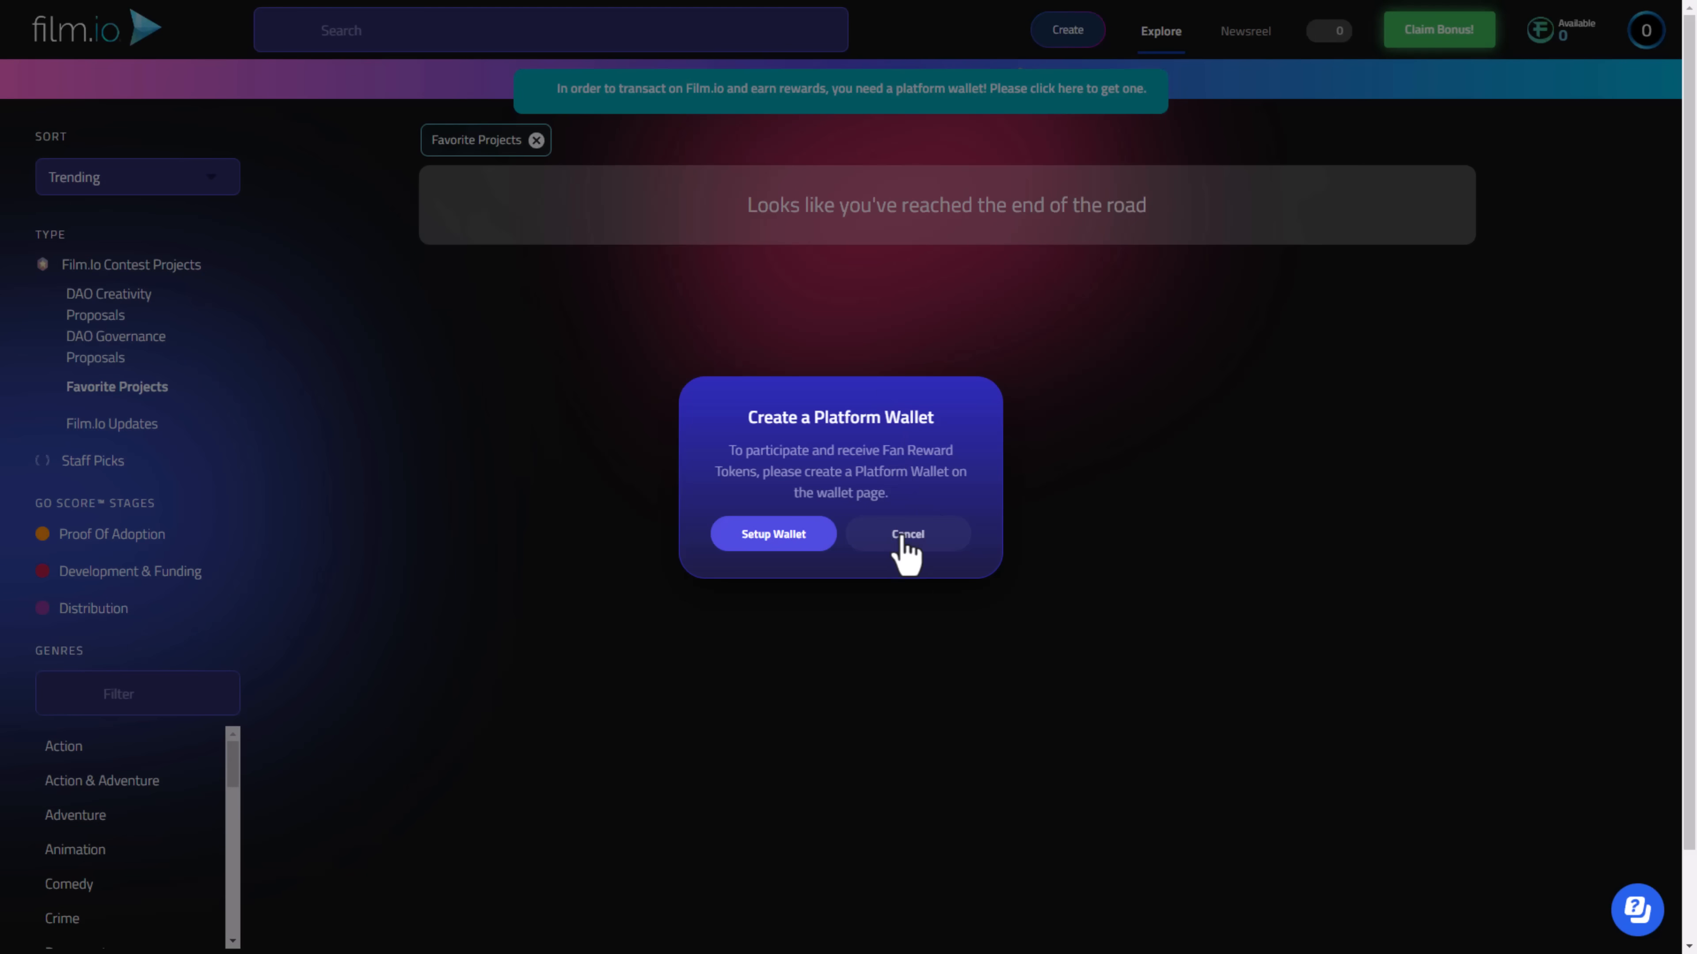
mouse_move(944, 546)
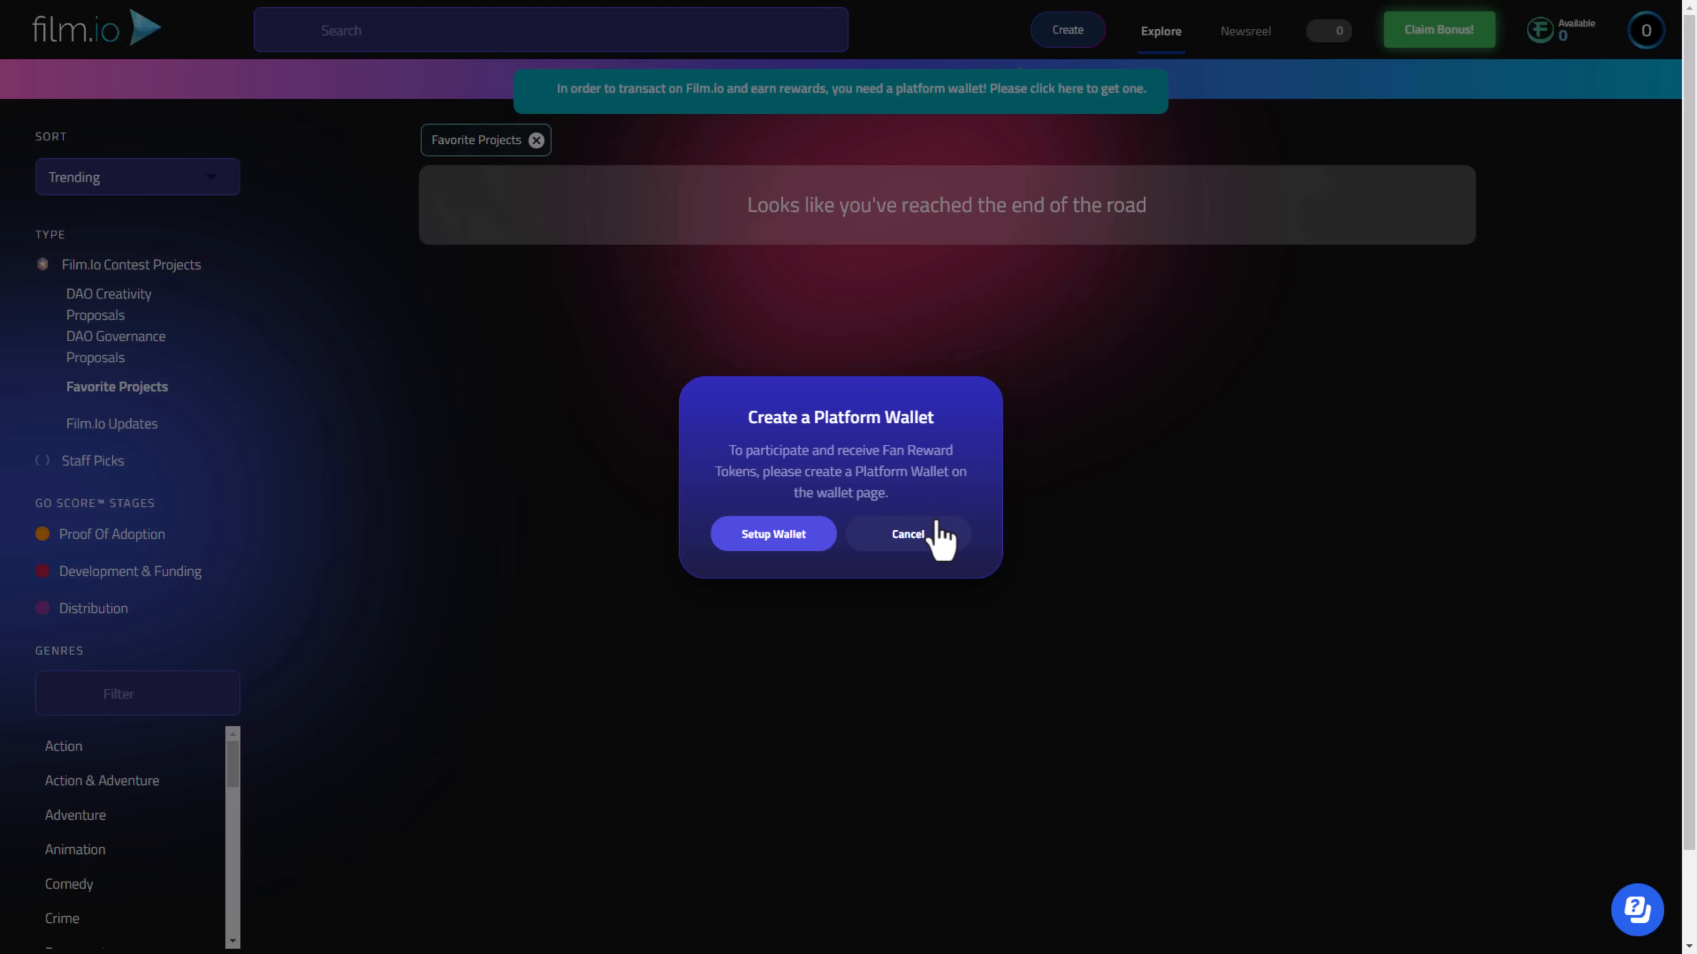
left_click(906, 534)
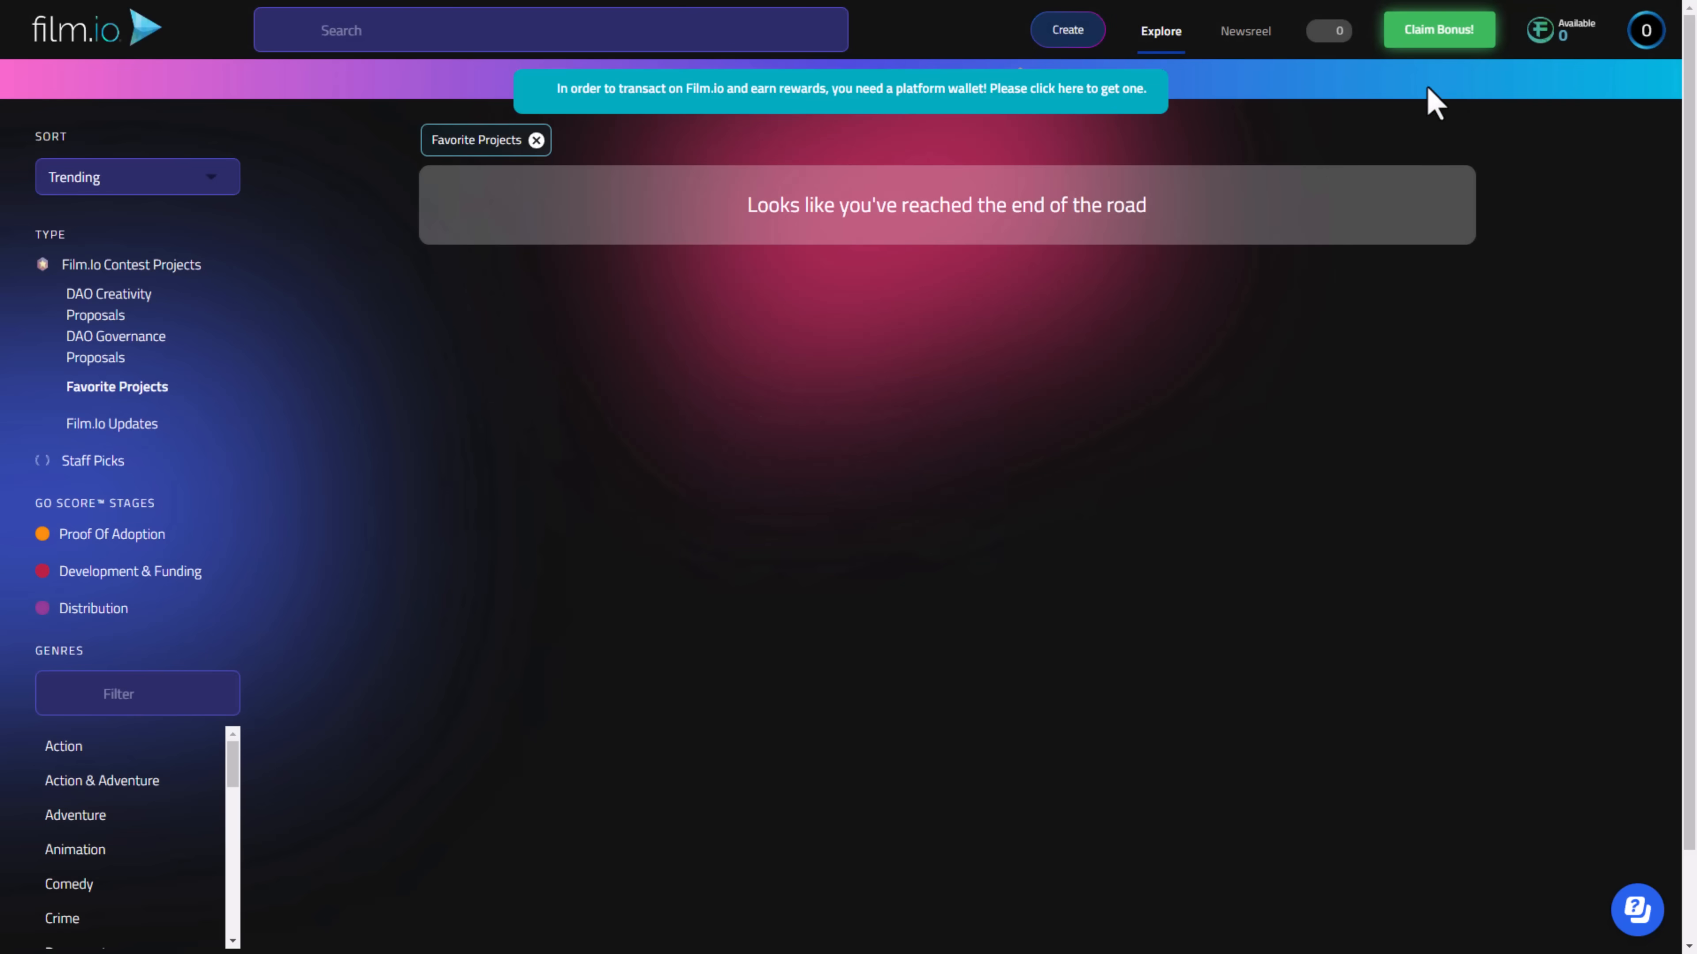
mouse_move(1549, 45)
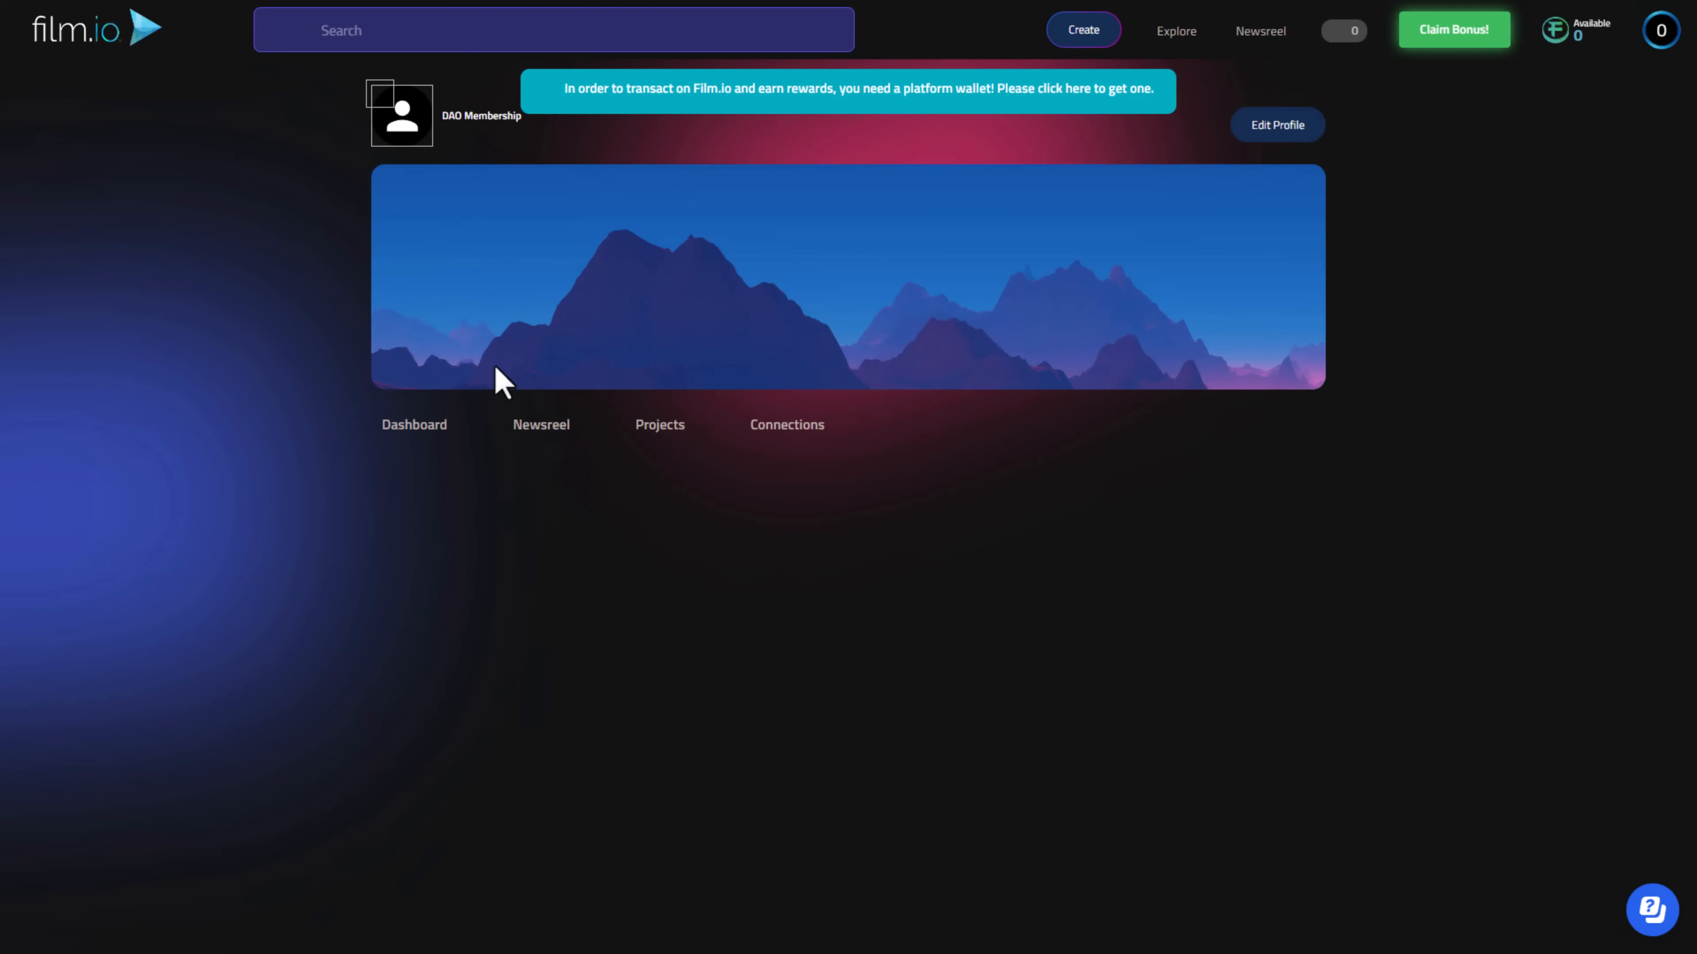
Step: Open the profile Wallet tab, start platform wallet setup and enter 'NASSCRYPTO' as the email
left_click(900, 424)
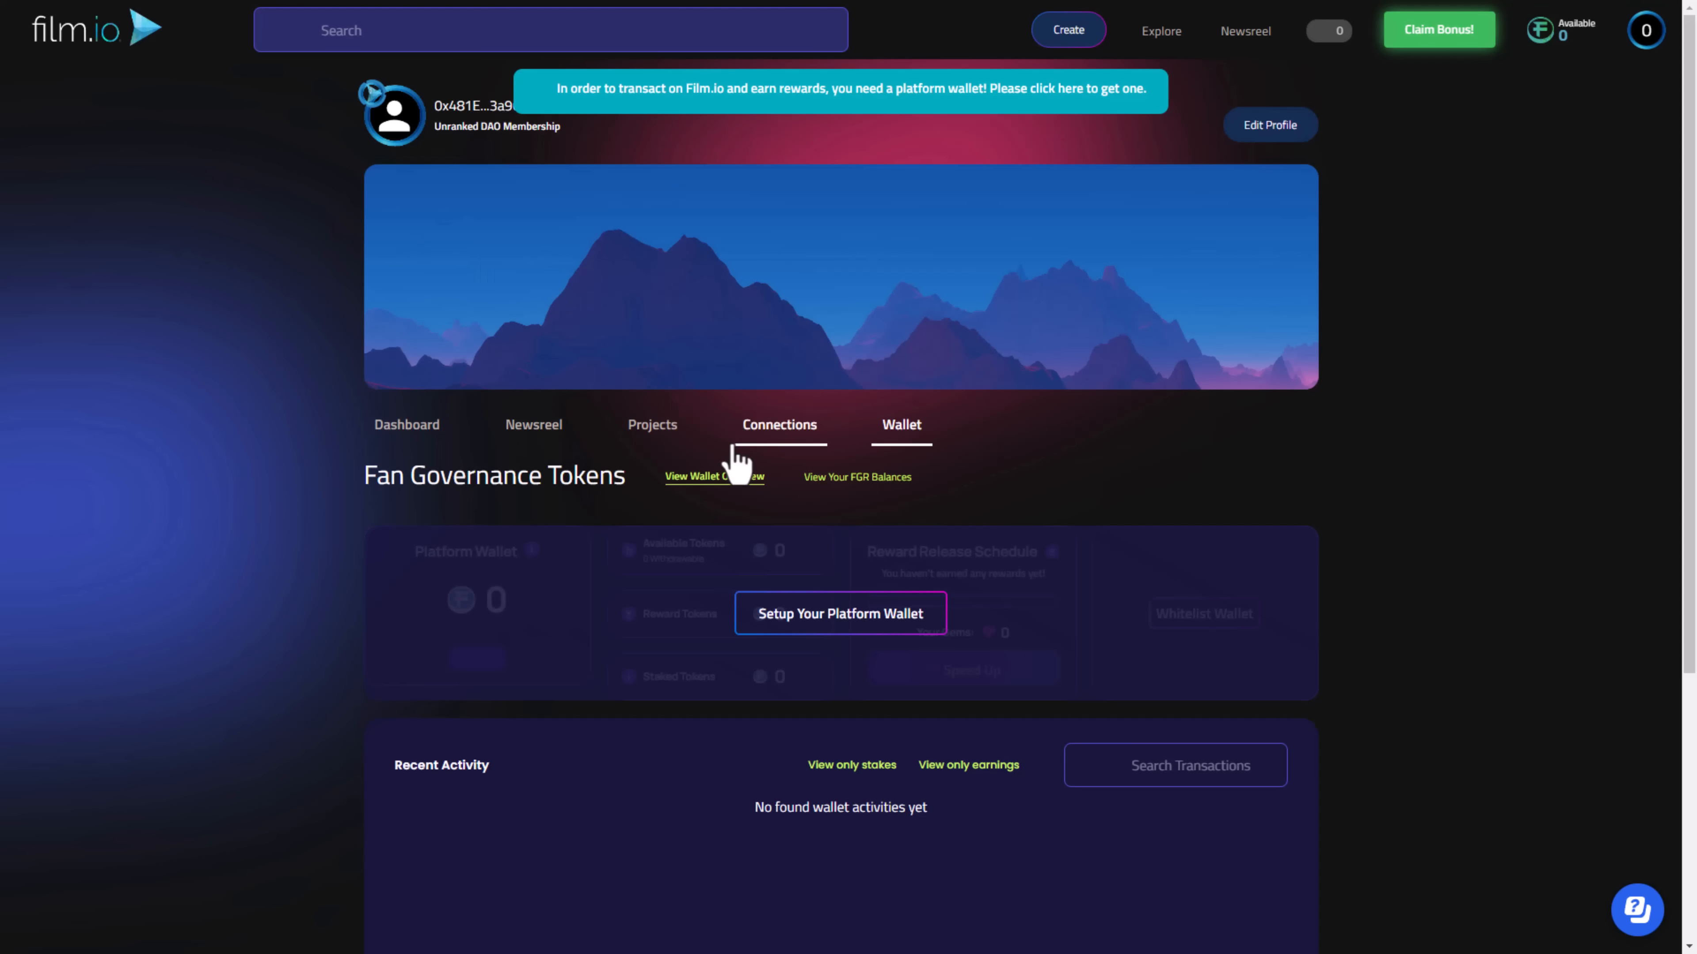
mouse_move(1056, 689)
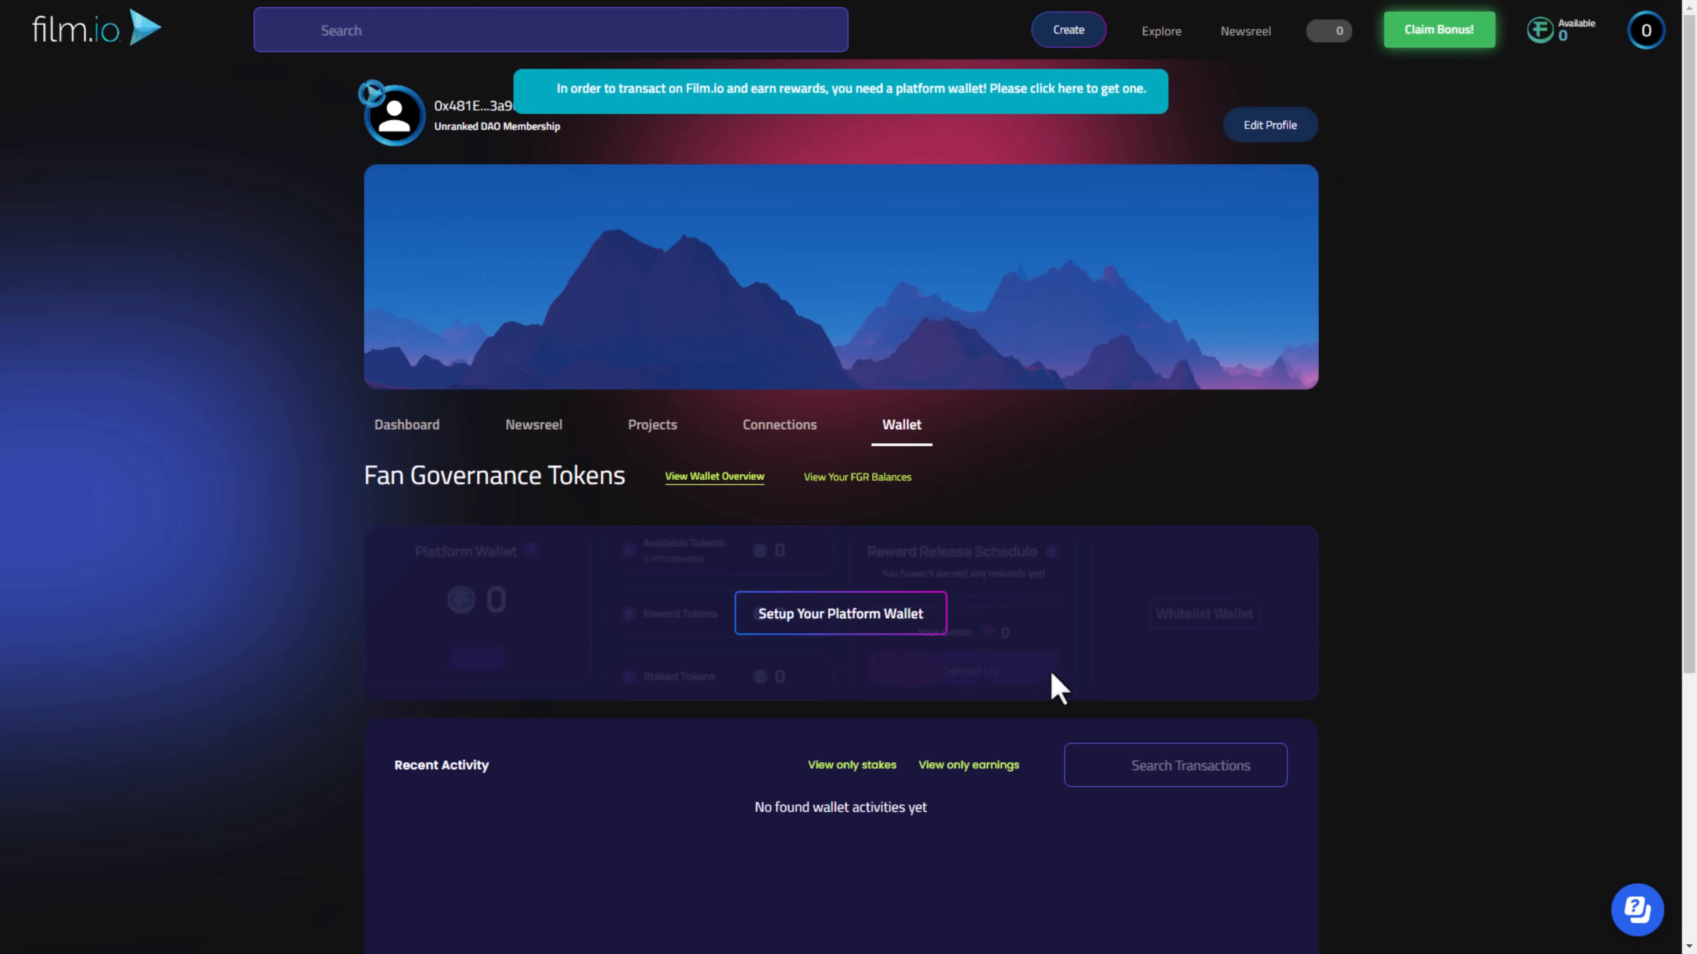
left_click(840, 613)
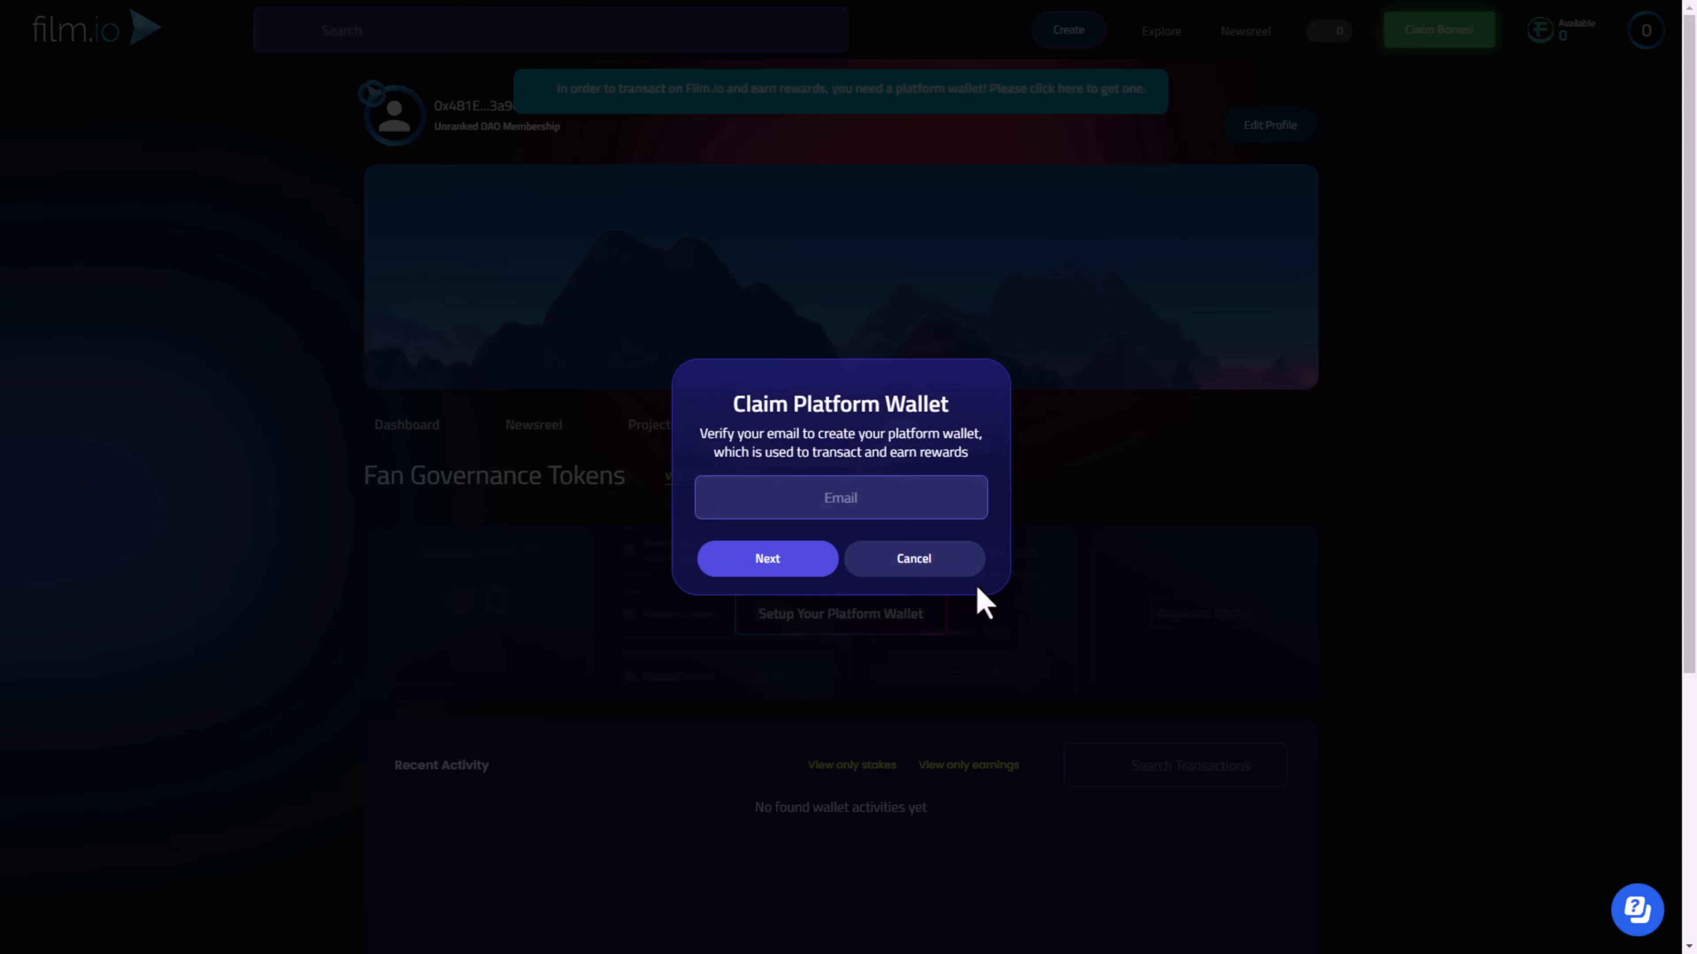
left_click(839, 498)
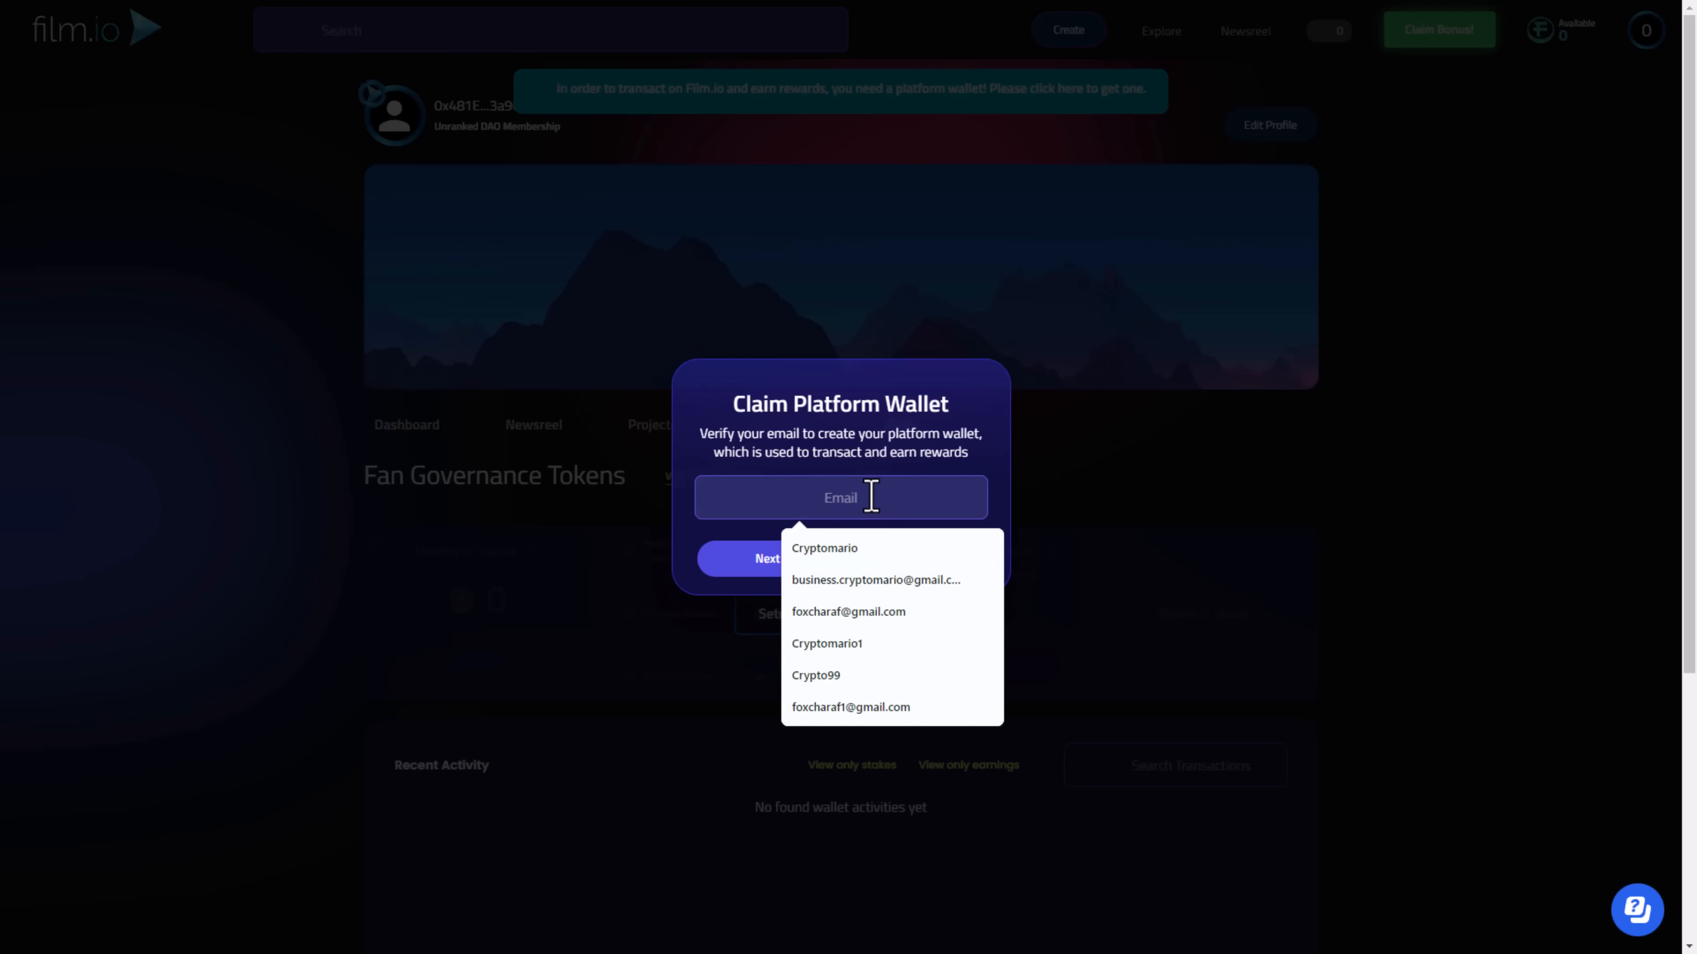
type("NASSCRYPTO")
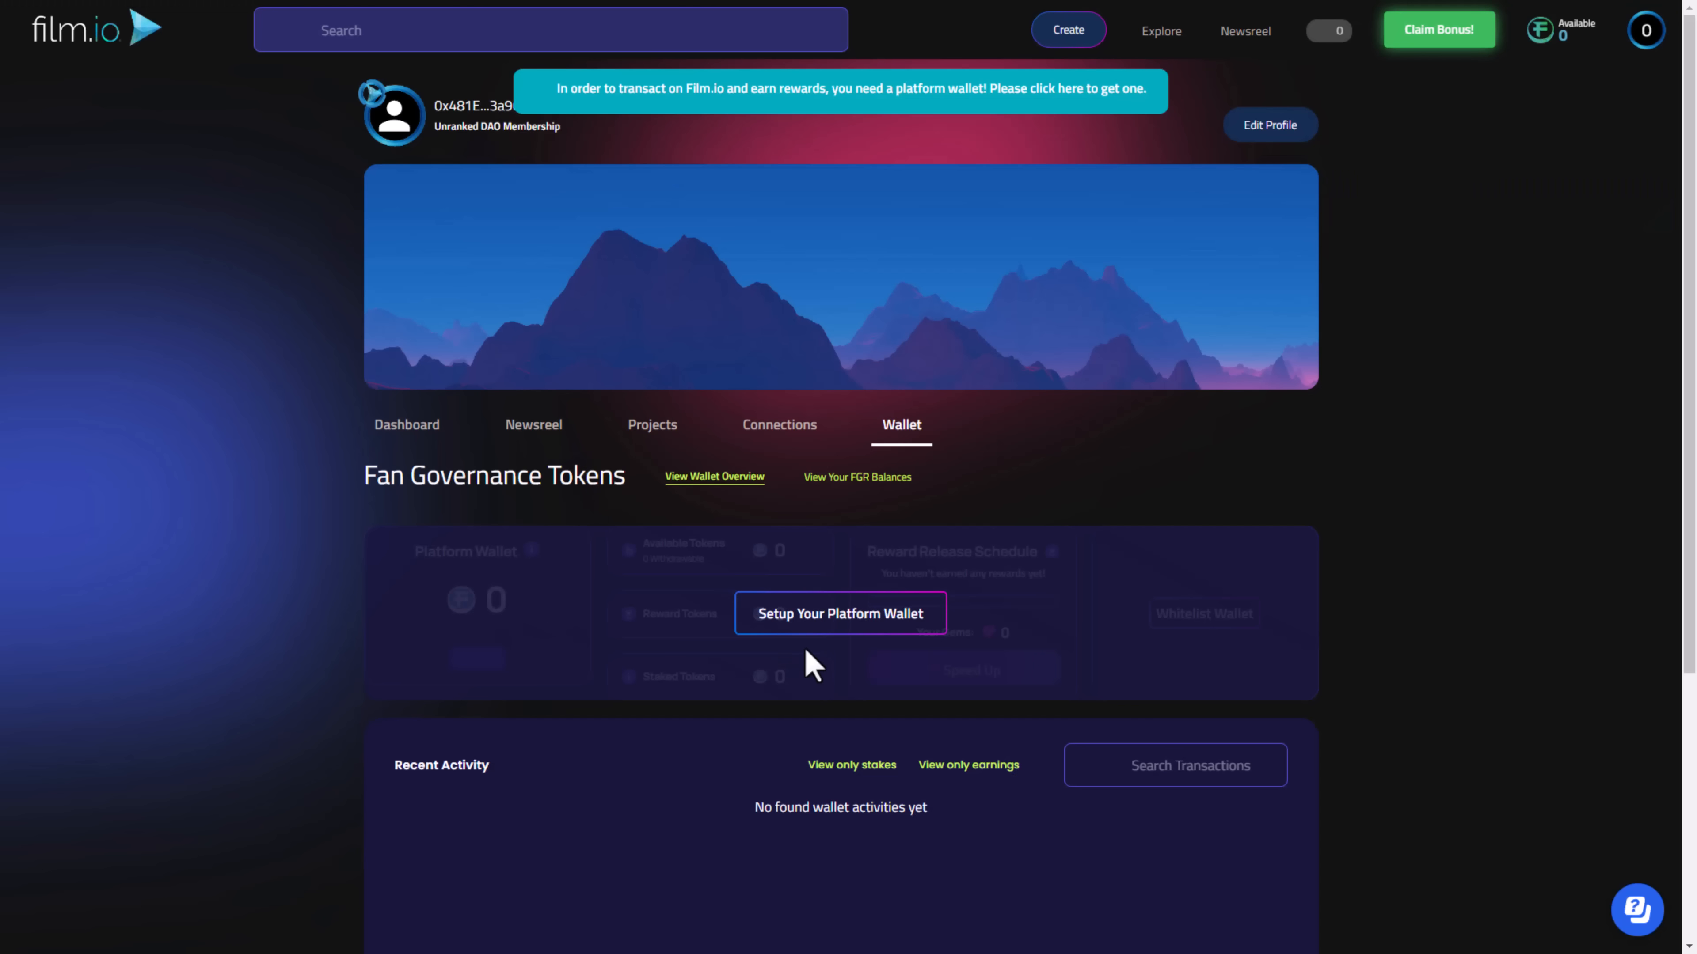
mouse_move(622, 376)
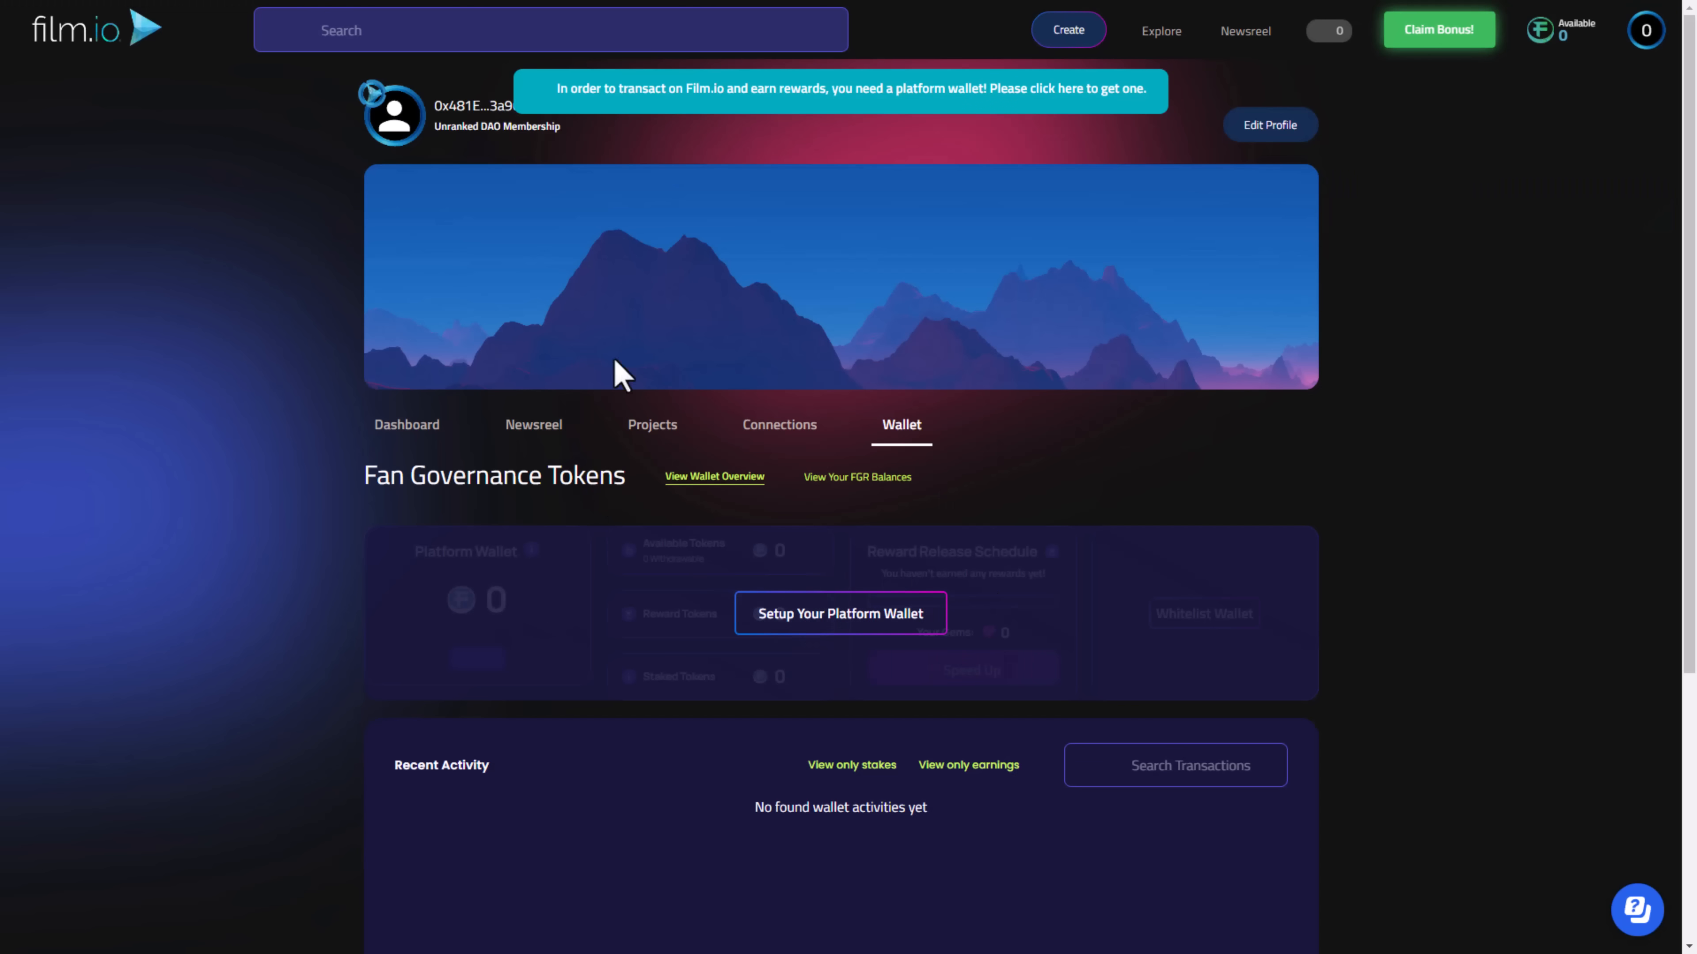
Step: Send the email verification code and enter the received Magic code digits
left_click(839, 613)
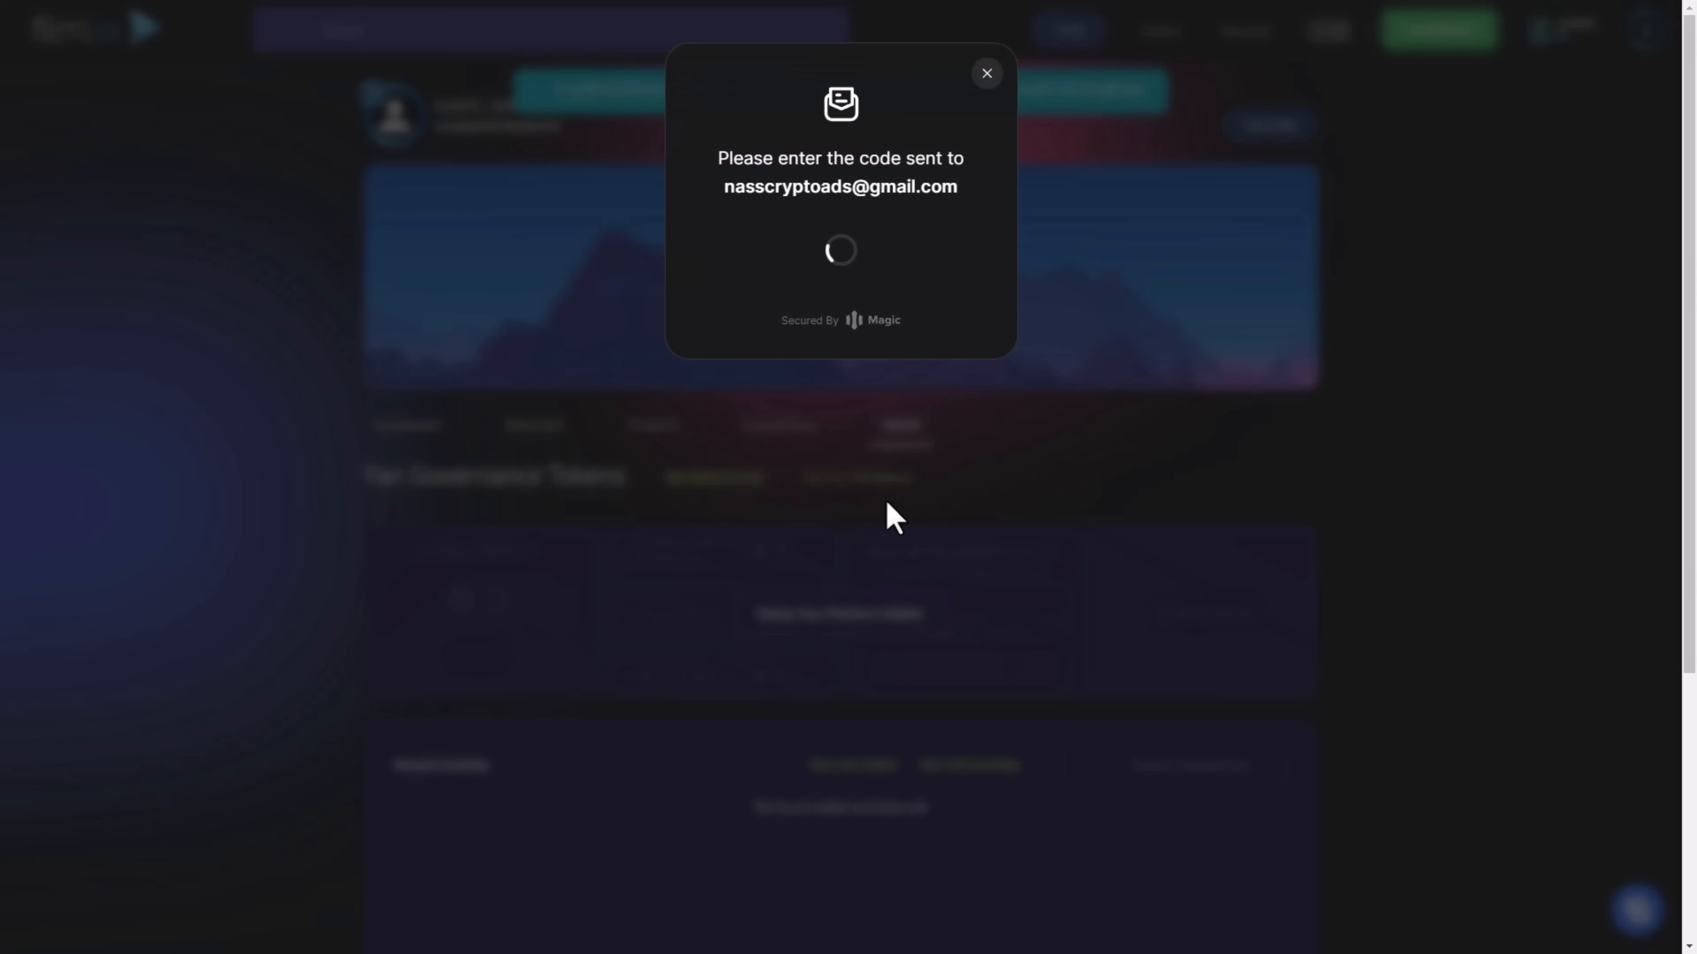
mouse_move(907, 220)
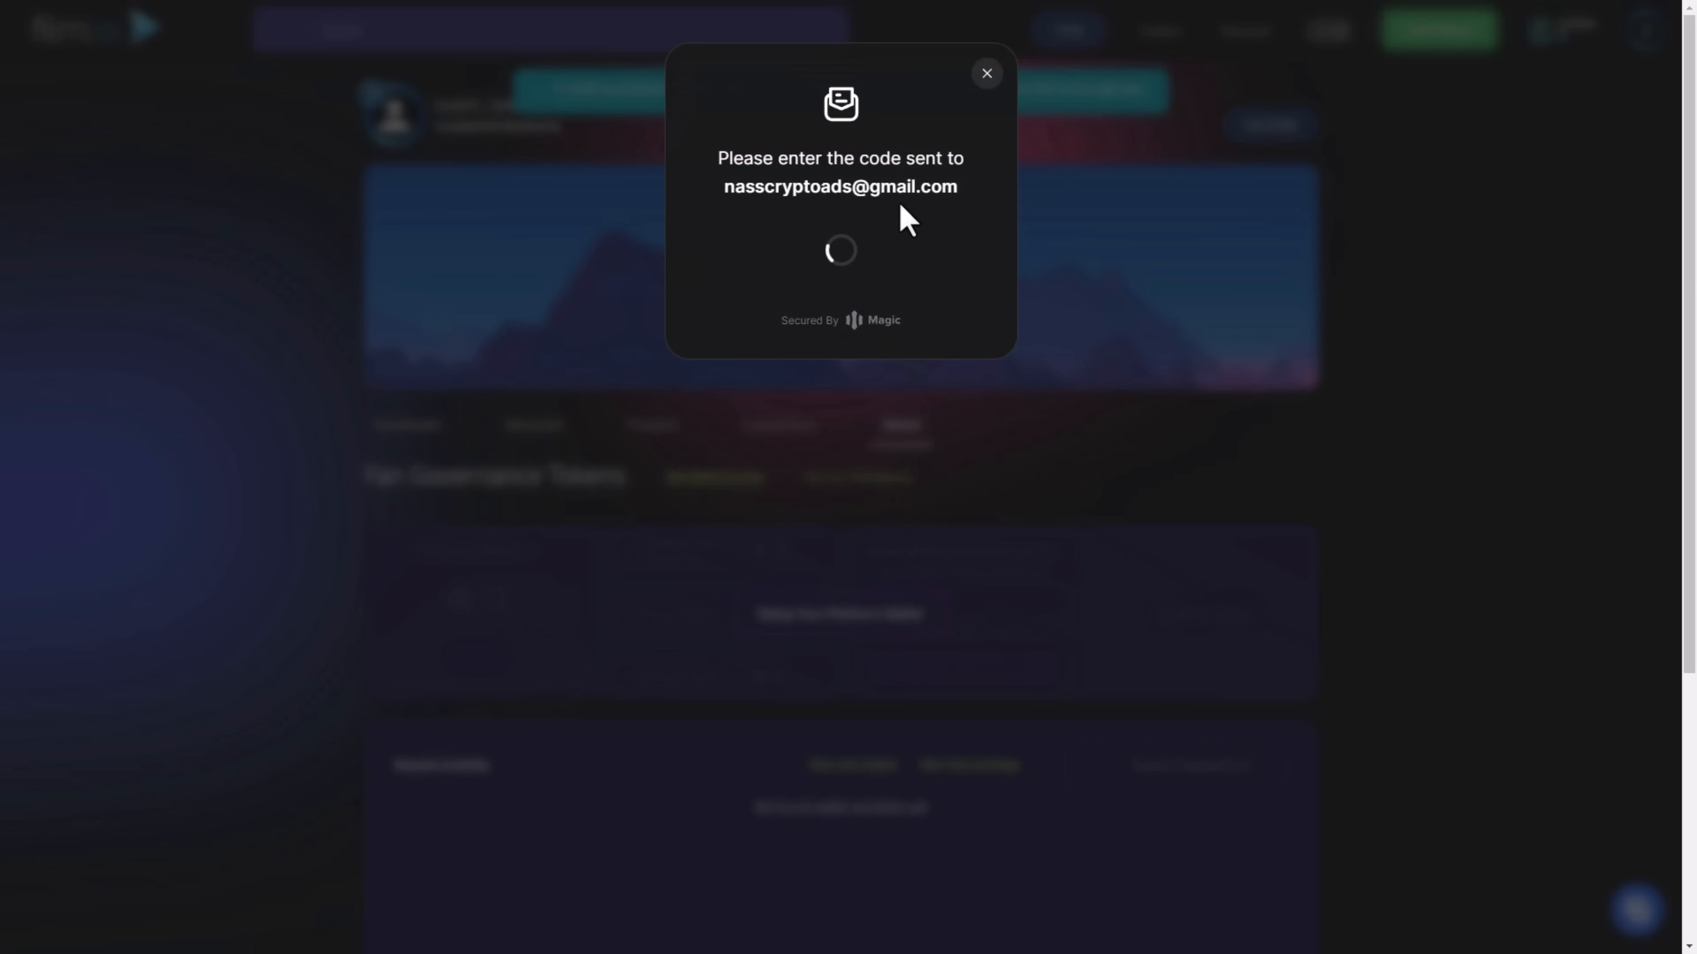
mouse_move(902, 217)
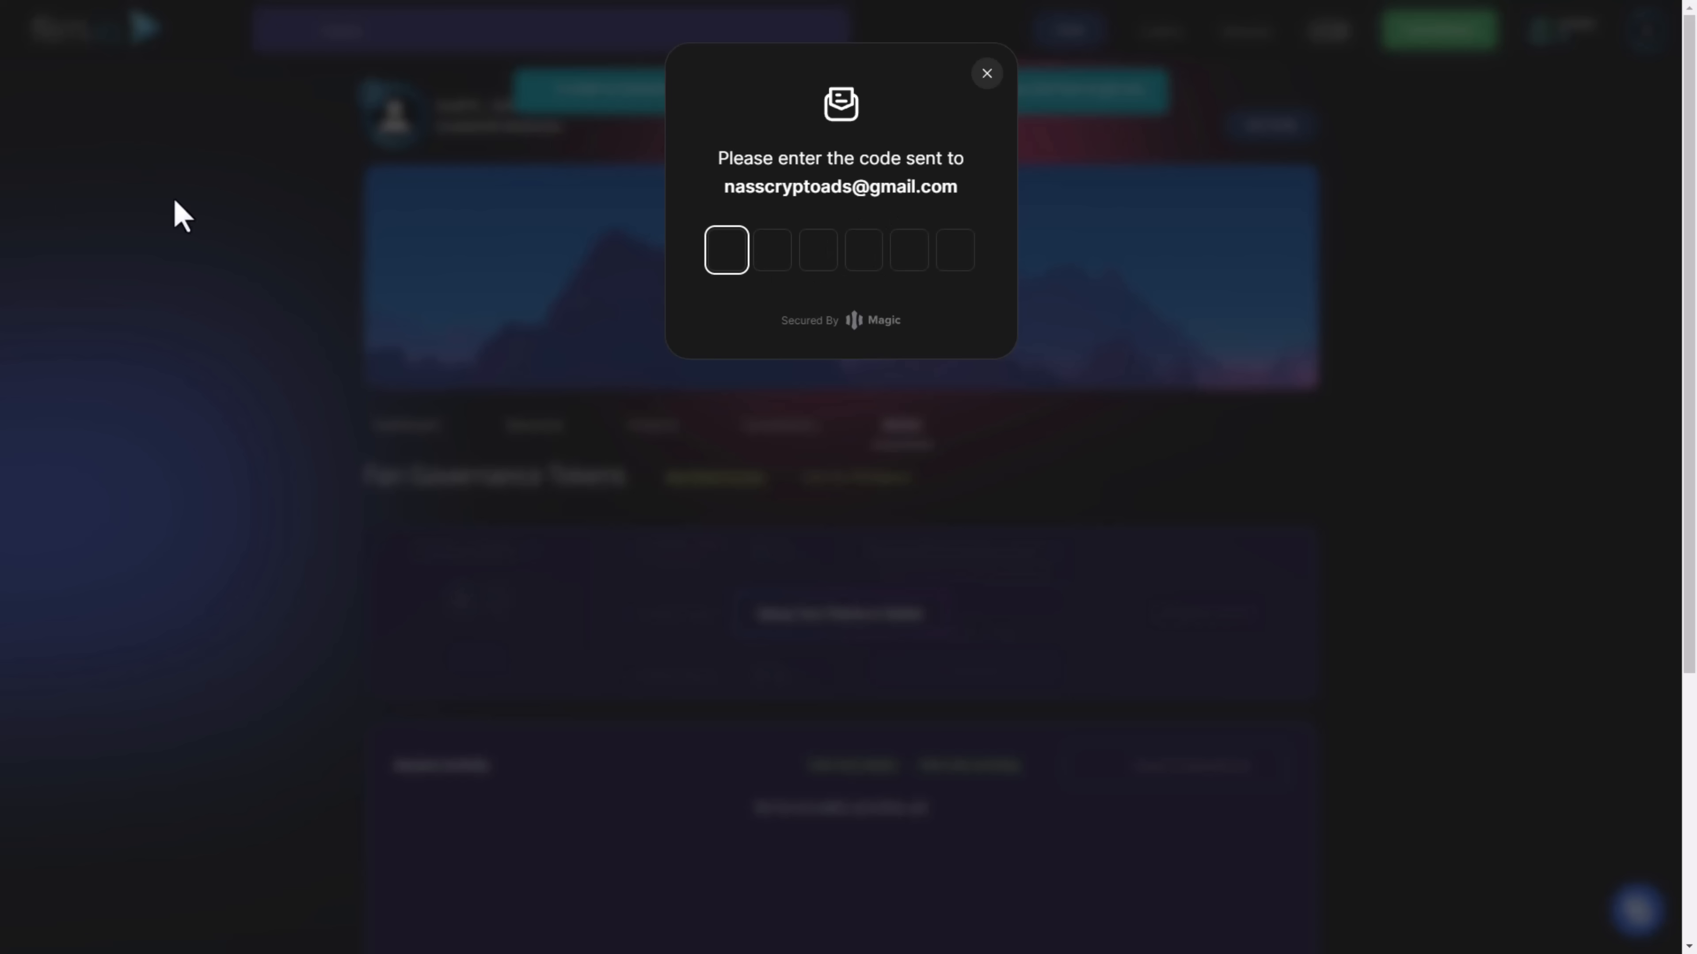
mouse_move(747, 396)
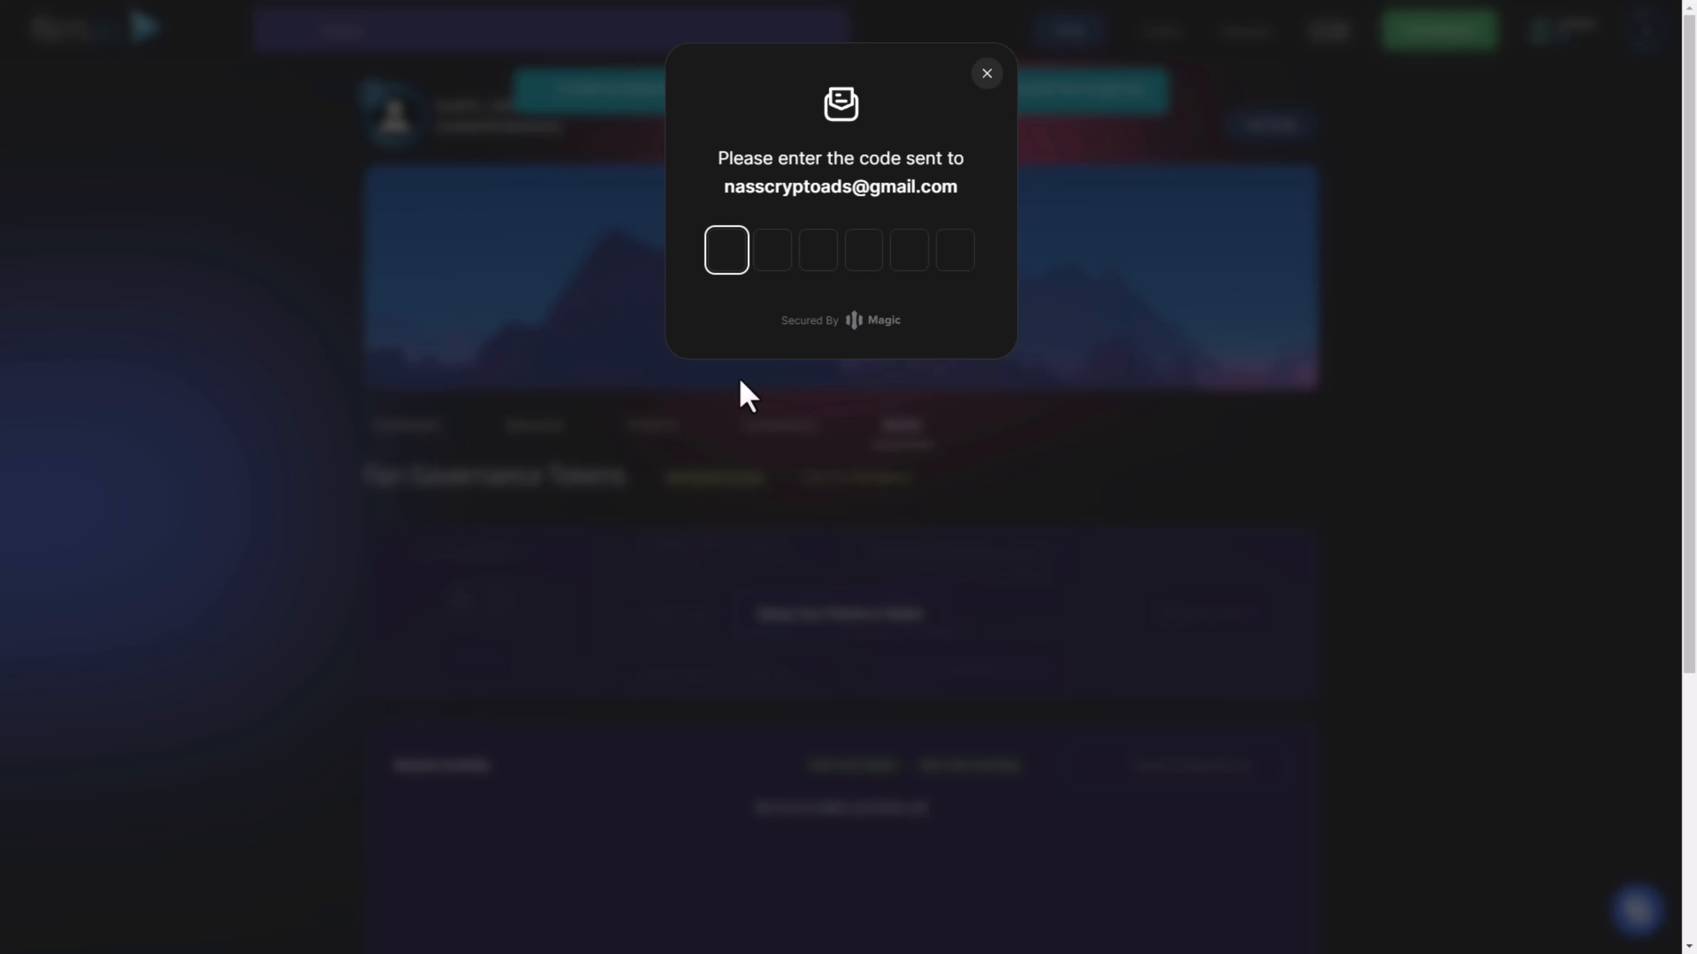
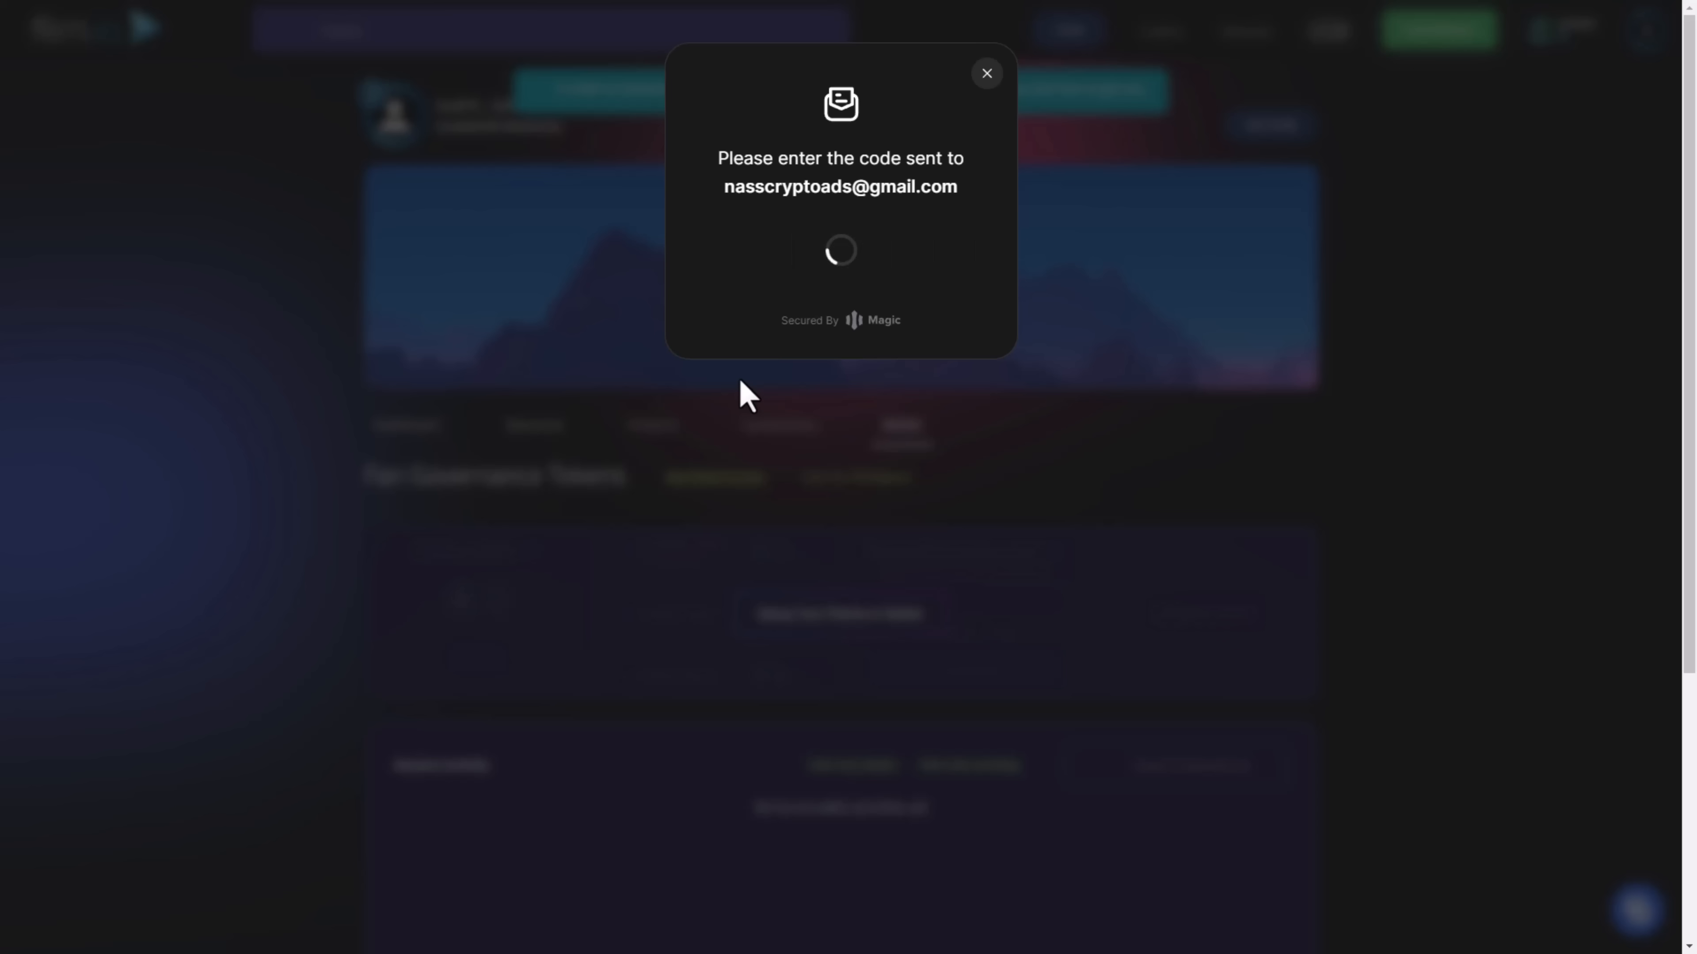
mouse_move(751, 112)
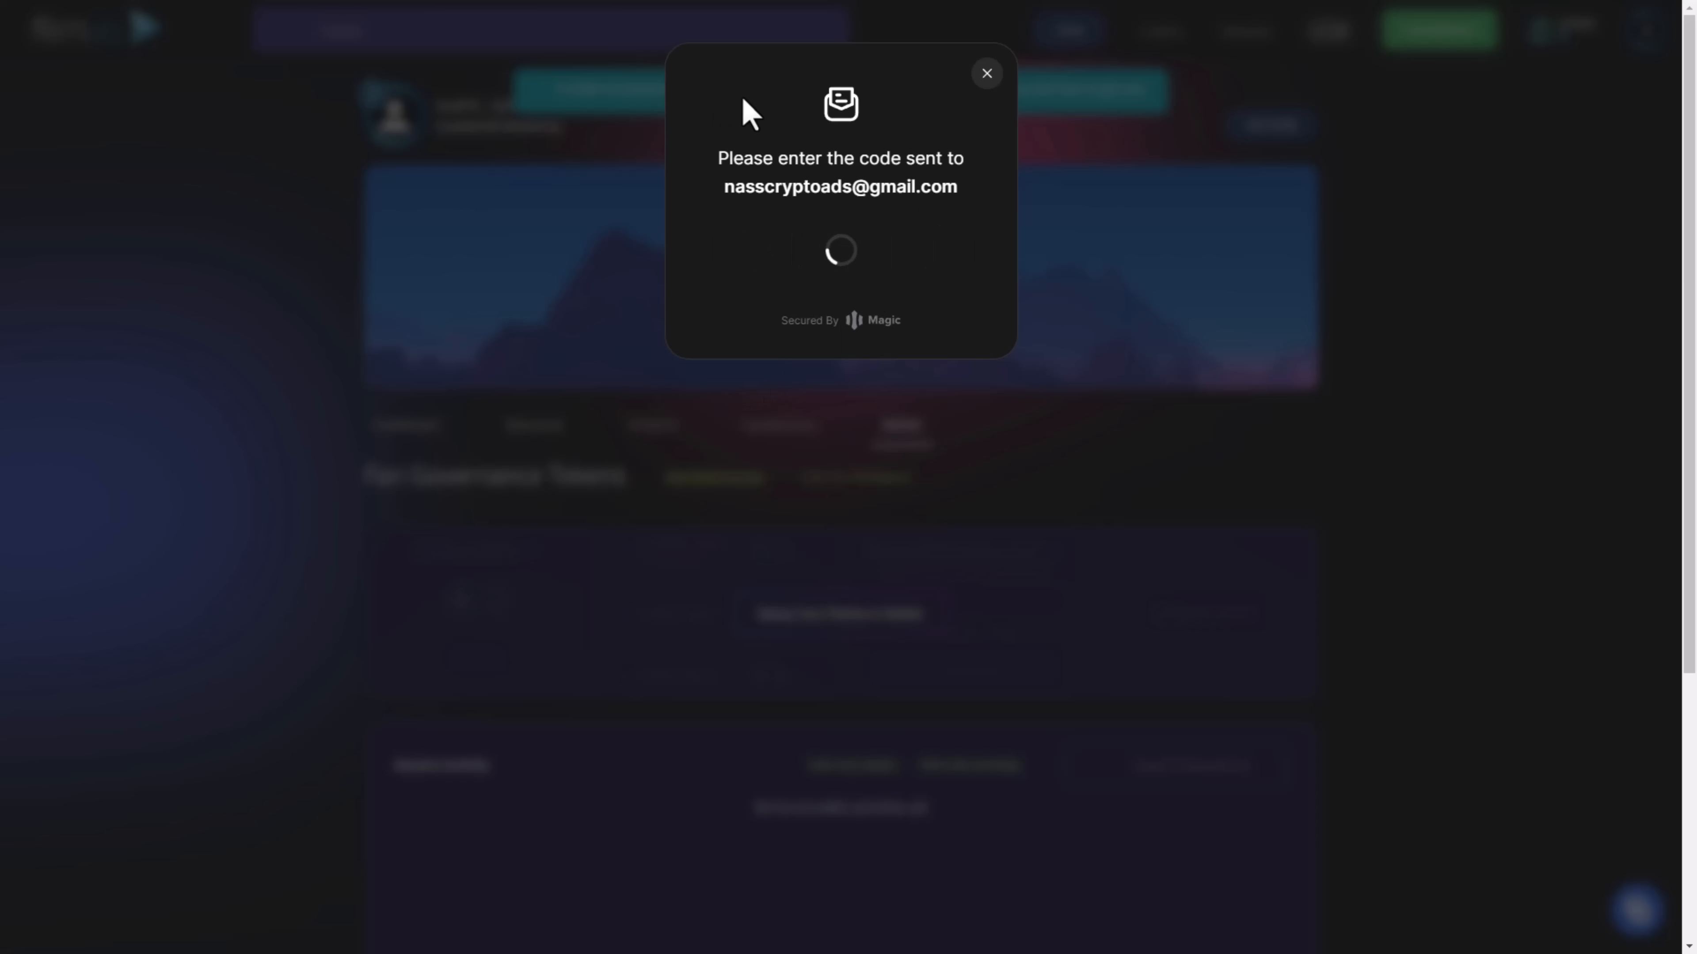
mouse_move(1013, 164)
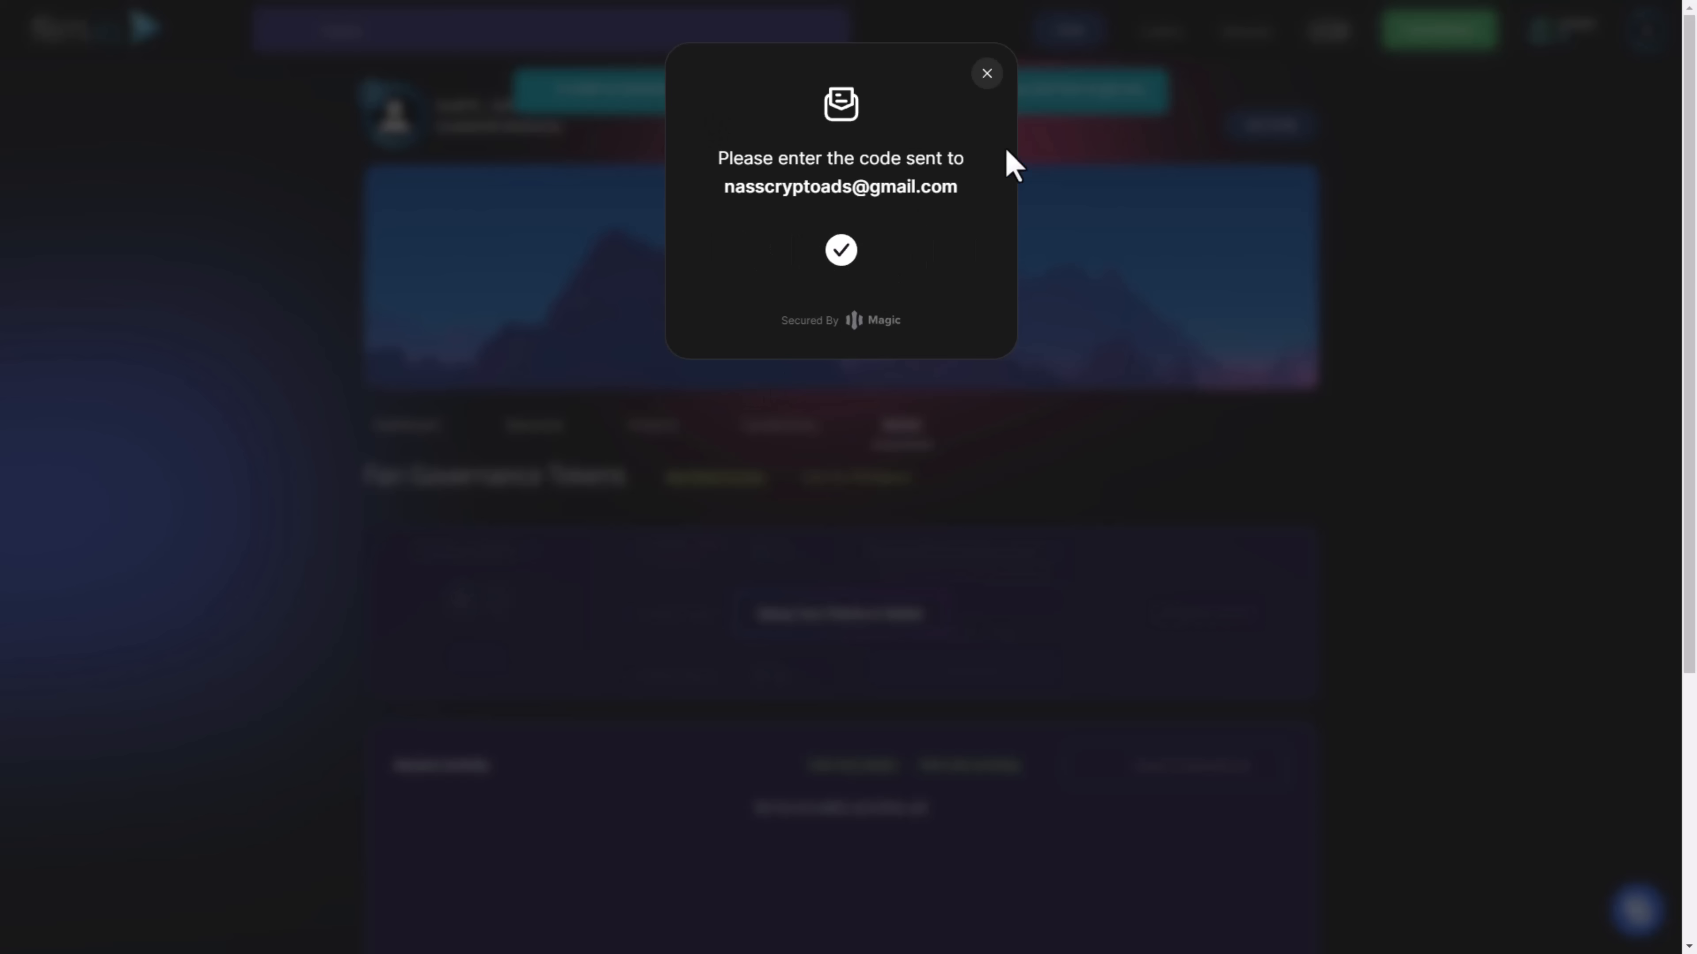
left_click(986, 72)
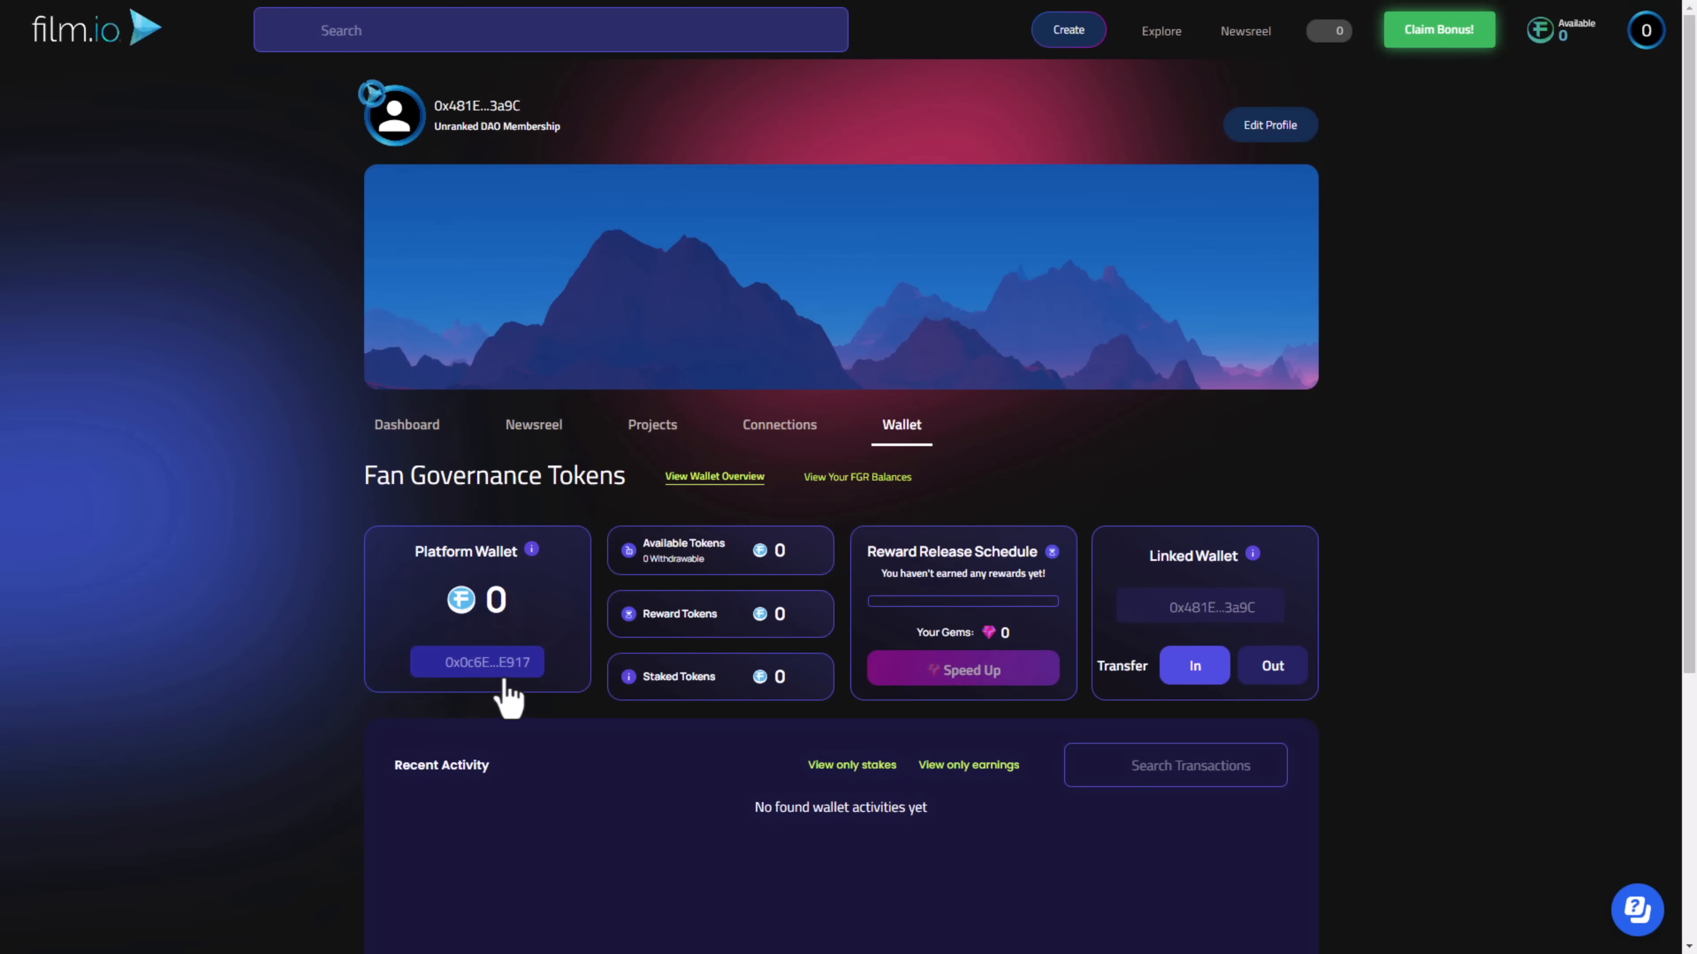
mouse_move(477, 676)
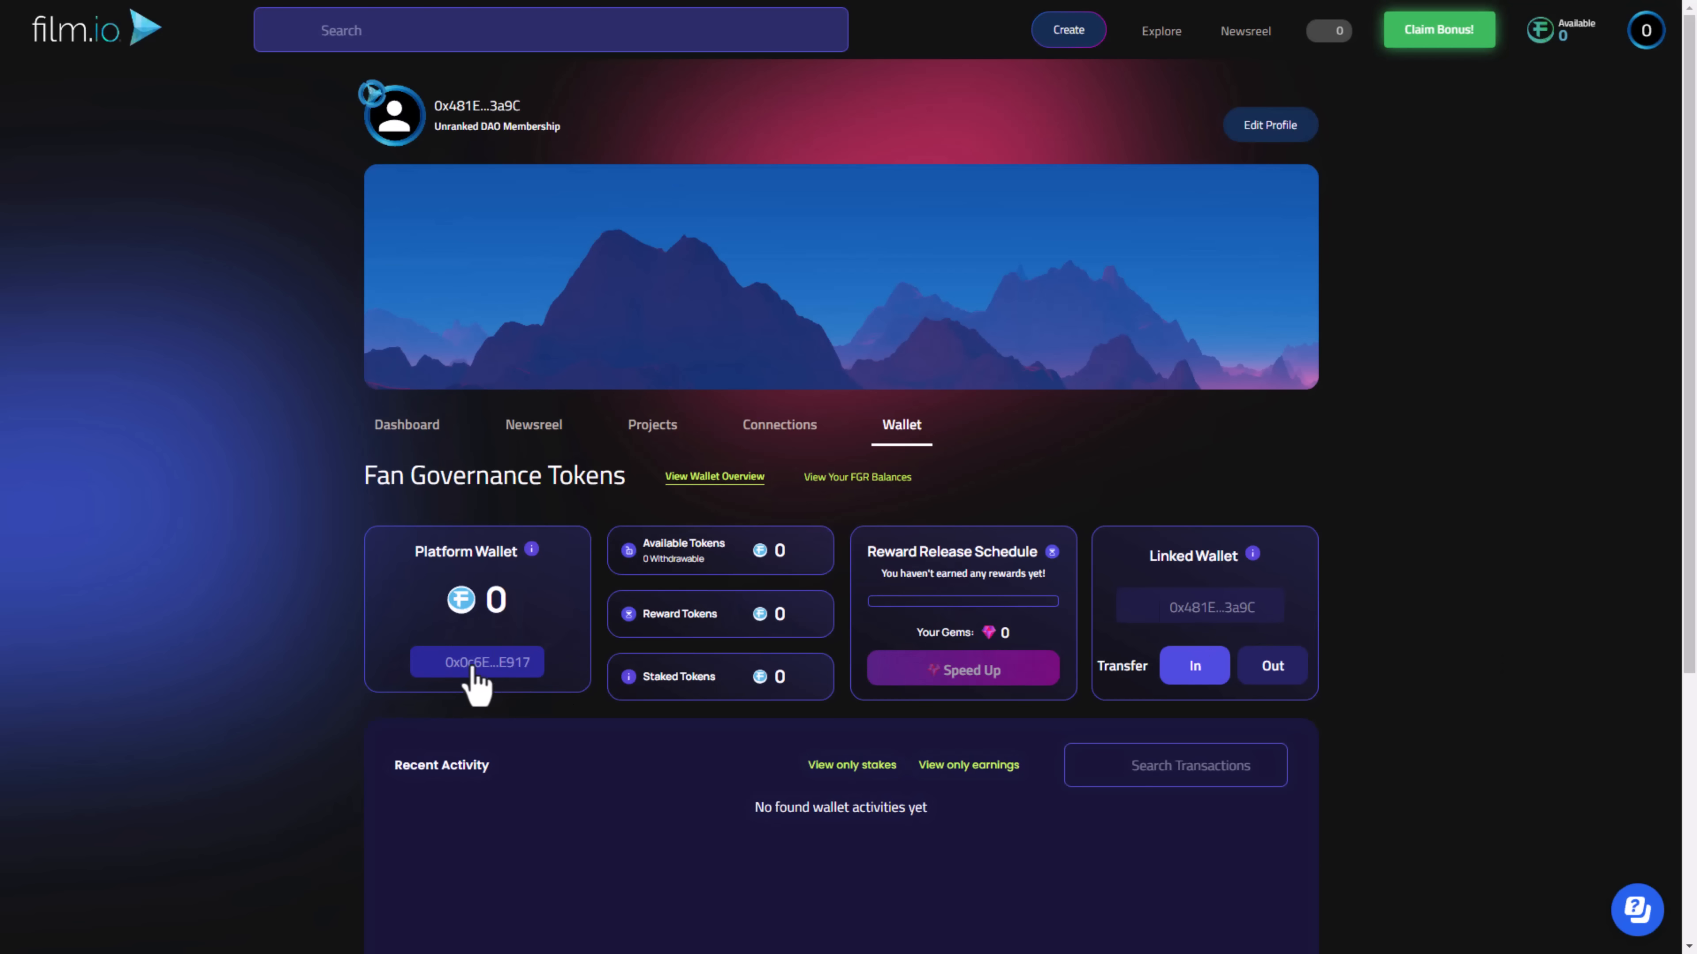
mouse_move(520, 593)
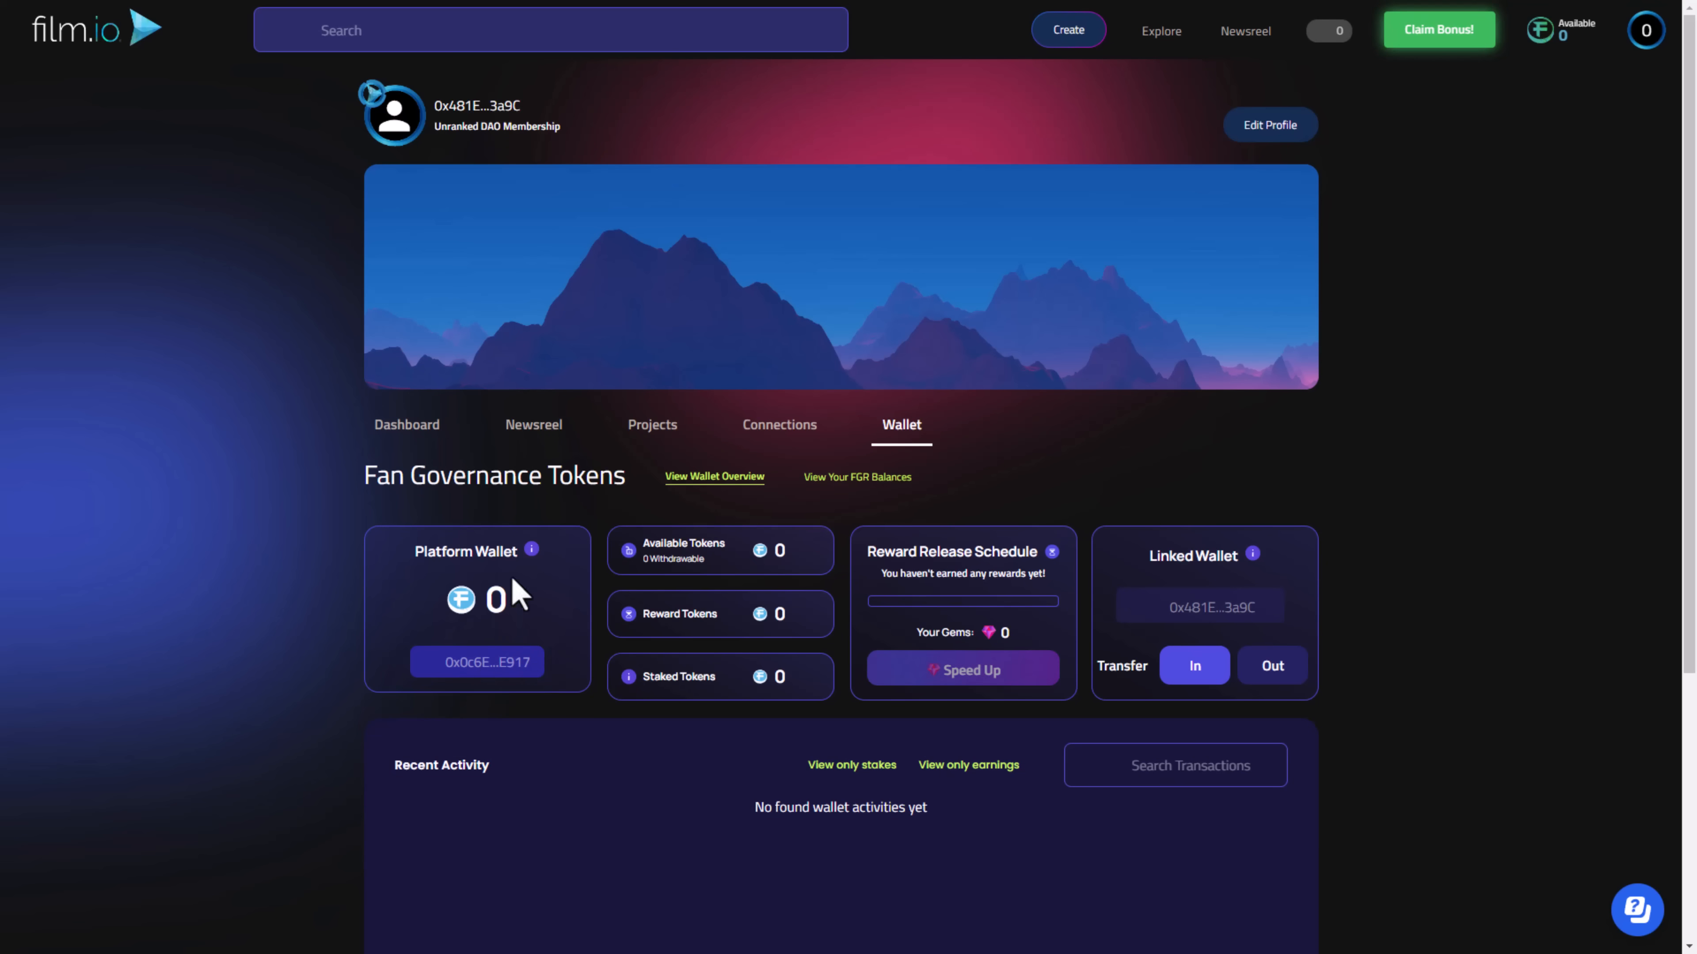
mouse_move(297, 363)
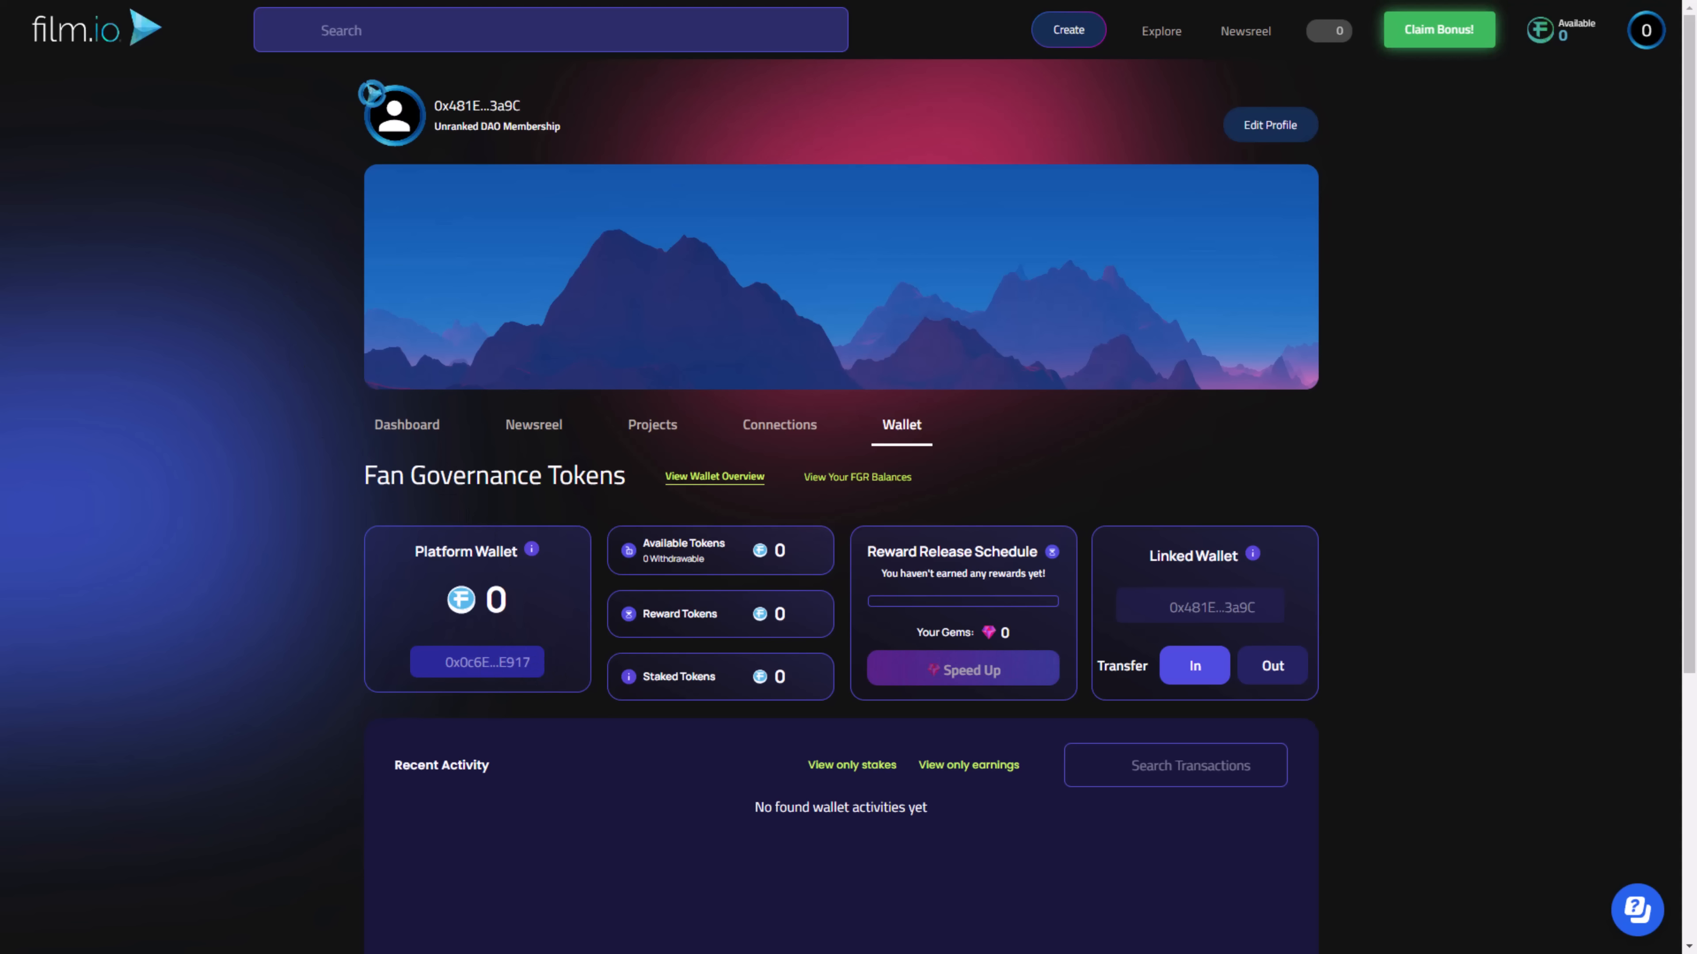
mouse_move(198, 293)
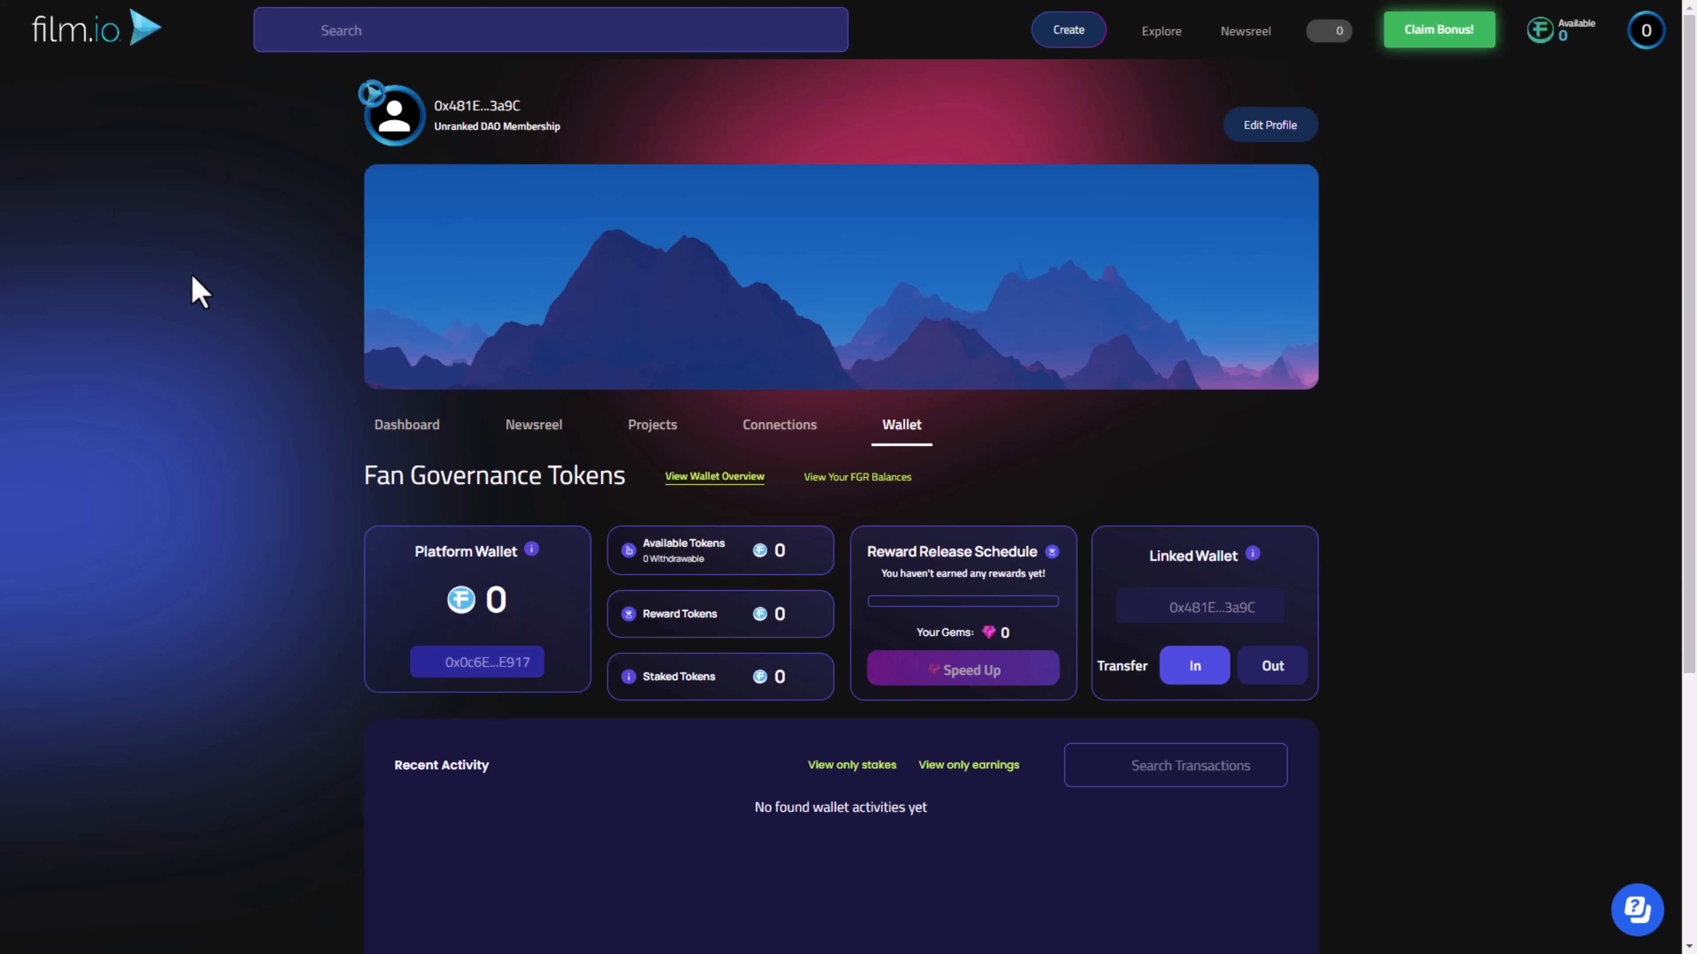
Step: Go to Explore and load the DAO Creativity Proposals project listing
left_click(1160, 30)
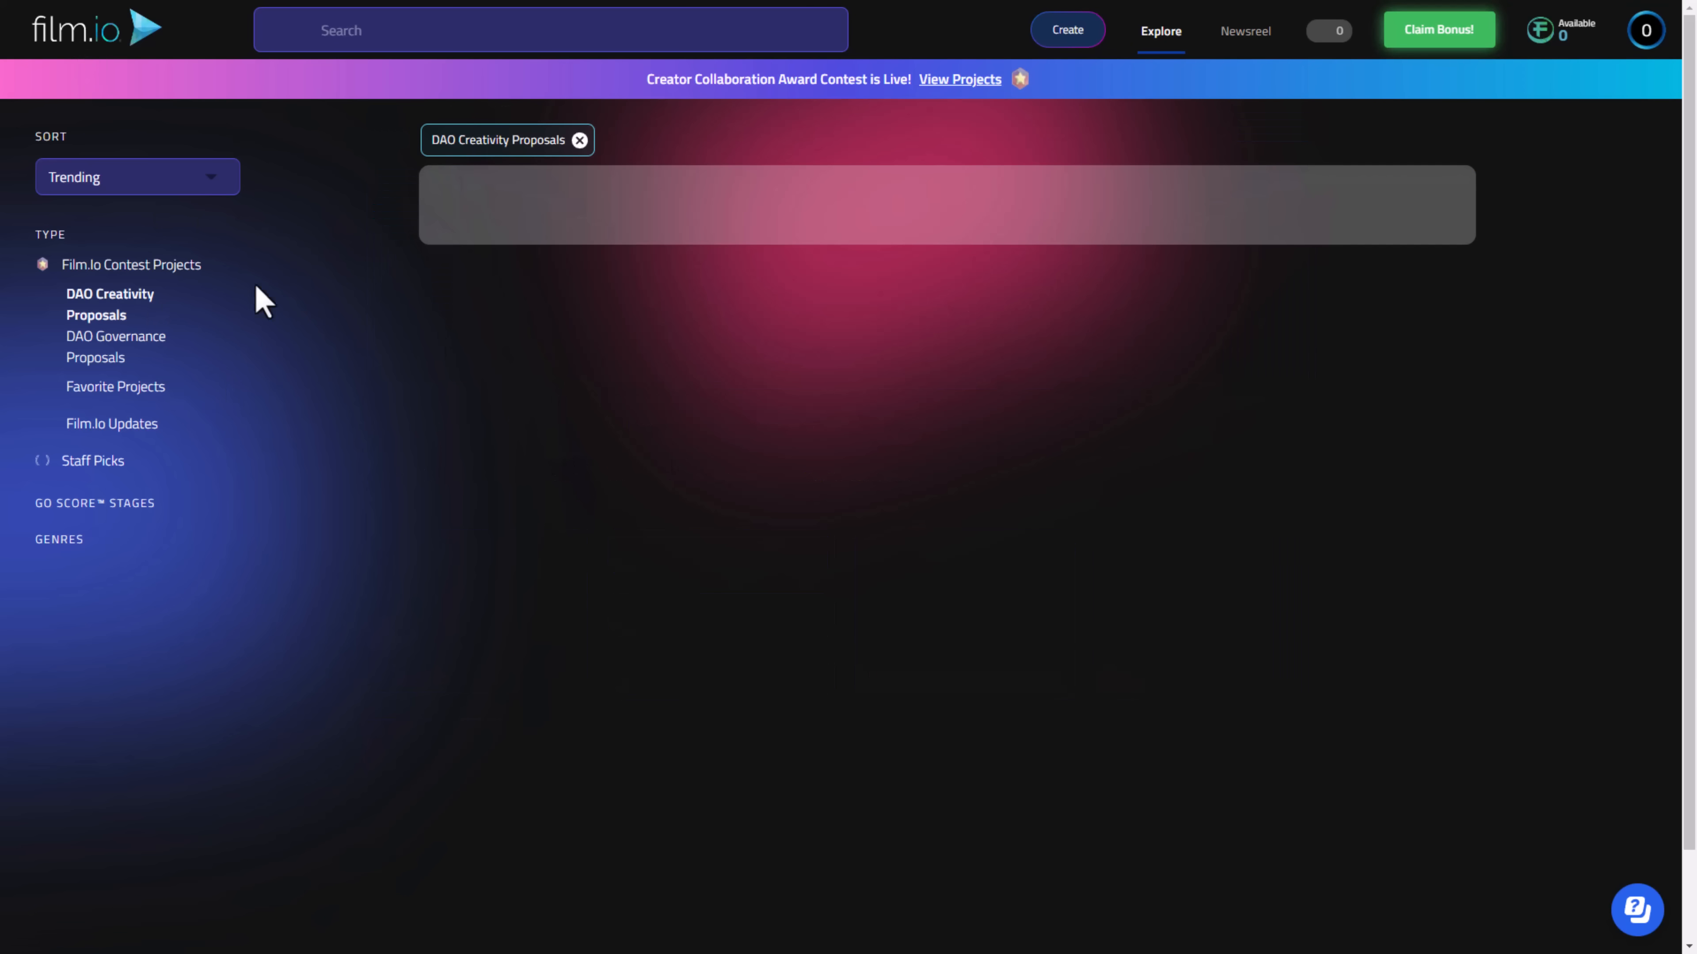
Step: Open CoinMarketCap's Film.io (FAN) page and scroll to the Film.io Markets exchange list
left_click(94, 502)
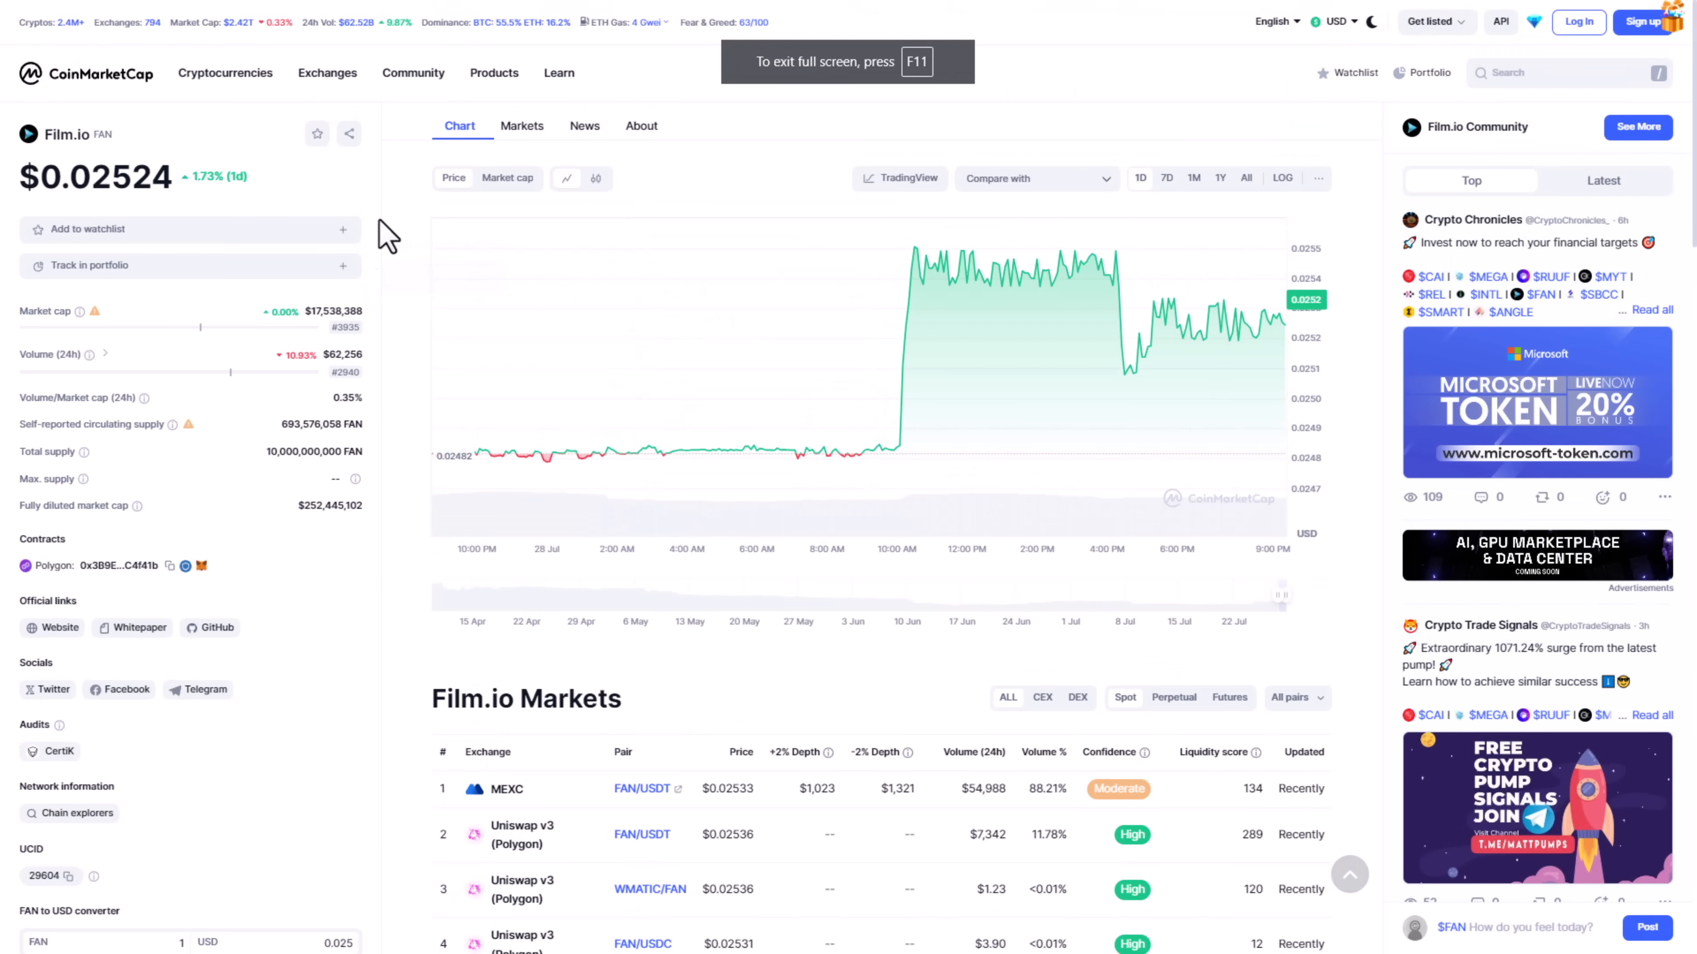
mouse_move(266, 310)
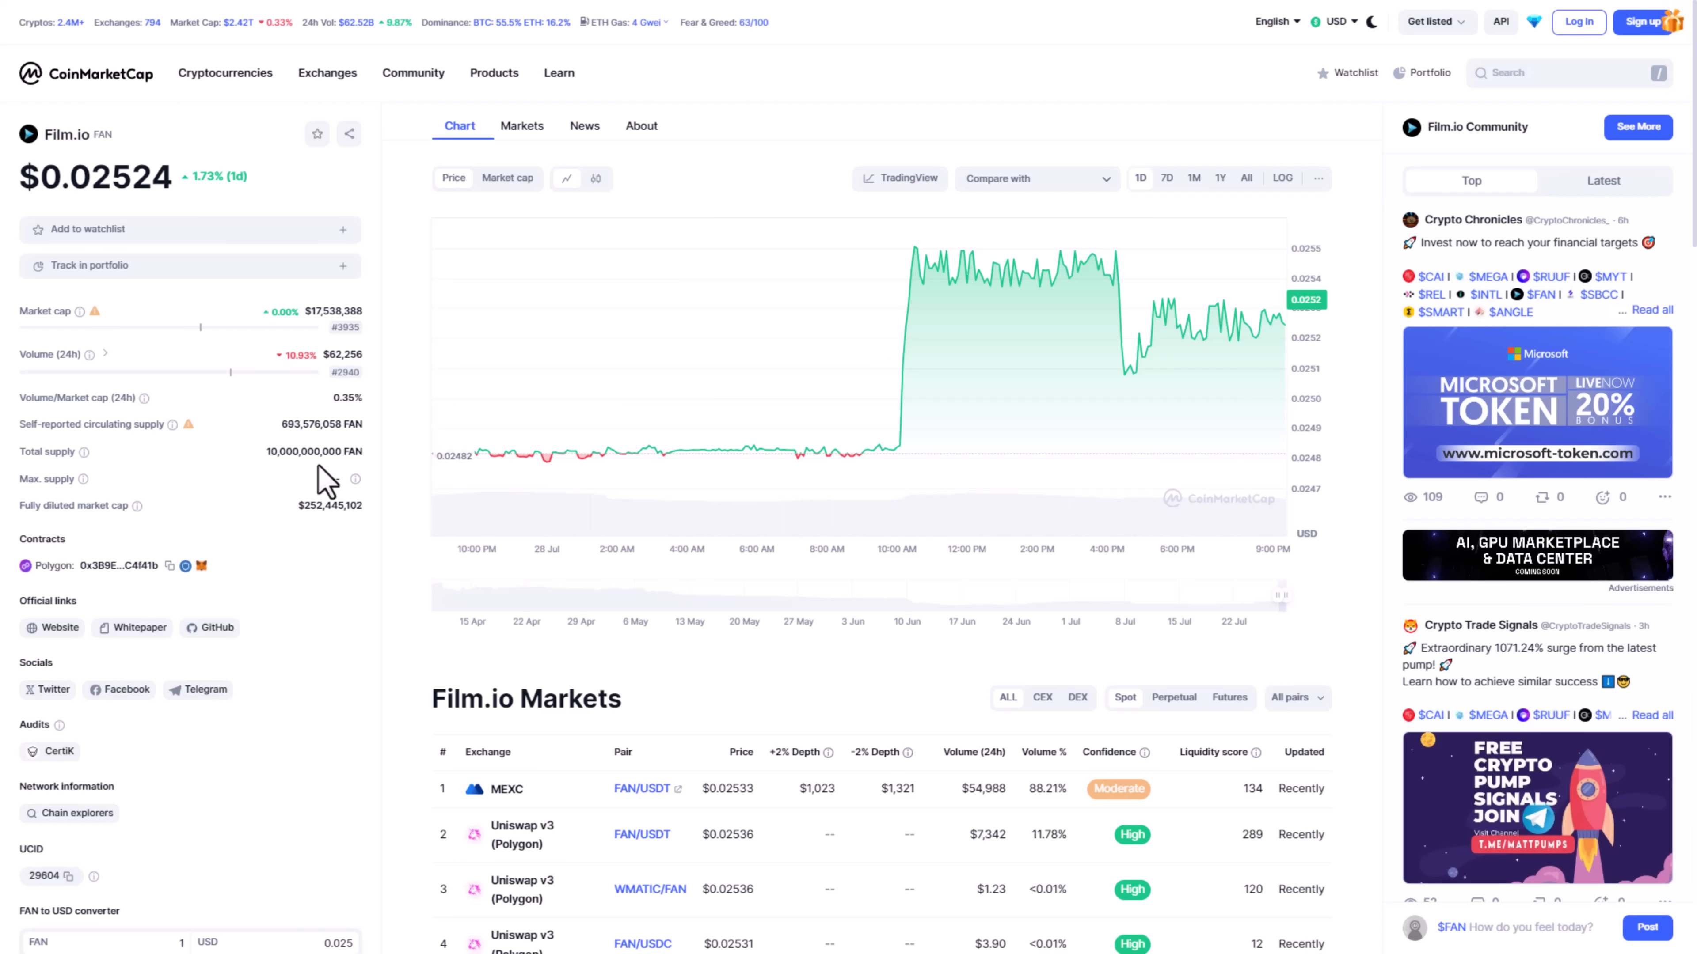
mouse_move(420, 420)
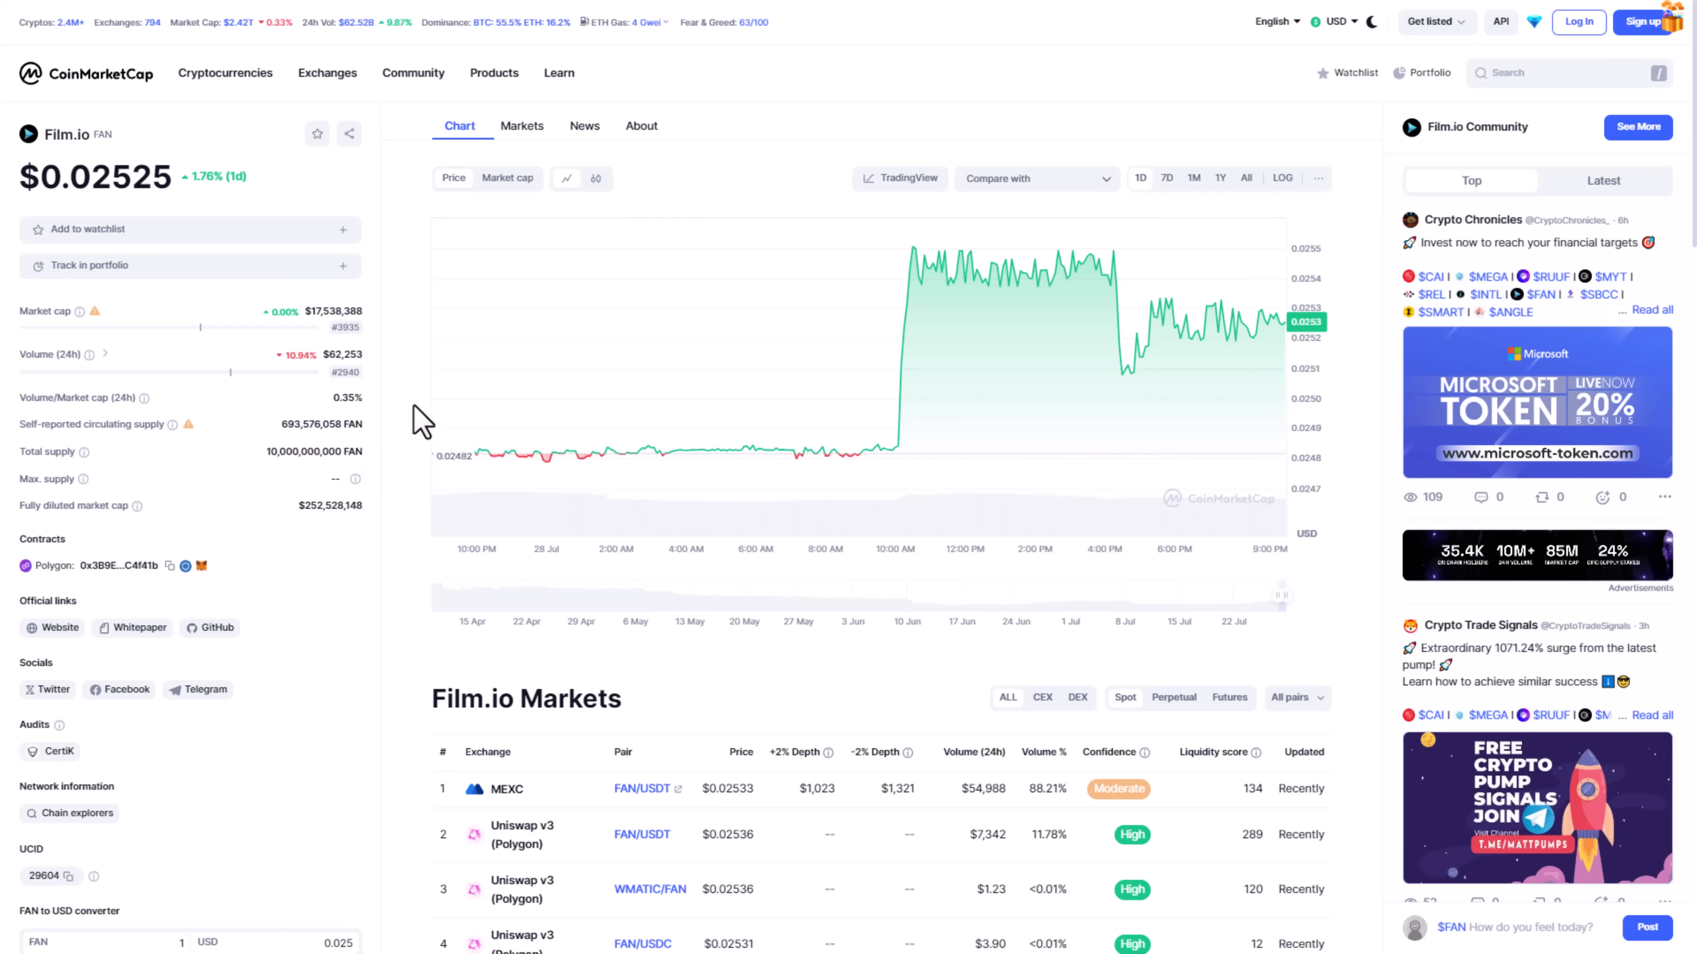
mouse_move(315, 665)
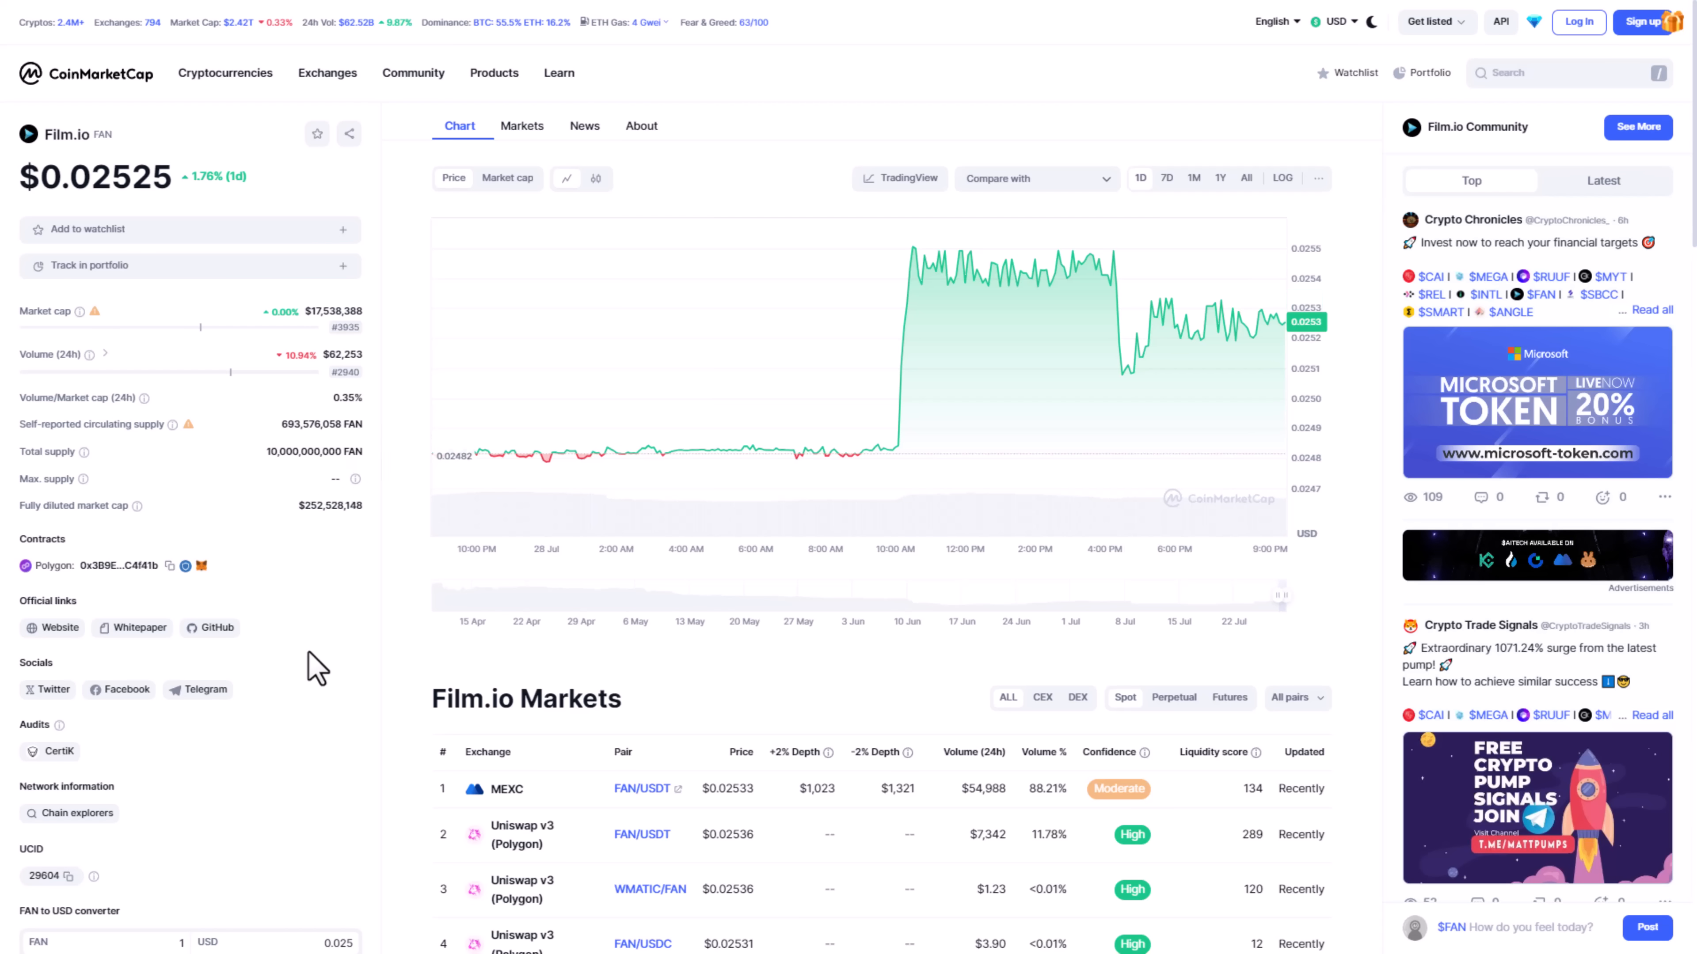
scroll("down", 3)
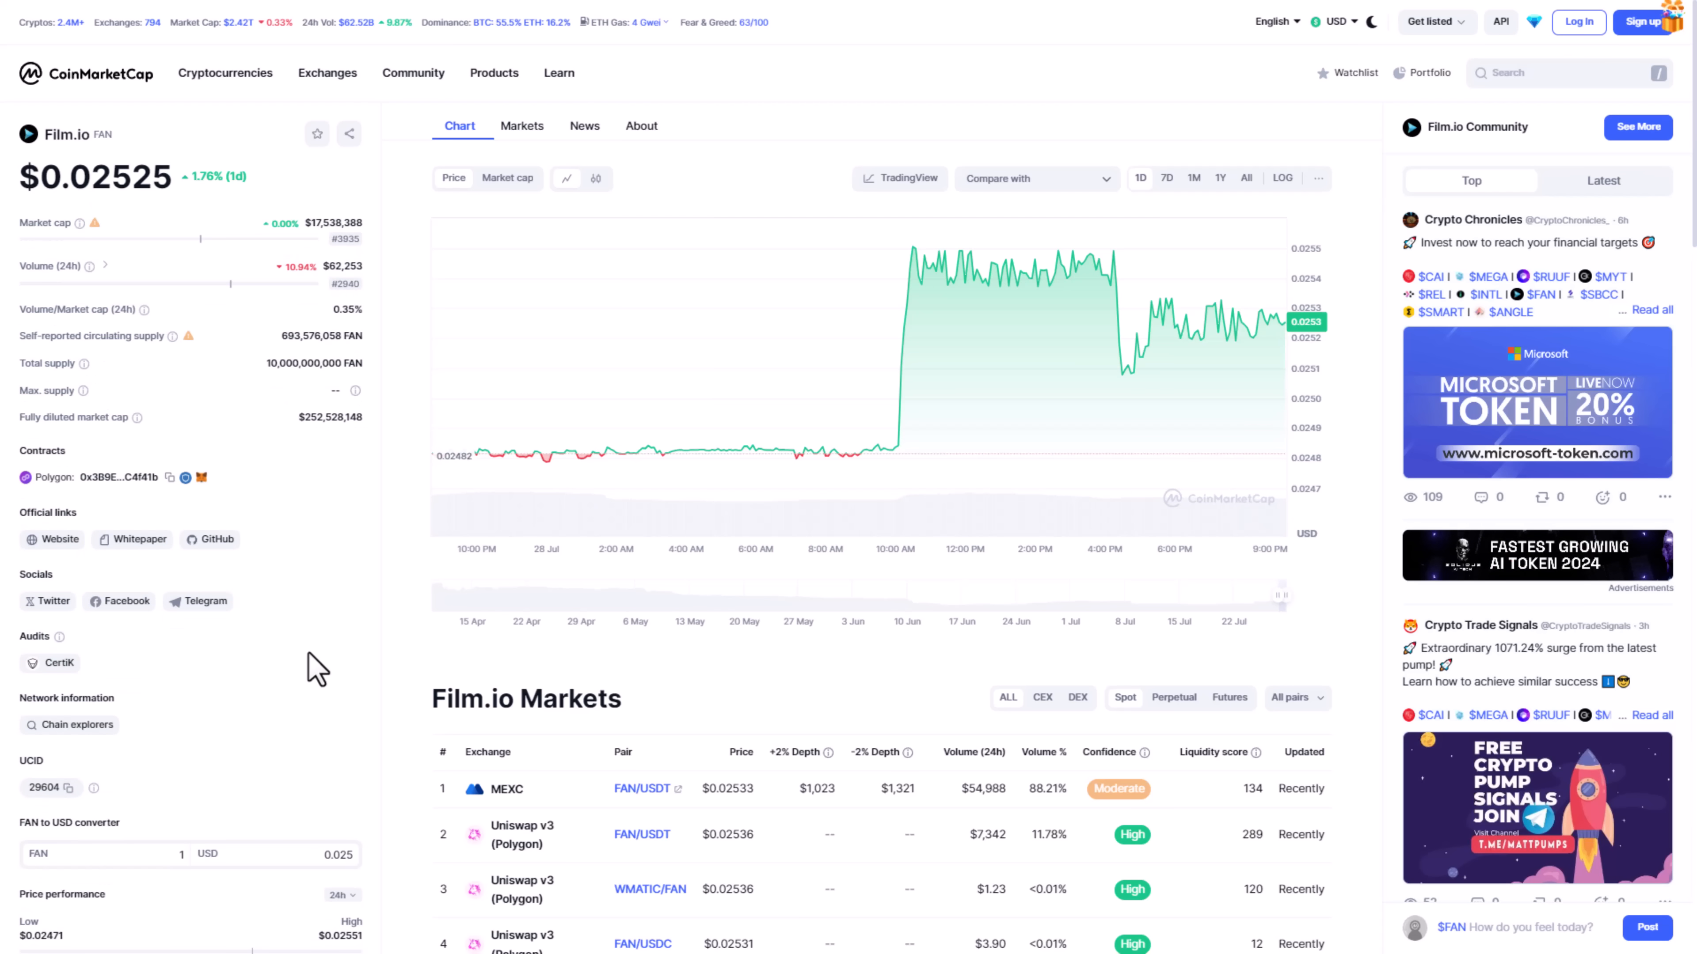
scroll("down", 3)
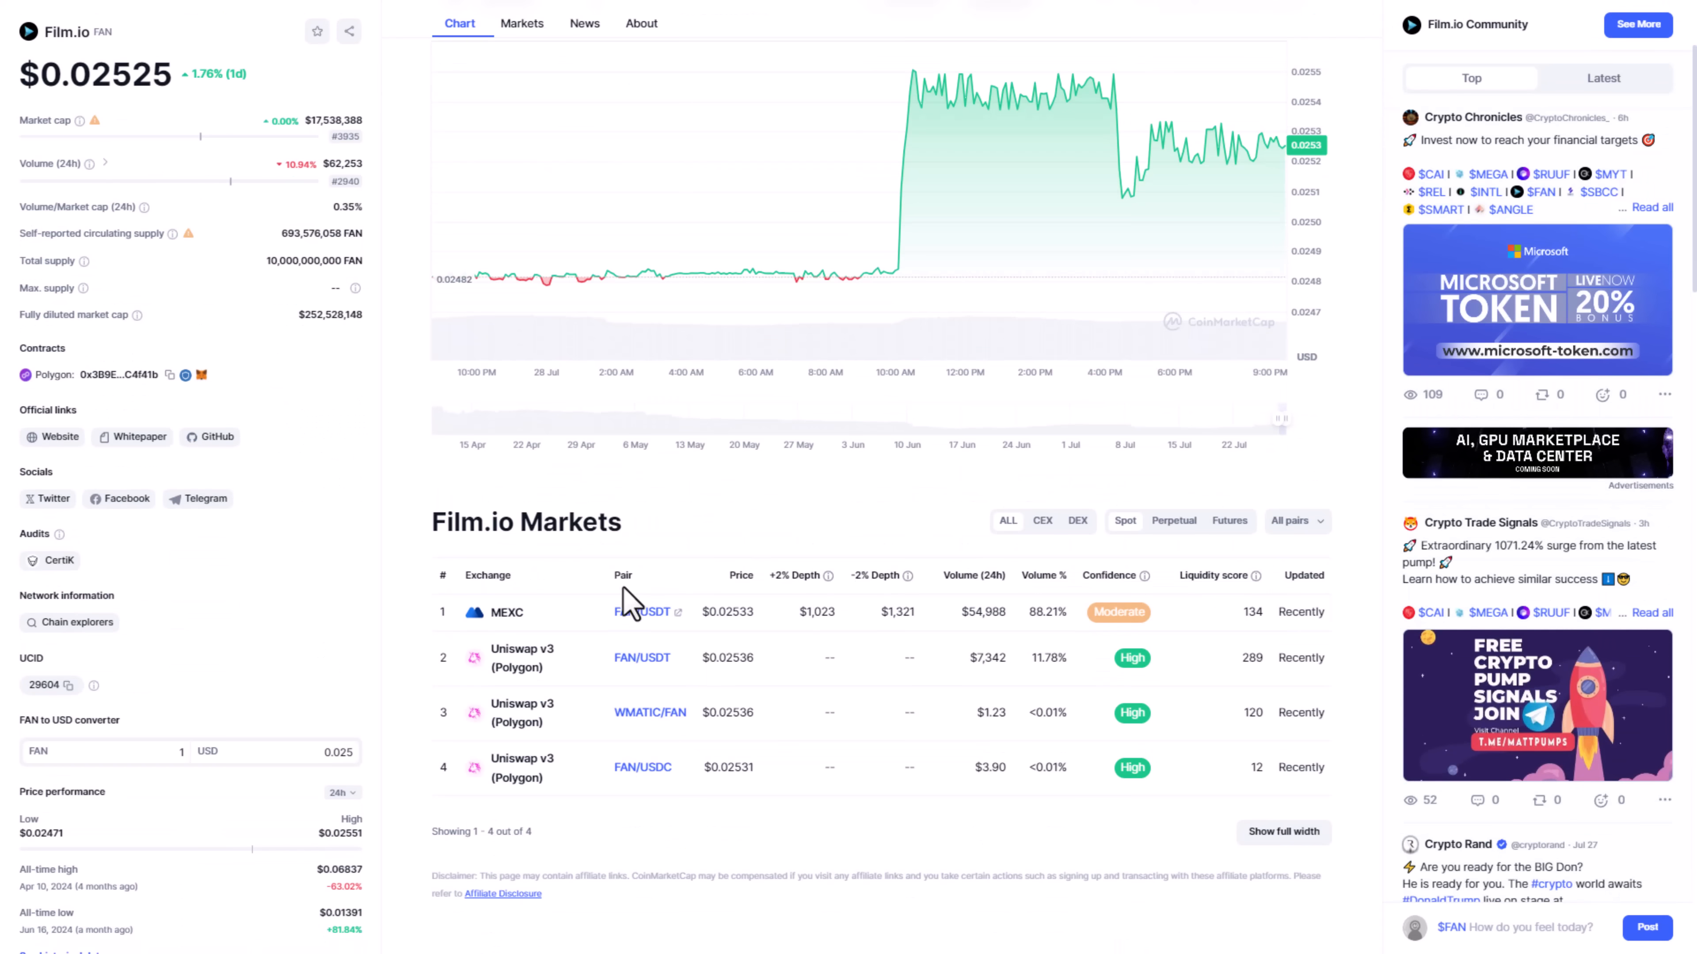
mouse_move(627, 681)
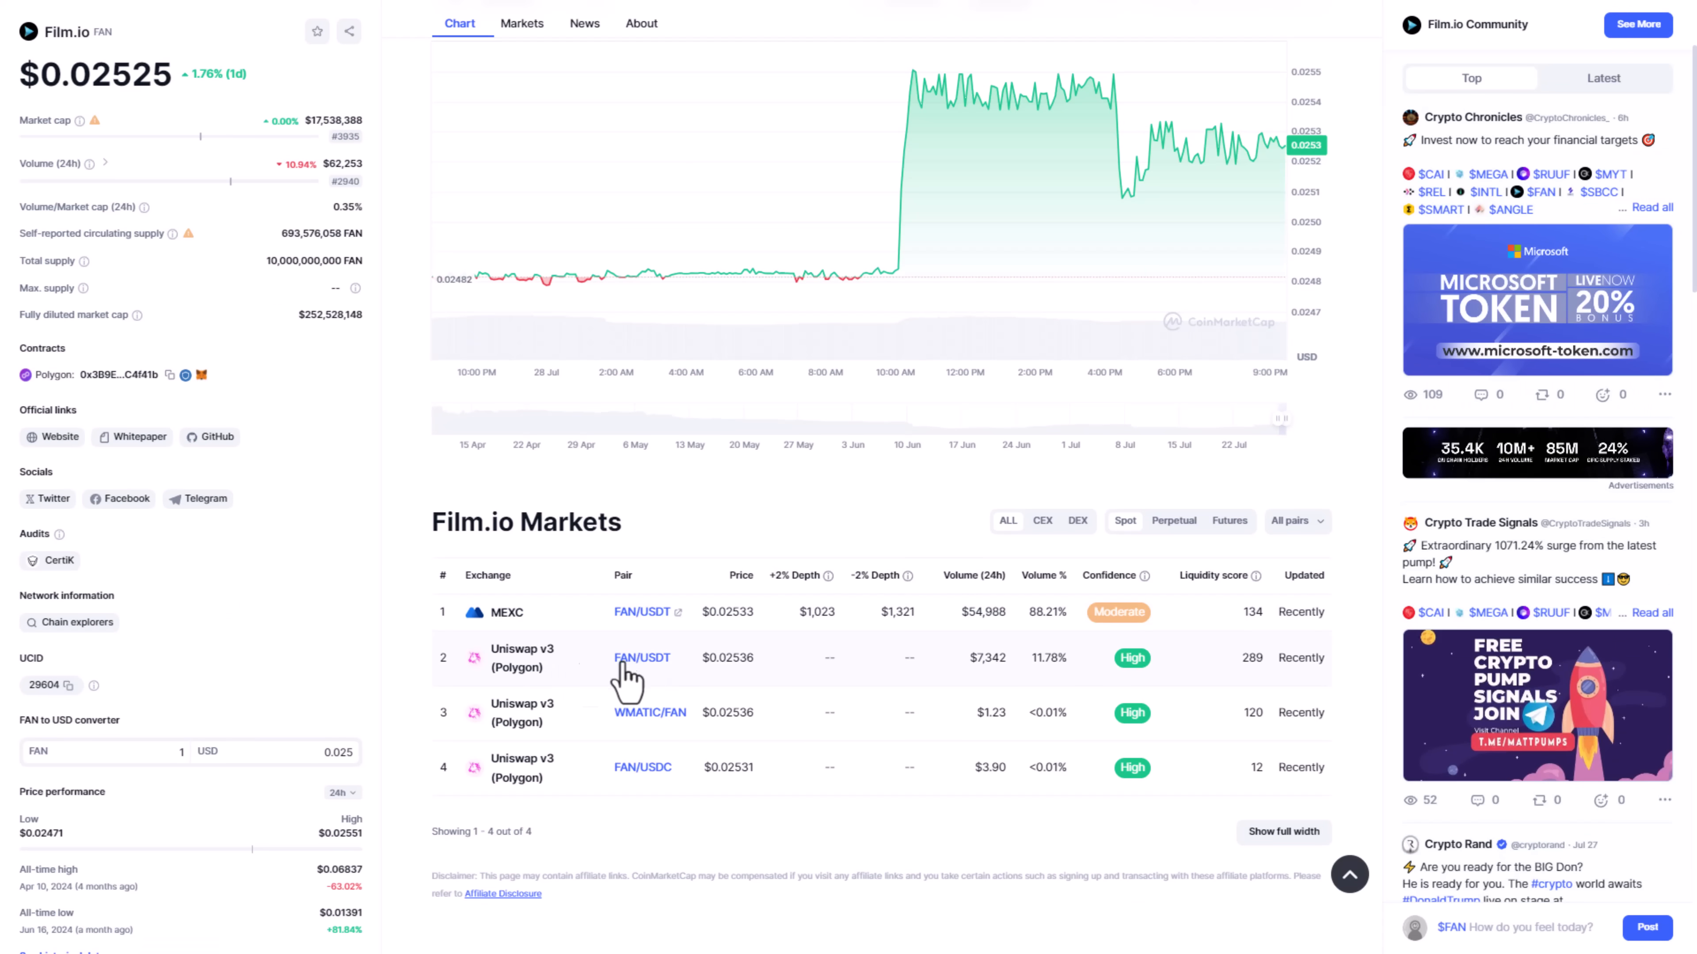
mouse_move(622, 682)
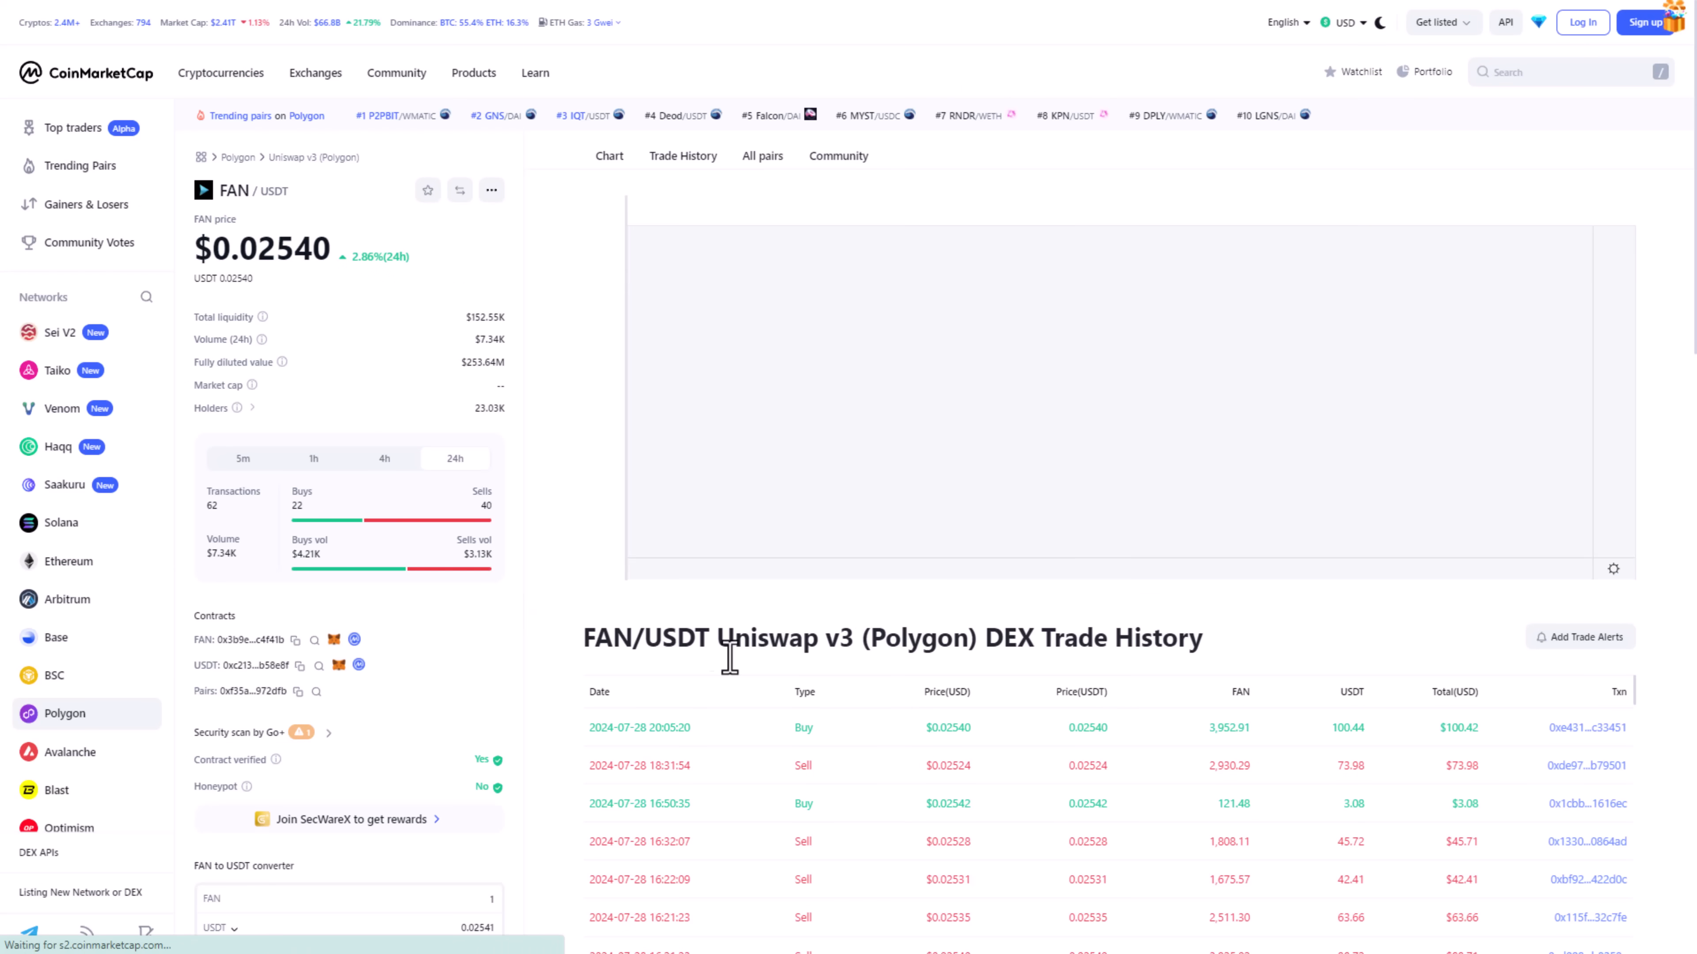
Step: Open the FAN swap on Uniswap, accept the unverified-token warning and set FAN as the Buy token
left_click(608, 156)
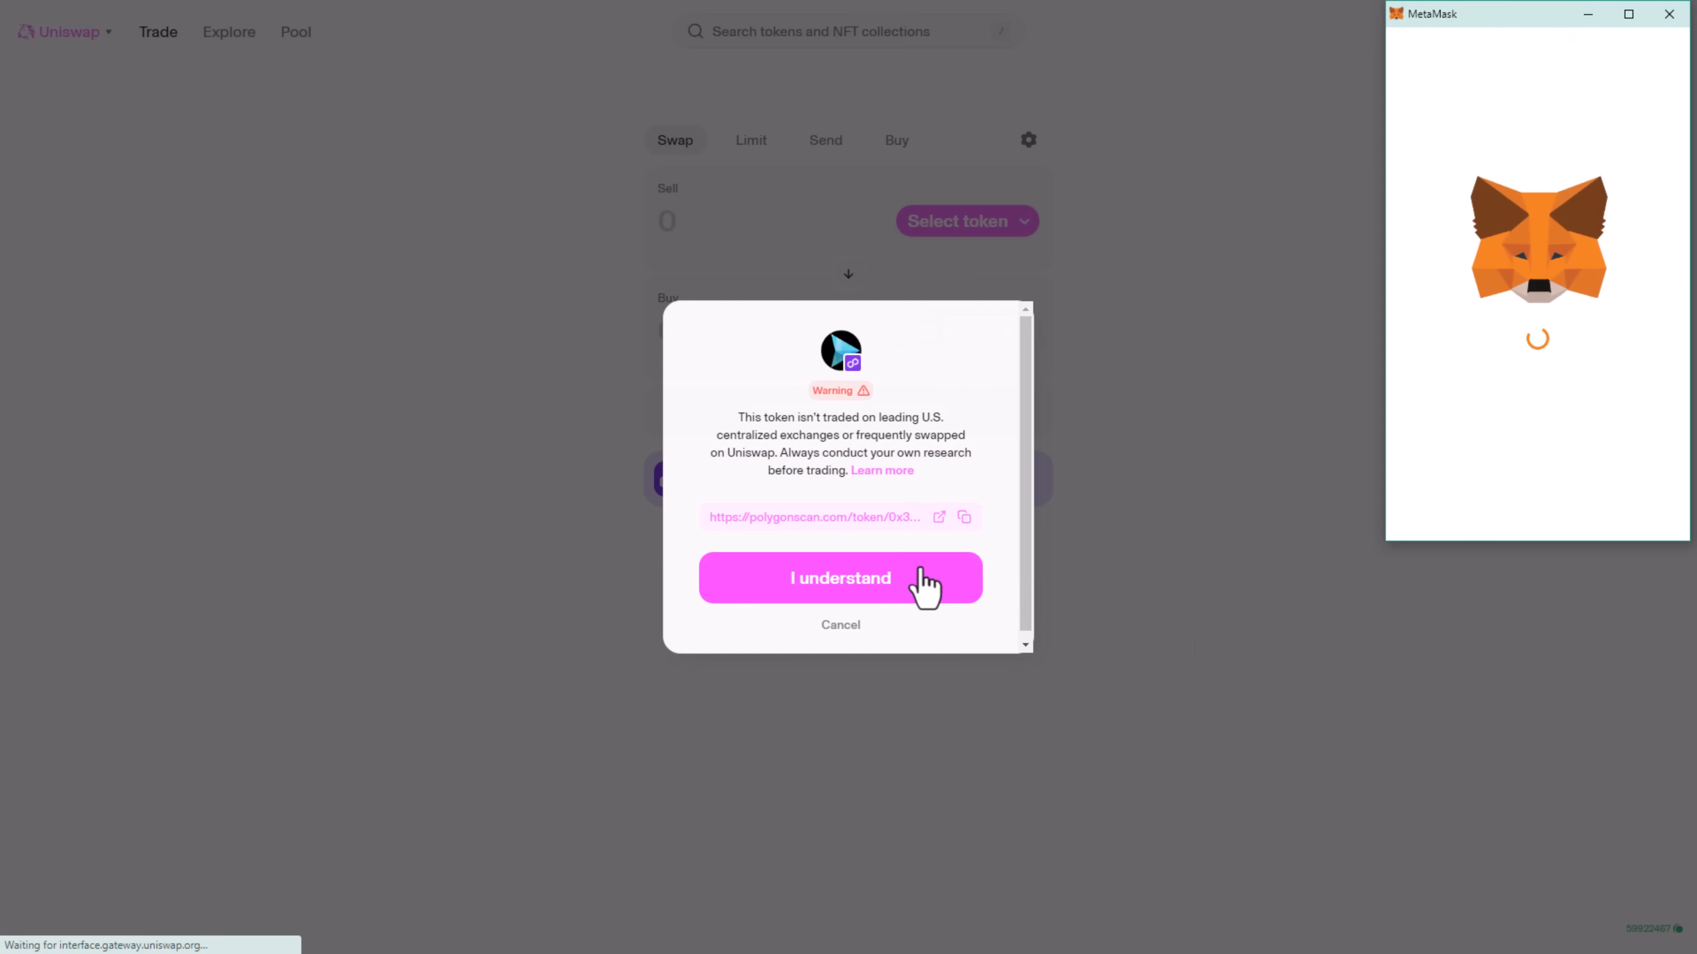
left_click(840, 578)
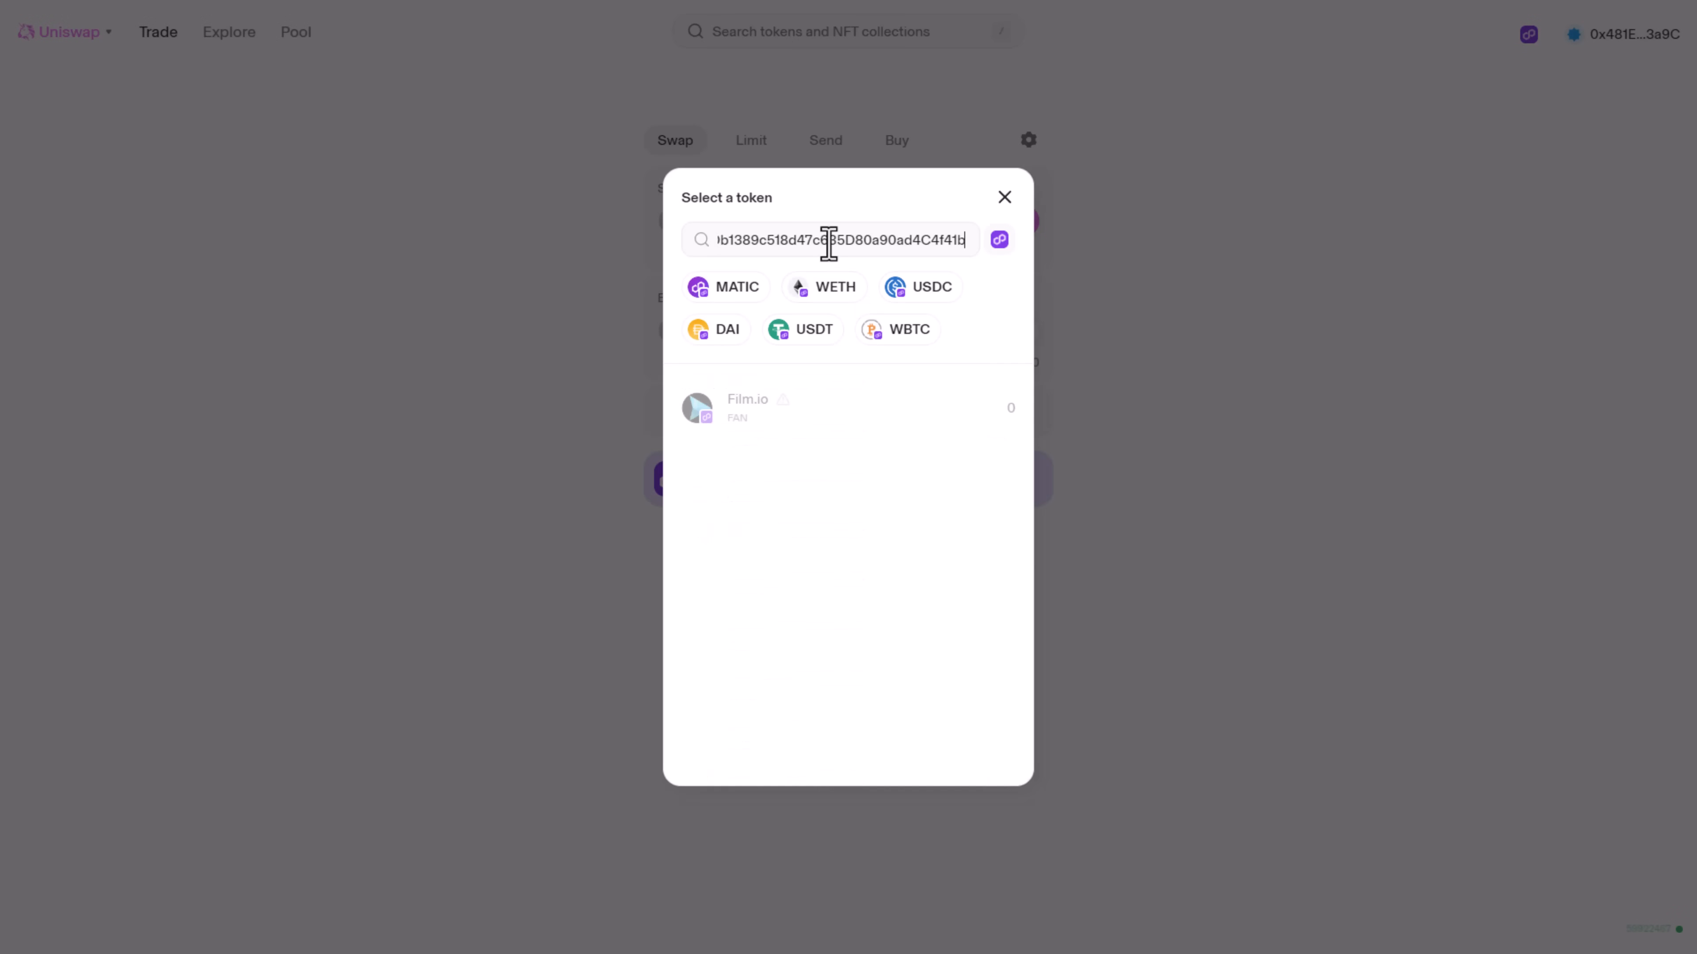
left_click(747, 408)
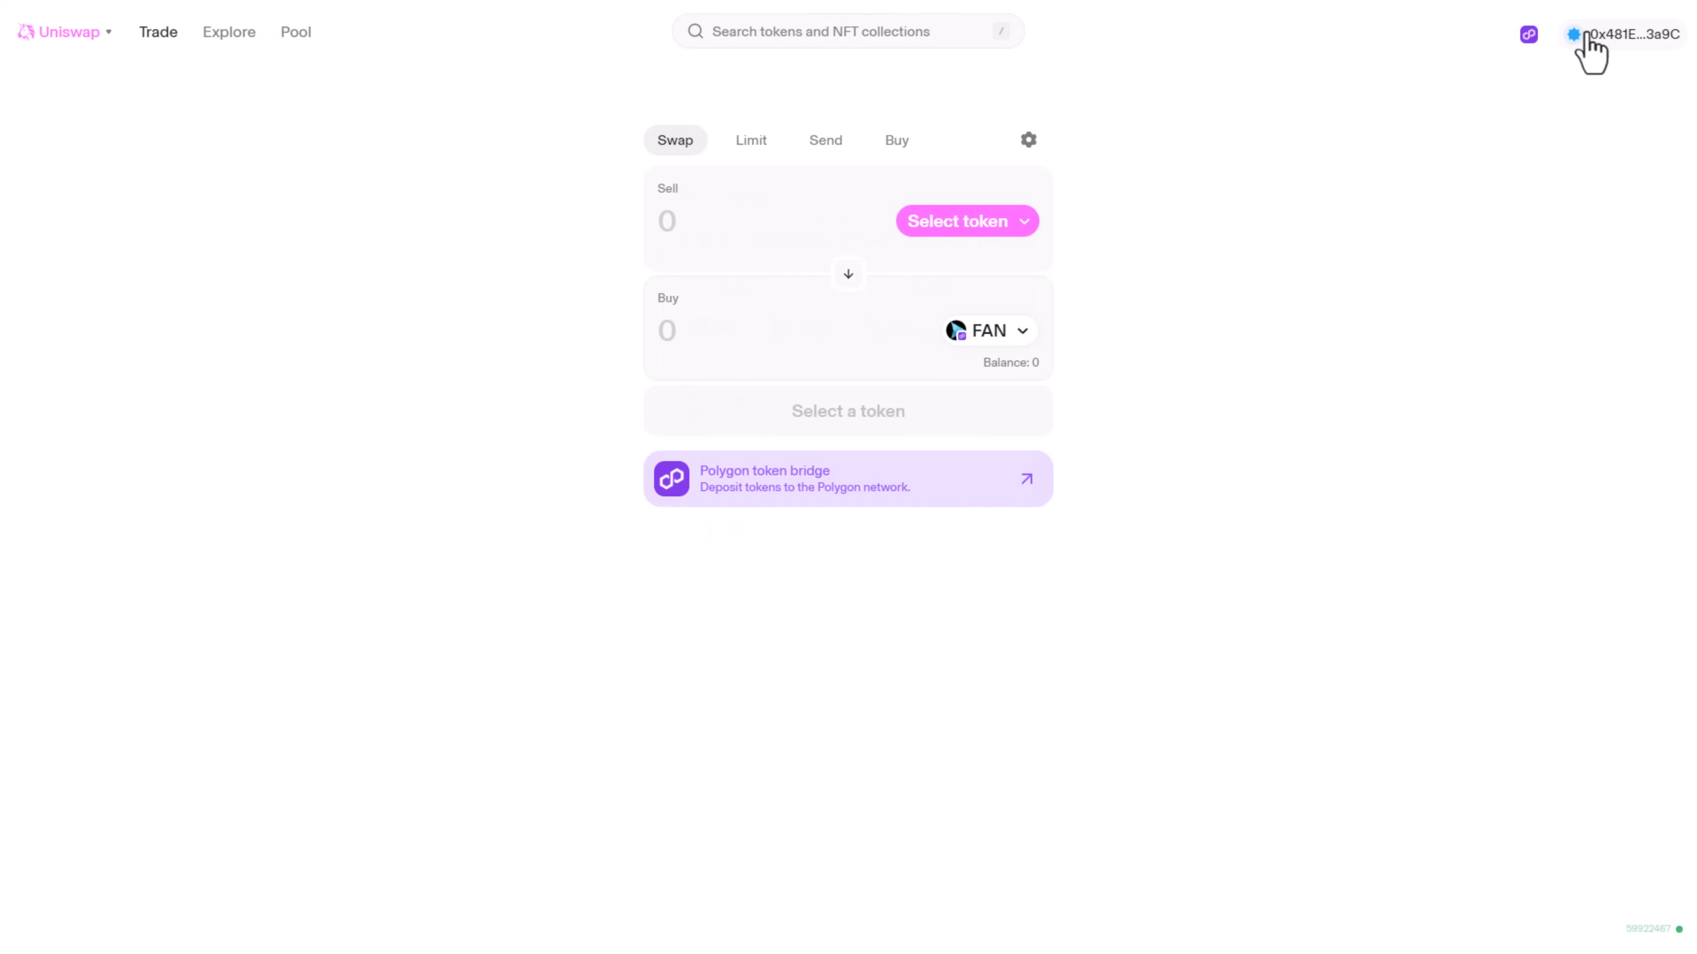
mouse_move(1549, 54)
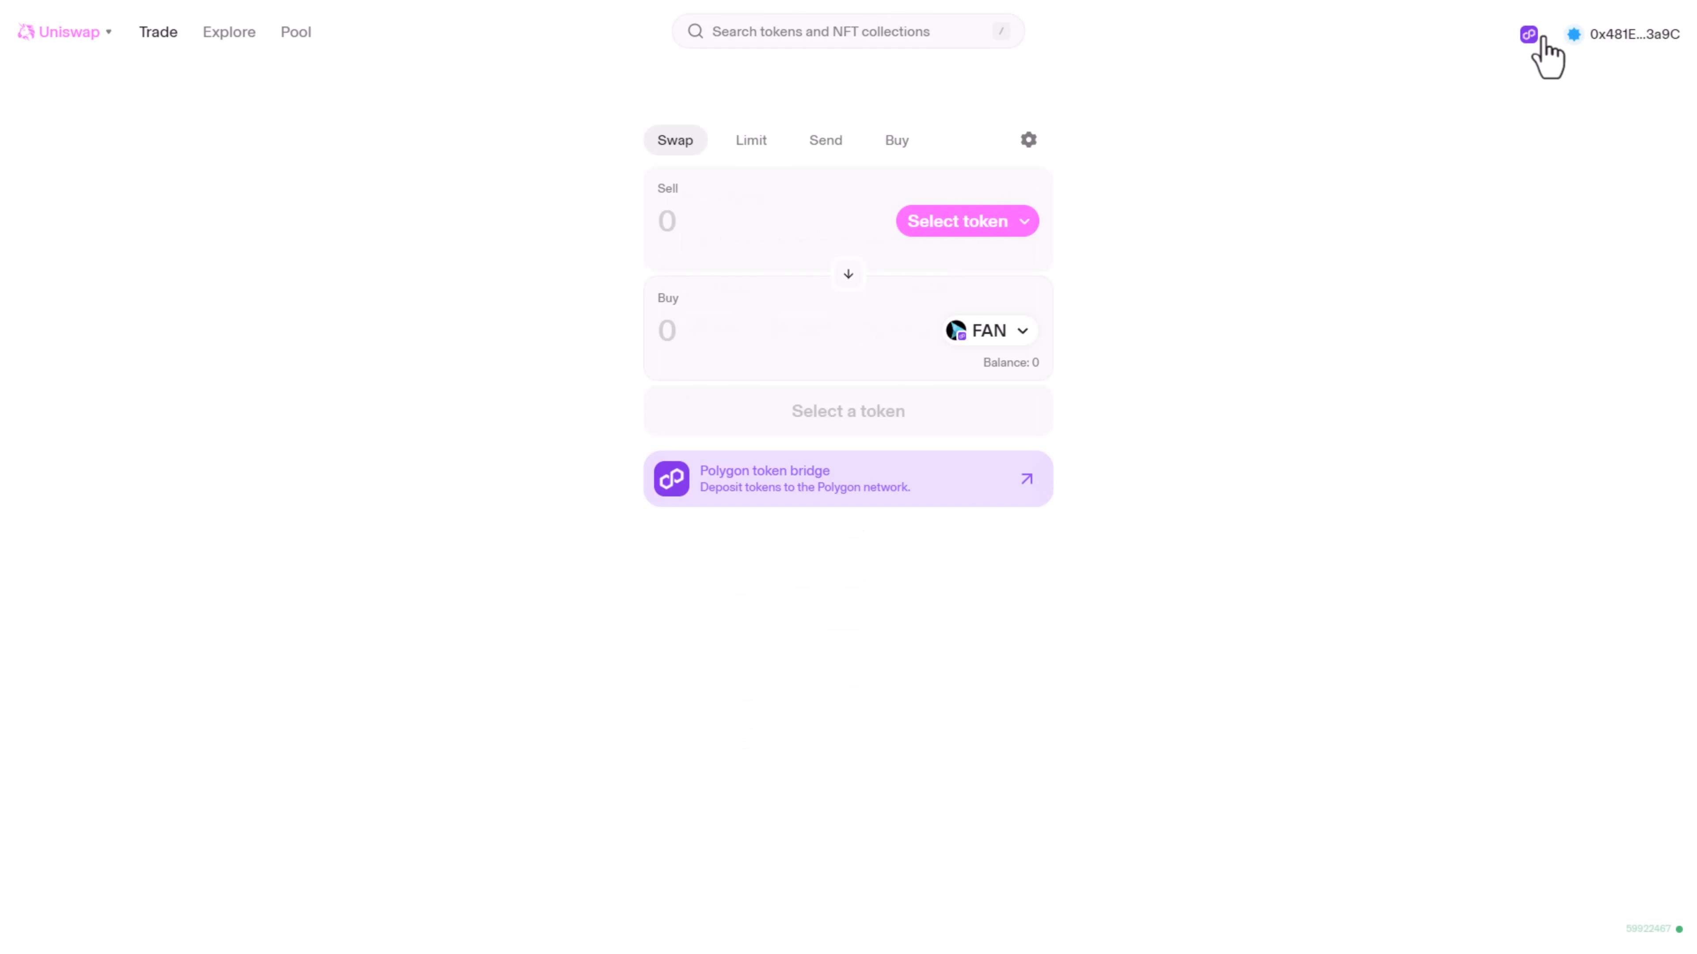
Step: Choose MATIC as the token to sell in the swap
left_click(964, 221)
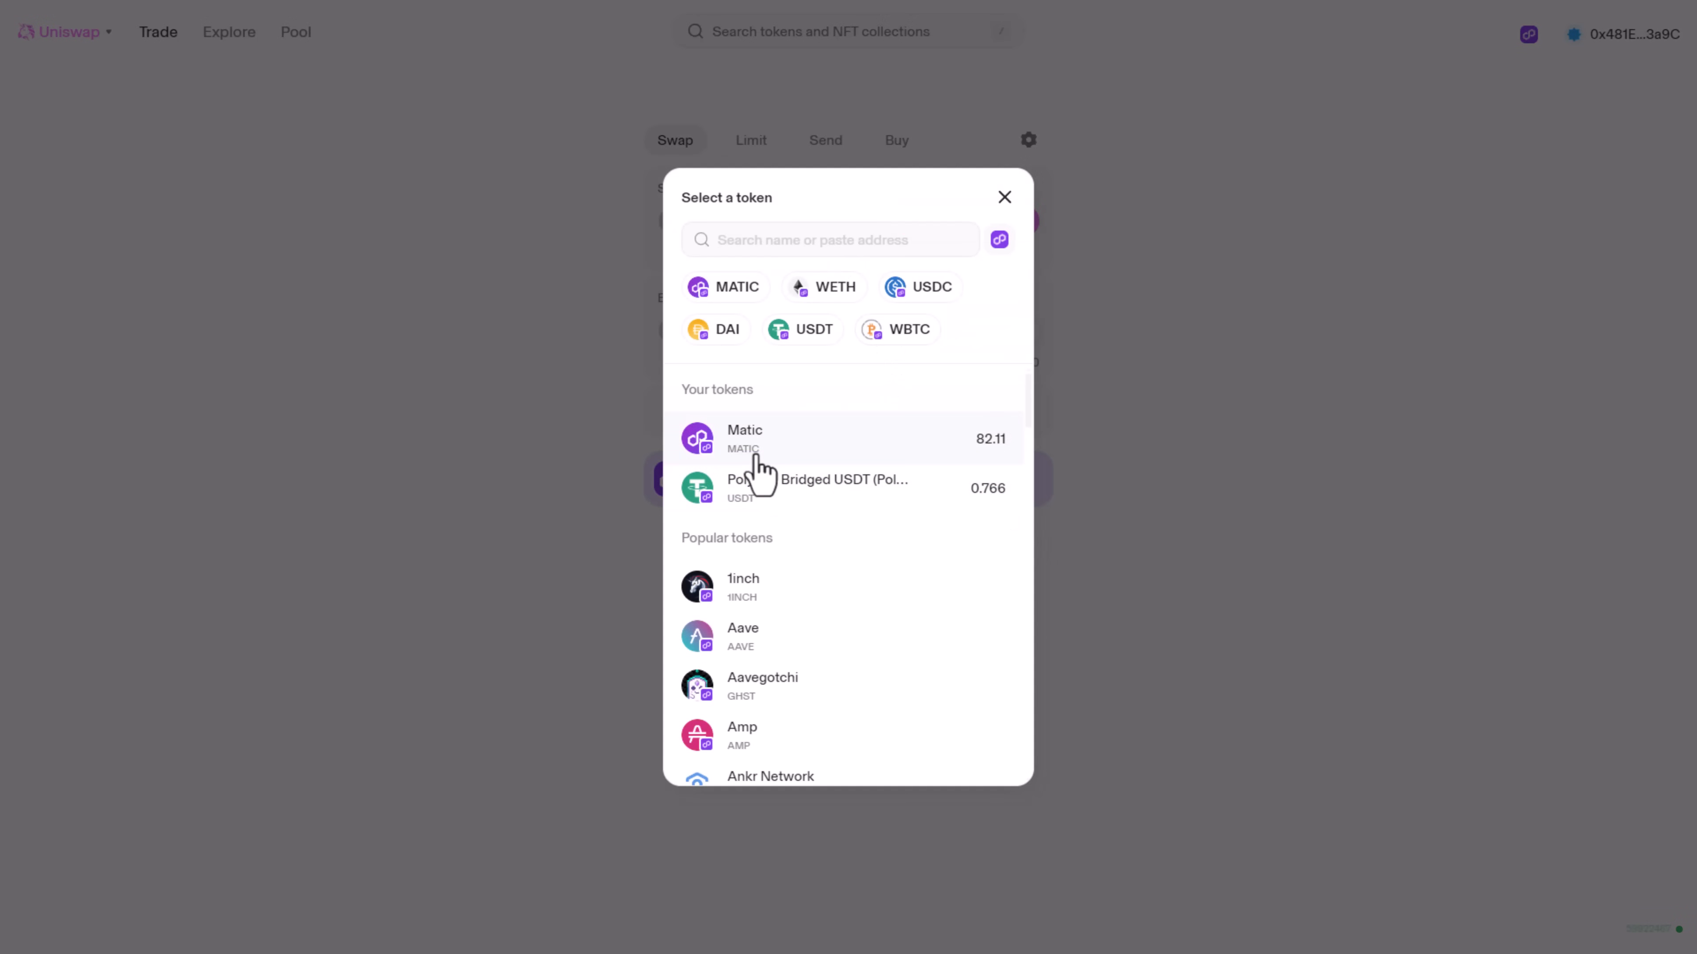
mouse_move(767, 452)
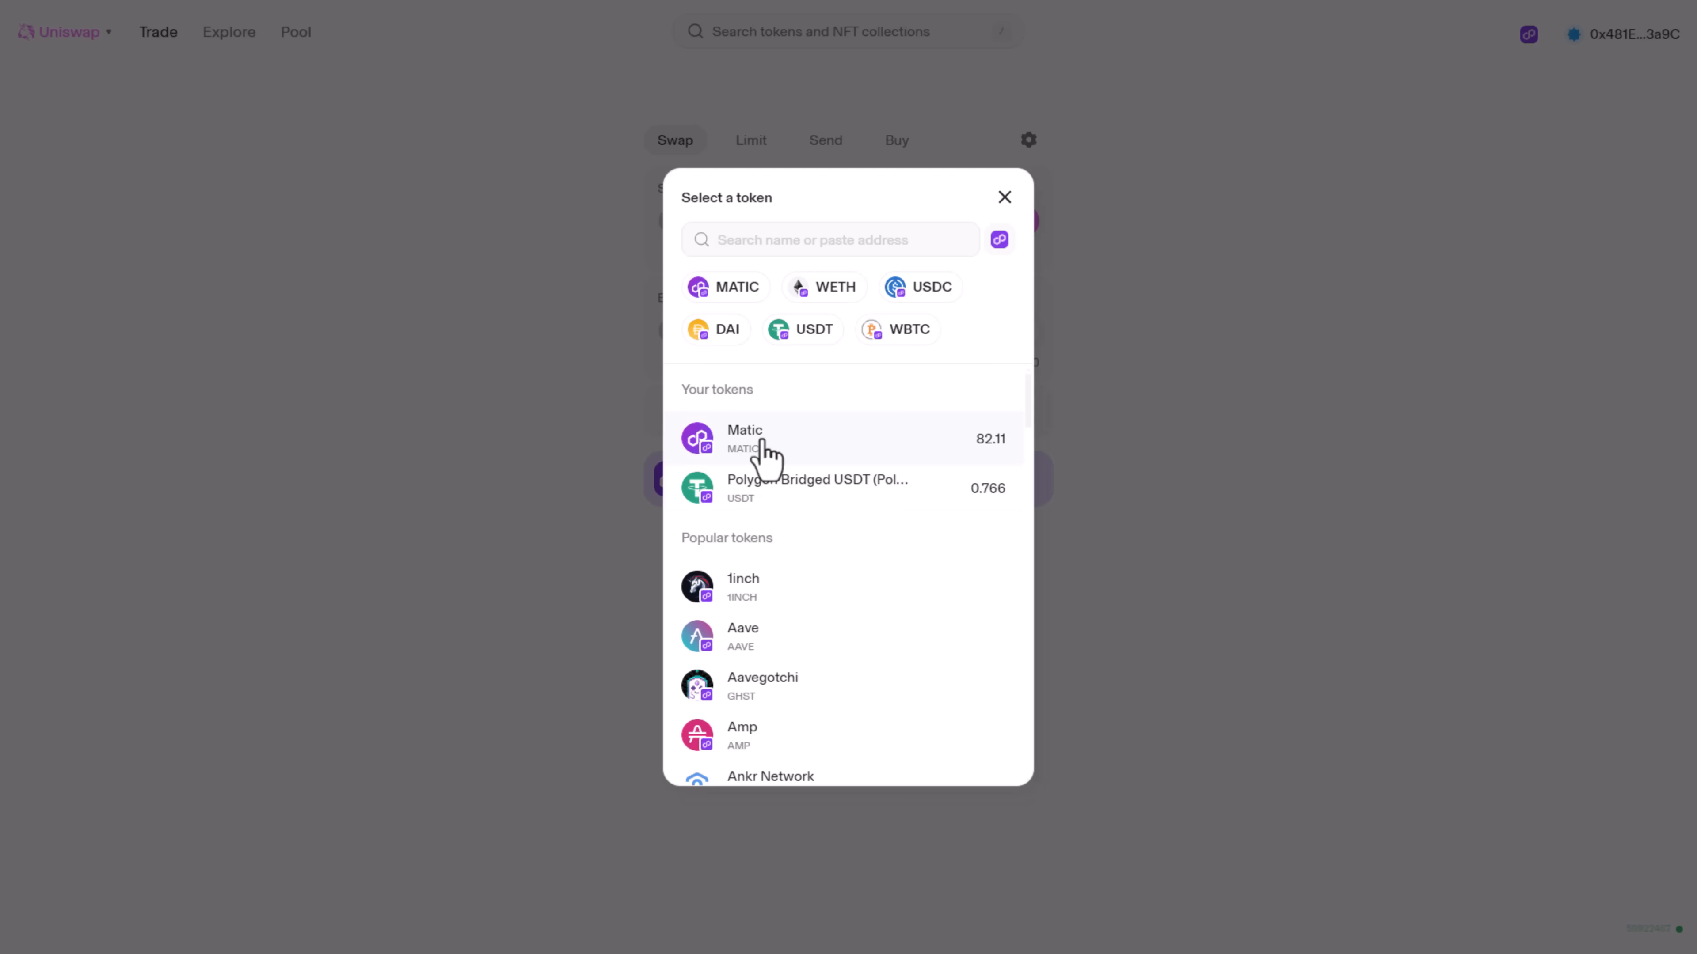
mouse_move(766, 449)
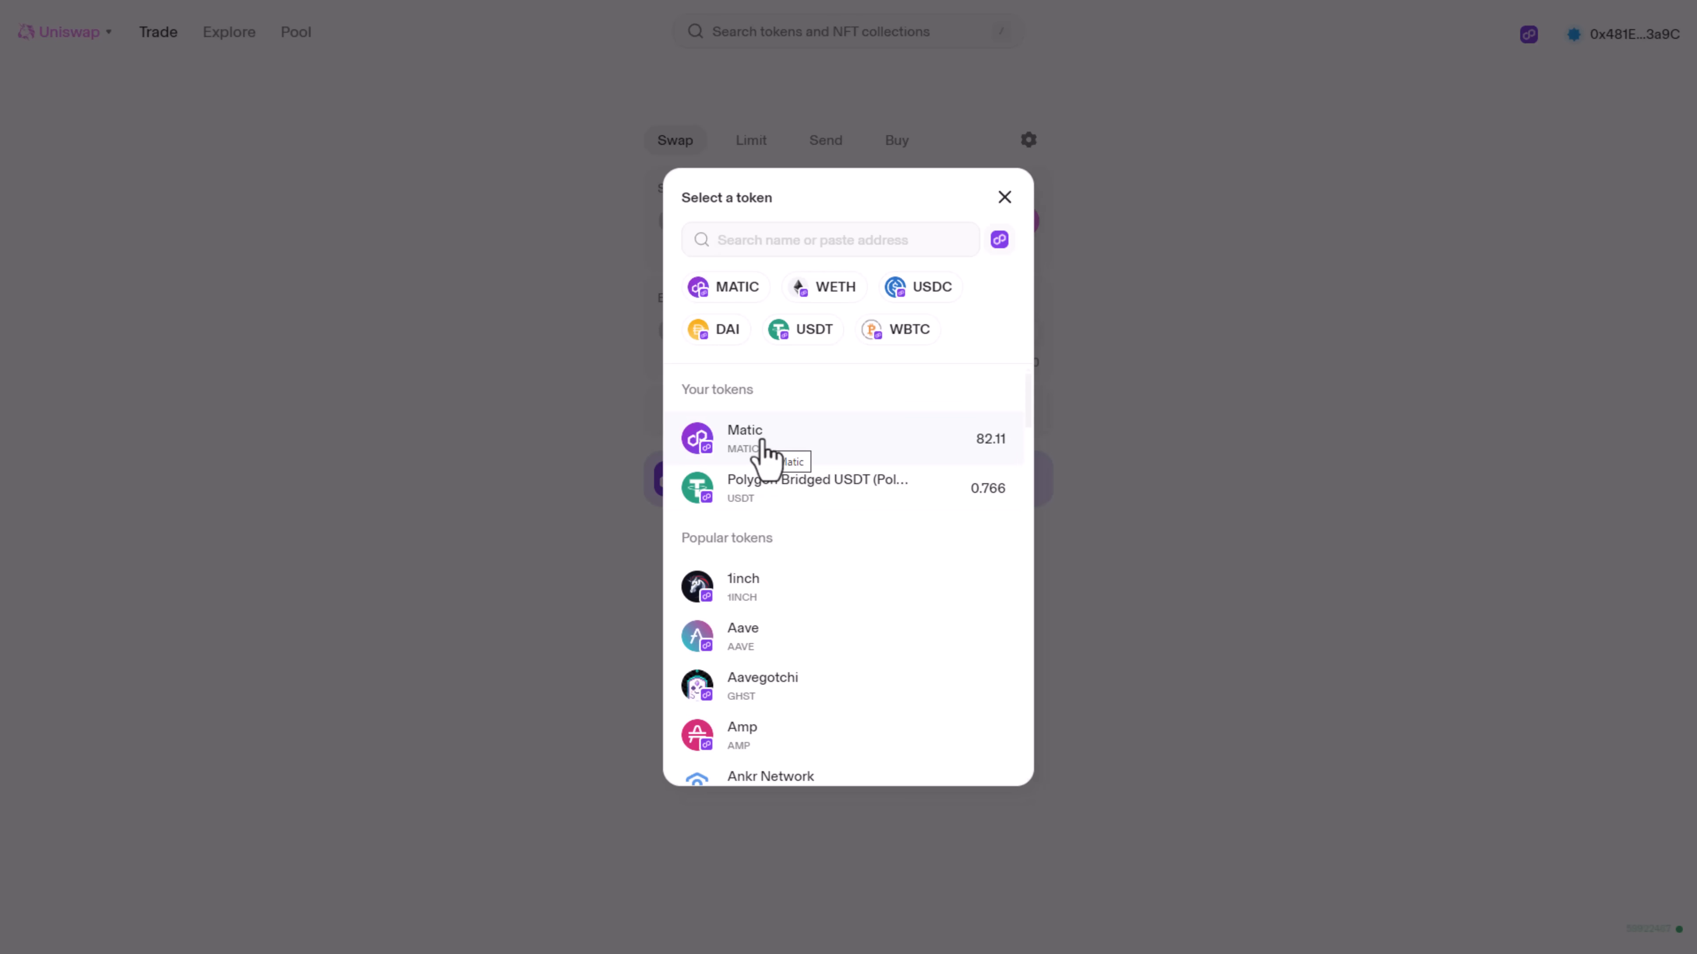
left_click(828, 240)
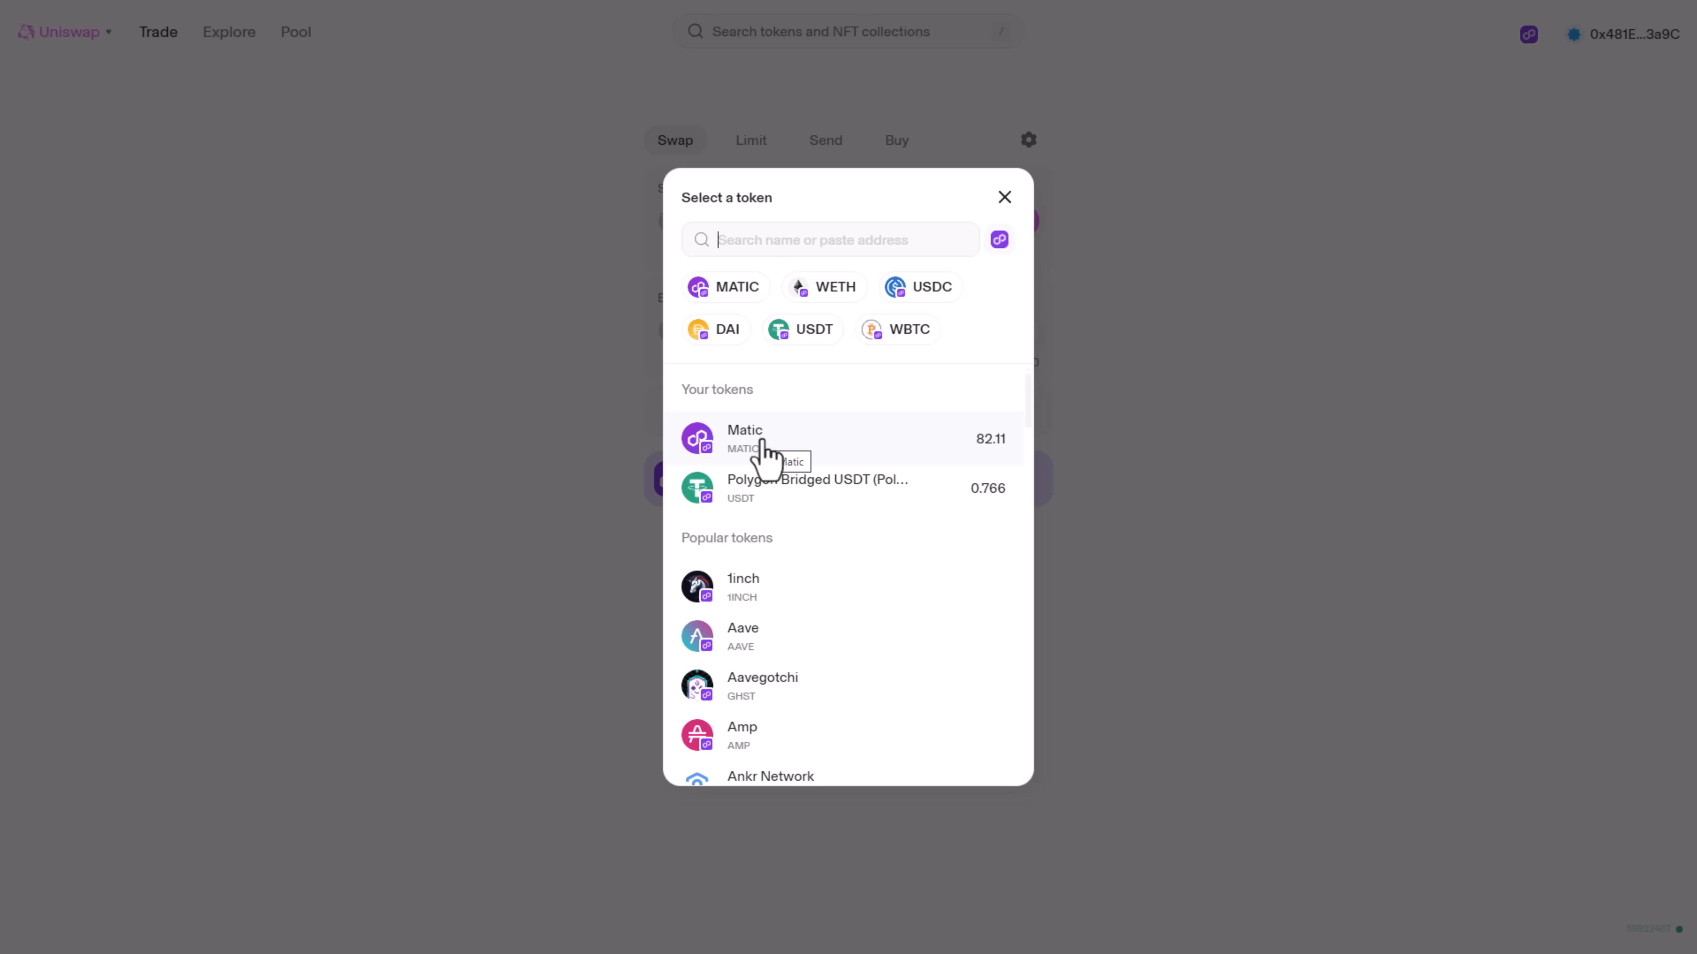
mouse_move(787, 543)
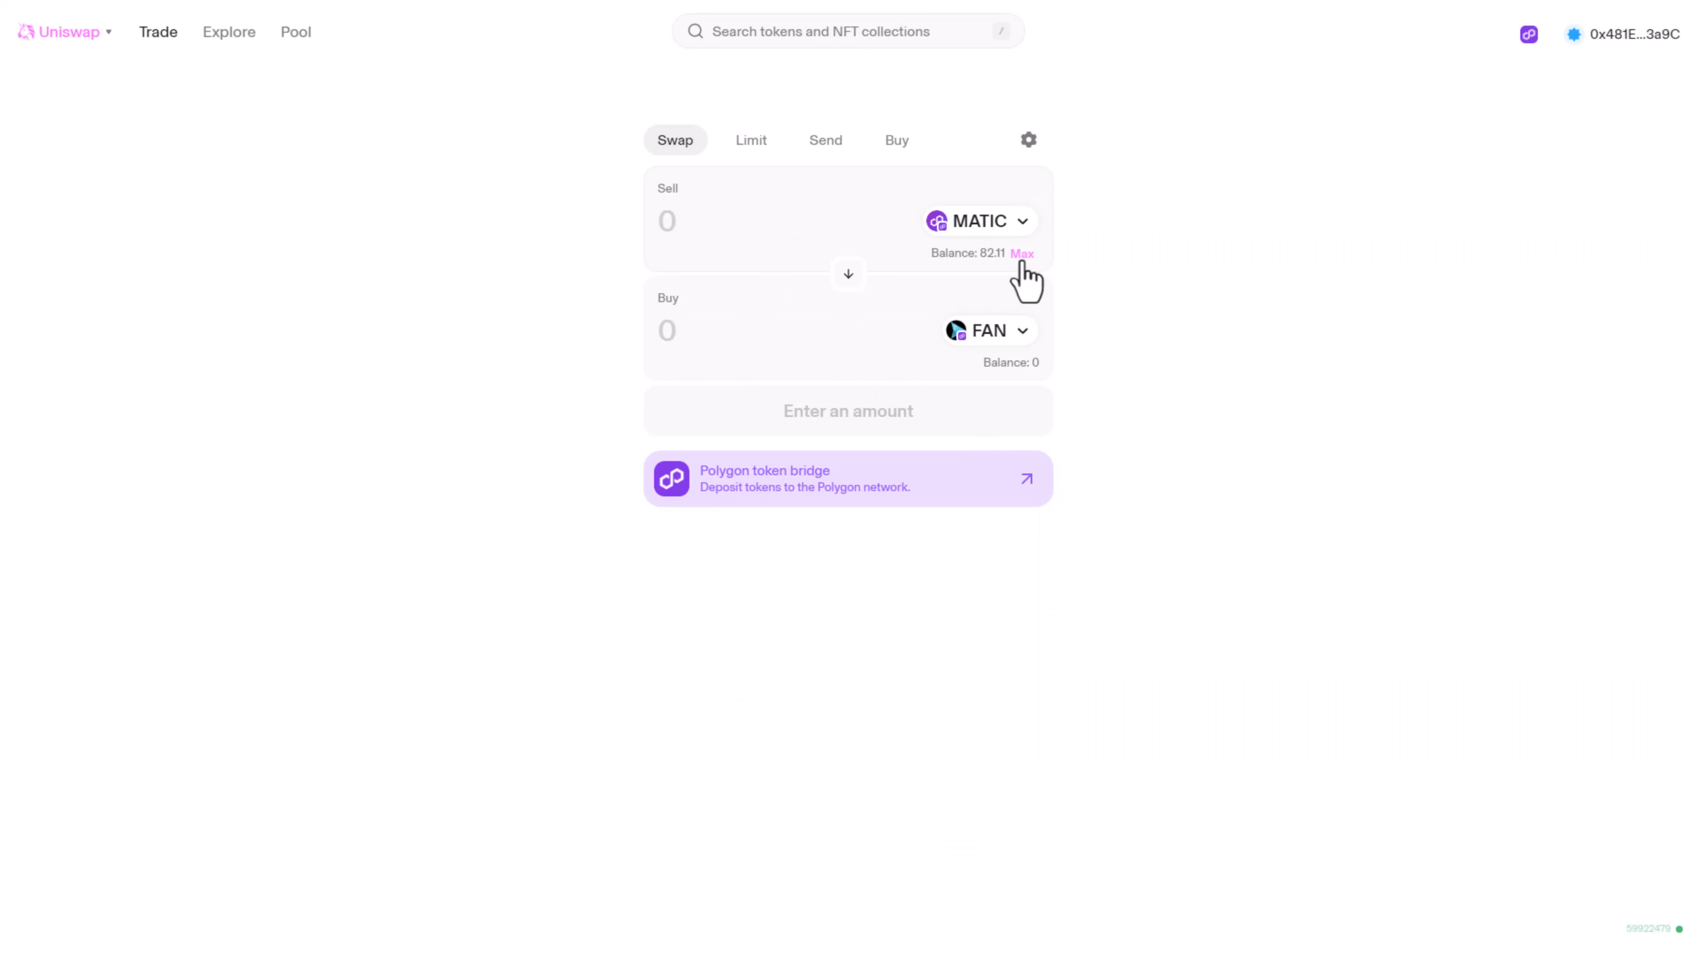
Step: Sell the full 82.10 MATIC balance for about 1,633 FAN and start the swap review
left_click(1020, 252)
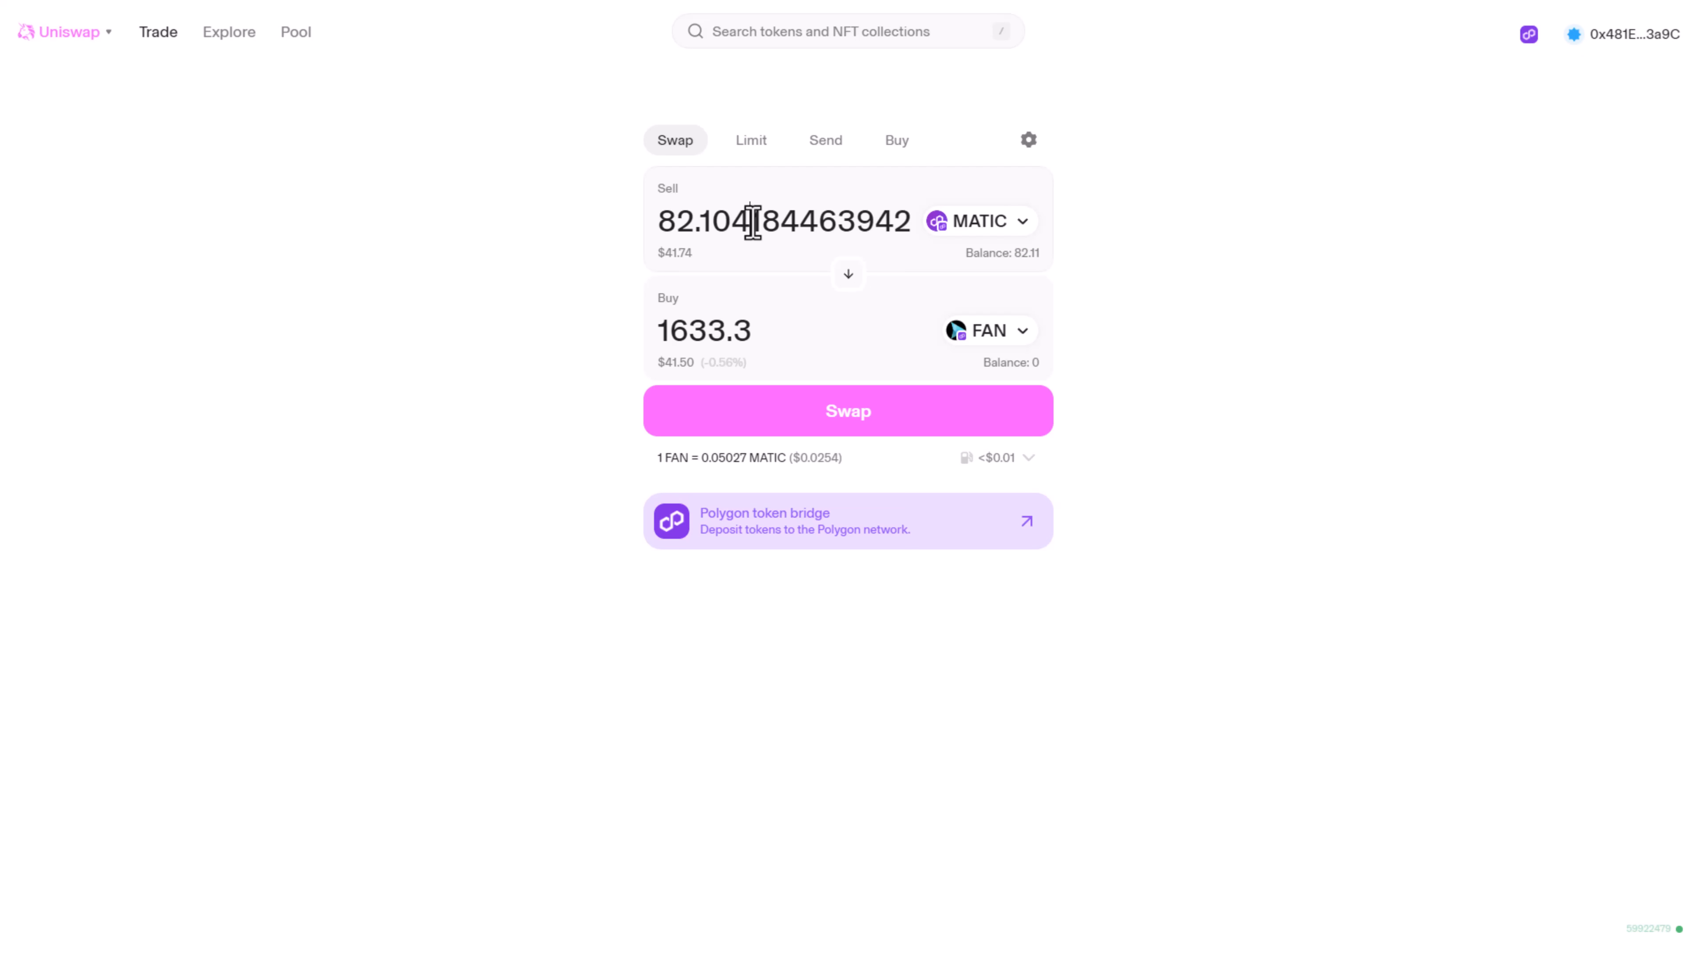
type("10000")
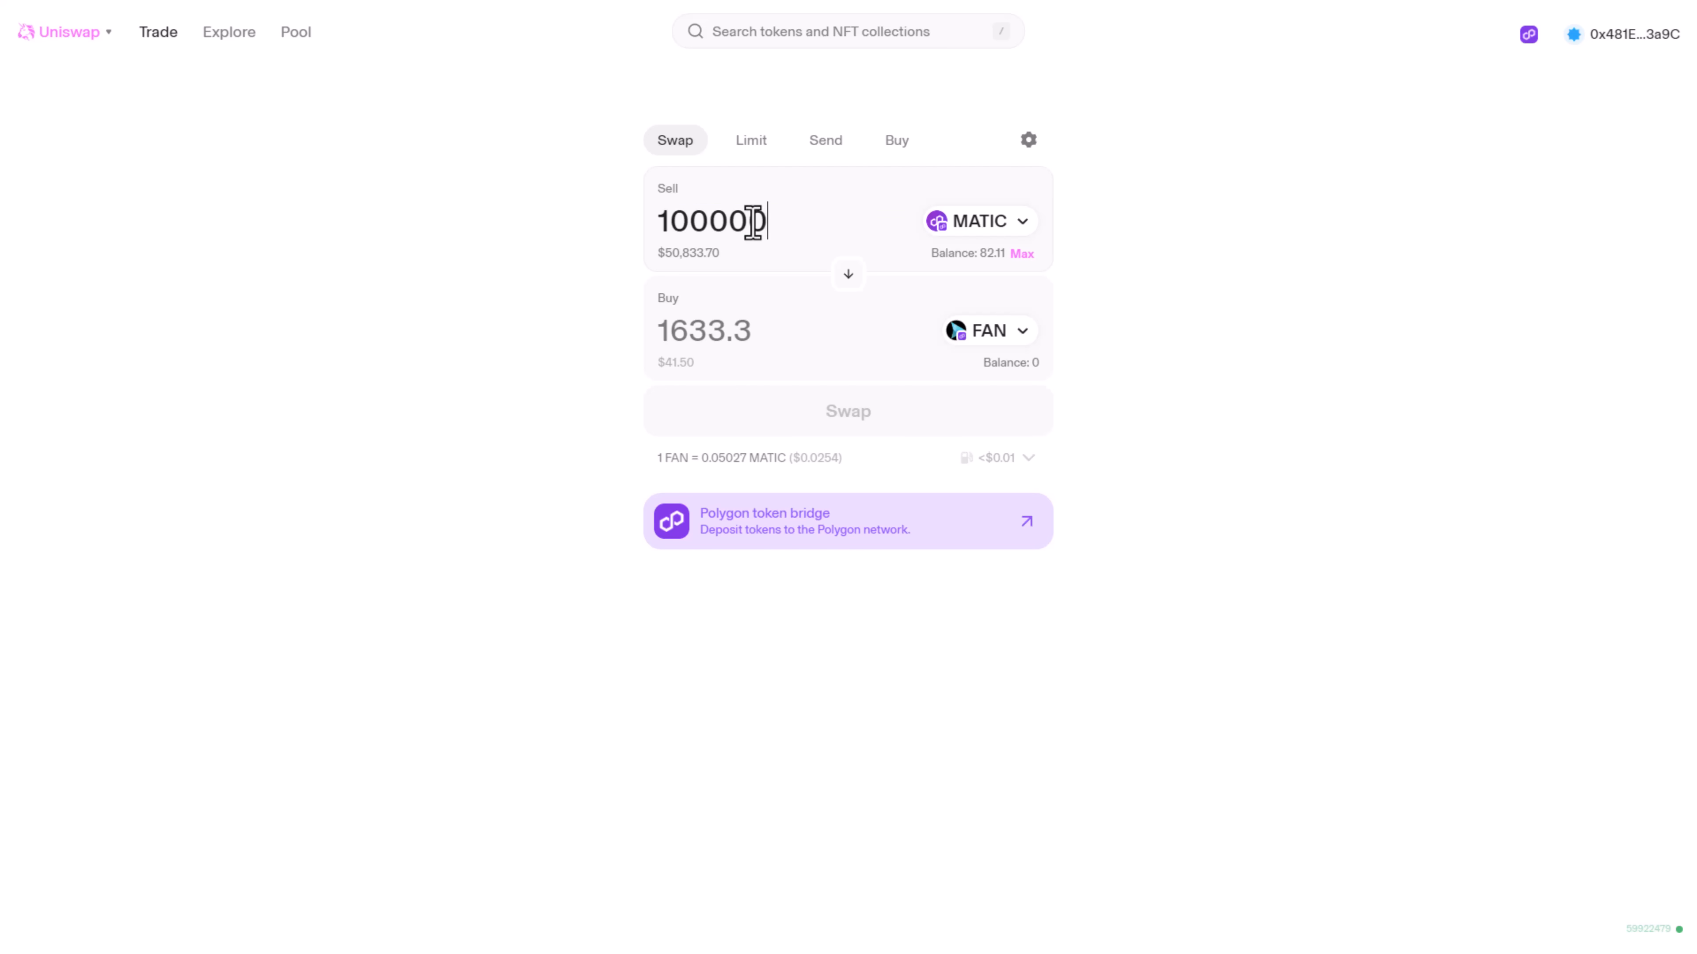
type("0")
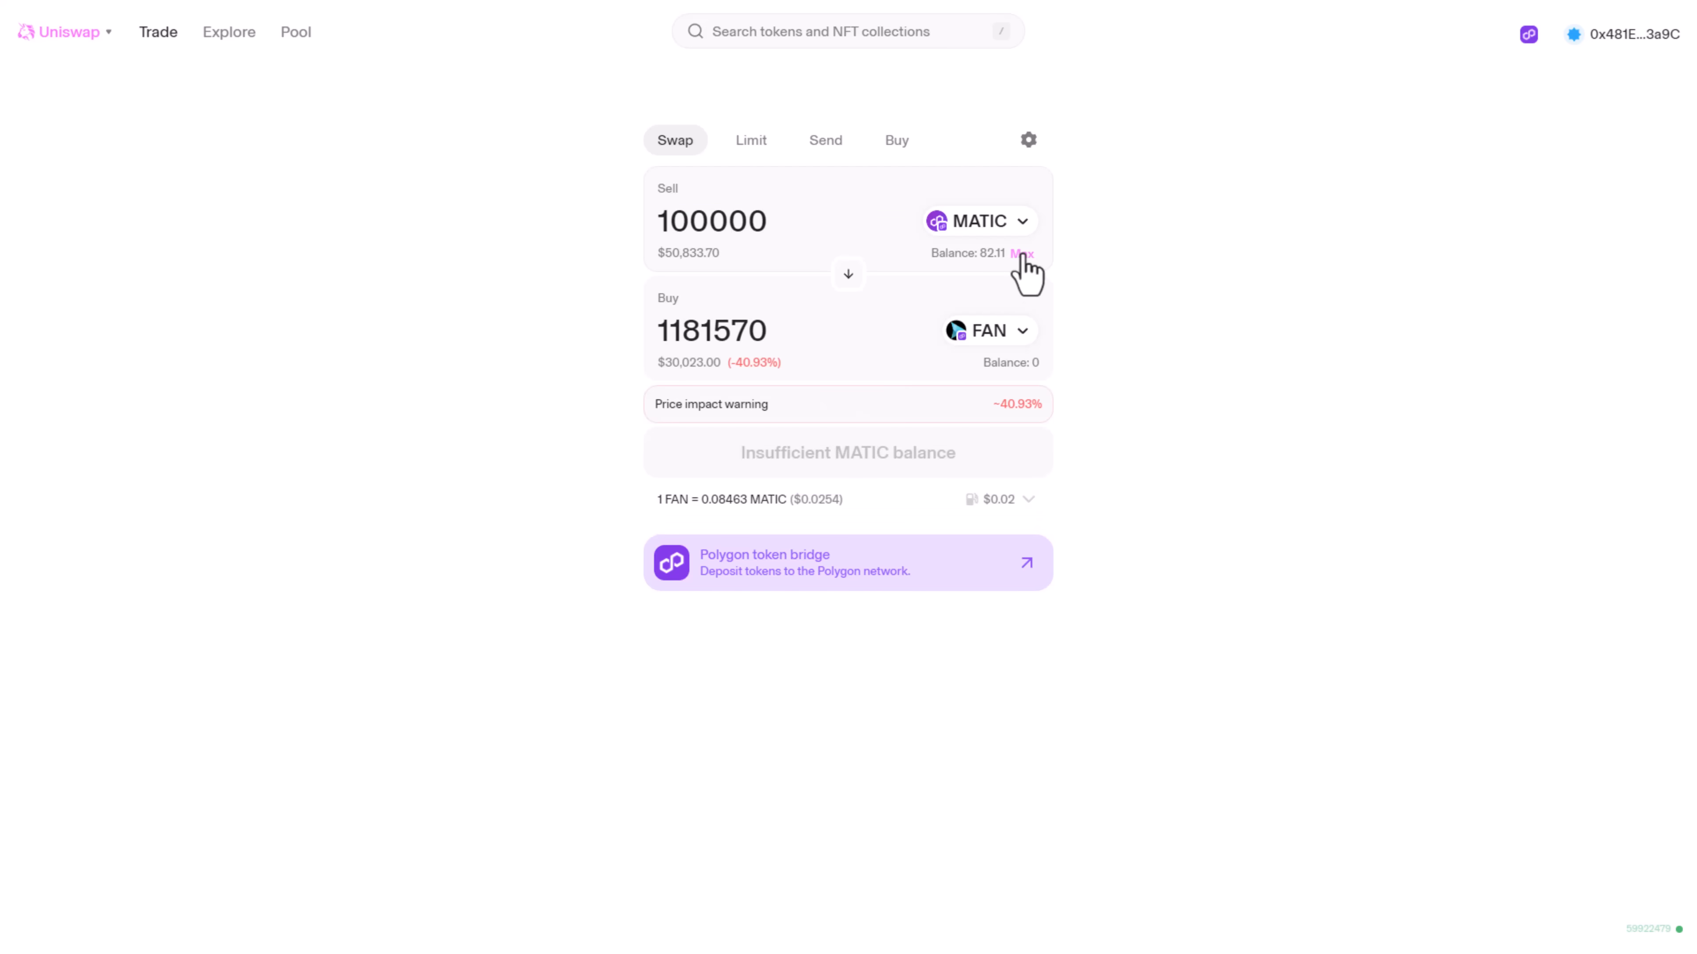
left_click(1019, 252)
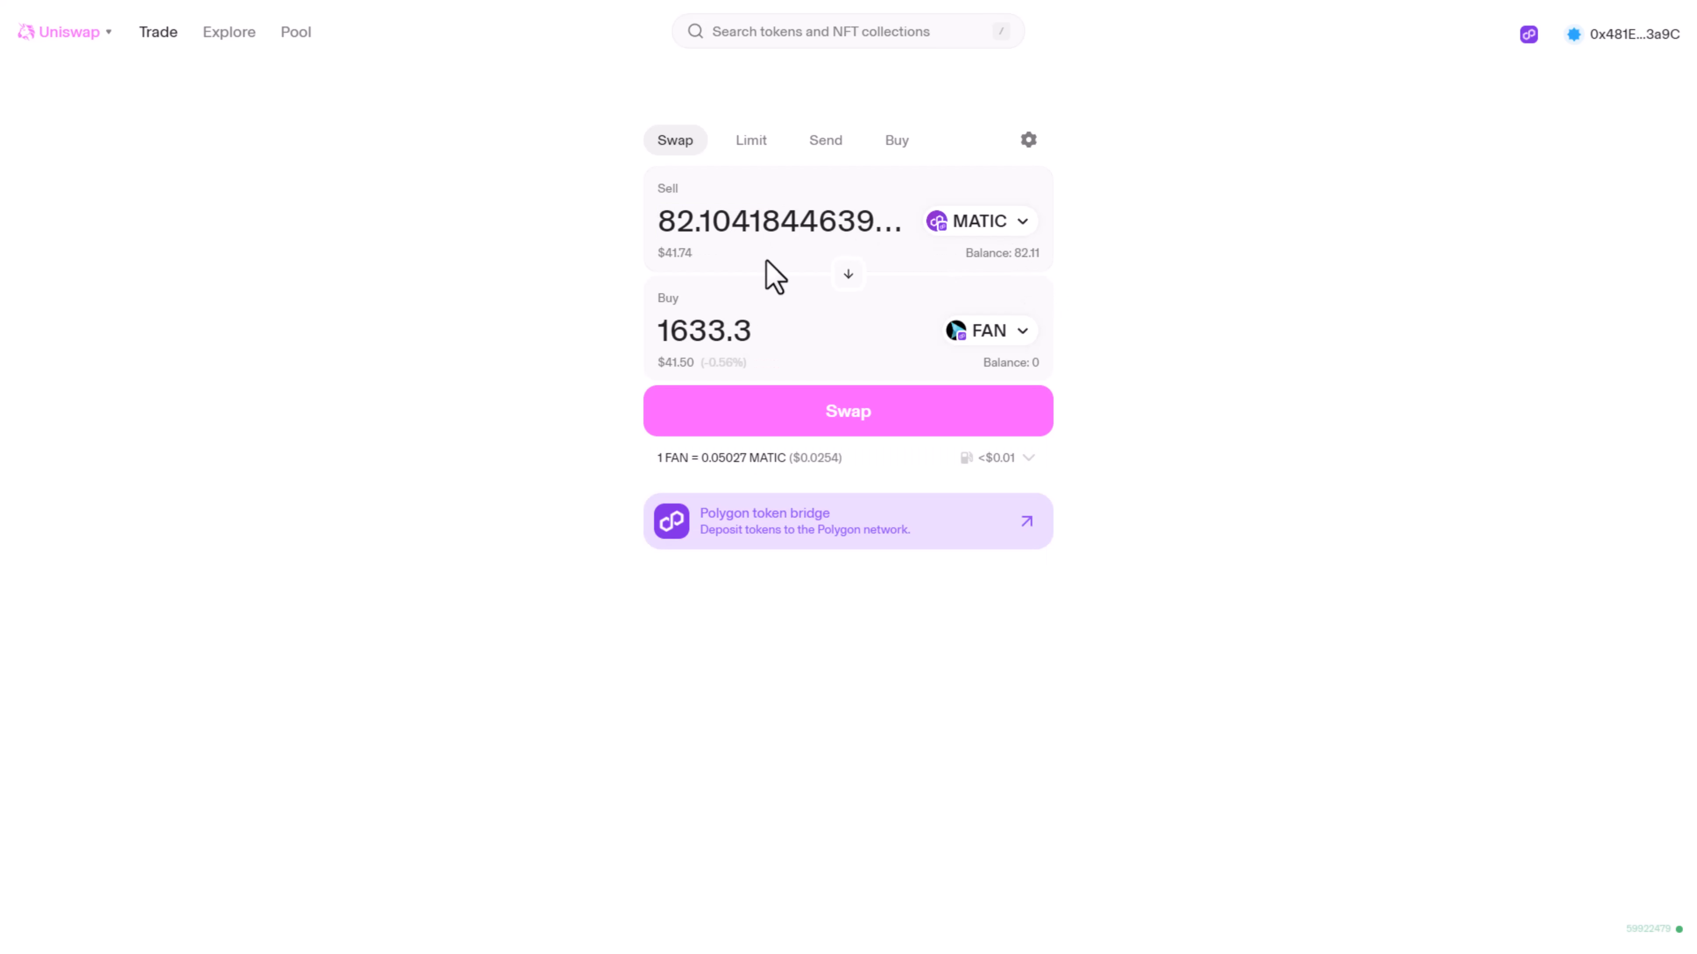
mouse_move(780, 261)
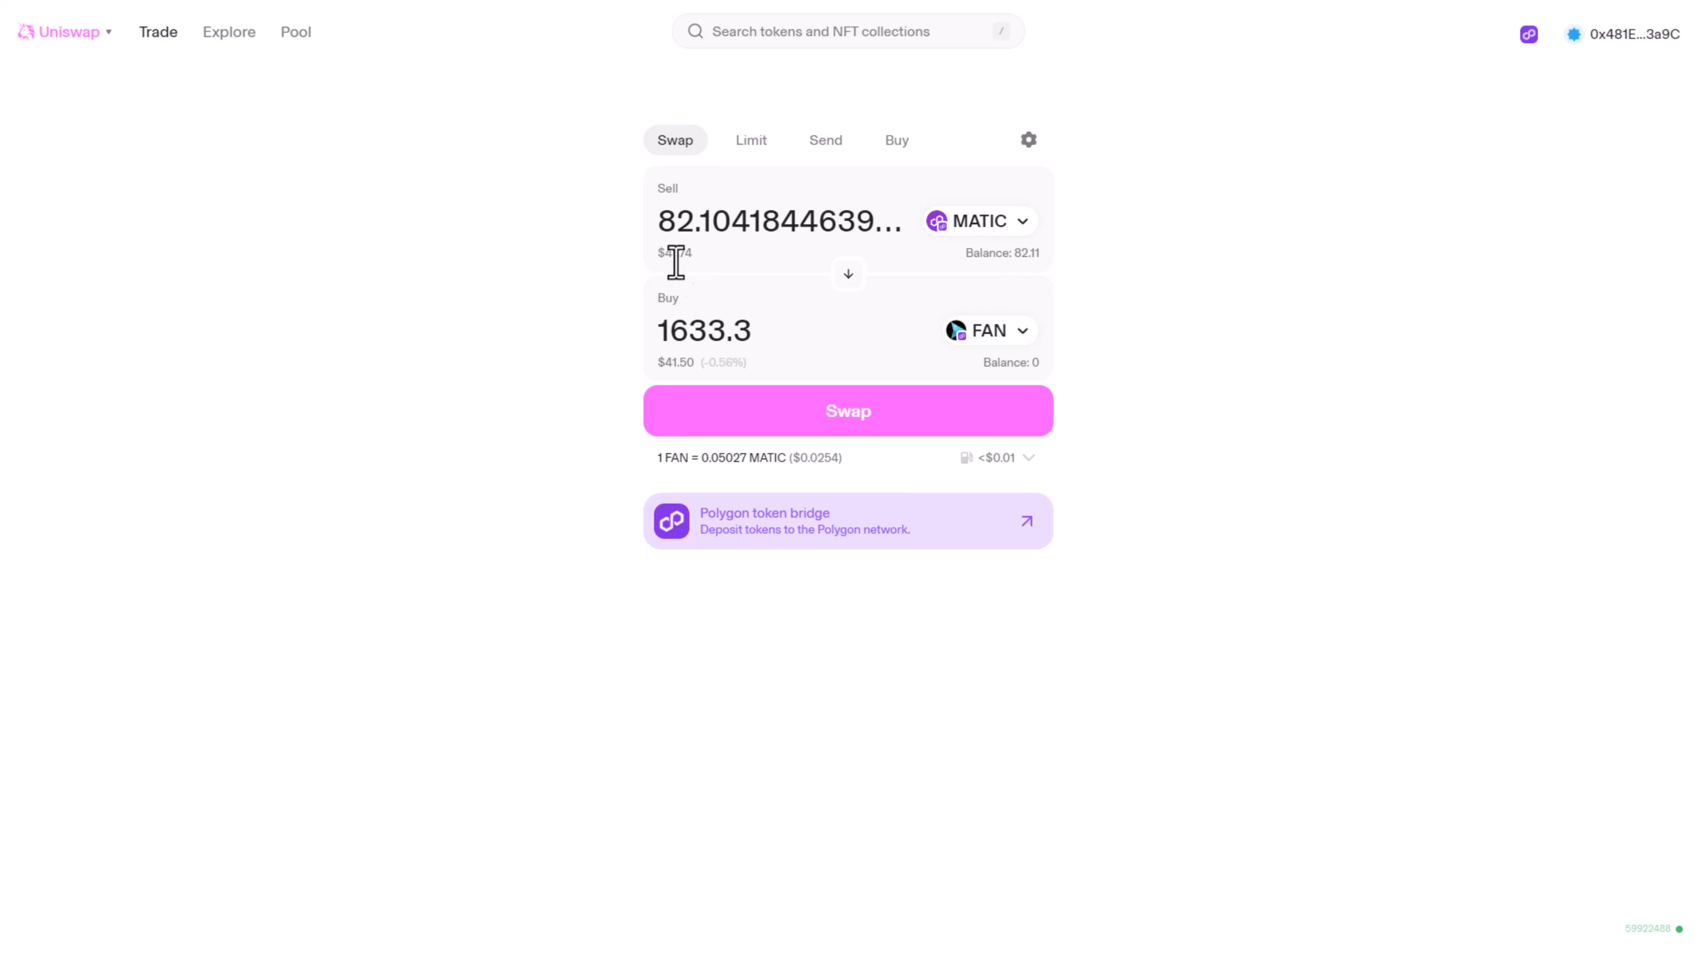
mouse_move(717, 409)
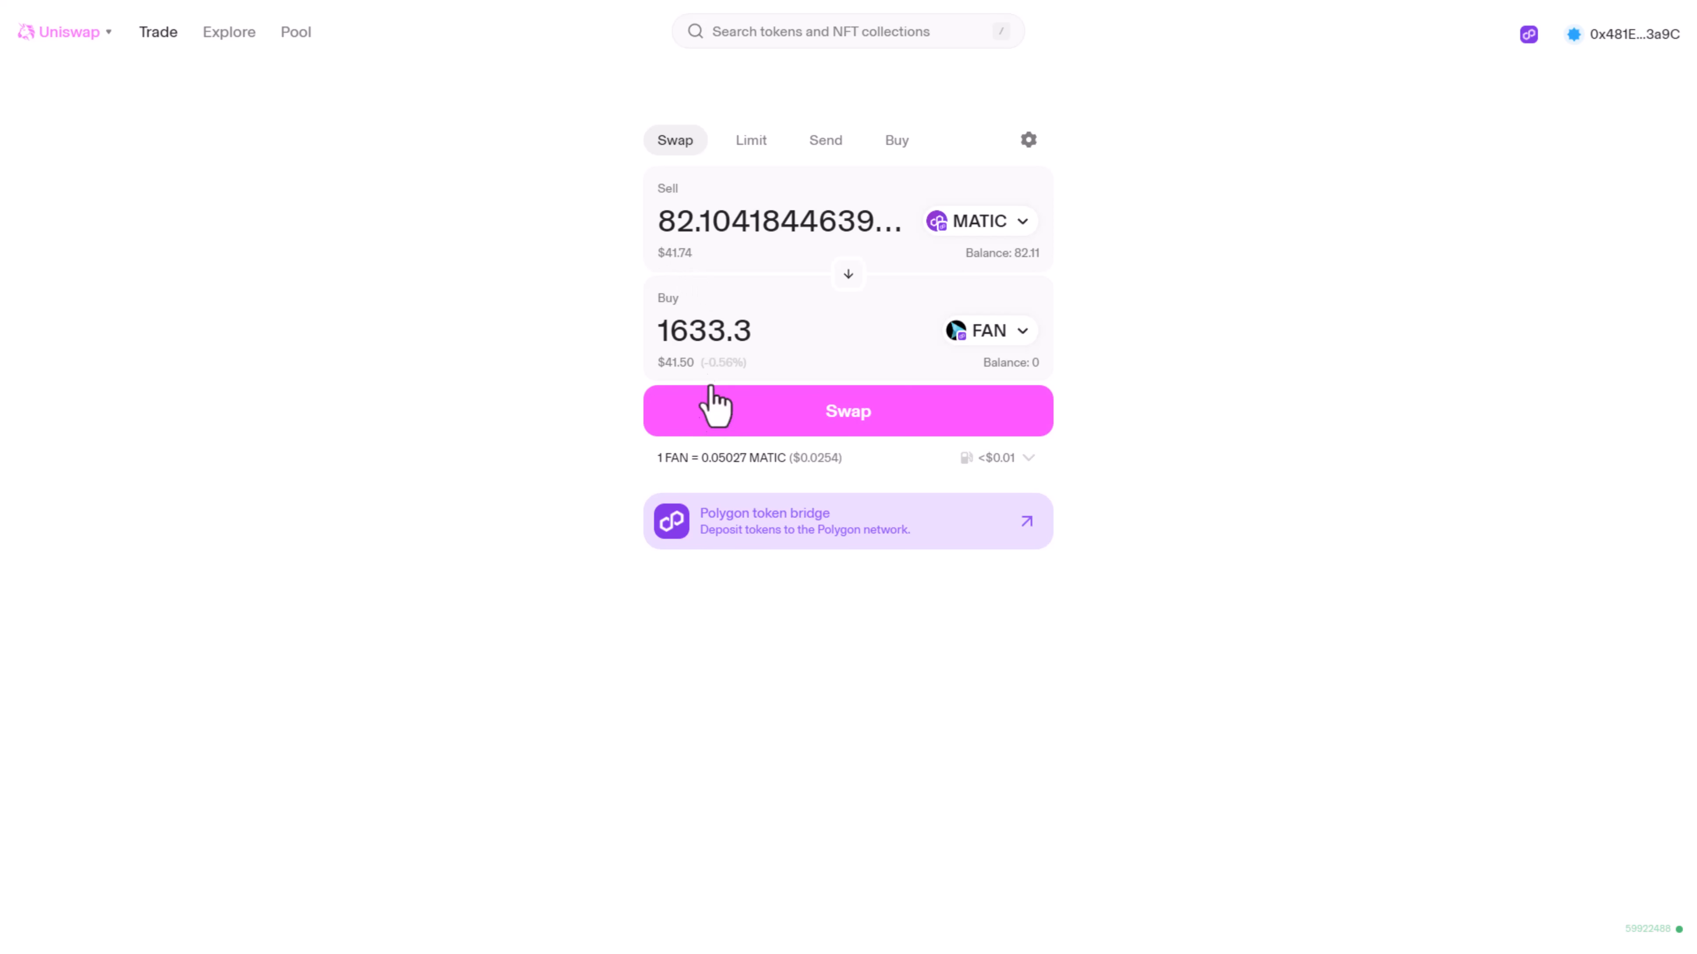
mouse_move(723, 338)
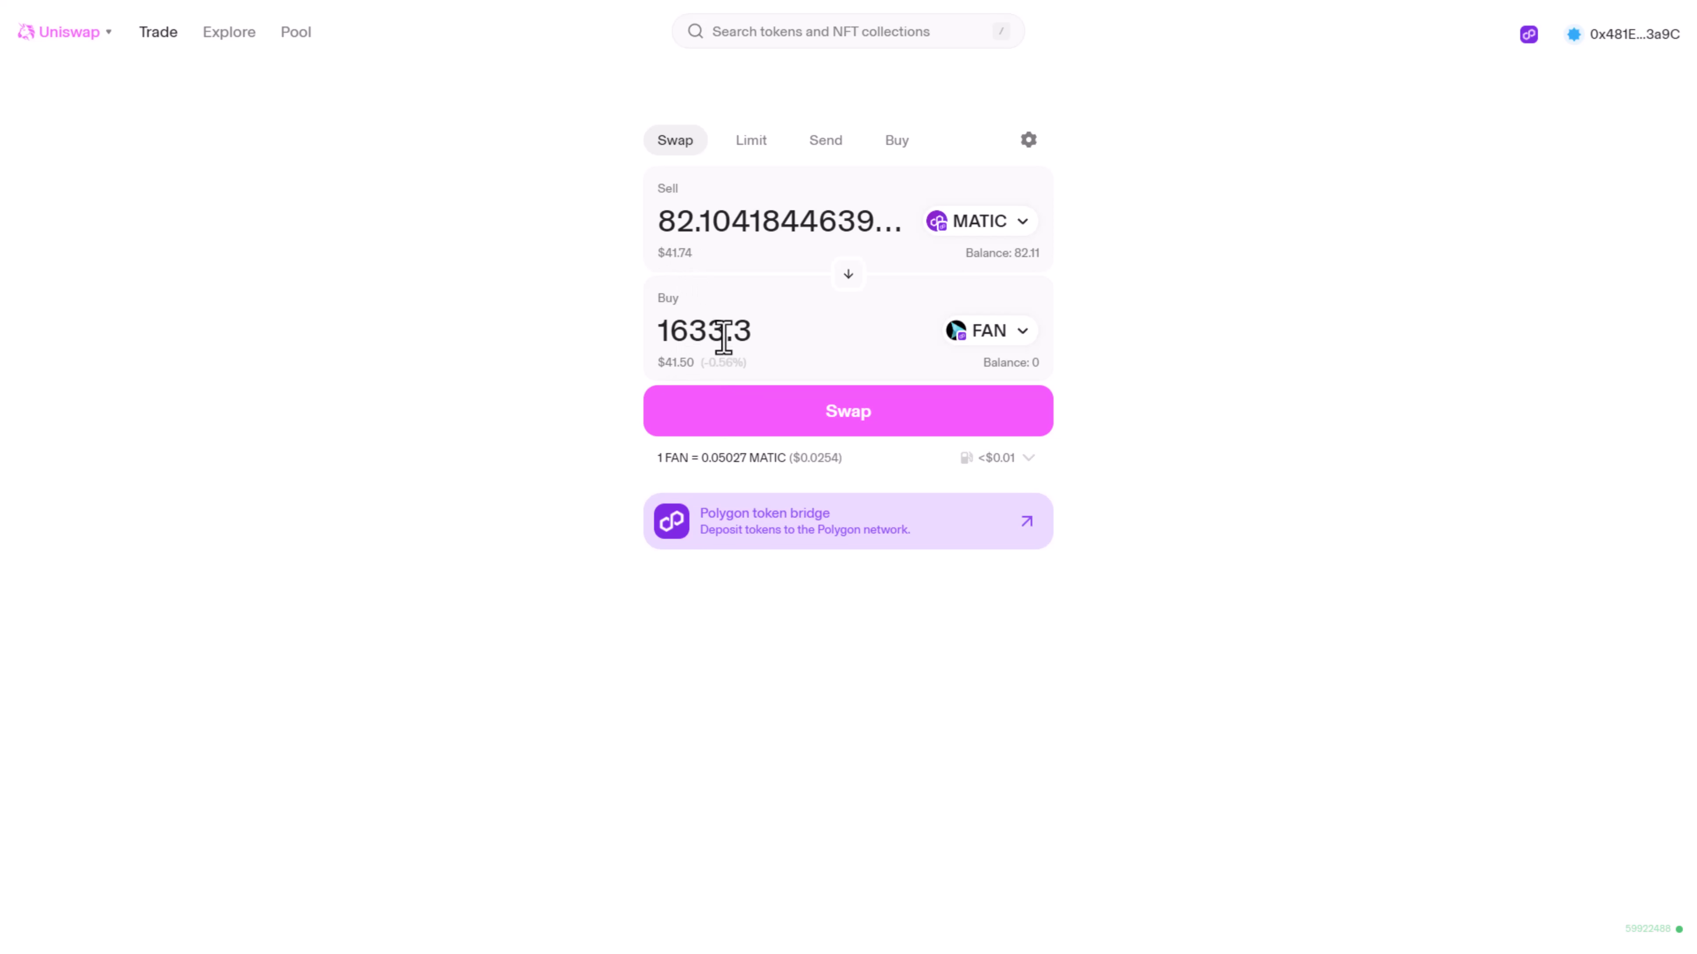
left_click(847, 410)
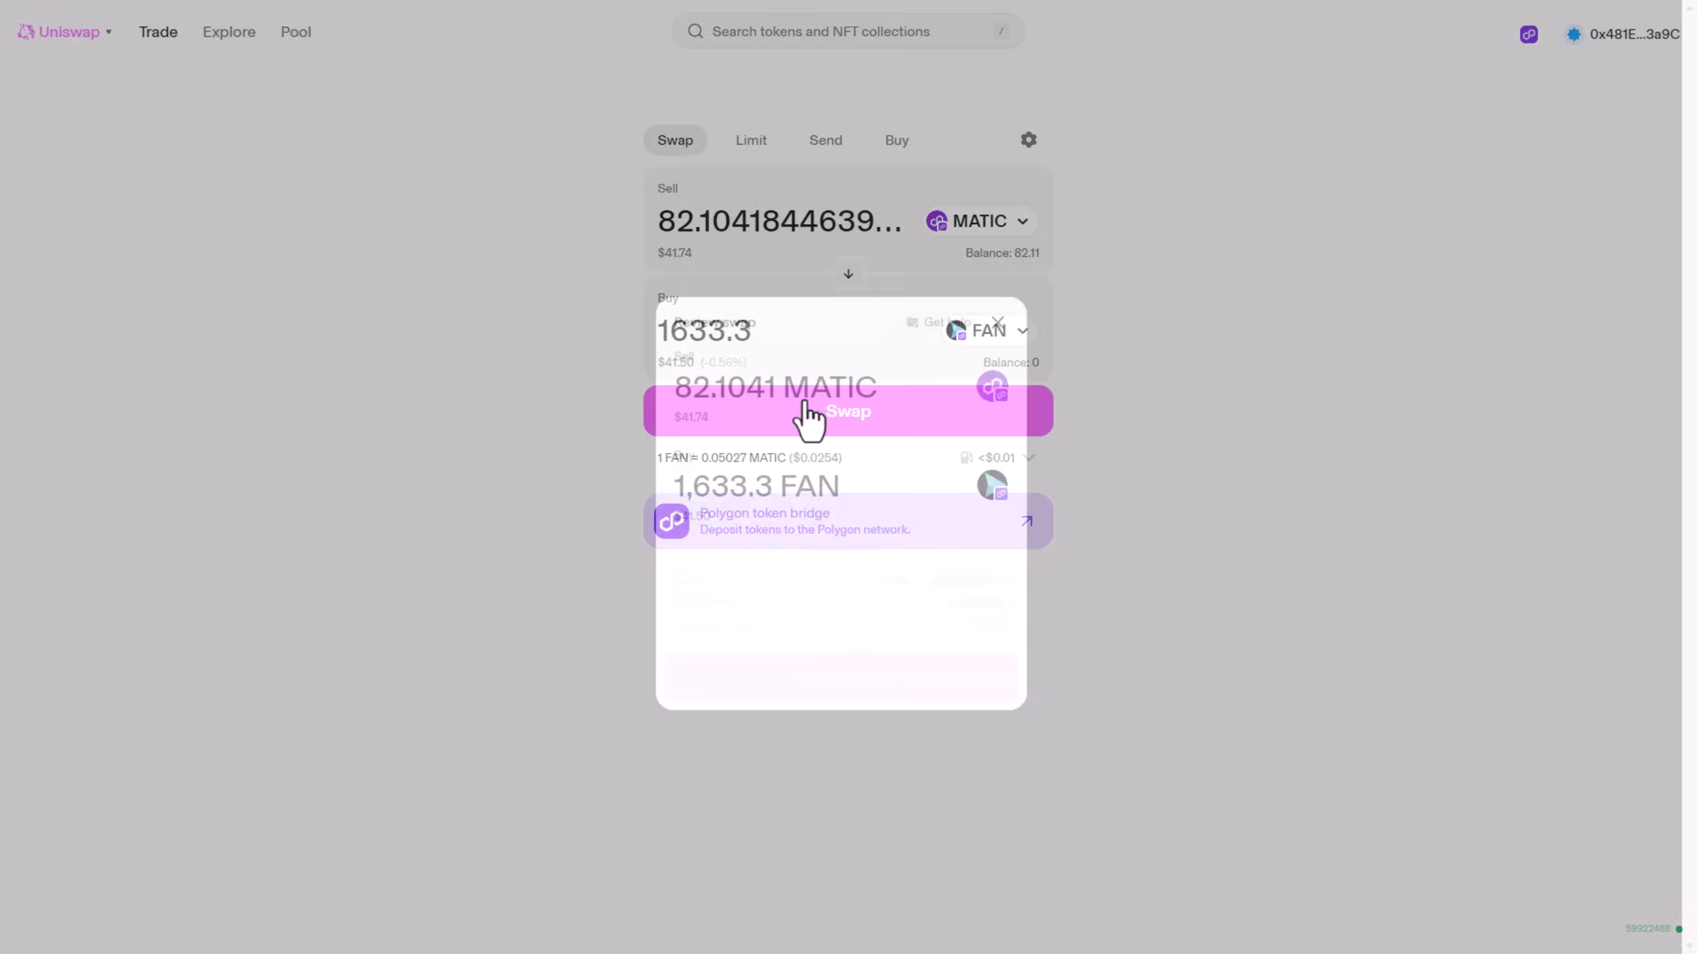
Step: Confirm the 80.1041 MATIC-to-FAN swap in MetaMask and check the new ~1,593 FAN balance
left_click(848, 410)
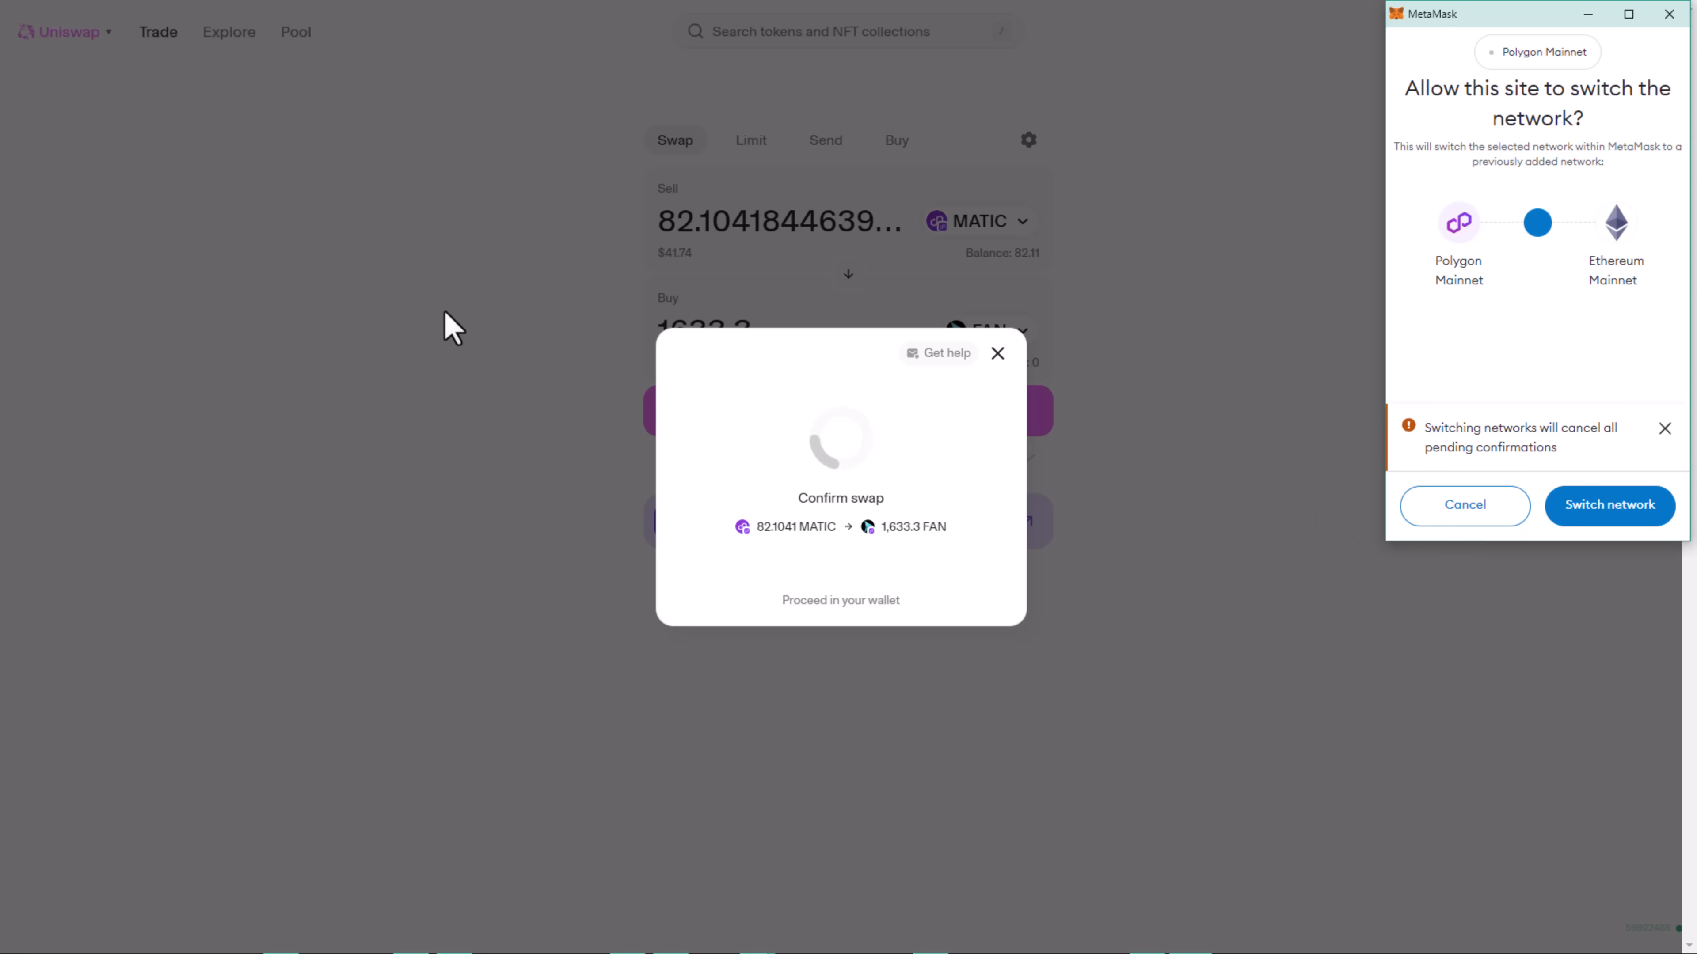
left_click(1608, 505)
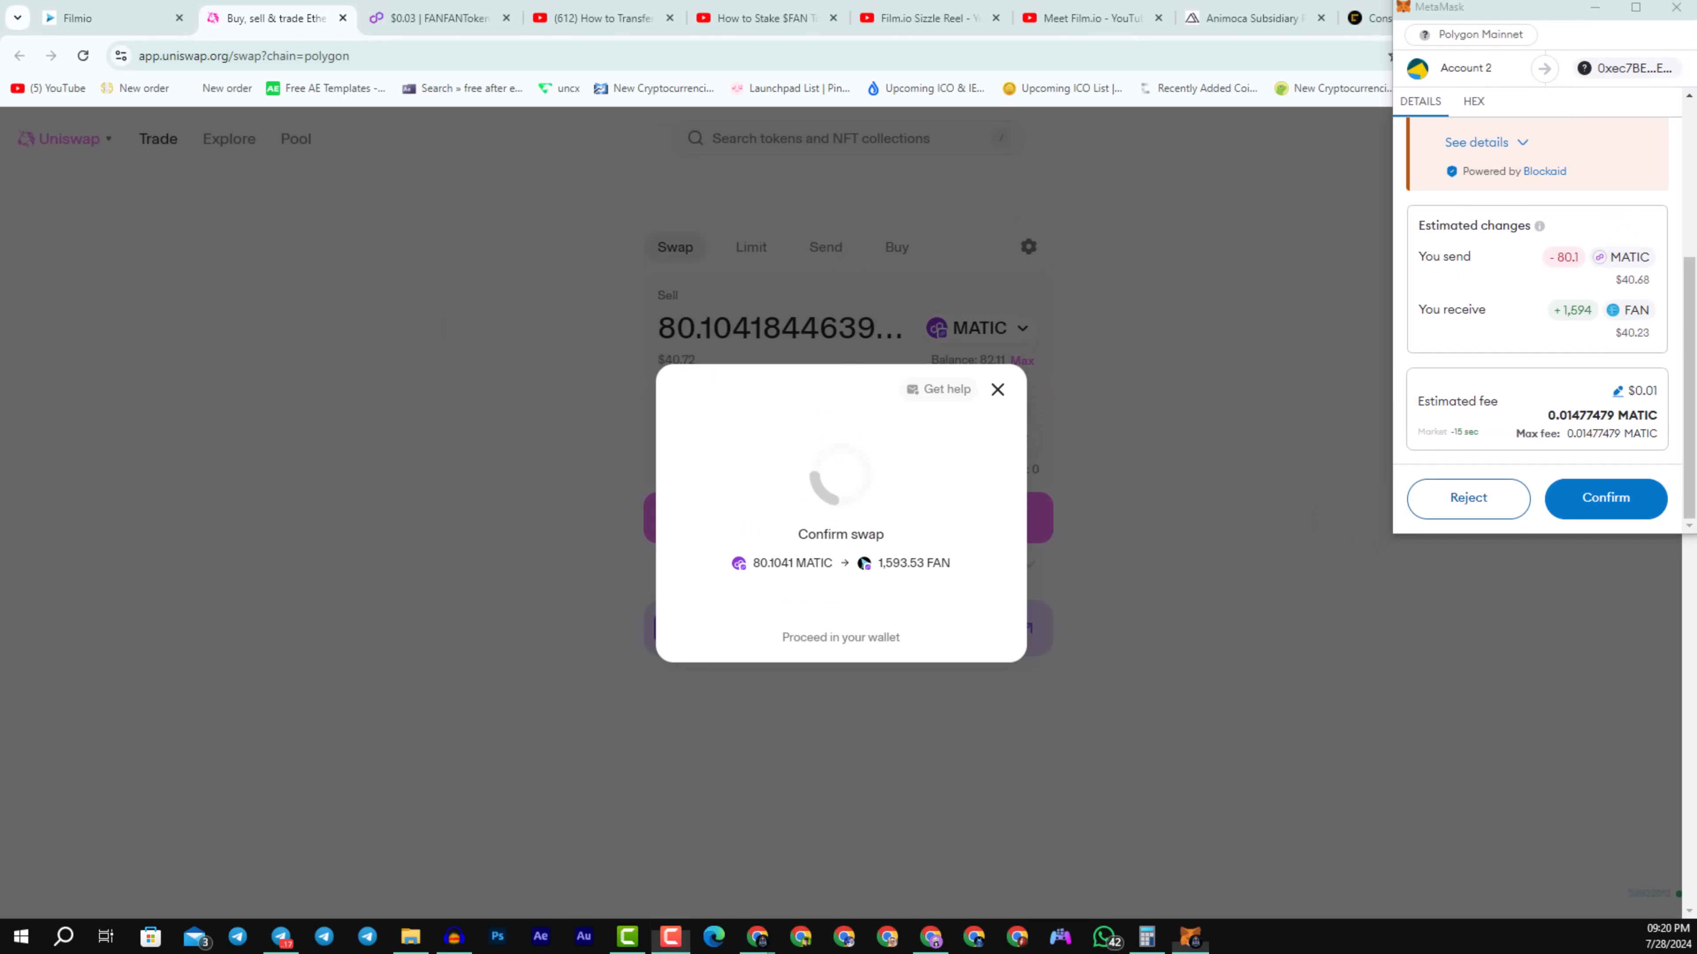
left_click(1604, 499)
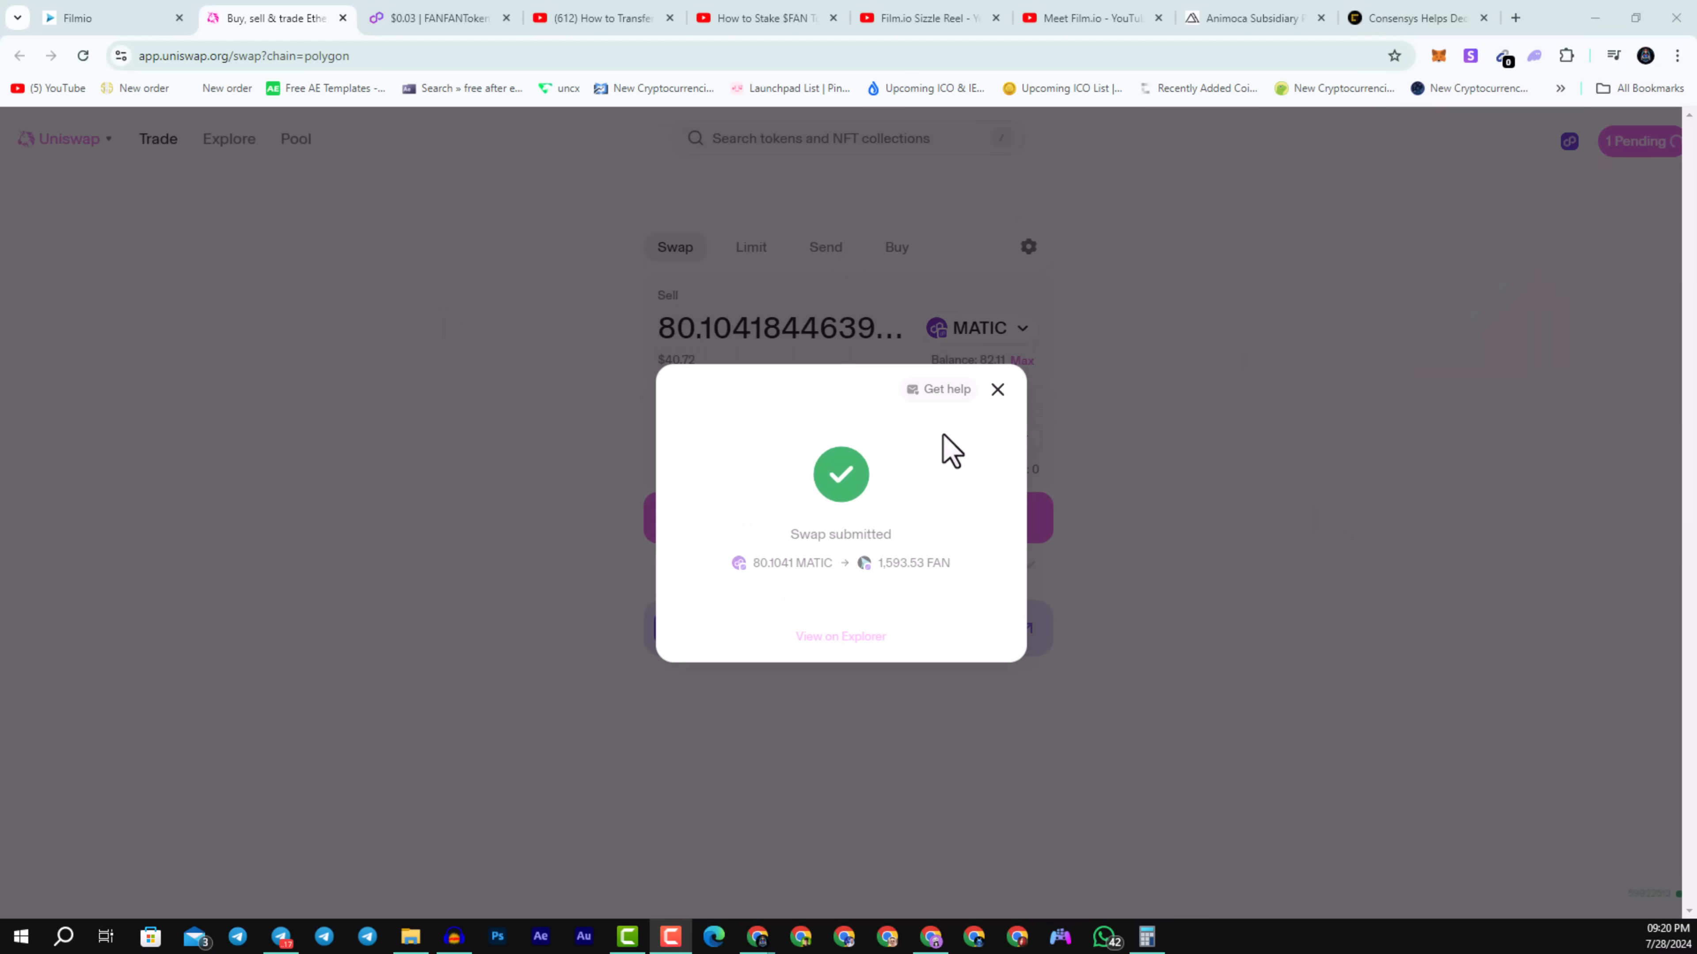
mouse_move(844, 507)
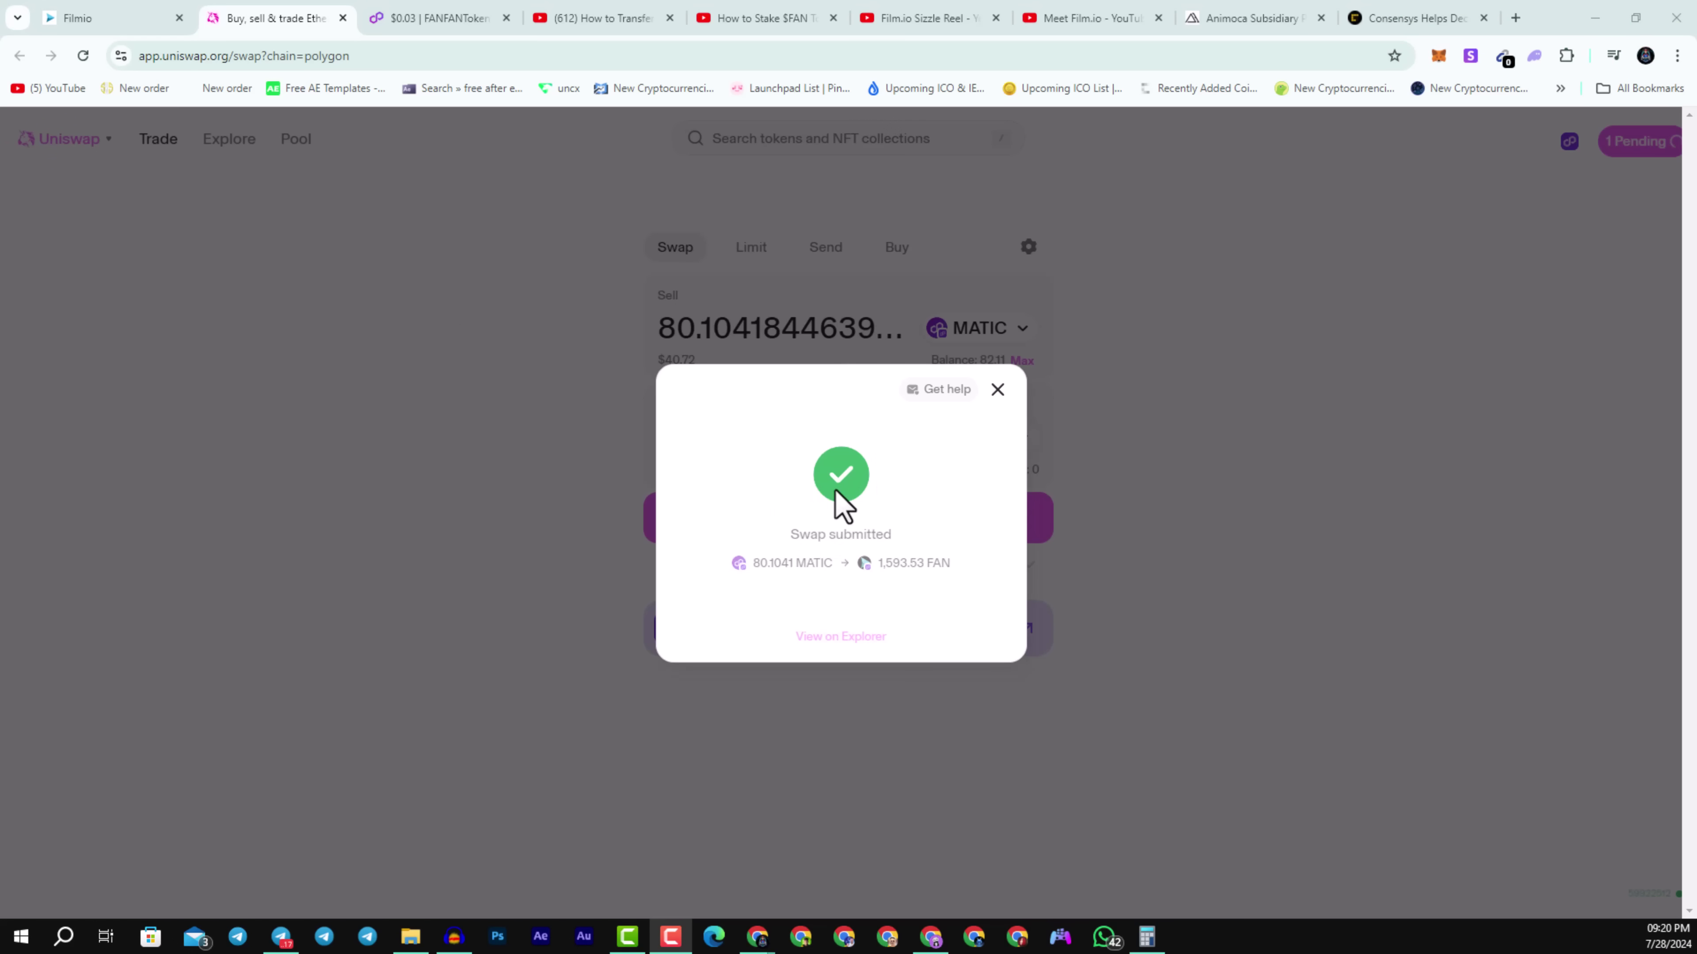
mouse_move(1556, 73)
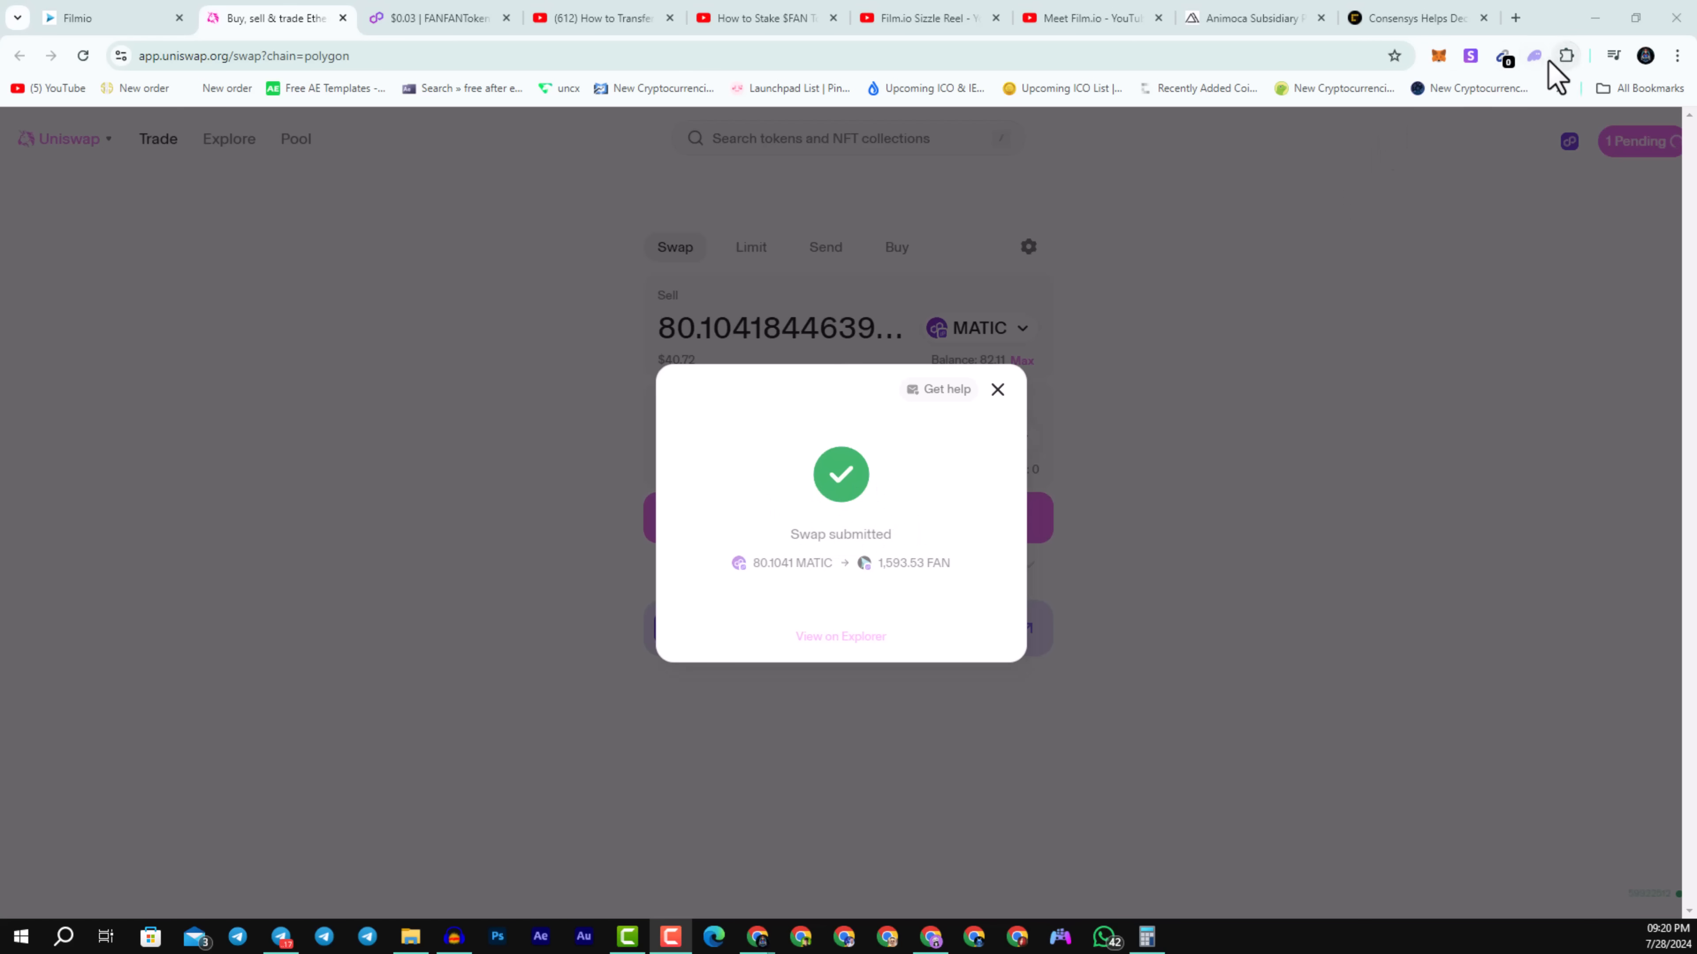
left_click(1438, 55)
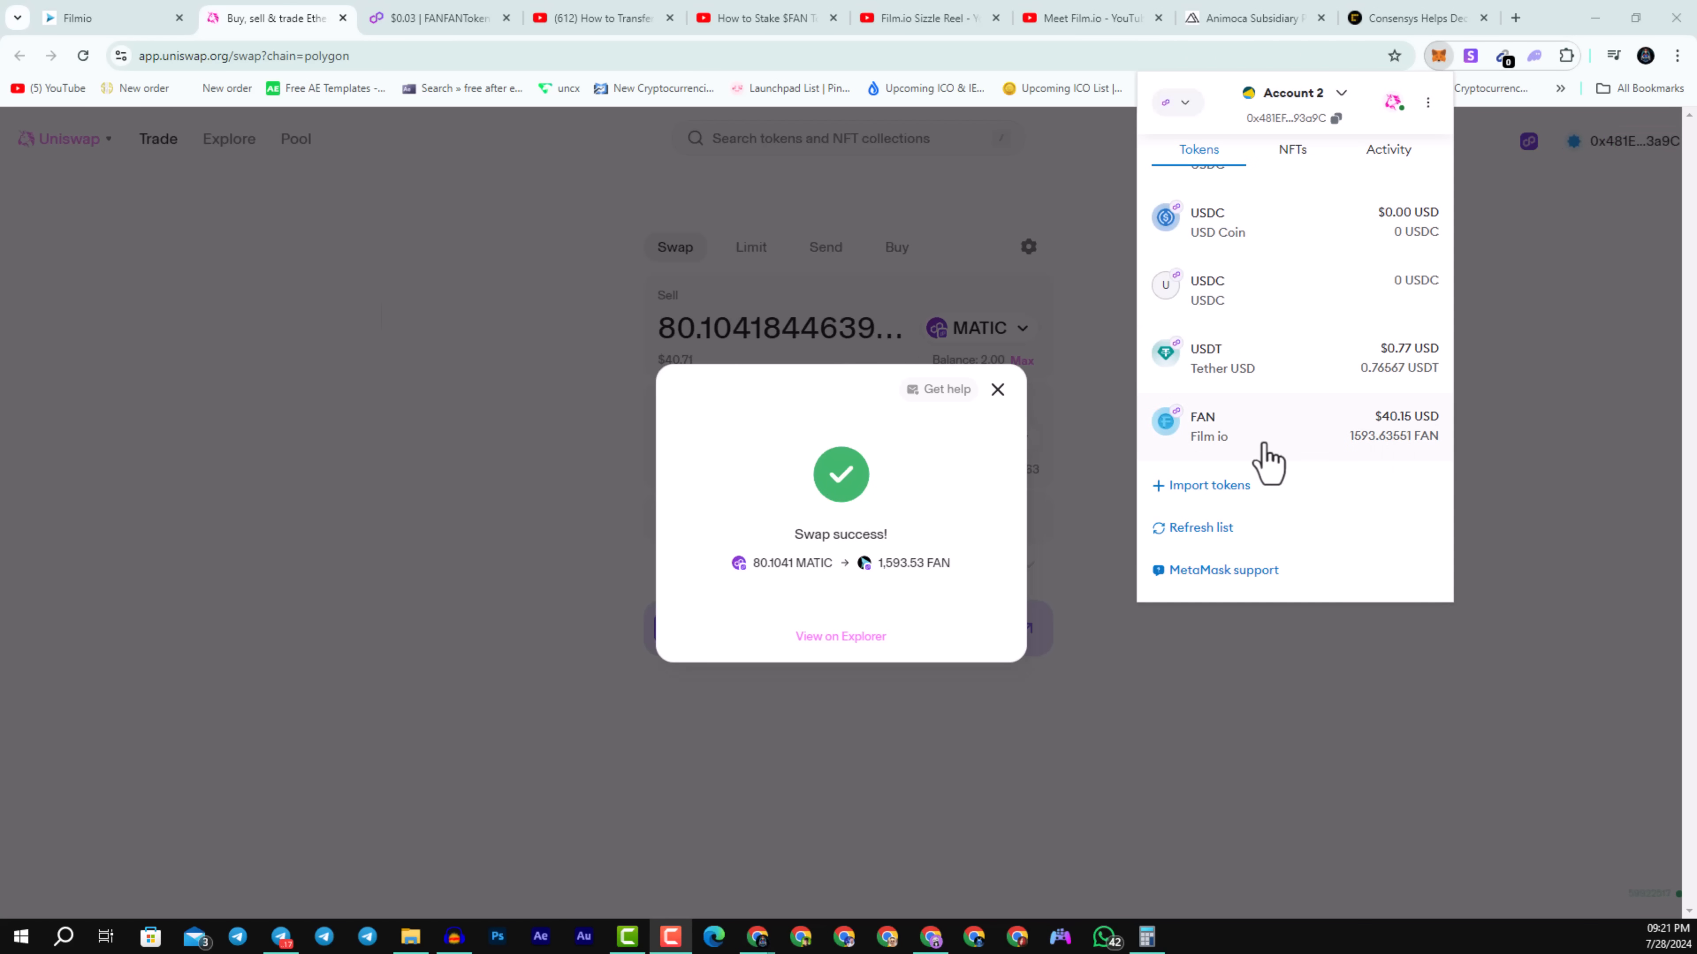
mouse_move(1312, 443)
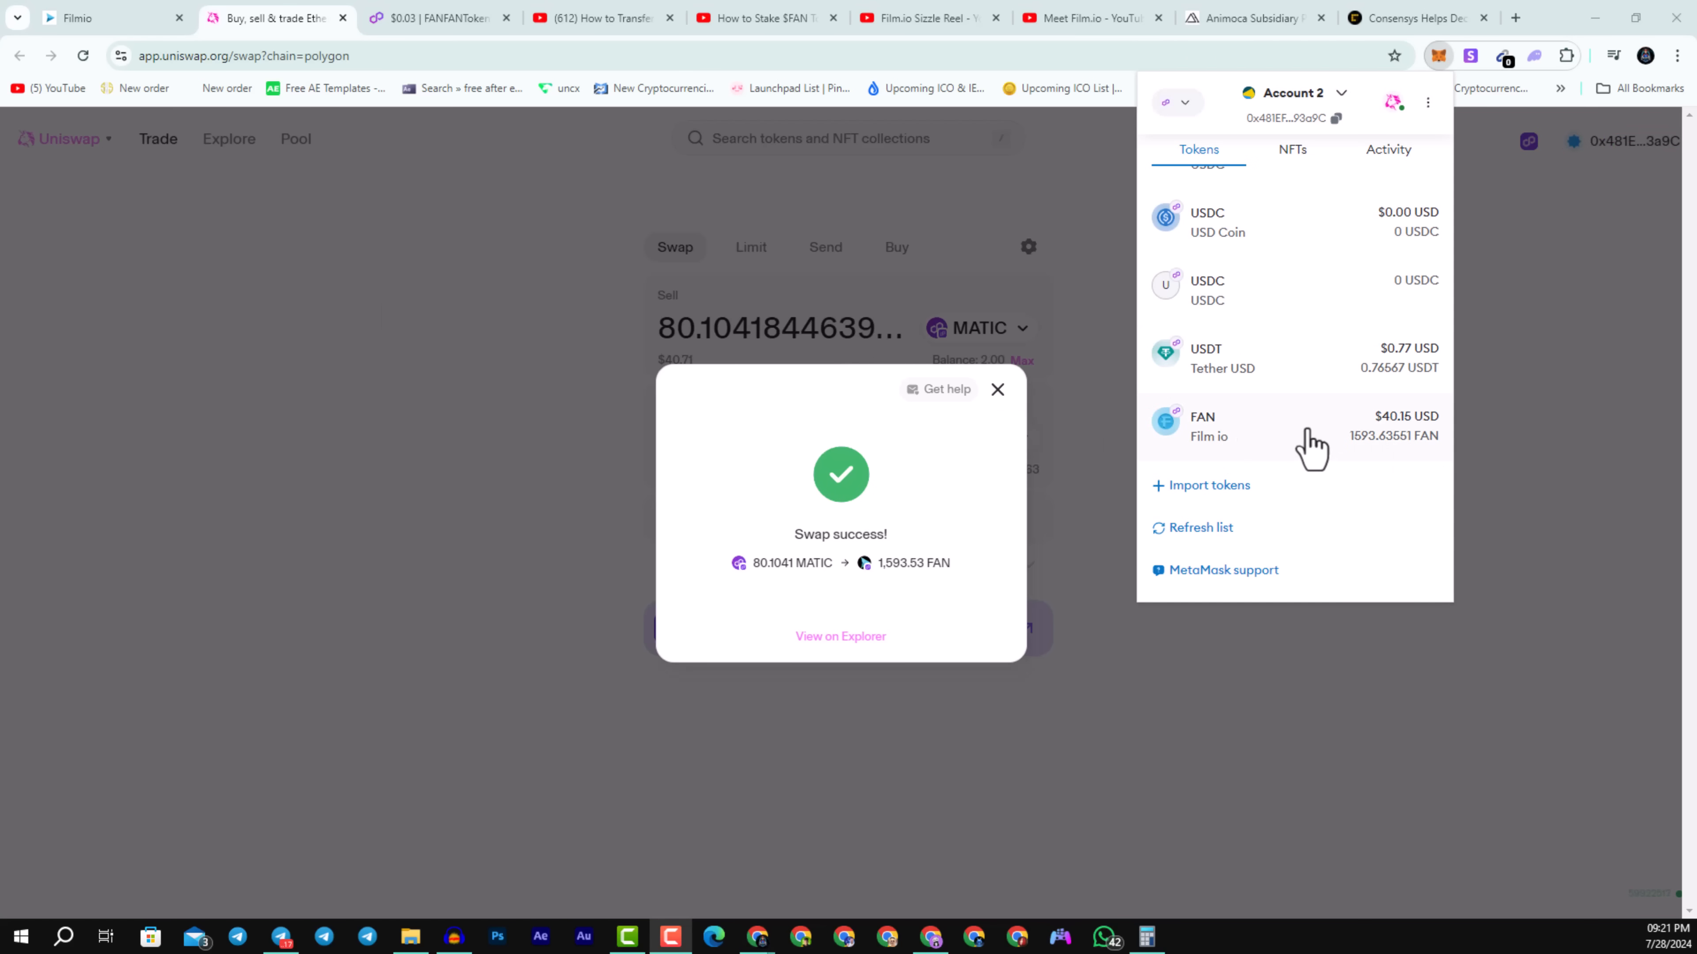
mouse_move(988, 444)
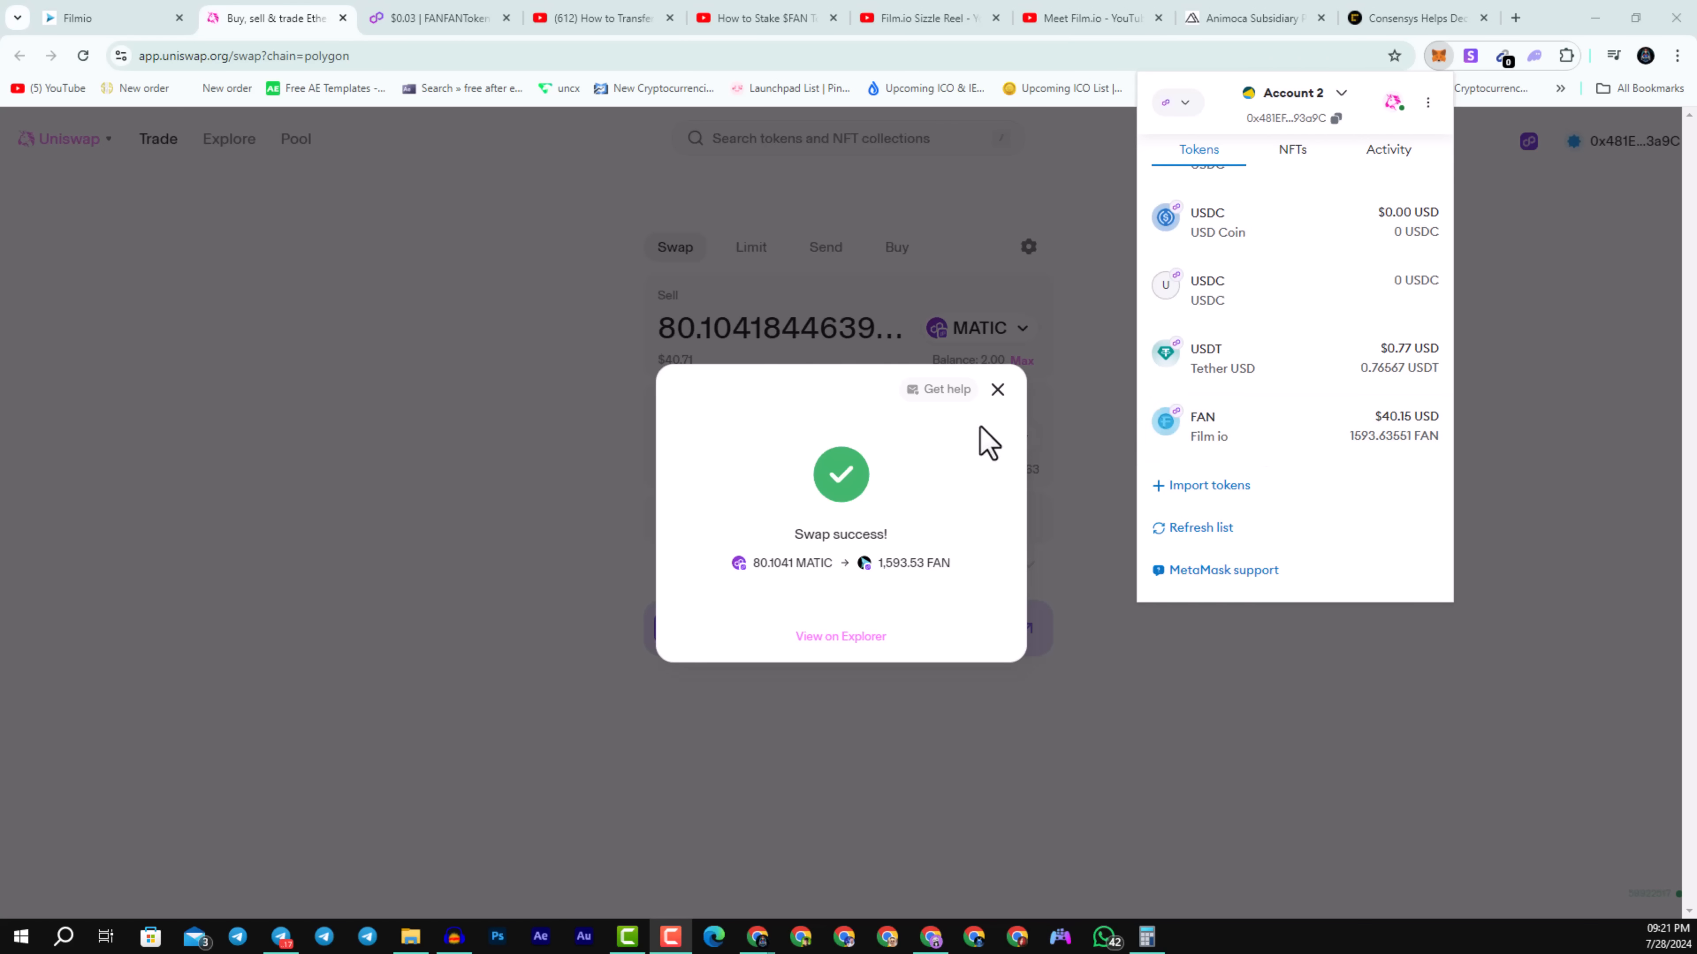
Step: Copy the Film.io platform wallet address and open MetaMask
left_click(76, 17)
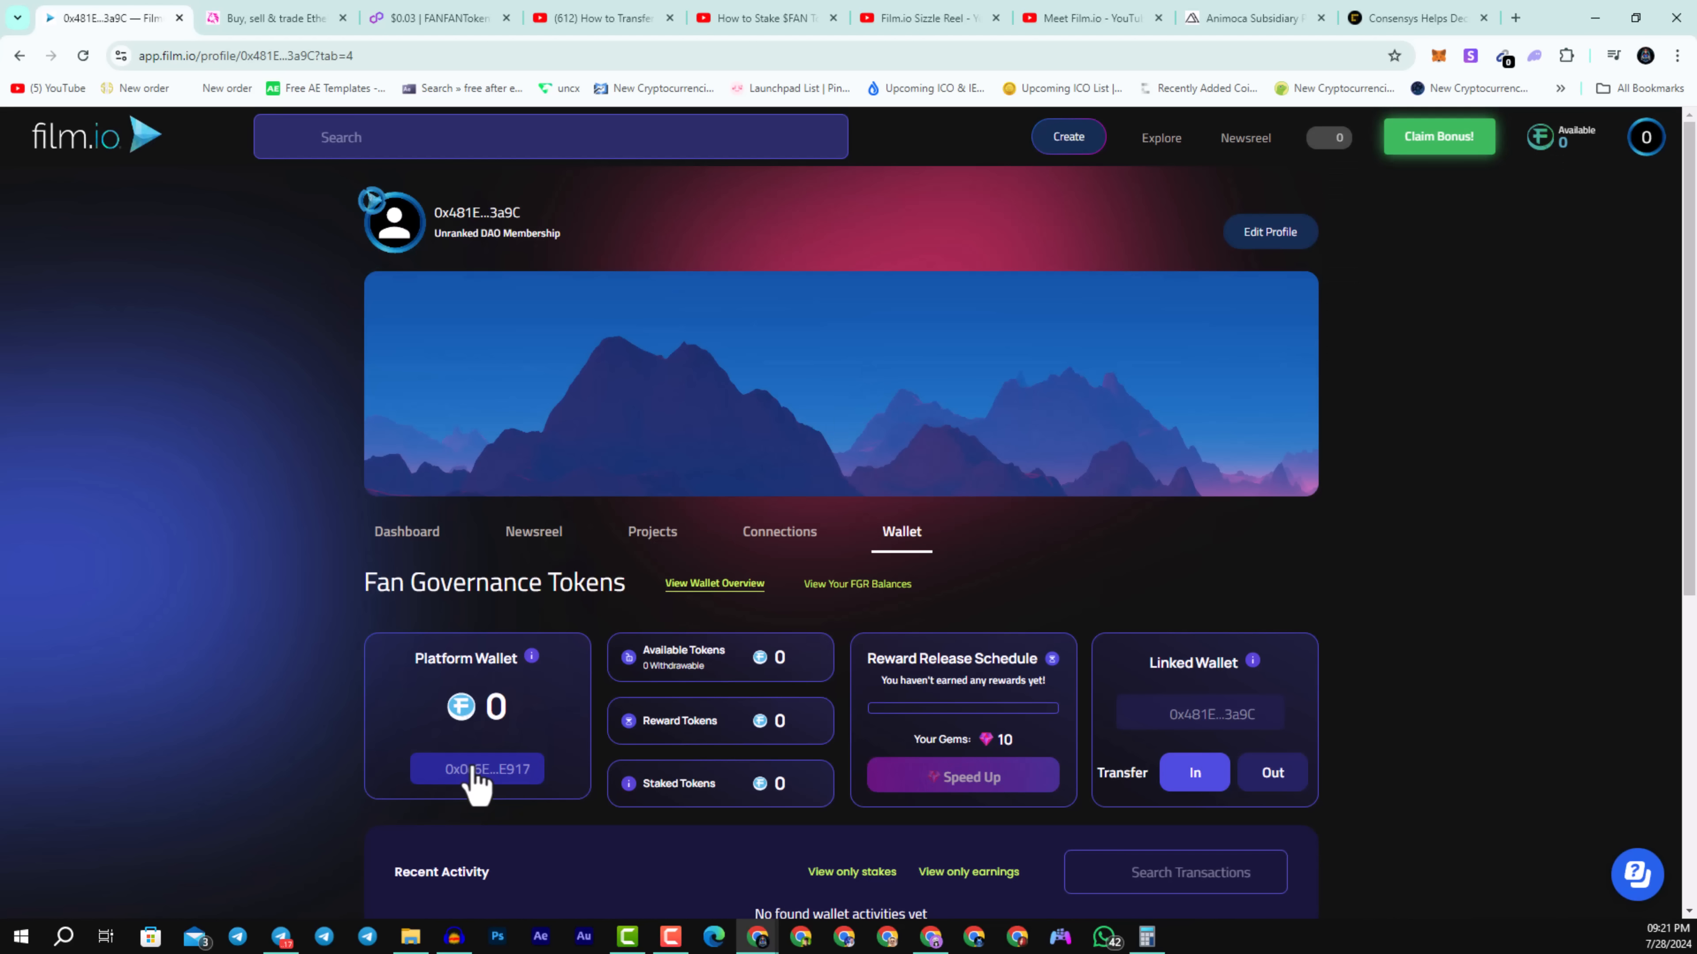
left_click(477, 770)
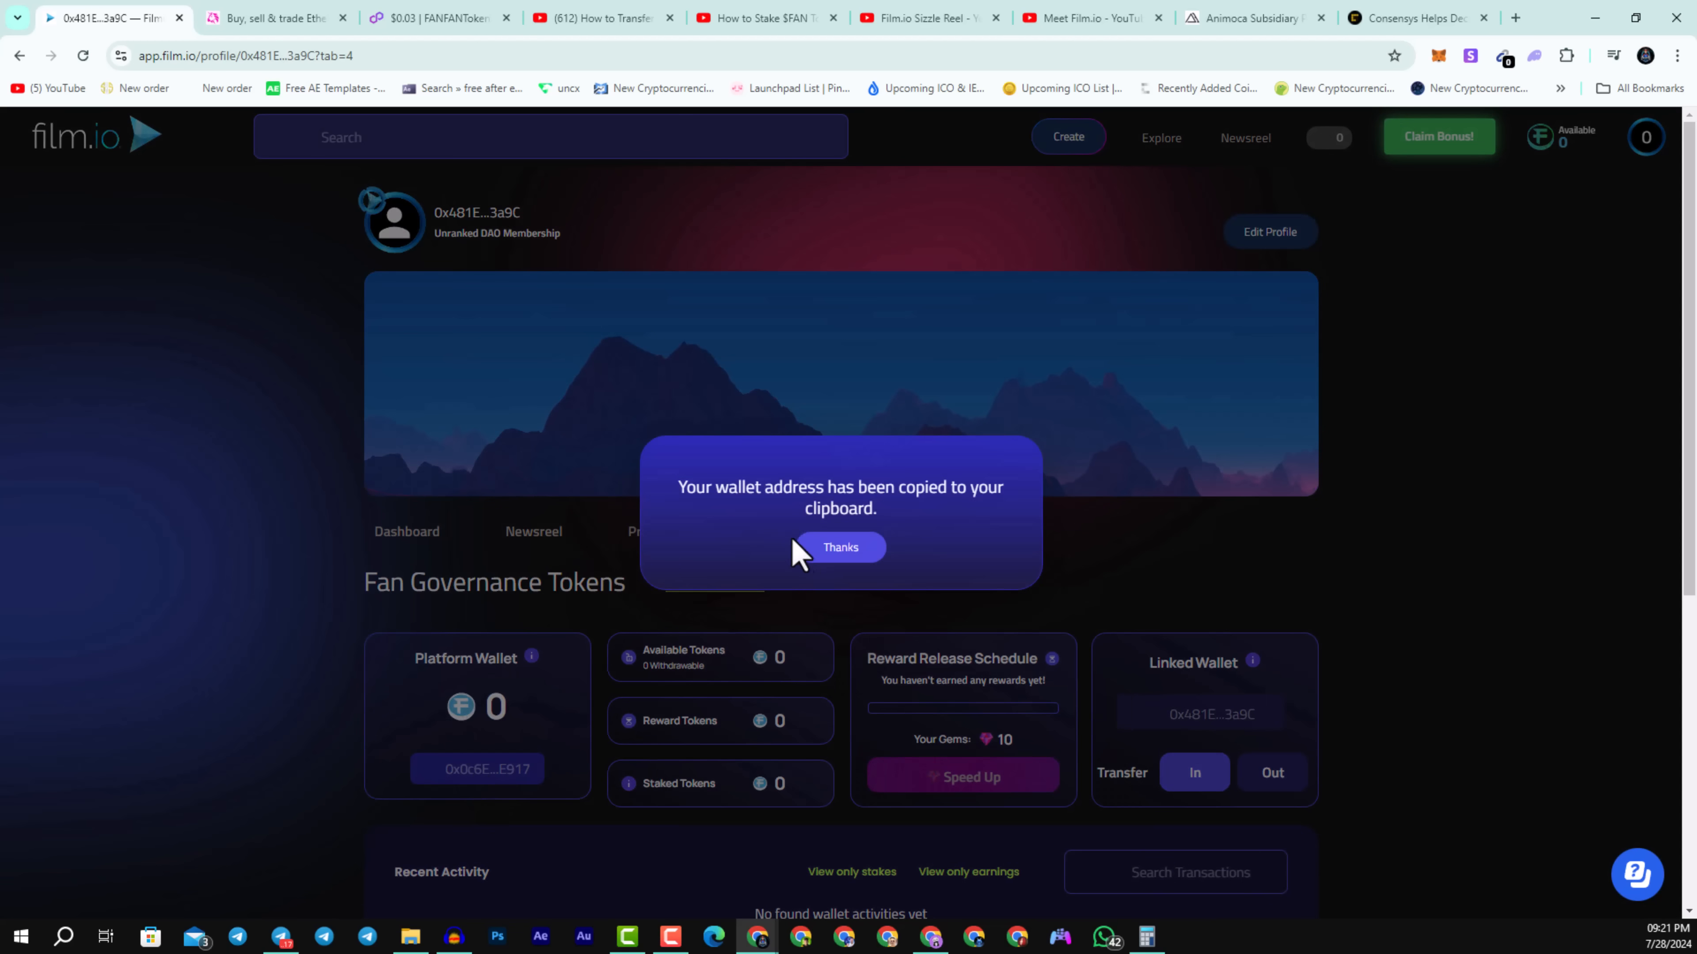
mouse_move(781, 517)
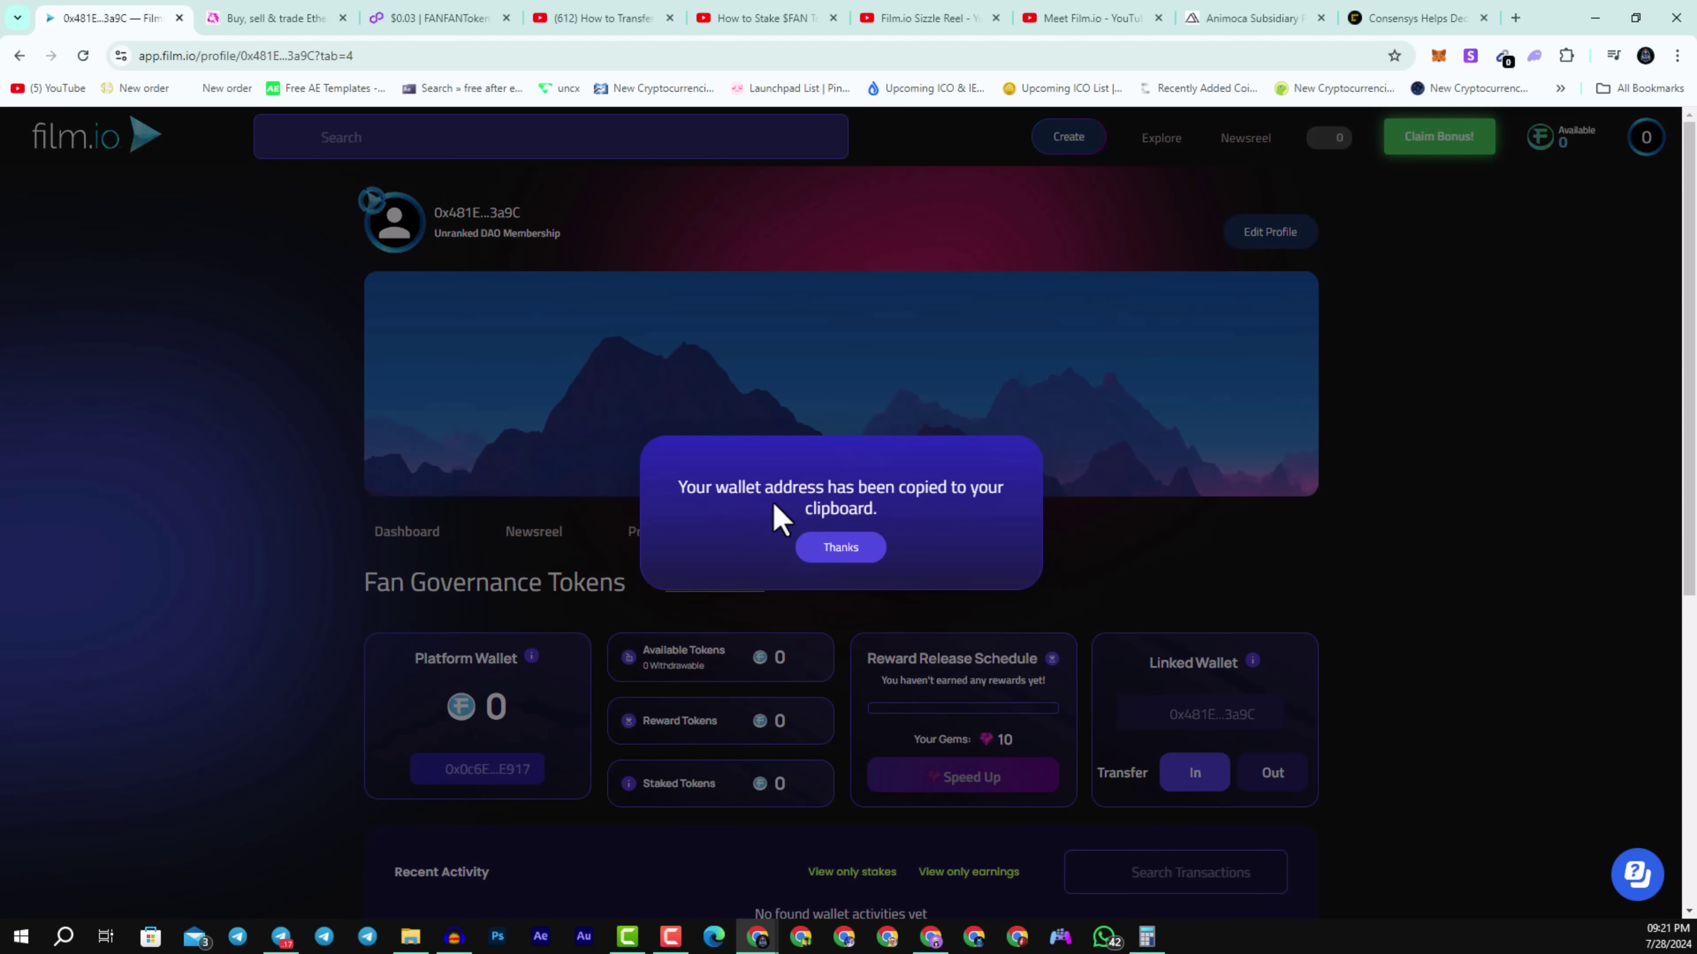
mouse_move(840, 552)
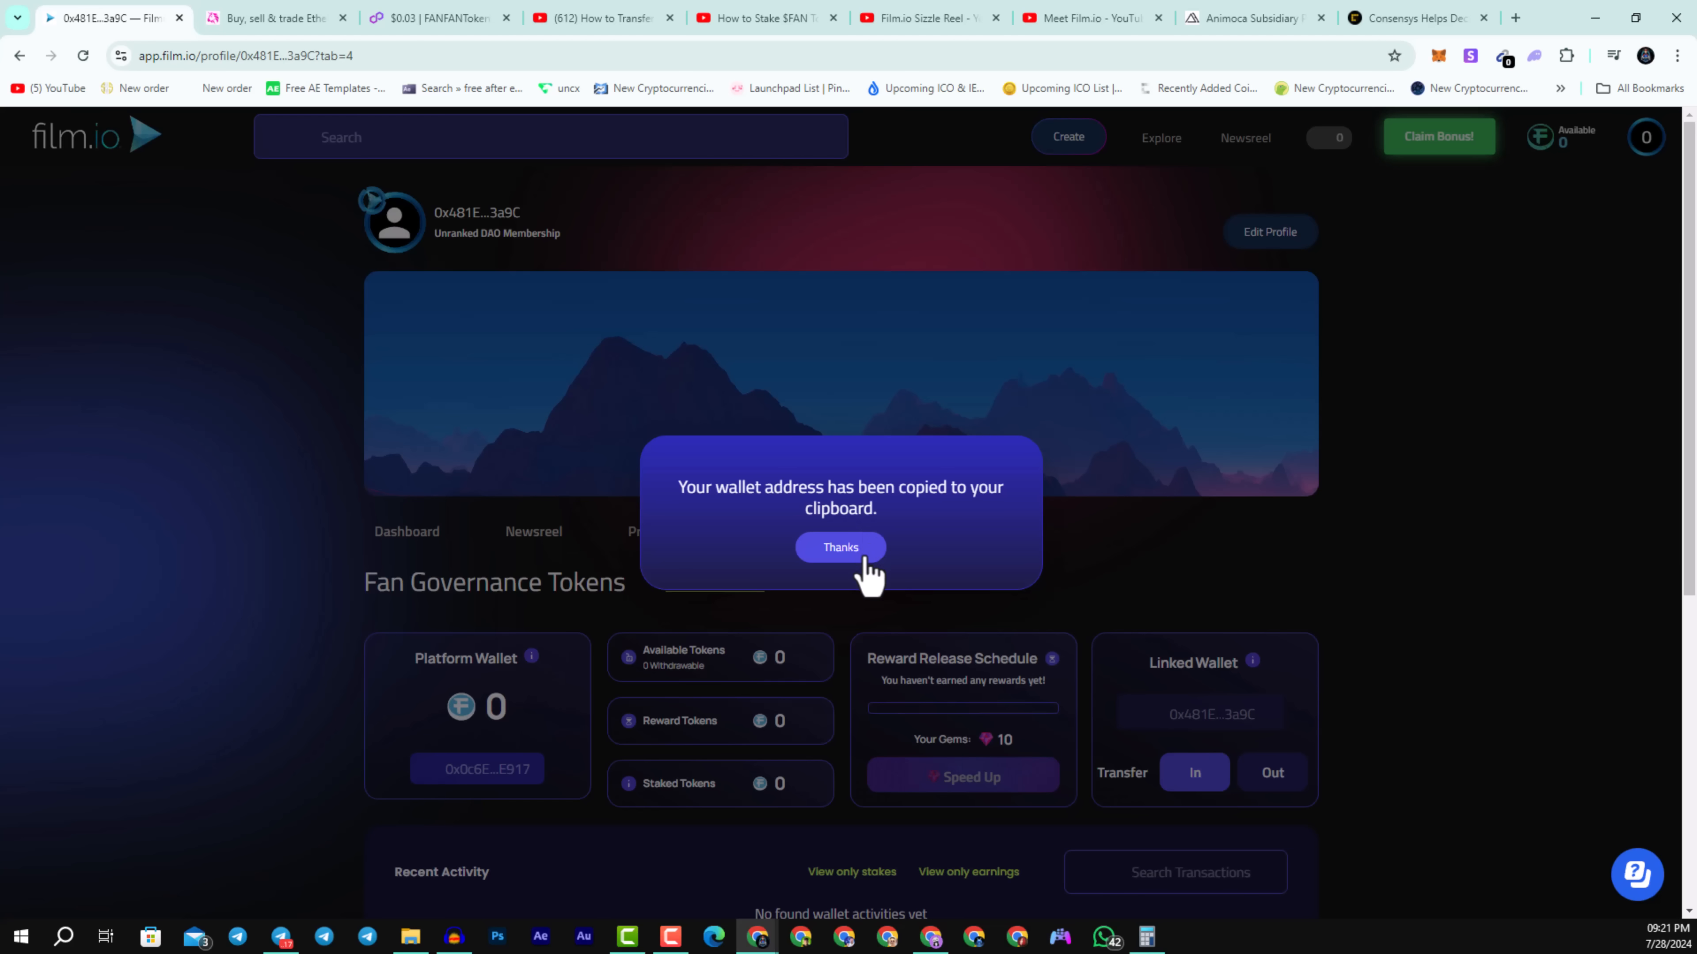
left_click(839, 548)
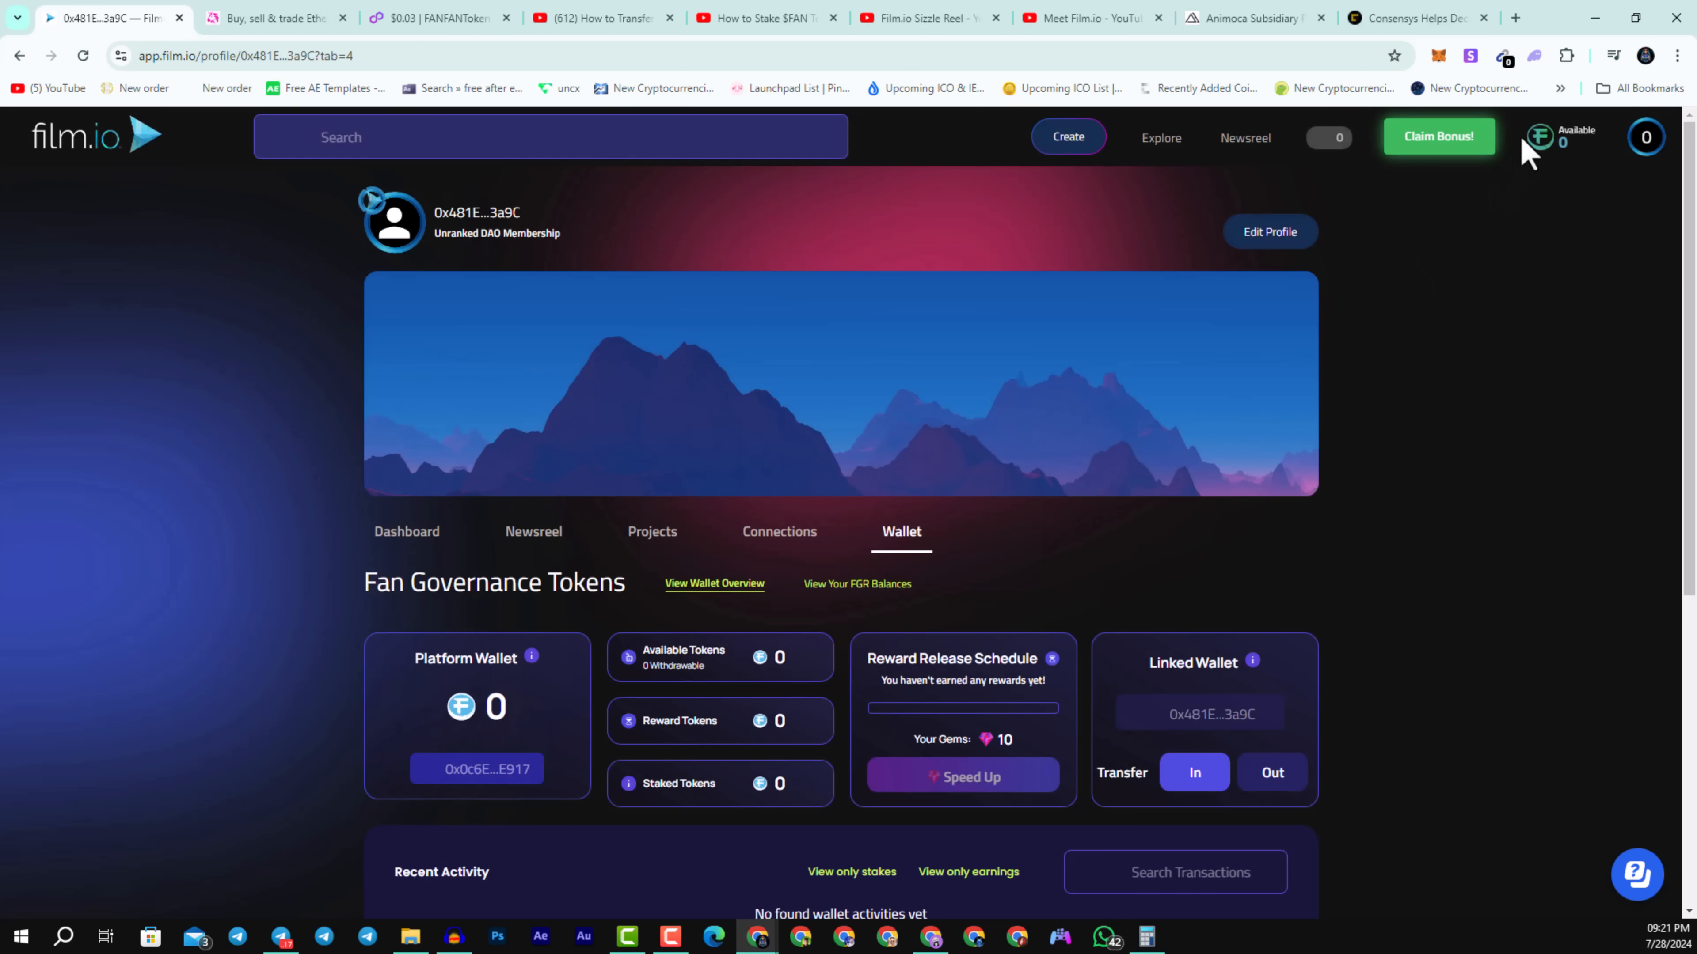
left_click(1565, 55)
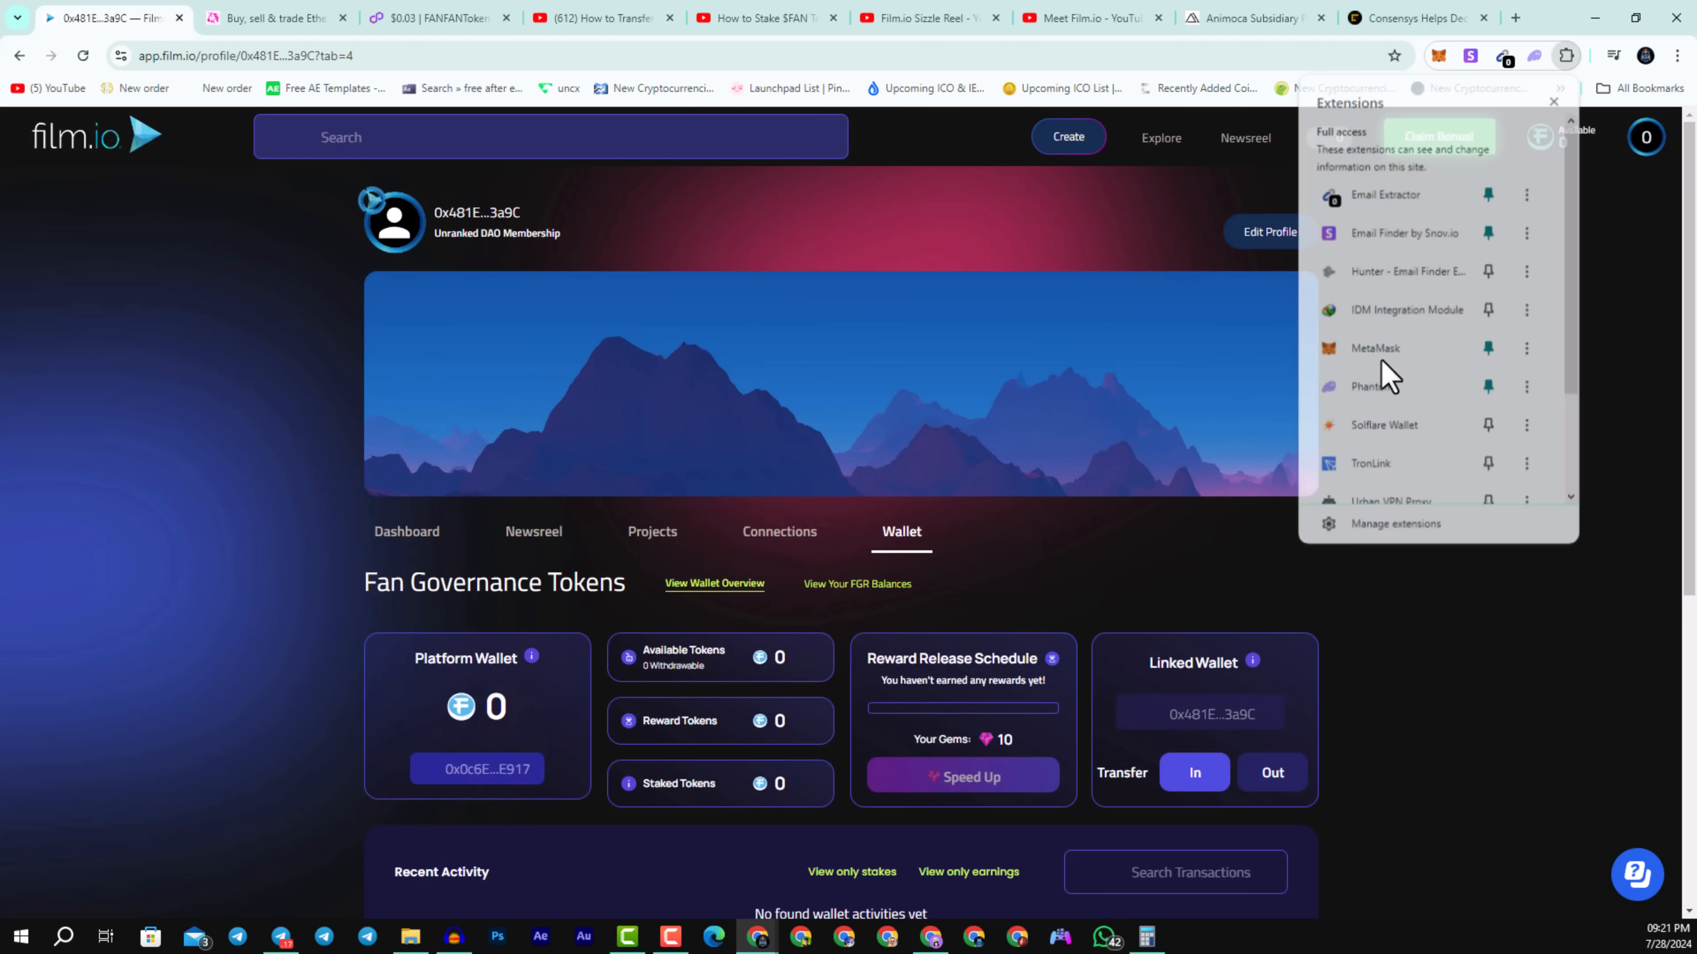
left_click(1374, 347)
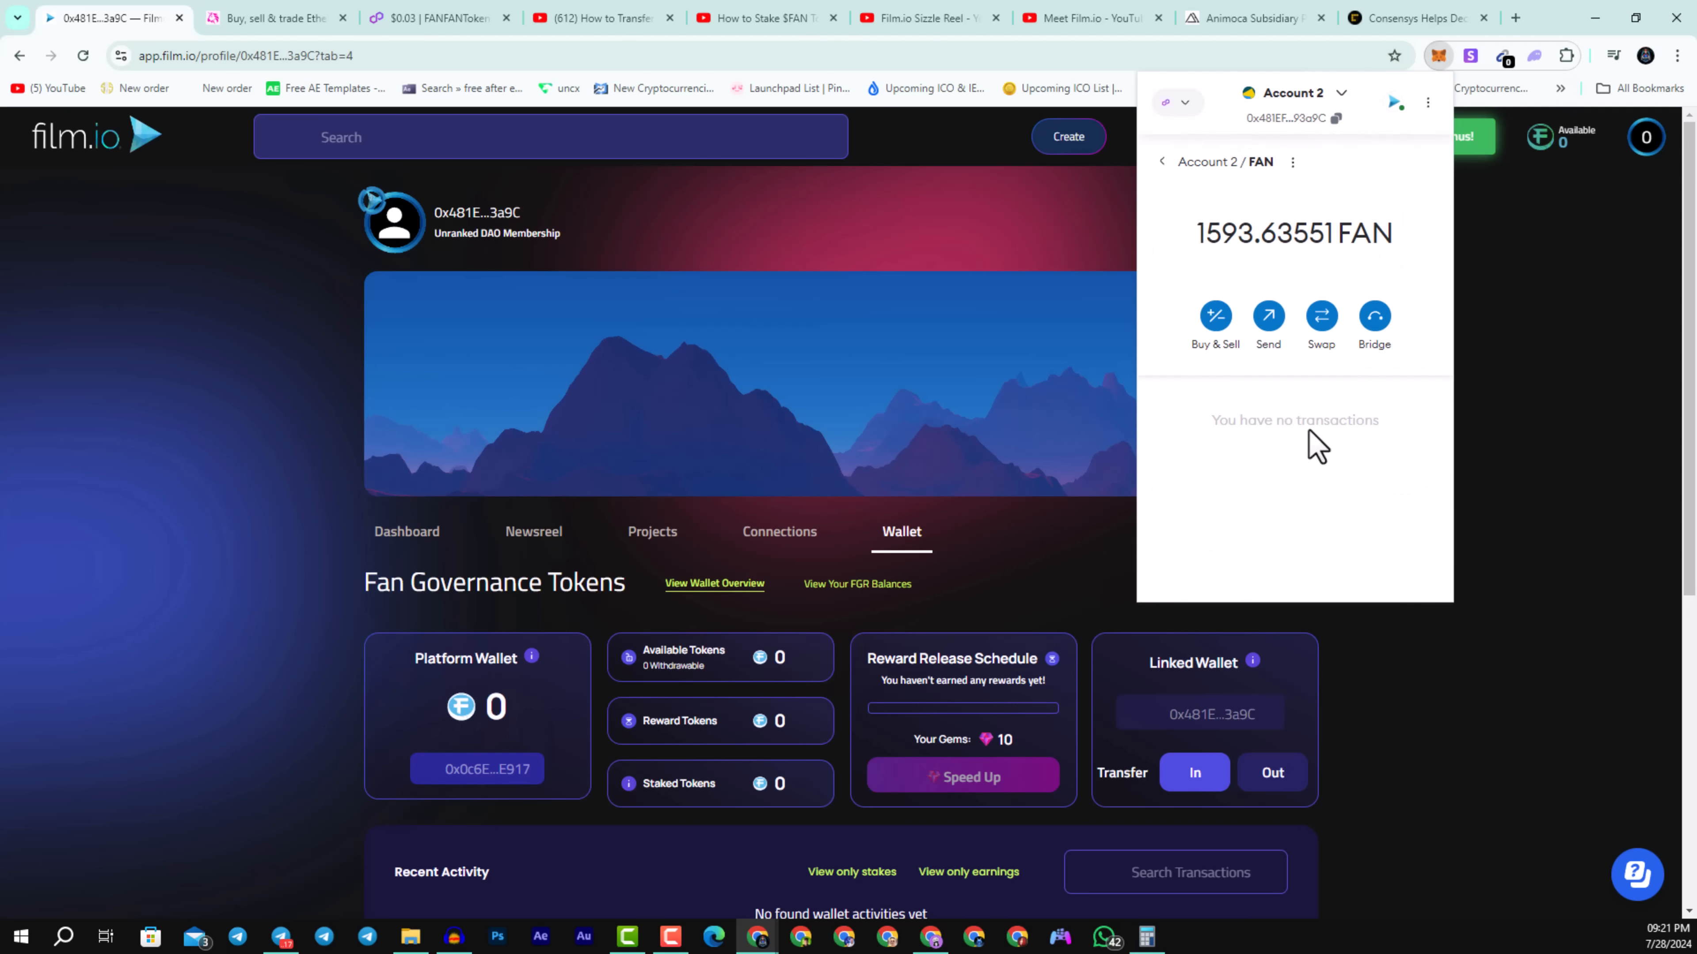
Step: Send the entire 1,593.63 FAN balance to the platform wallet address and confirm
left_click(1267, 318)
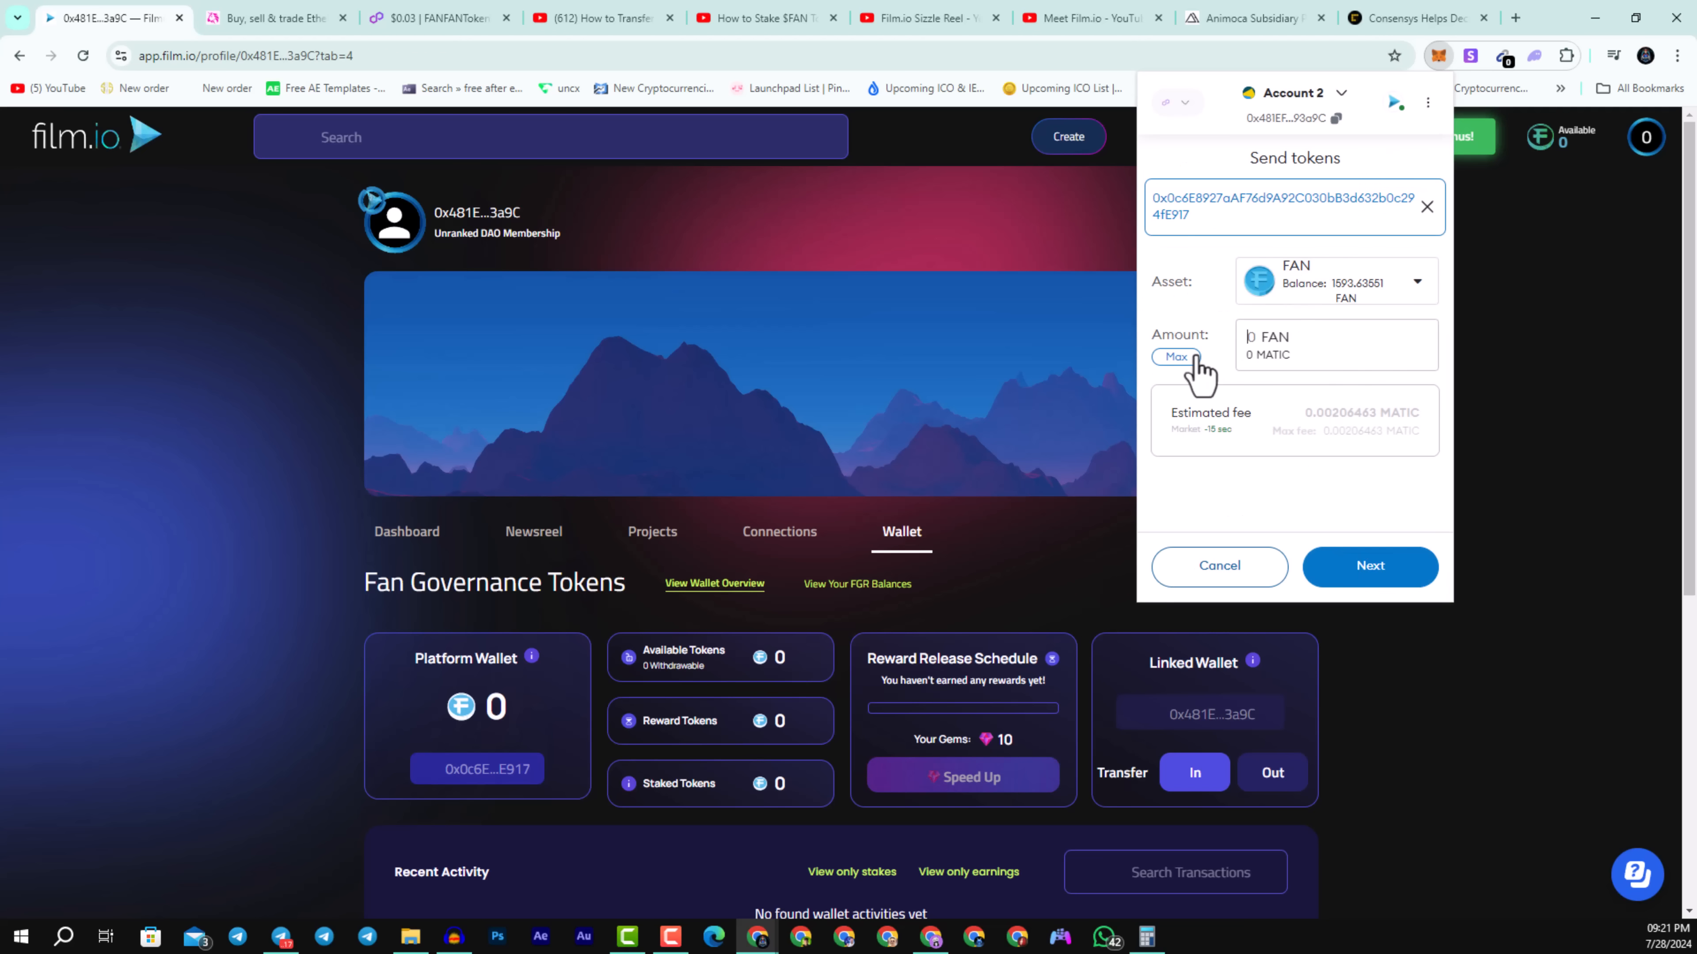
left_click(1369, 565)
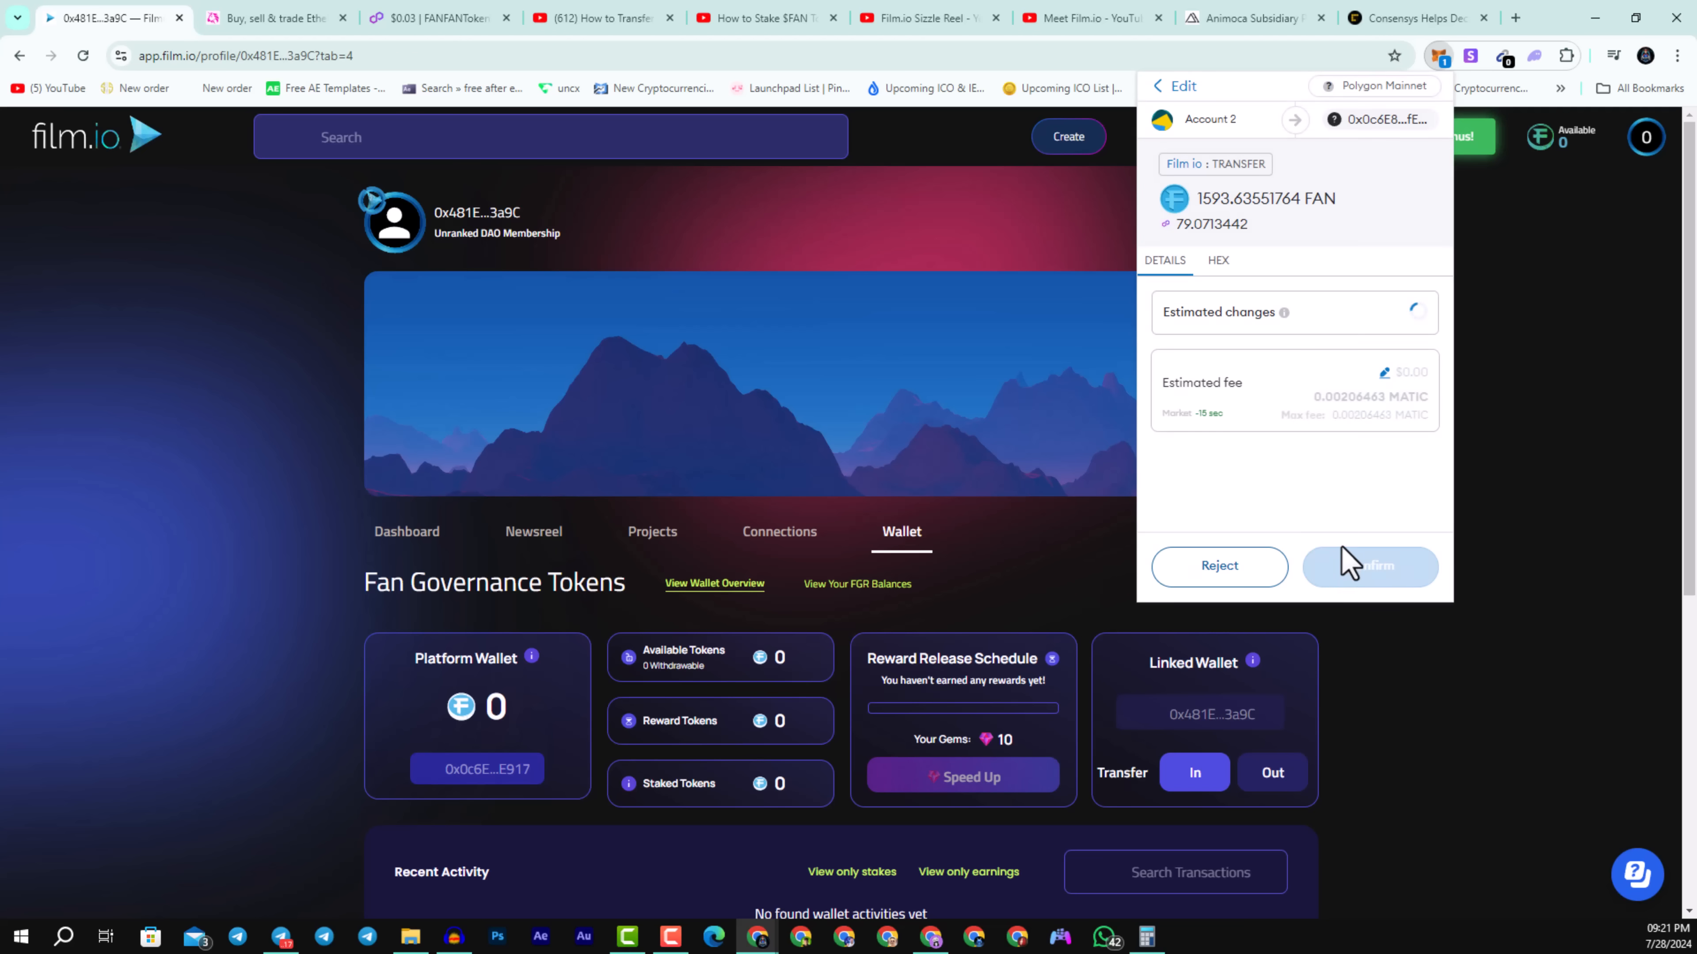
left_click(1369, 565)
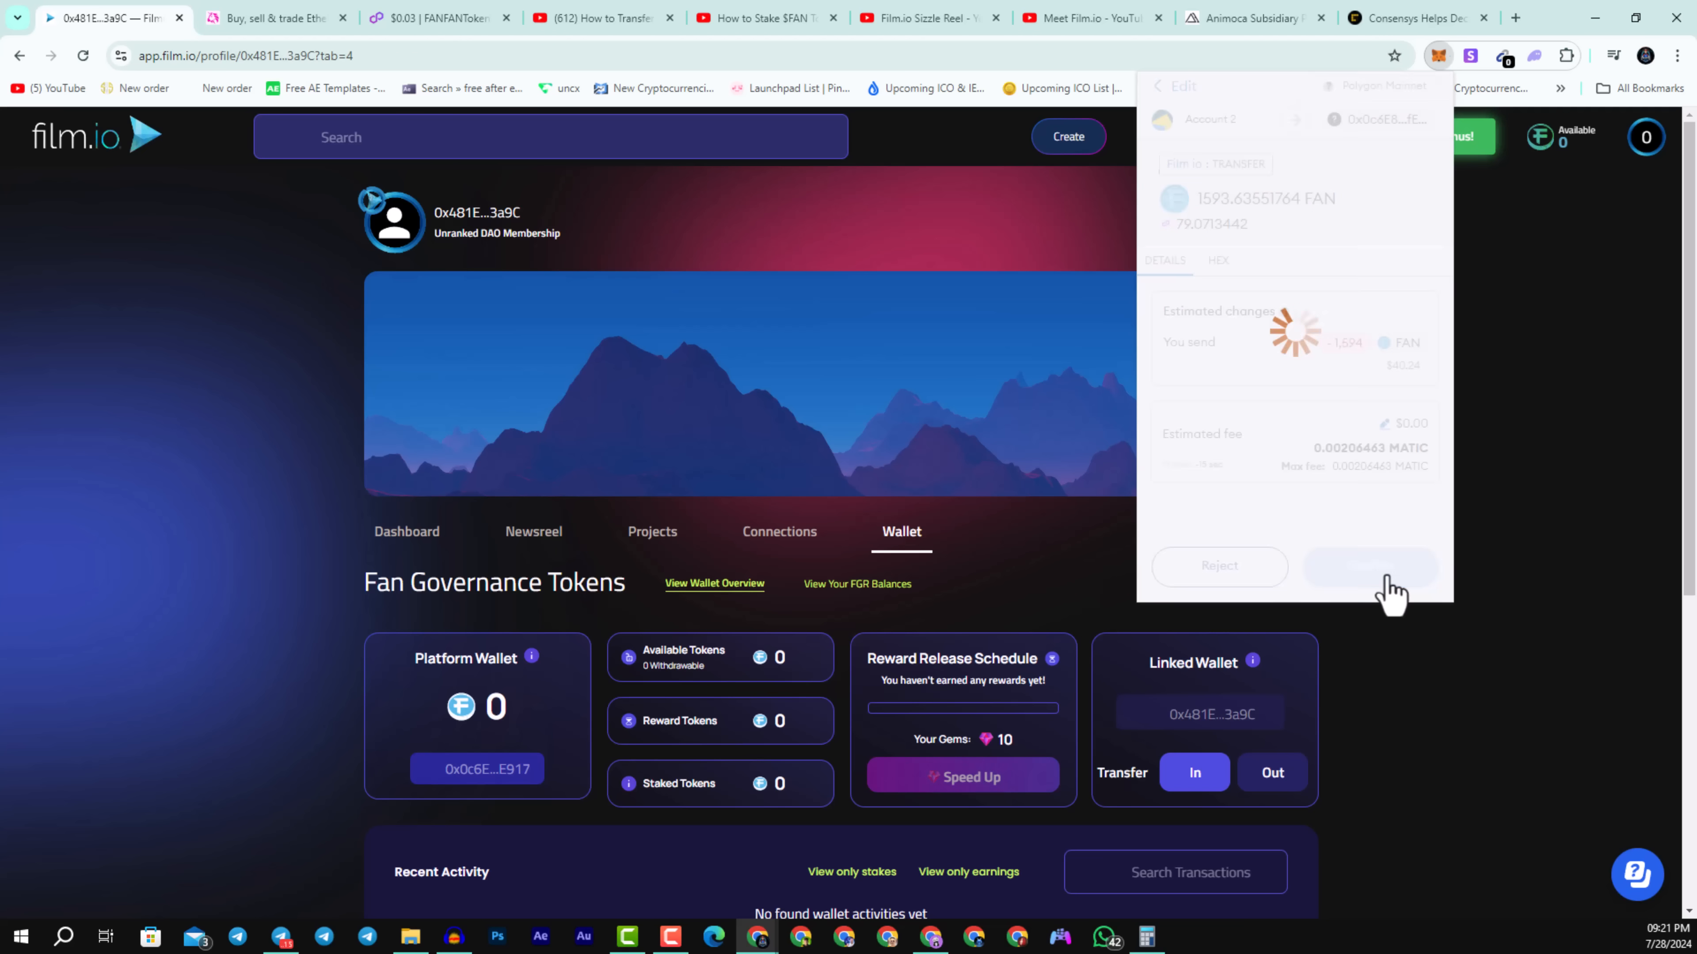
left_click(1370, 566)
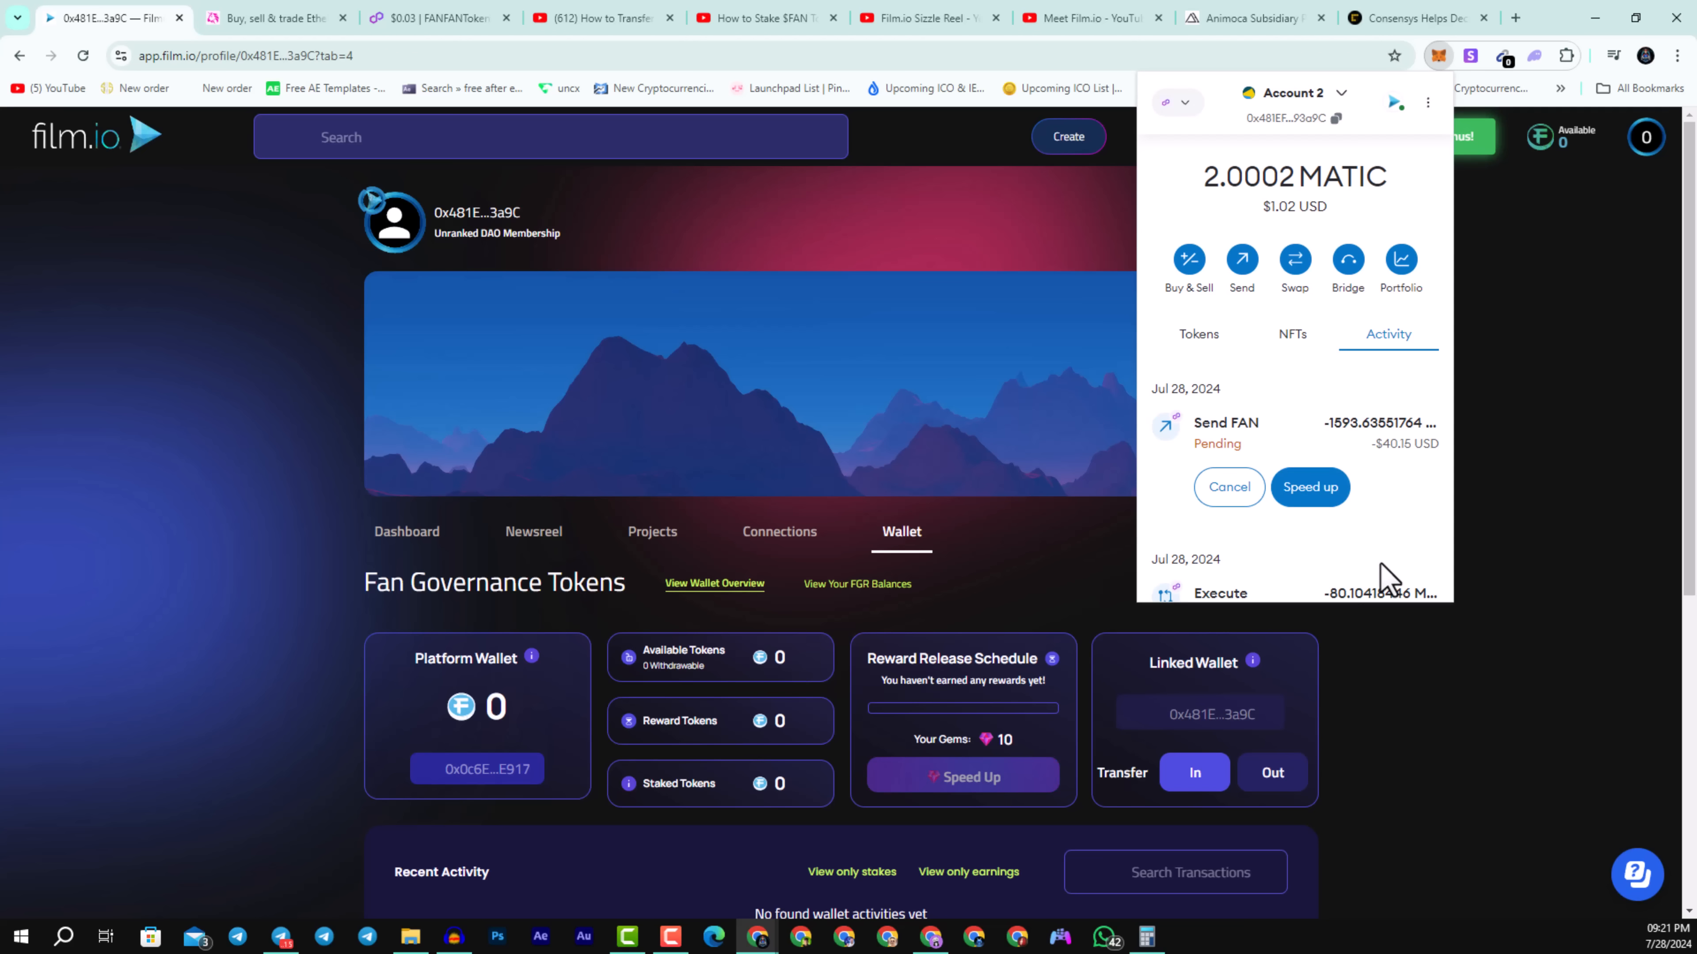
mouse_move(338, 469)
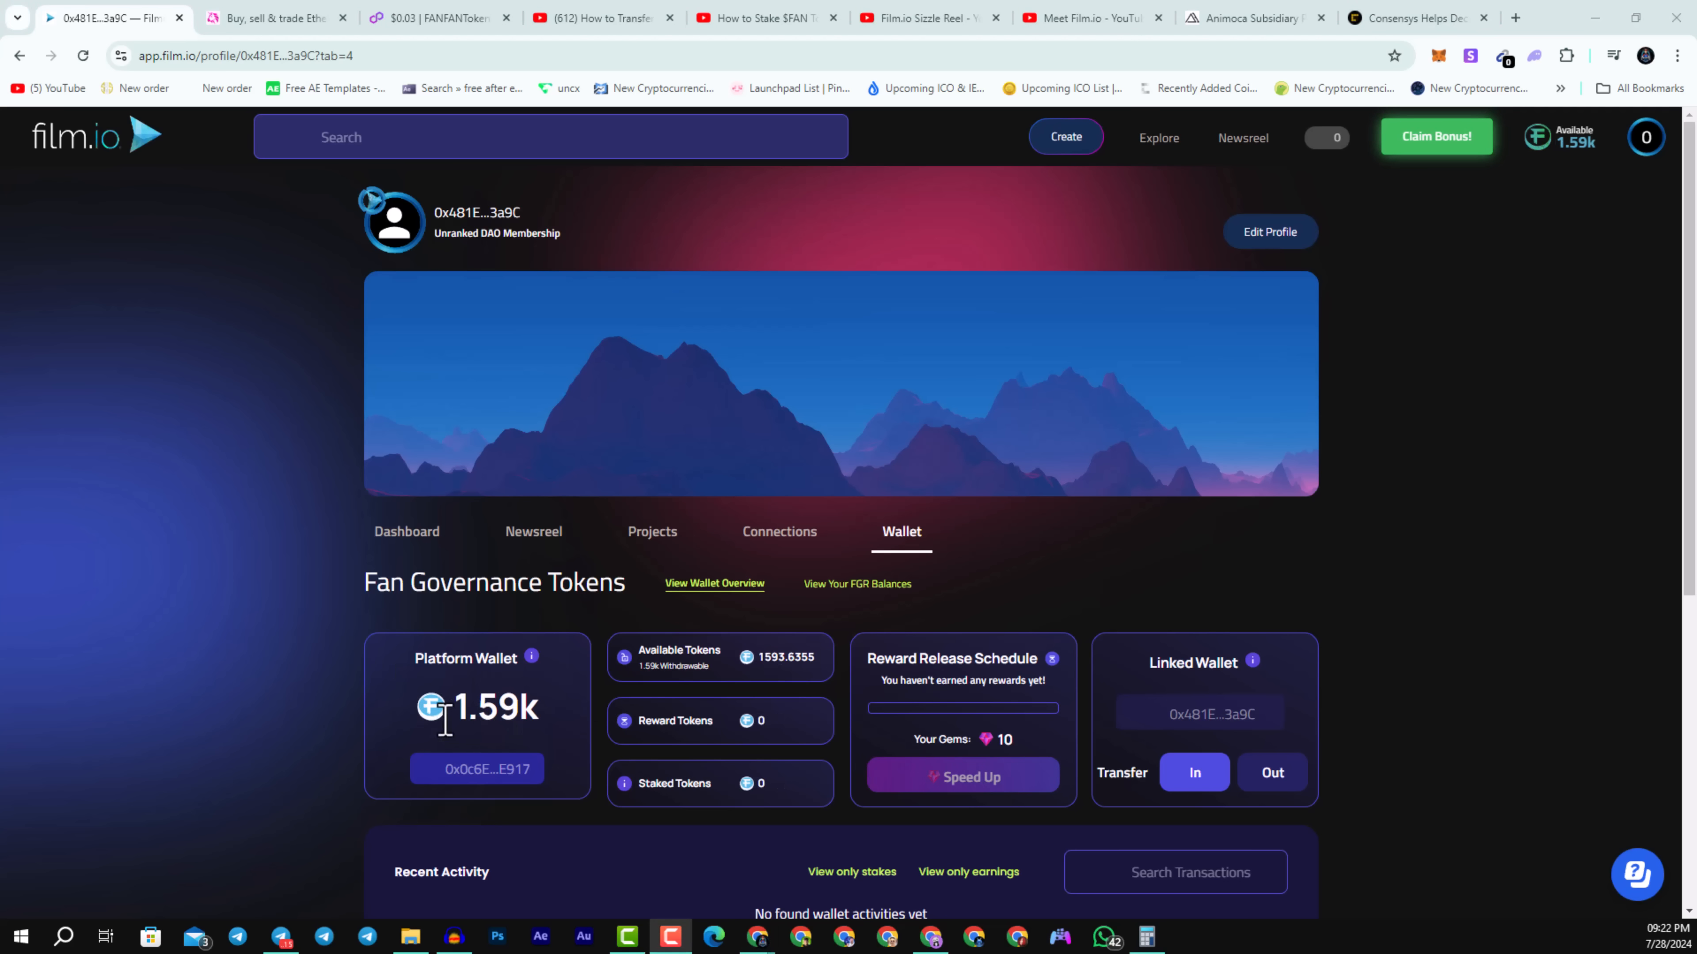
mouse_move(358, 652)
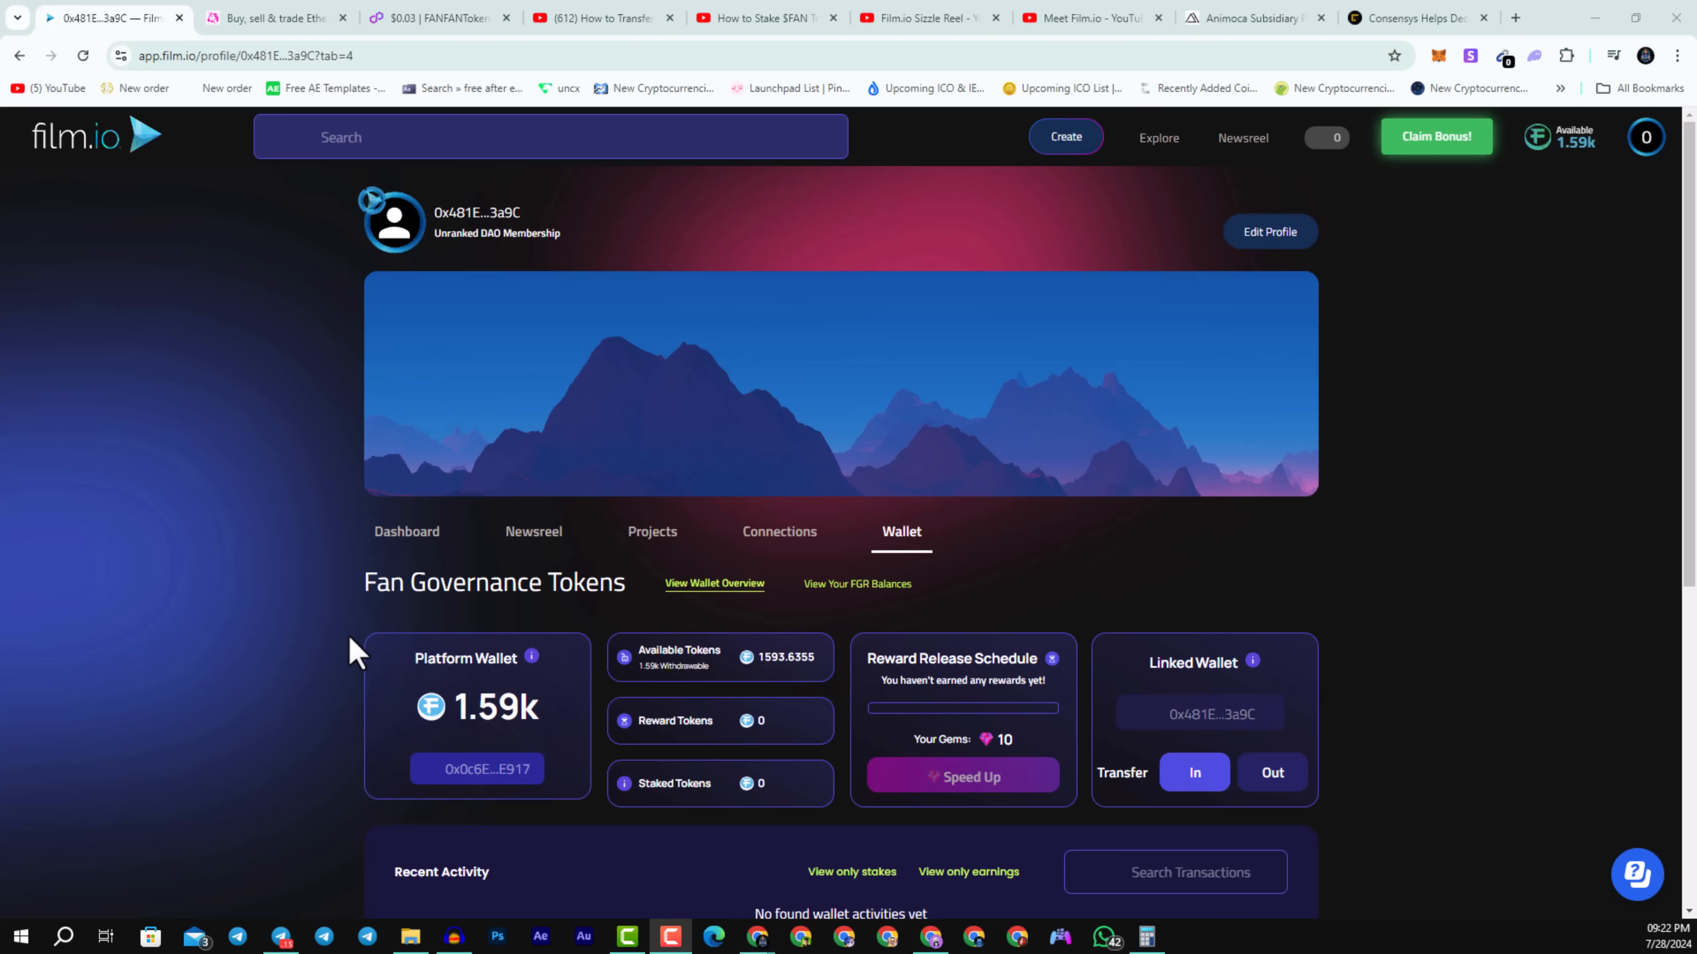
Step: Go full screen and open Explore to browse DAO Creativity Proposals projects
key("F11")
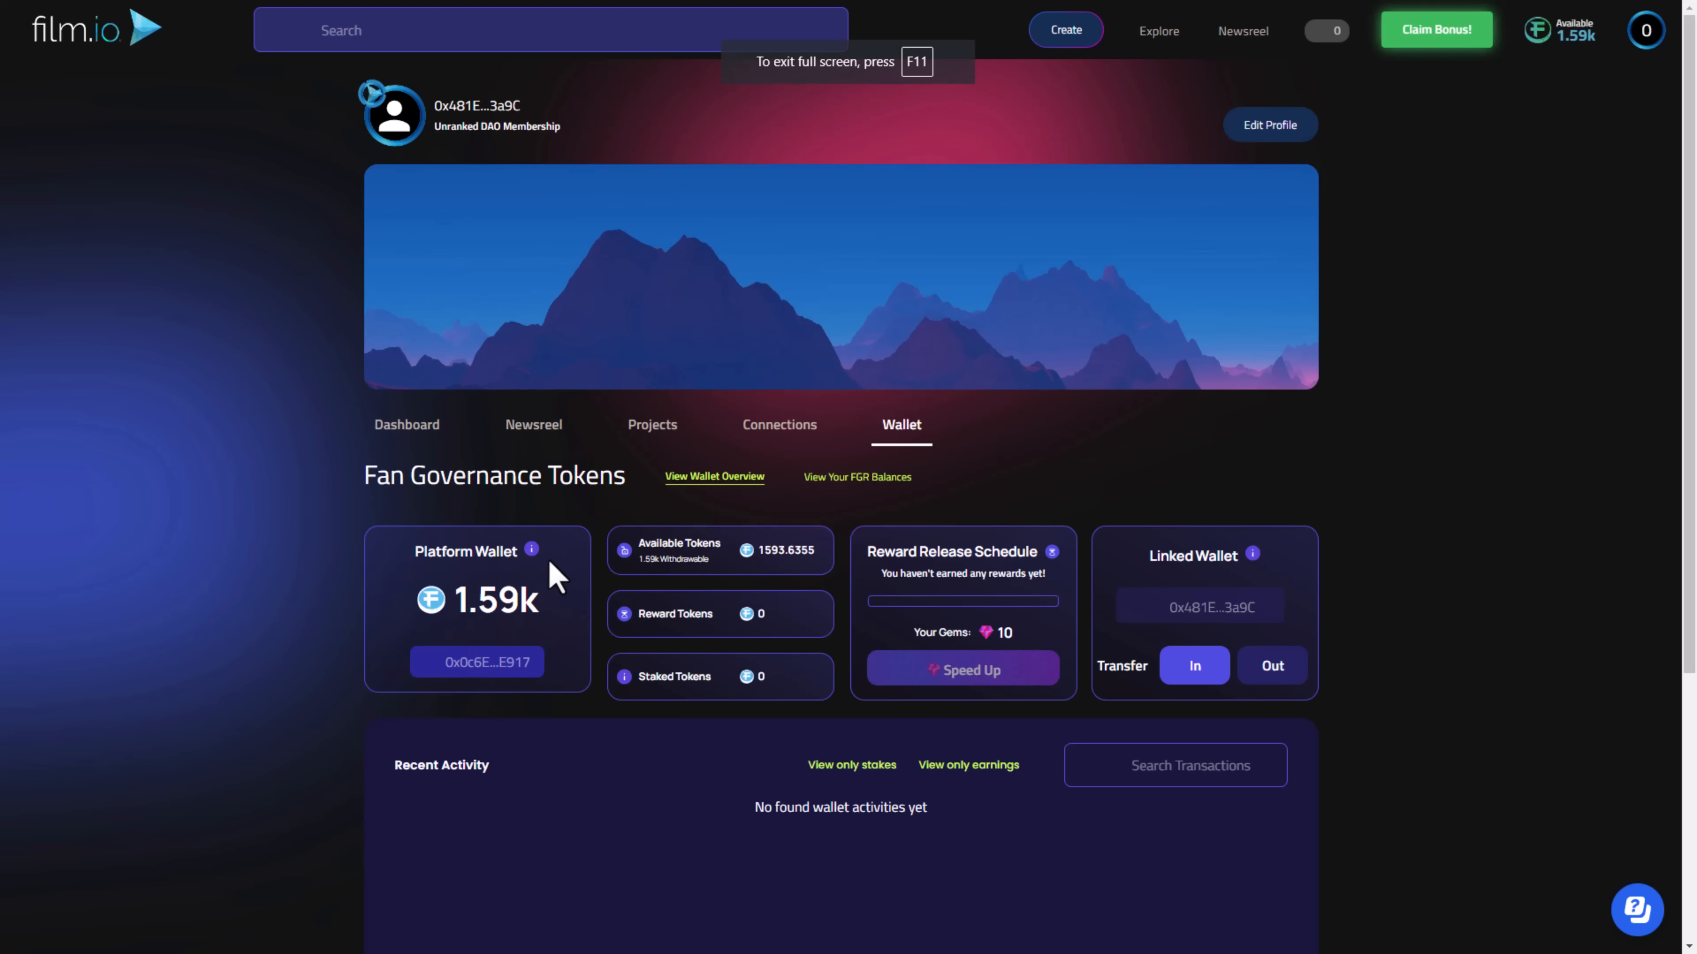
mouse_move(620, 333)
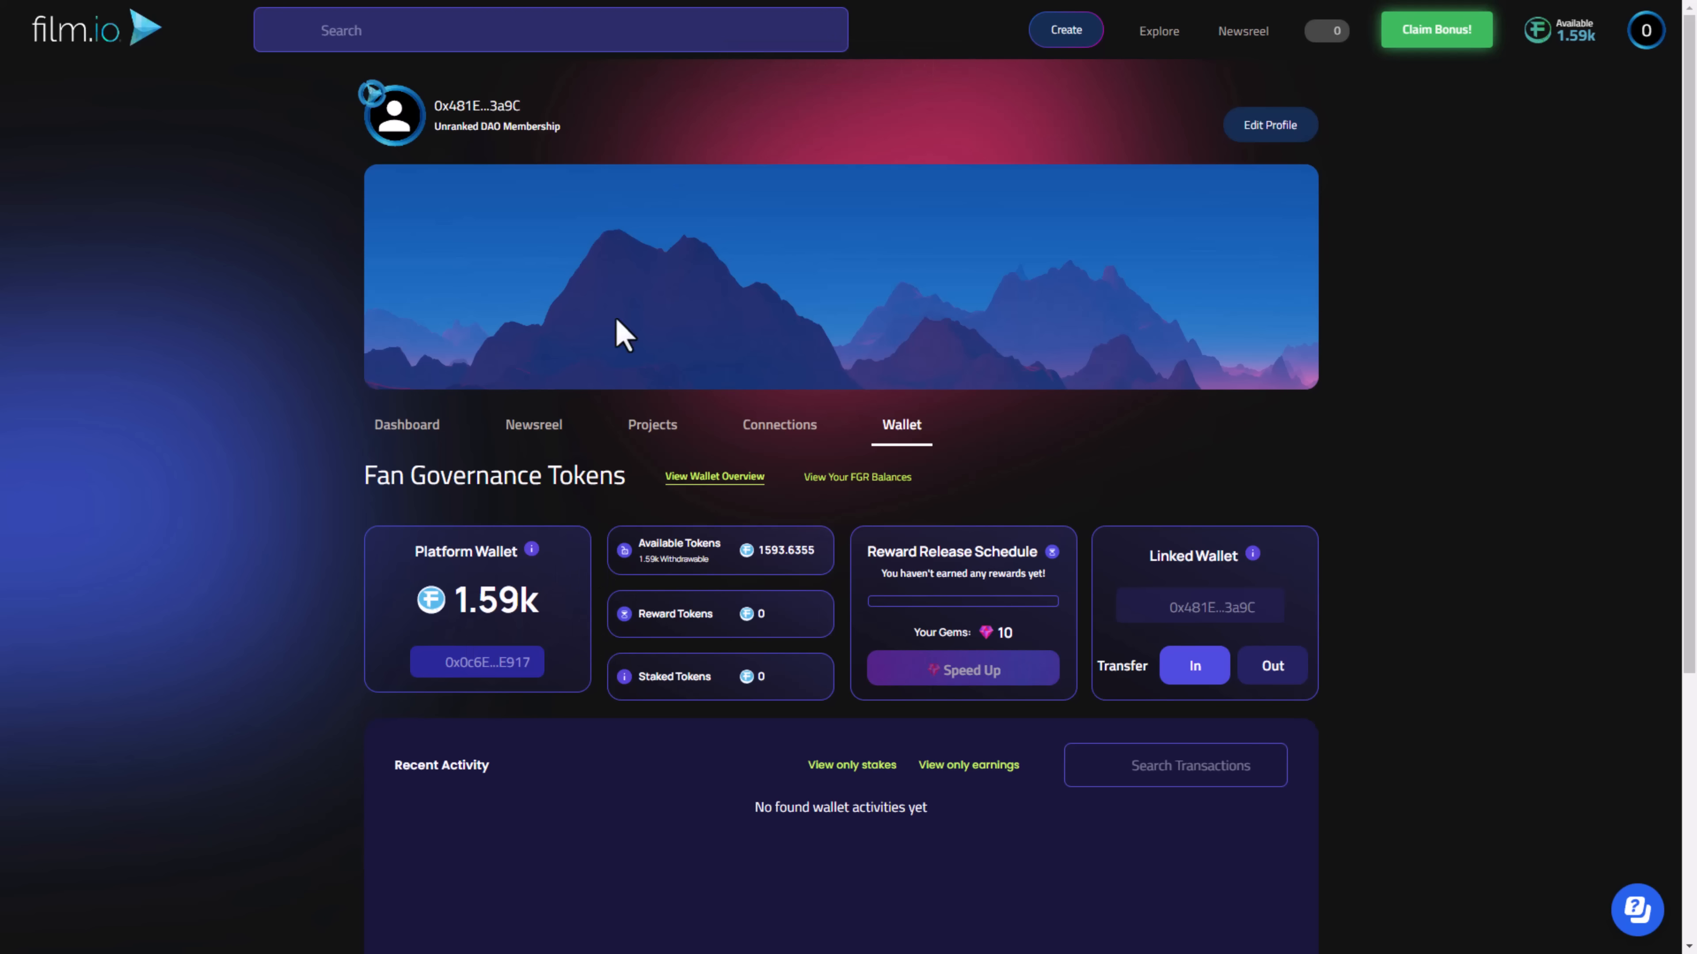
left_click(1157, 30)
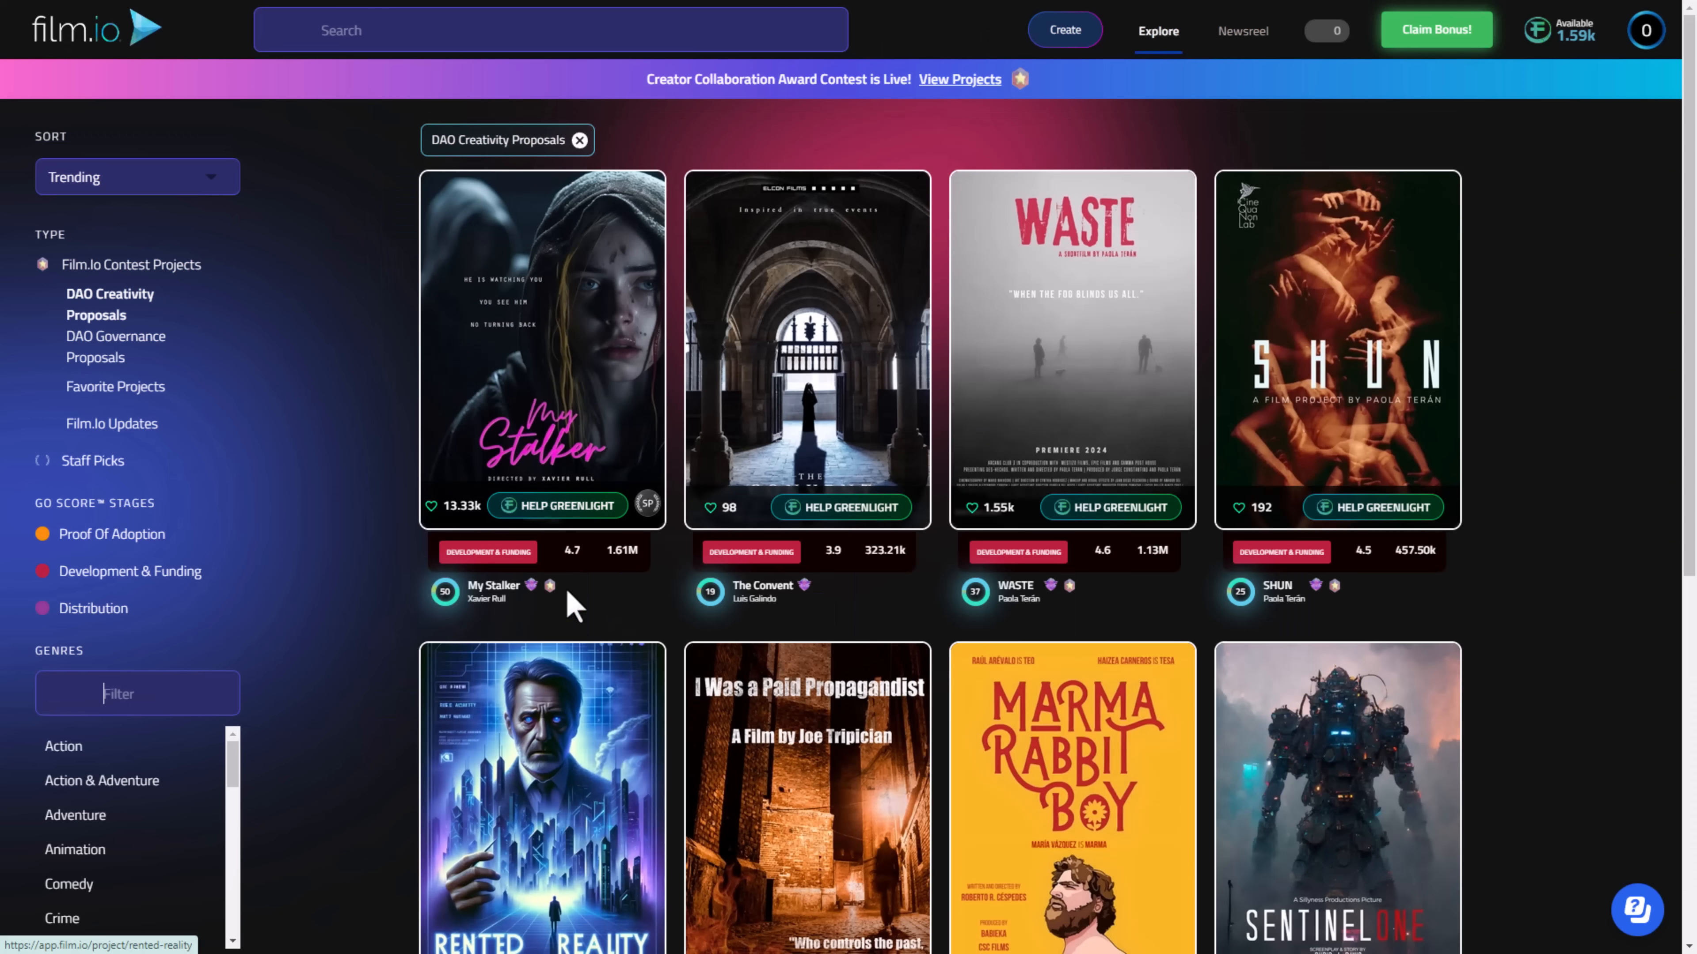
Step: Open My Stalker and stake 500 FAN tokens on it
left_click(541, 336)
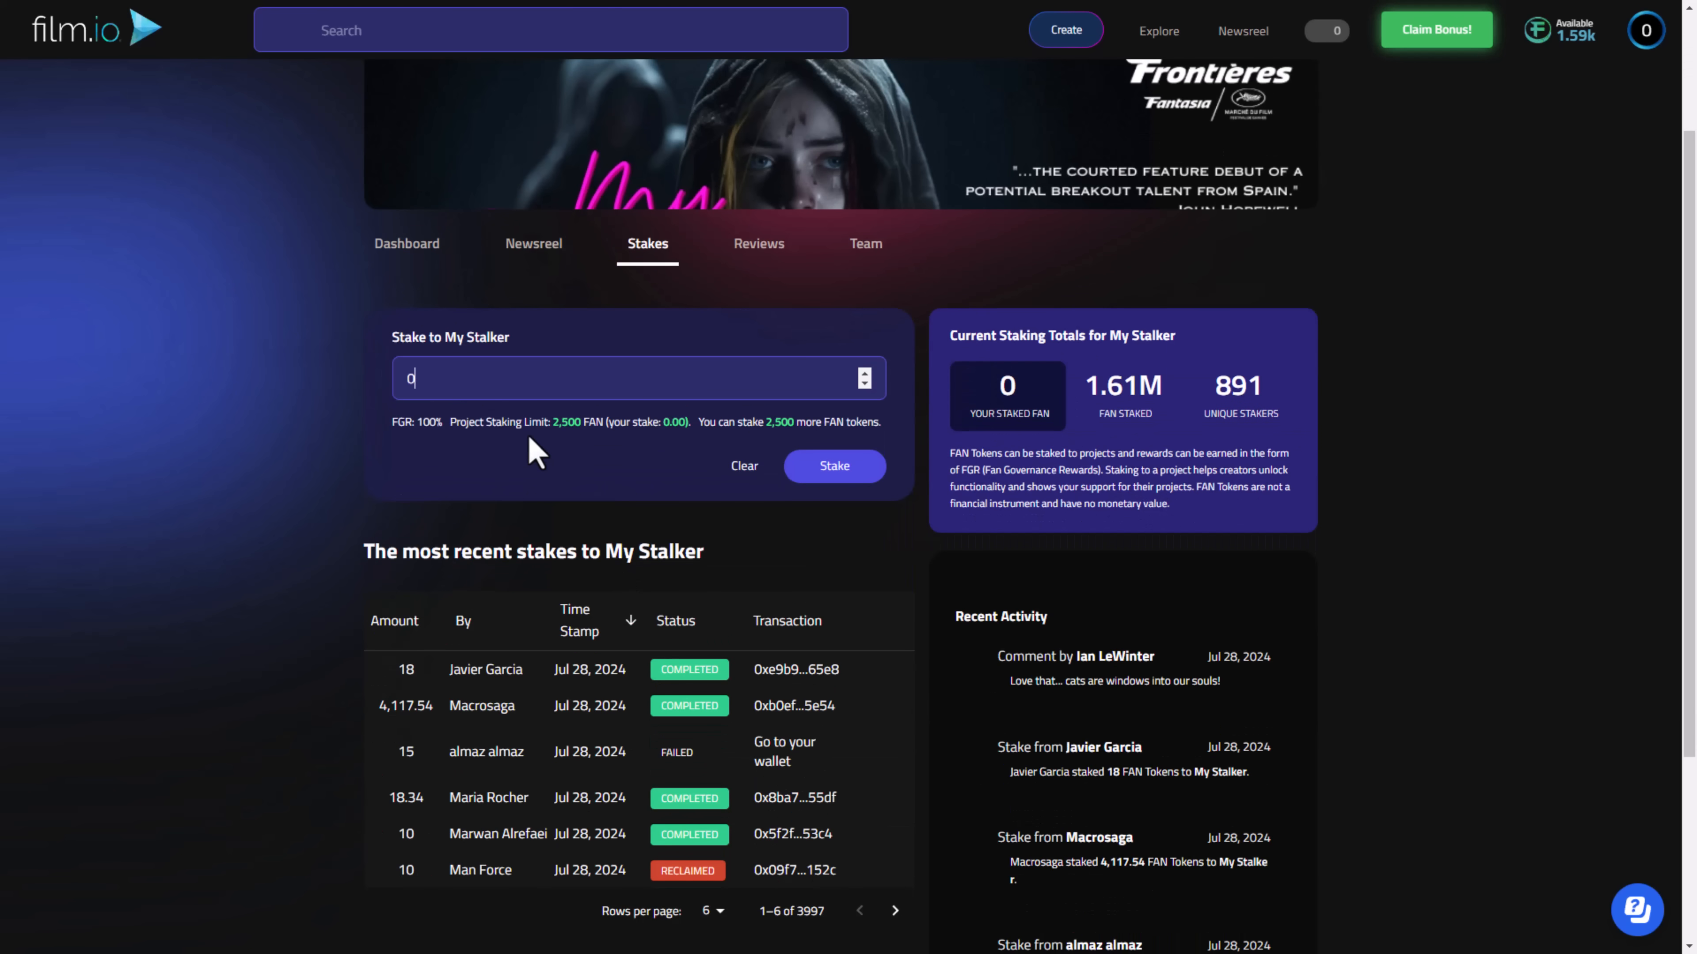
type("50")
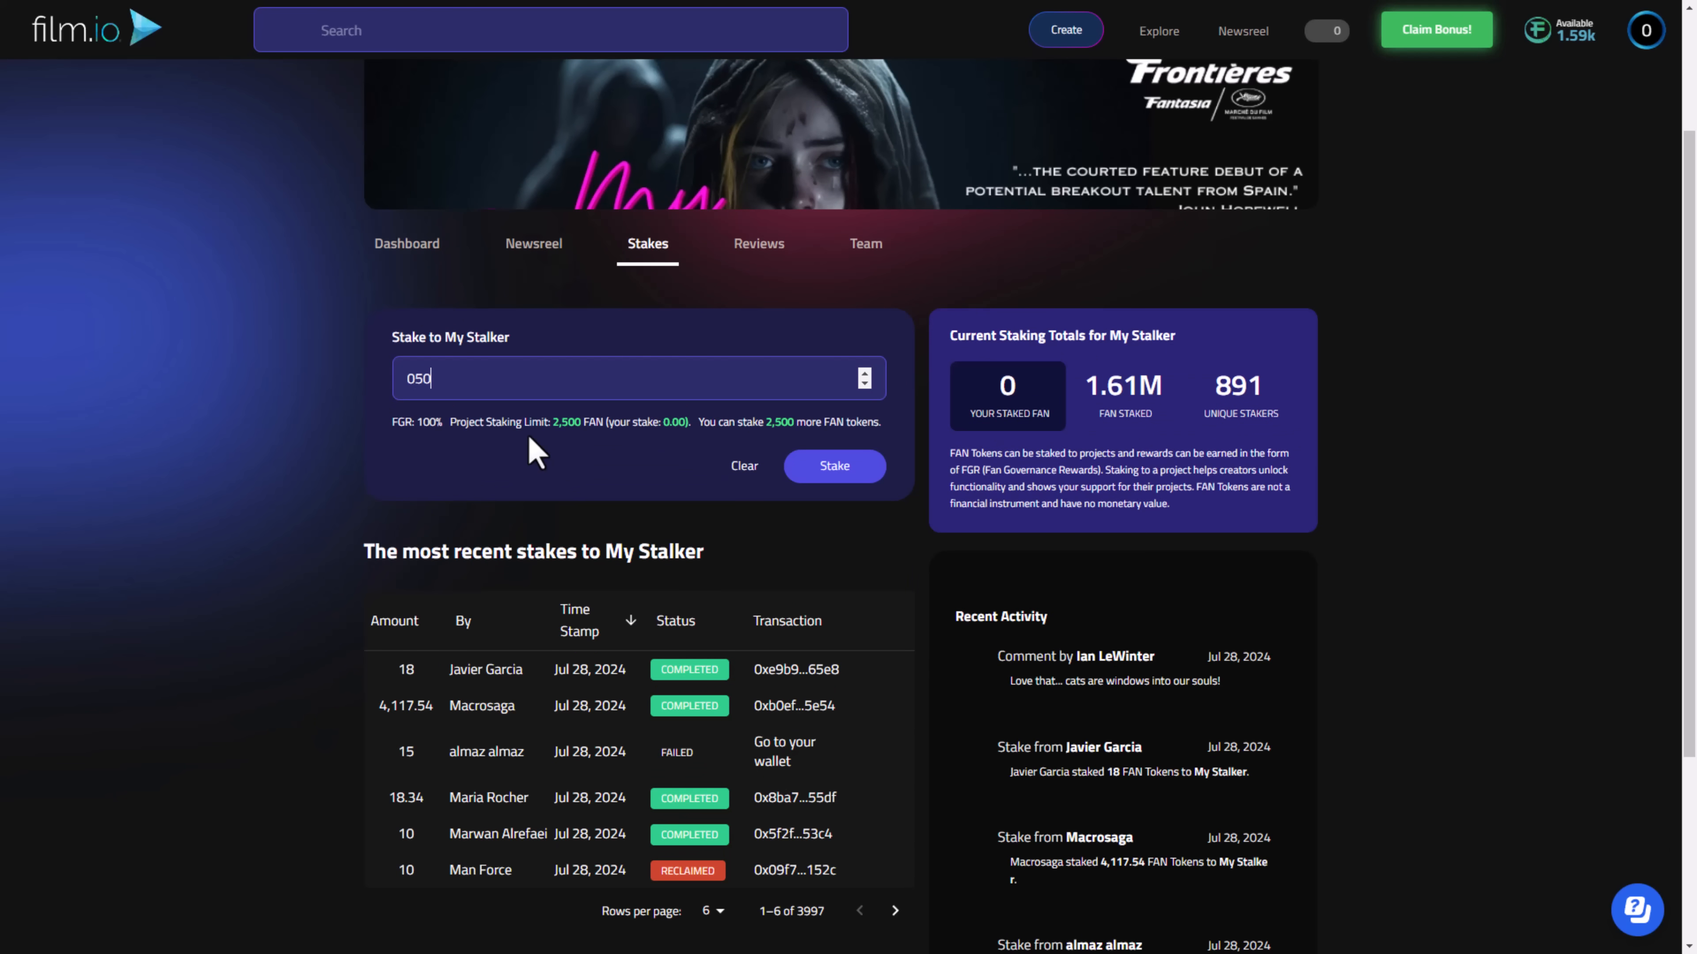
type("0")
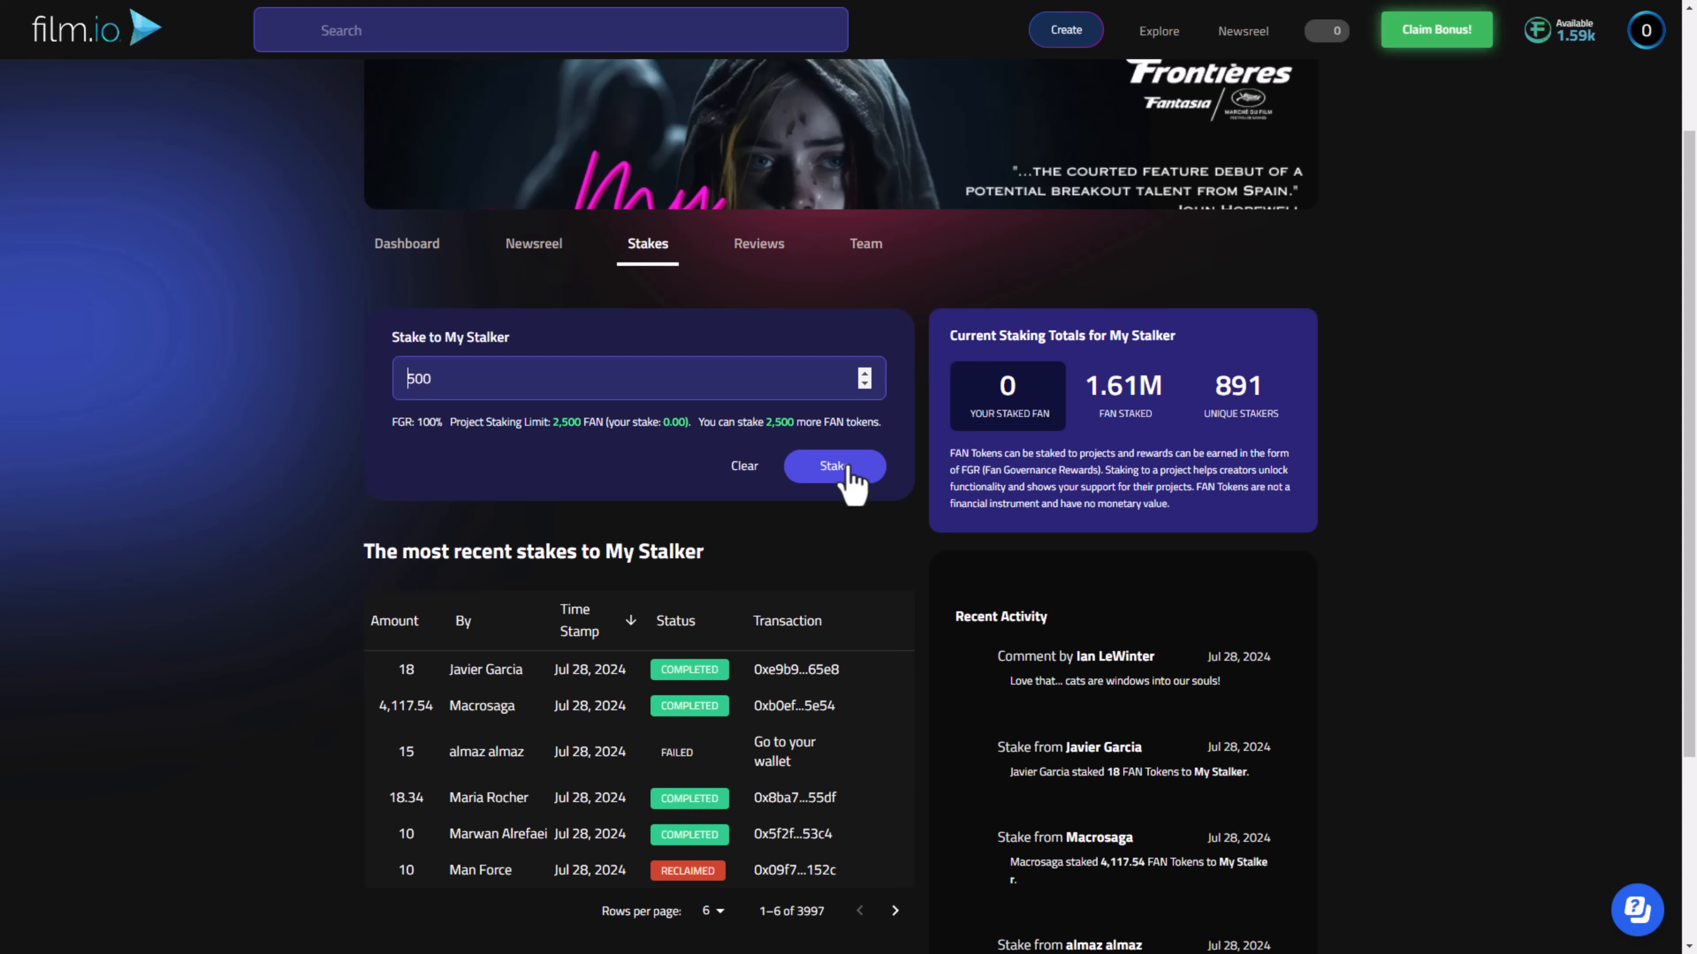
left_click(834, 466)
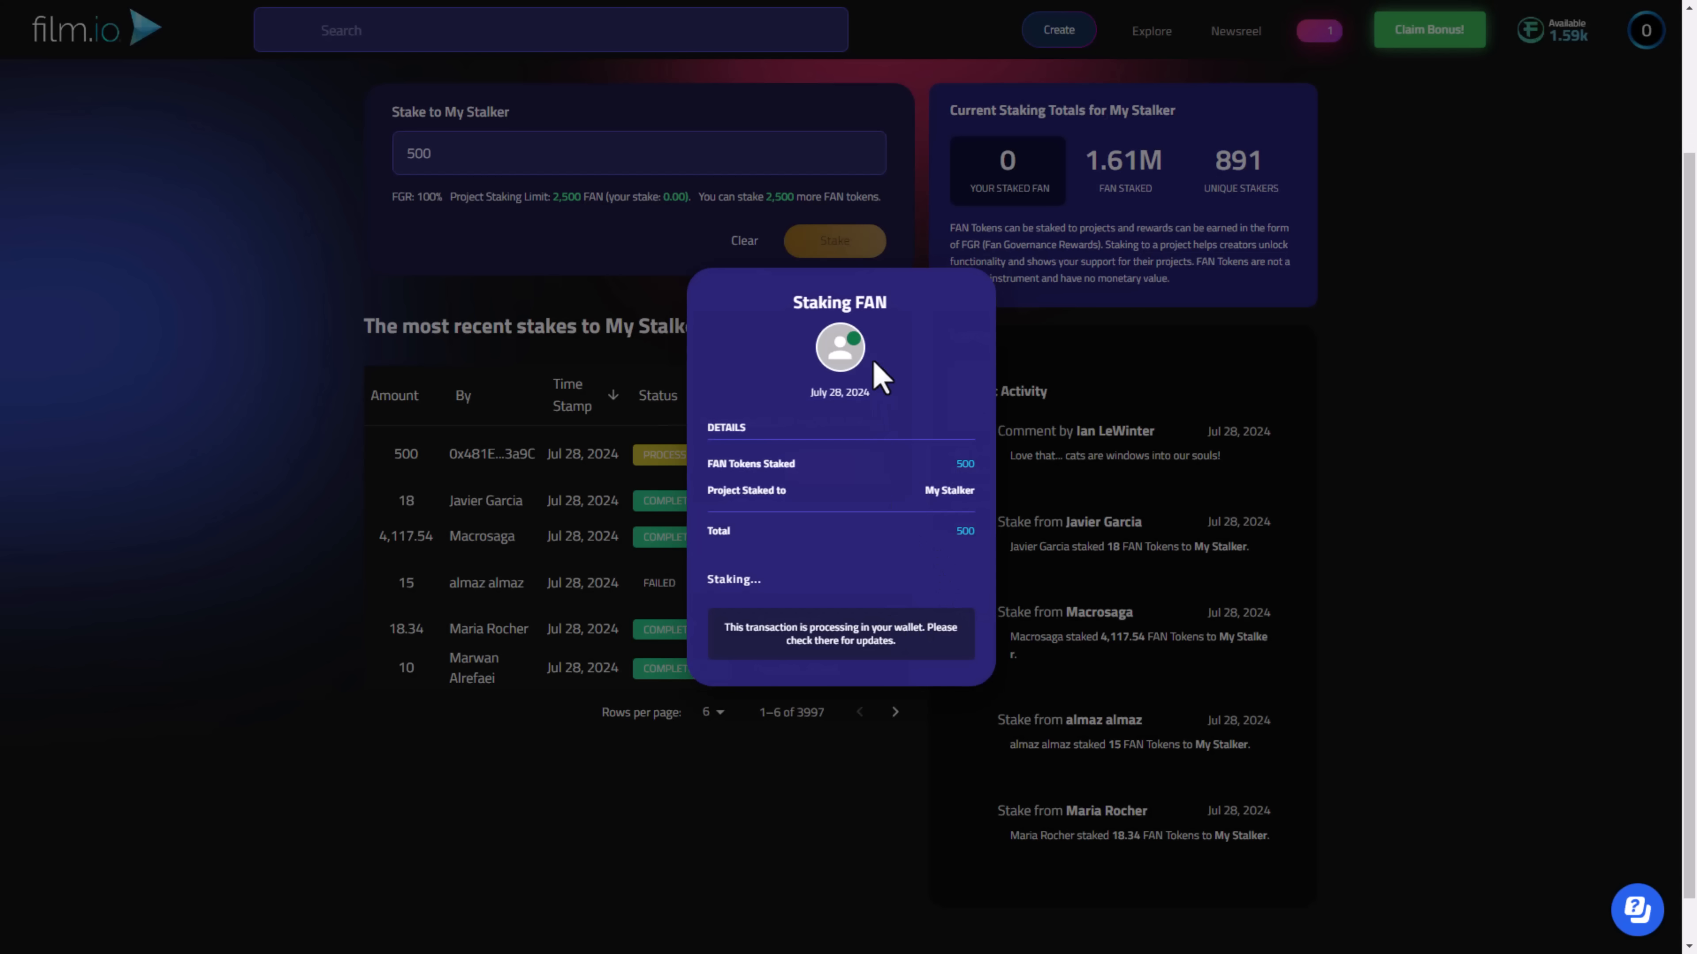
mouse_move(847, 543)
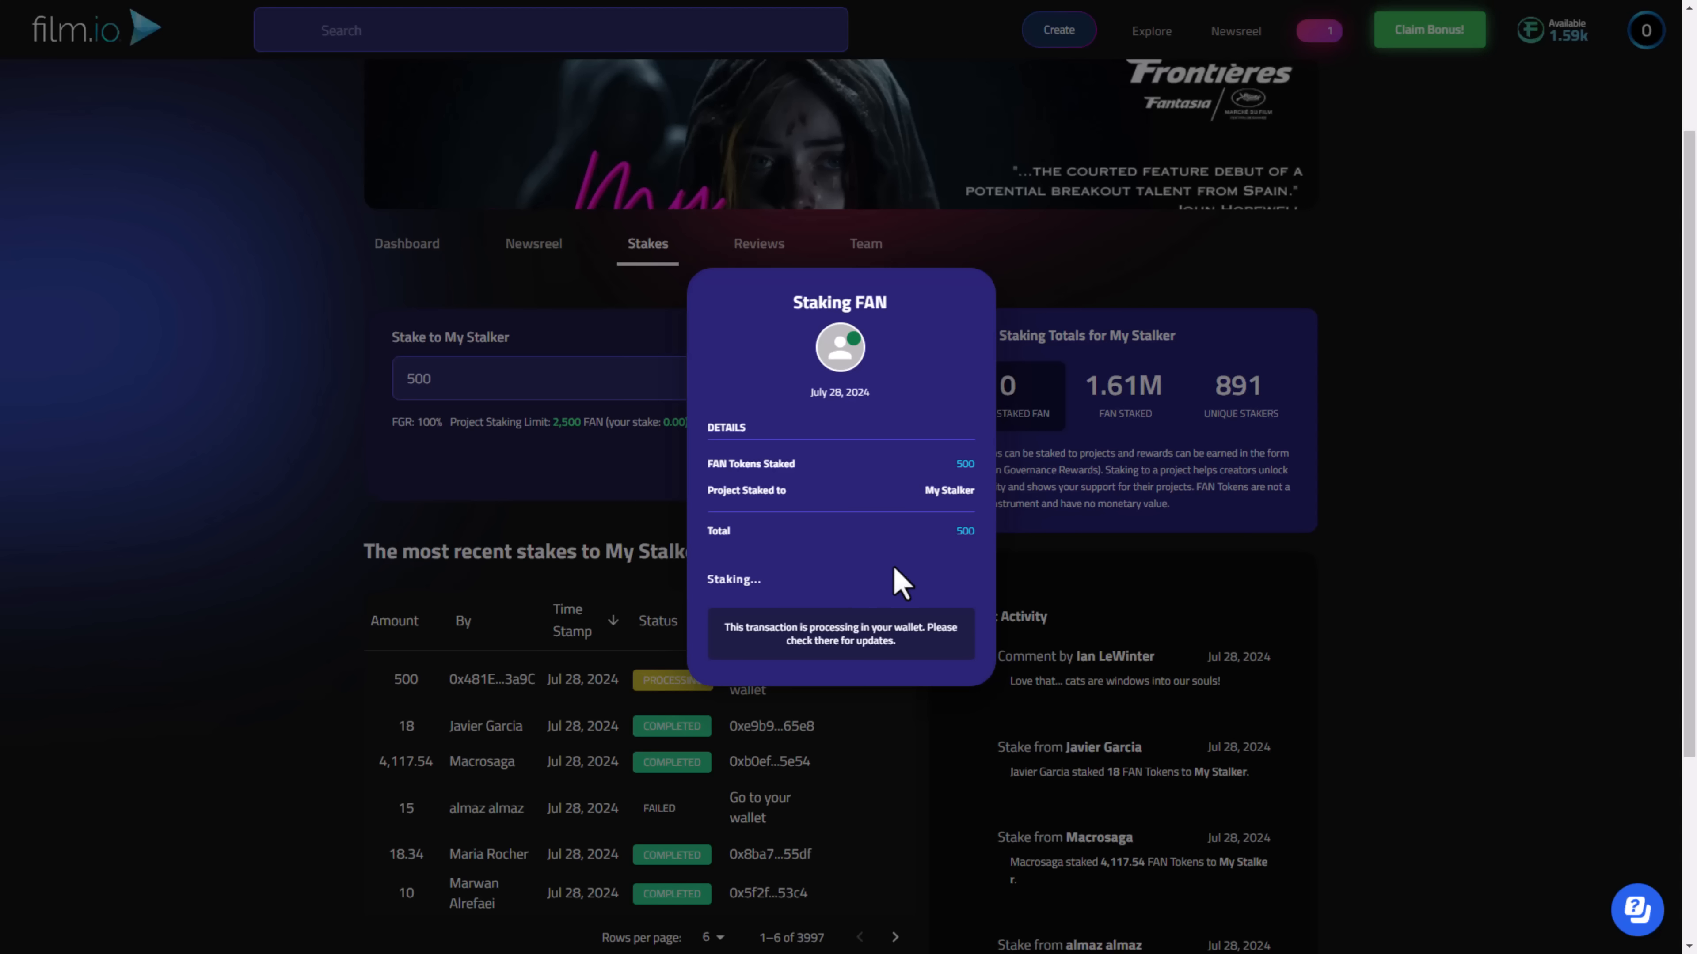
mouse_move(741, 612)
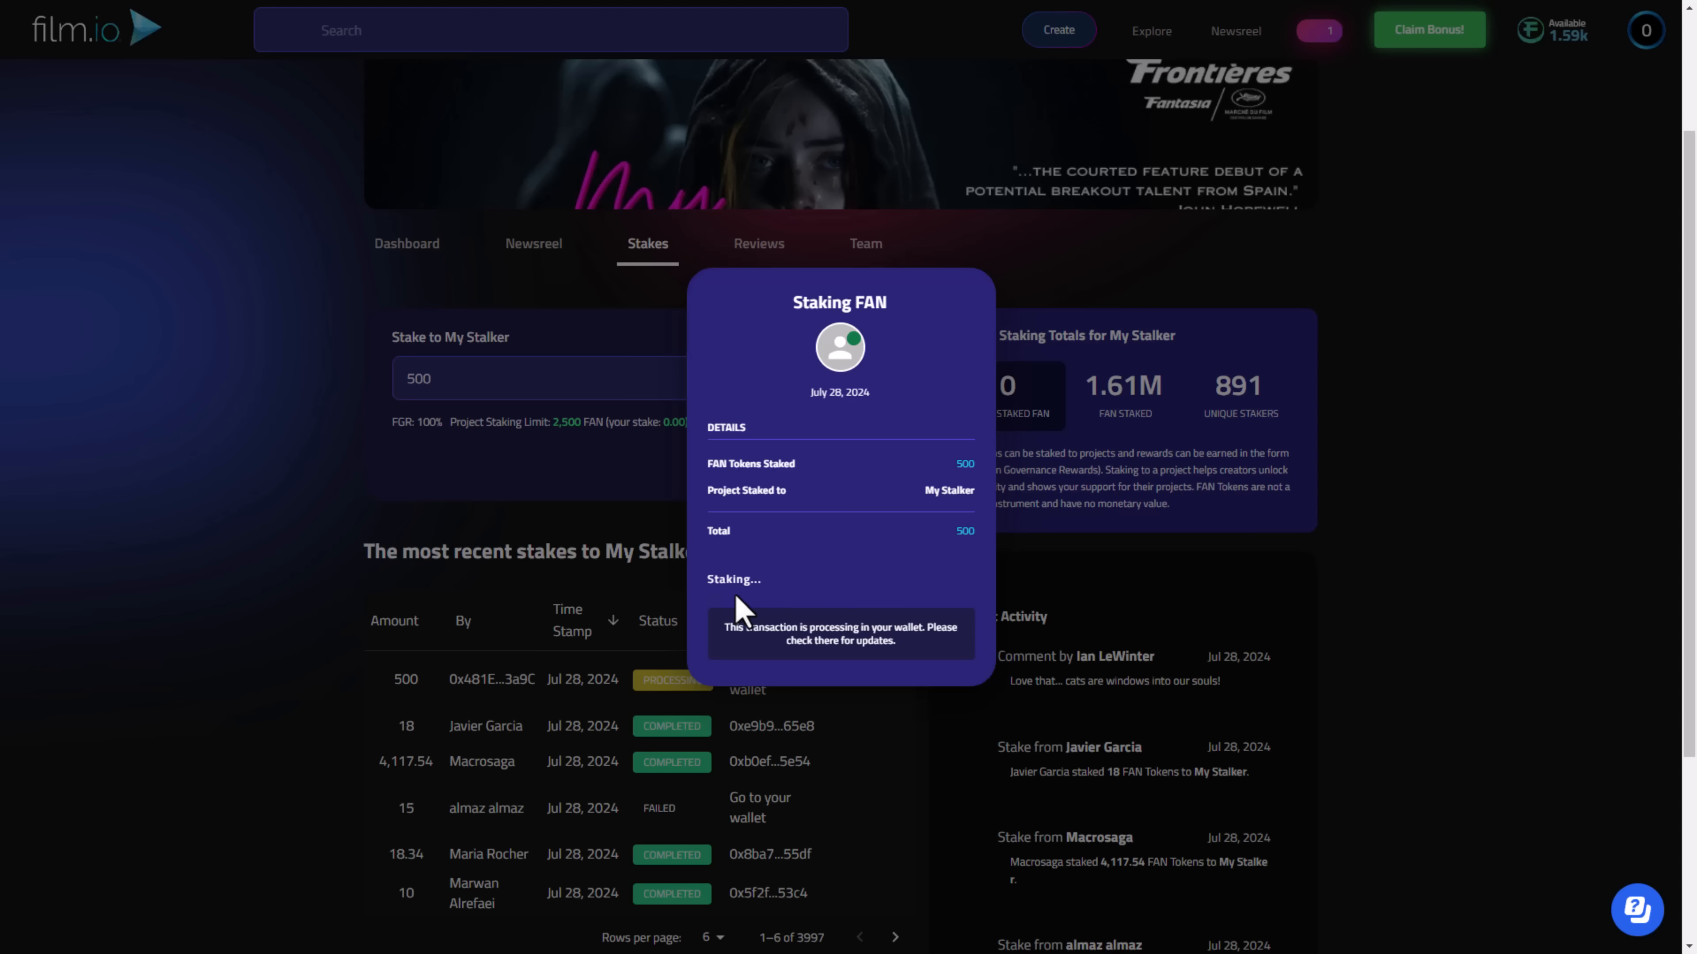
mouse_move(742, 608)
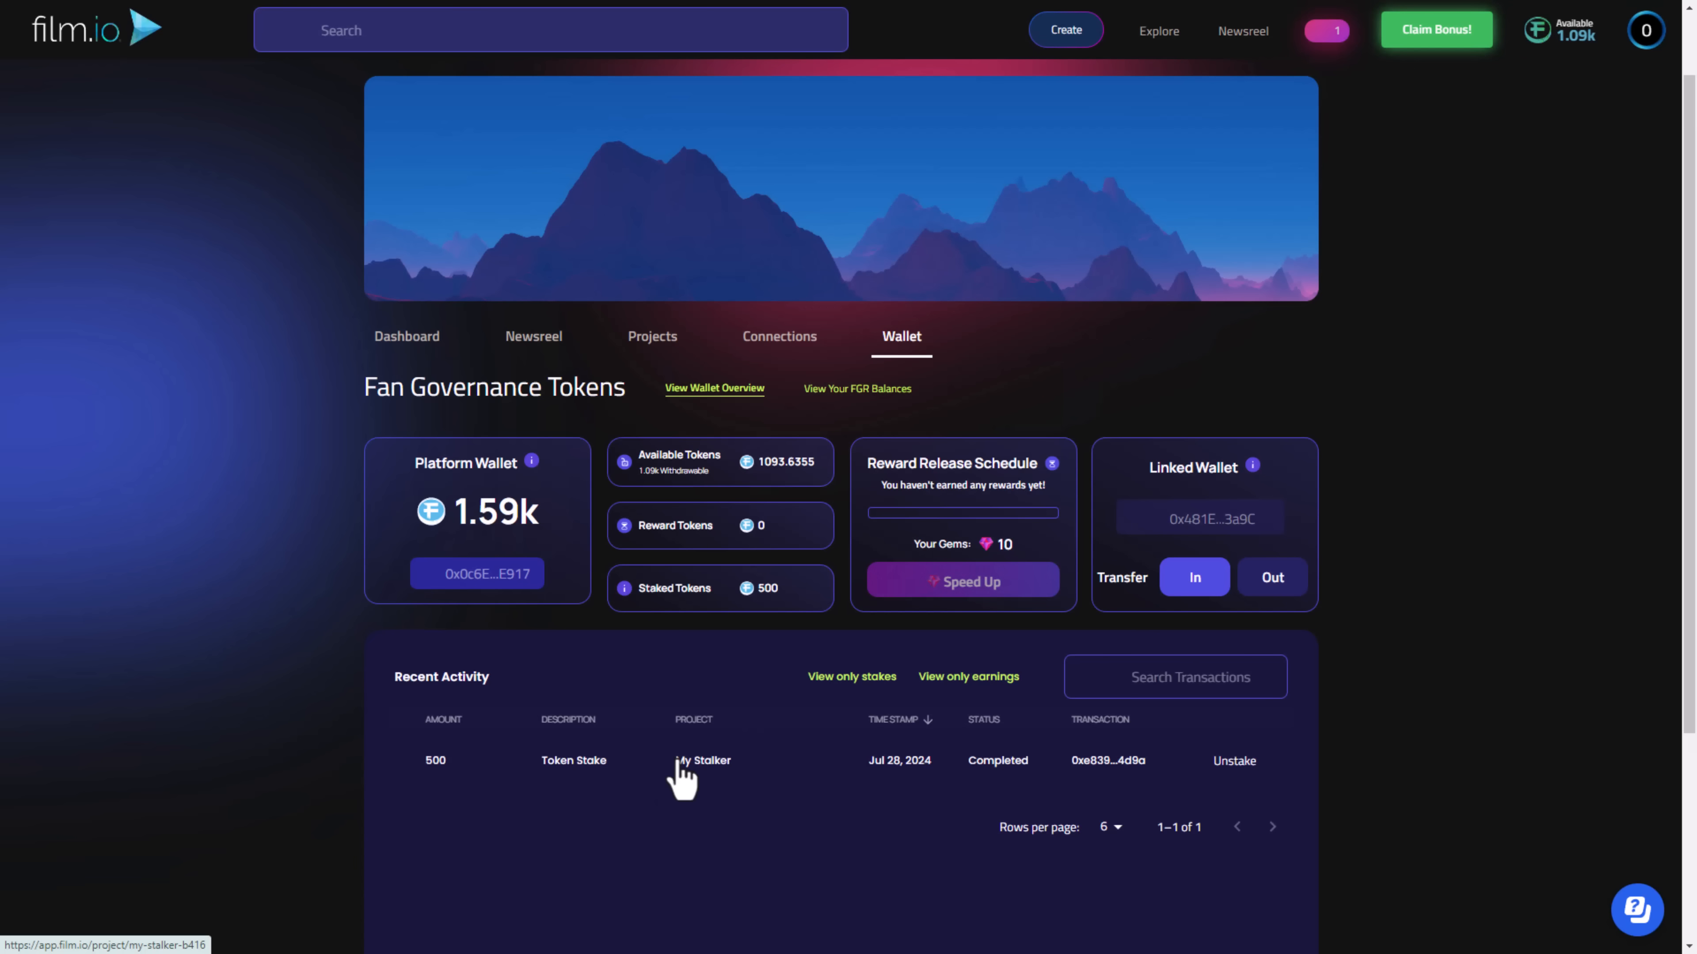
mouse_move(665, 772)
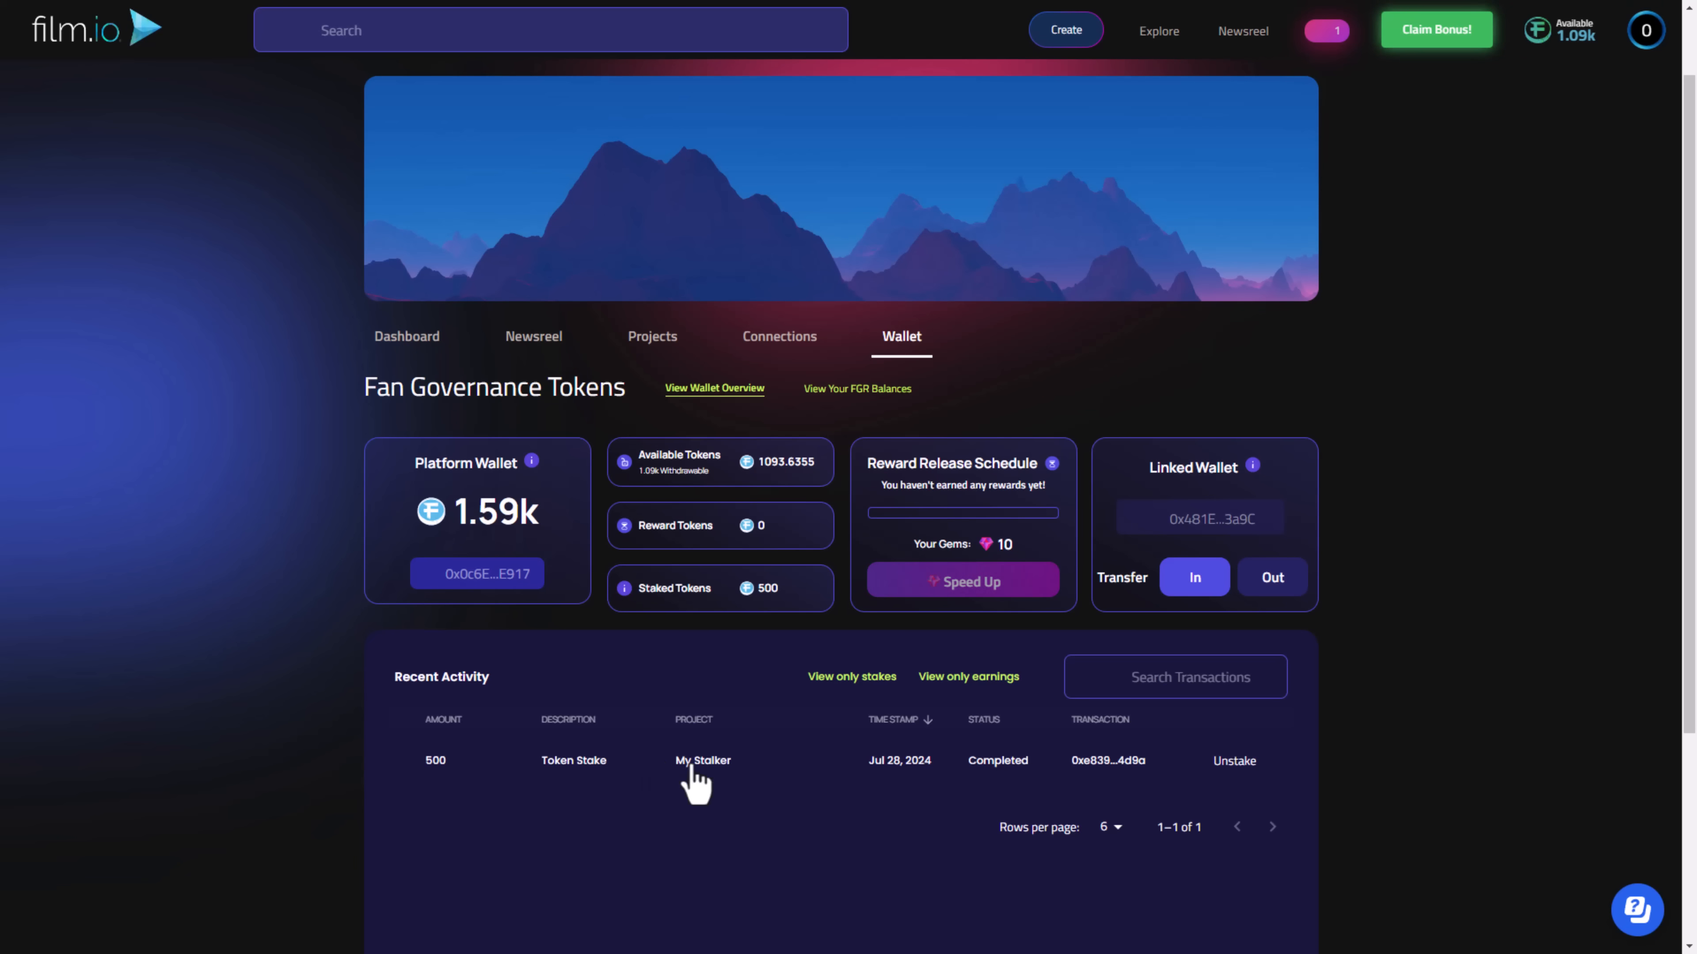
left_click(703, 761)
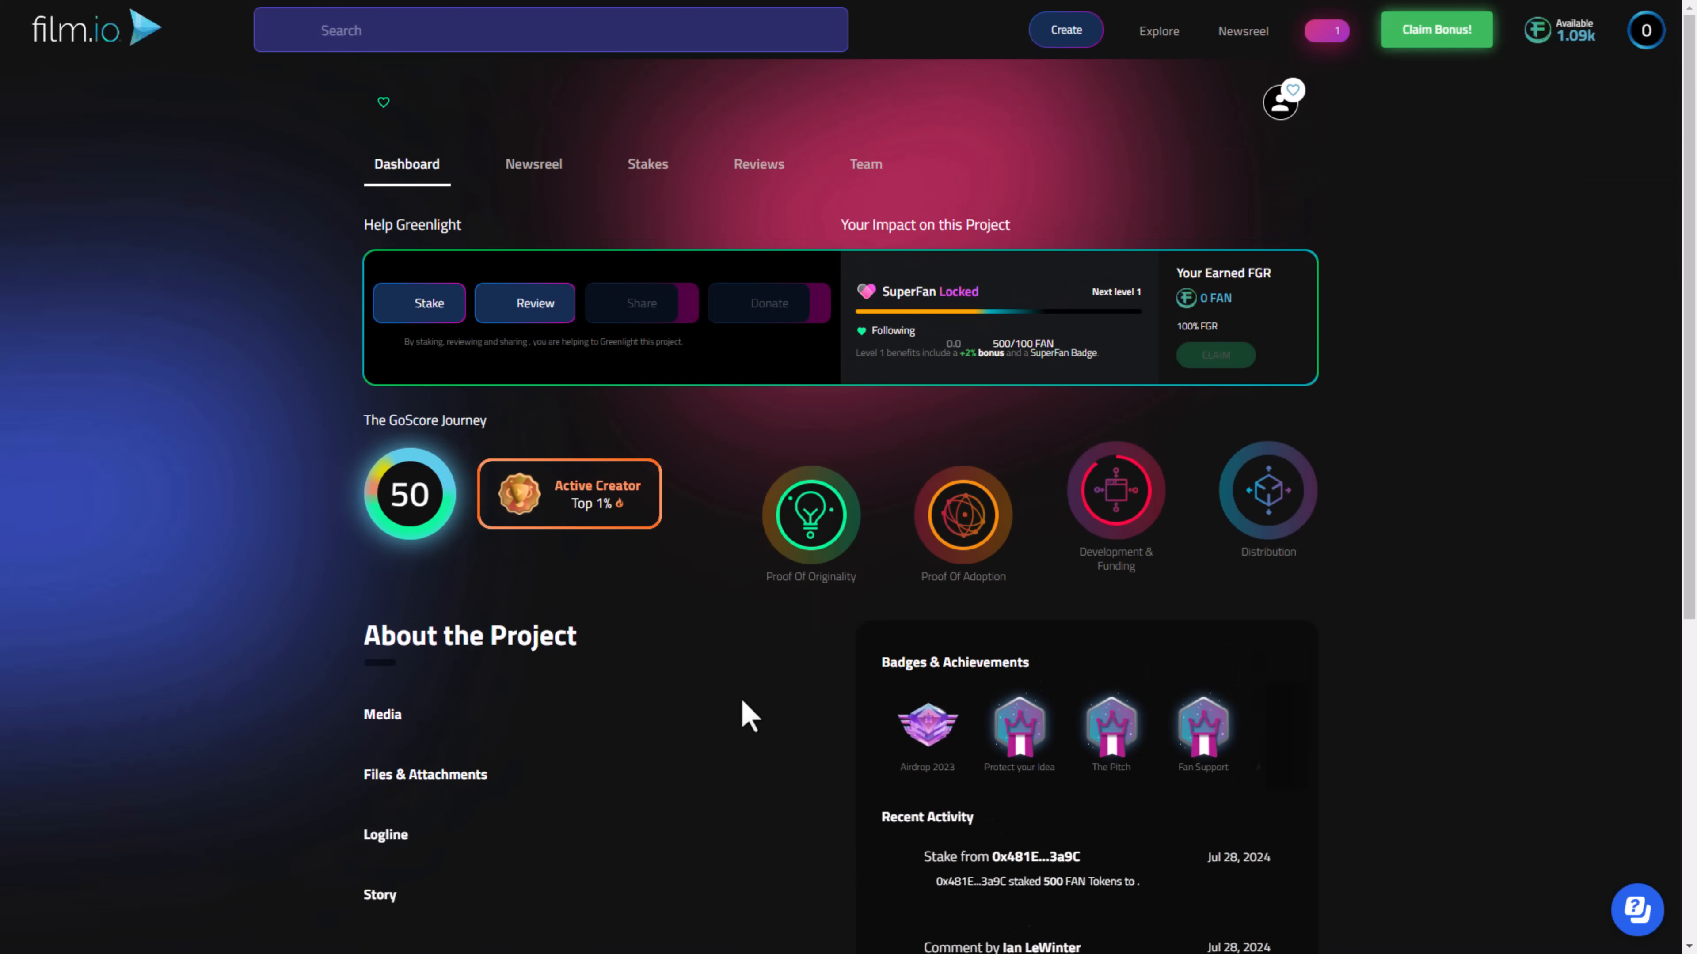
left_click(758, 163)
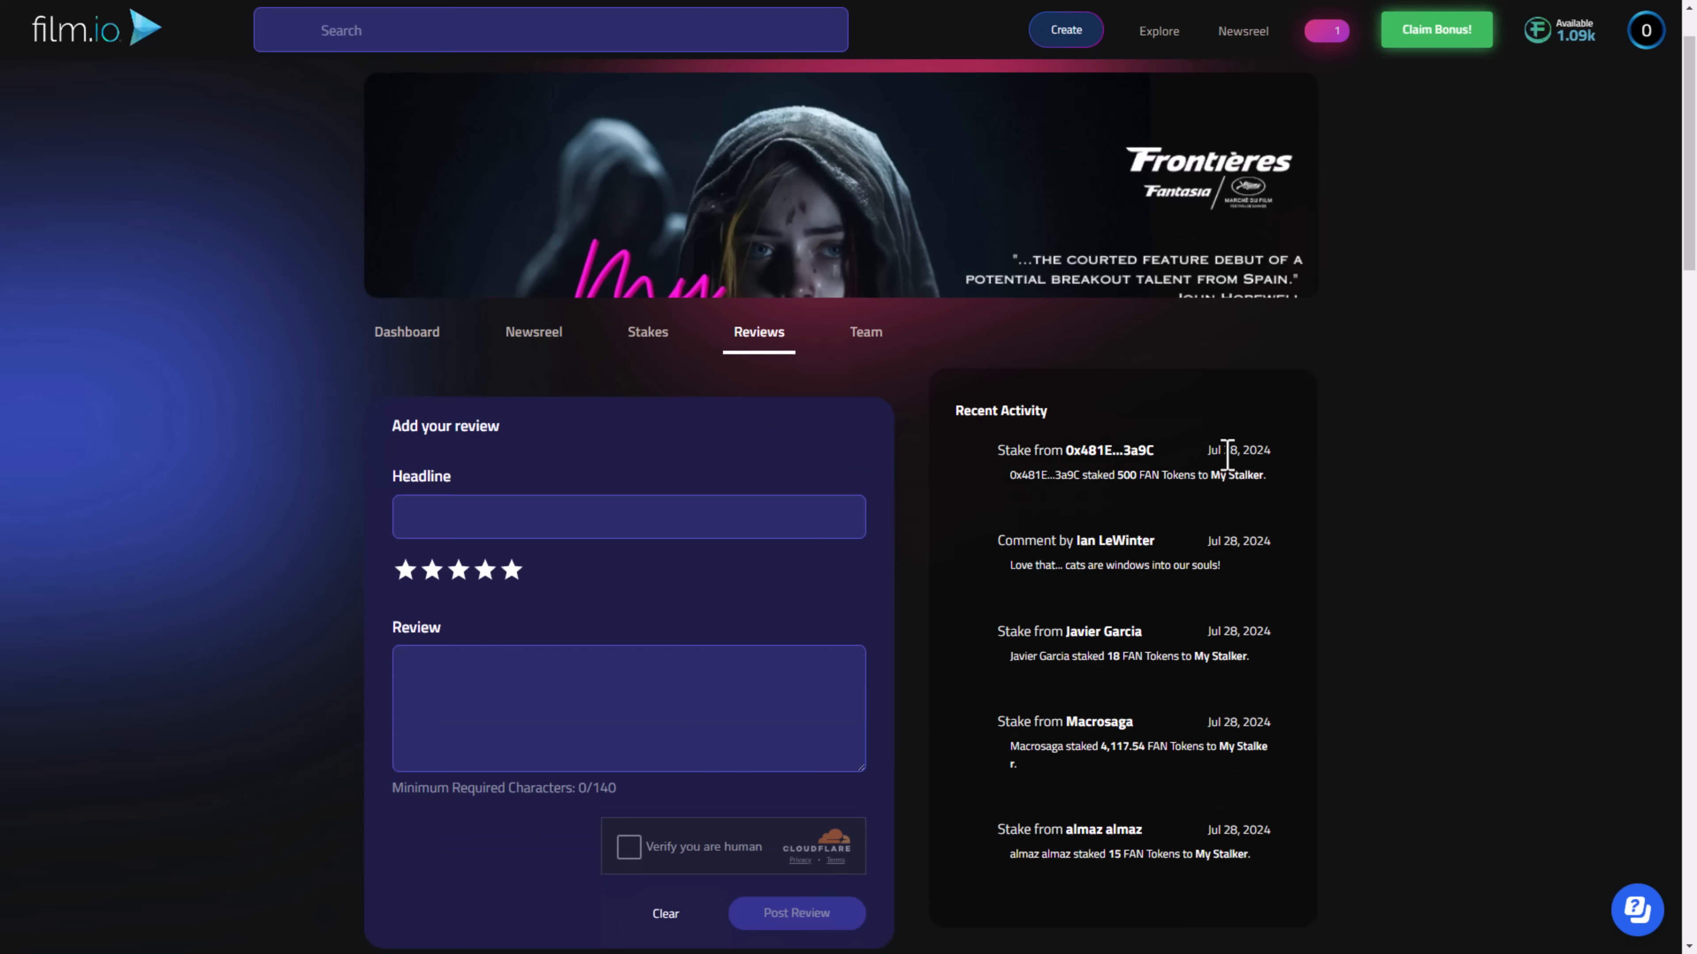
scroll("down", 3)
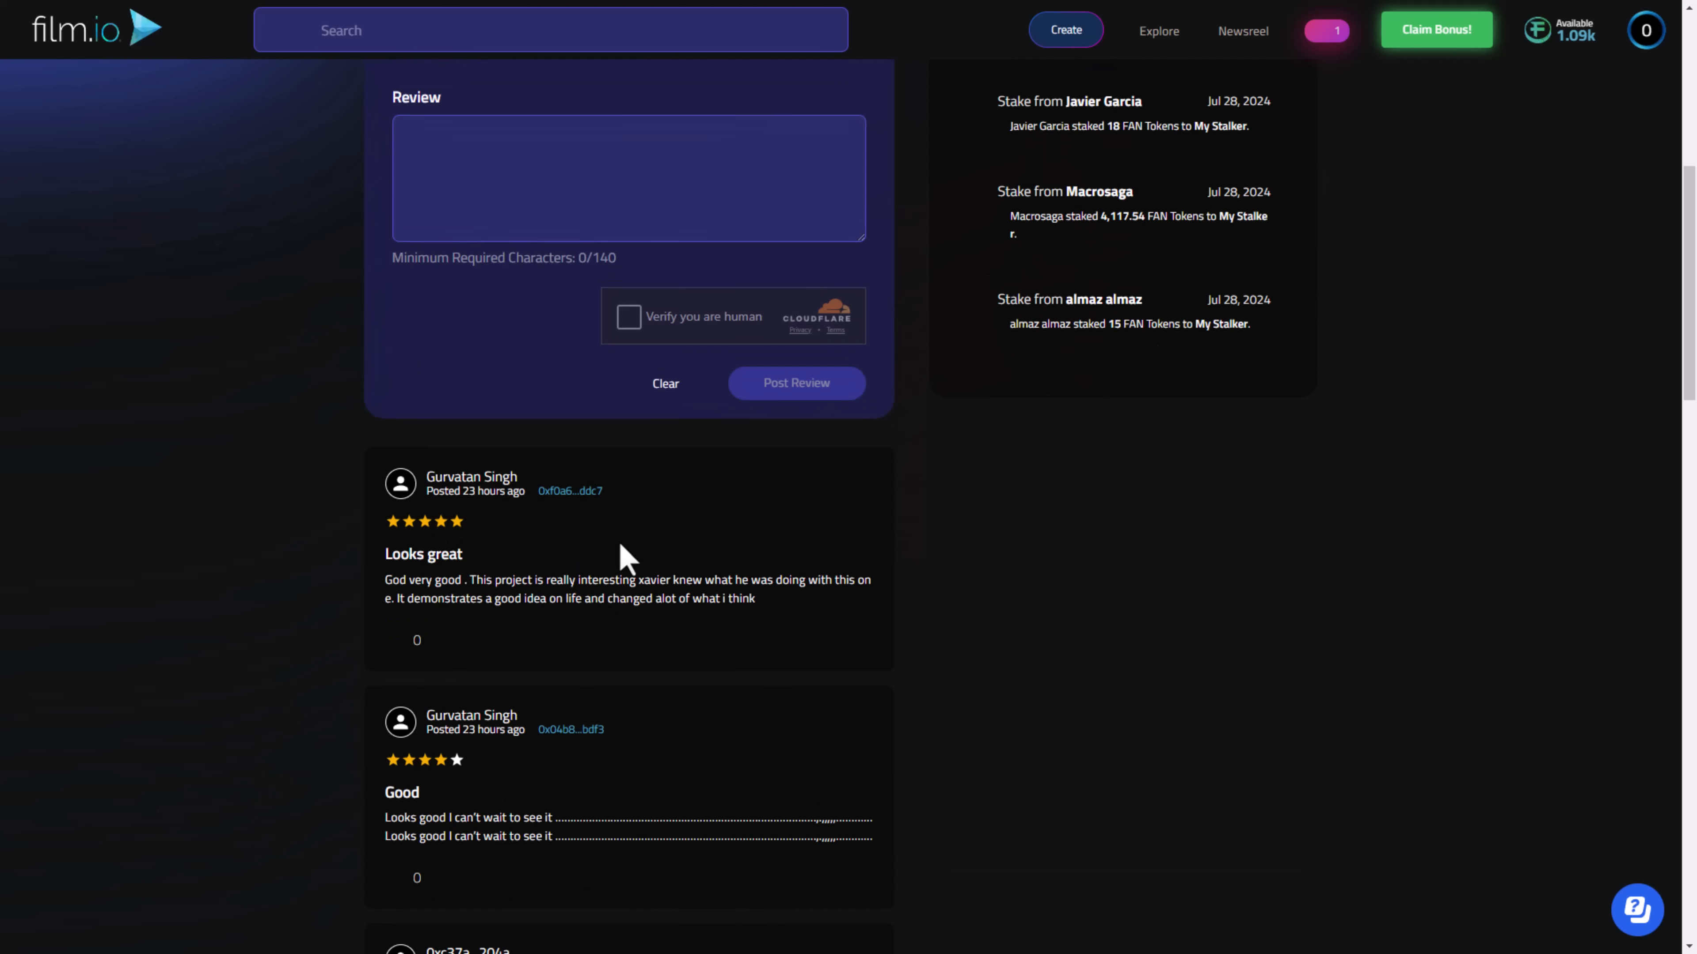
left_click(1327, 29)
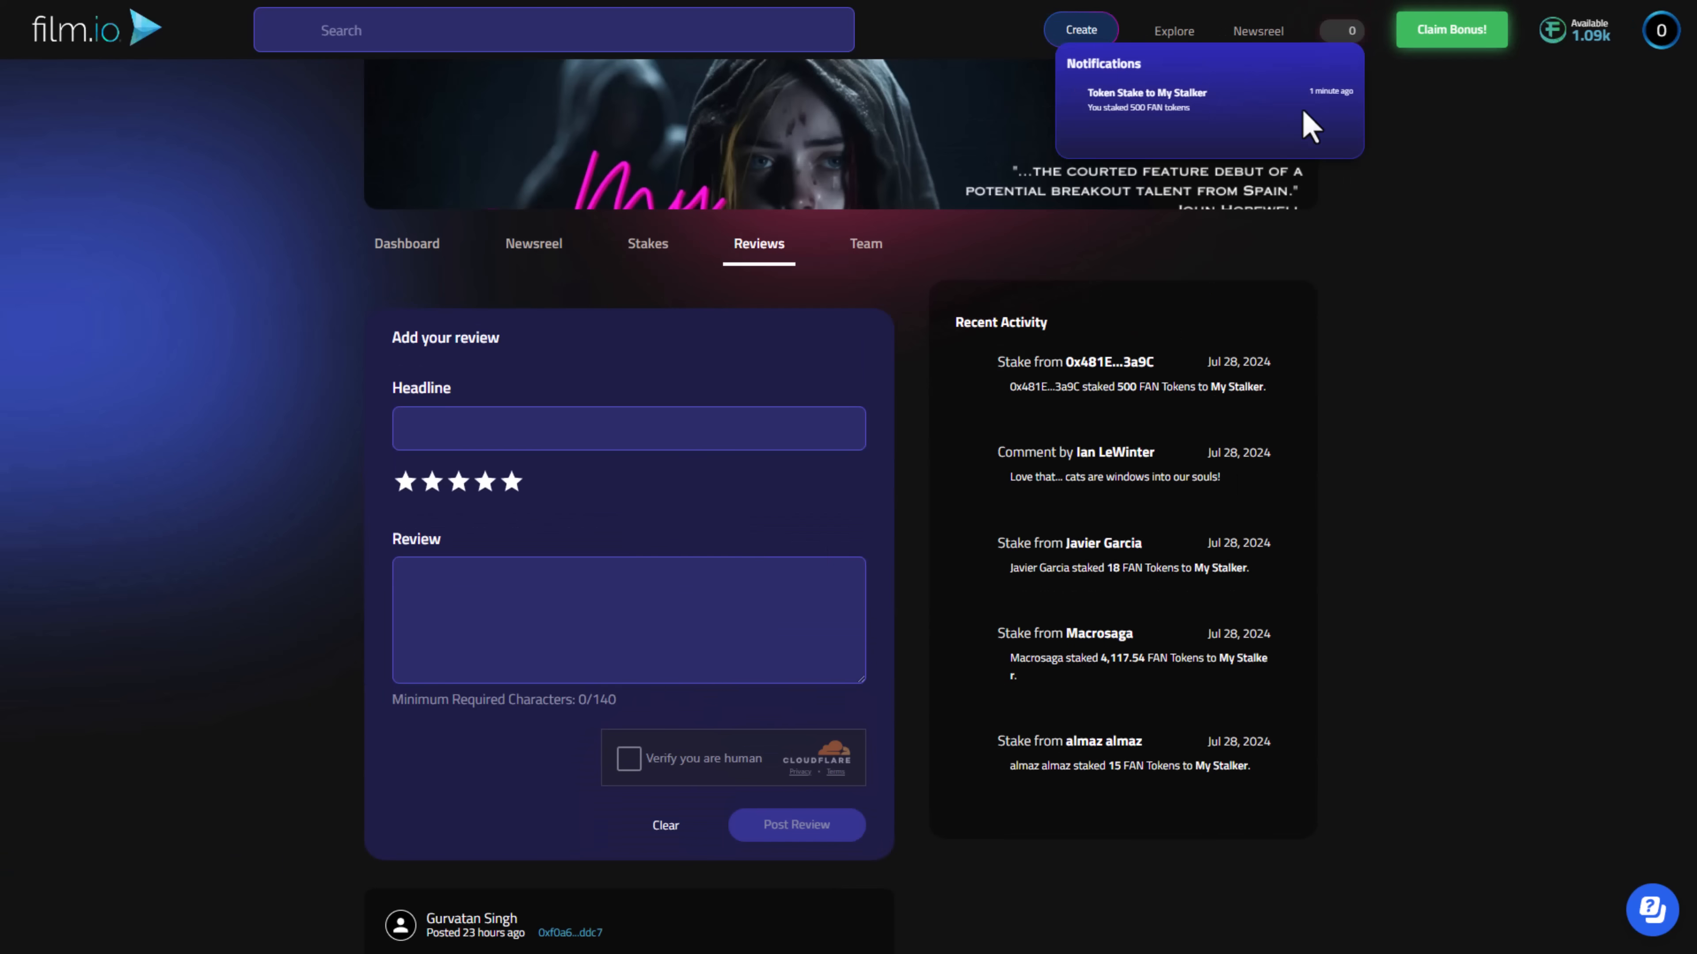
mouse_move(1139, 125)
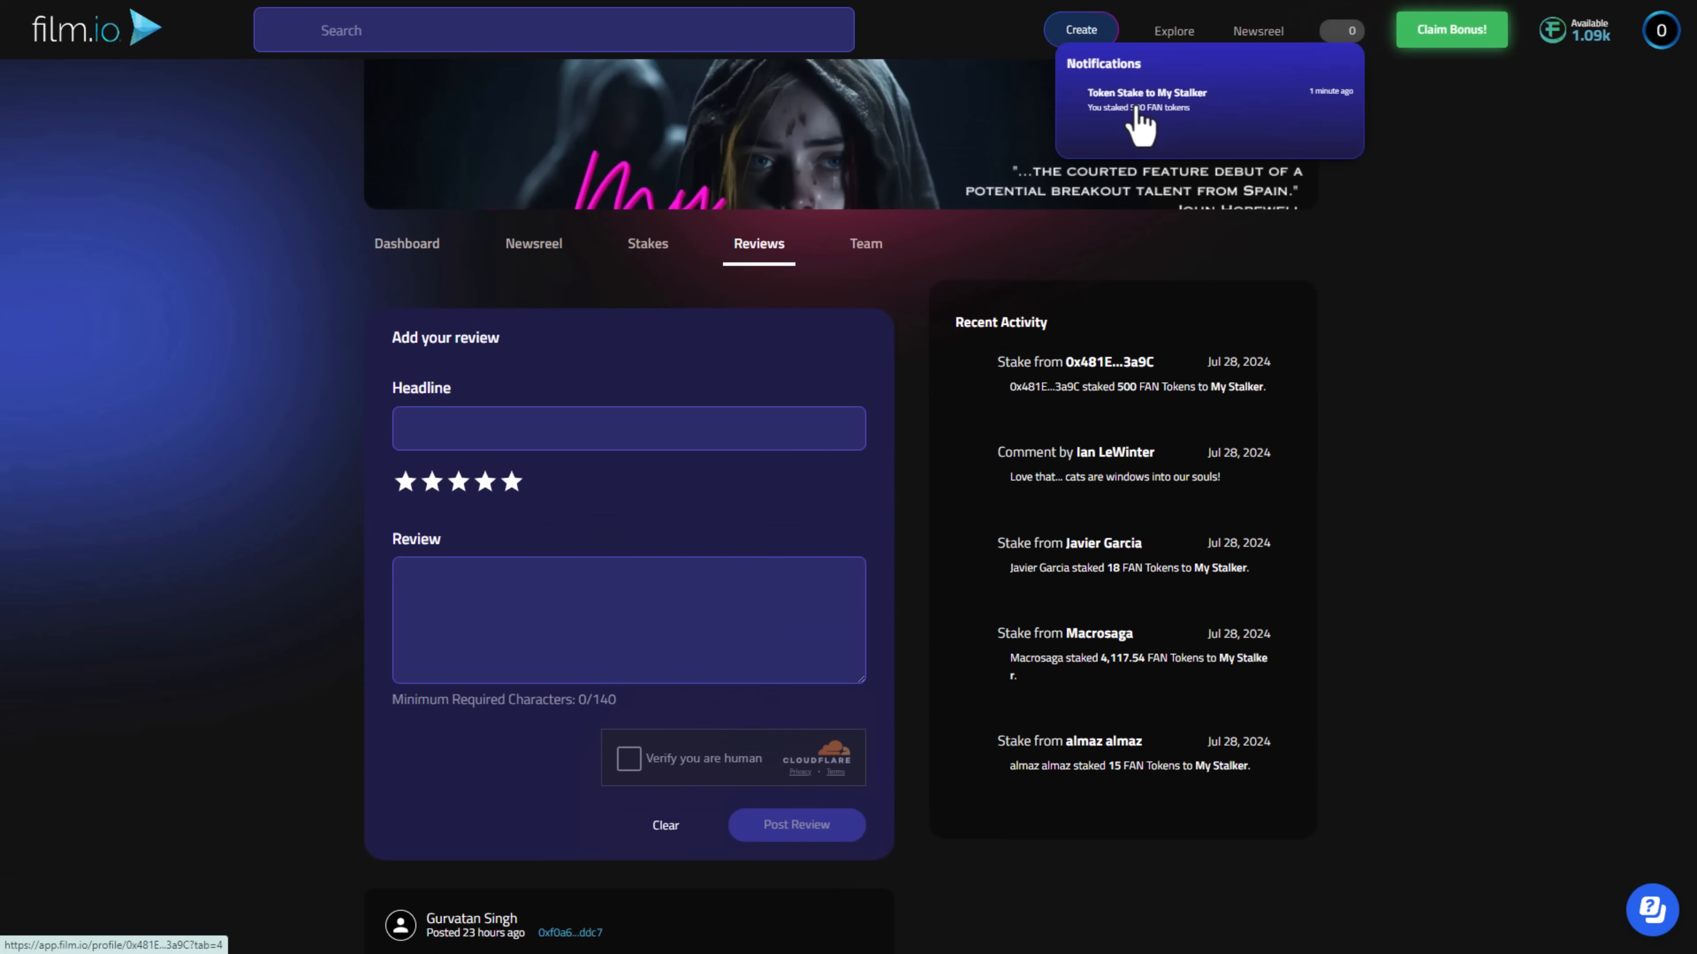
mouse_move(1201, 135)
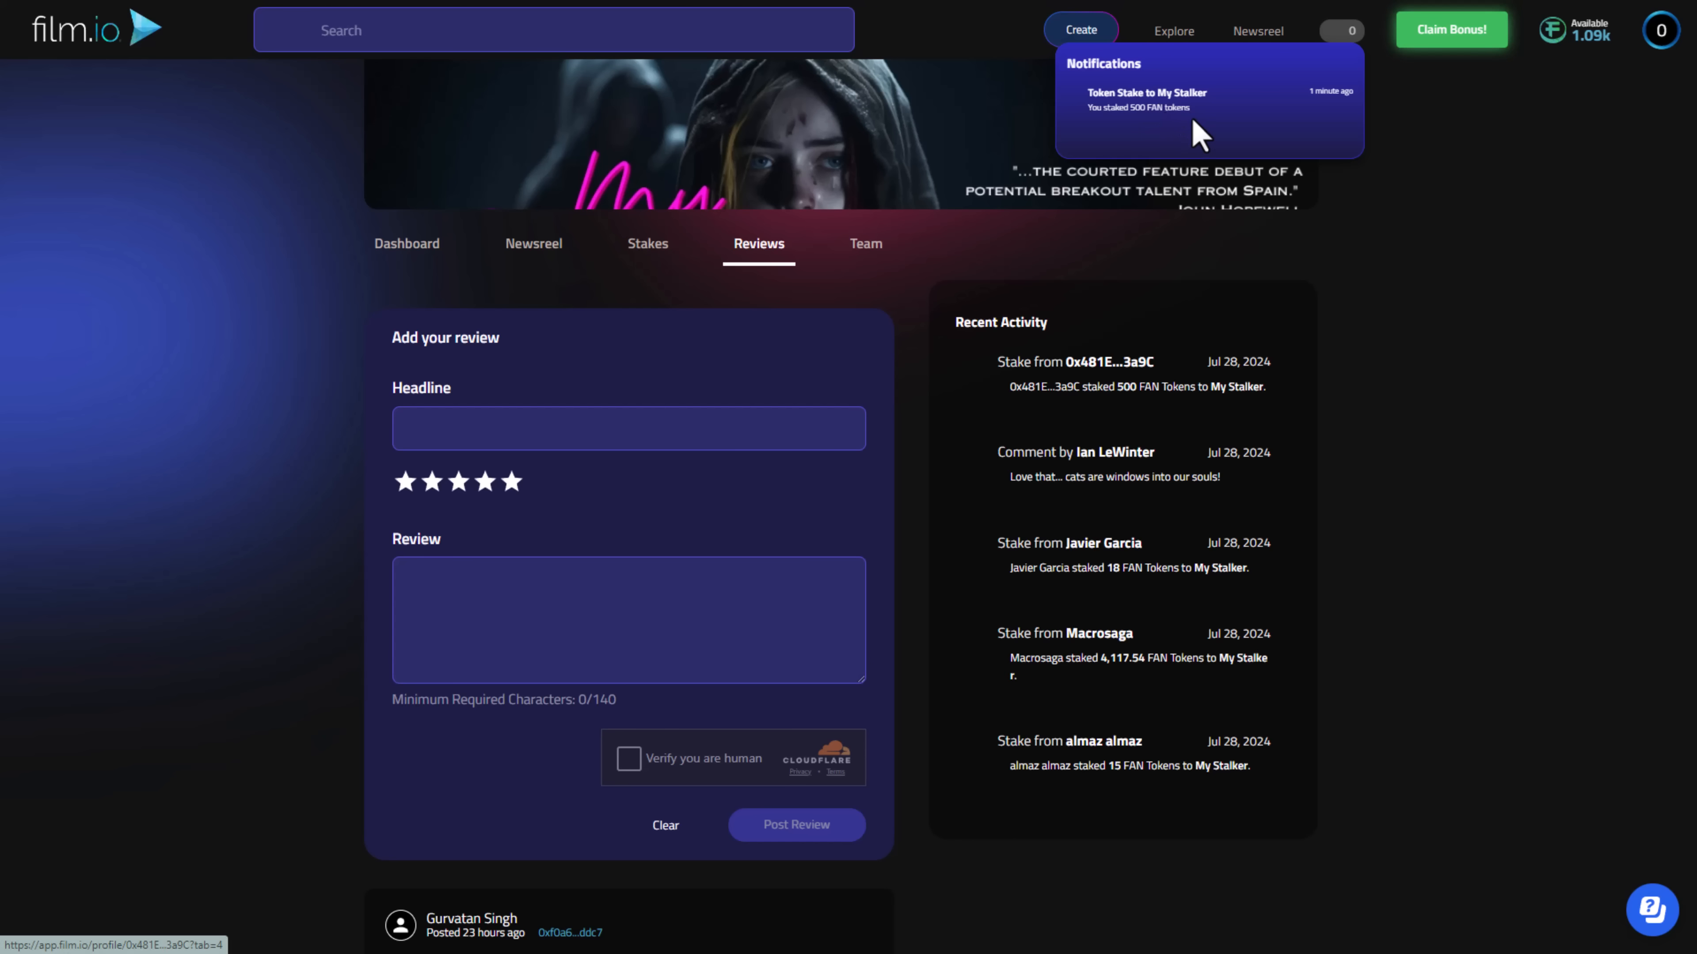
mouse_move(1582, 35)
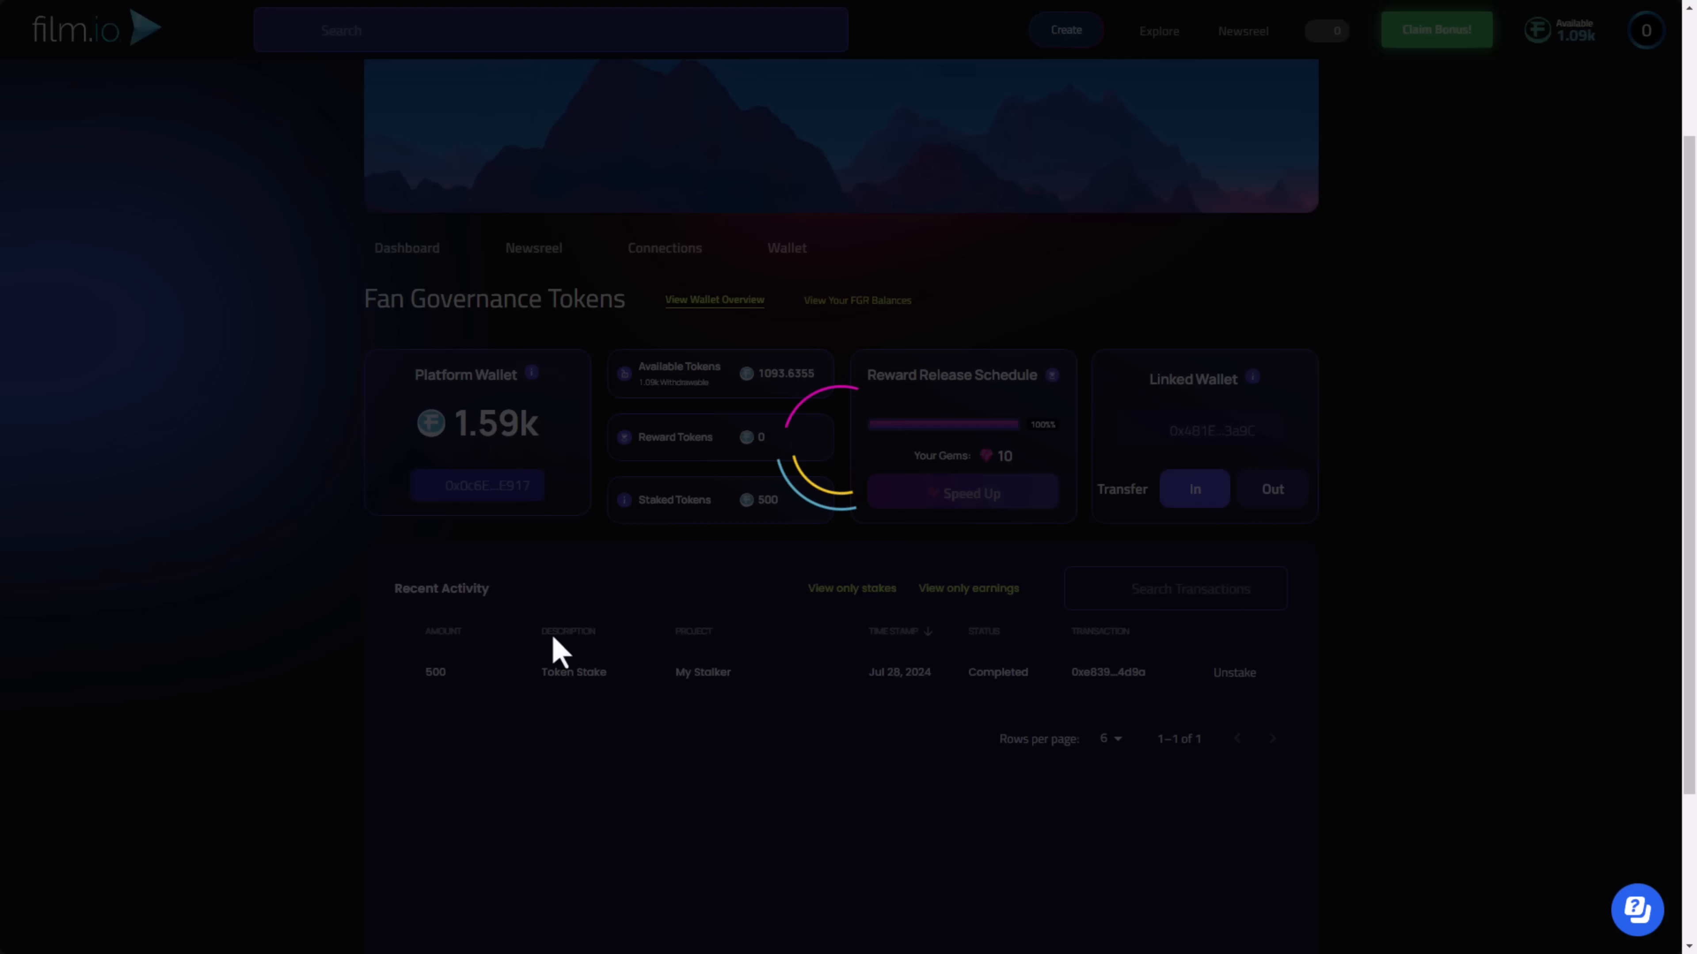
mouse_move(768, 720)
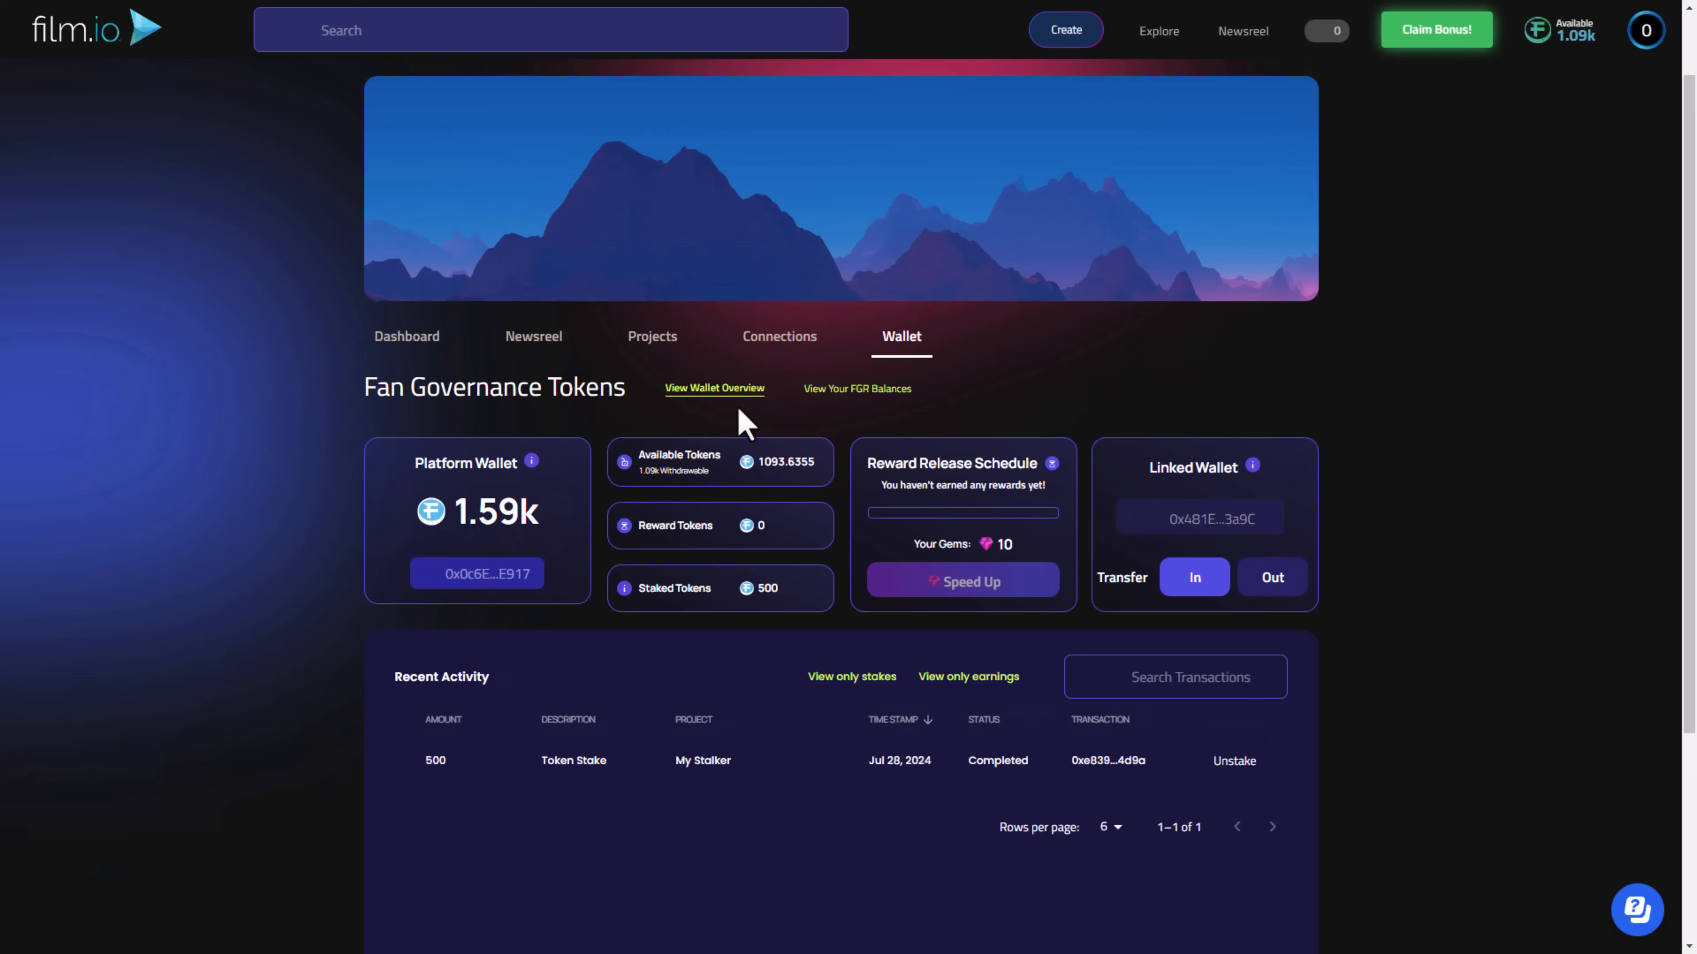
Step: Review the profile's Unranked DAO membership journey, then return to Explore
left_click(405, 335)
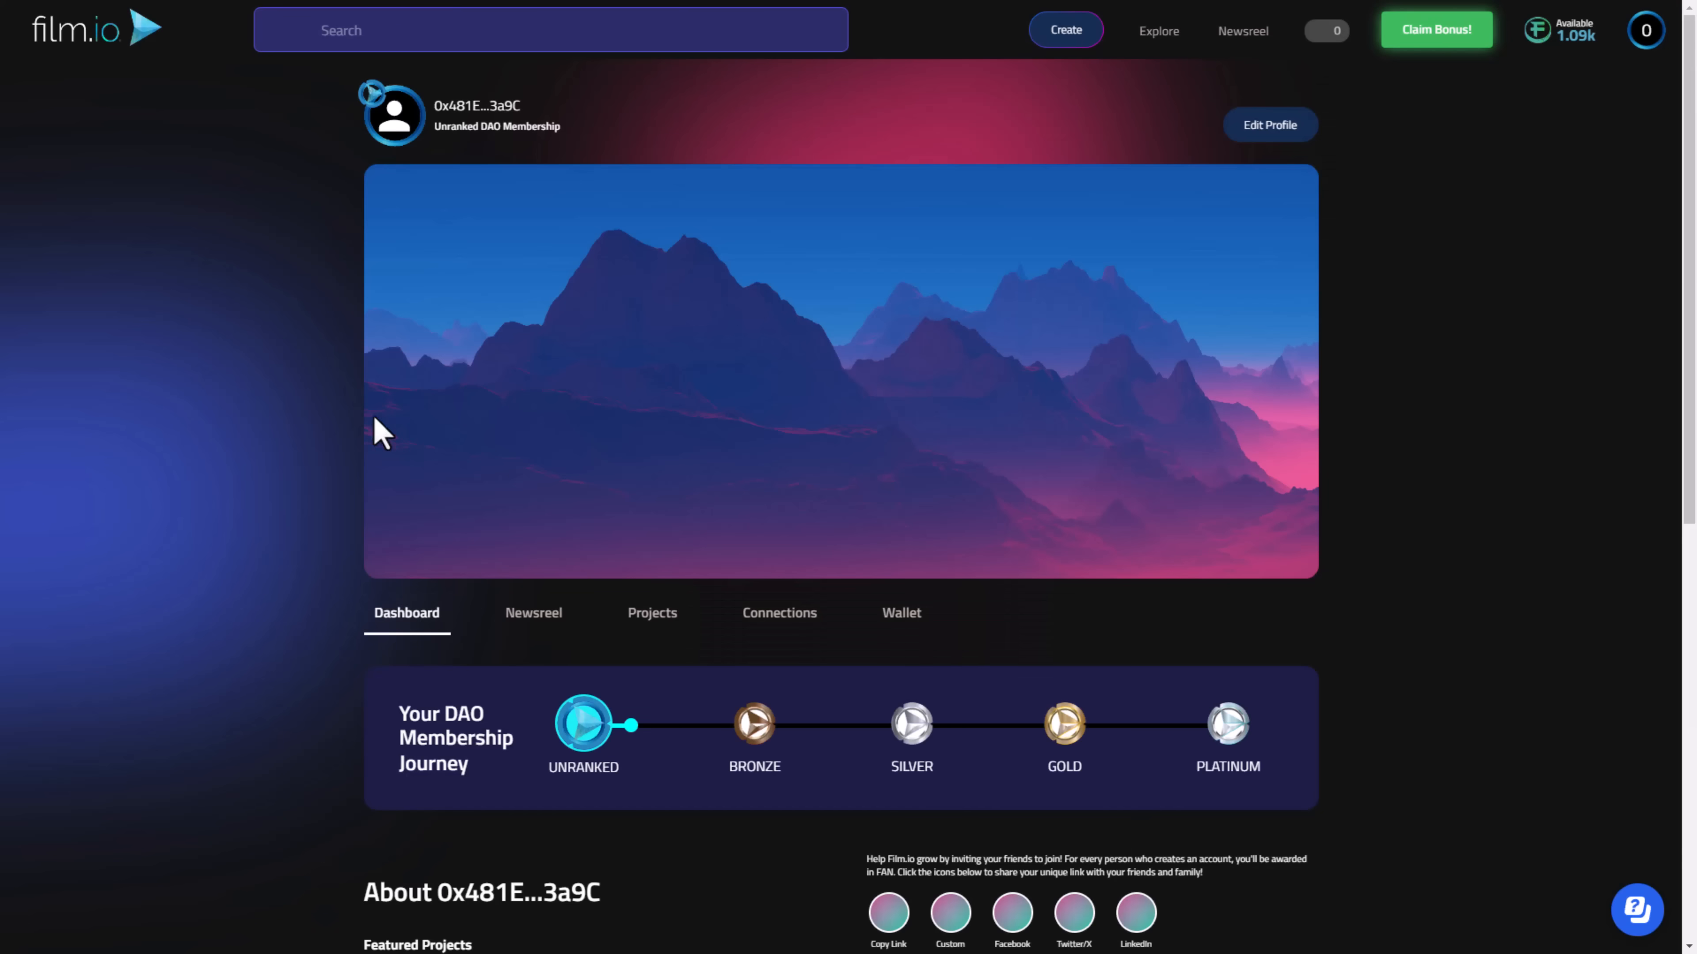
scroll("down", 3)
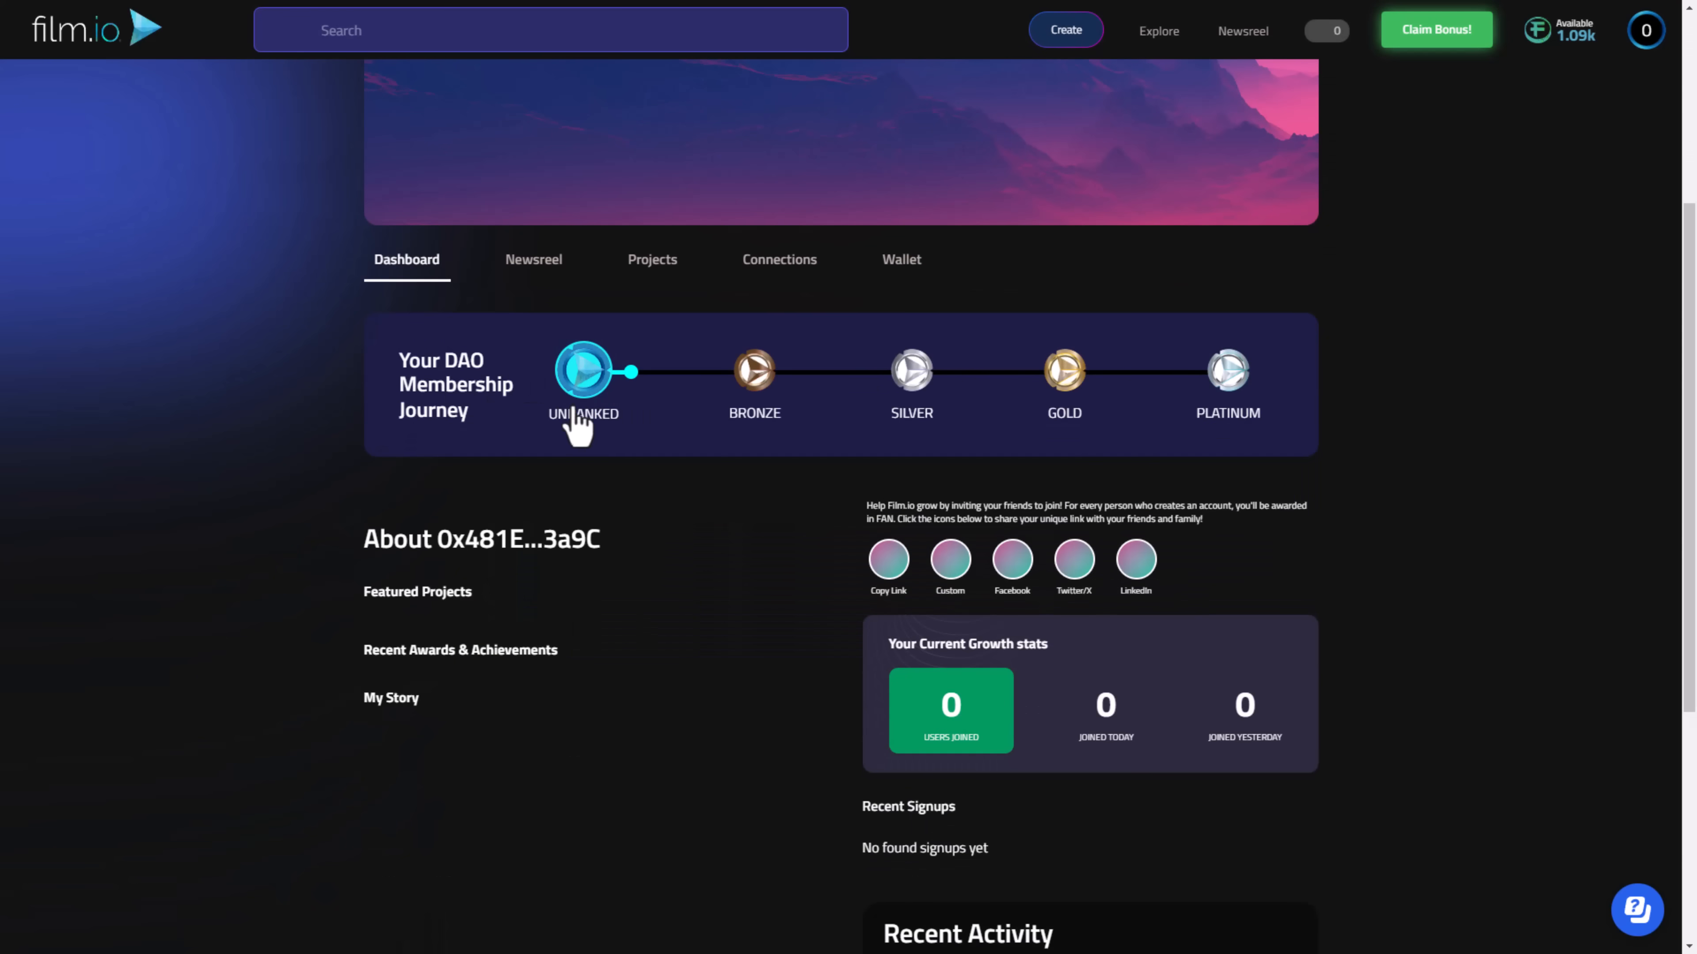
mouse_move(411, 384)
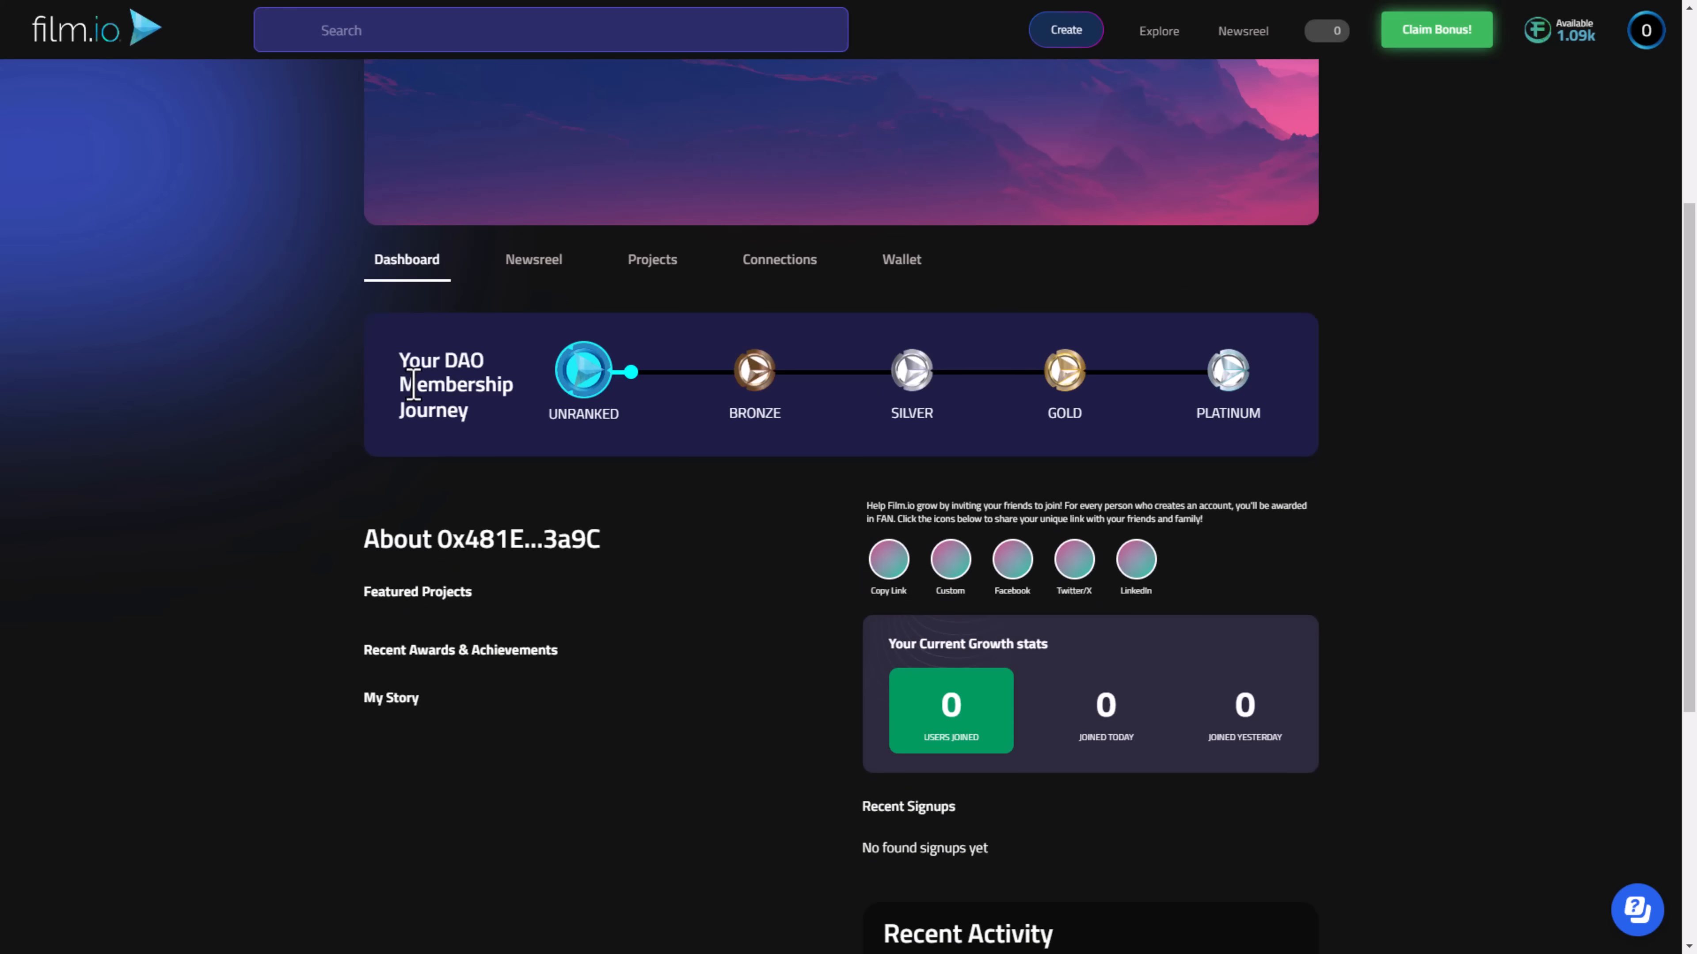
left_click(1157, 30)
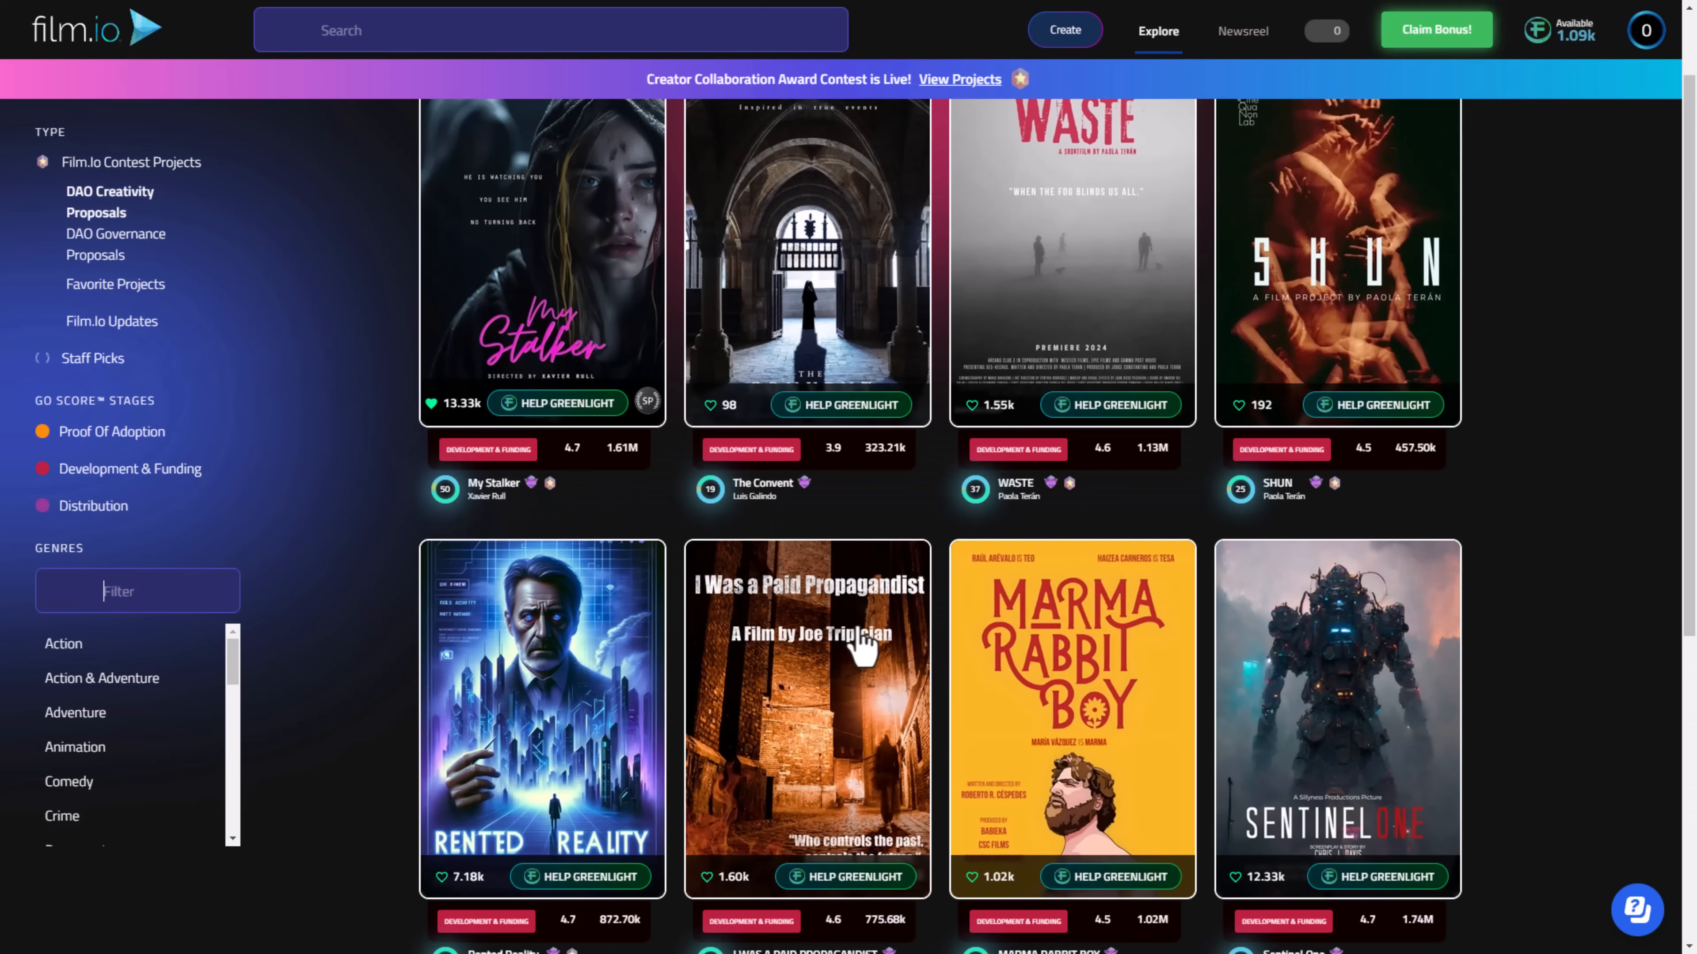
Step: Stake 1,000 FAN tokens on CHICKENSHIP and go to the wallet's recent activity
scroll("down", 3)
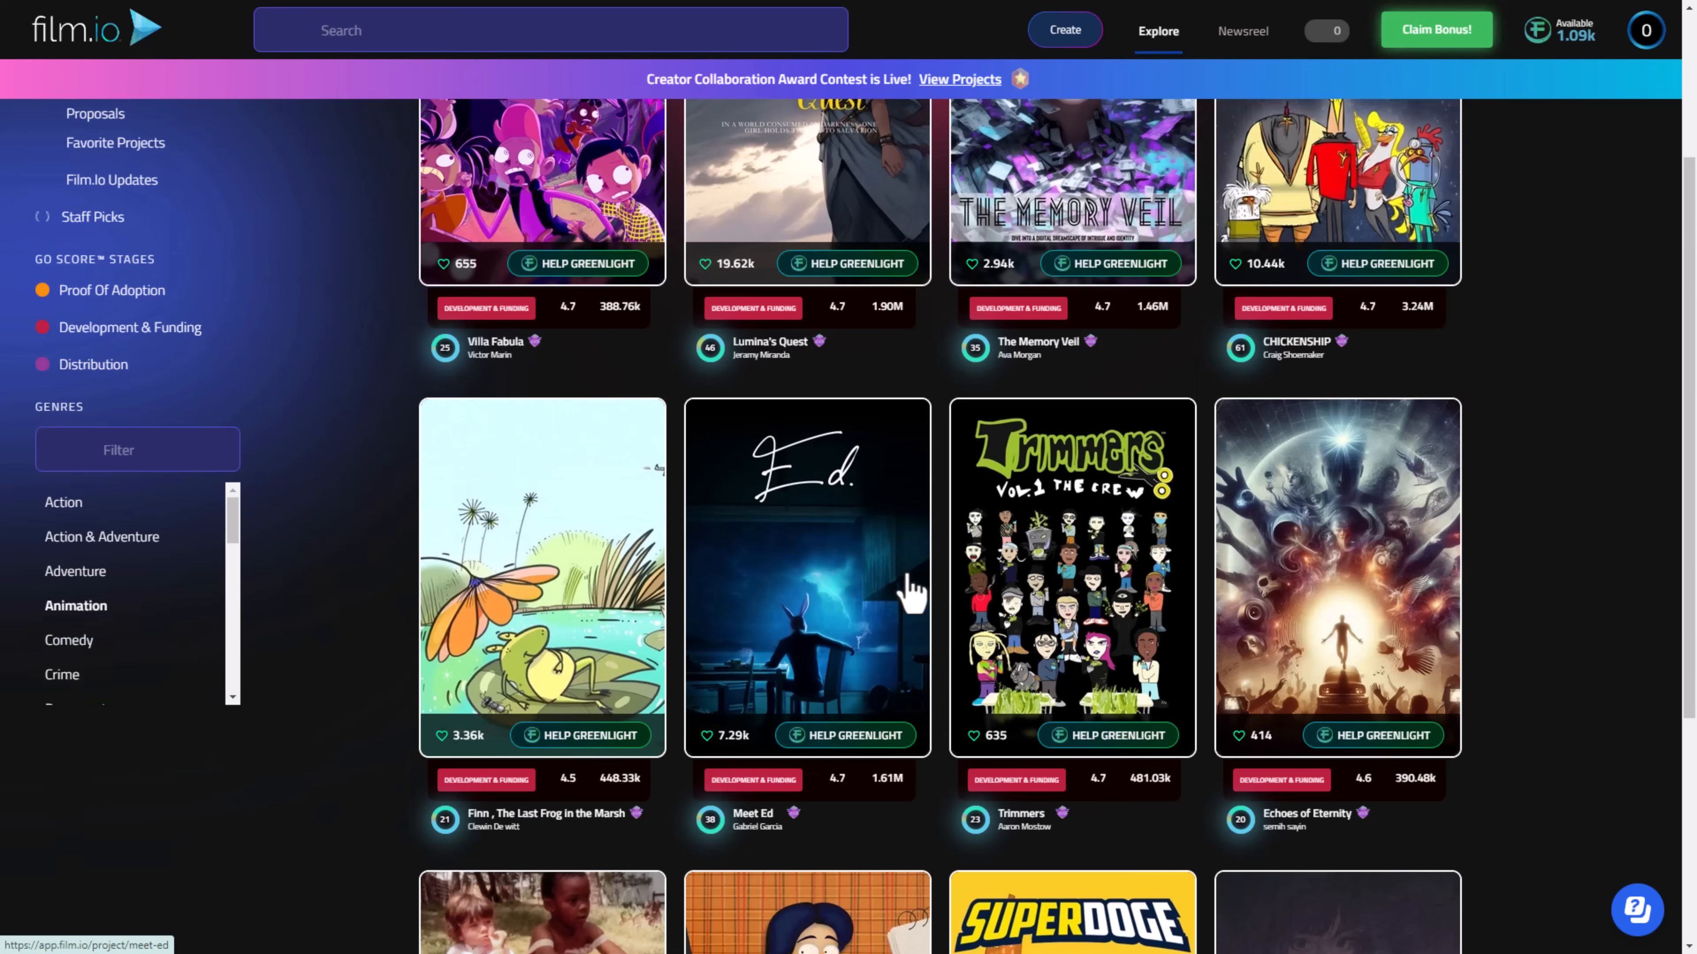
left_click(1335, 184)
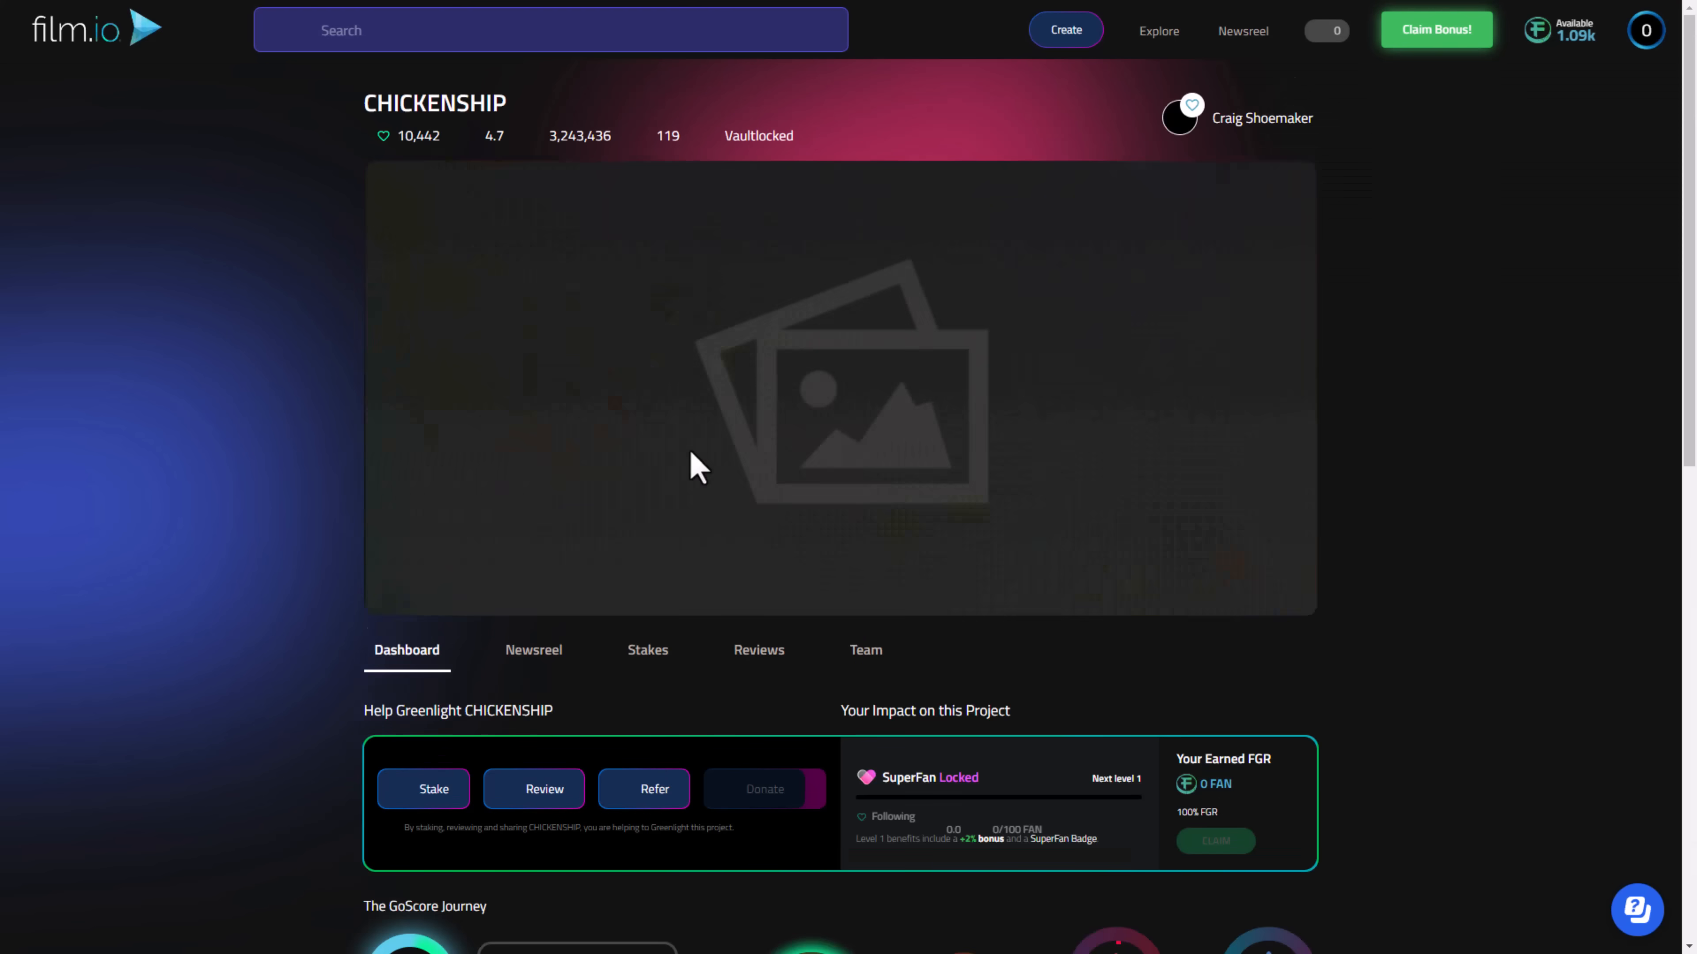
scroll("down", 3)
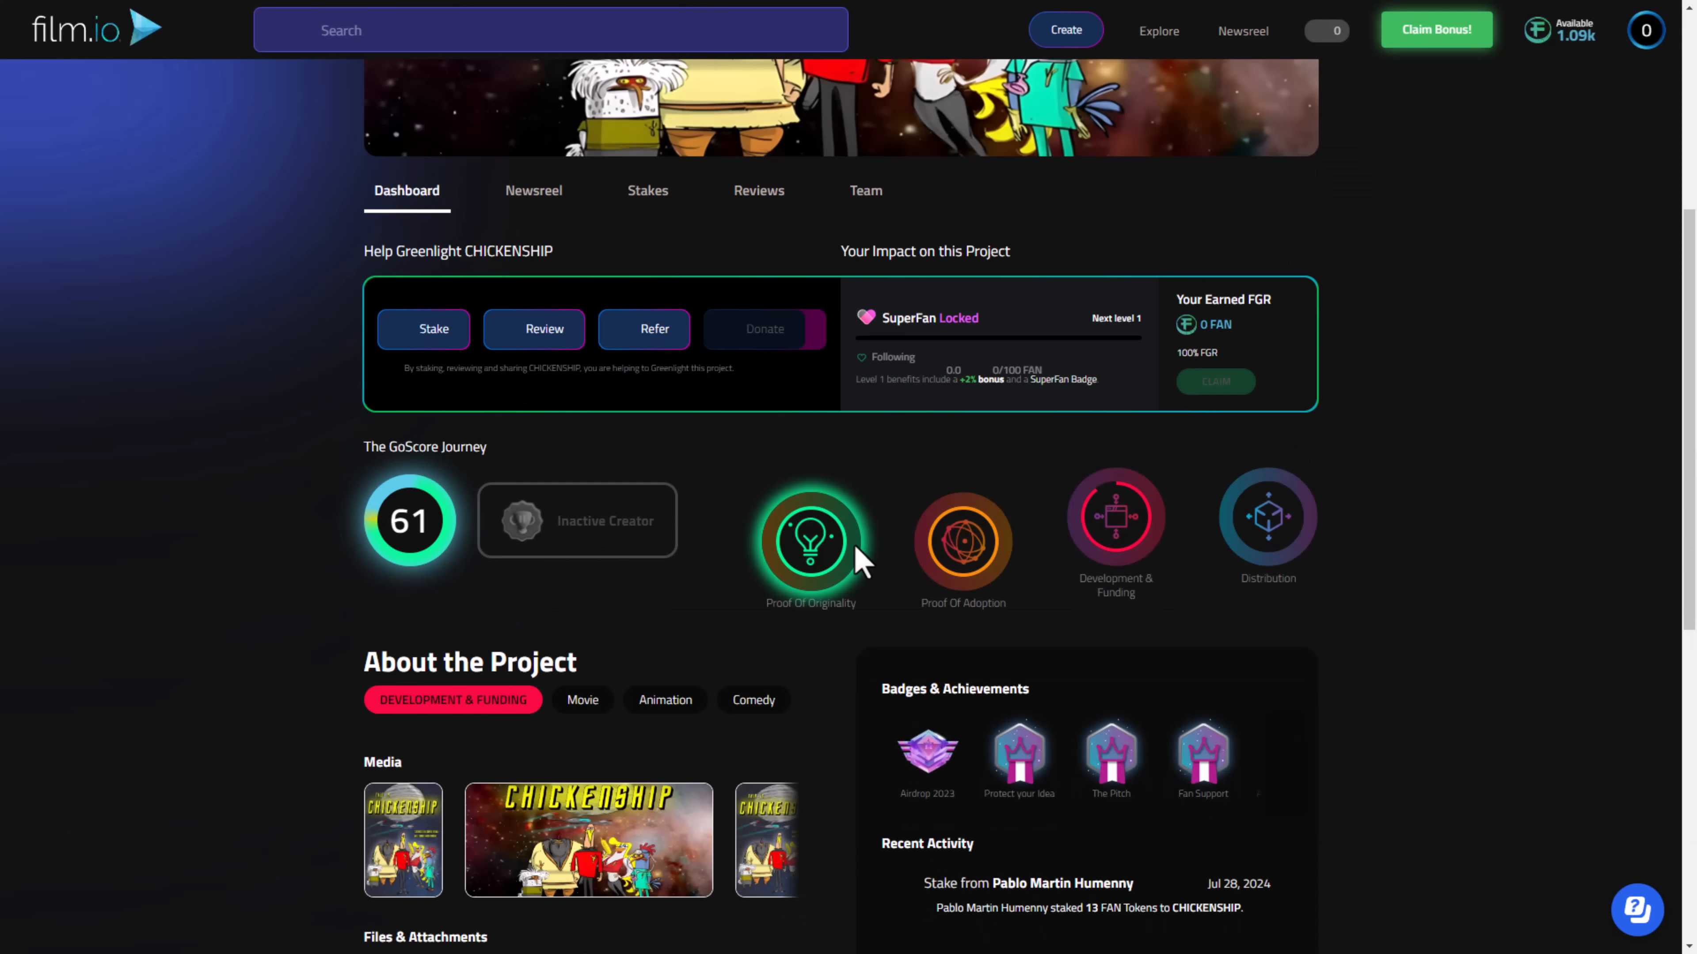
mouse_move(433, 357)
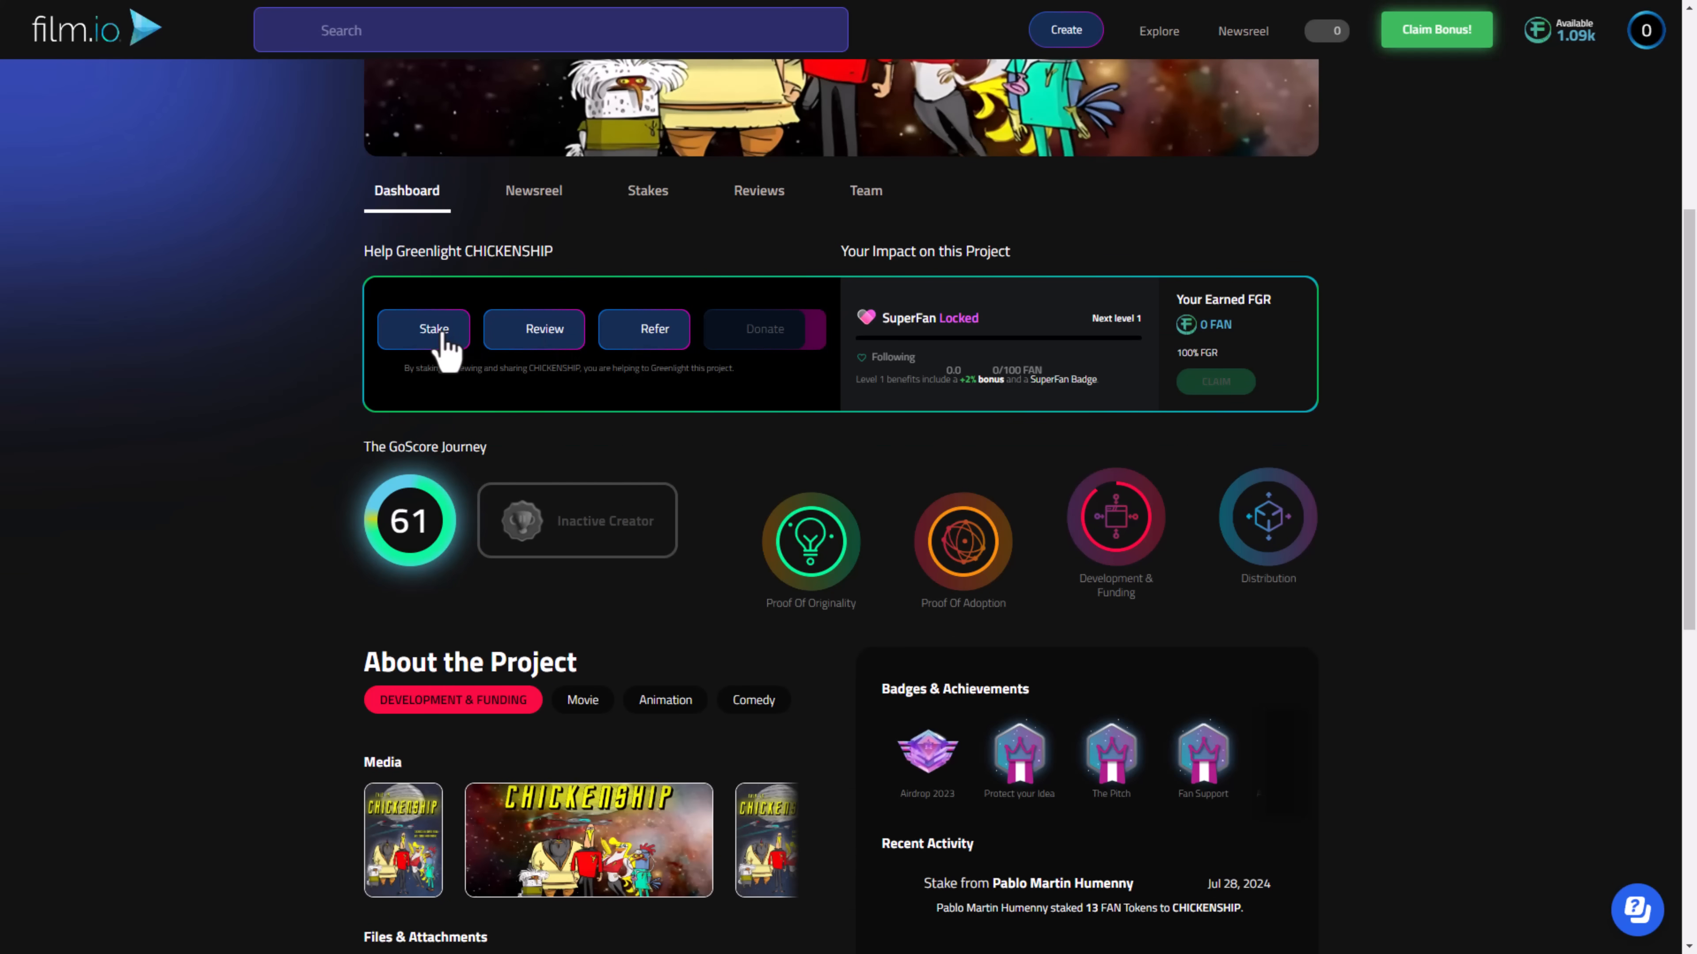
left_click(434, 329)
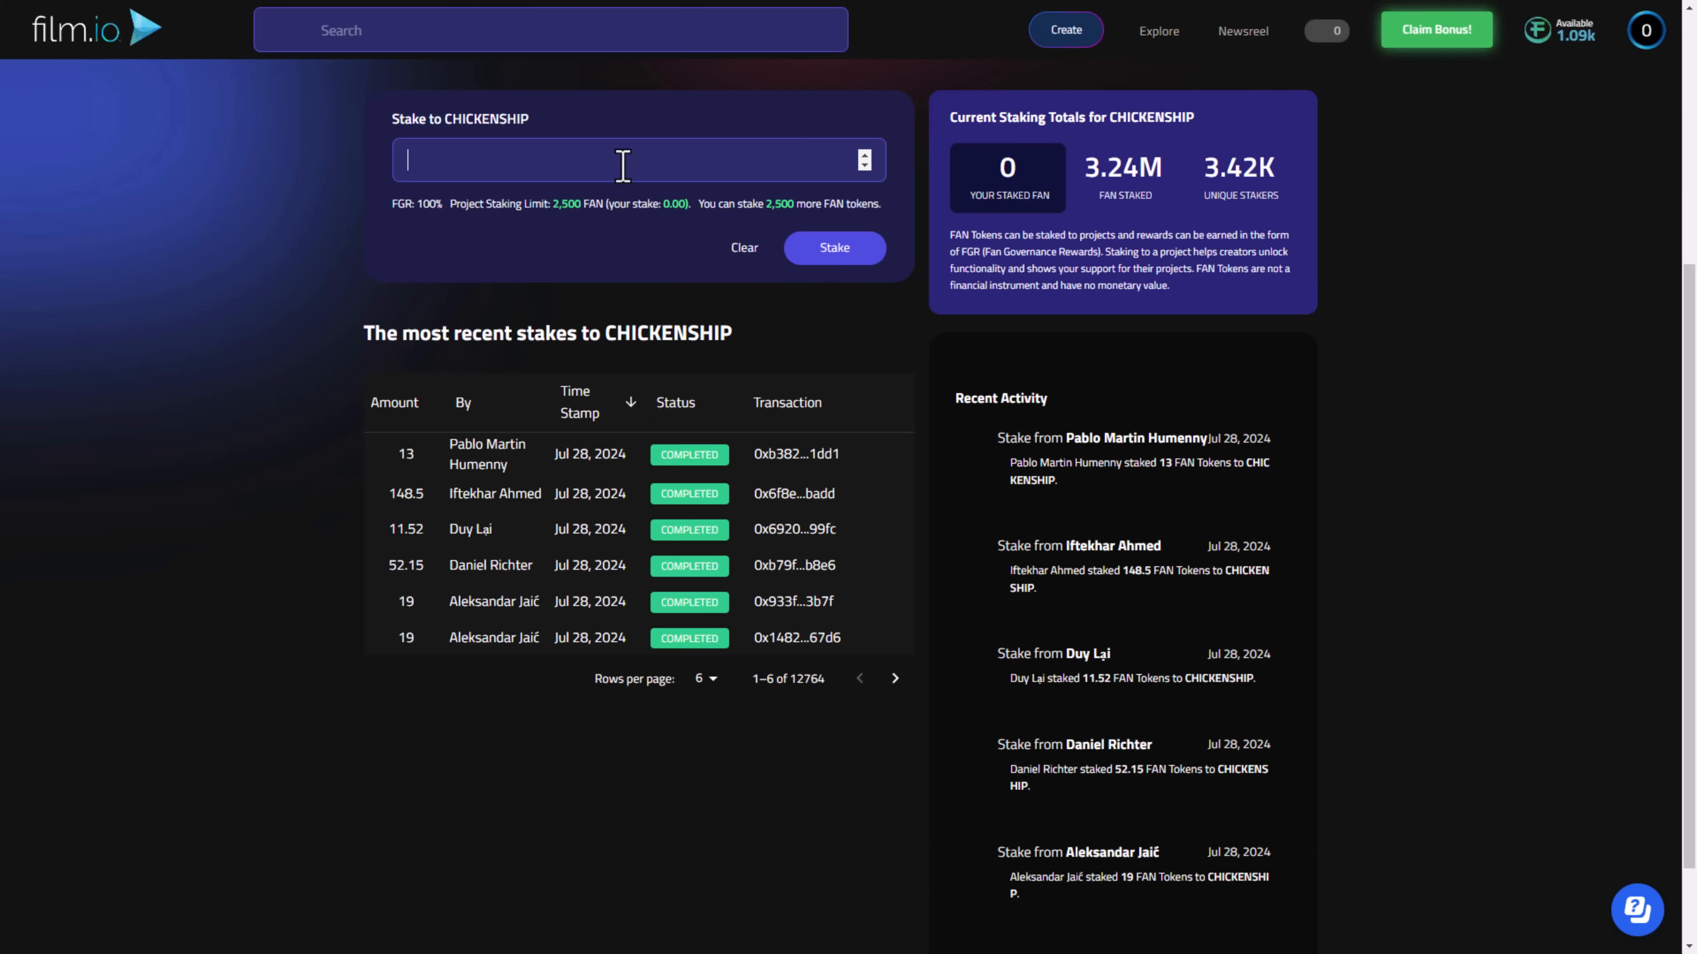
type("1000")
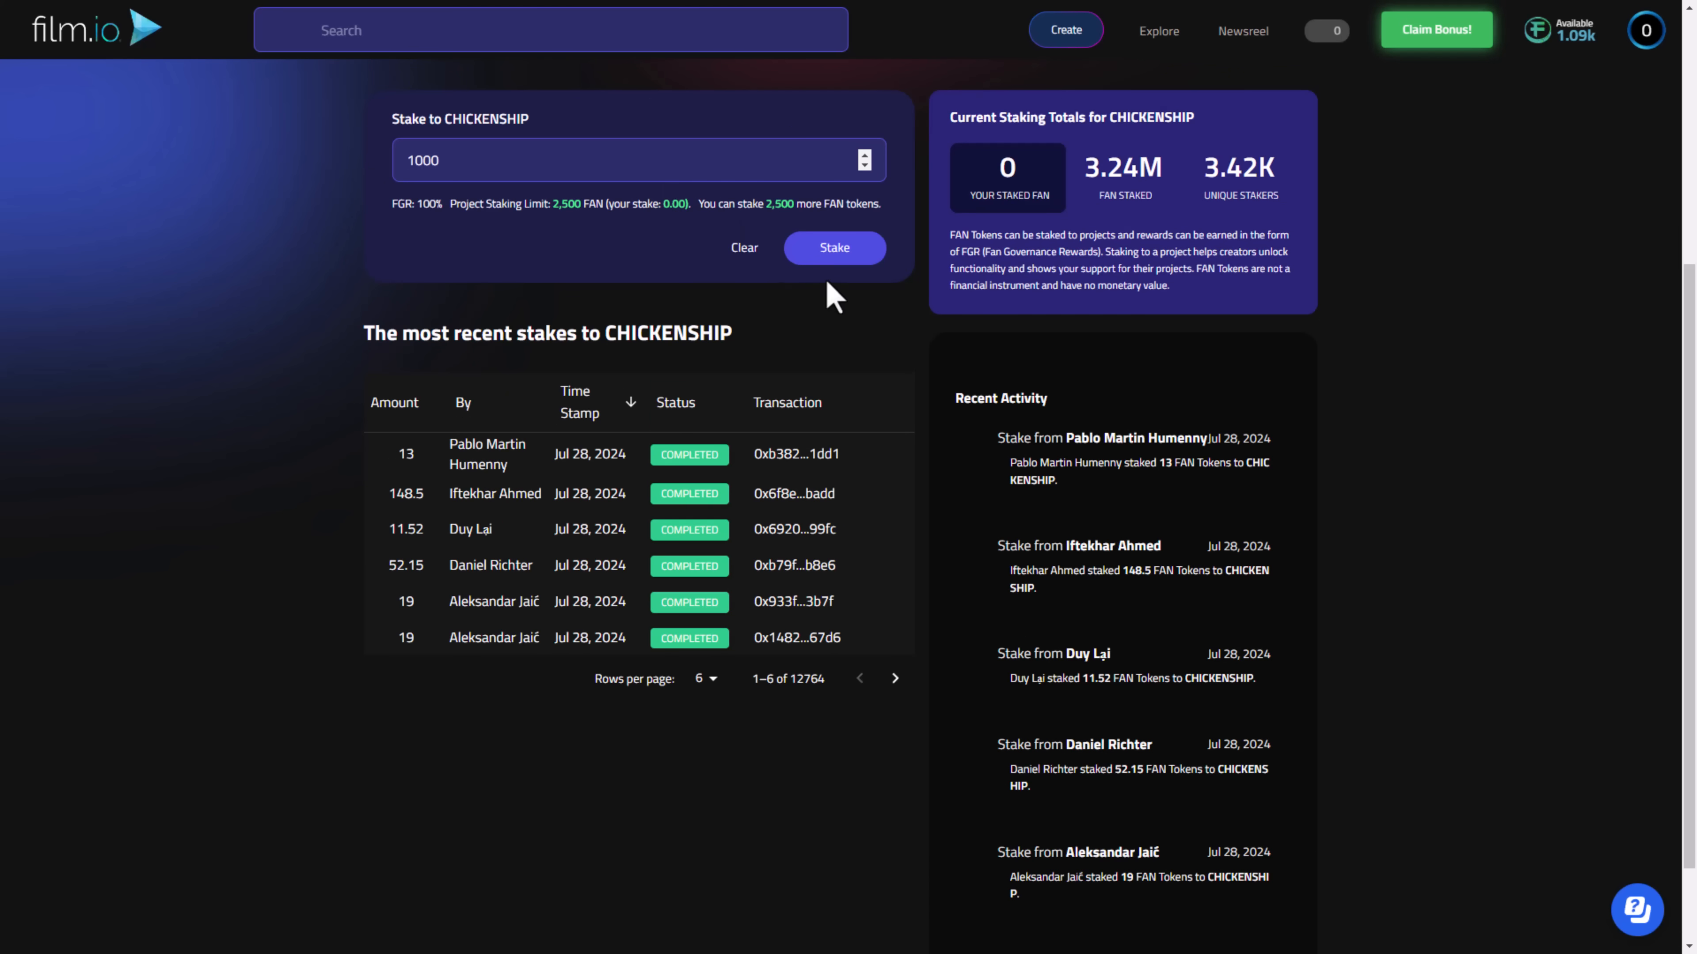
left_click(832, 247)
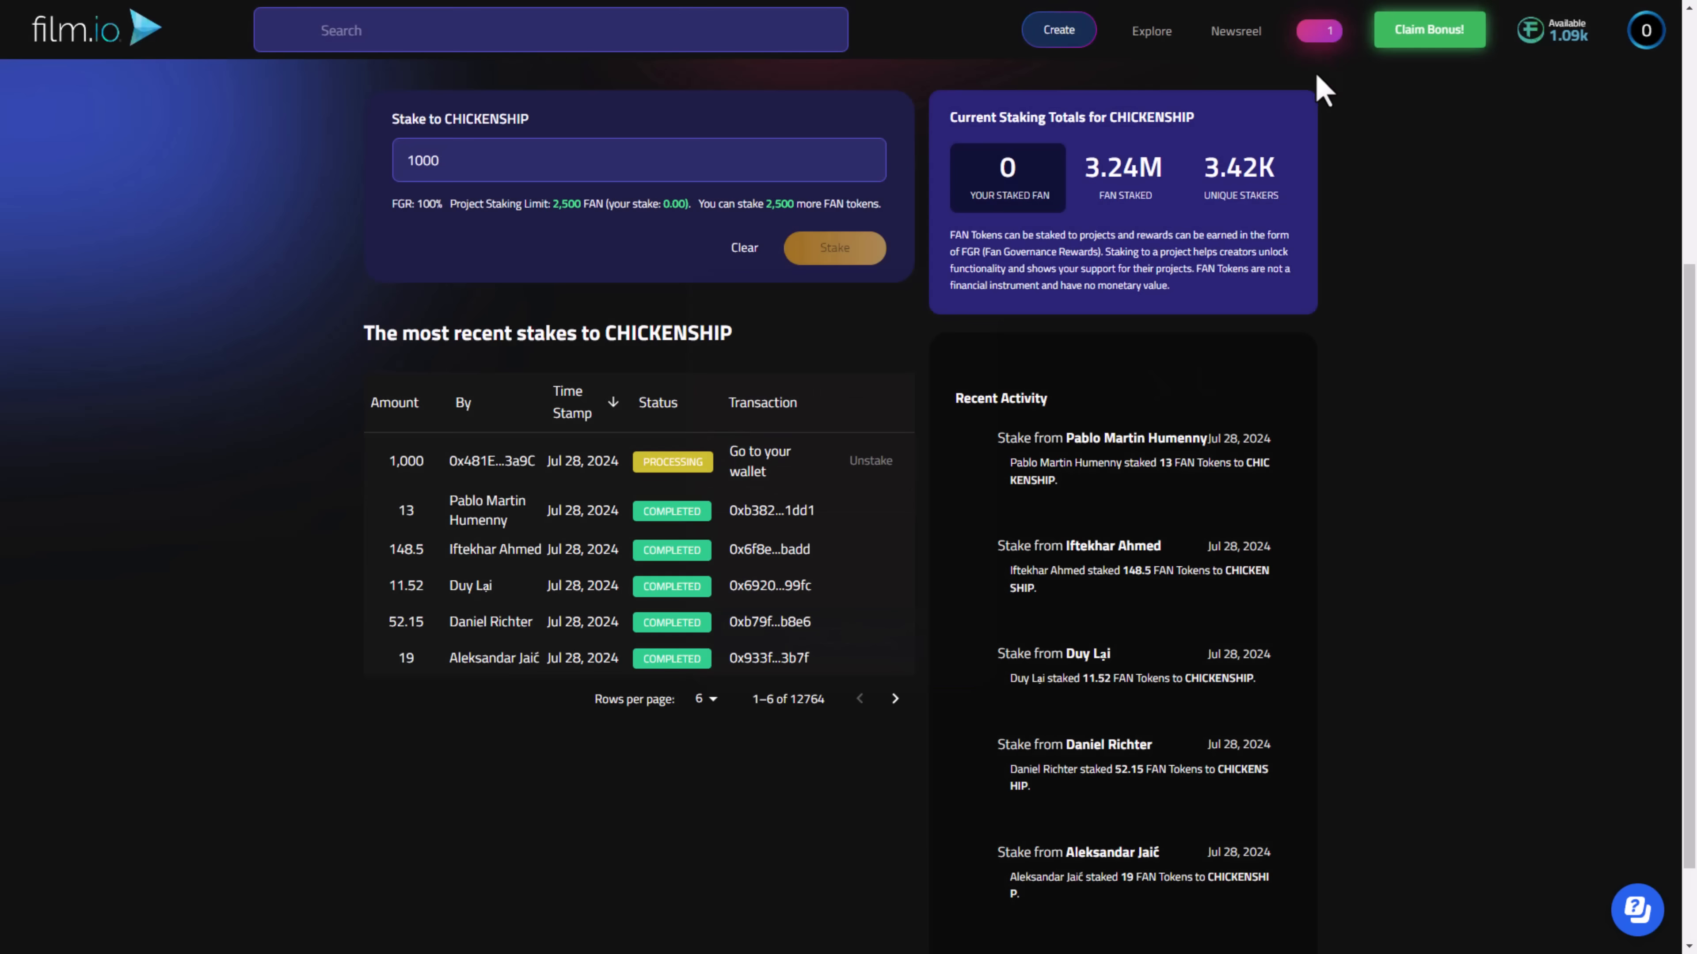
left_click(1318, 29)
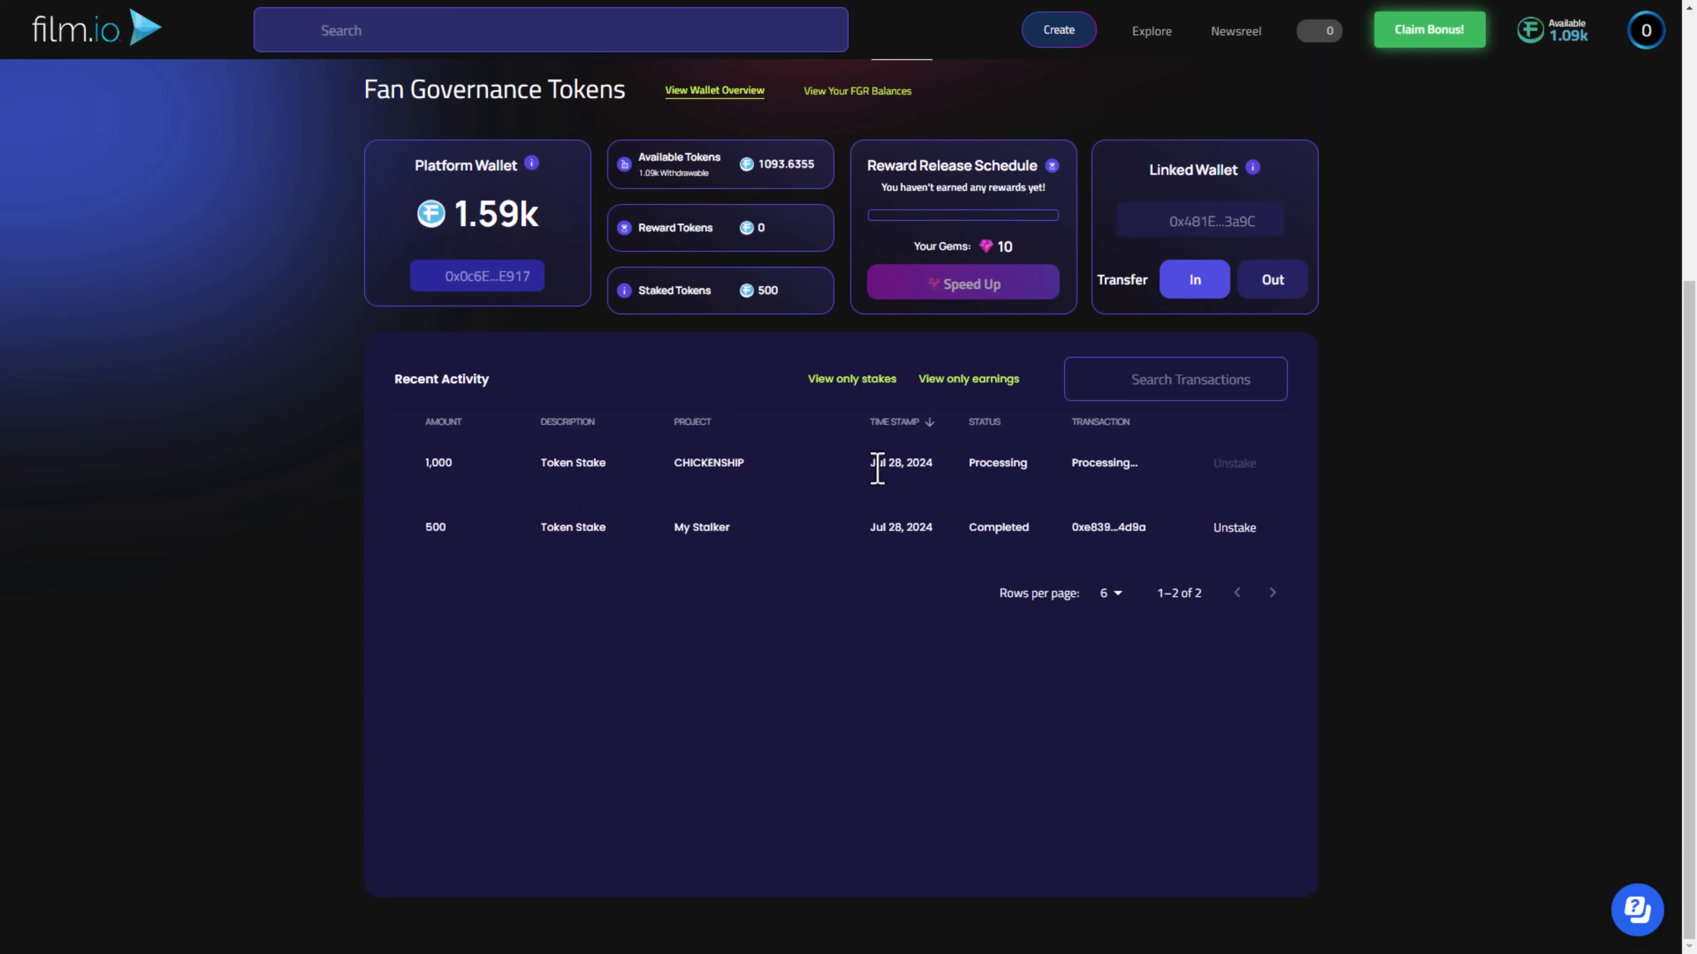
Step: Check the CHICKENSHIP stake completed with 1.50k staked, then return to Explore
scroll("up", 3)
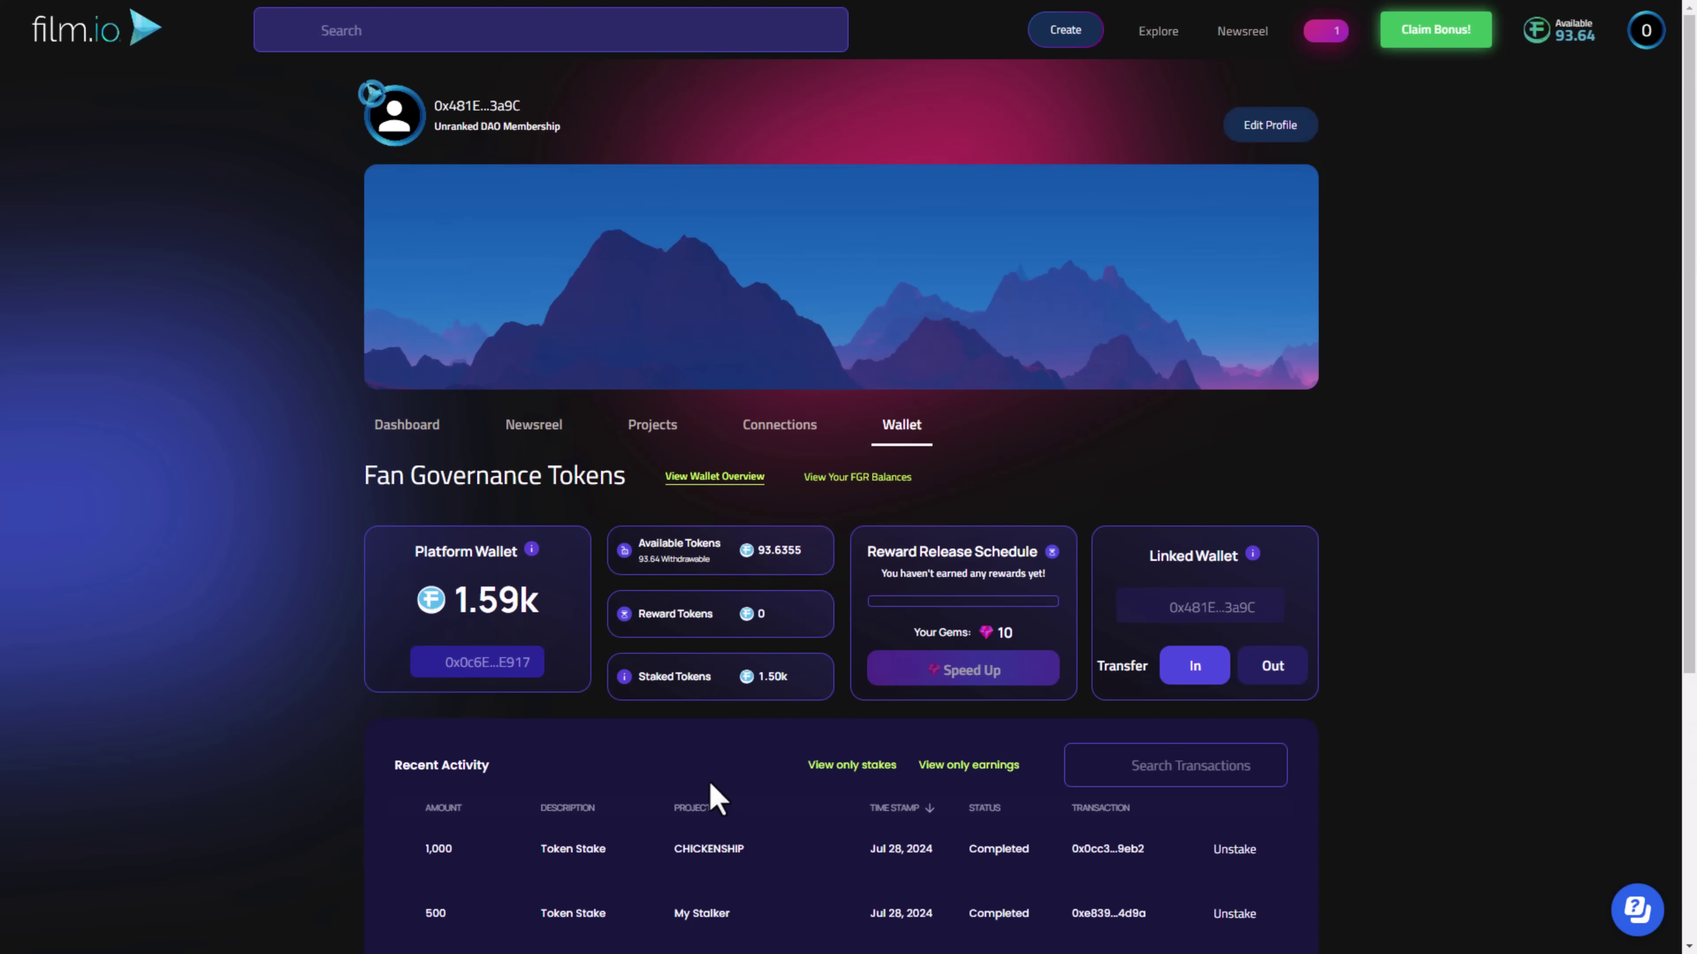
mouse_move(1099, 848)
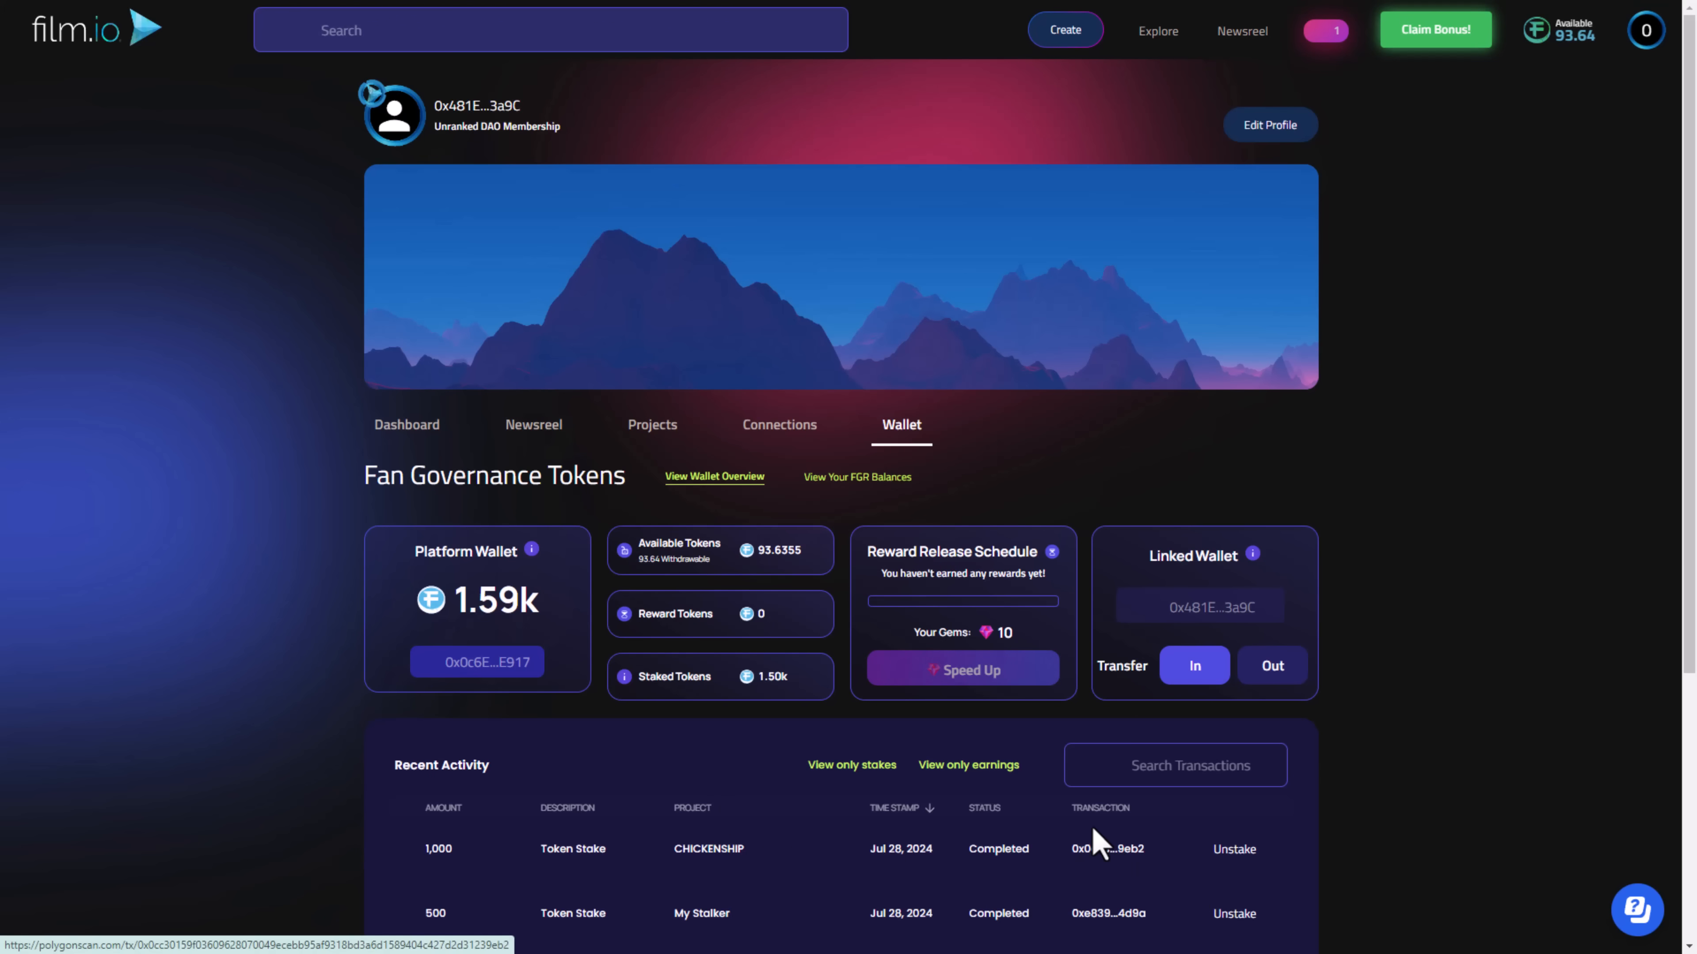
mouse_move(955, 724)
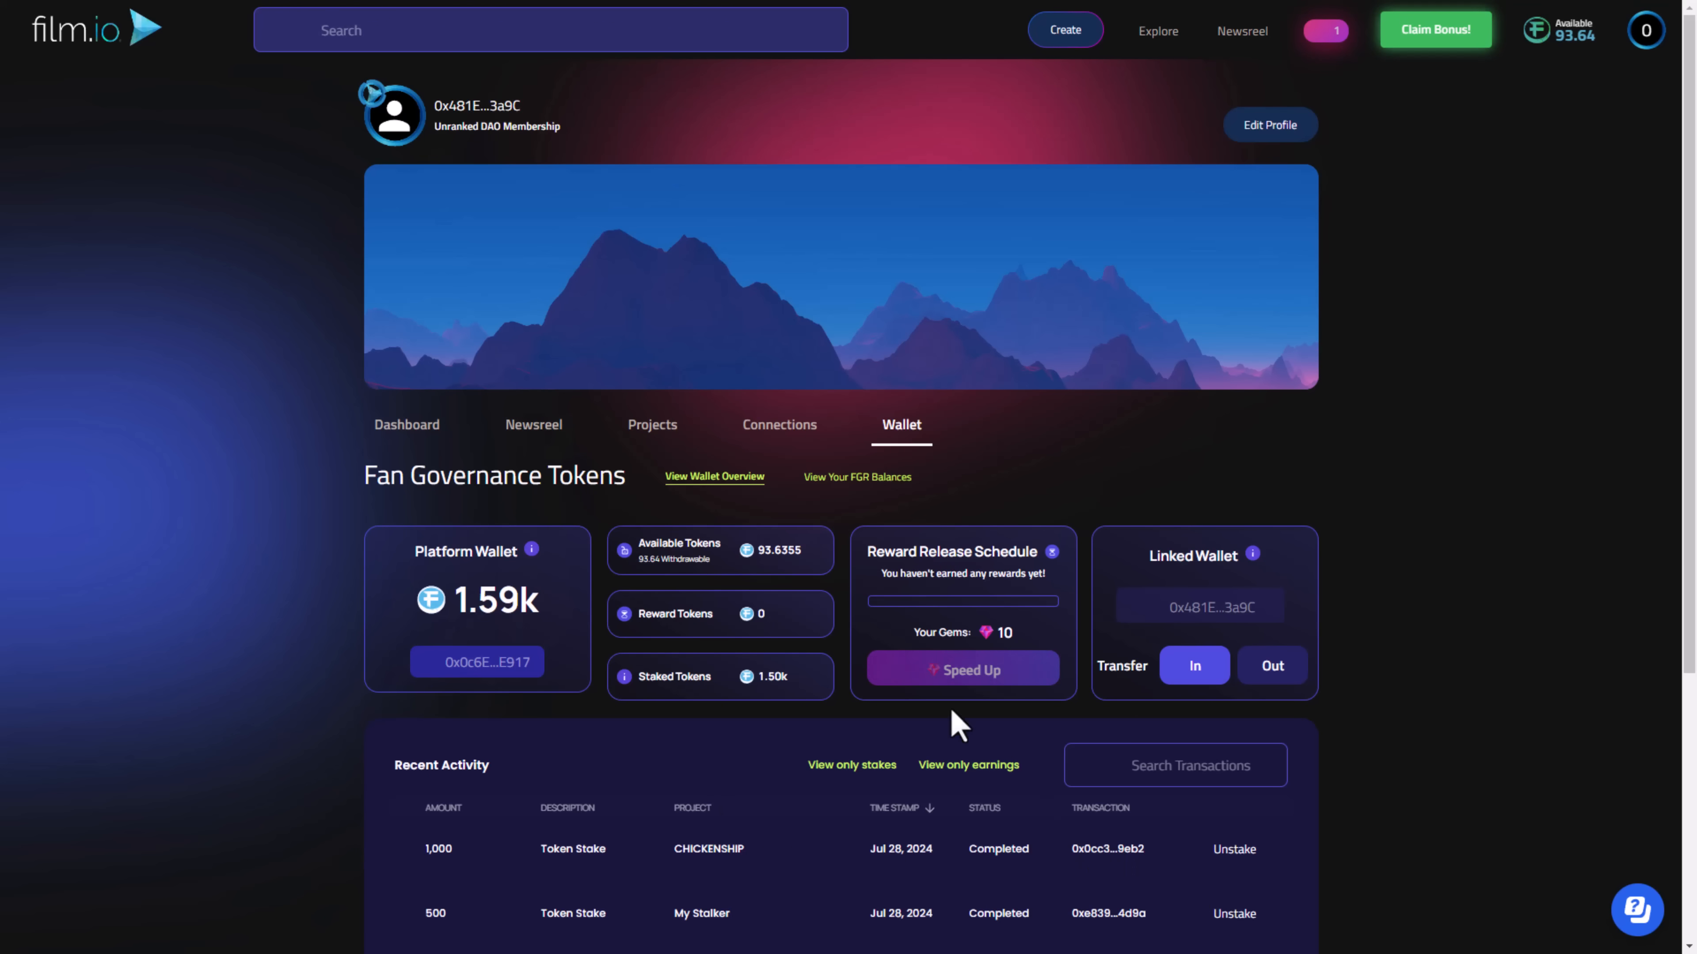
mouse_move(1233, 850)
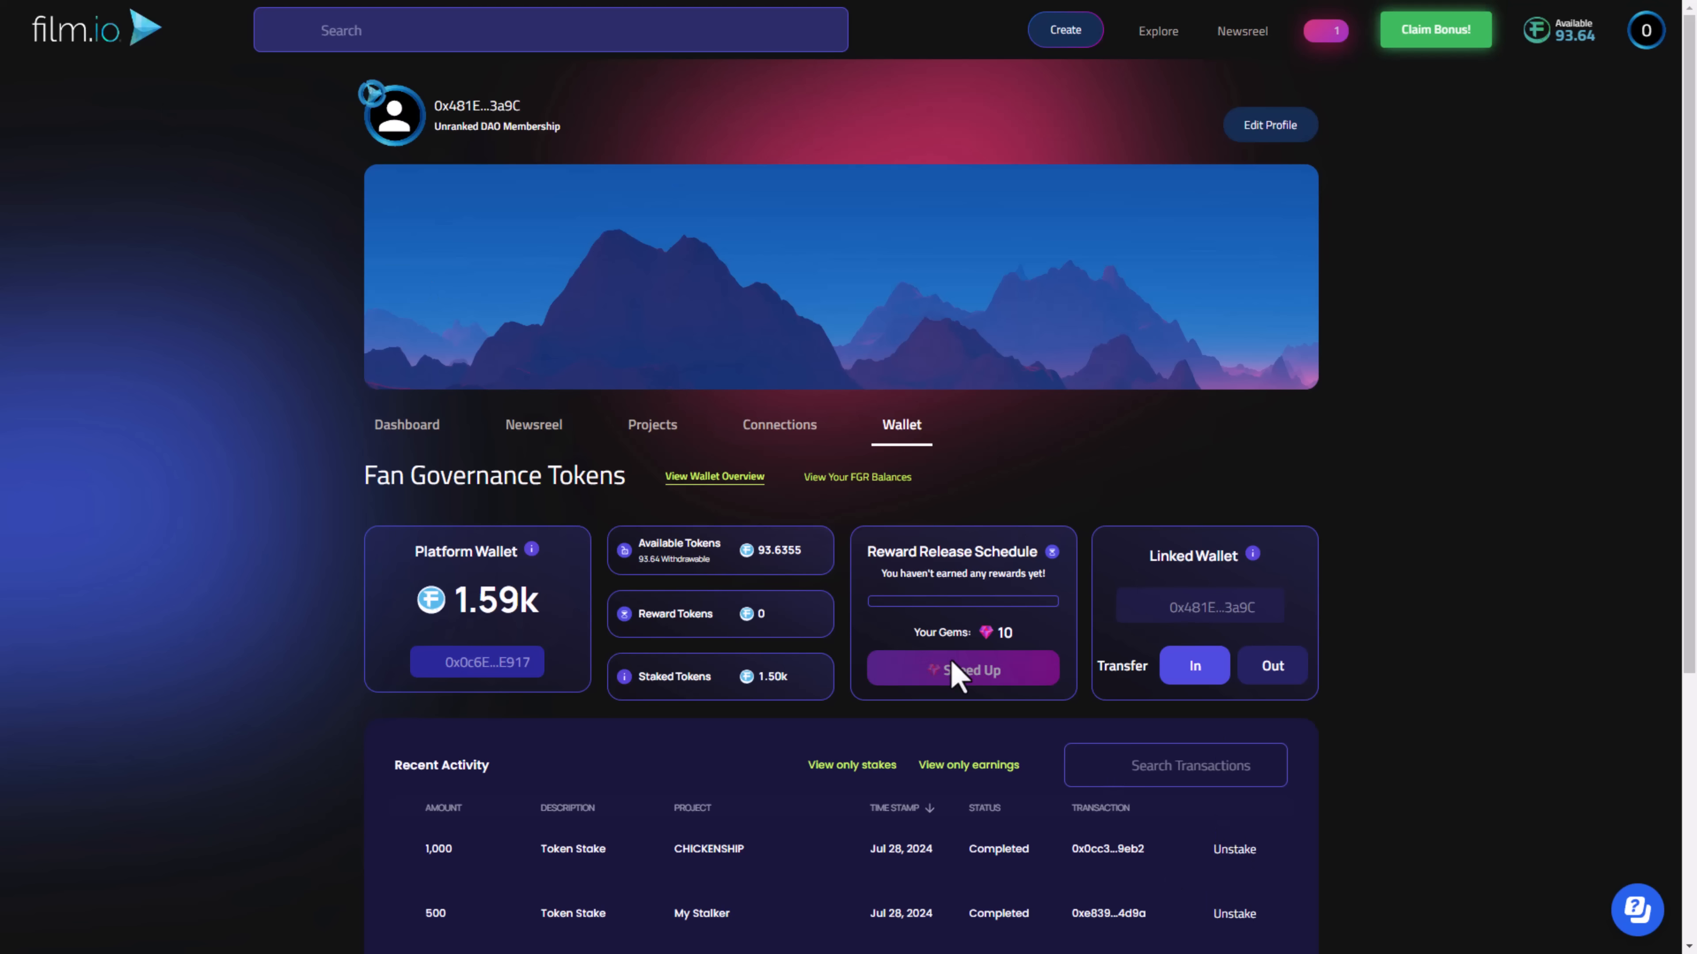
mouse_move(996, 698)
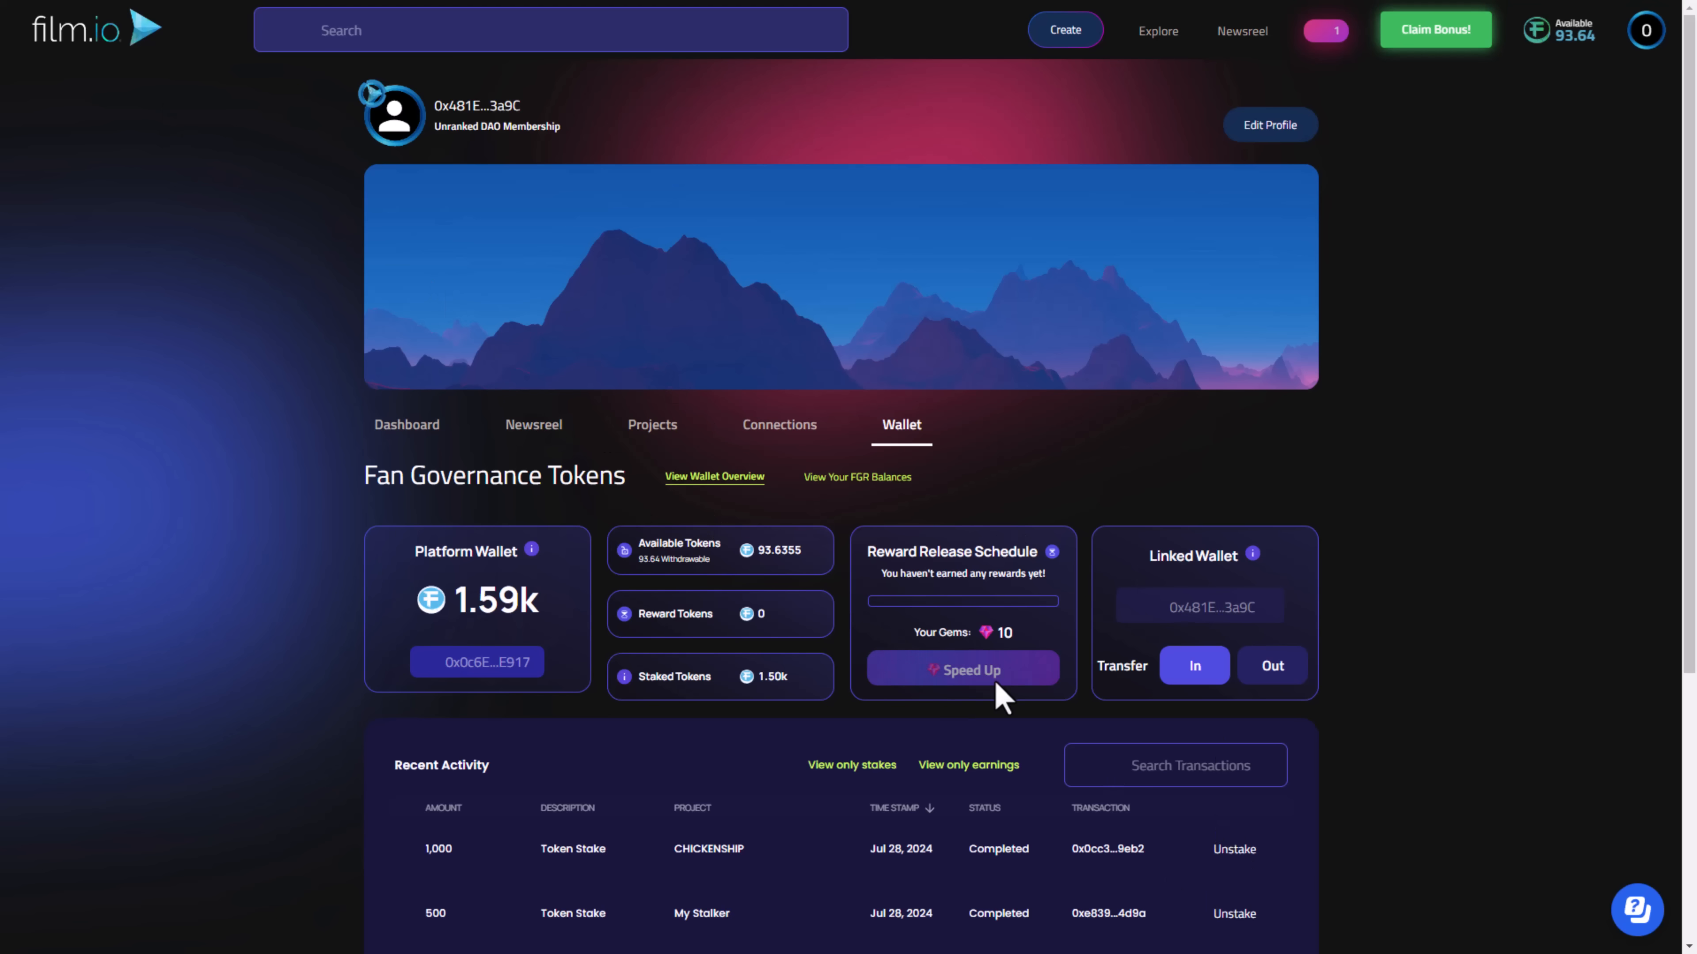
mouse_move(163, 203)
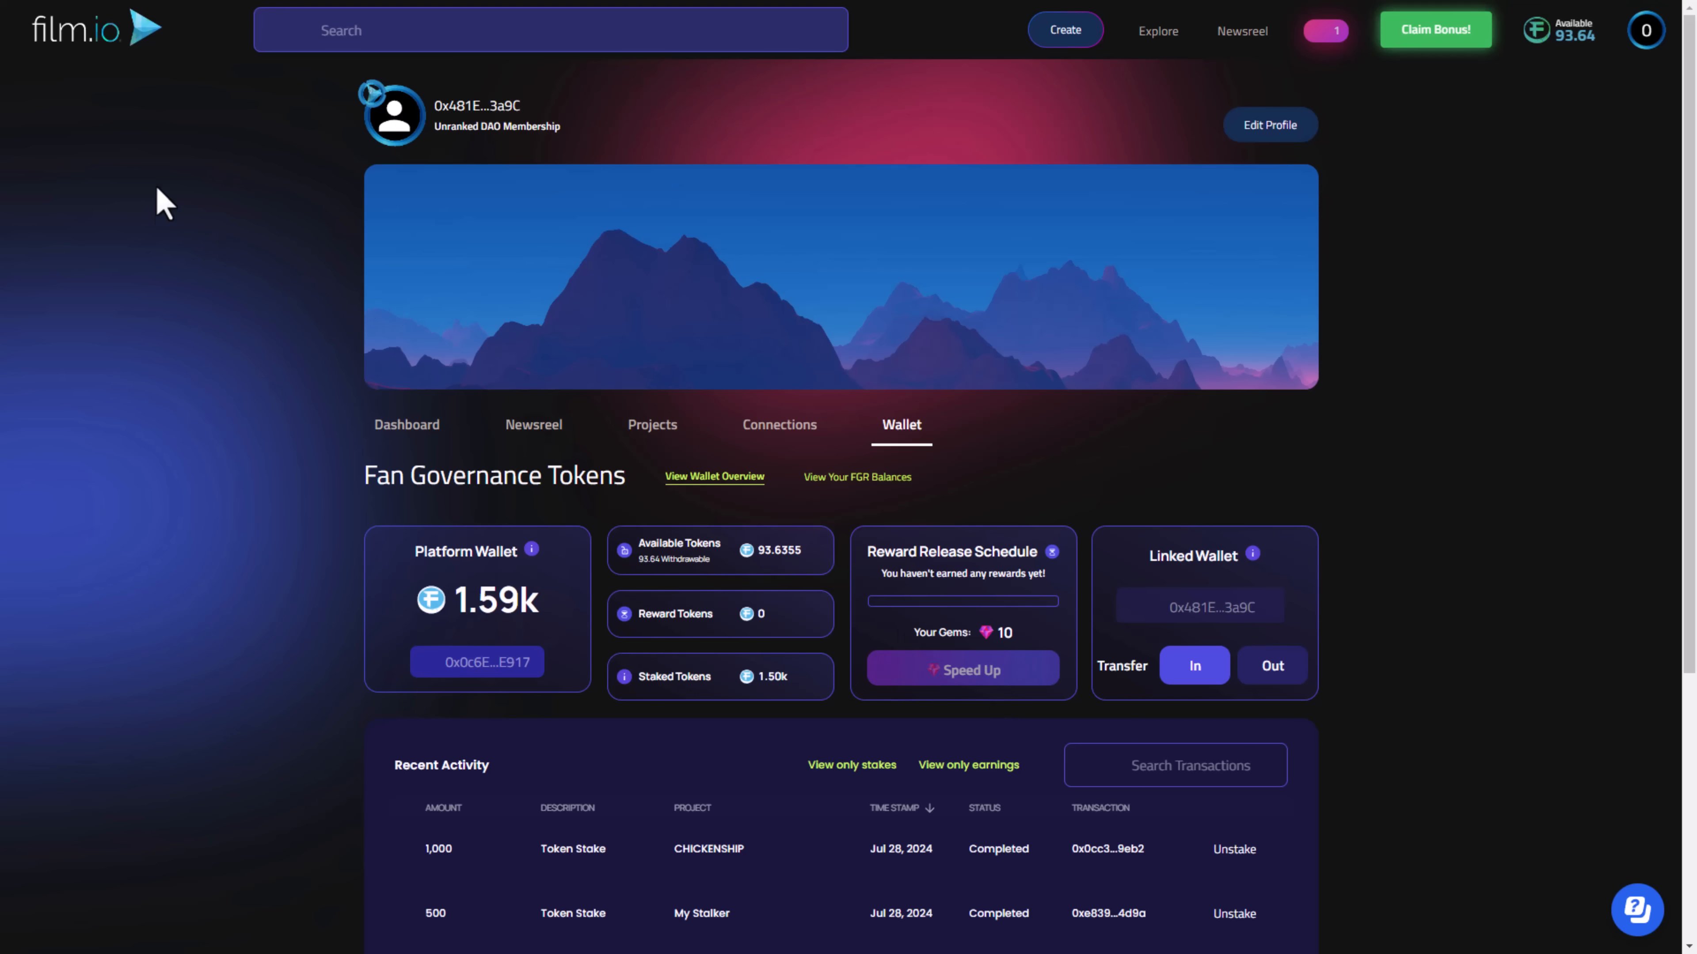
left_click(1156, 30)
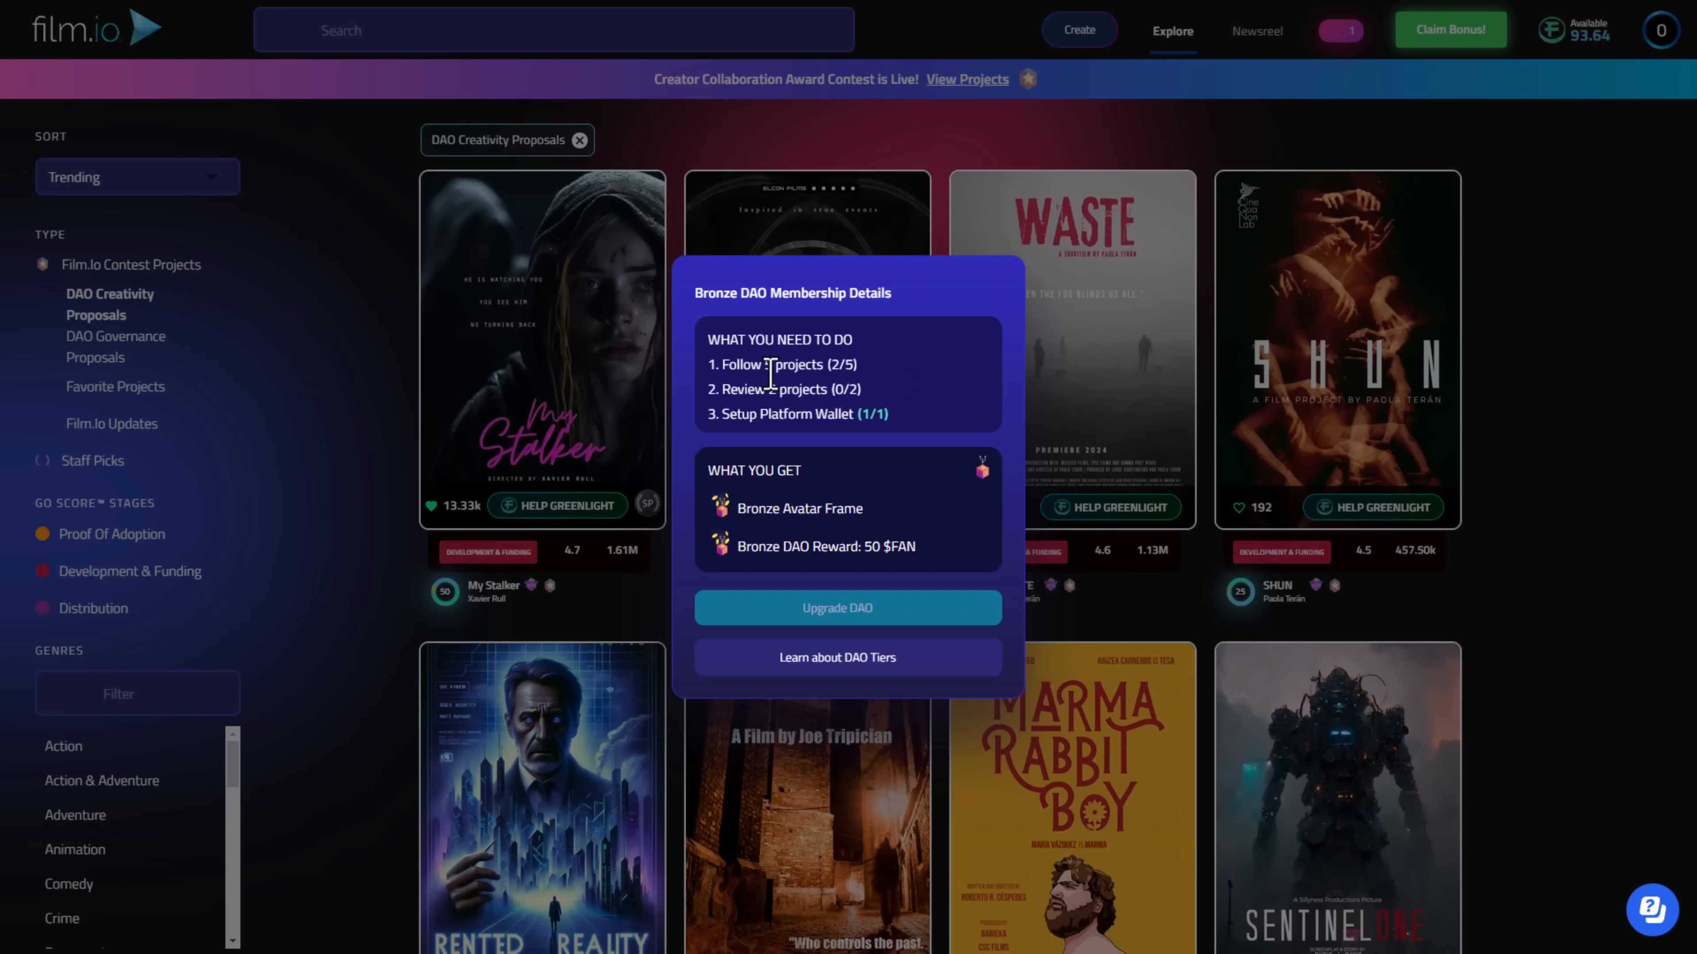
mouse_move(806, 413)
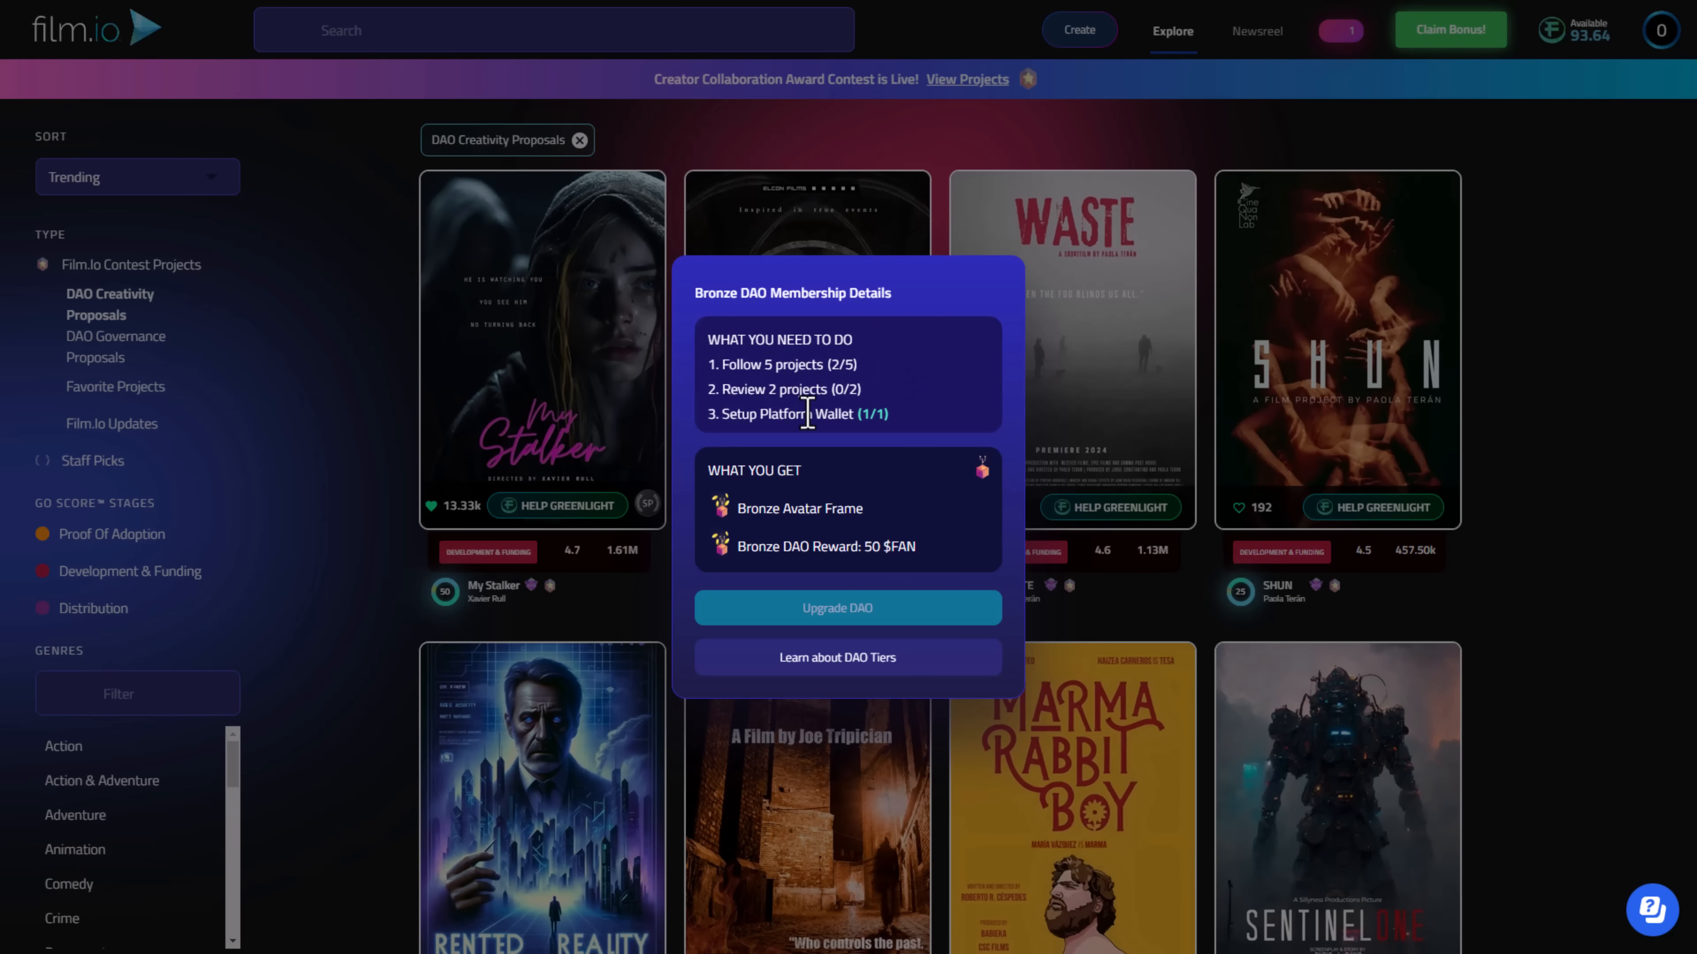
mouse_move(842, 454)
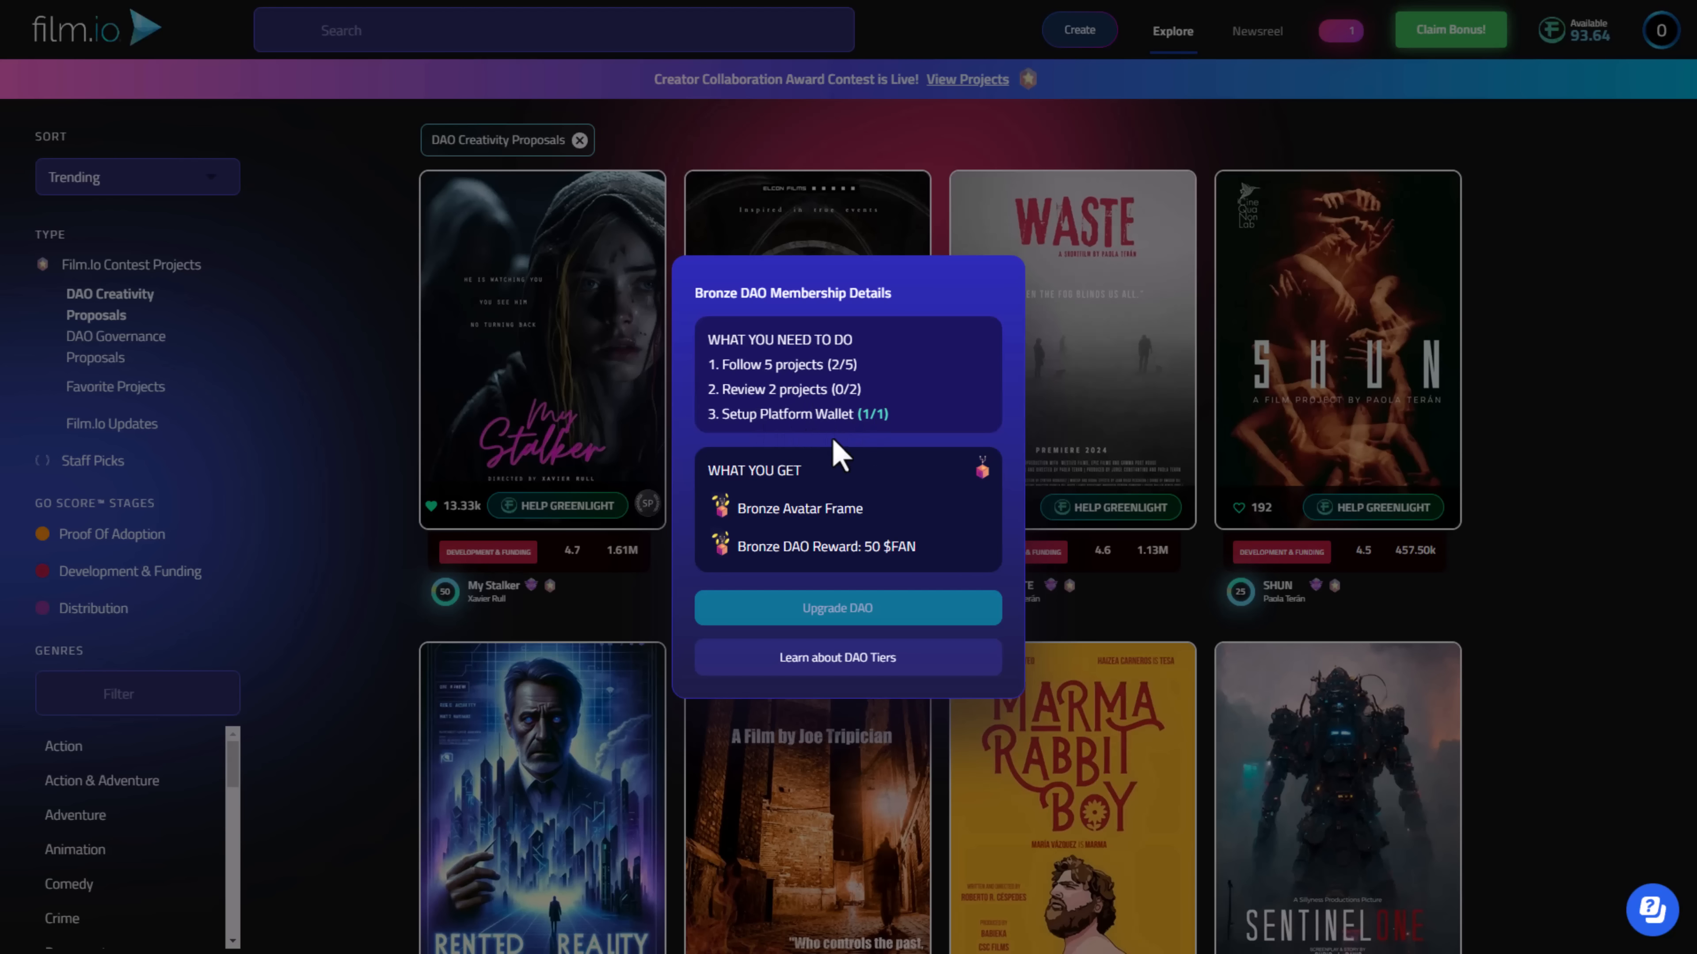
mouse_move(893, 616)
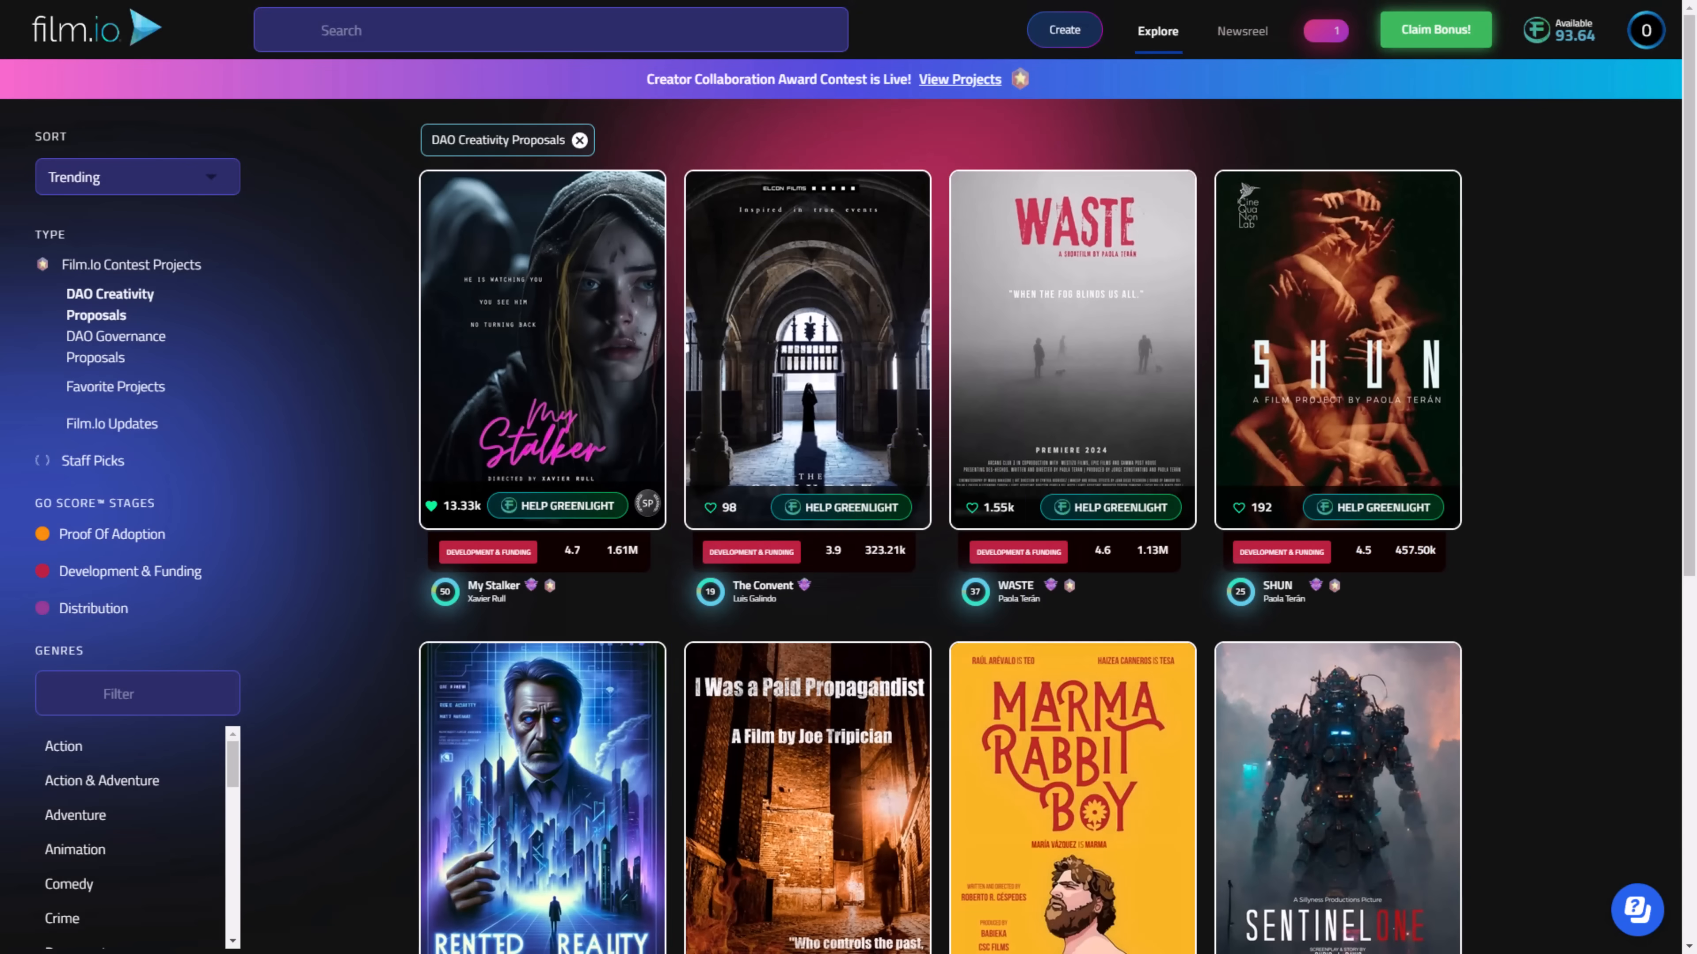
mouse_move(304, 474)
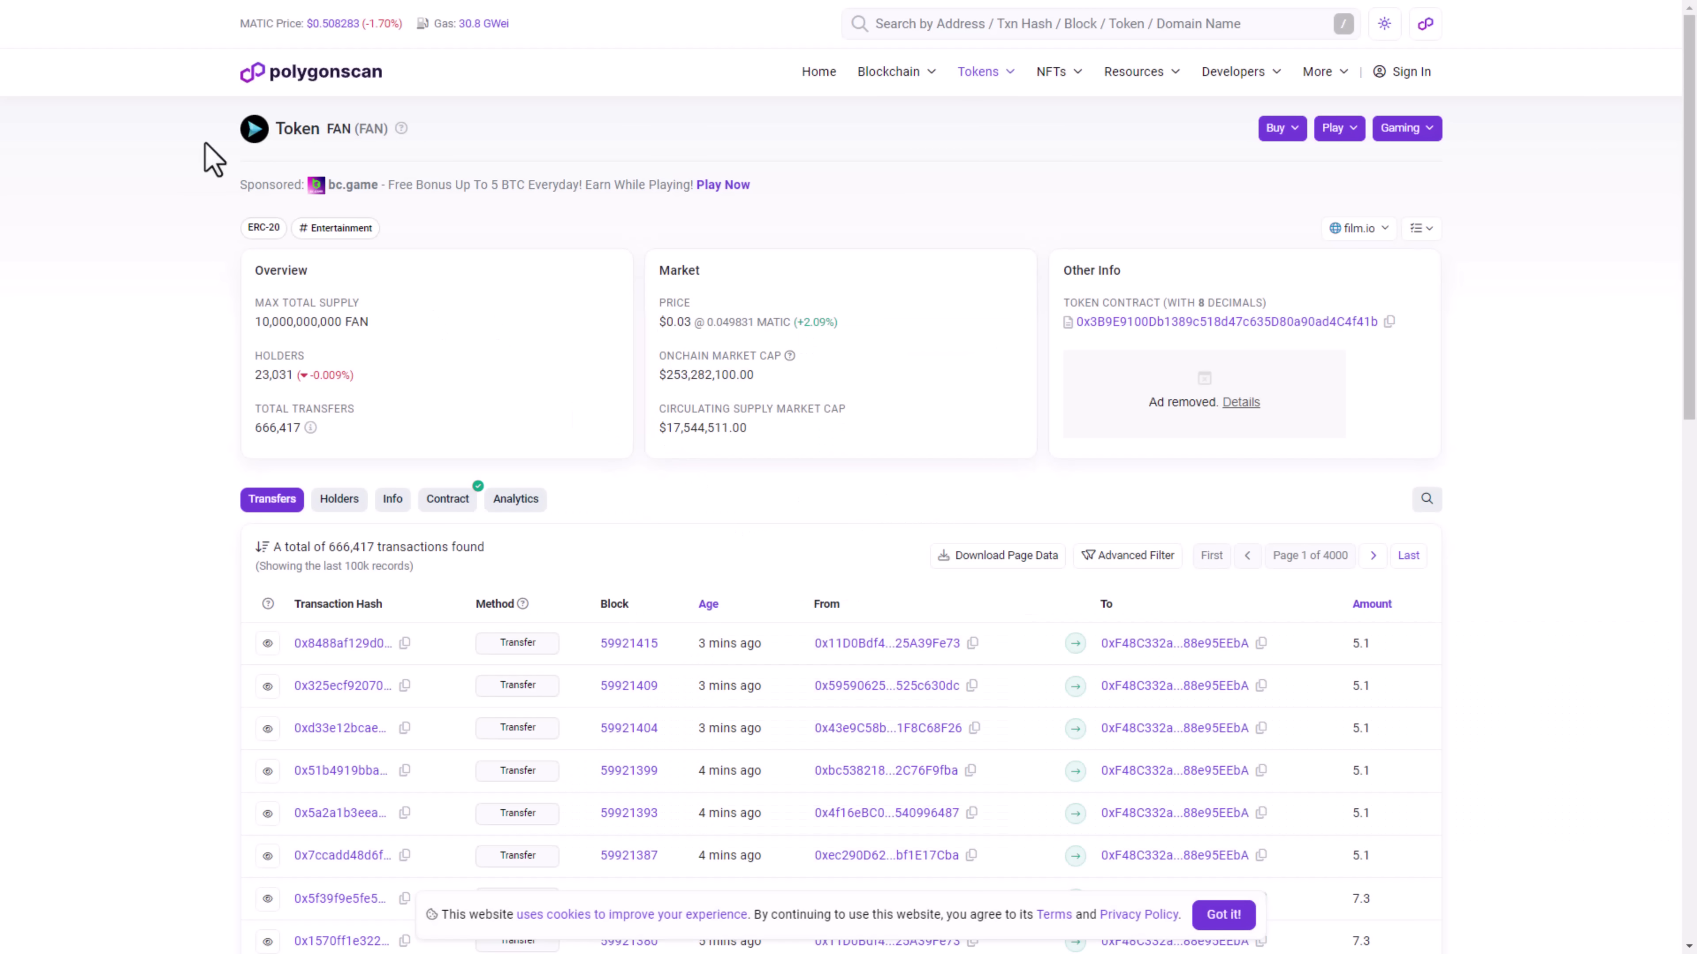
mouse_move(323, 164)
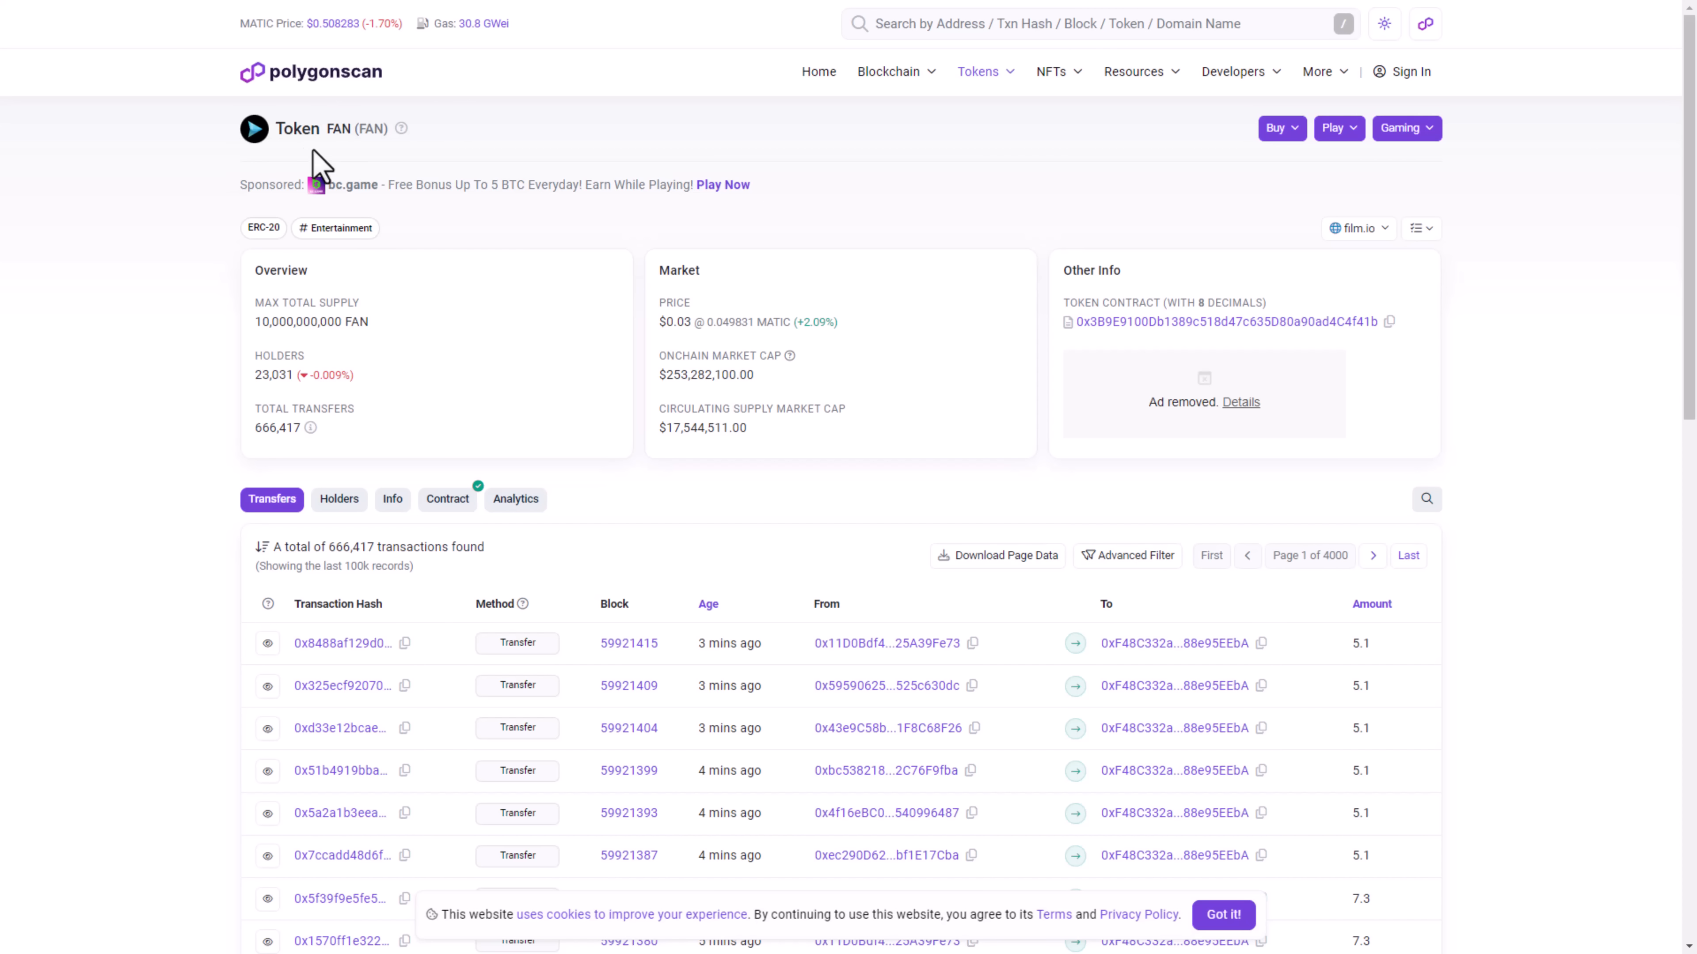
mouse_move(362, 97)
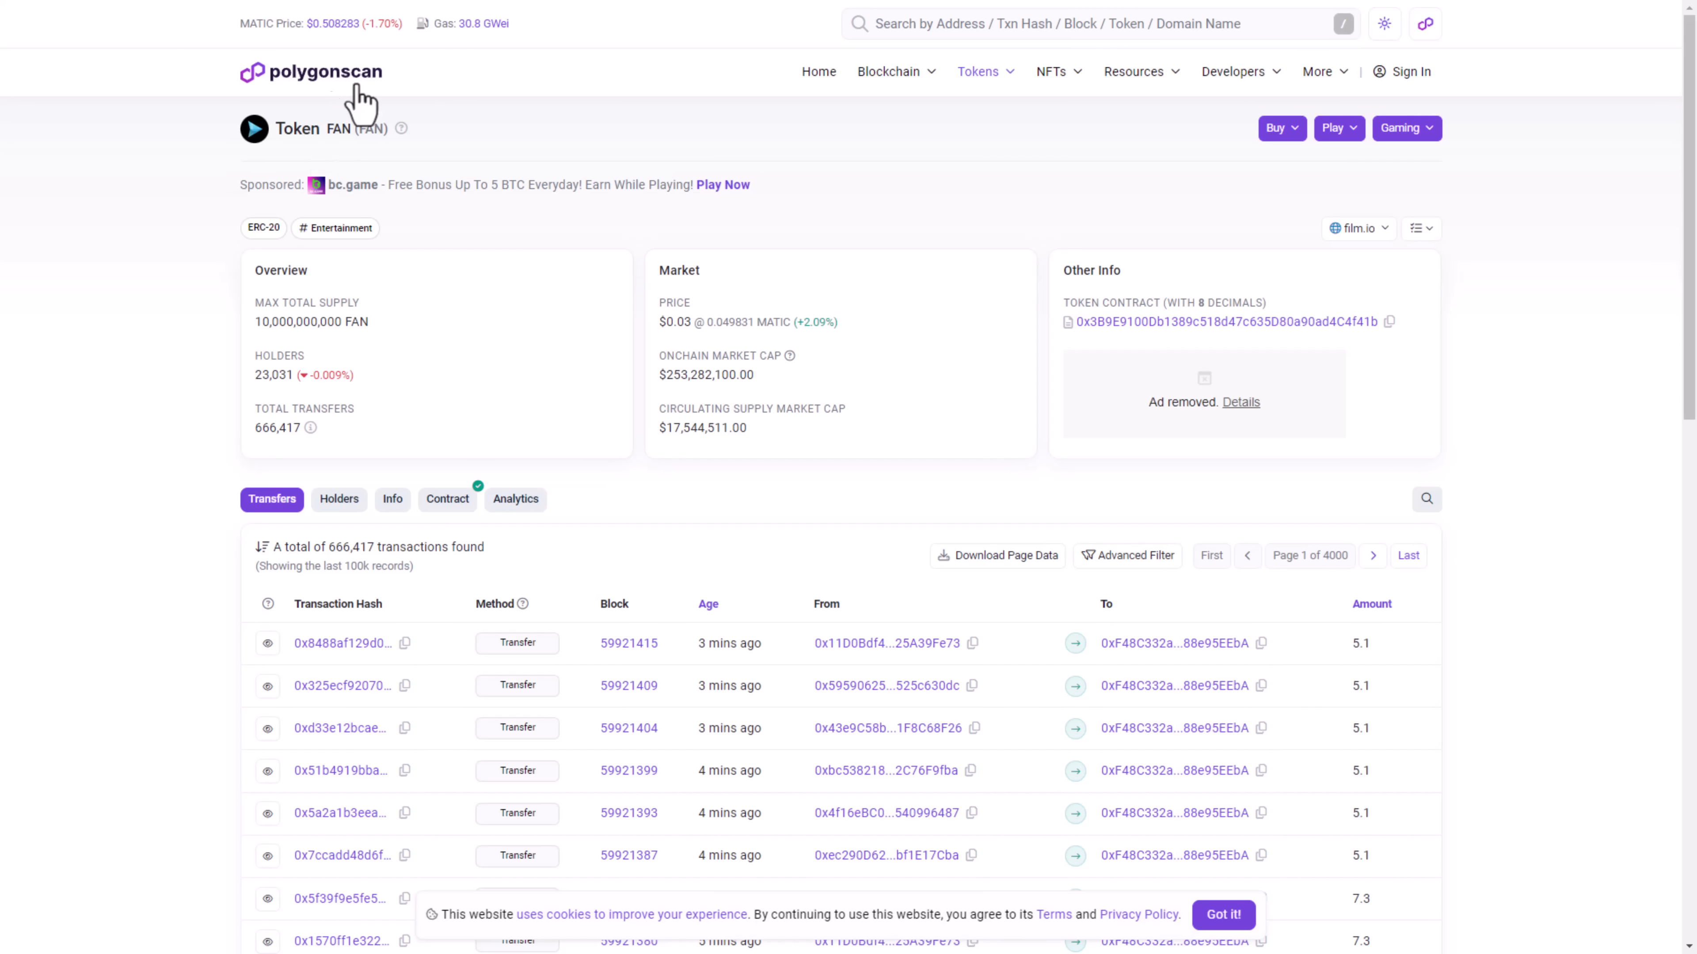
mouse_move(294, 372)
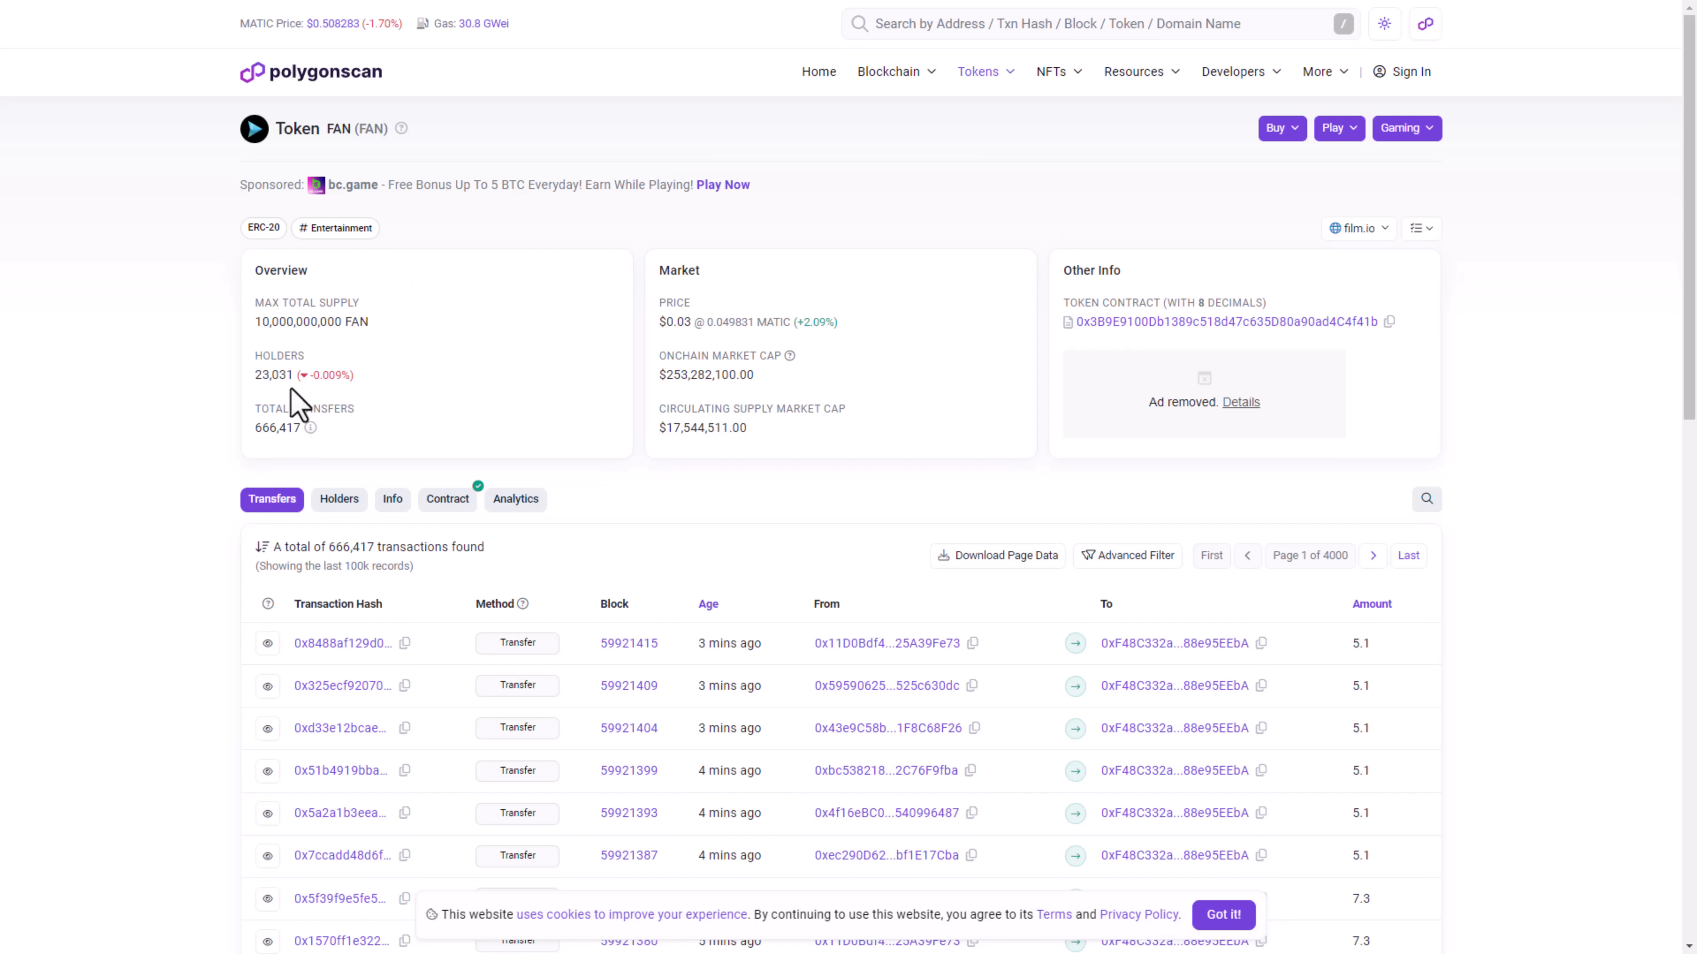
mouse_move(245, 404)
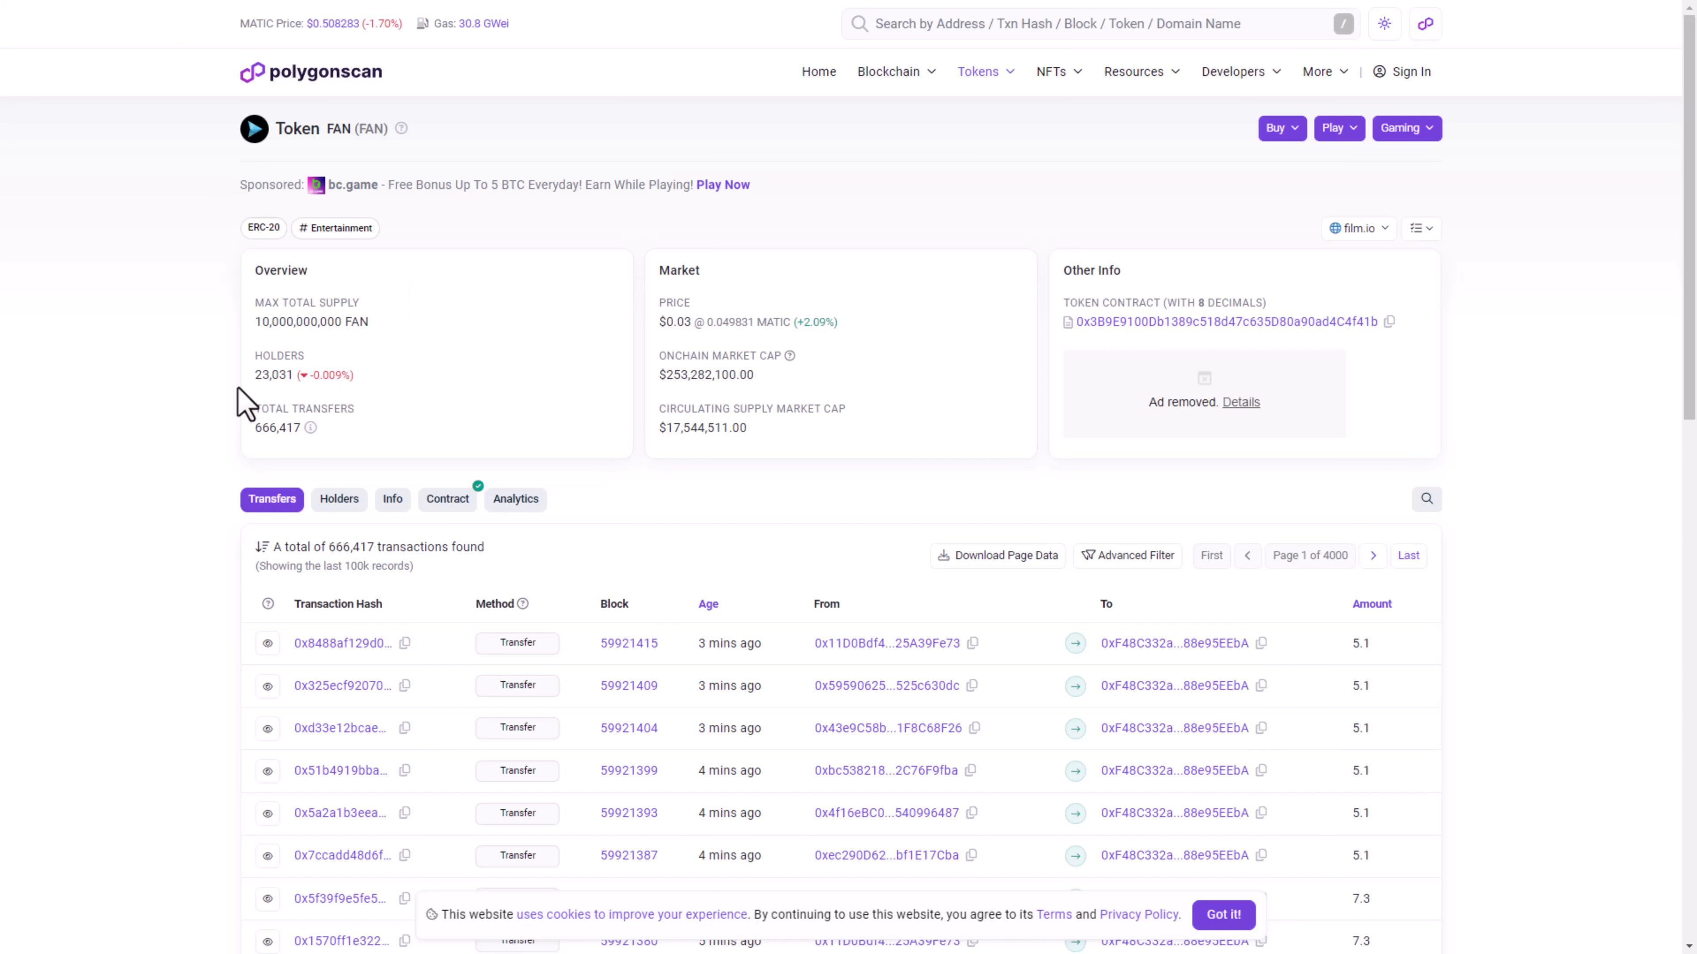
mouse_move(139, 299)
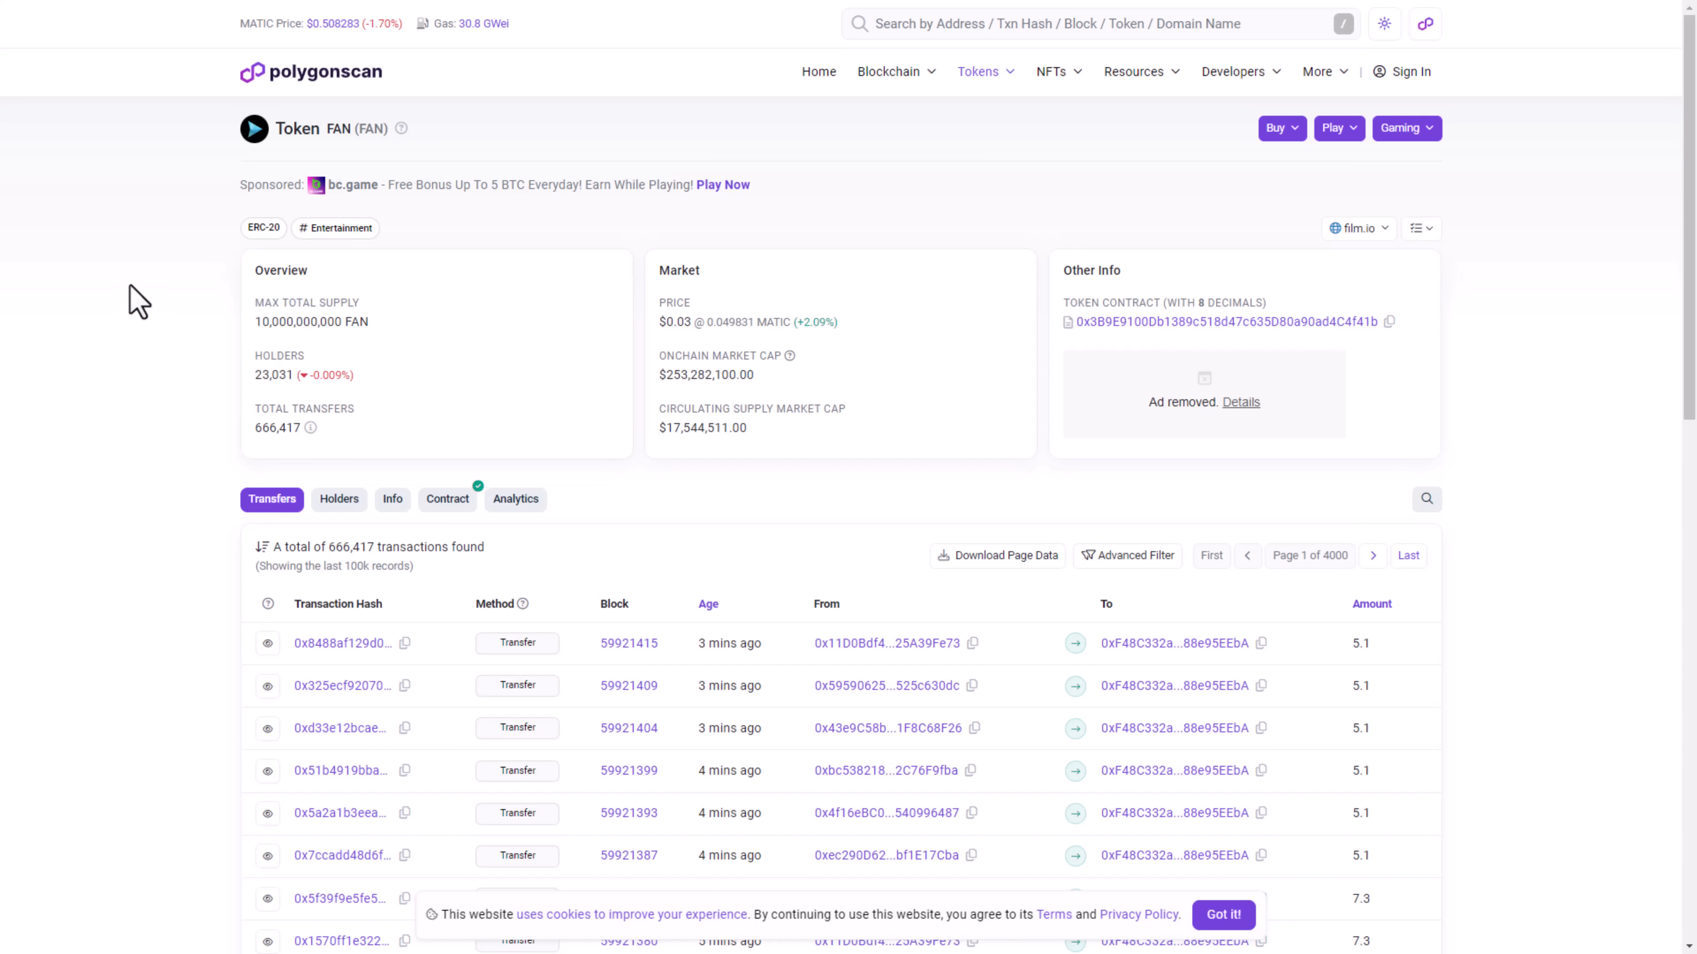
mouse_move(173, 418)
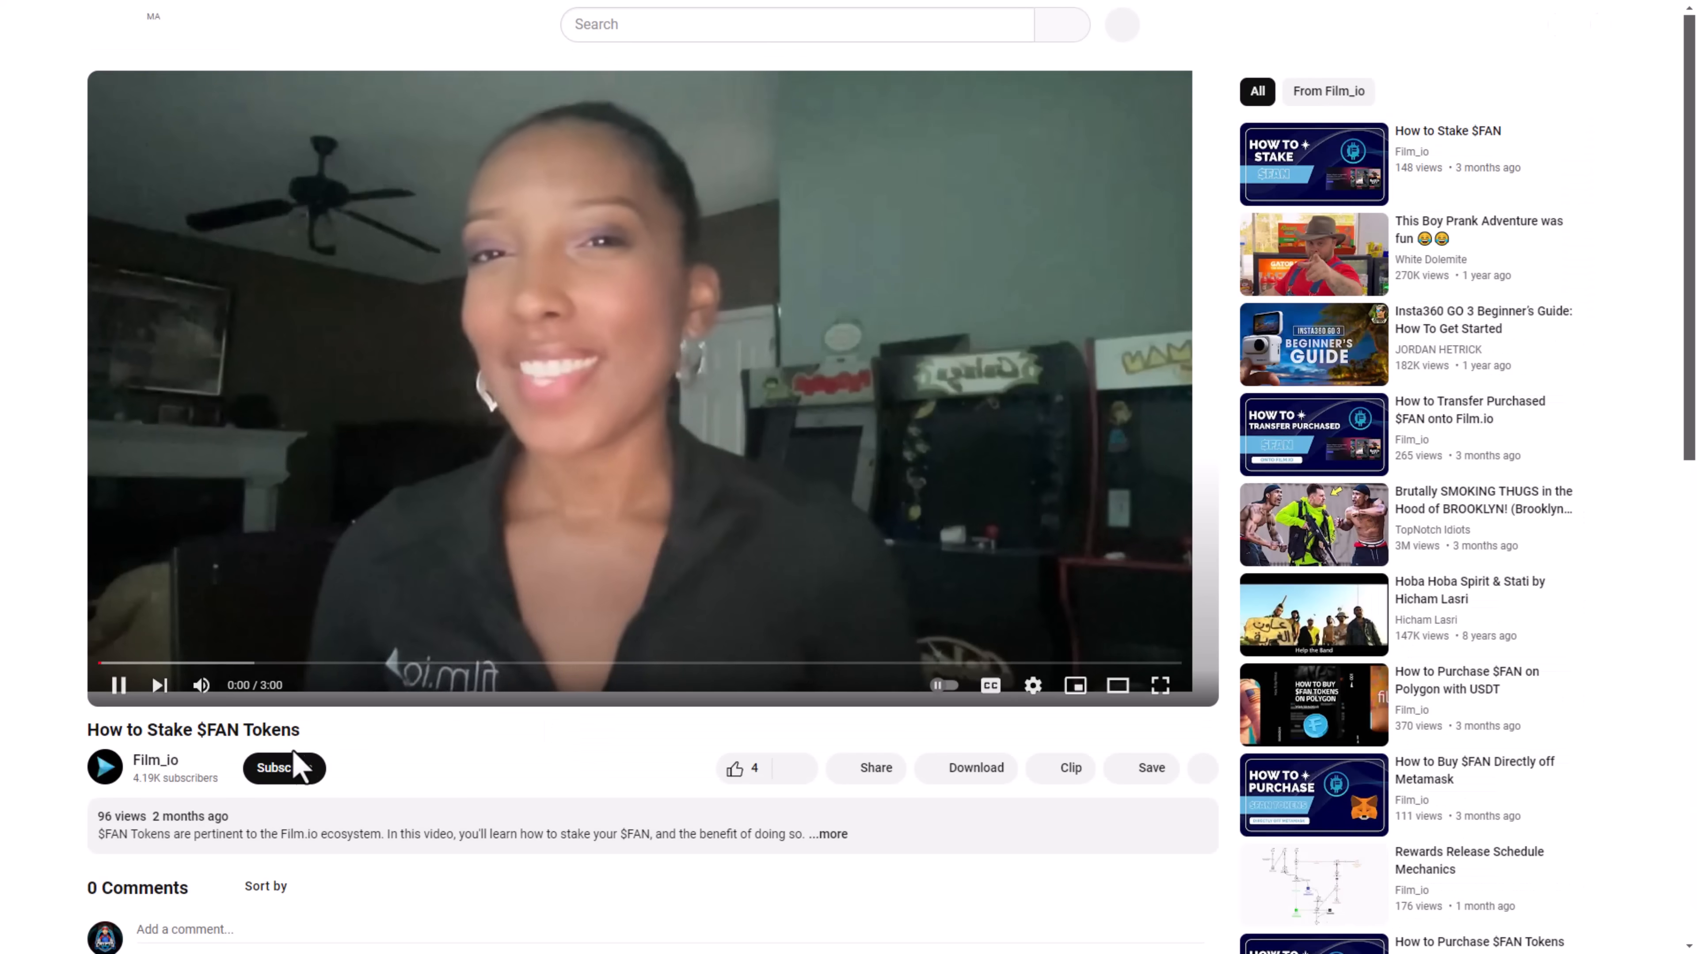
Step: Seek through the Sizzle Reel, watch Meet Film.io full screen, then exit full screen
left_click(307, 664)
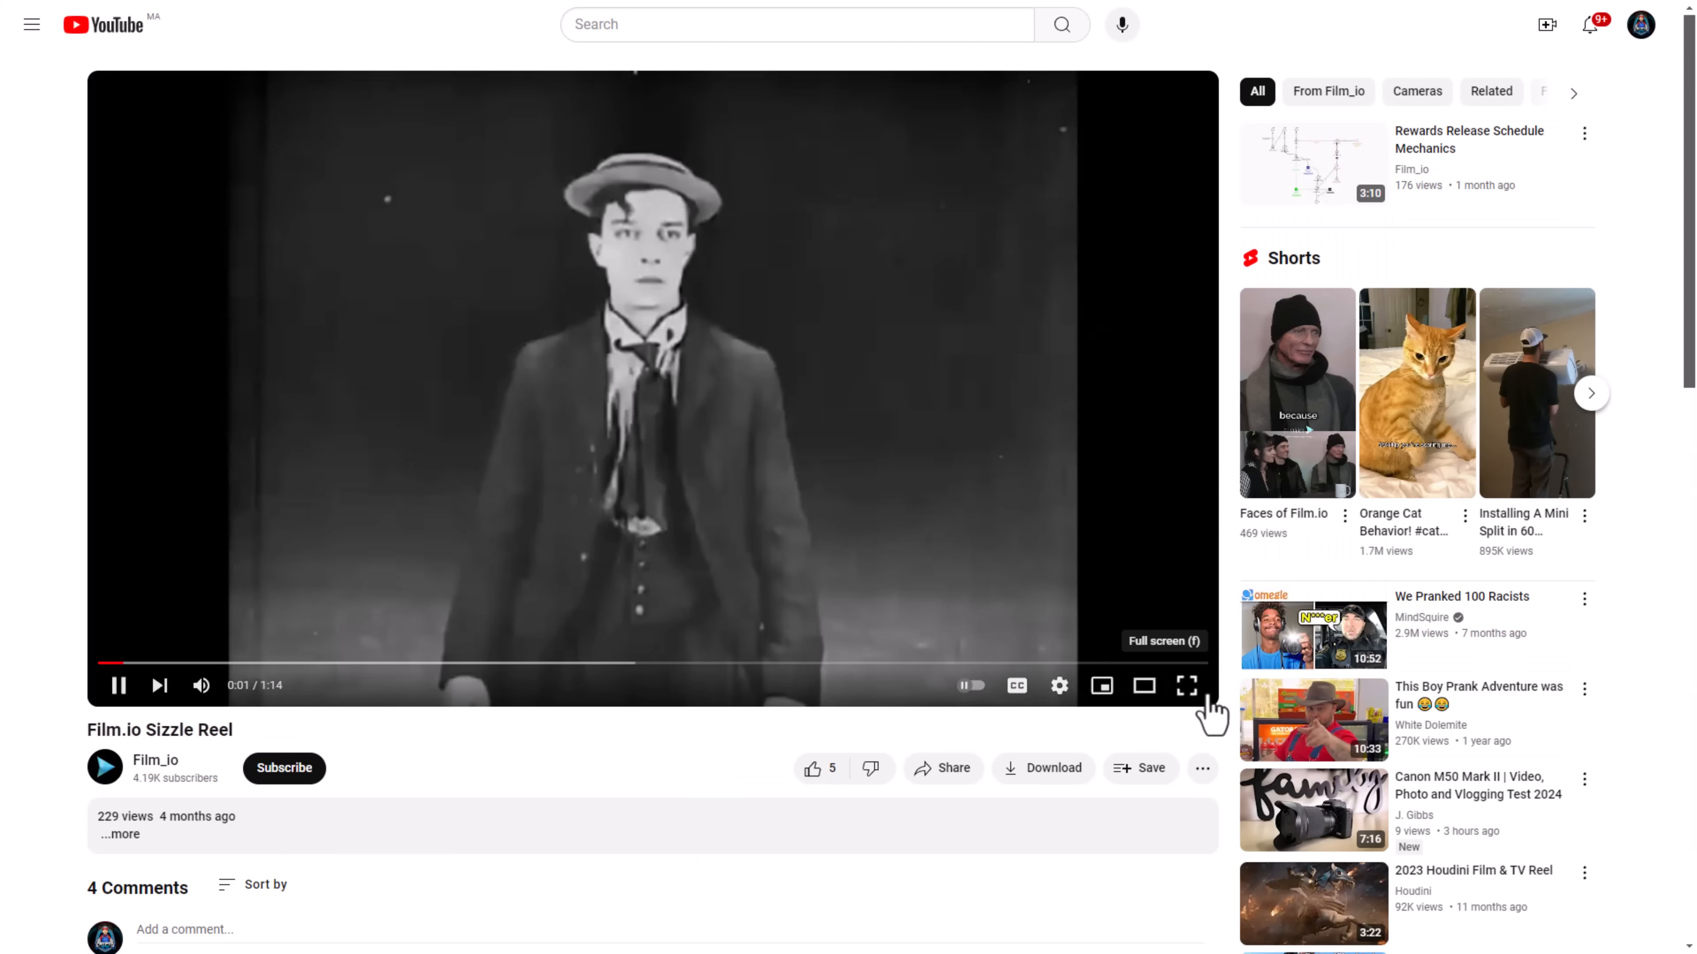
mouse_move(317, 662)
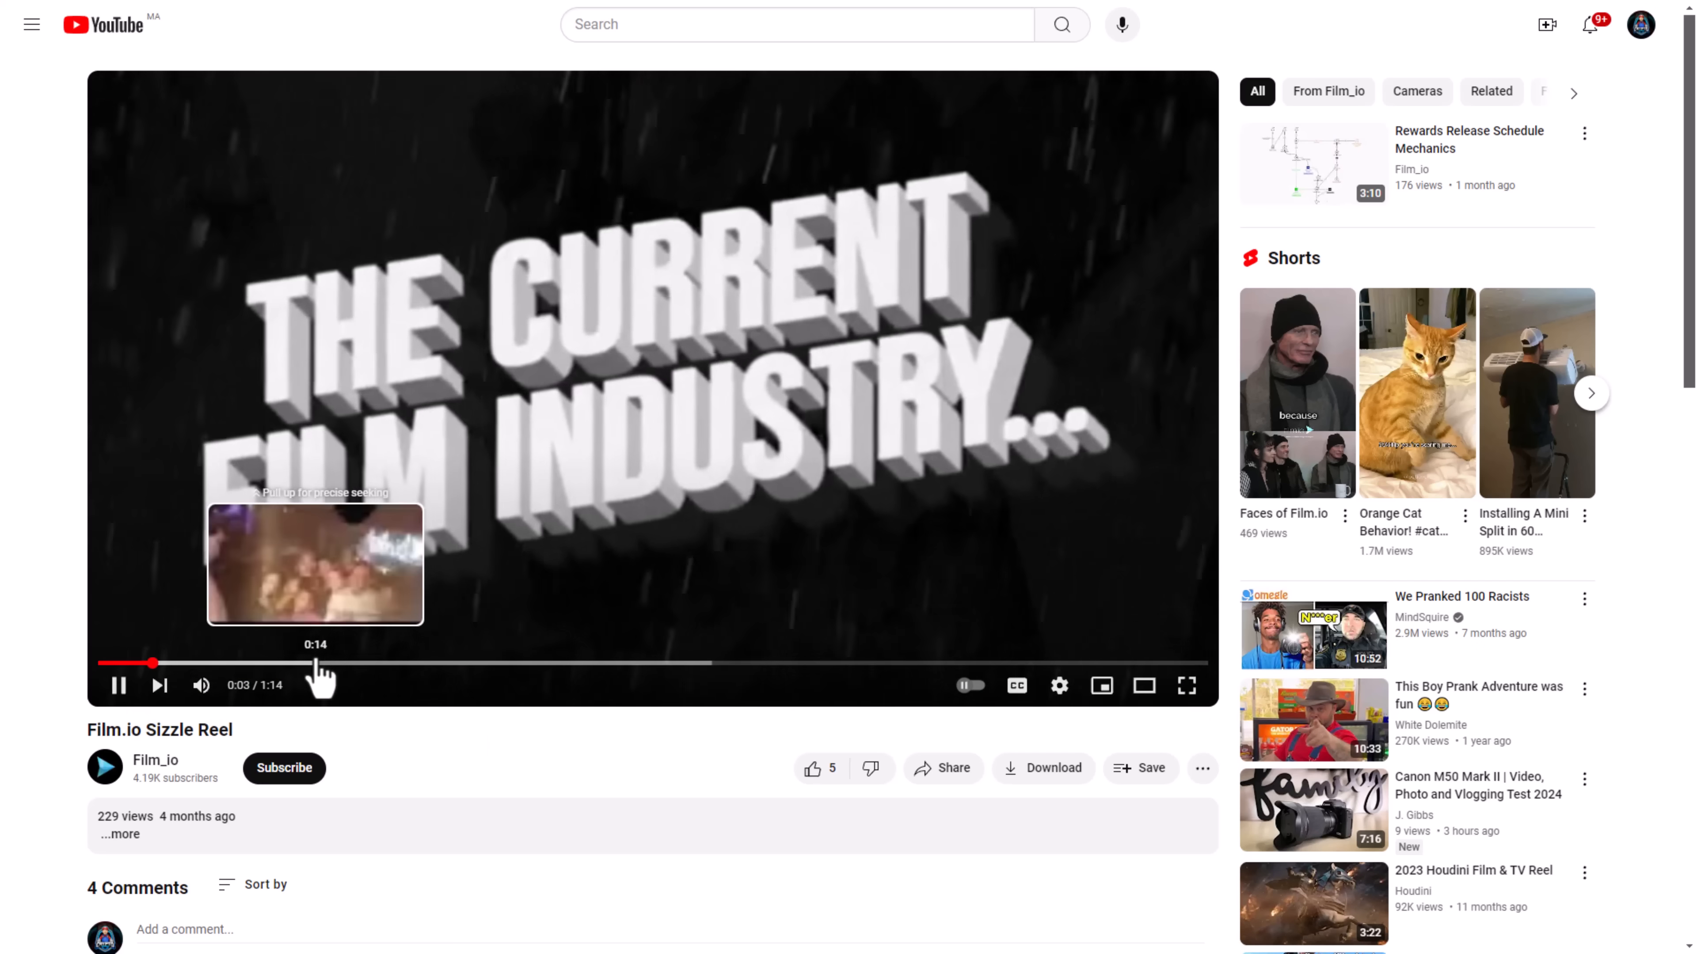
left_click(498, 664)
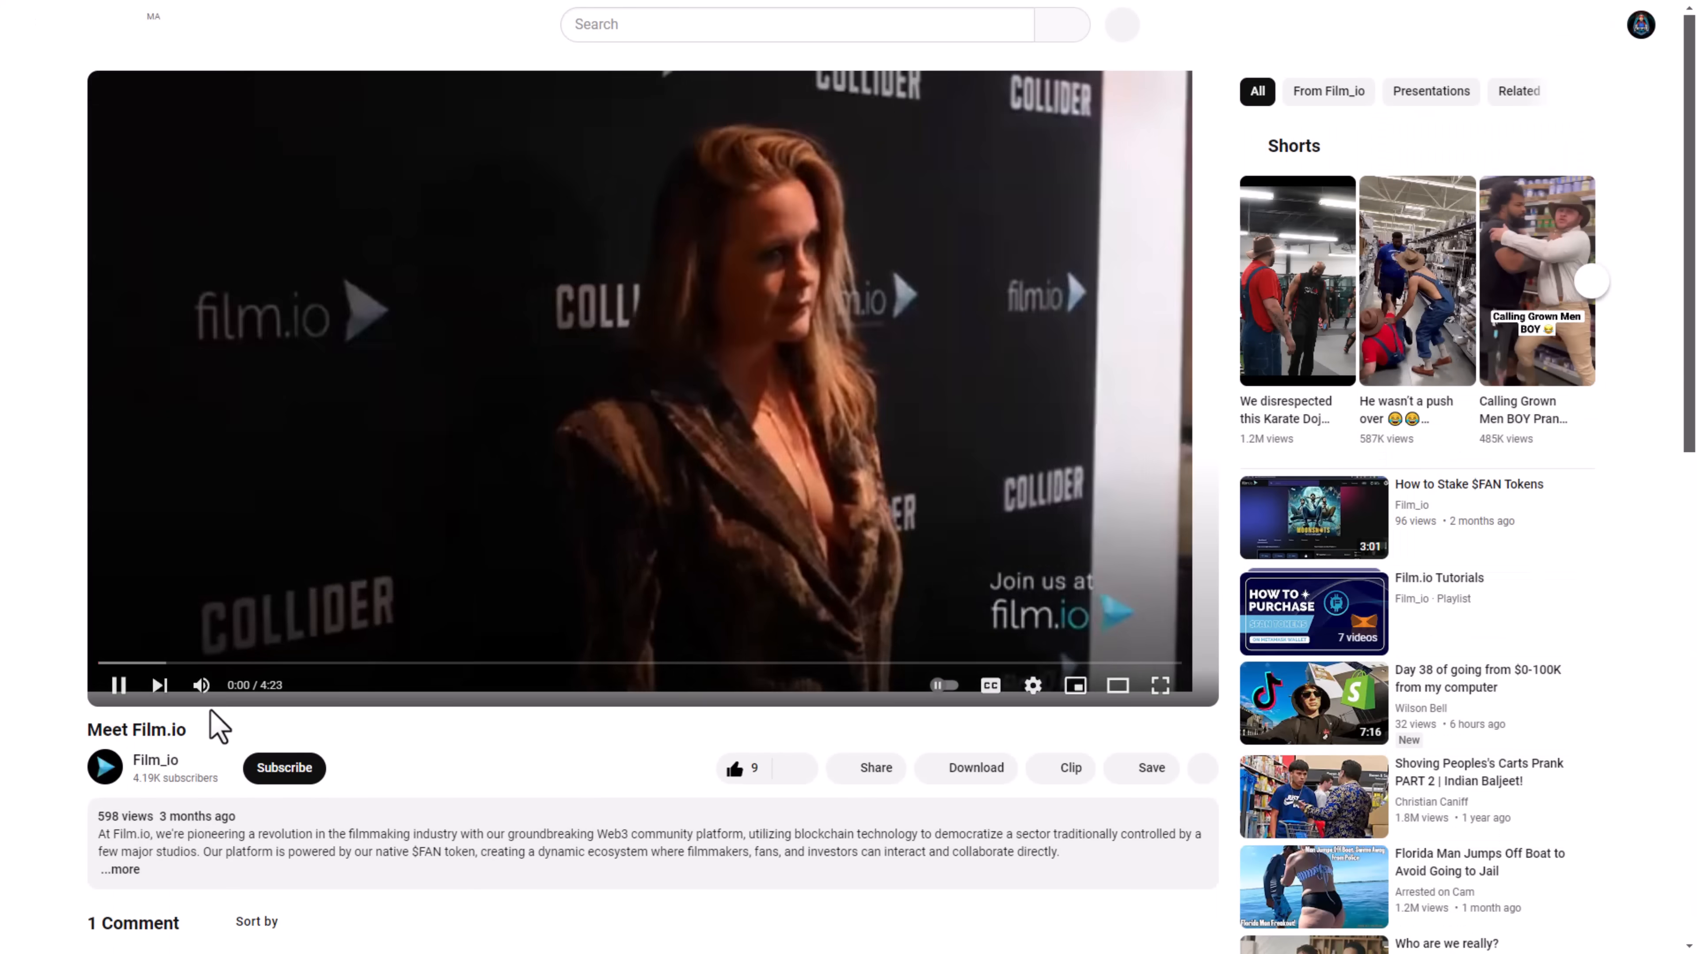
left_click(1157, 684)
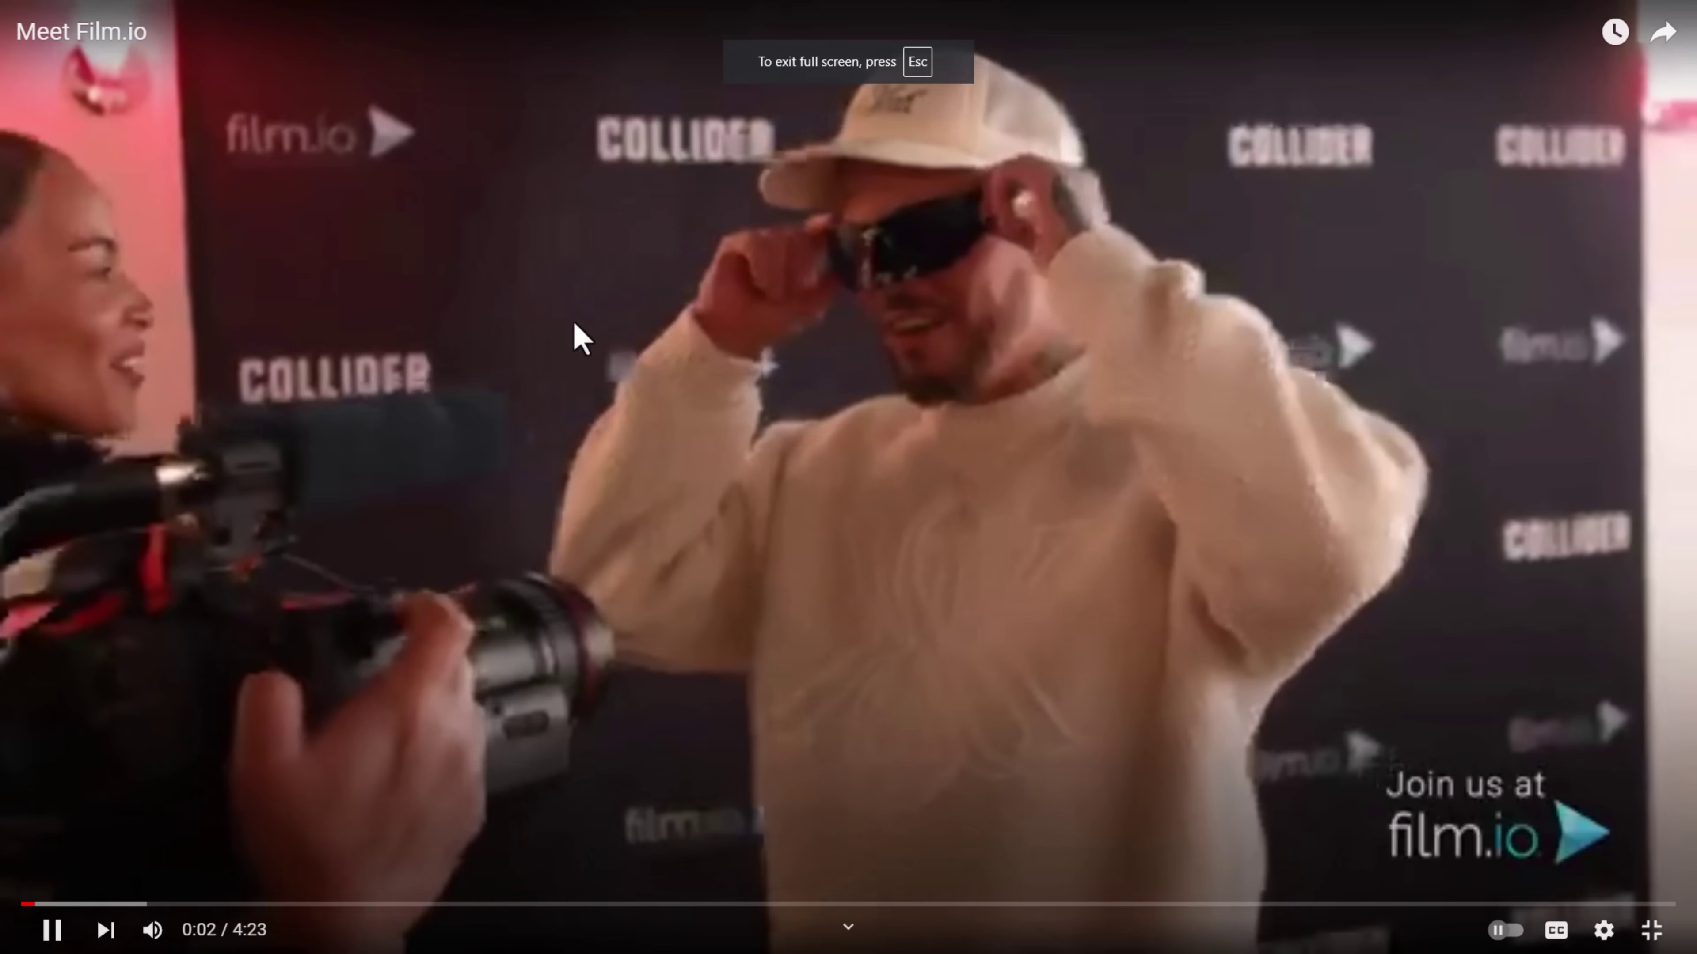
key("Escape")
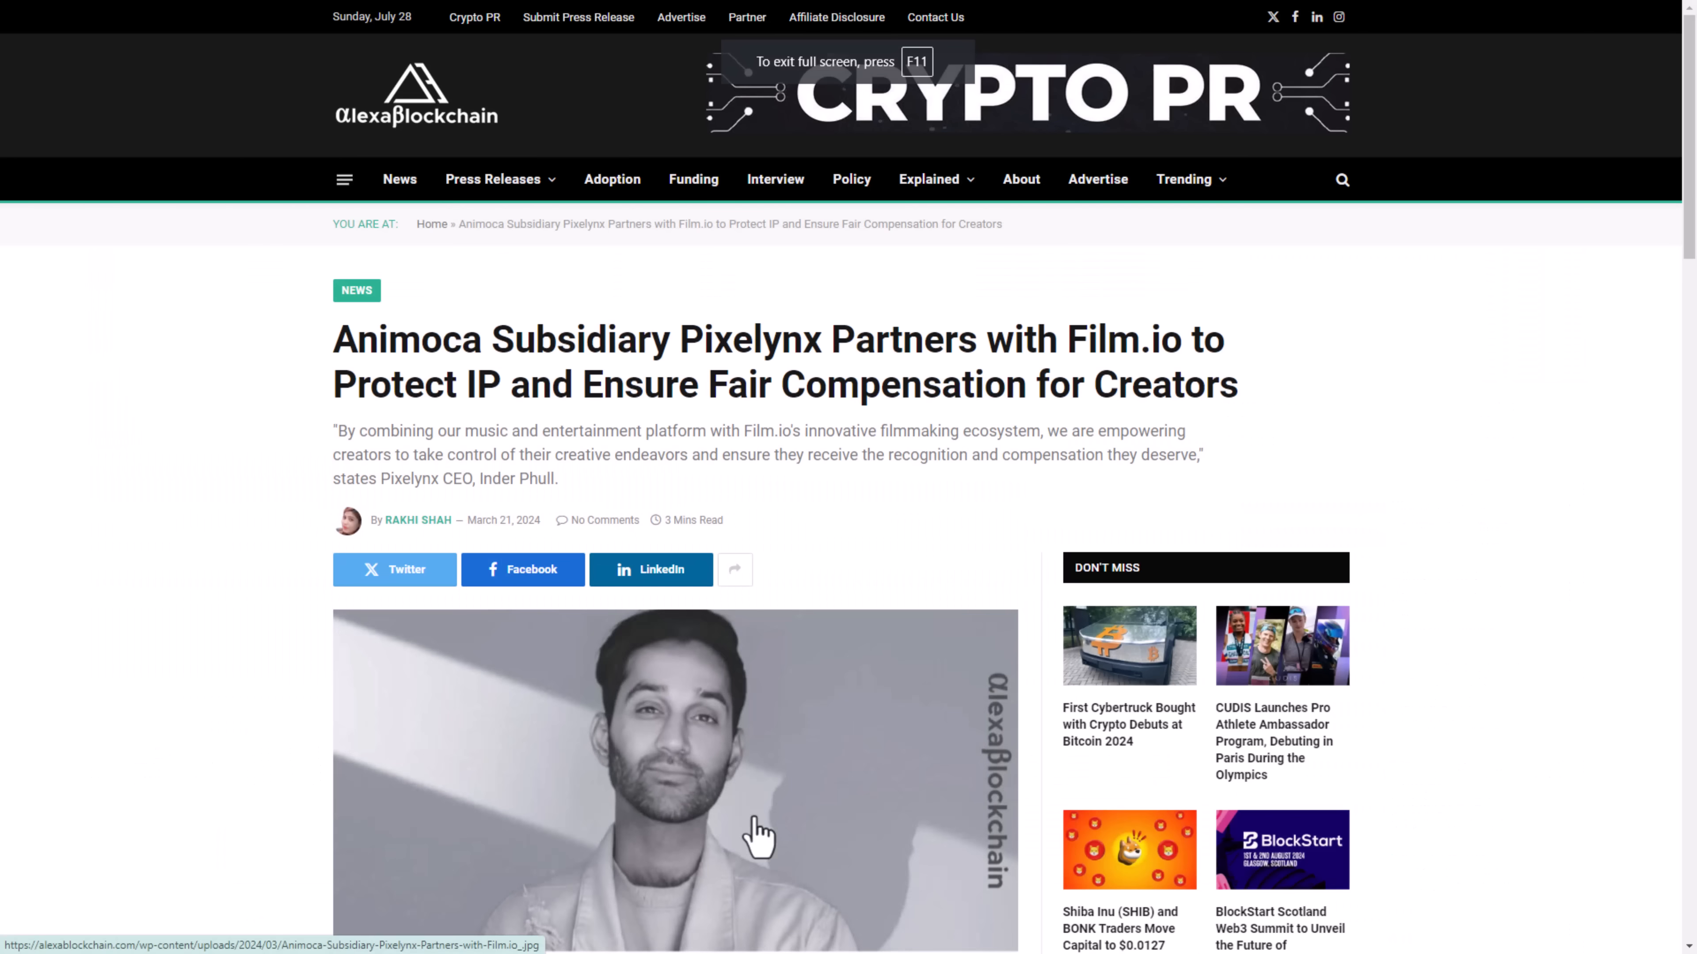
mouse_move(173, 342)
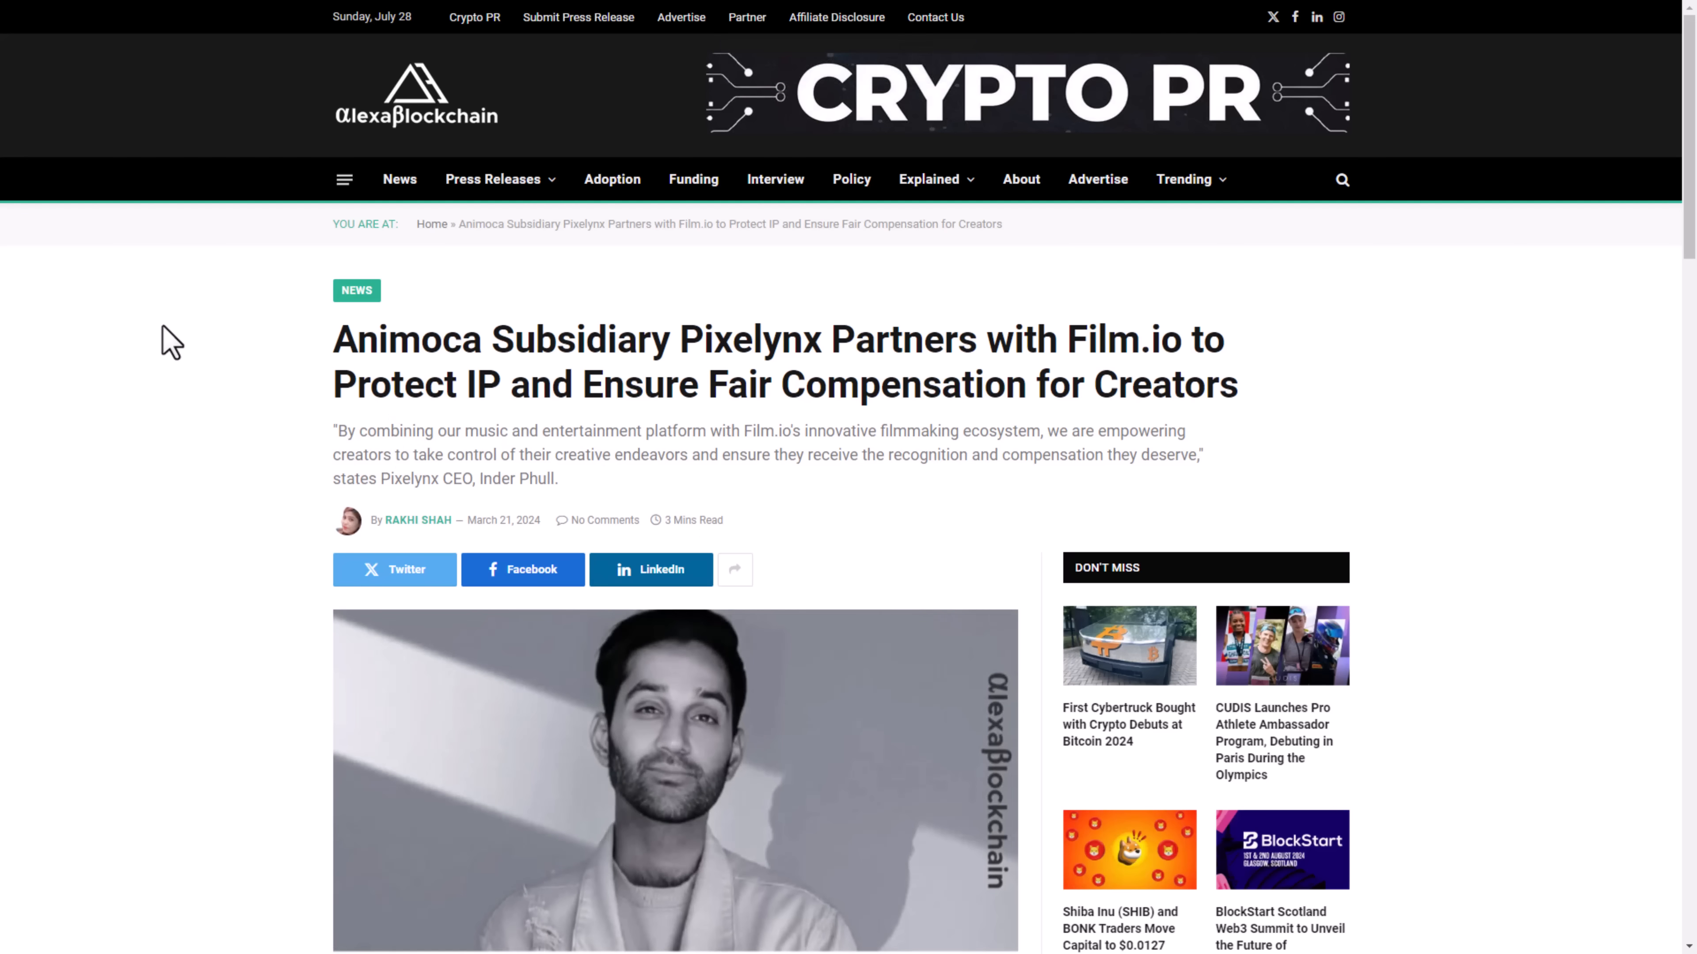
Step: Scroll the Pixelynx–Film.io partnership article to its opening paragraphs on KORUS
scroll("down", 3)
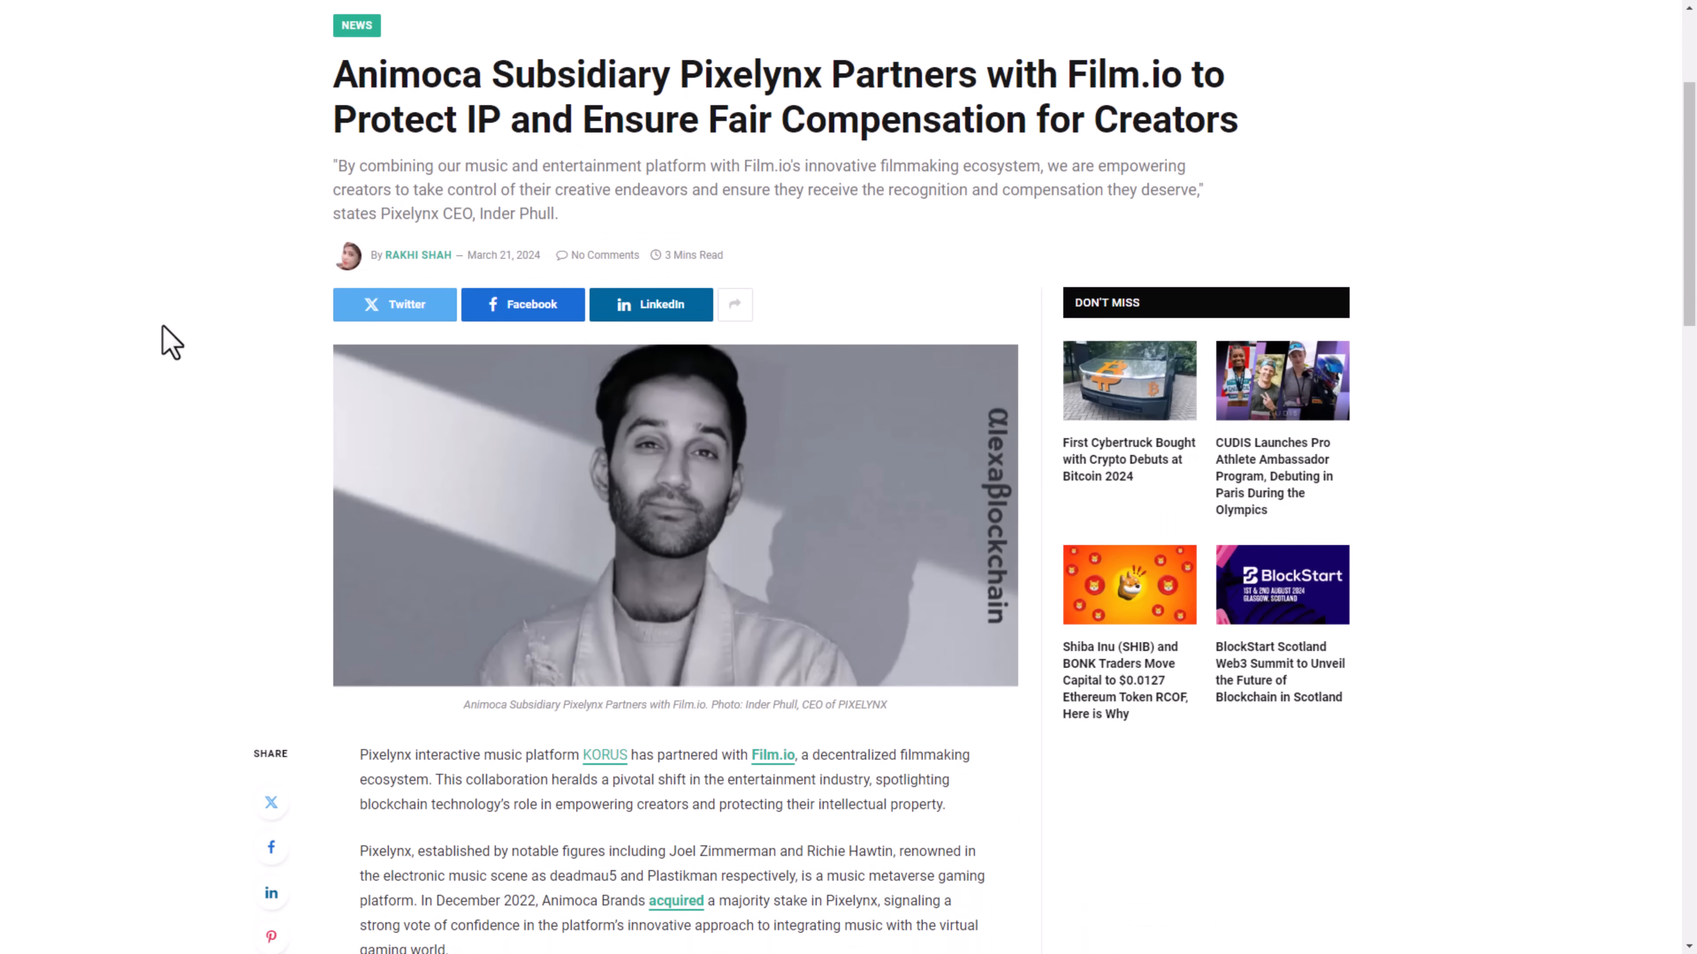
mouse_move(479, 168)
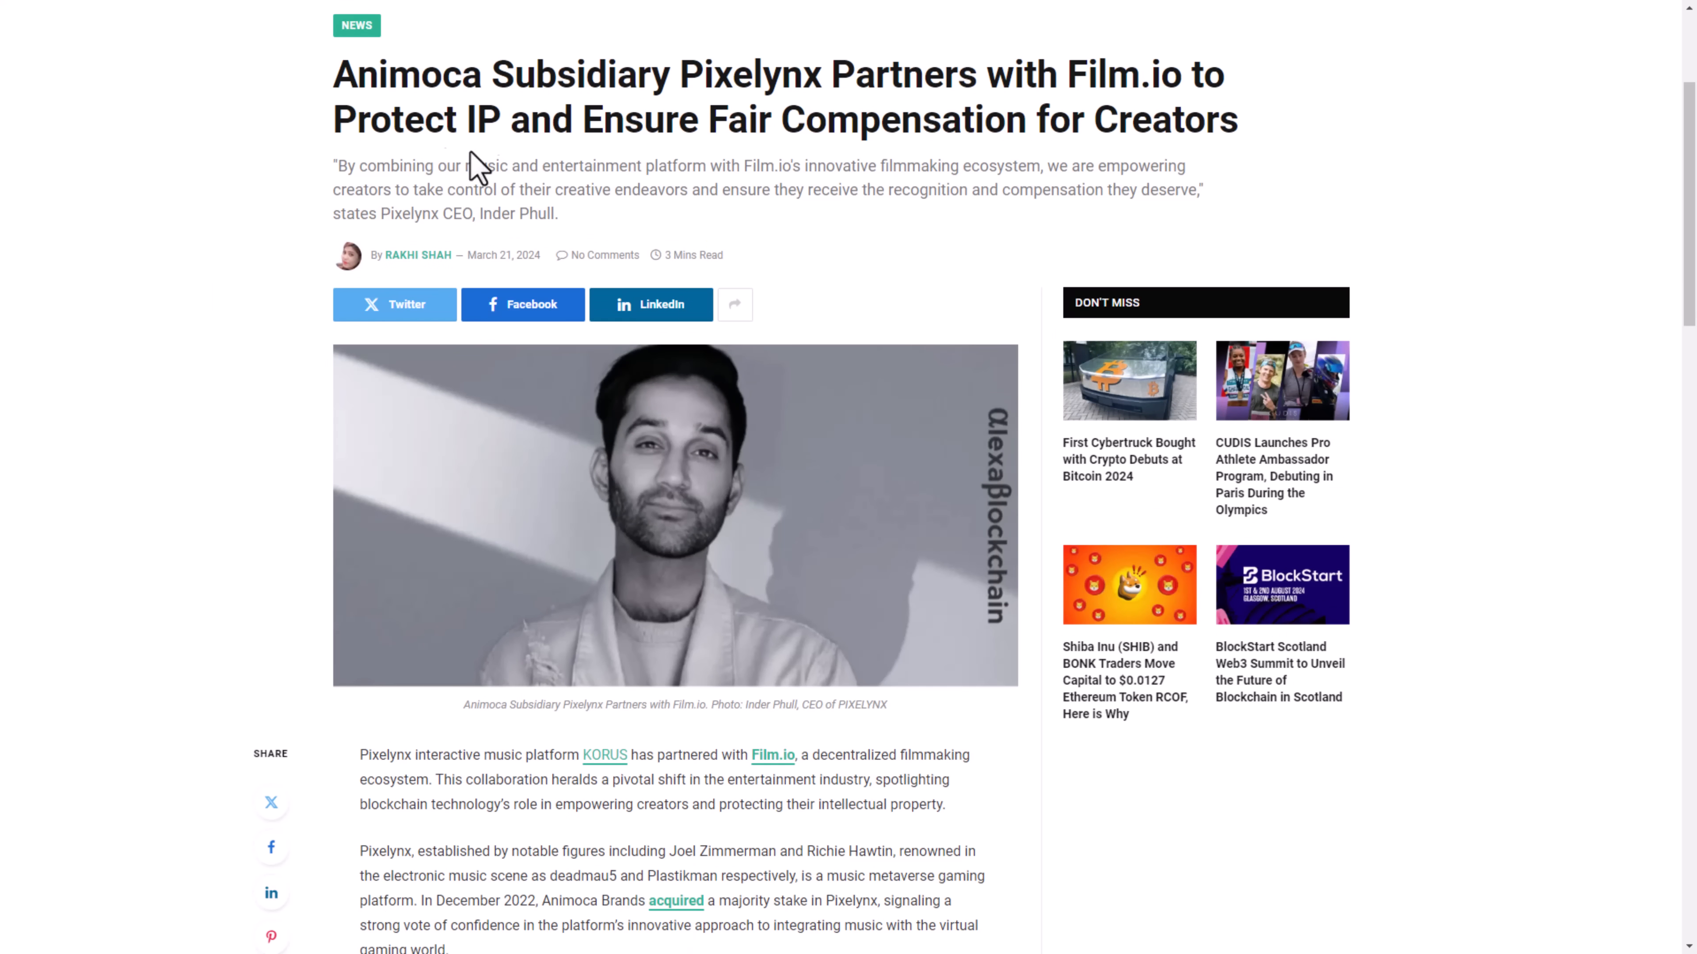
mouse_move(811, 117)
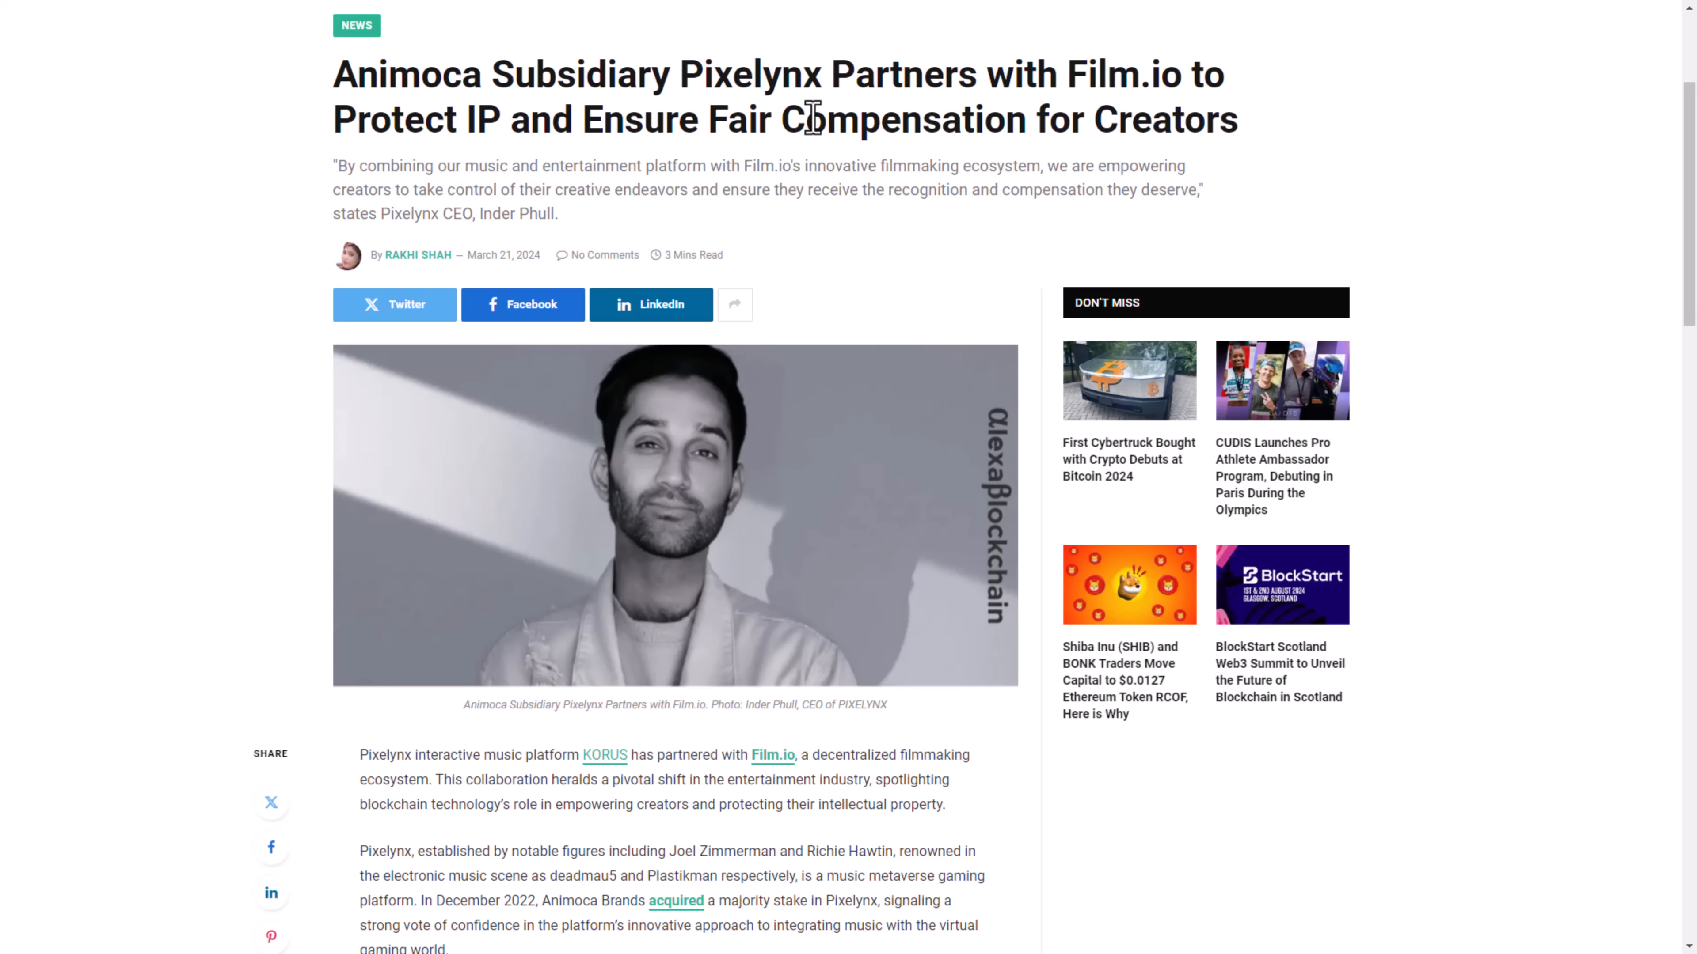
mouse_move(601, 247)
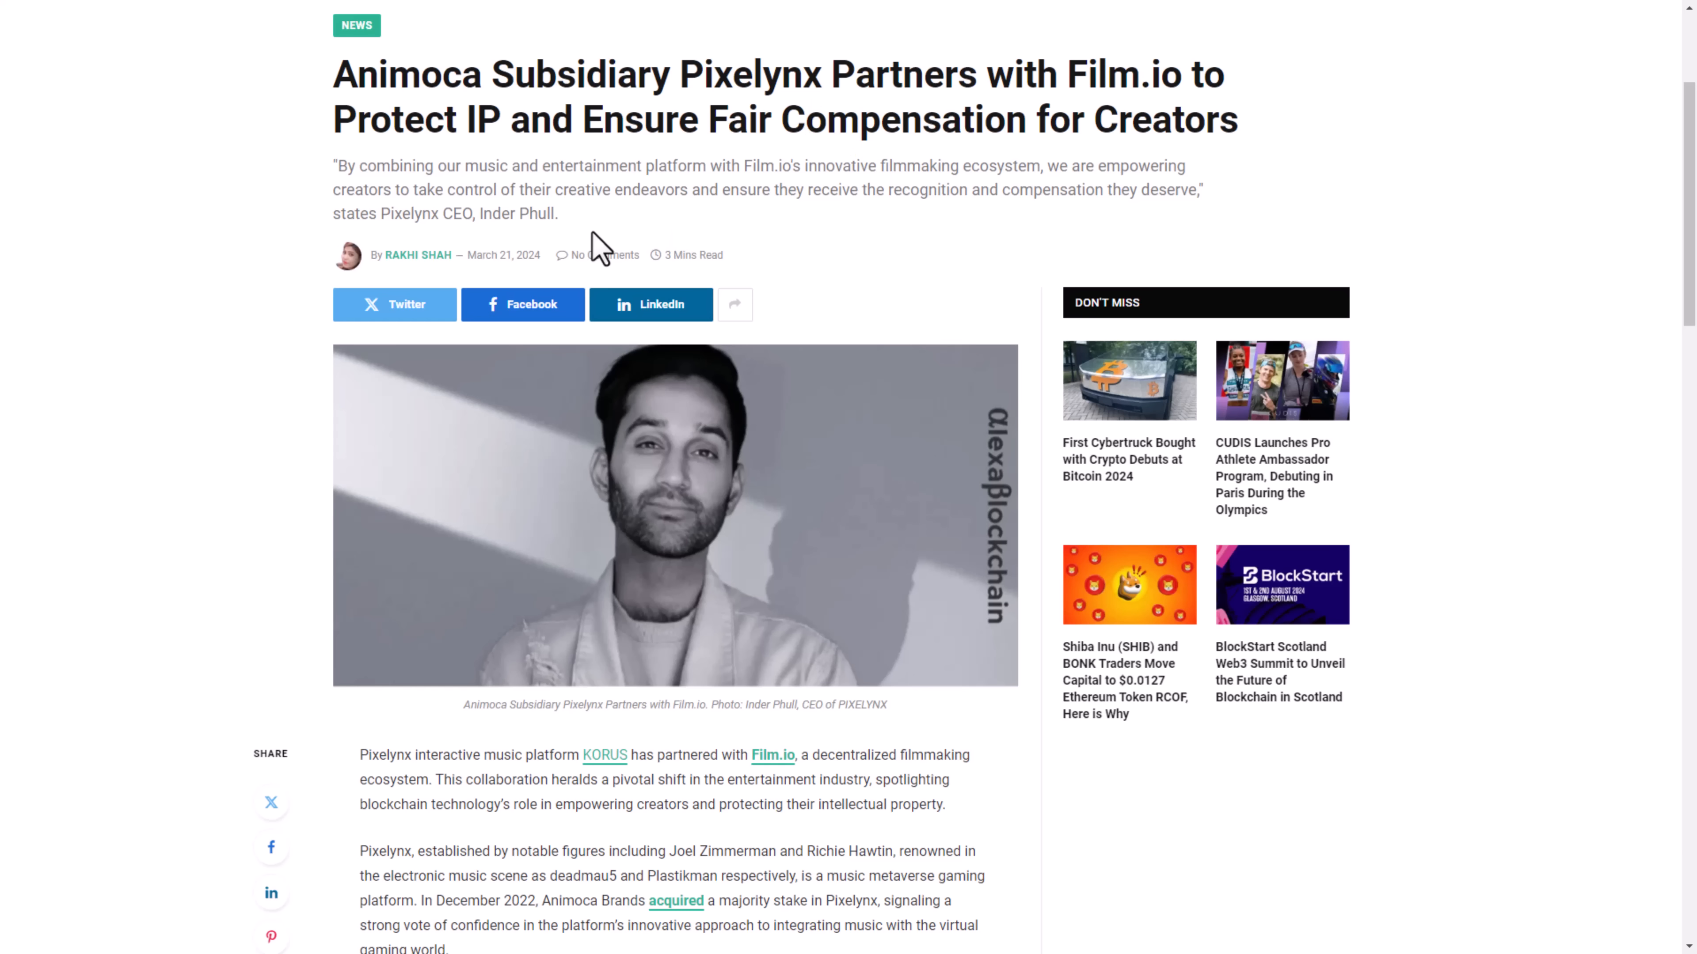
mouse_move(598, 245)
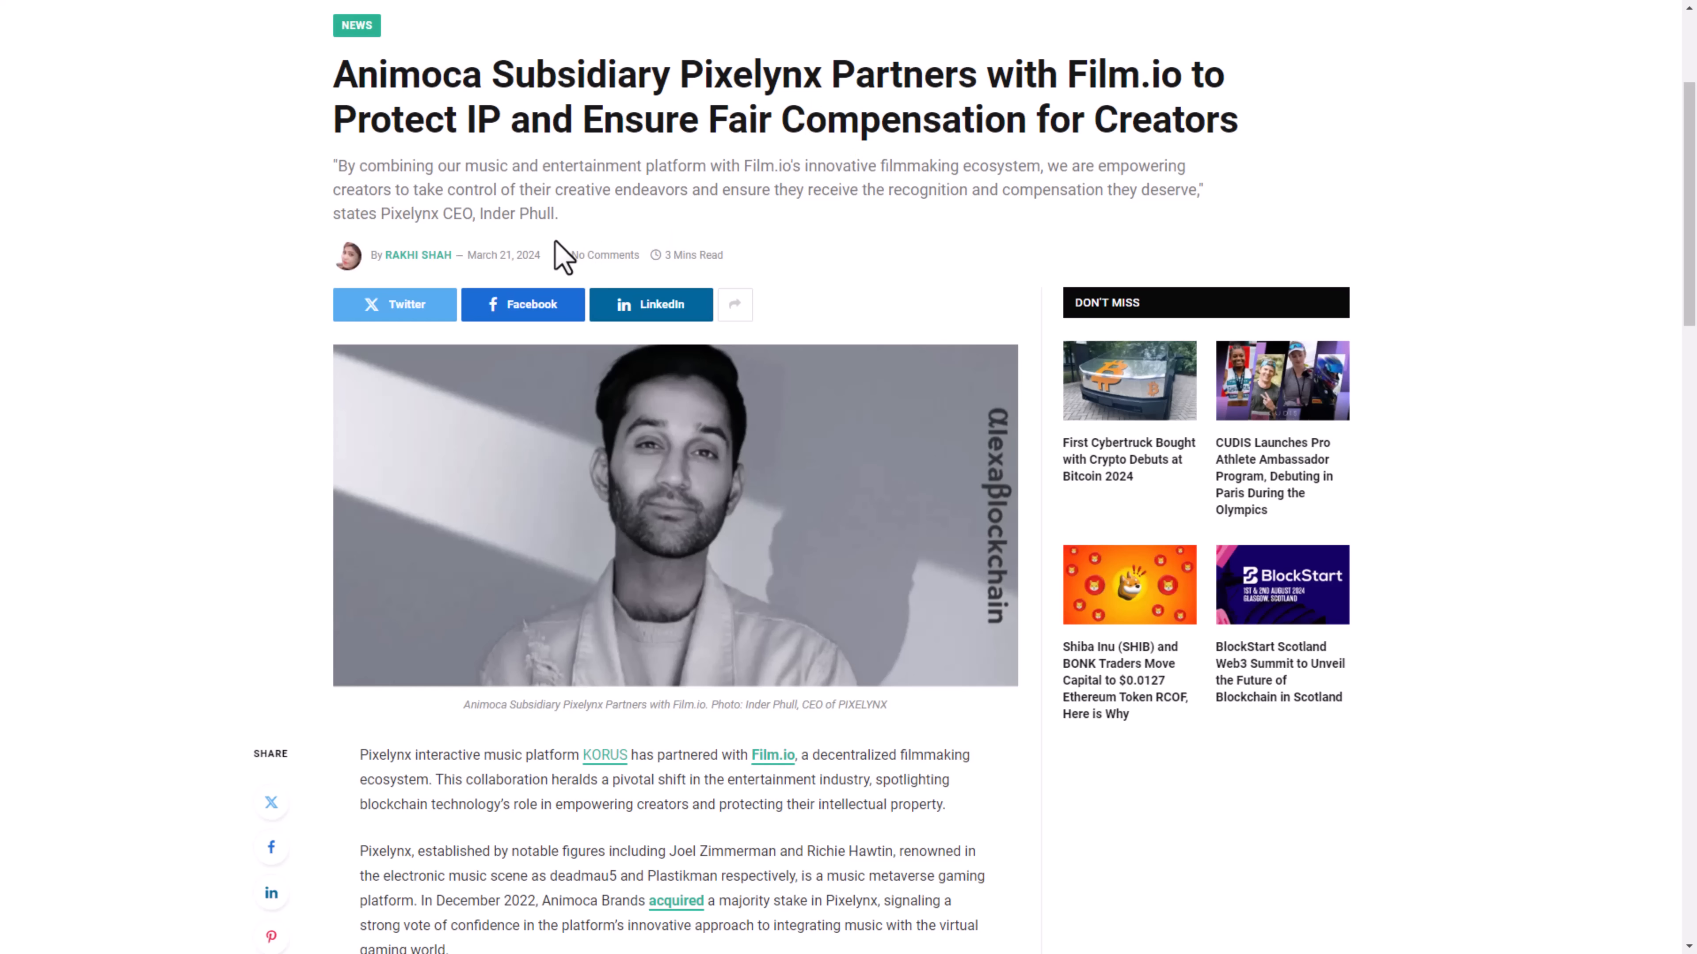
mouse_move(189, 327)
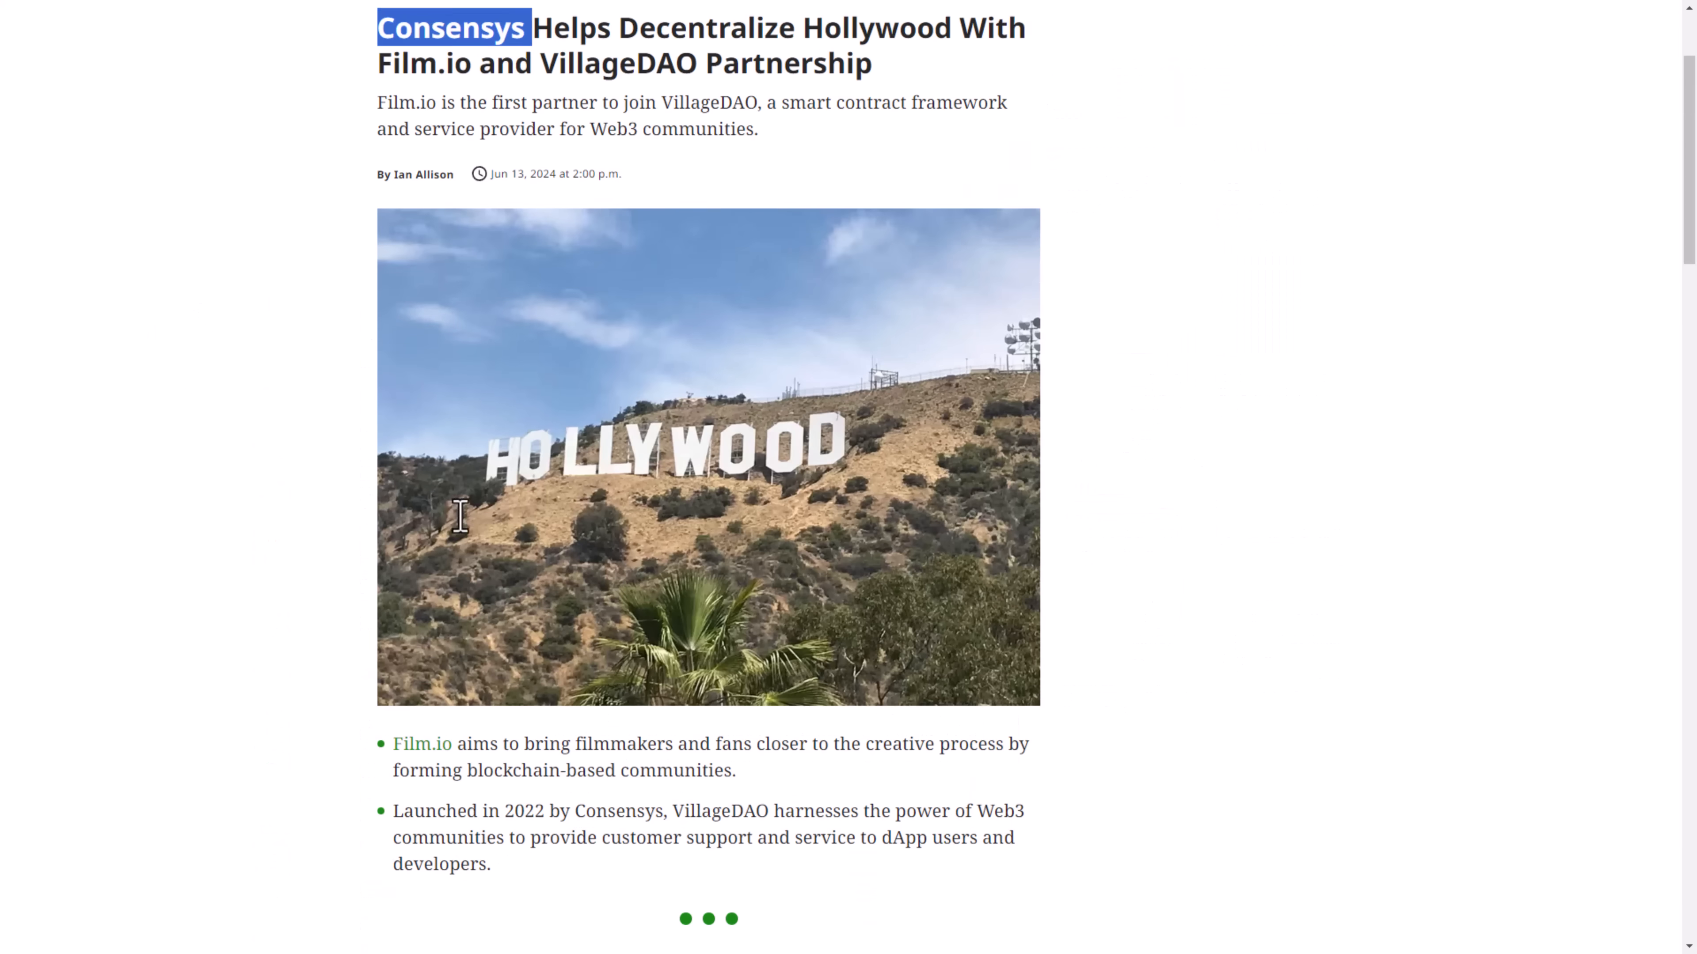
Step: Scroll the Consensys–Film.io VillageDAO article down to its bullet-point key takeaways
scroll("up", 3)
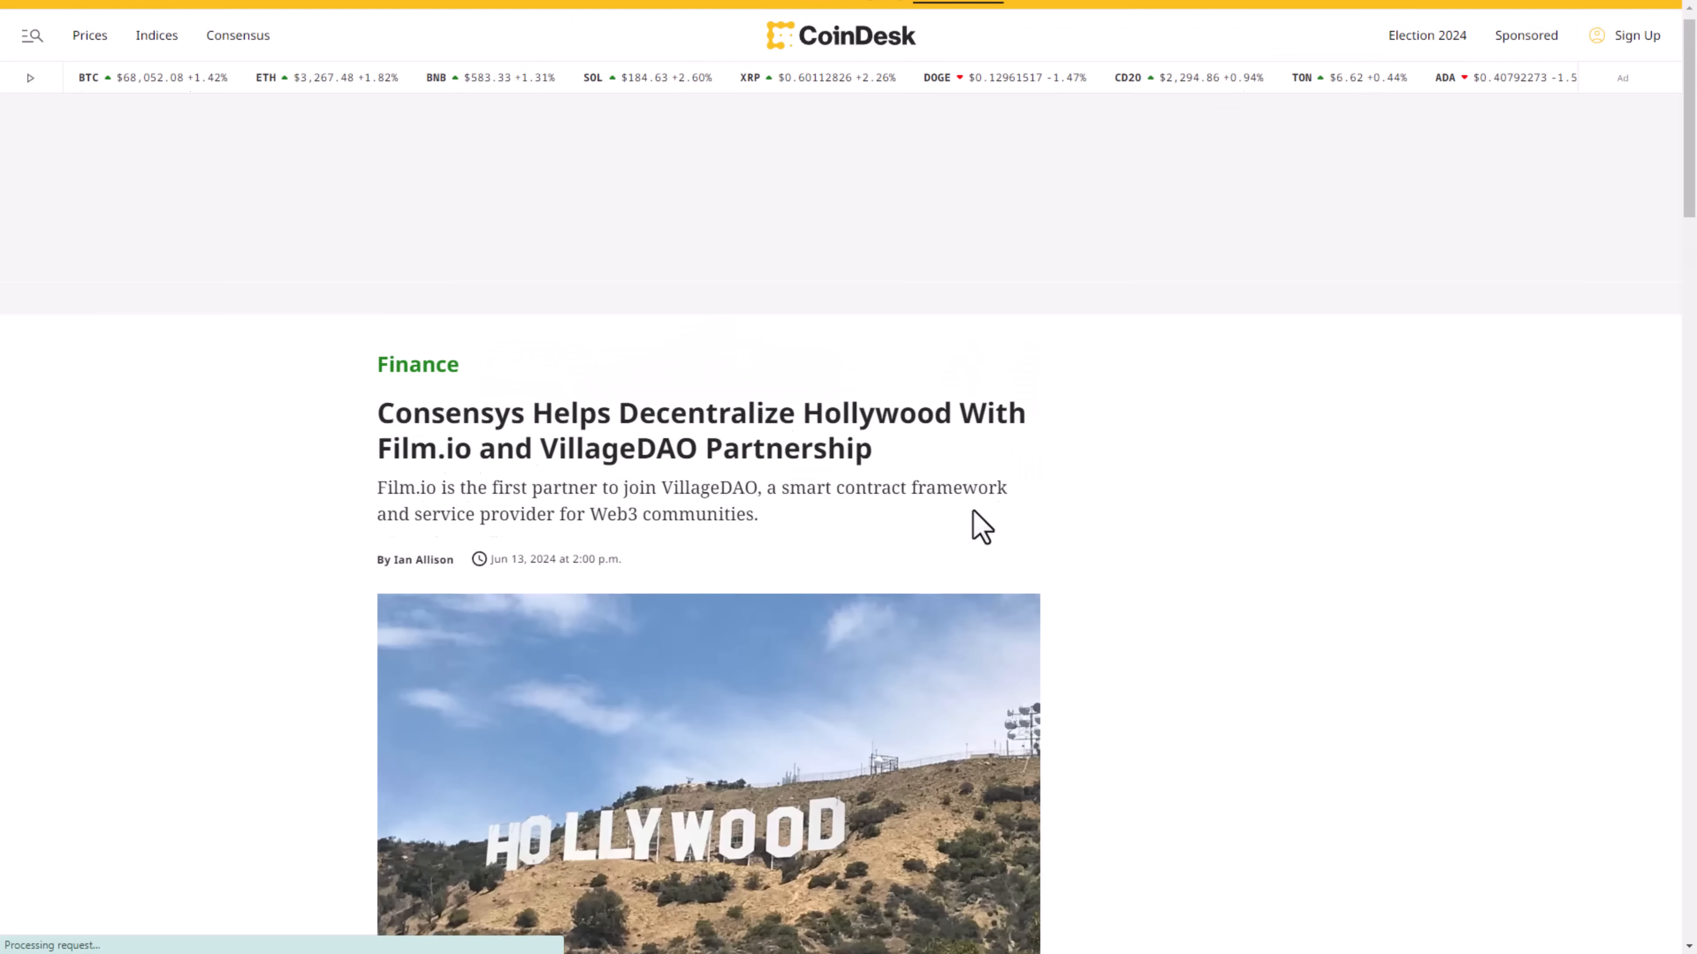
scroll("down", 3)
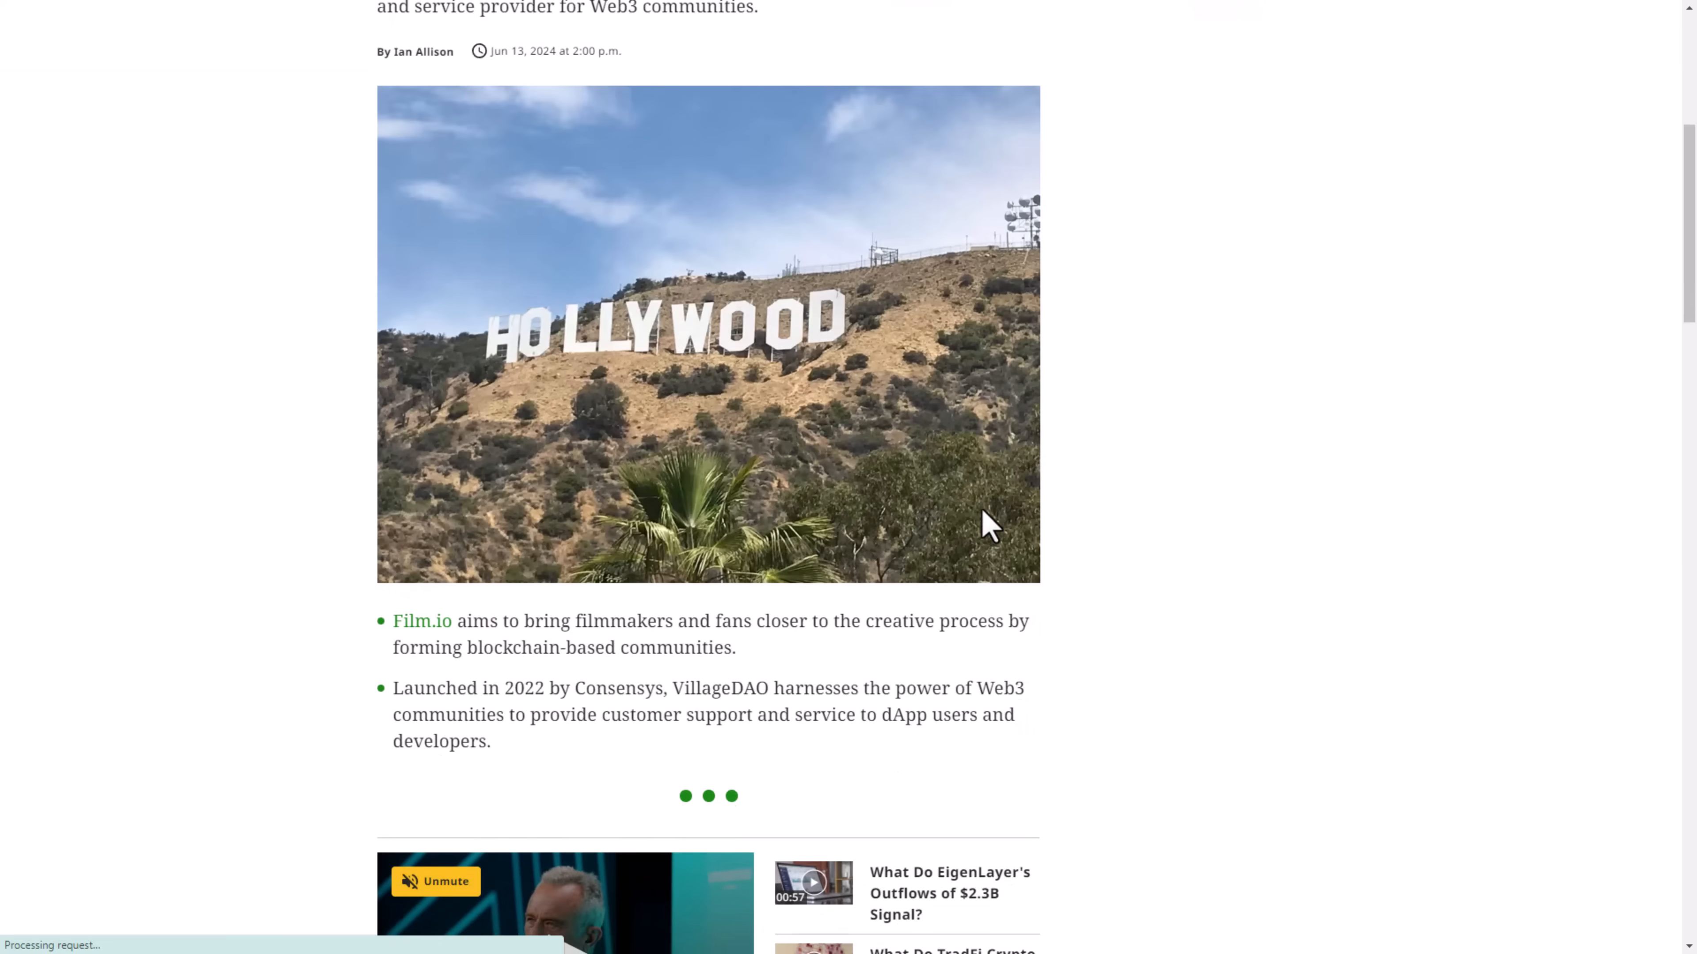
scroll("down", 3)
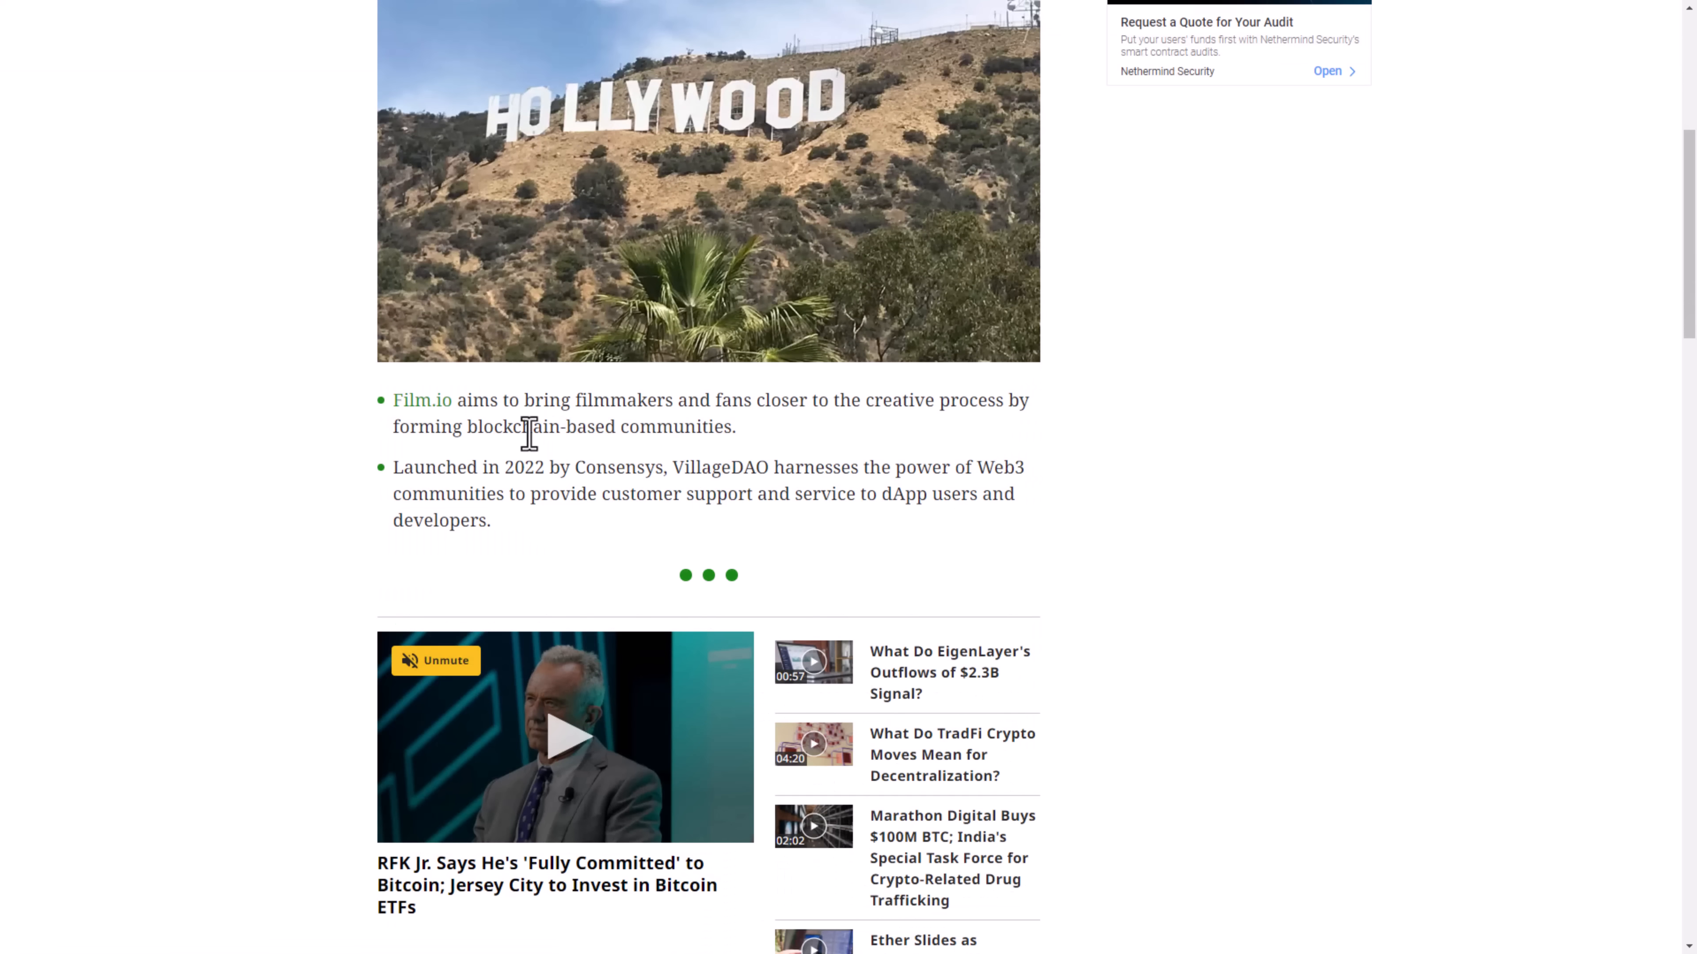
mouse_move(274, 350)
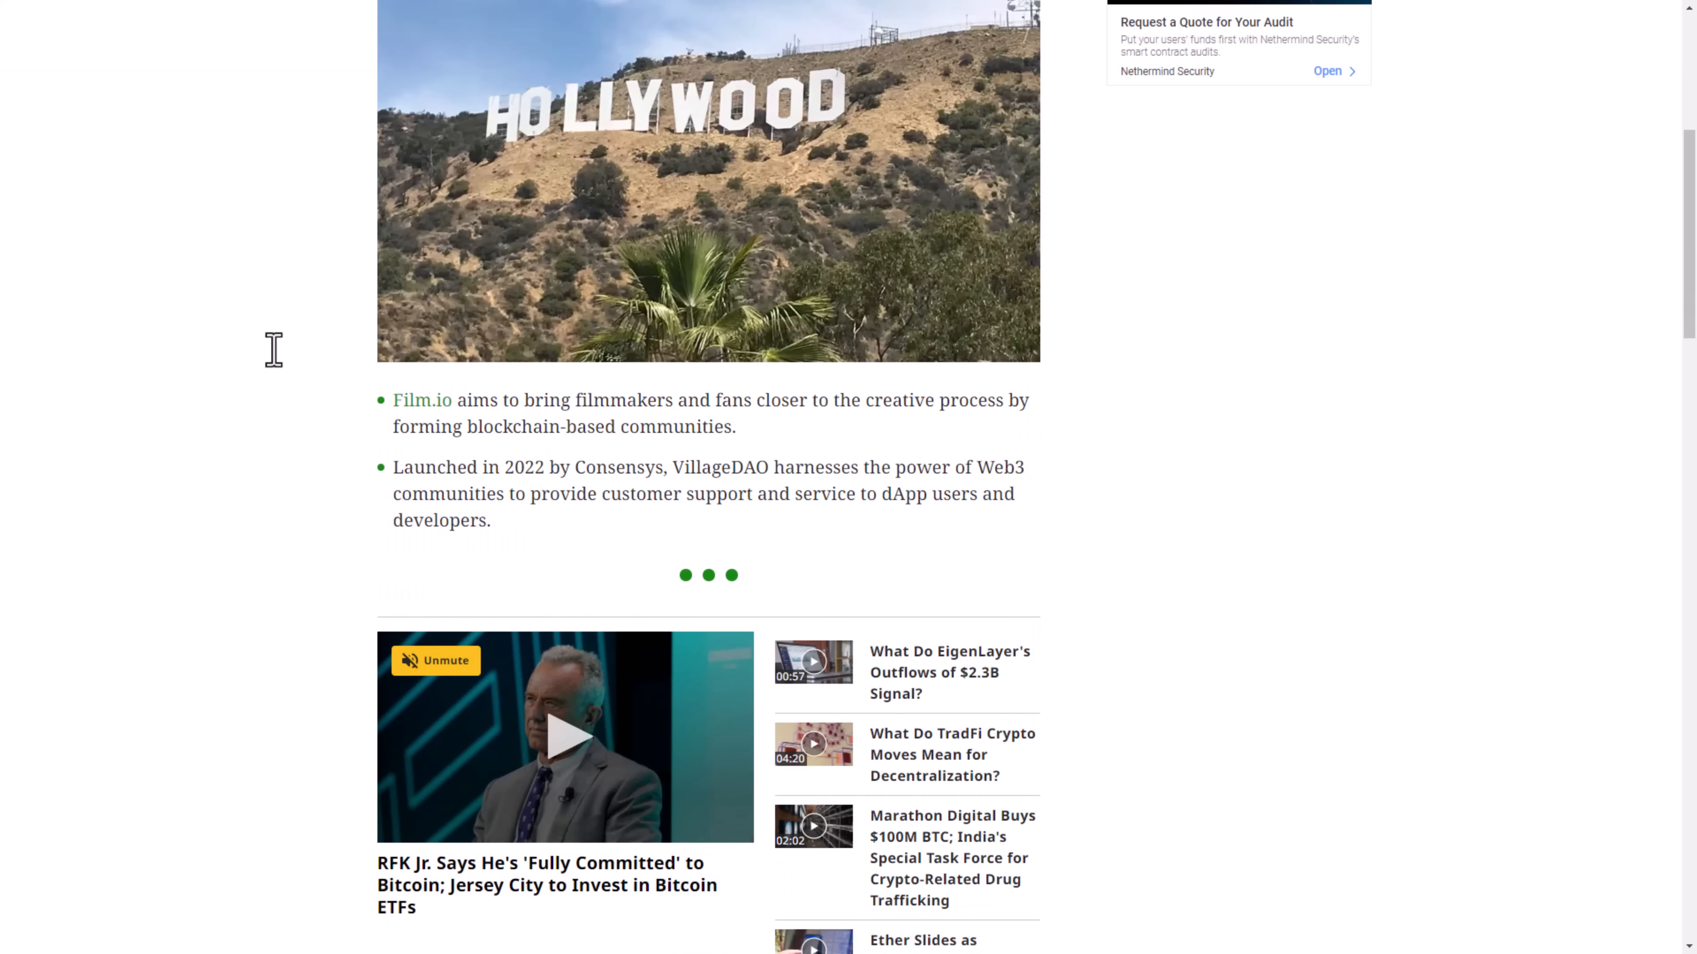
mouse_move(184, 313)
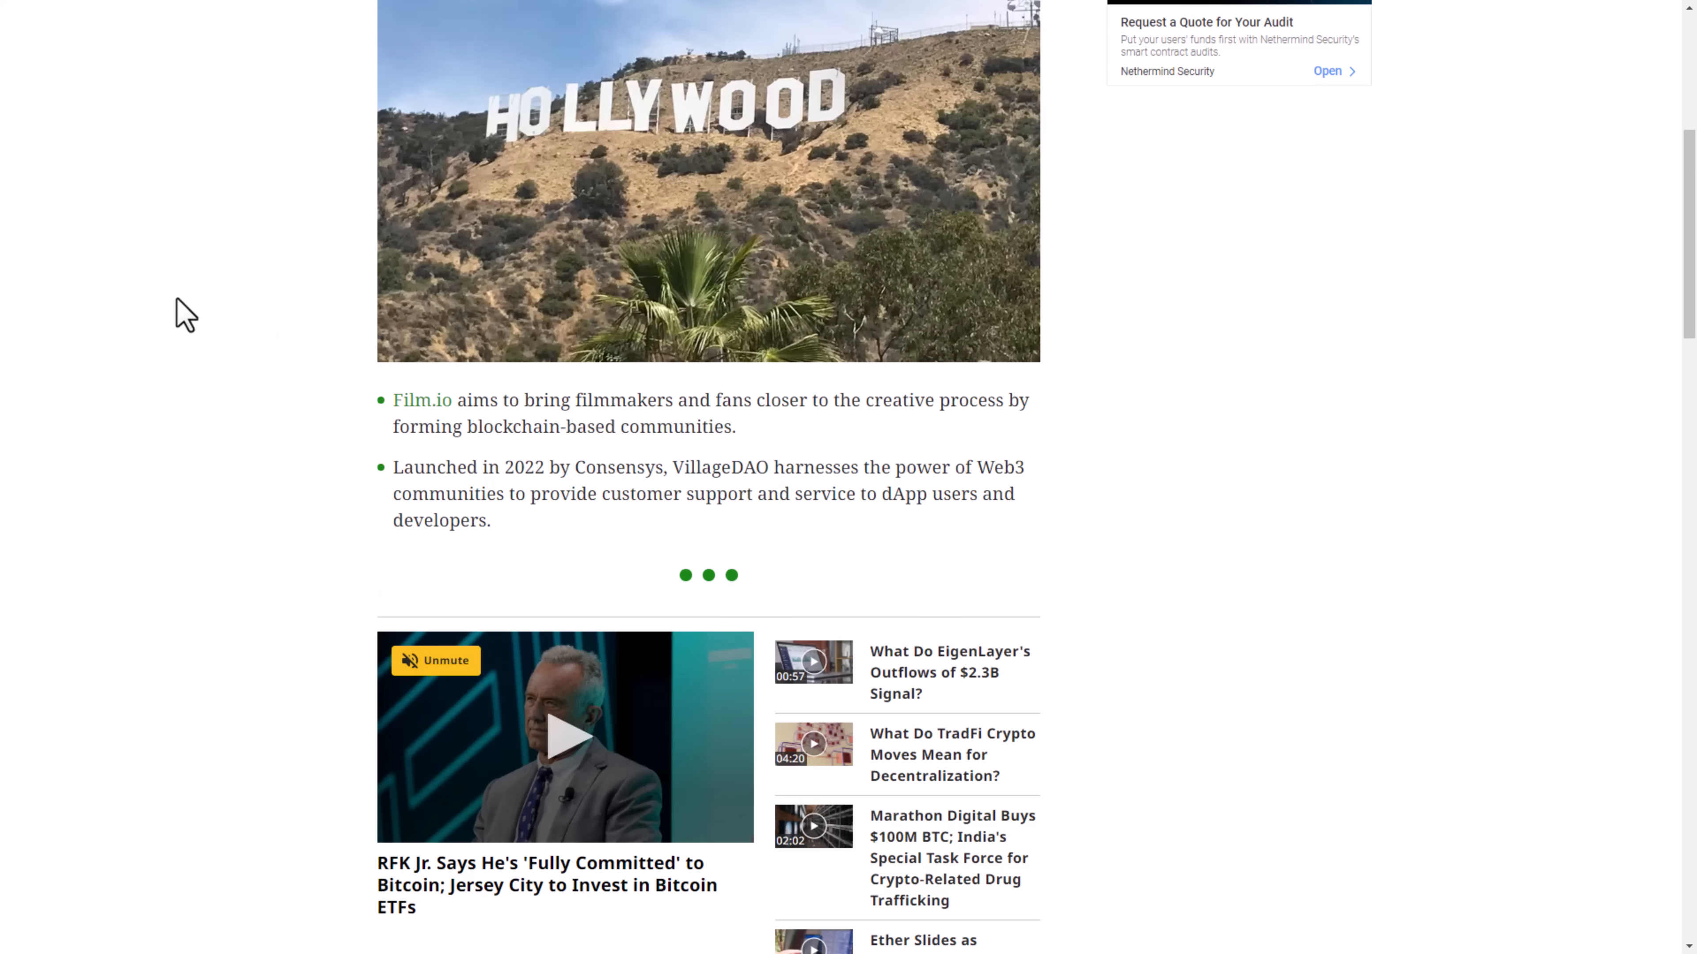
mouse_move(245, 458)
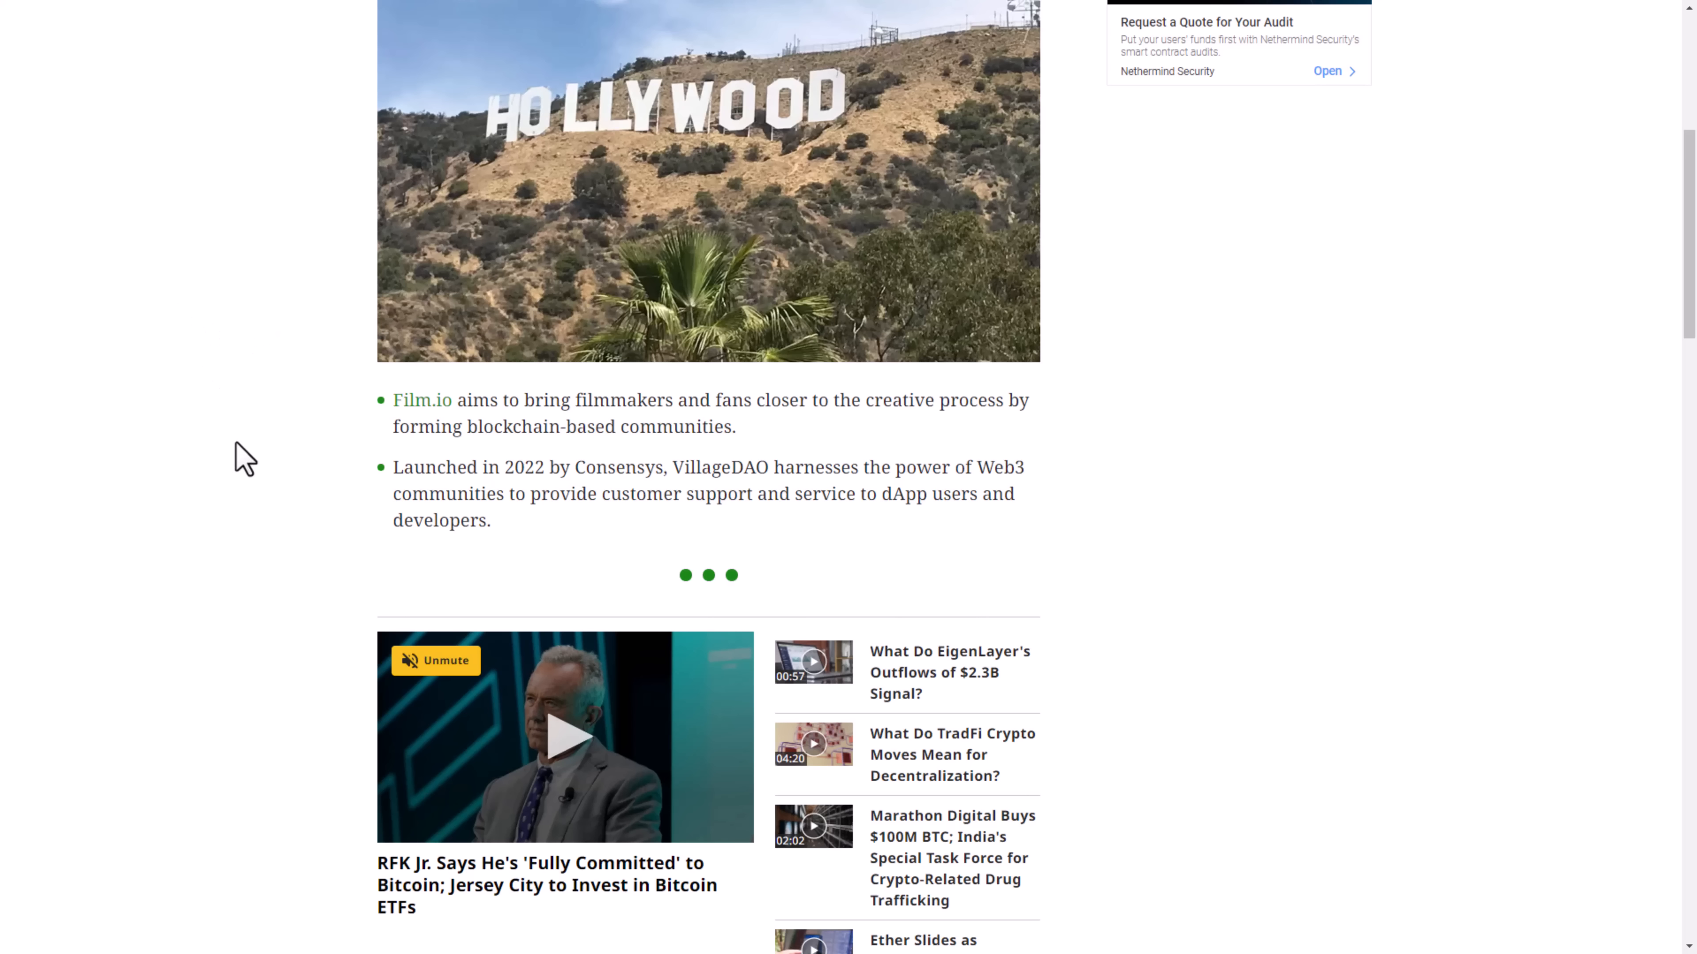
mouse_move(267, 466)
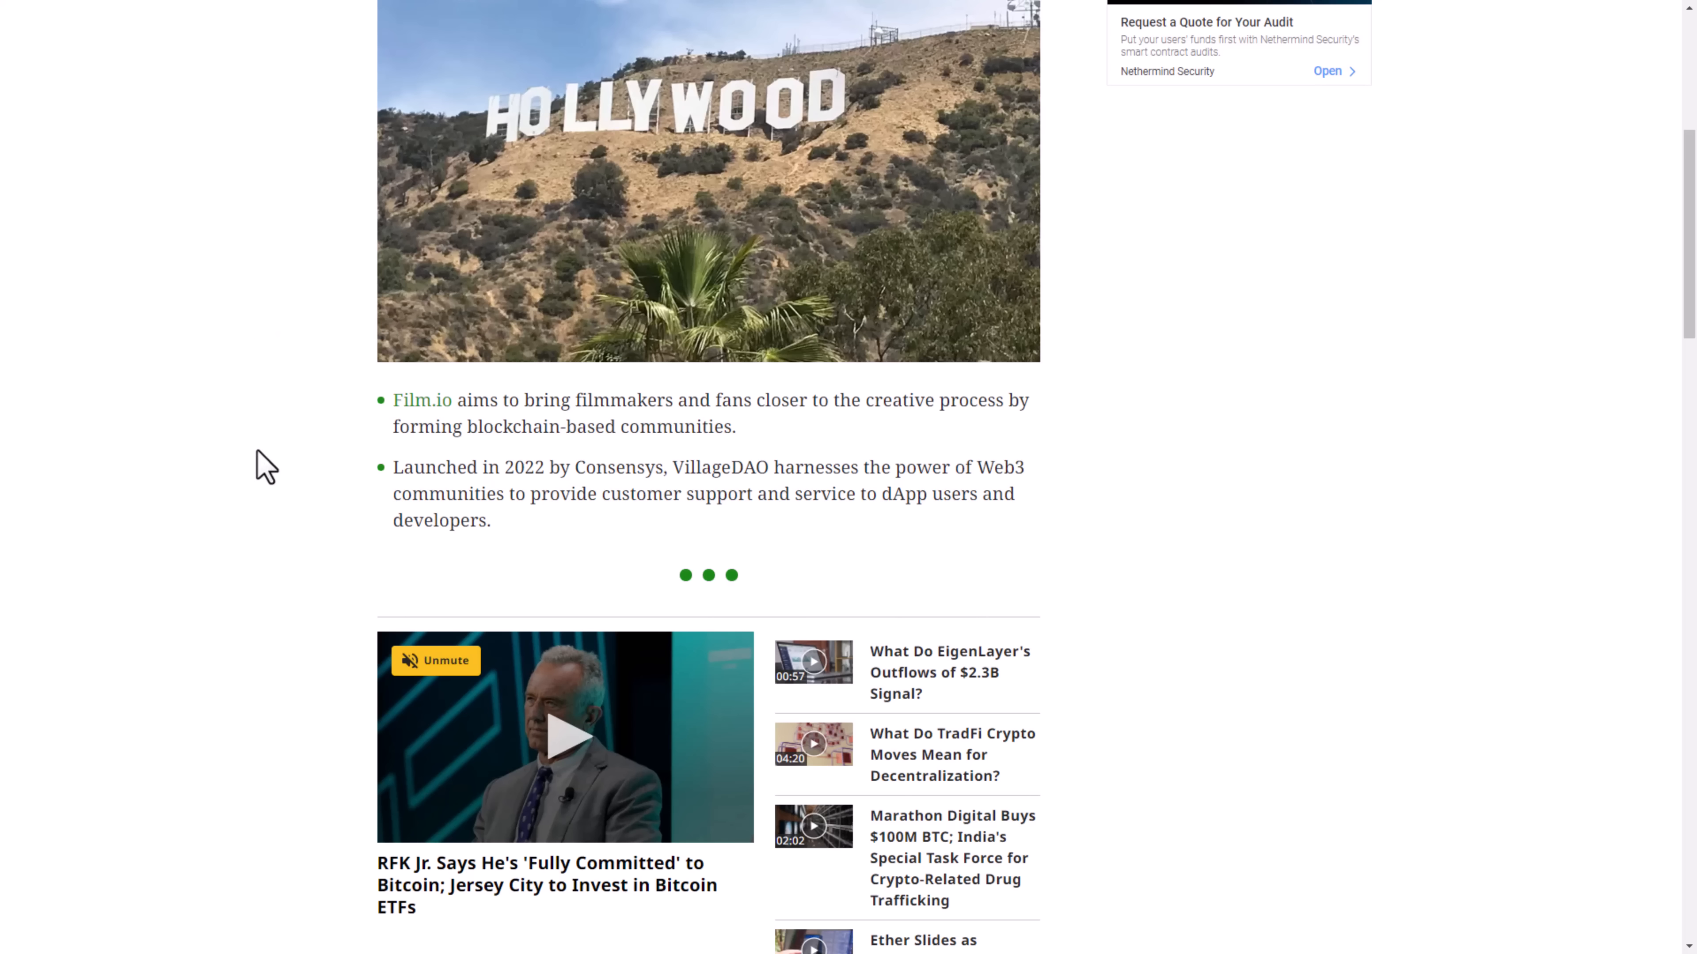
mouse_move(284, 467)
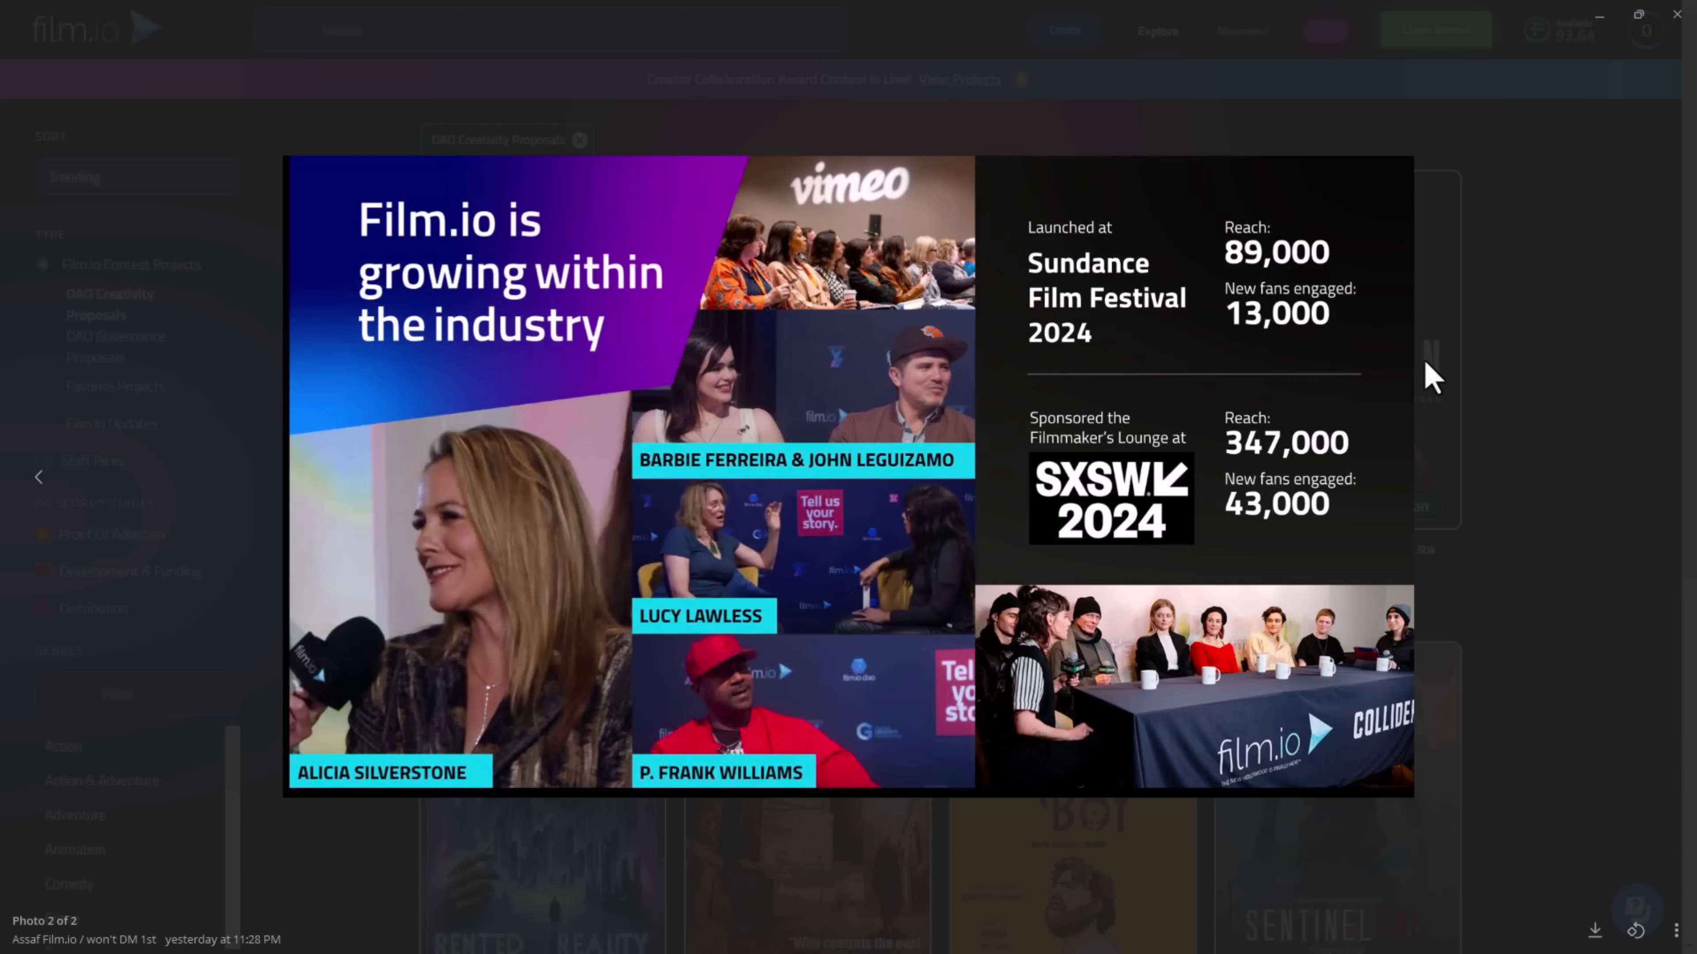
mouse_move(1296, 403)
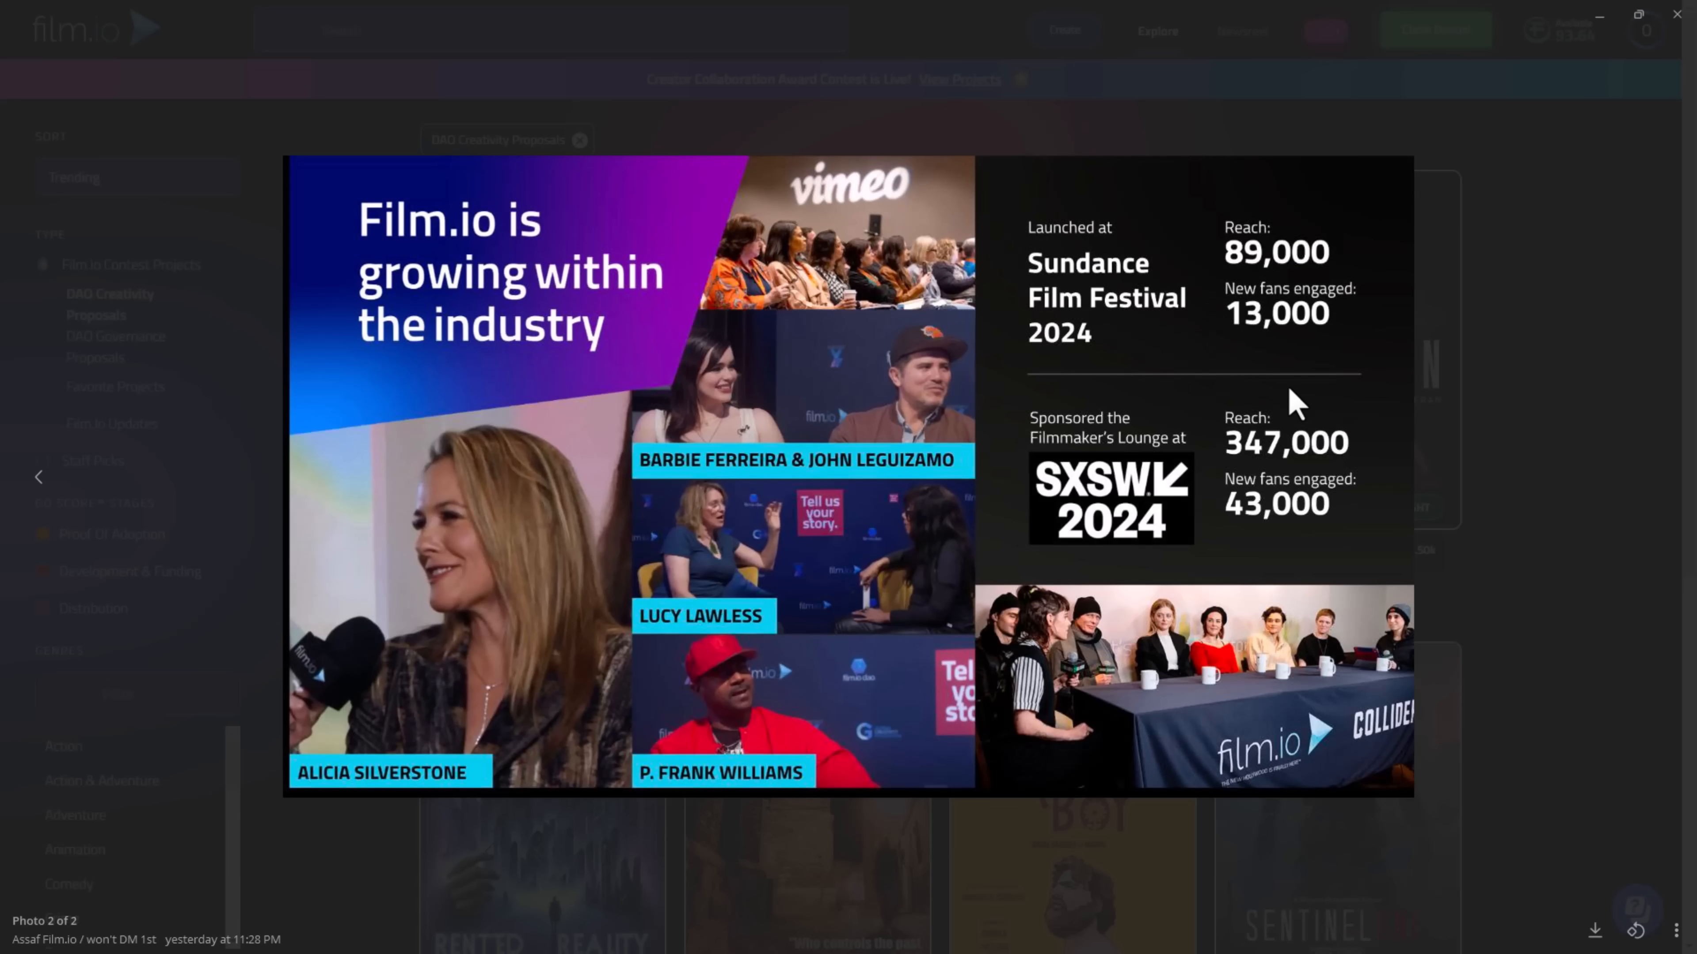
mouse_move(1234, 439)
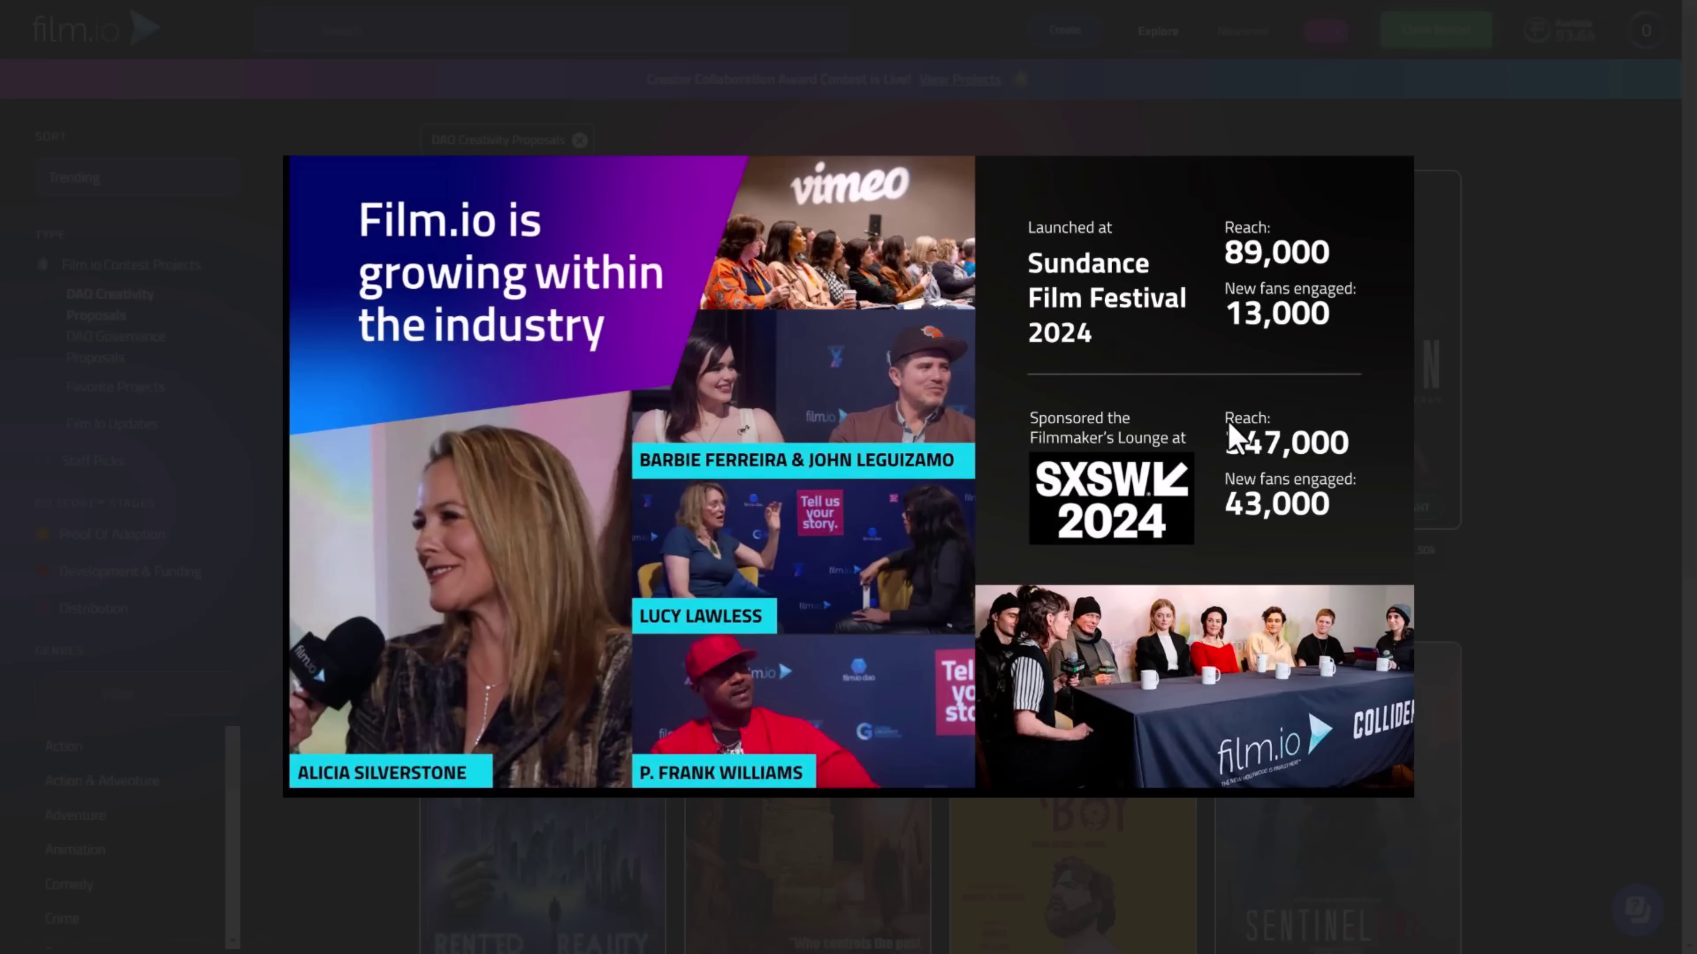
mouse_move(1022, 347)
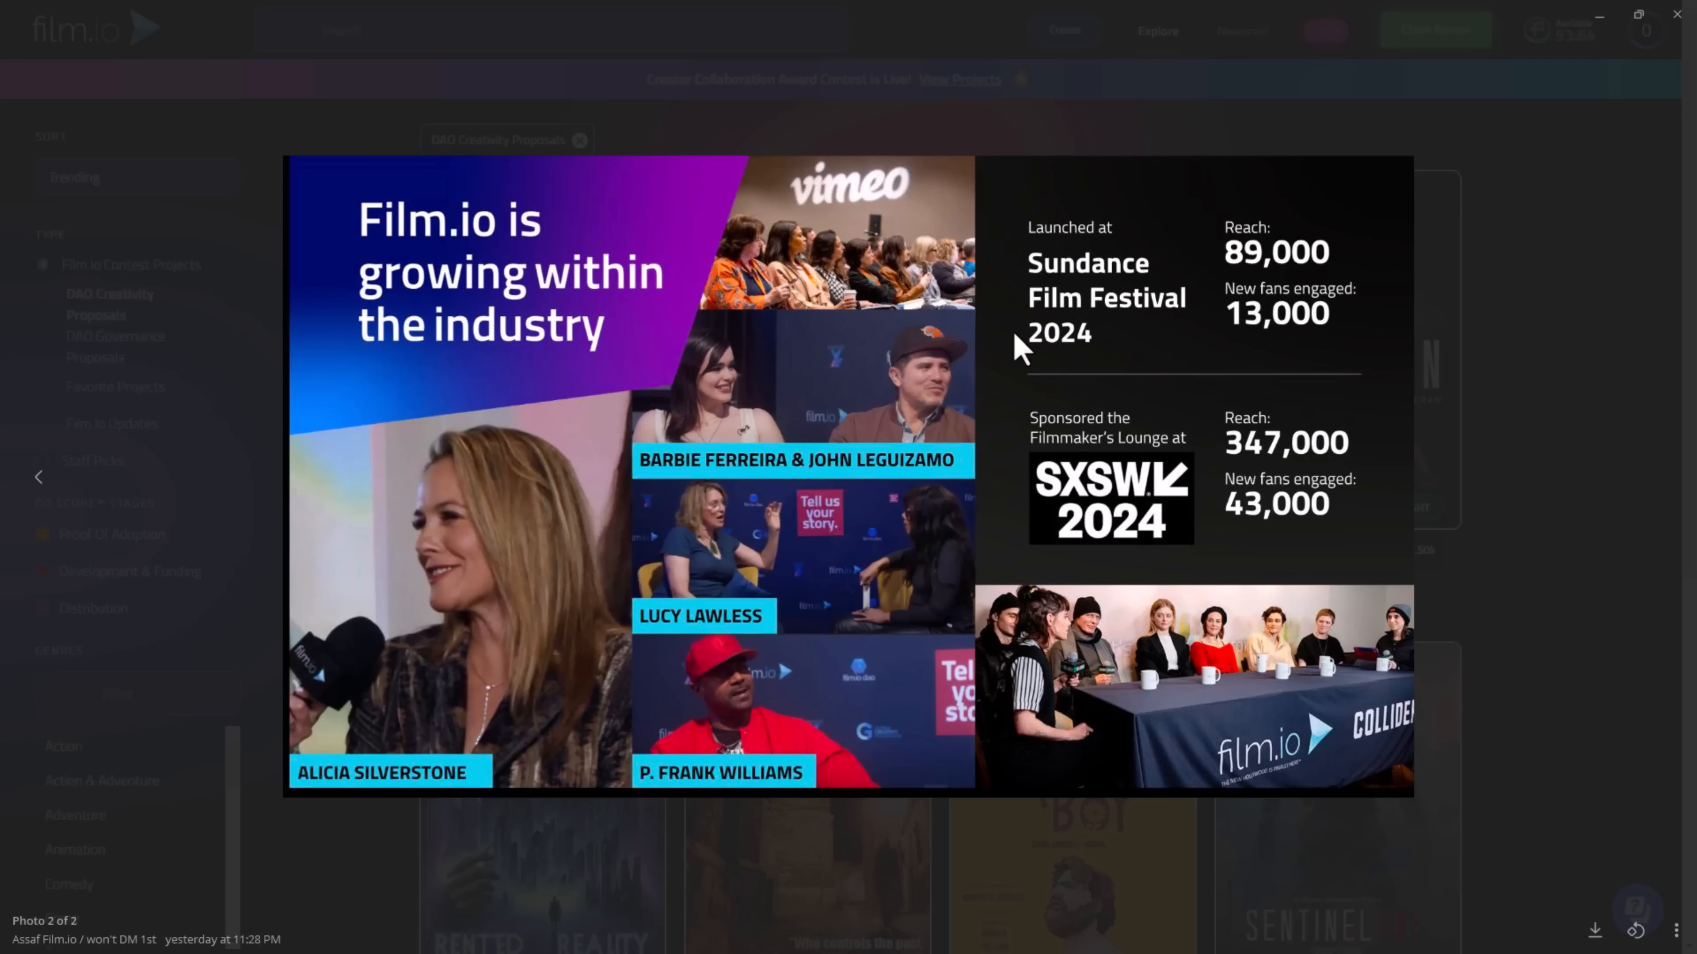
mouse_move(877, 516)
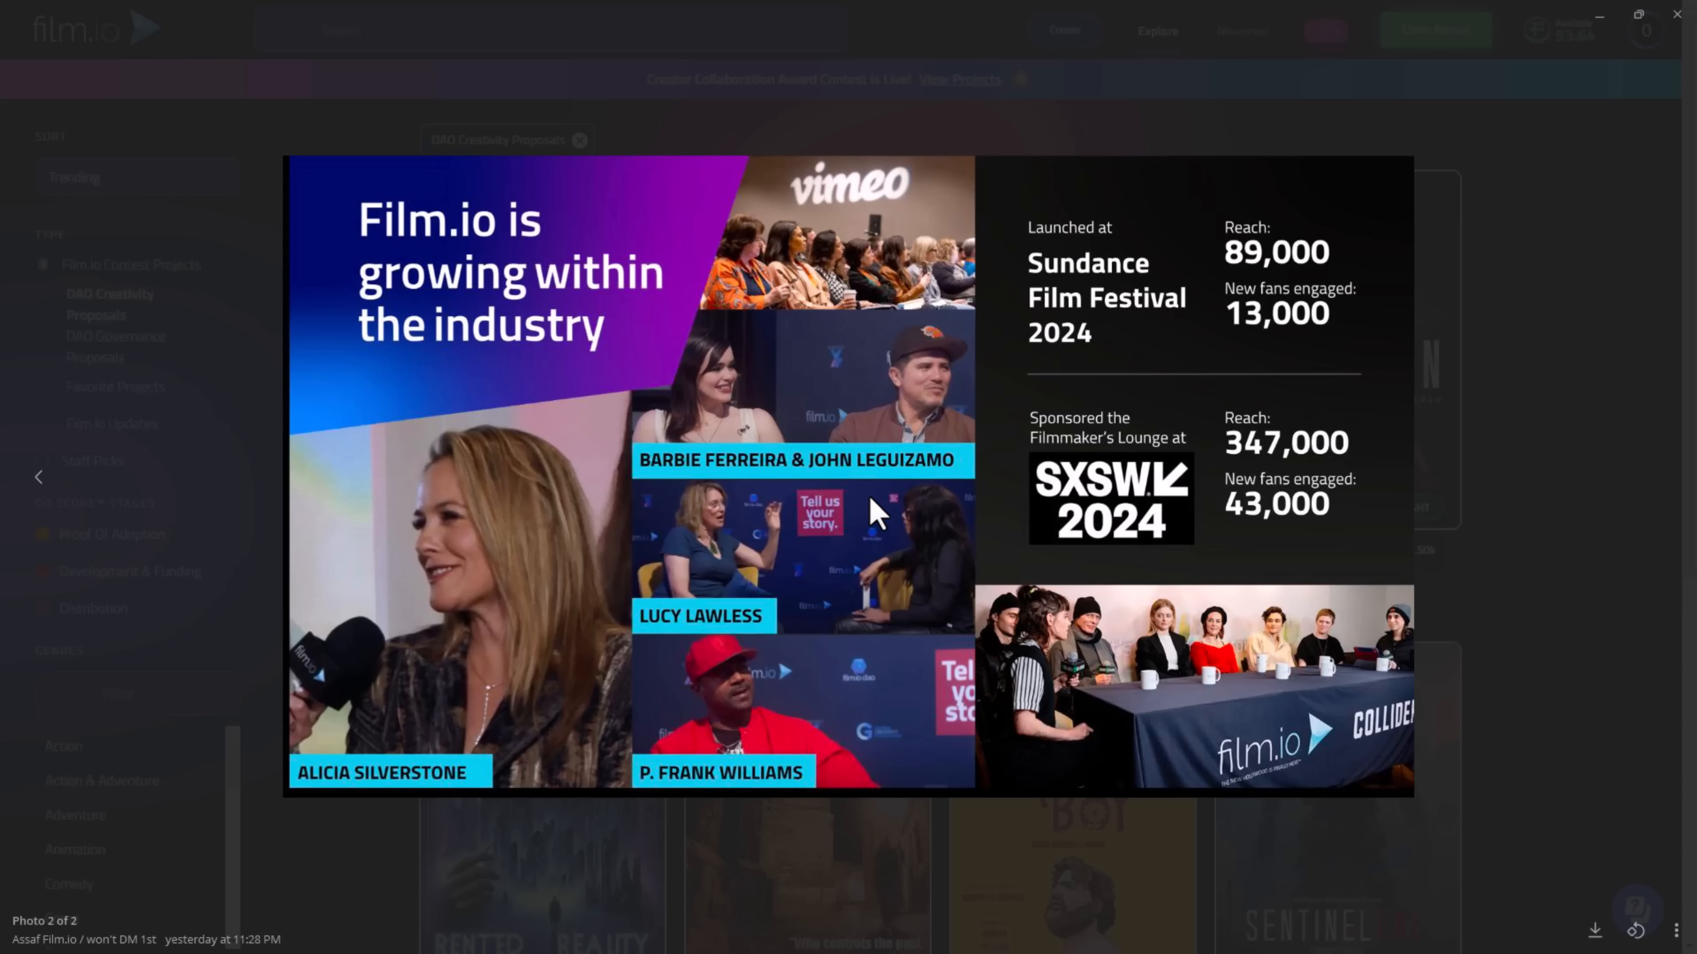
mouse_move(887, 492)
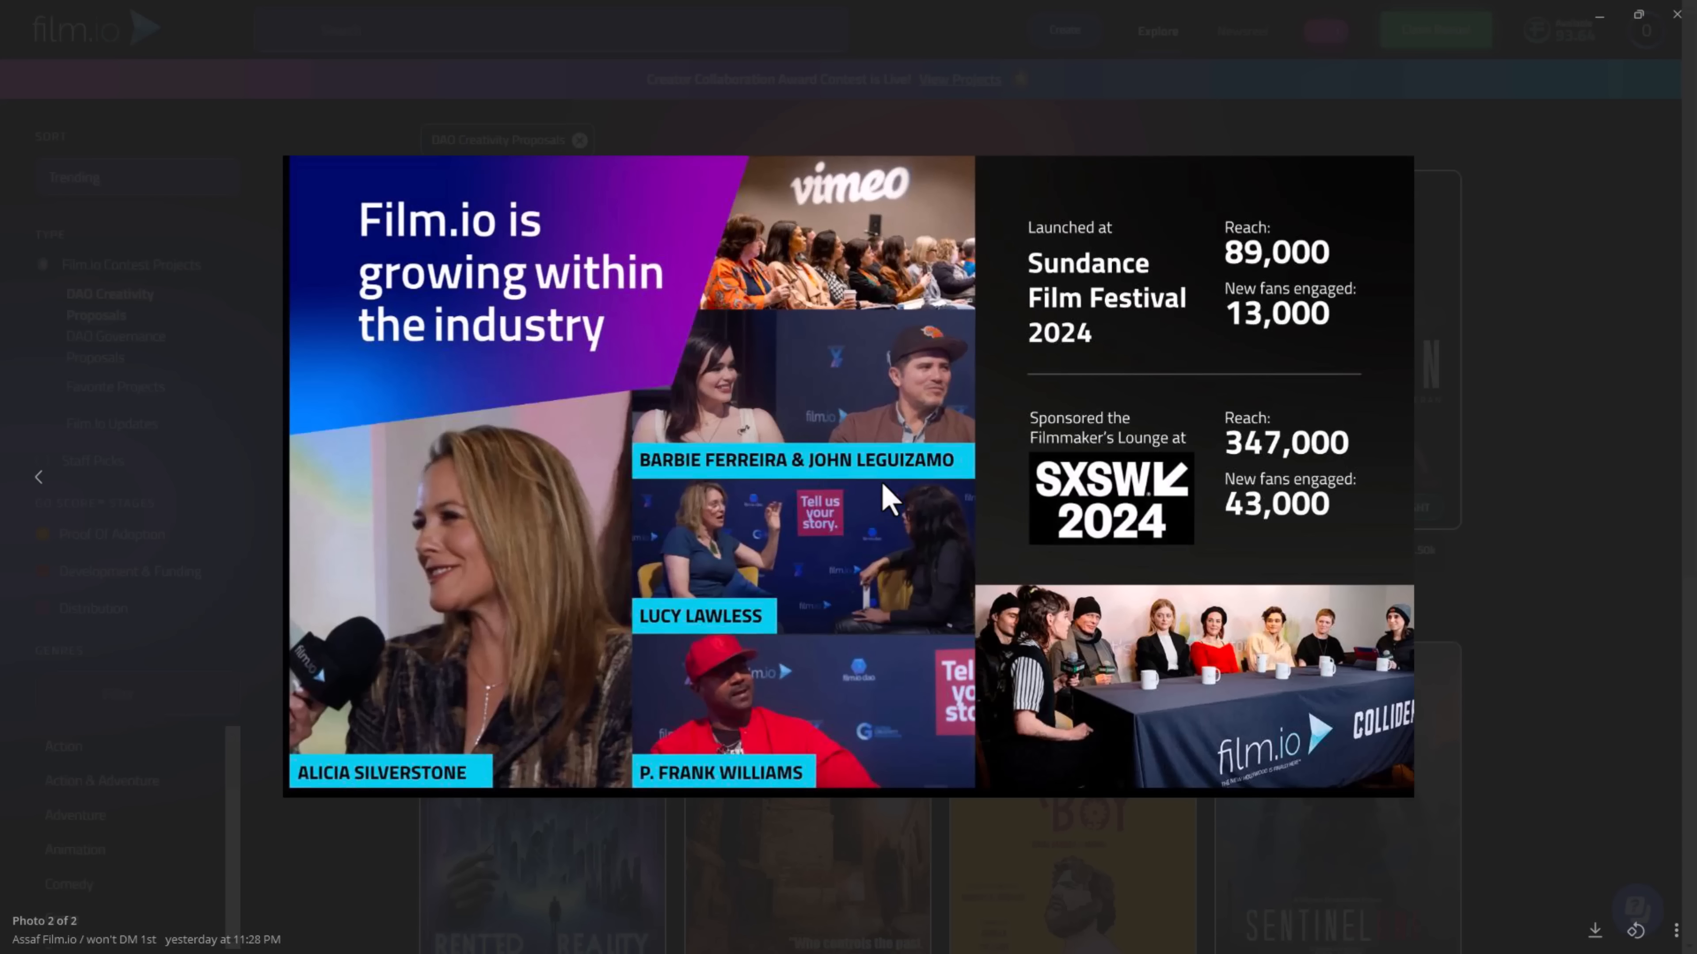
mouse_move(915, 621)
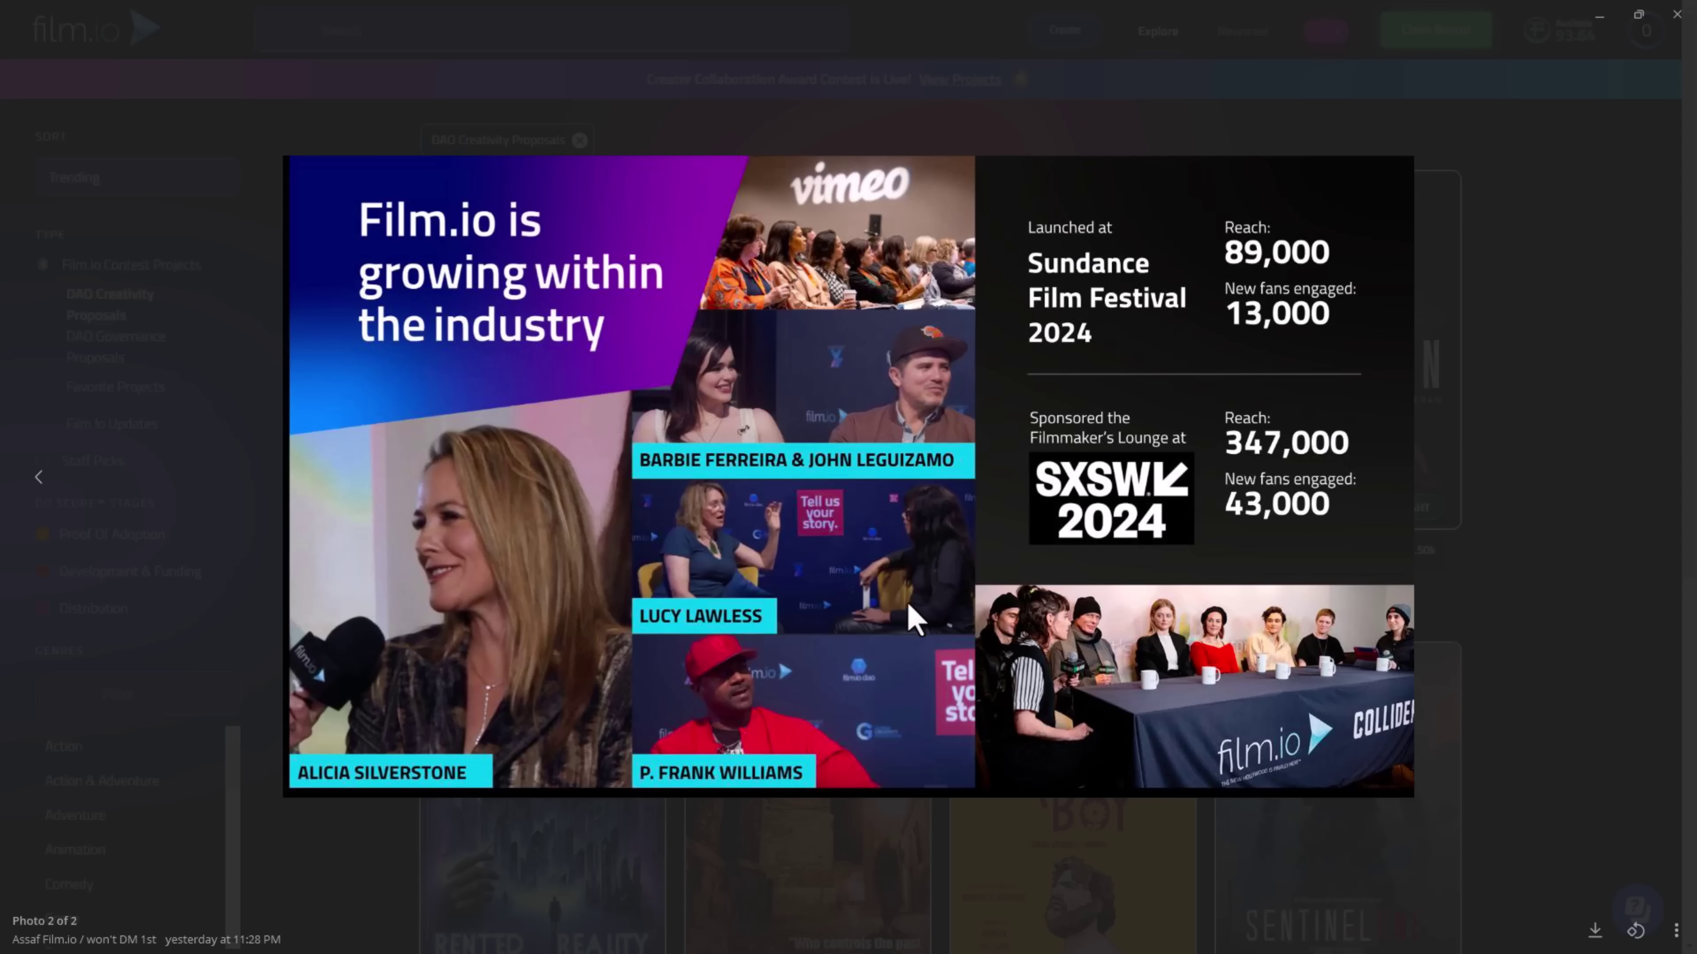
mouse_move(810, 581)
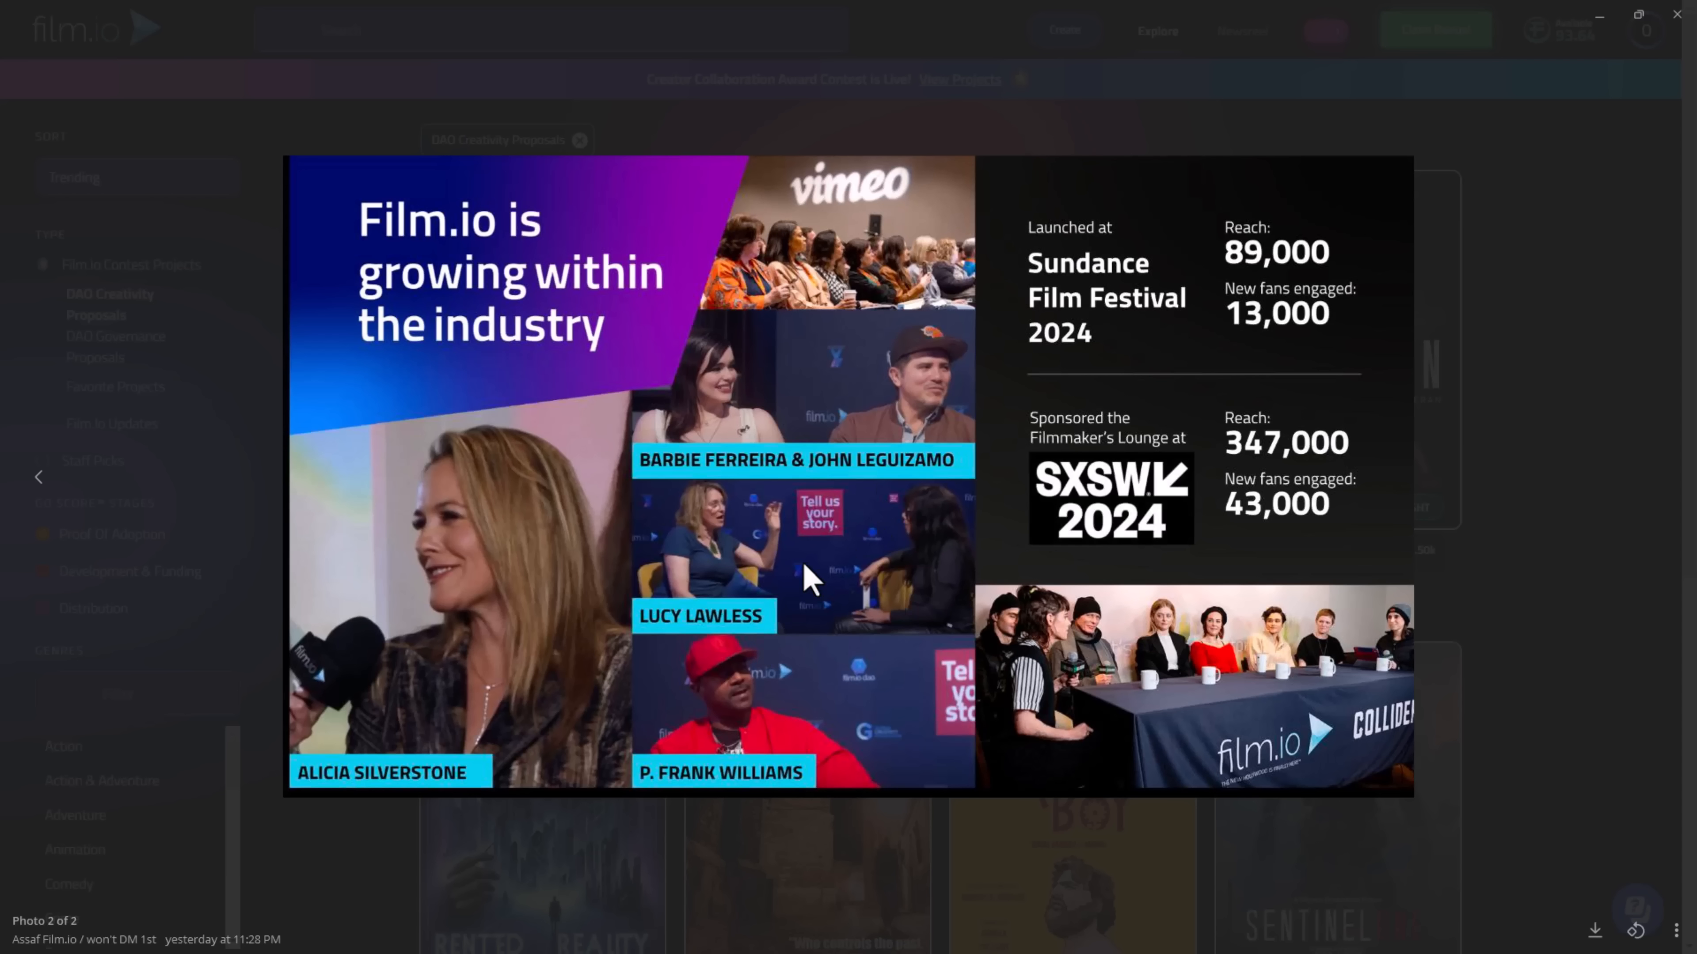
mouse_move(702, 823)
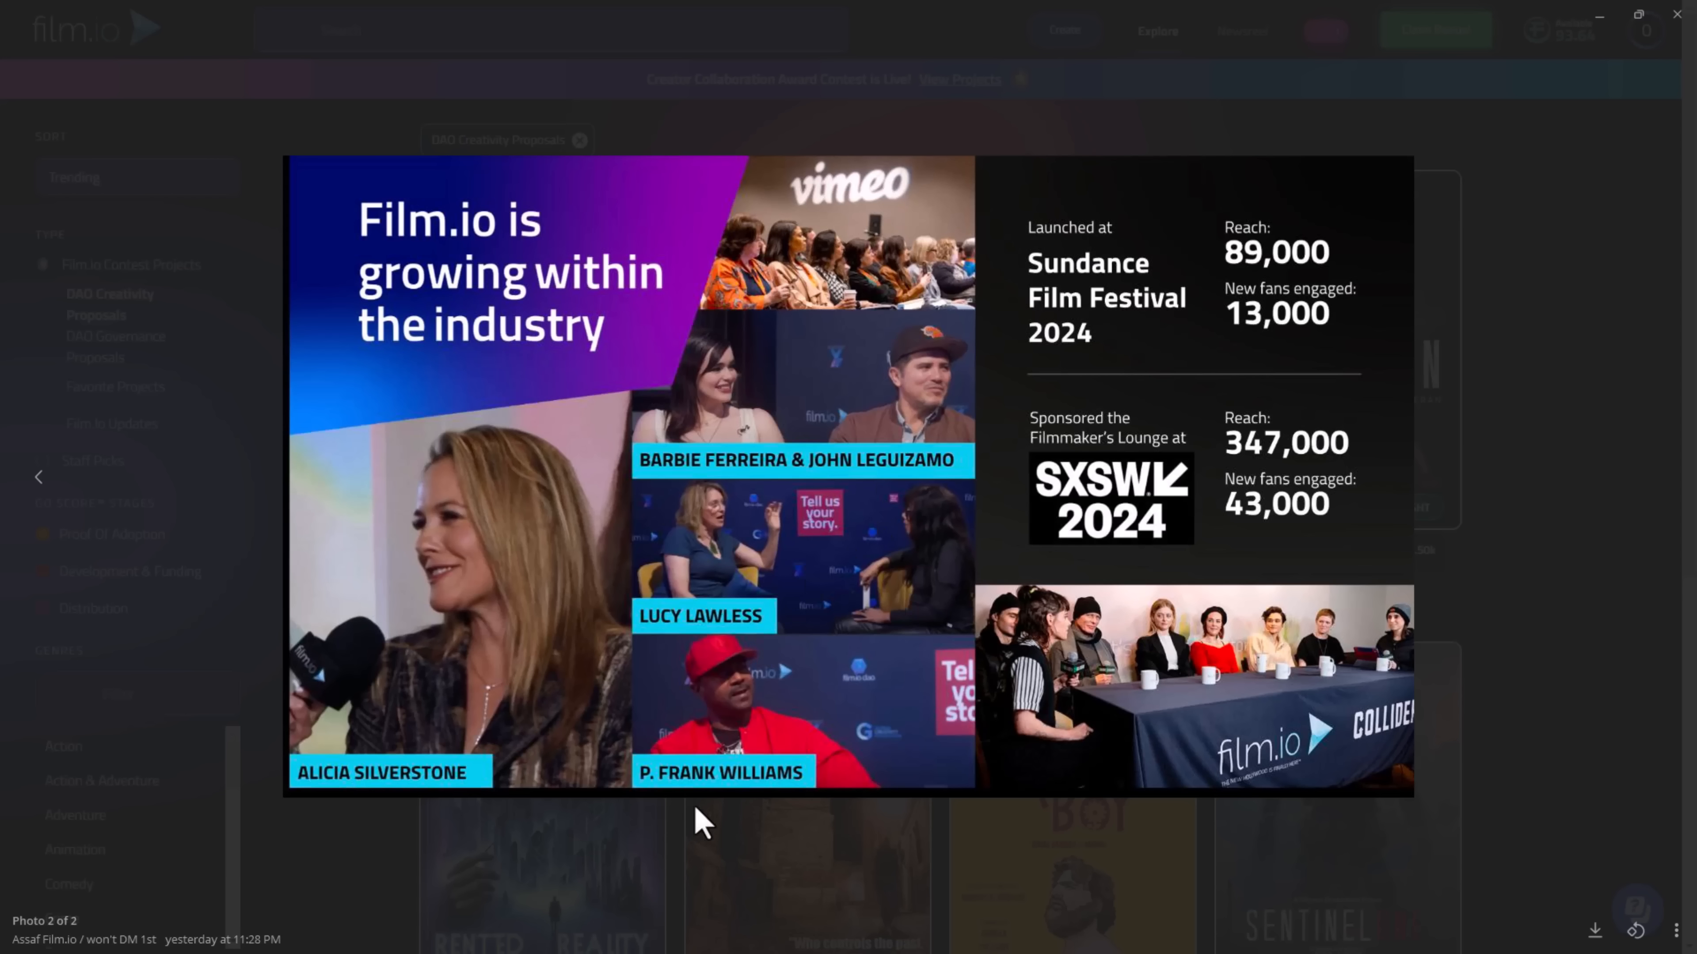
mouse_move(1107, 681)
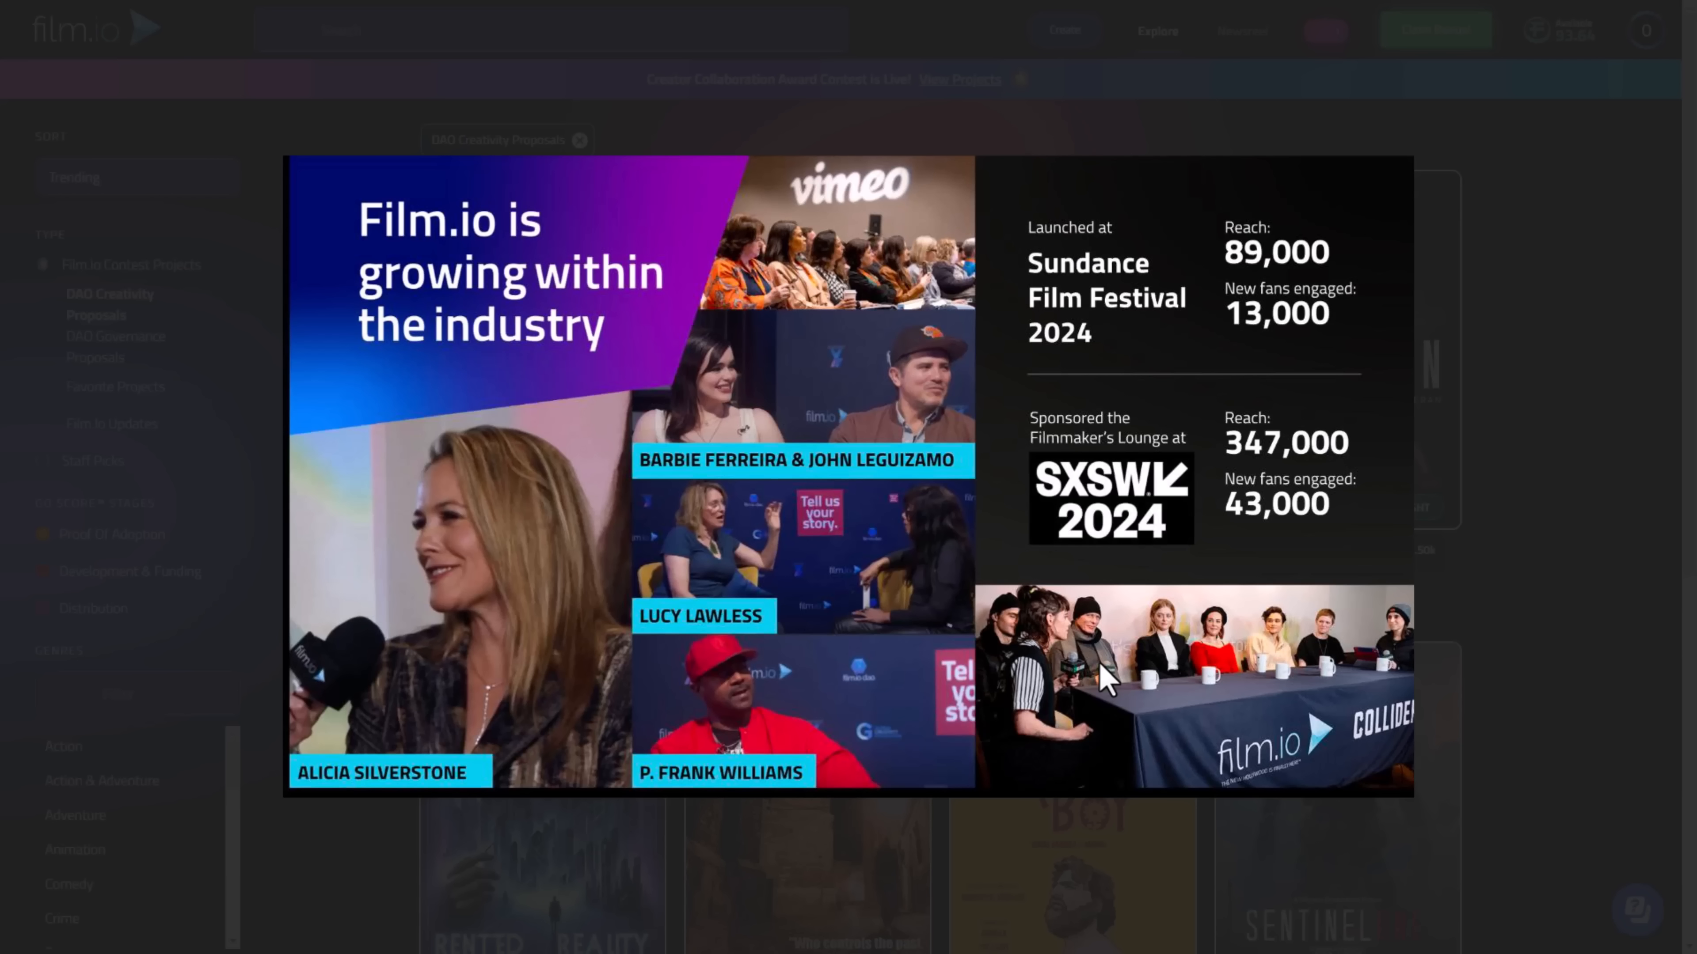
mouse_move(33, 298)
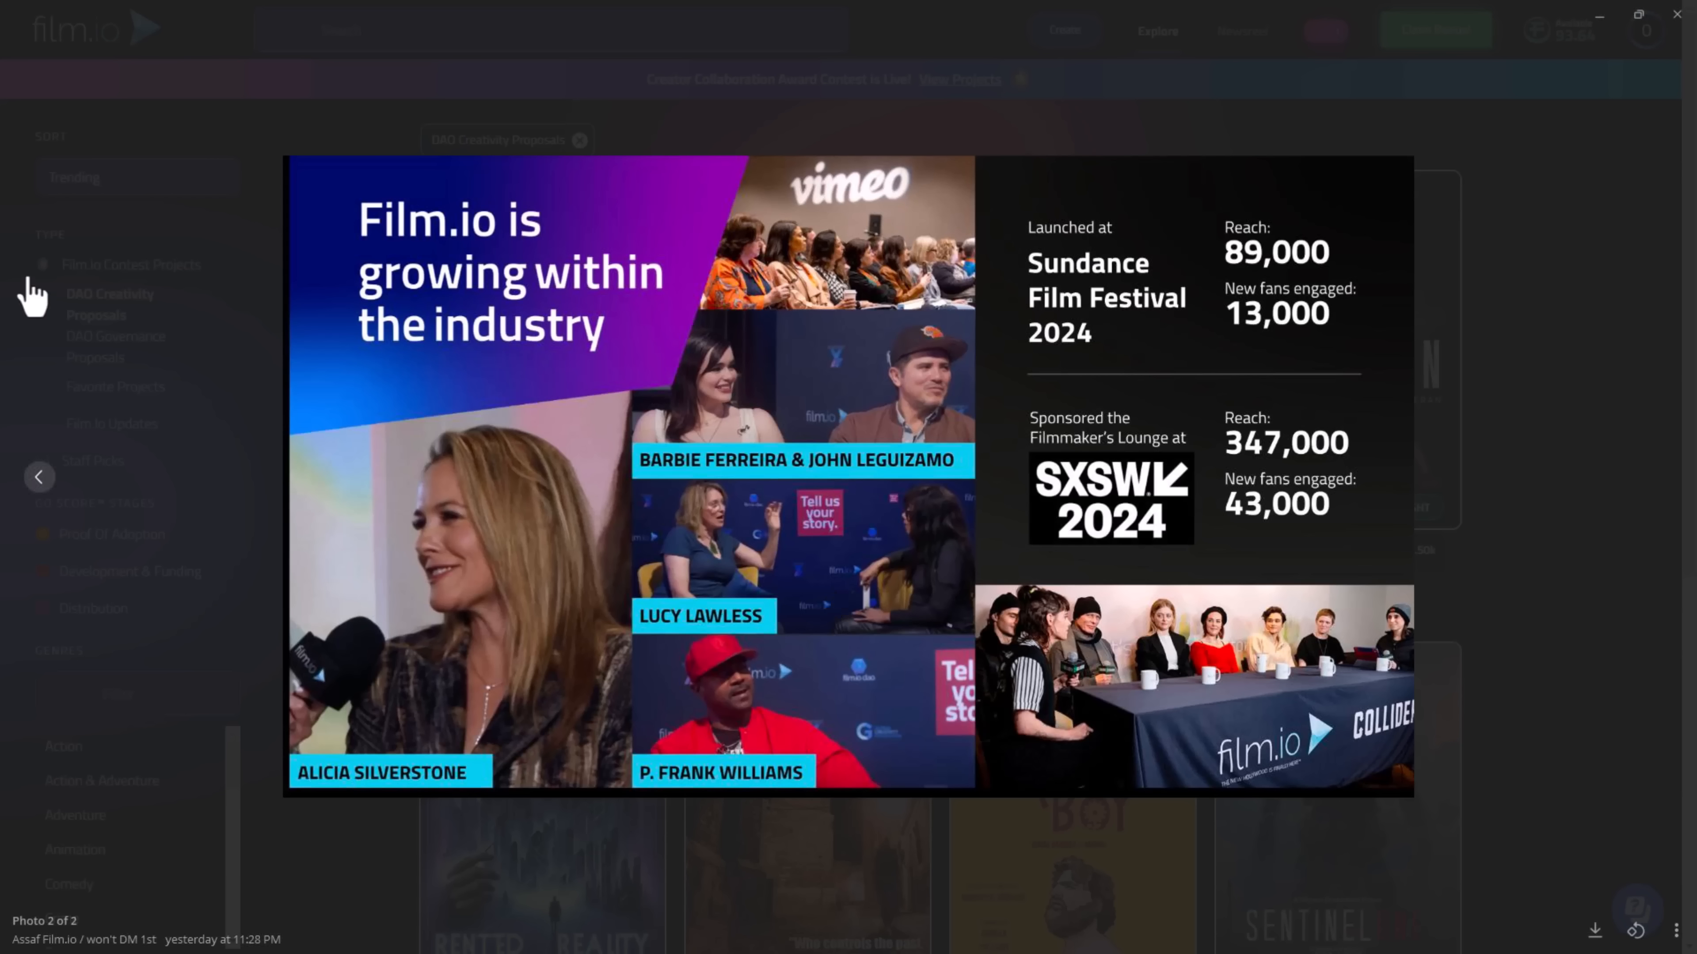
Step: Dismiss the enlarged growth slide to return to the Explore grid of DAO Creativity Proposals
left_click(848, 61)
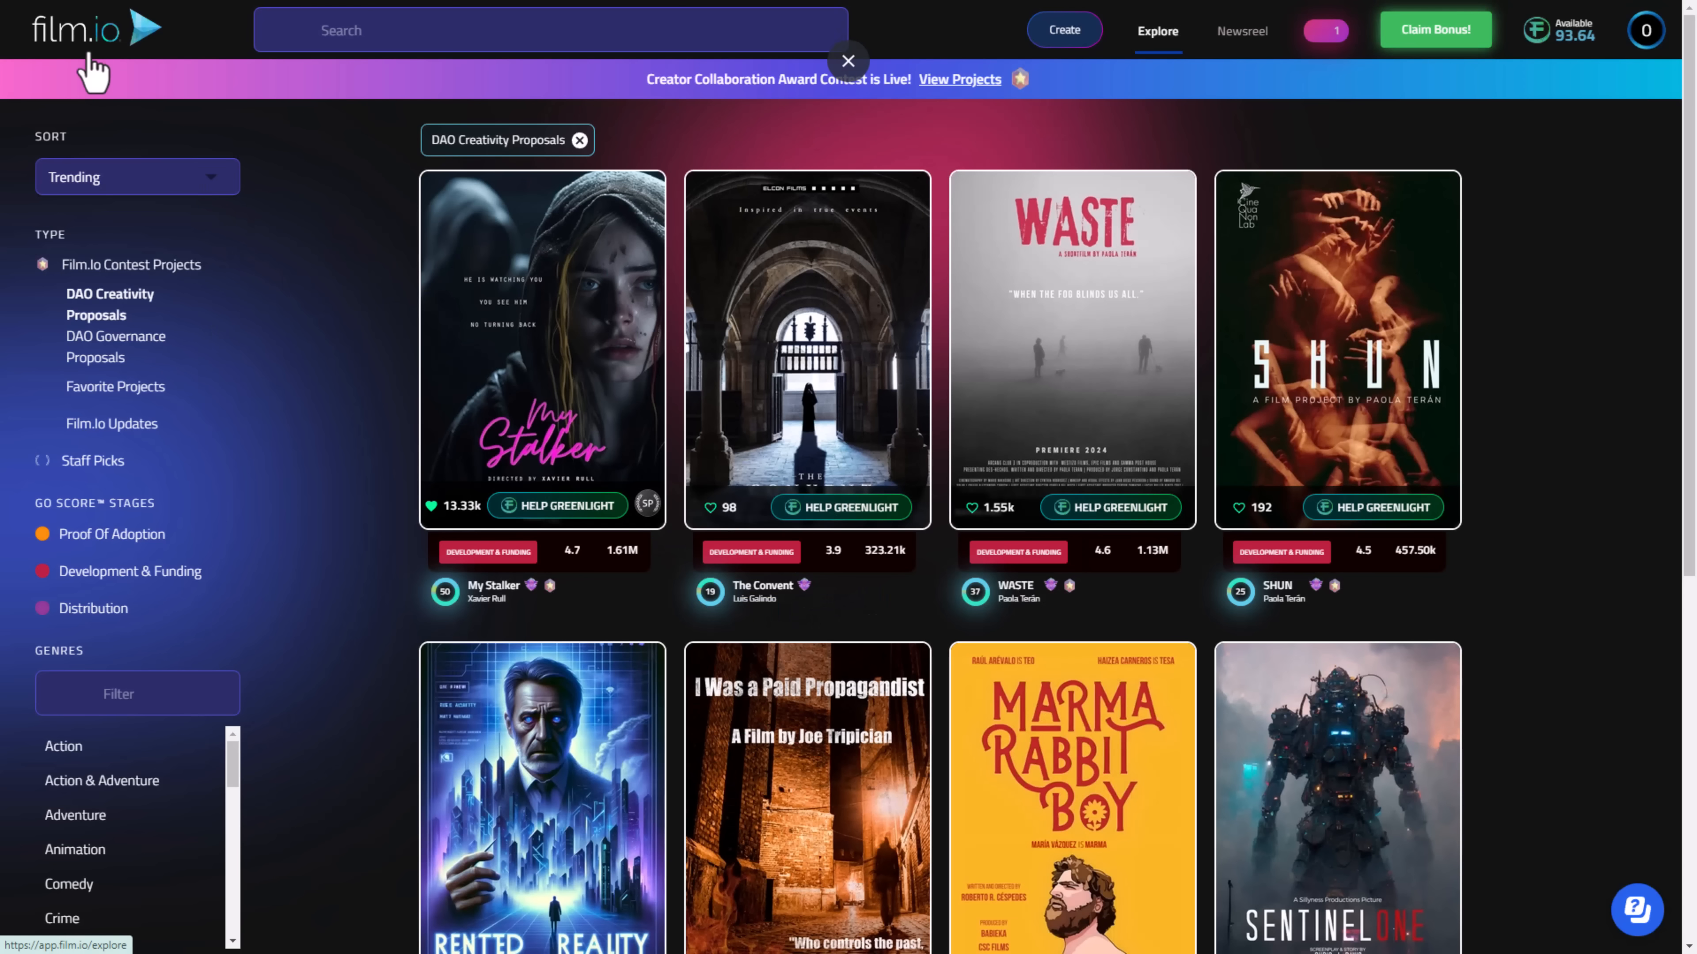
left_click(848, 61)
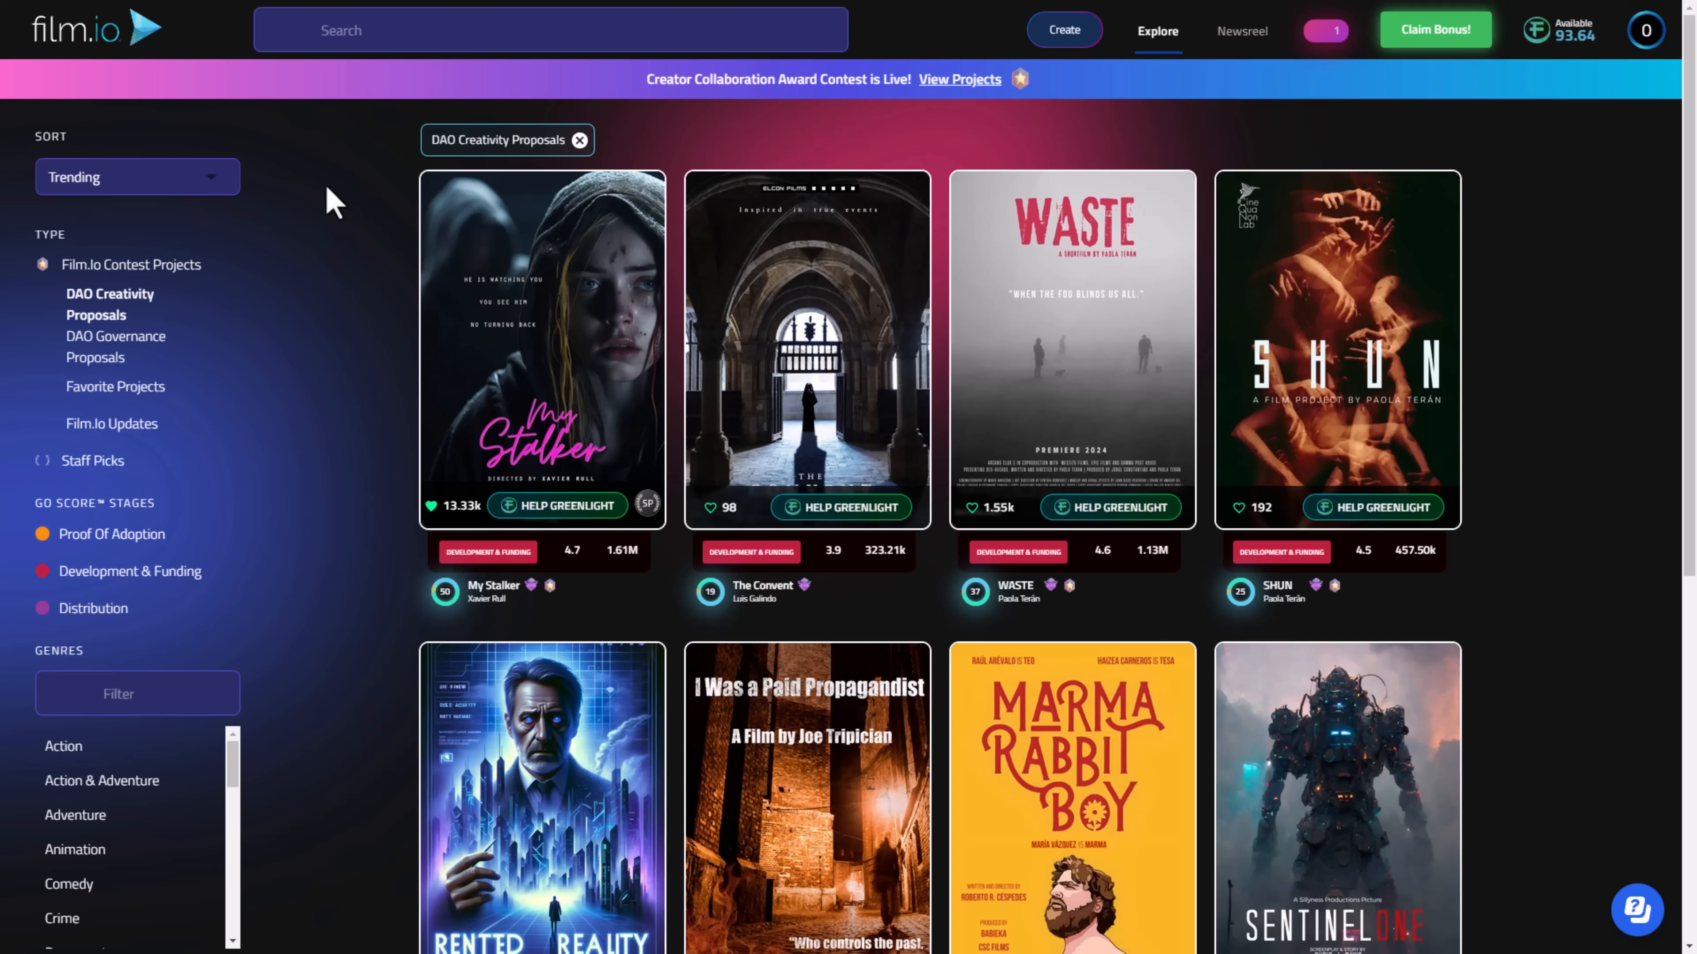
mouse_move(300, 209)
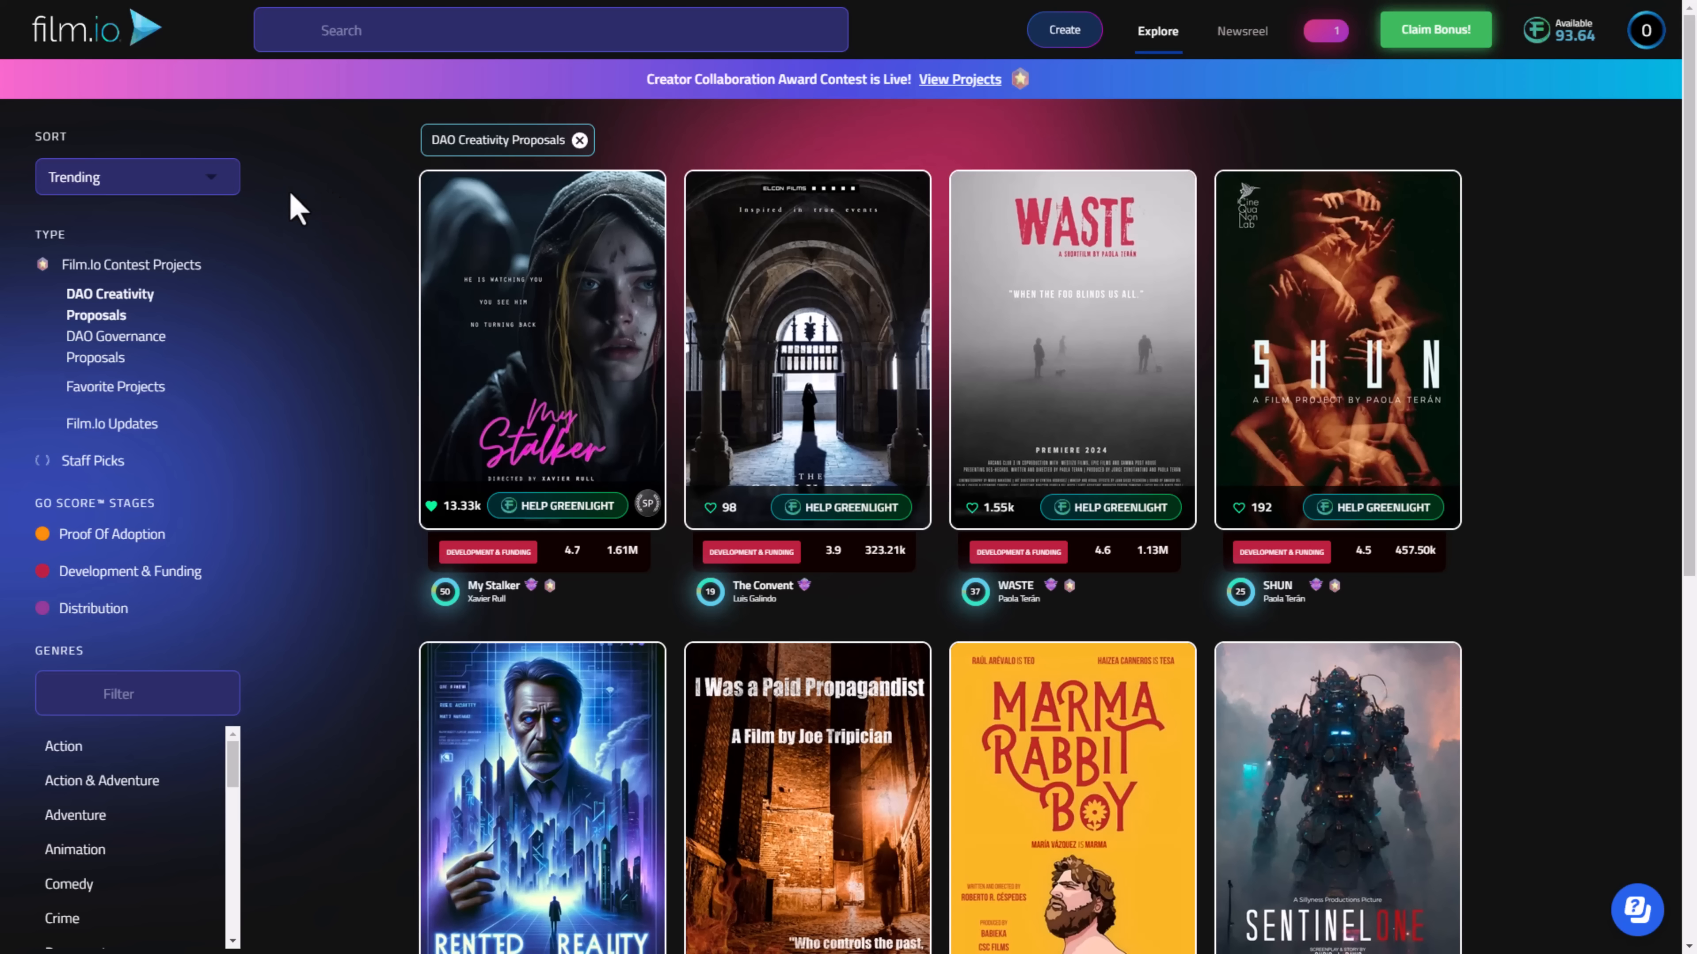